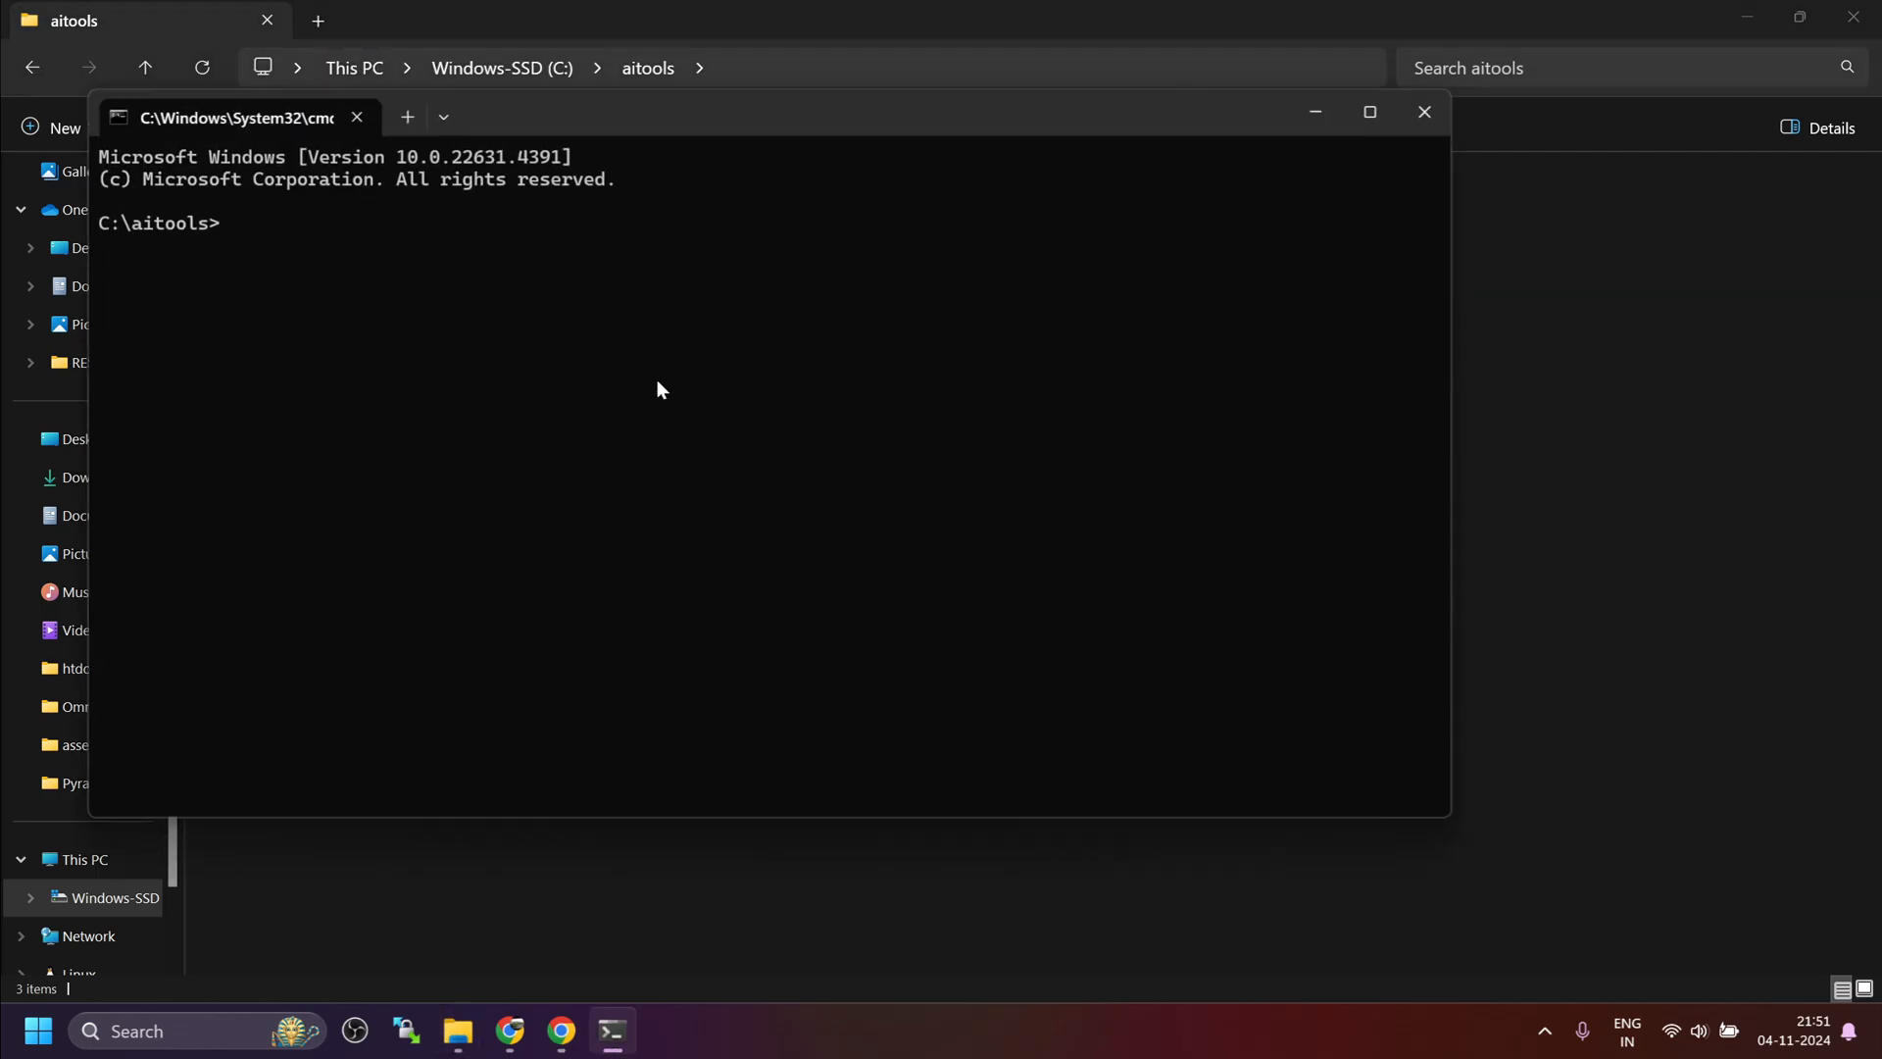
{"action": "type", "text": "git clone"}
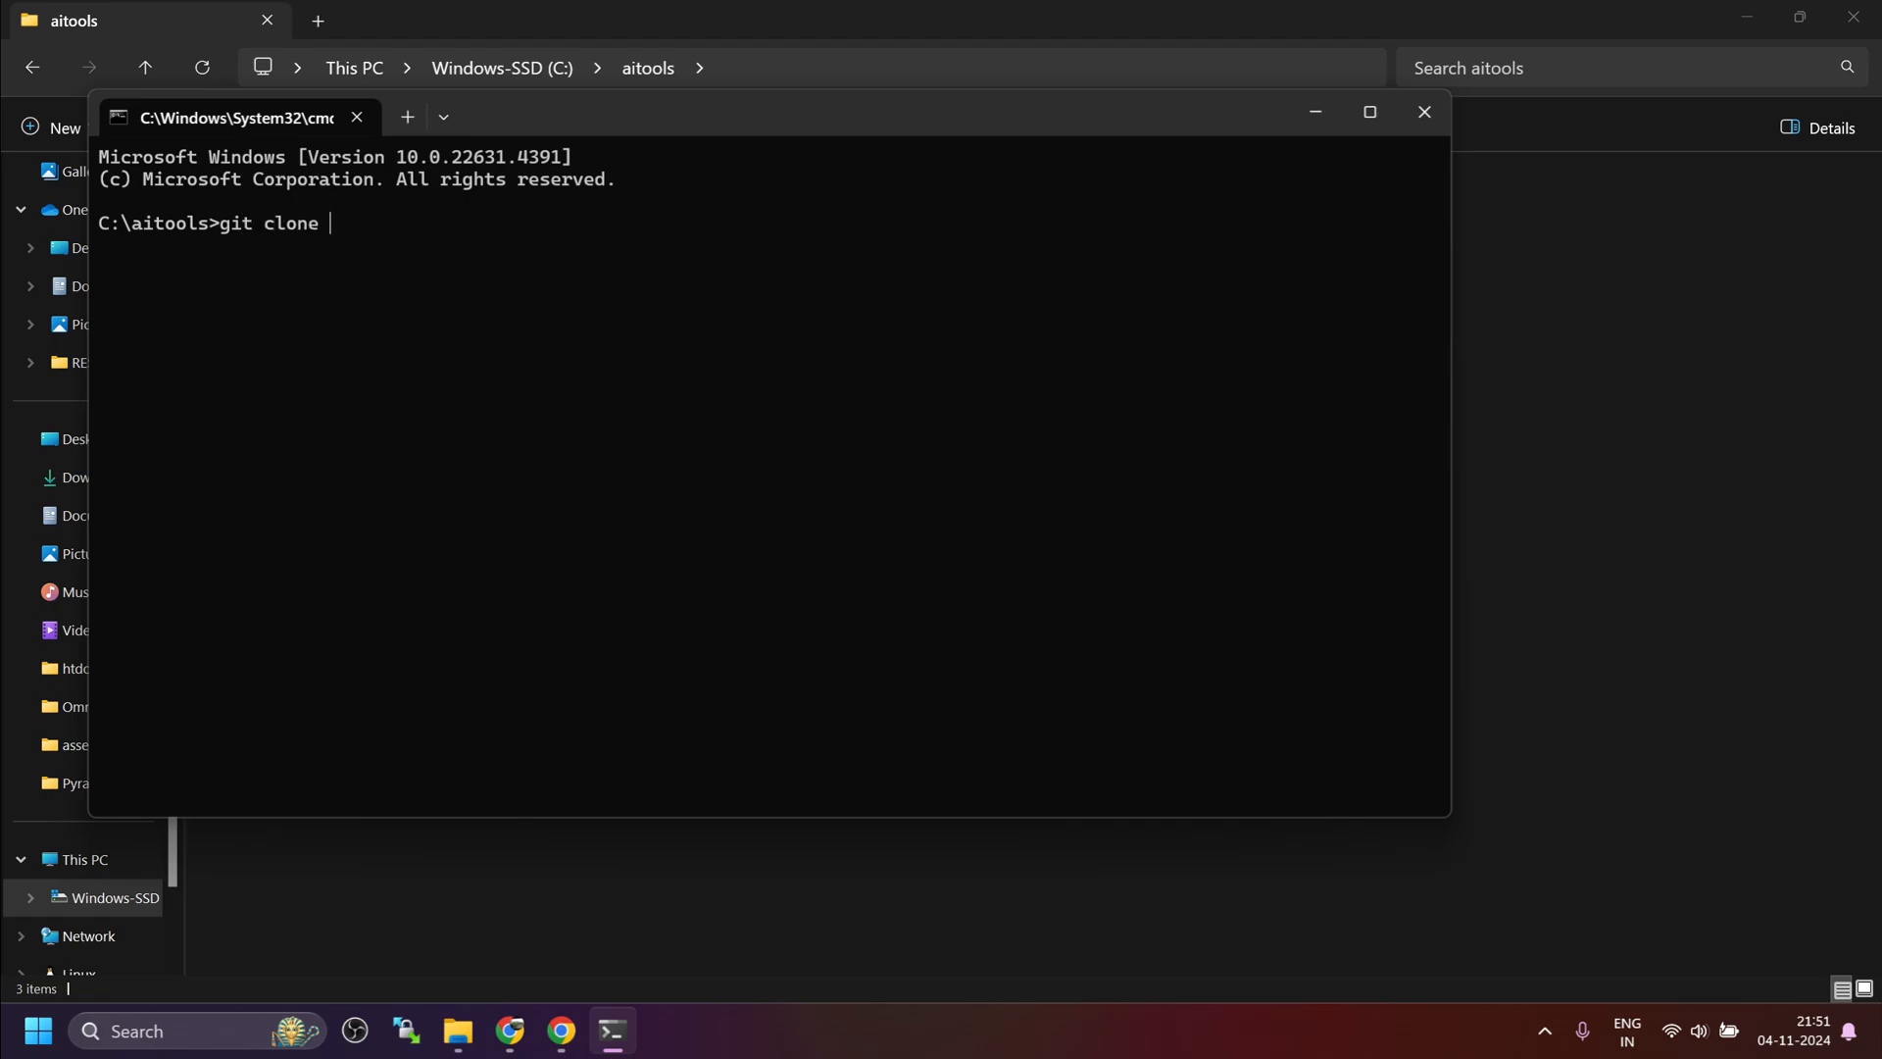
{"action": "type", "text": "https://github.com/jy0205/Pyramid-Flow"}
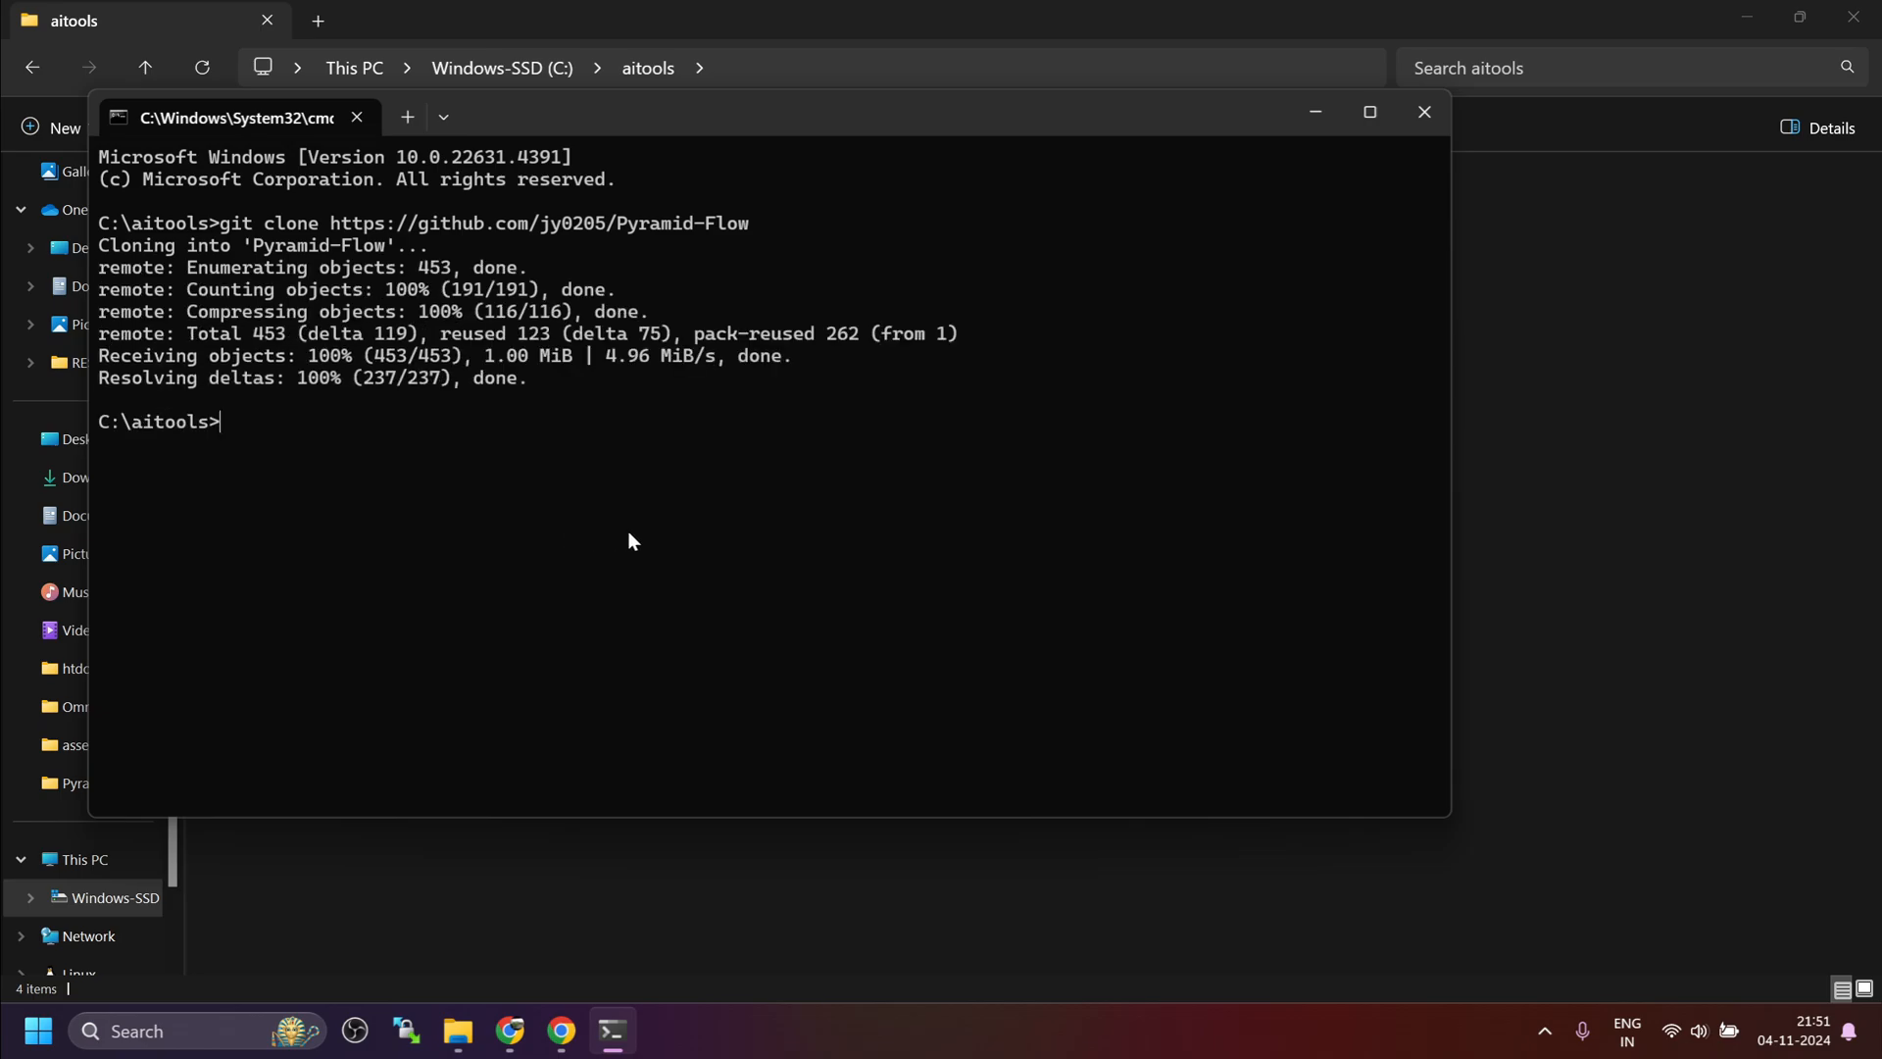
{"action": "type", "text": "cd"}
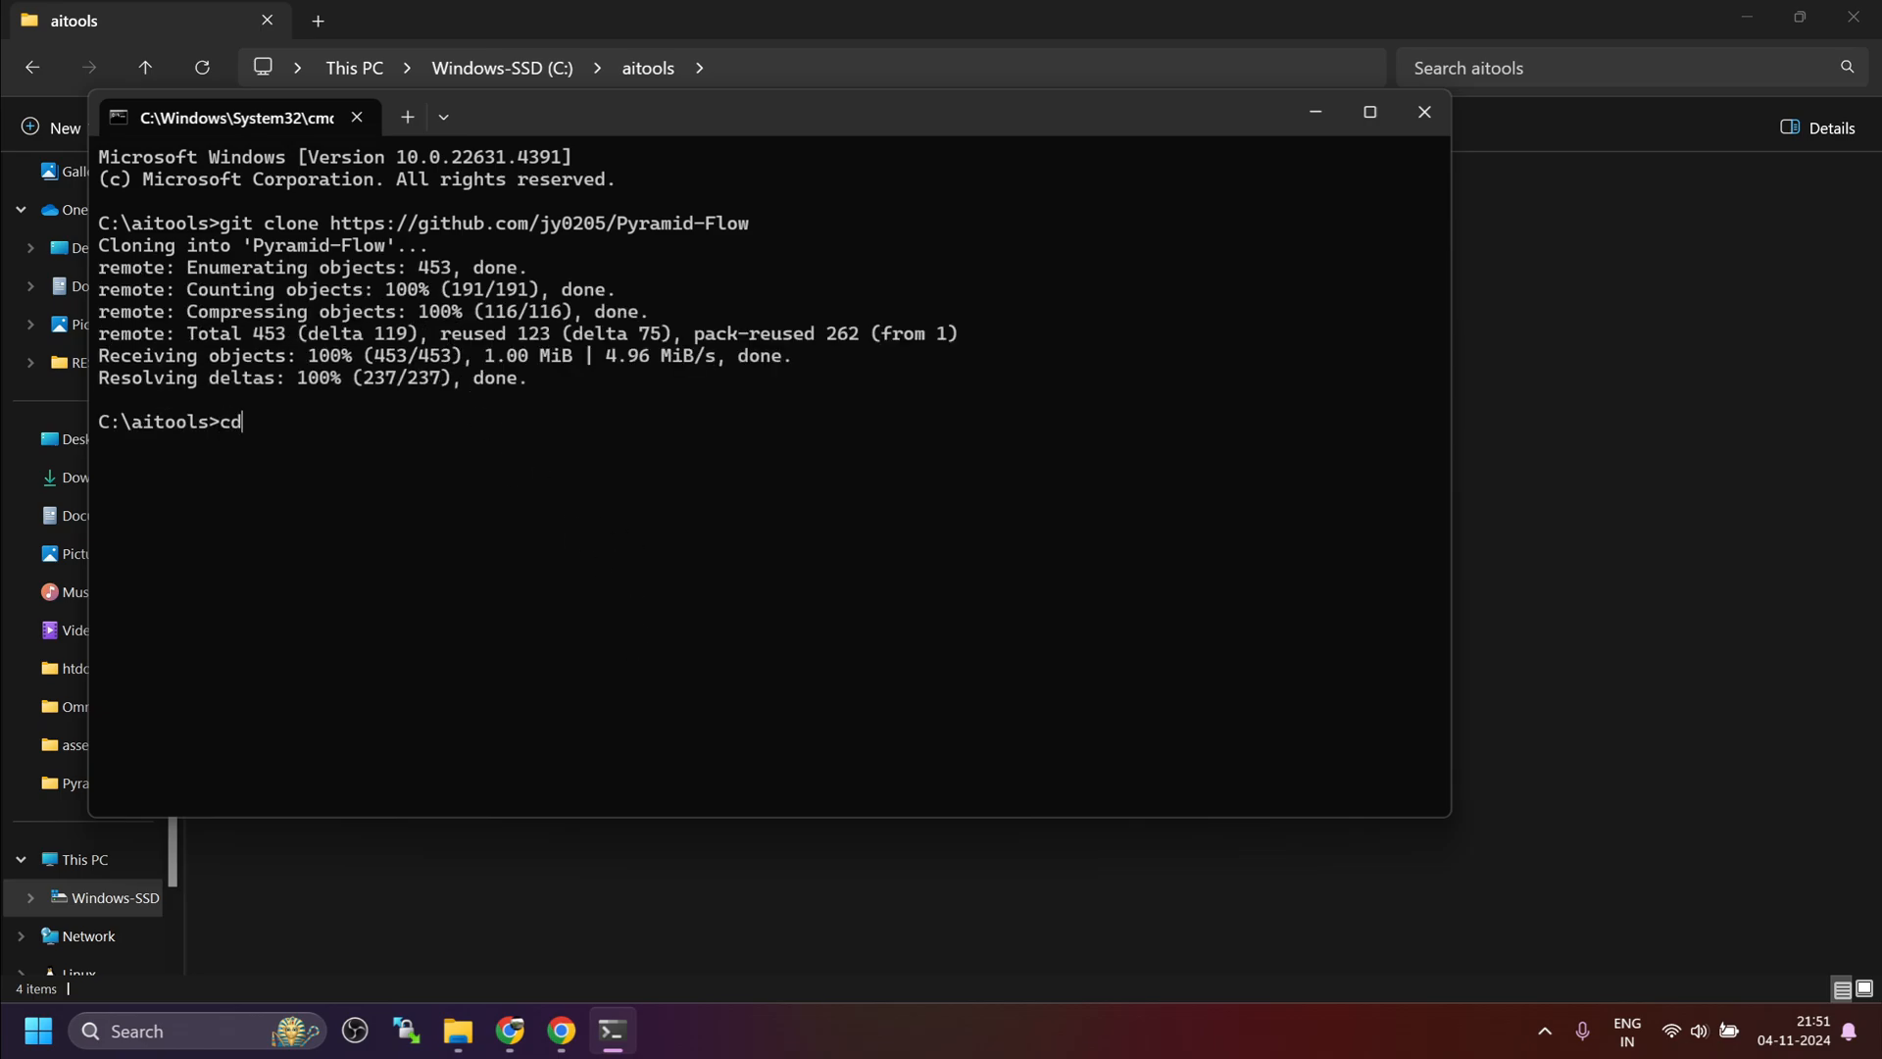
{"action": "type", "text": "Py"}
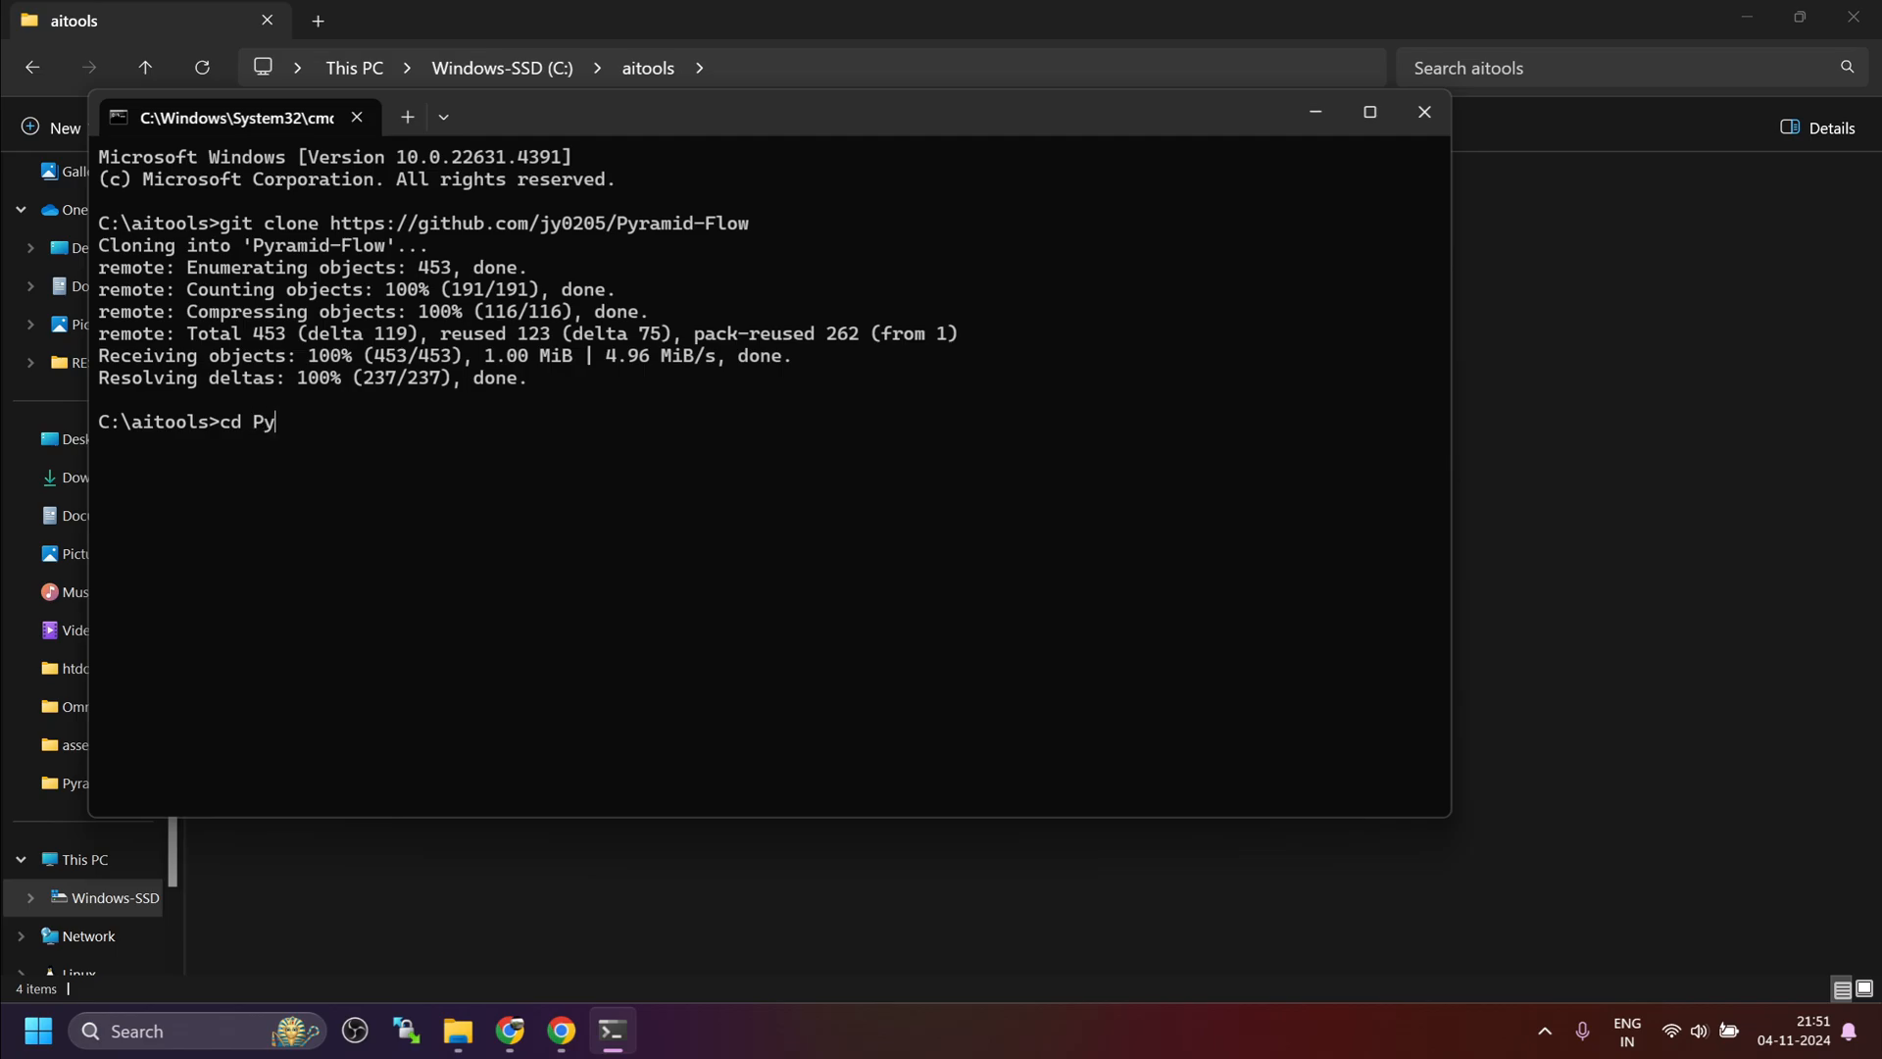
{"action": "key", "text": "Enter"}
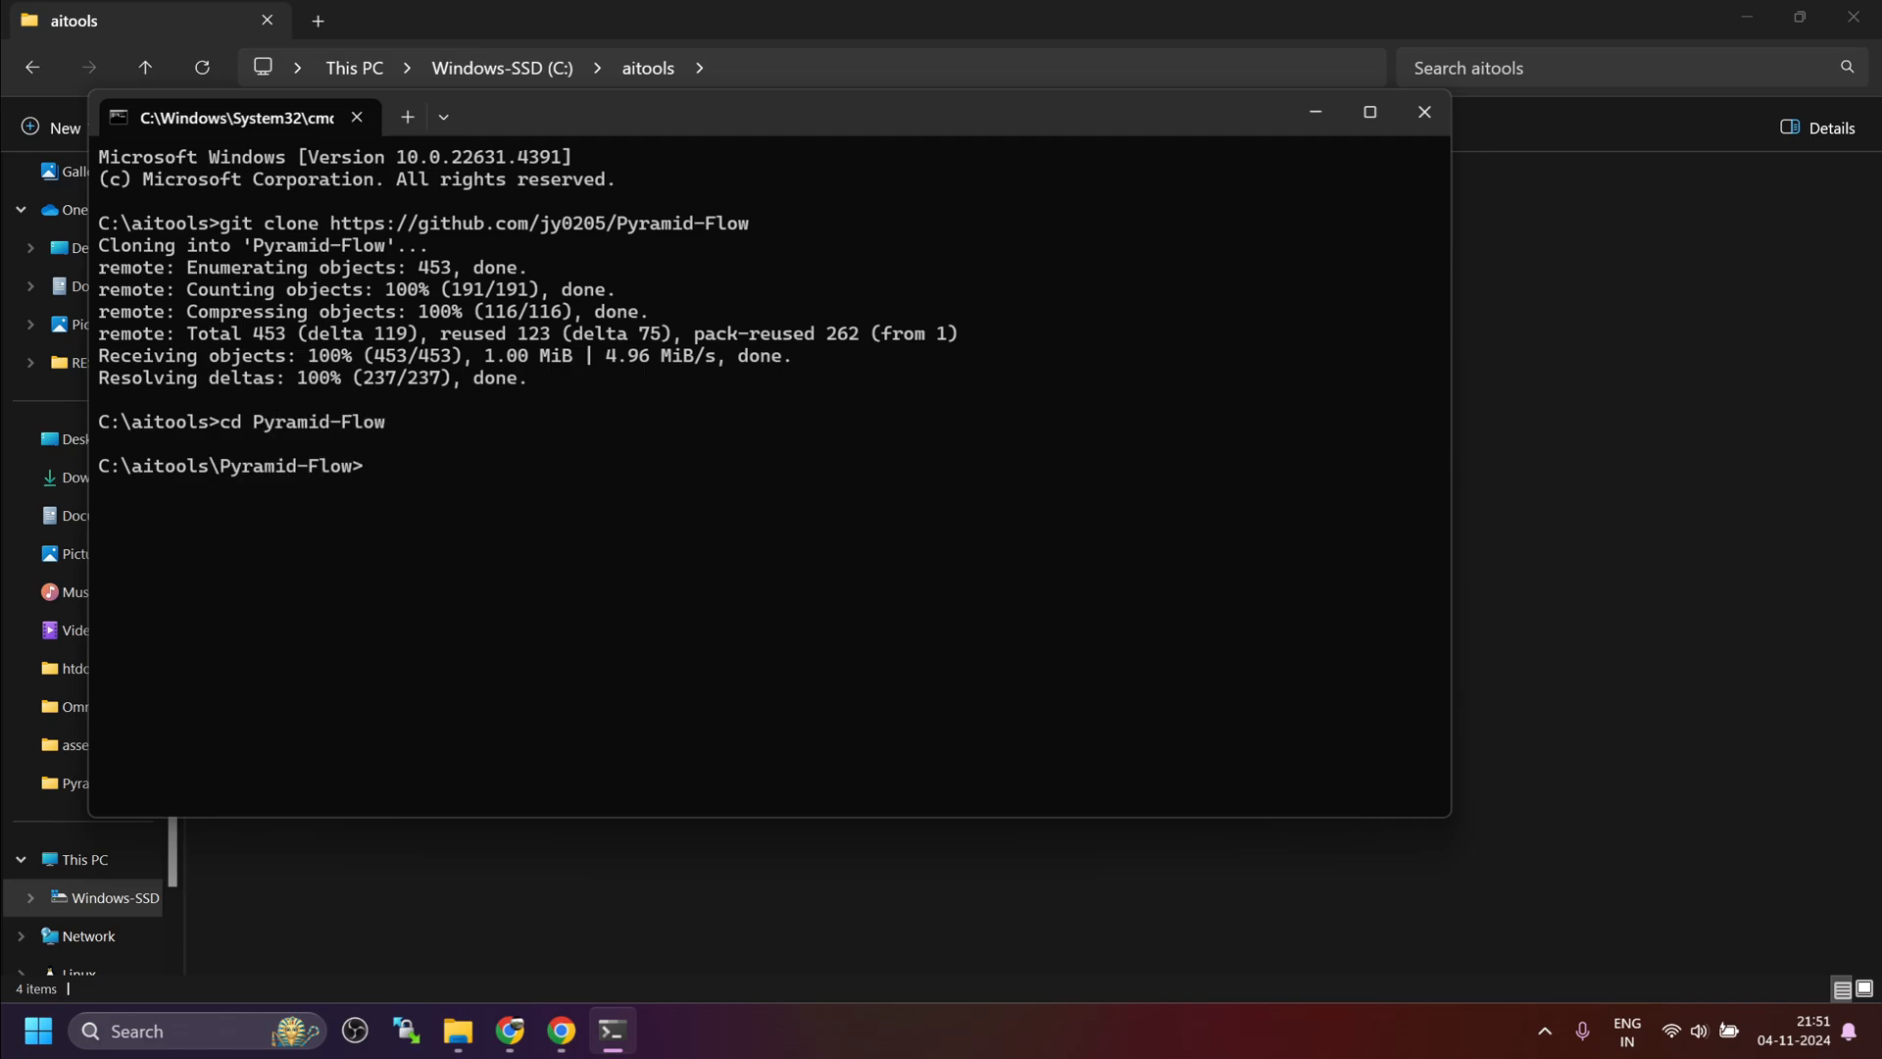
{"action": "mouse_move", "coordinate": [639, 674]}
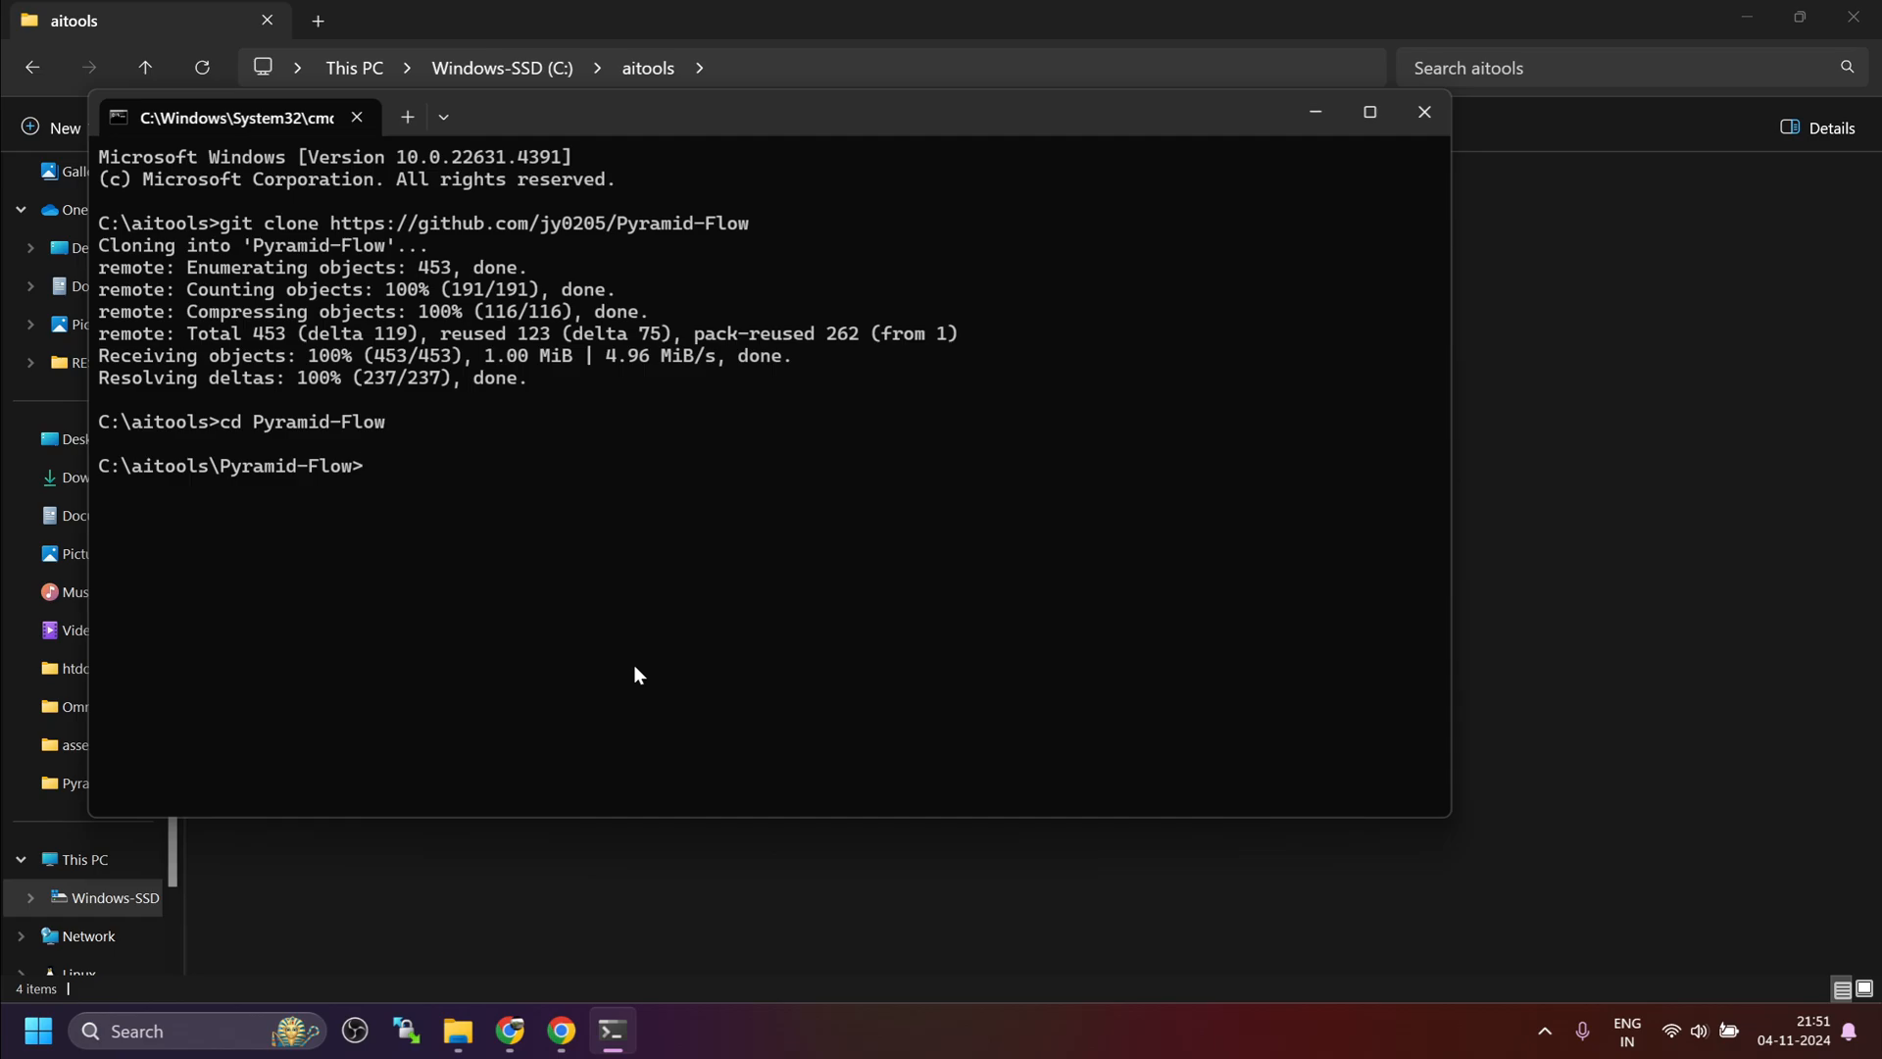
{"action": "mouse_move", "coordinate": [527, 630]}
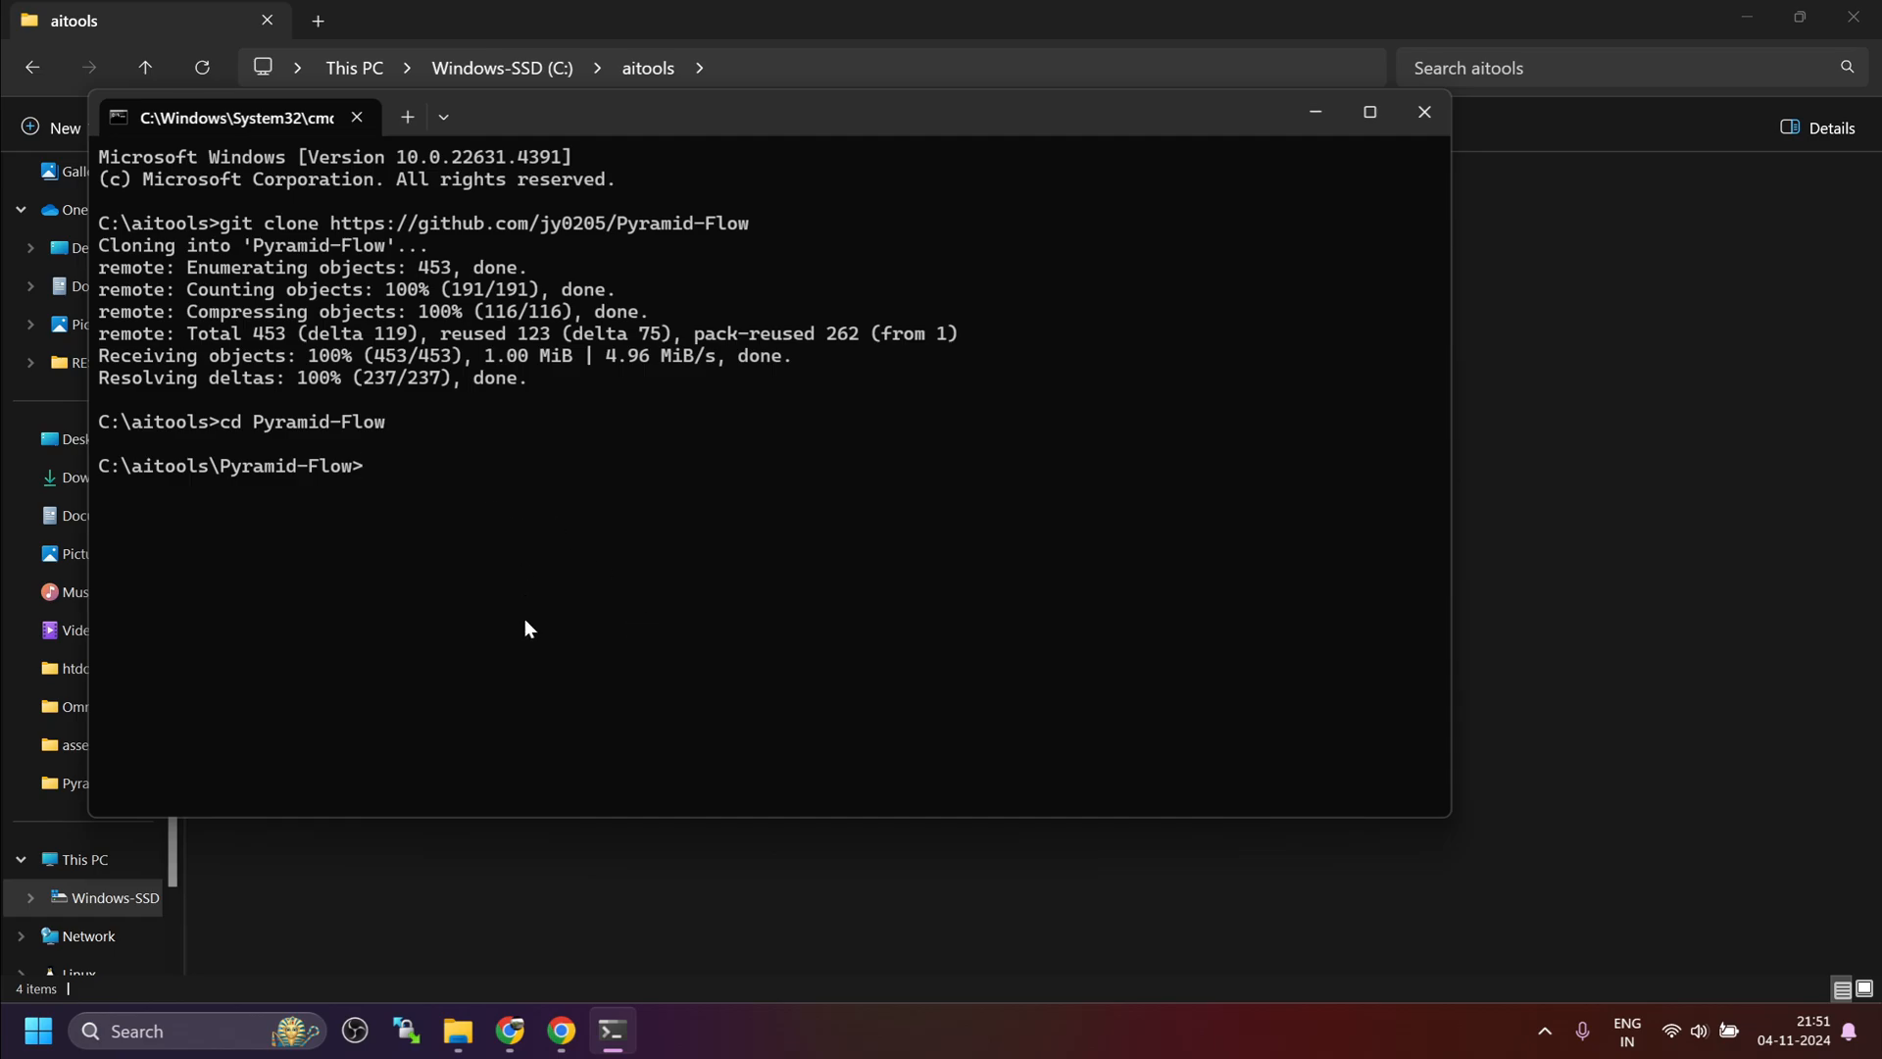
Step: Create a virtual environment named venv with python -m venv venv
{"action": "type", "text": "python"}
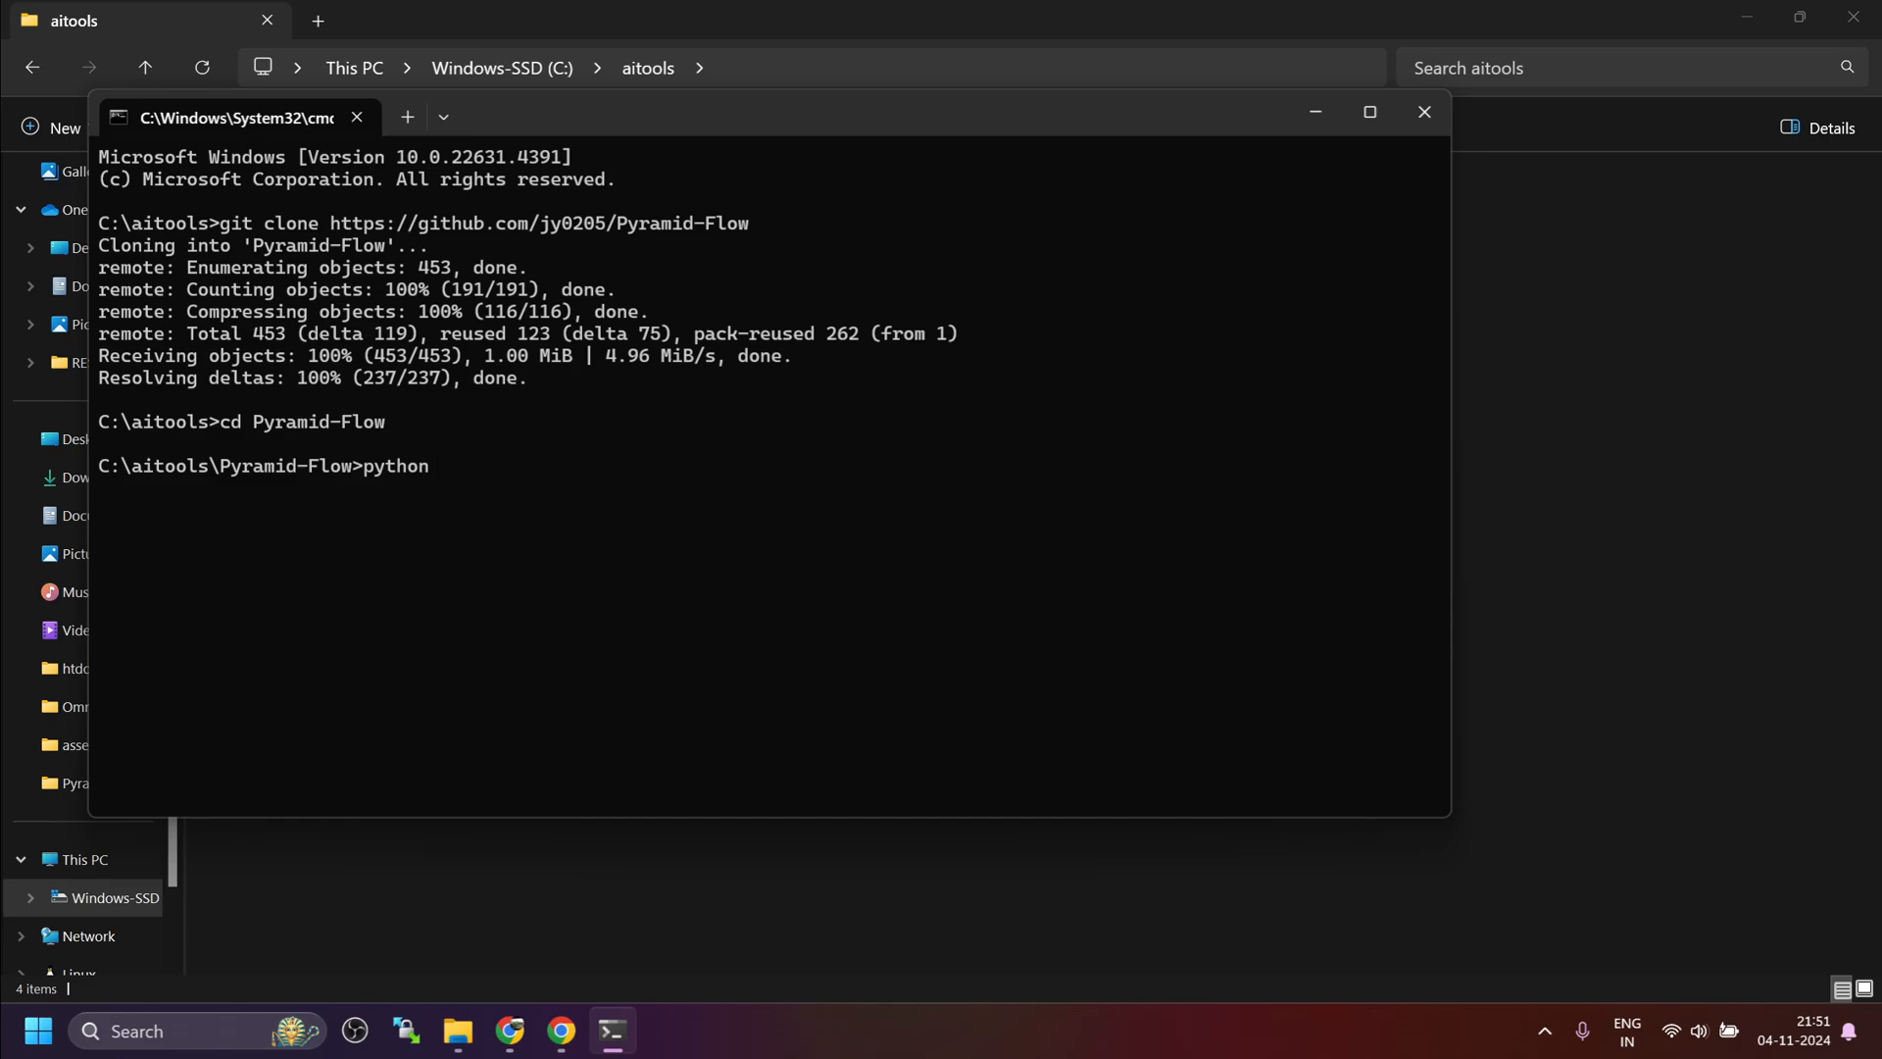
{"action": "type", "text": "-m ven"}
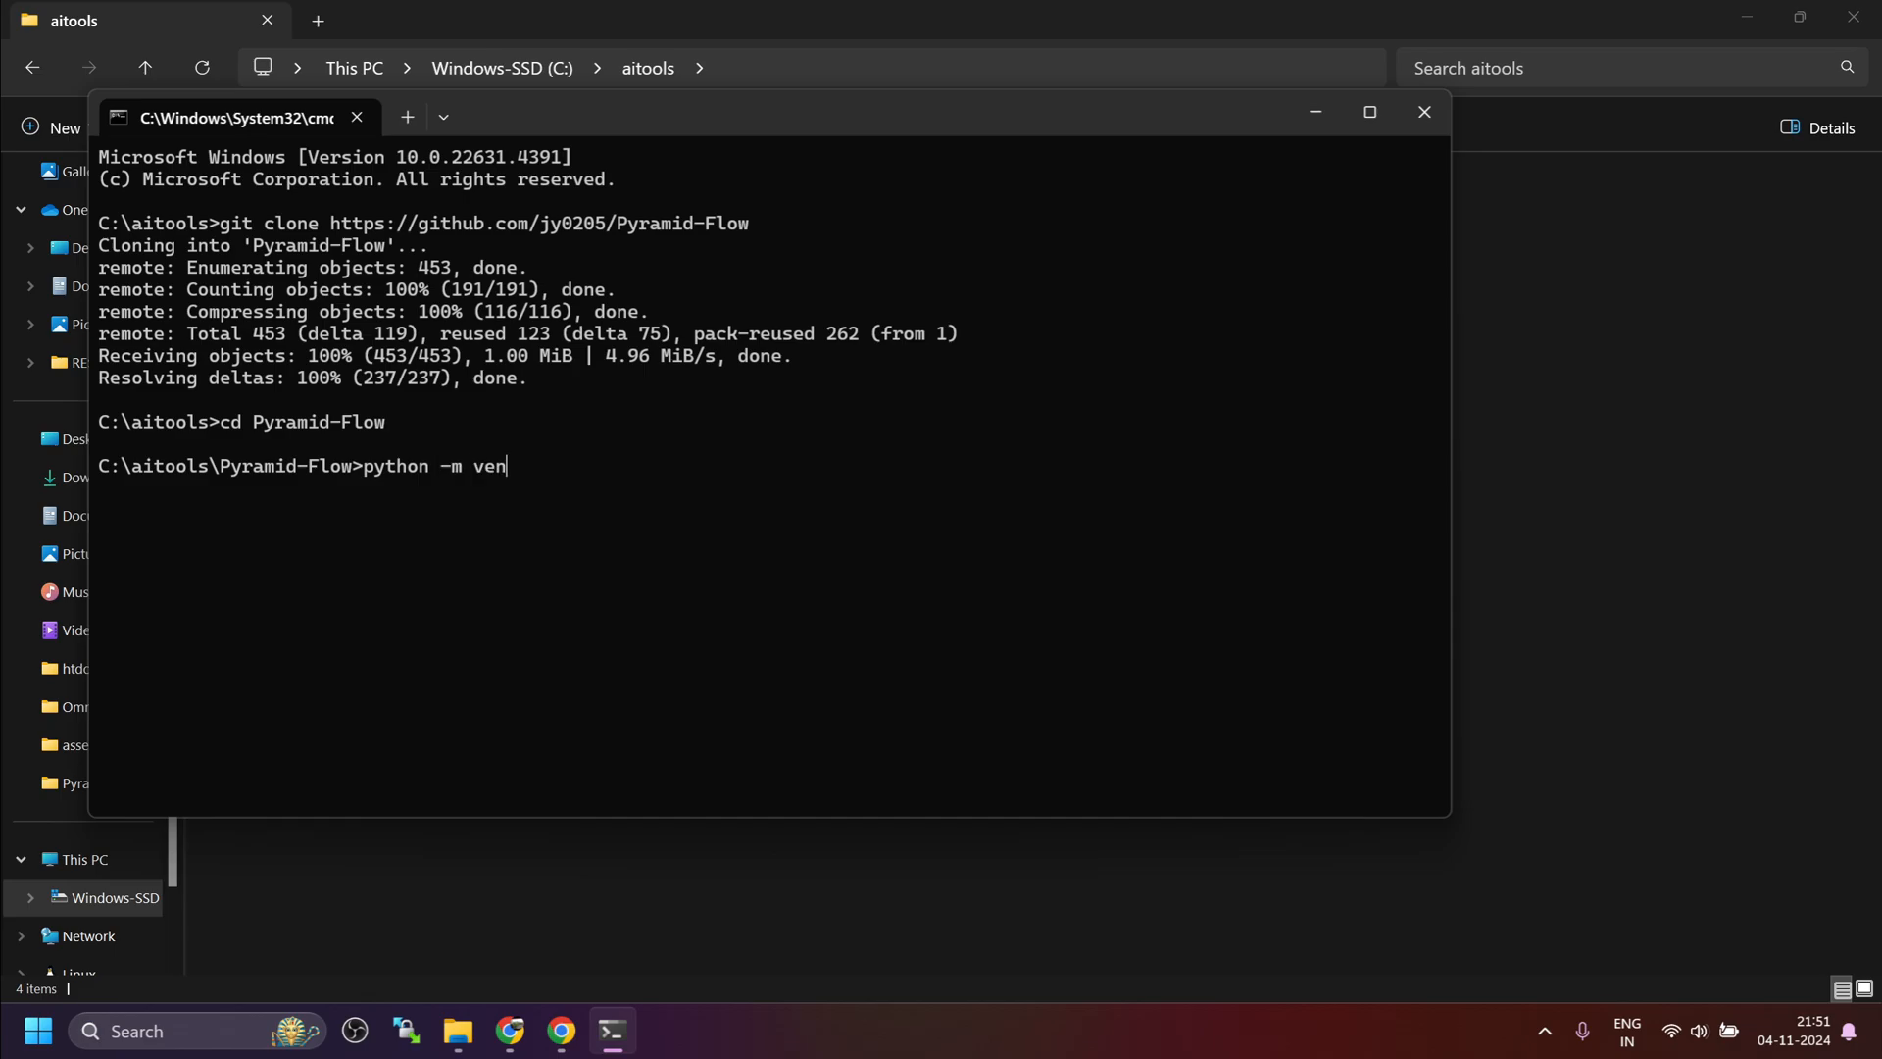
{"action": "type", "text": "v"}
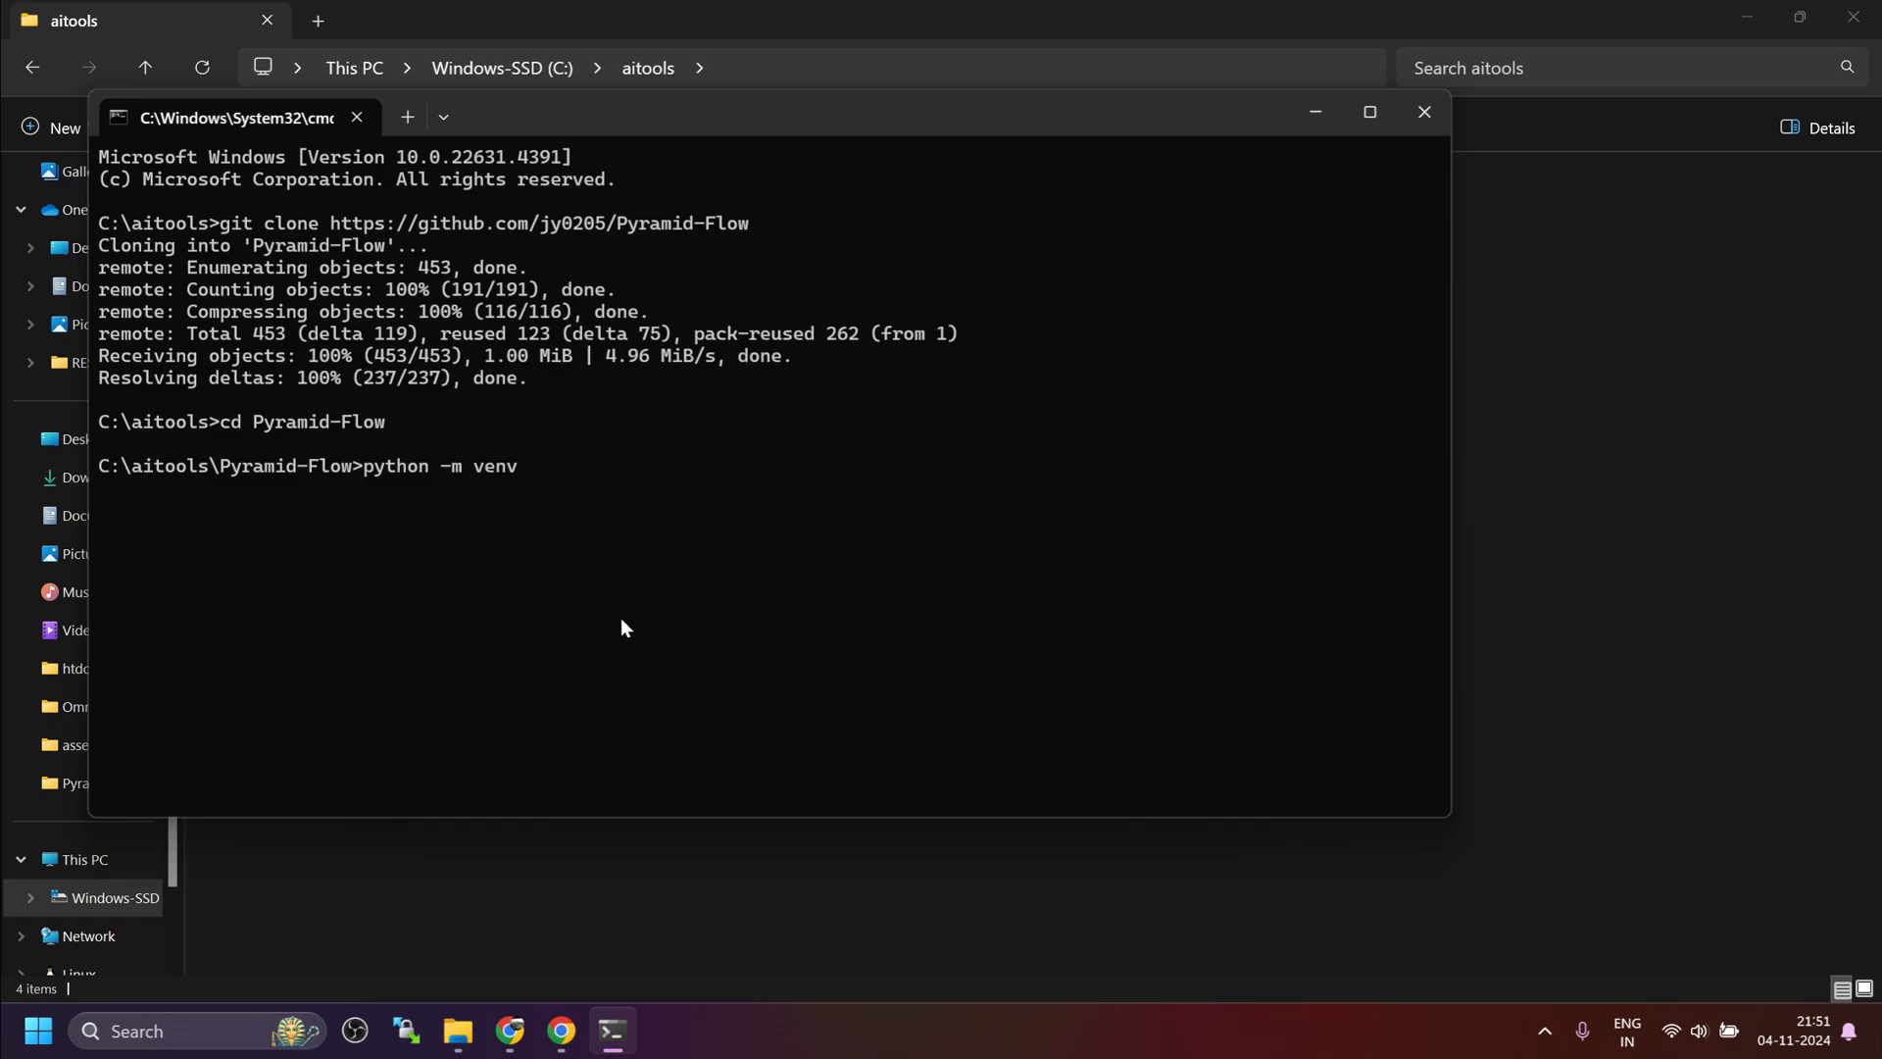
{"action": "type", "text": "venv"}
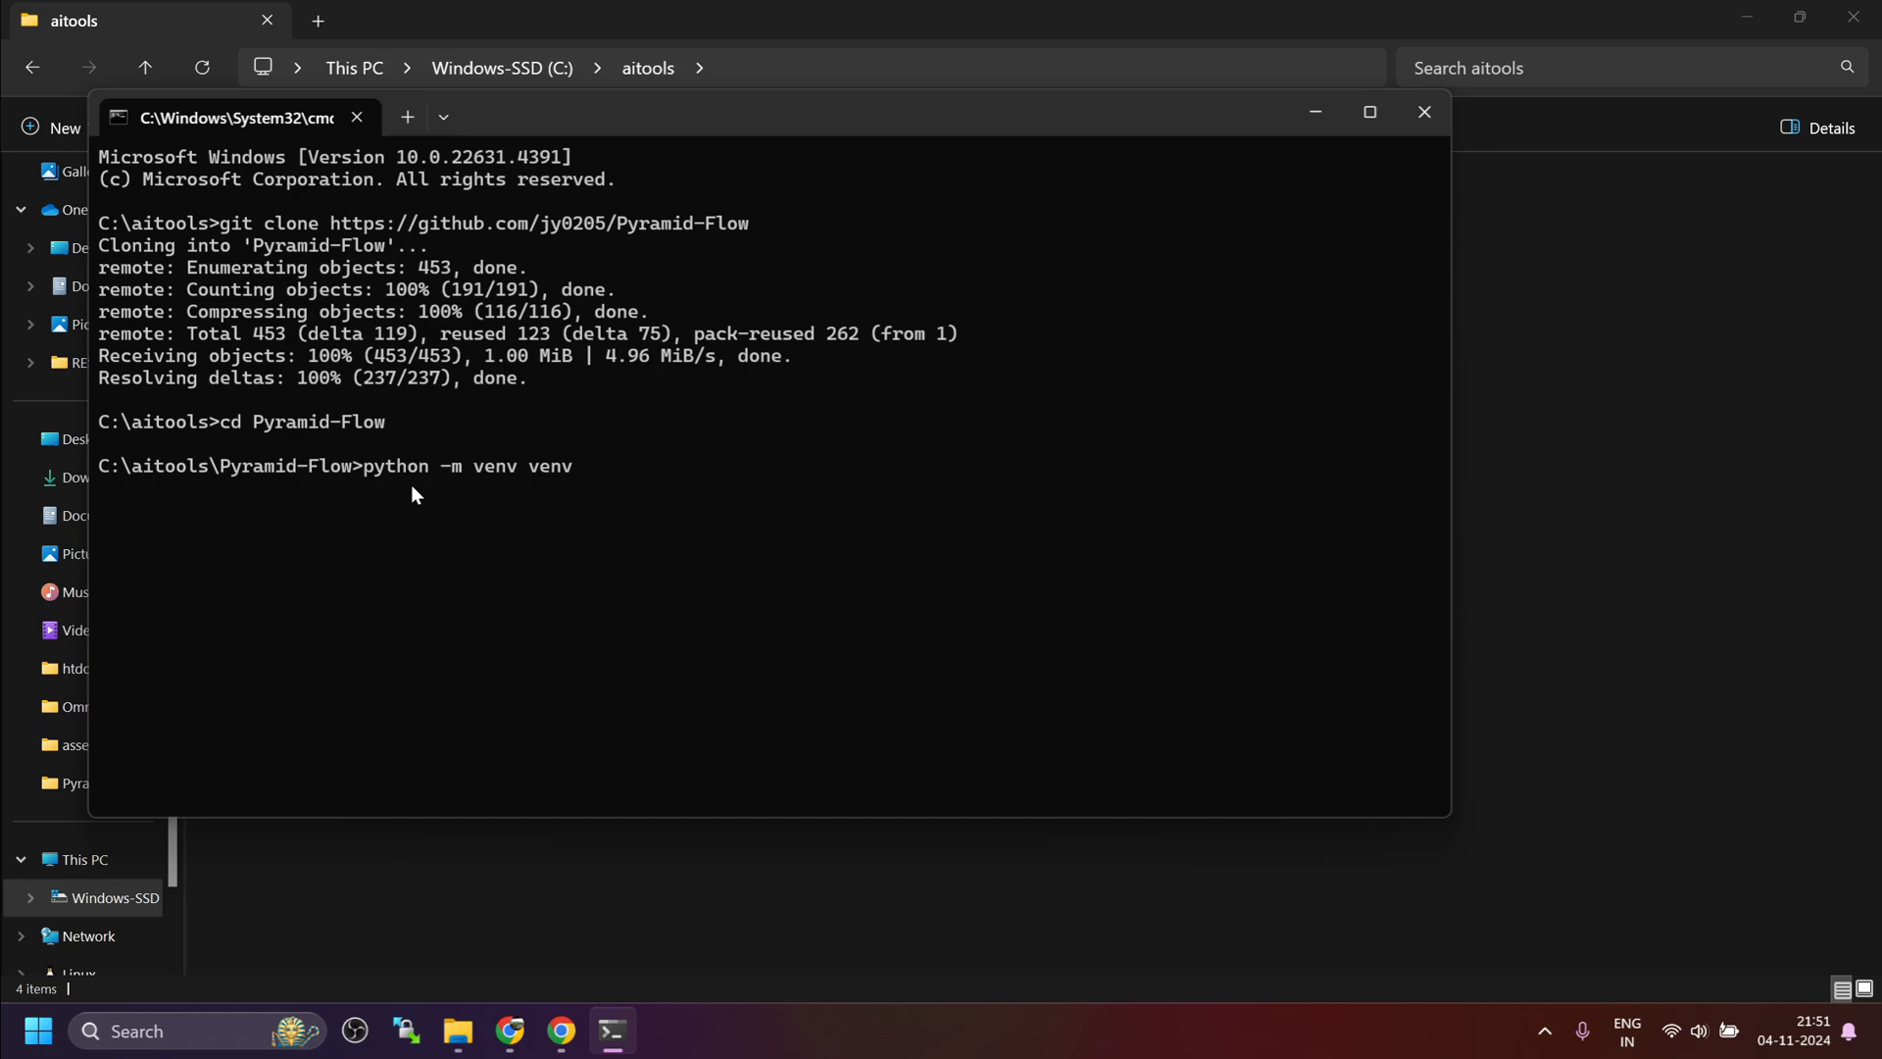
{"action": "mouse_move", "coordinate": [471, 488]}
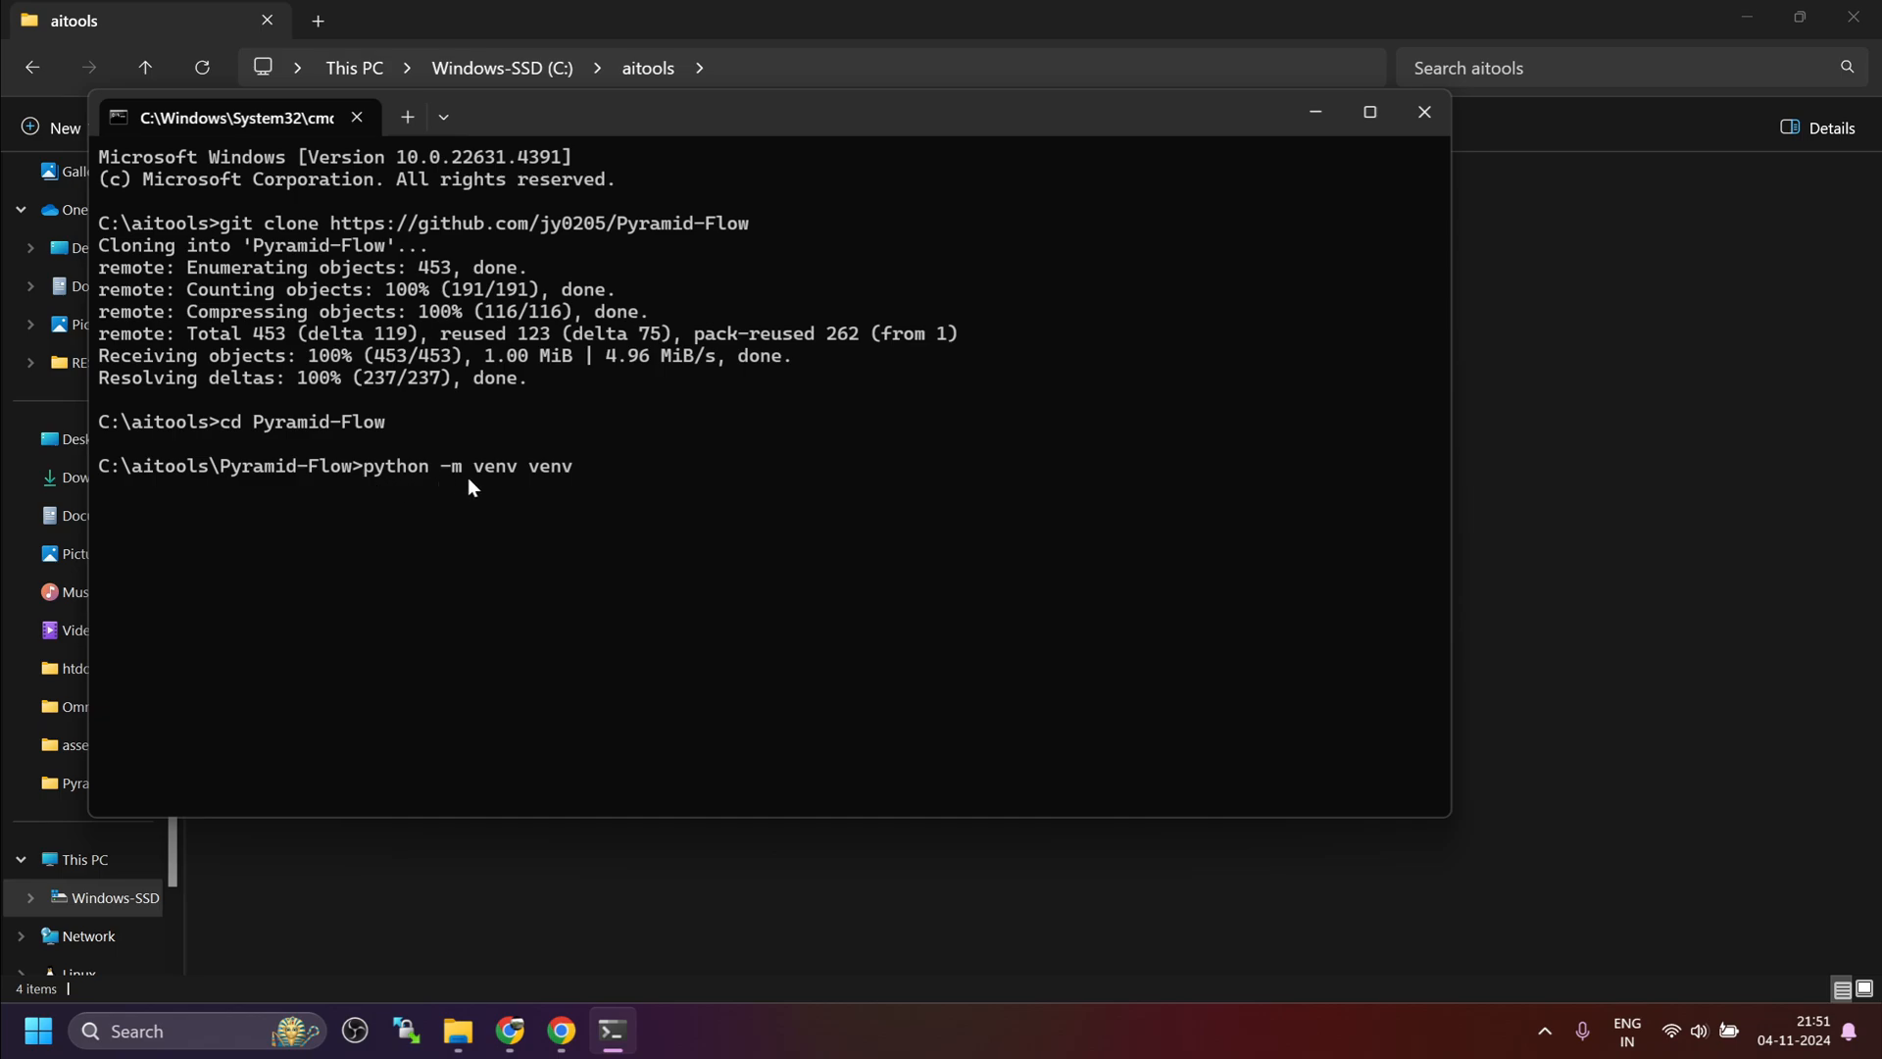
{"action": "mouse_move", "coordinate": [572, 663]}
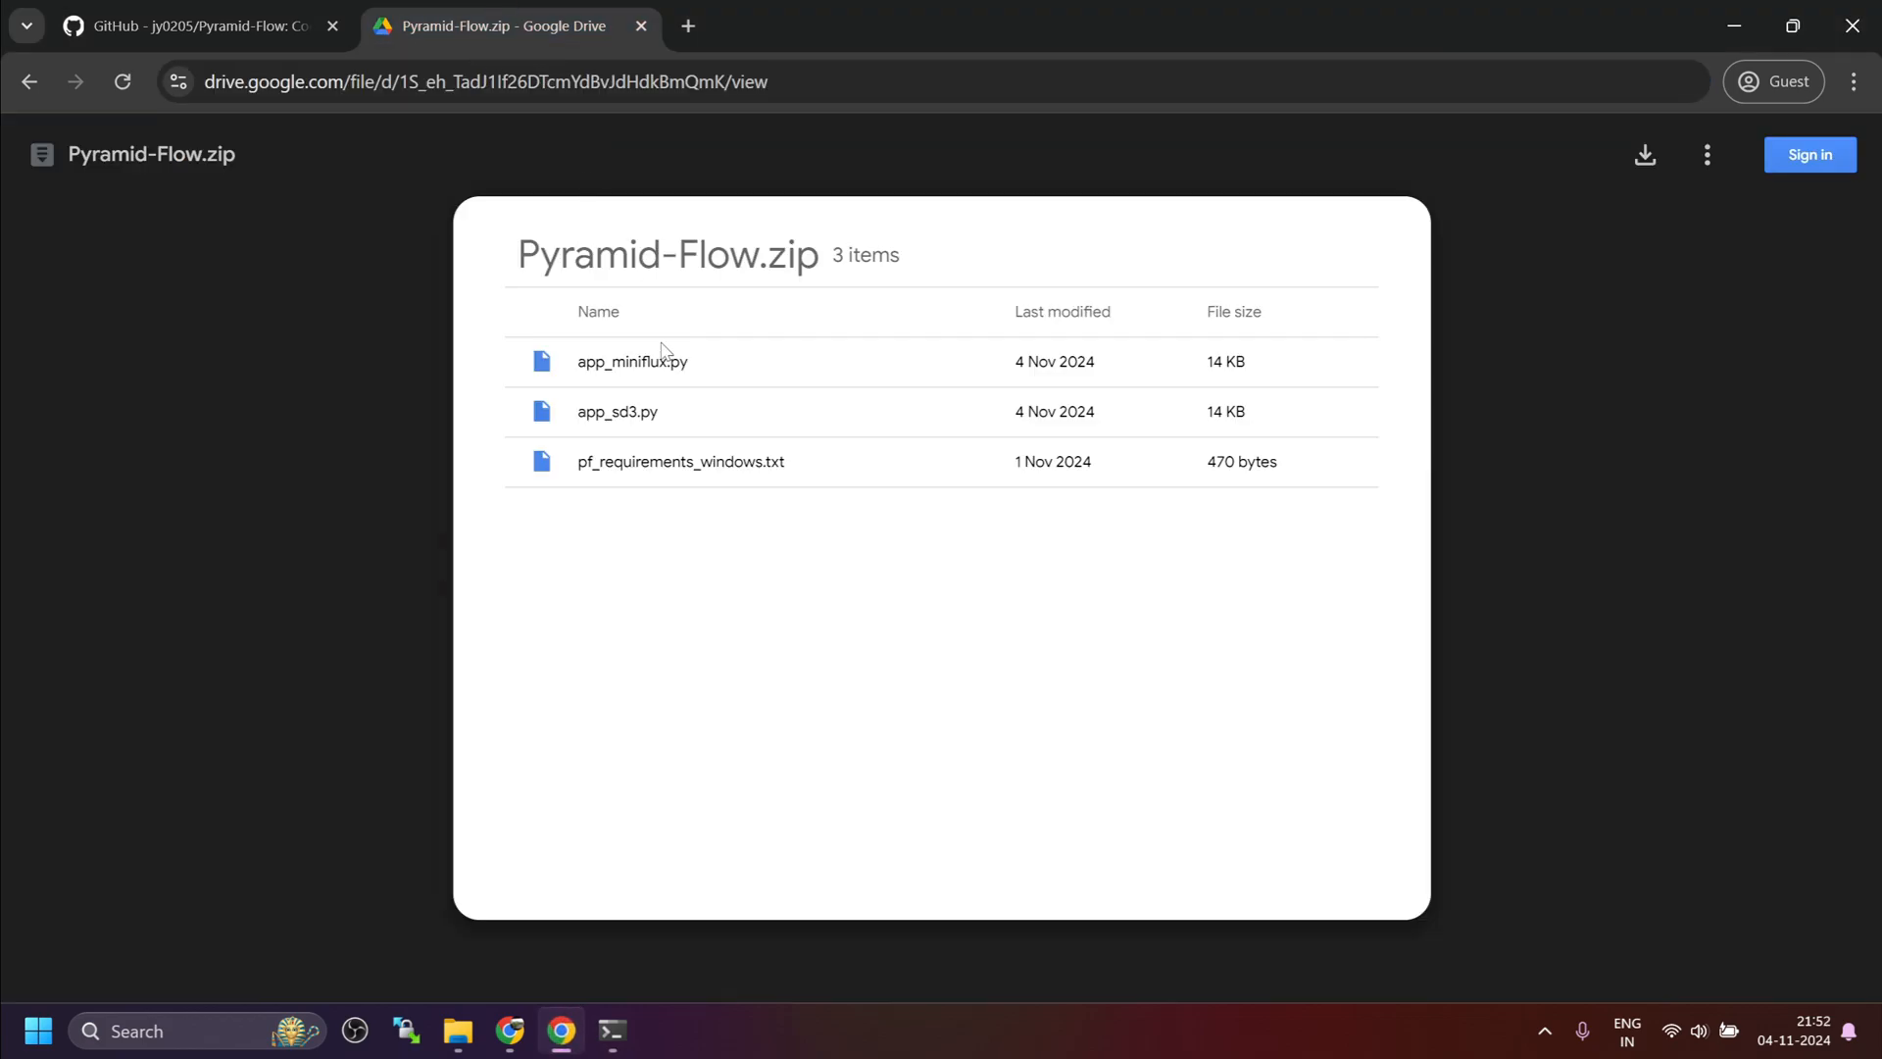
{"action": "mouse_move", "coordinate": [686, 513]}
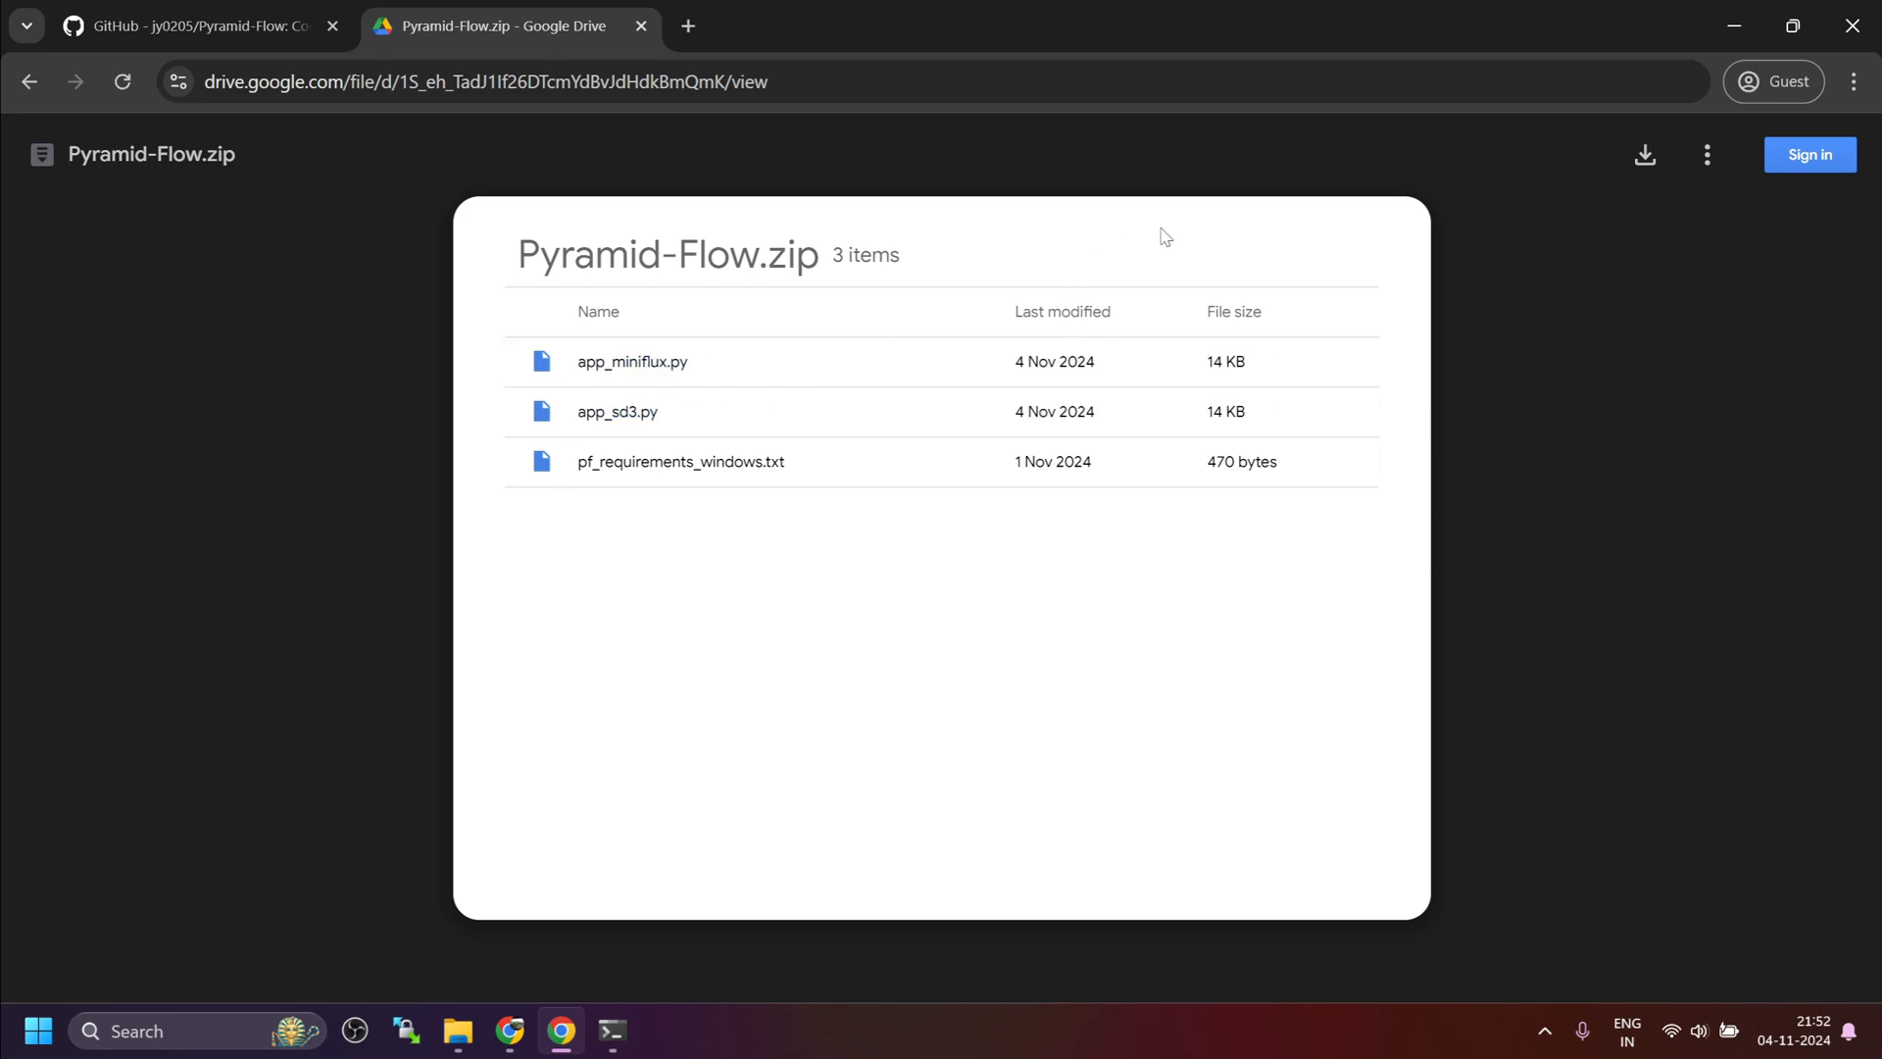
Step: Return from the Drive zip preview to the aitools folder window
{"action": "left_click", "coordinate": [462, 1031]}
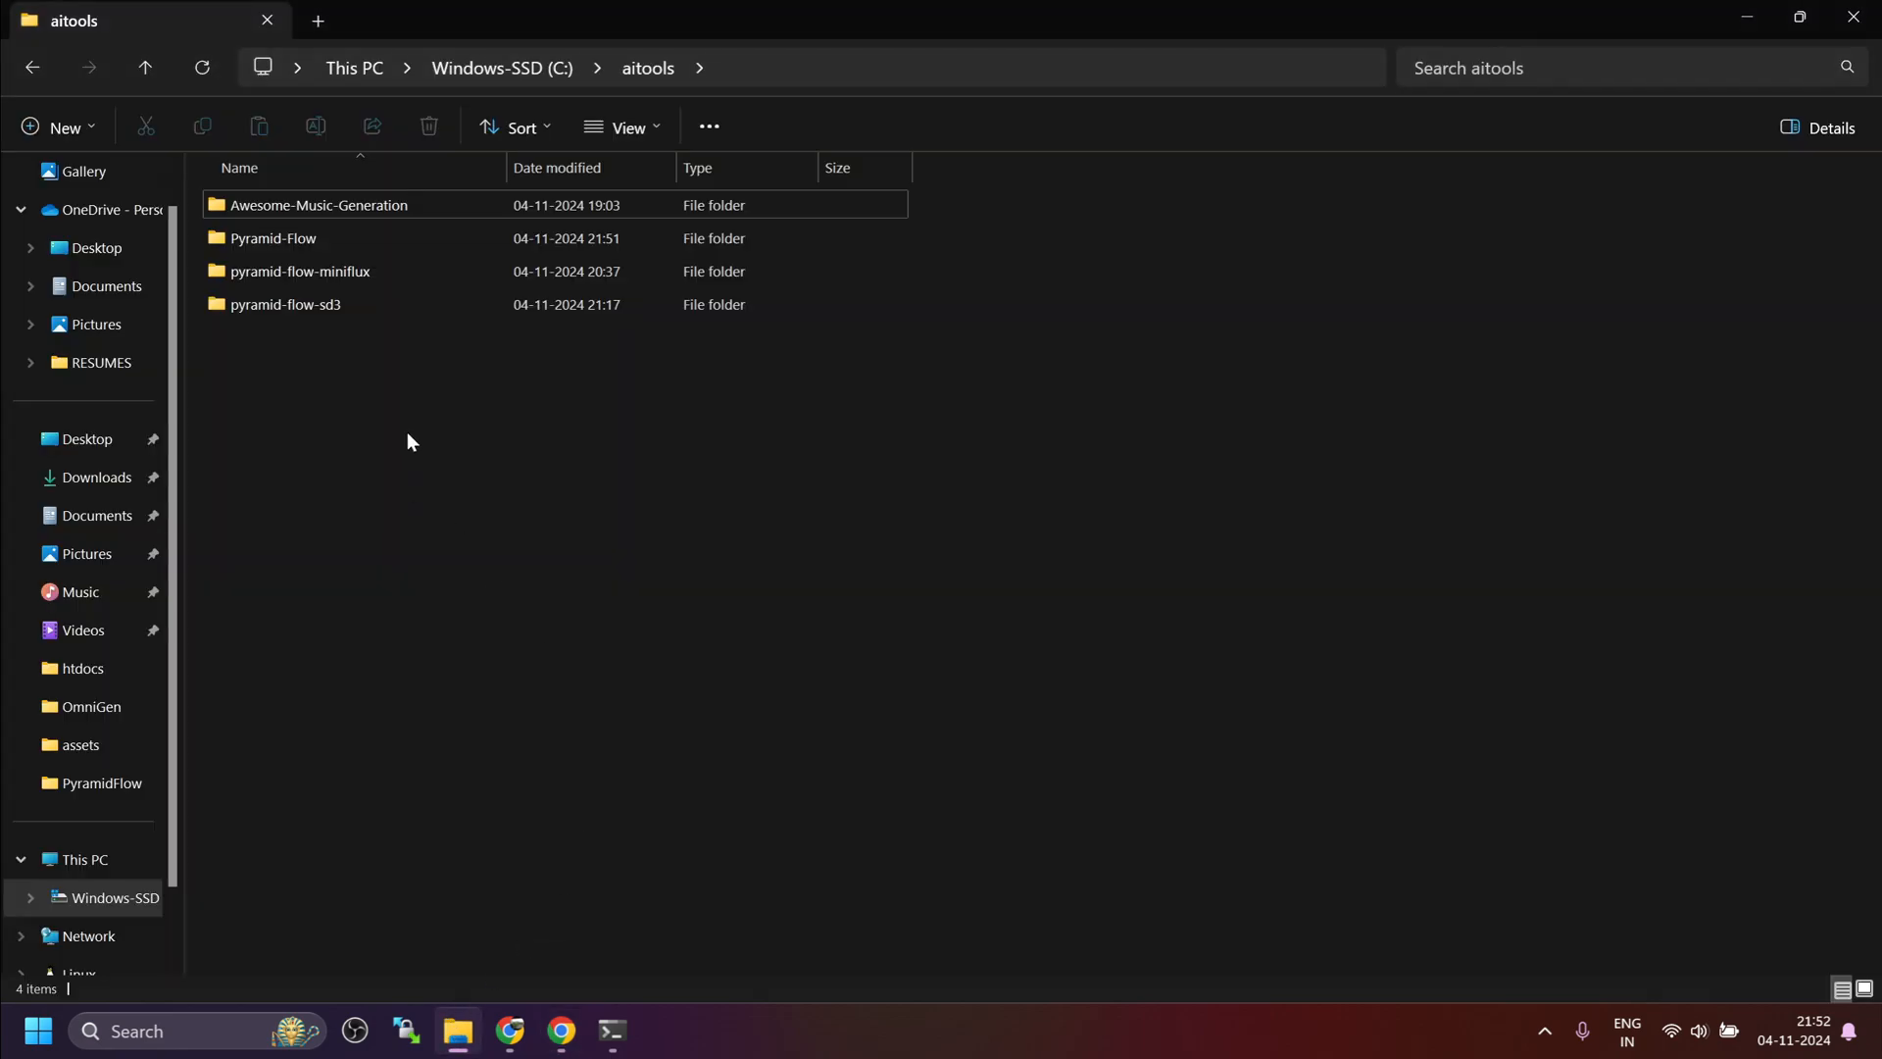
Step: Download Pyramid-Flow.zip from Drive into the Pyramid-Flow folder
{"action": "double_click", "coordinate": [271, 237]}
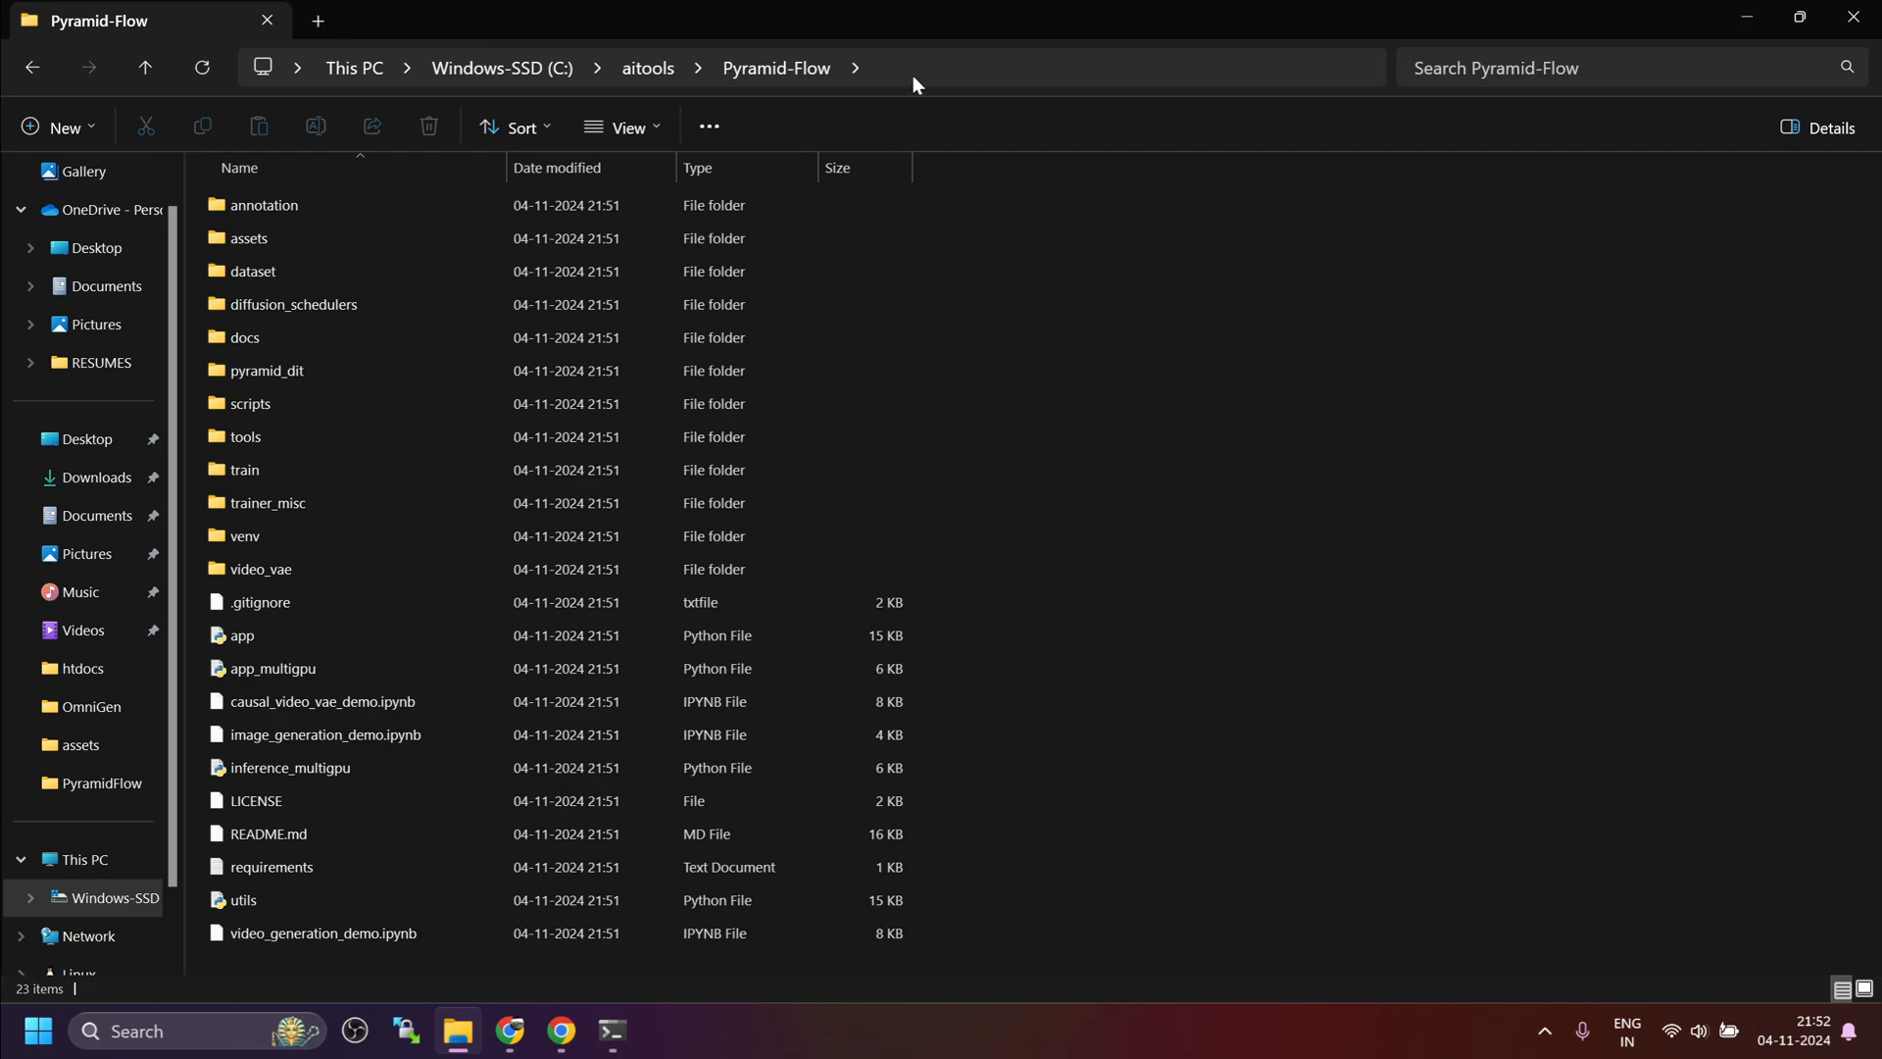
{"action": "mouse_move", "coordinate": [1200, 385]}
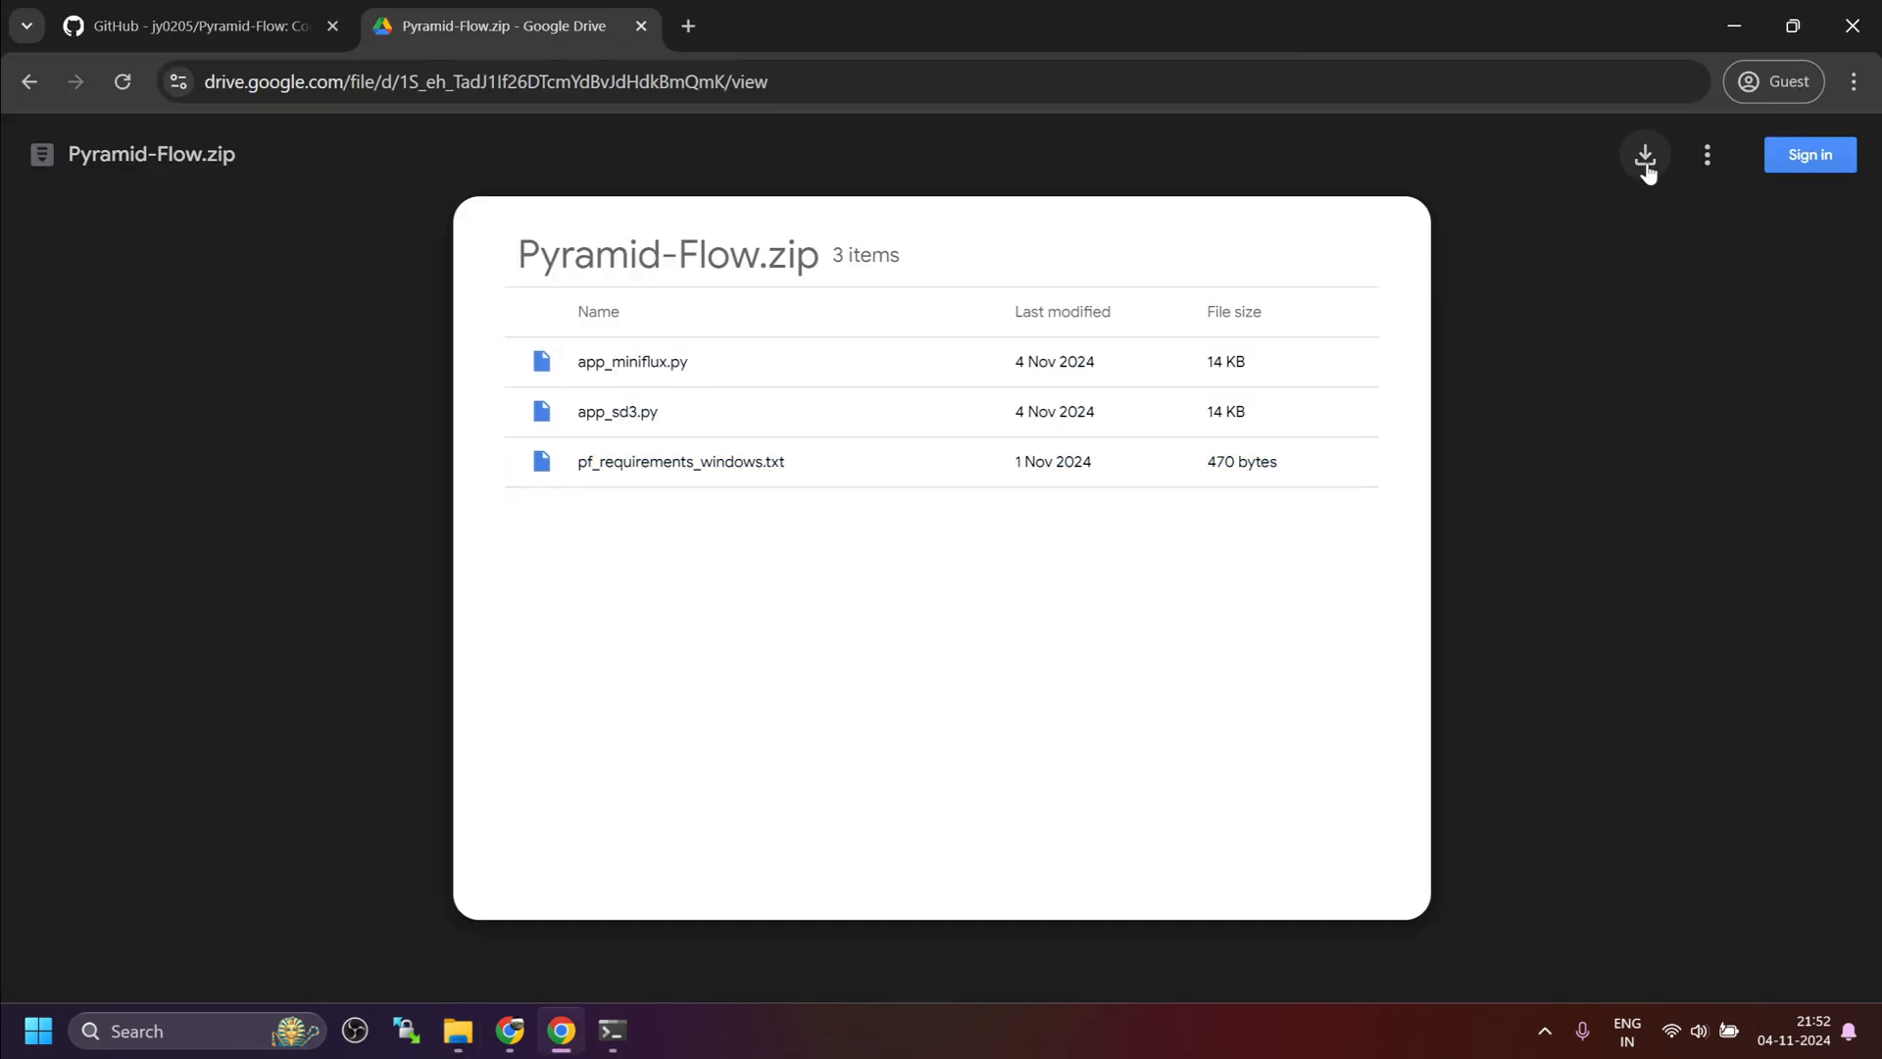
{"action": "left_click", "coordinate": [1645, 155]}
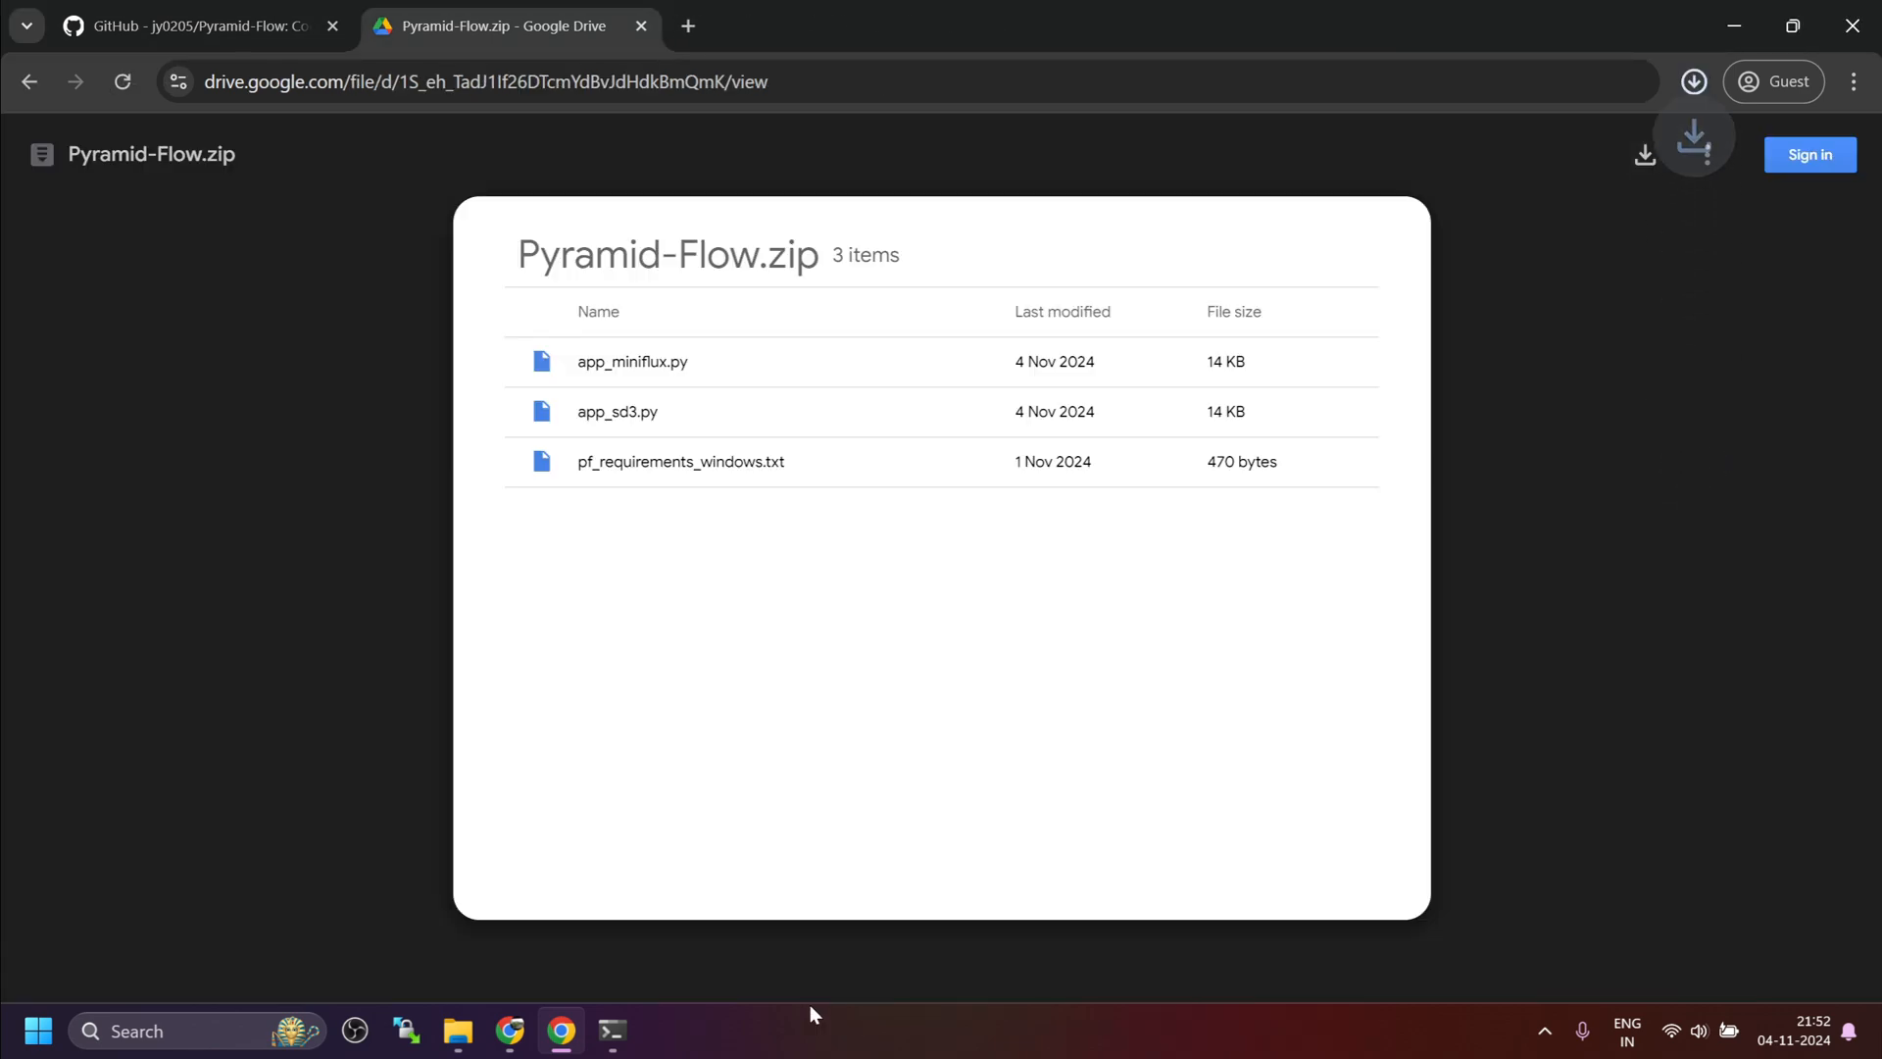
{"action": "left_click", "coordinate": [458, 1031]}
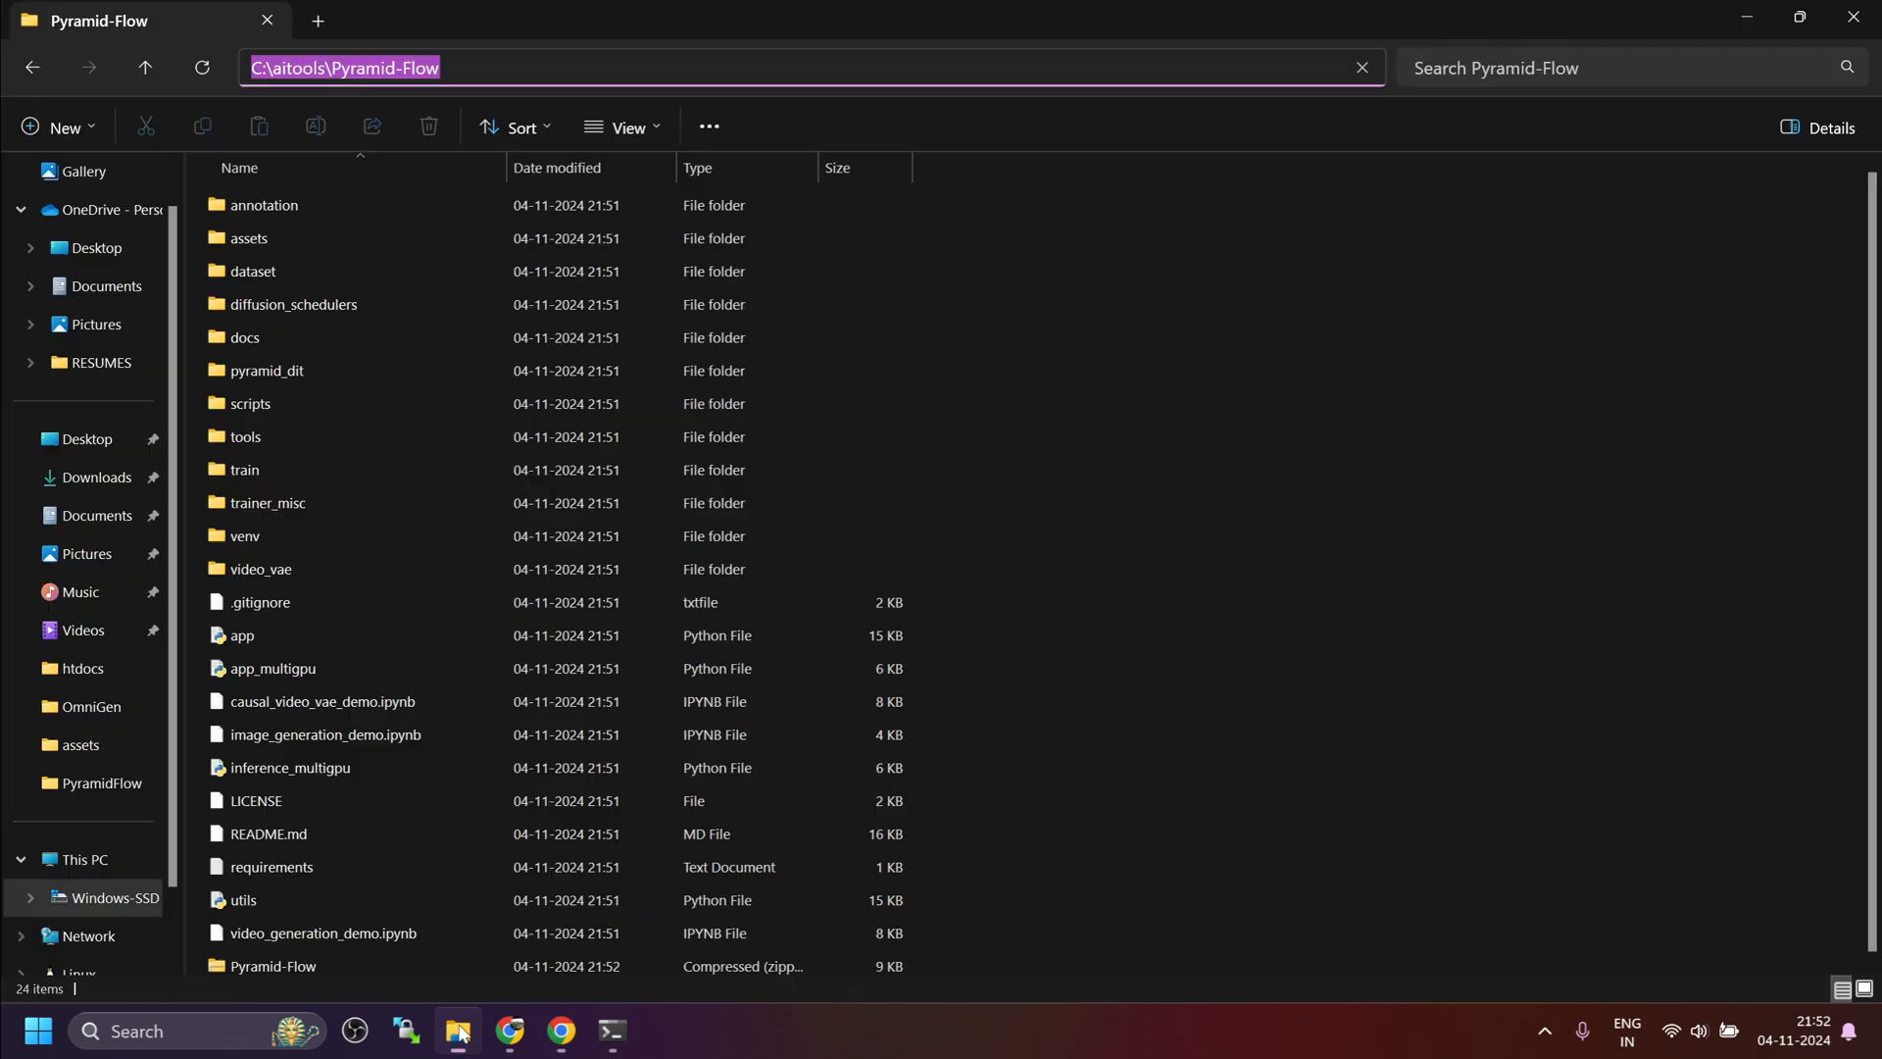
Step: Extract the zip's scripts into Pyramid-Flow, permanently delete the zip, and return to Command Prompt
{"action": "right_click", "coordinate": [270, 964]}
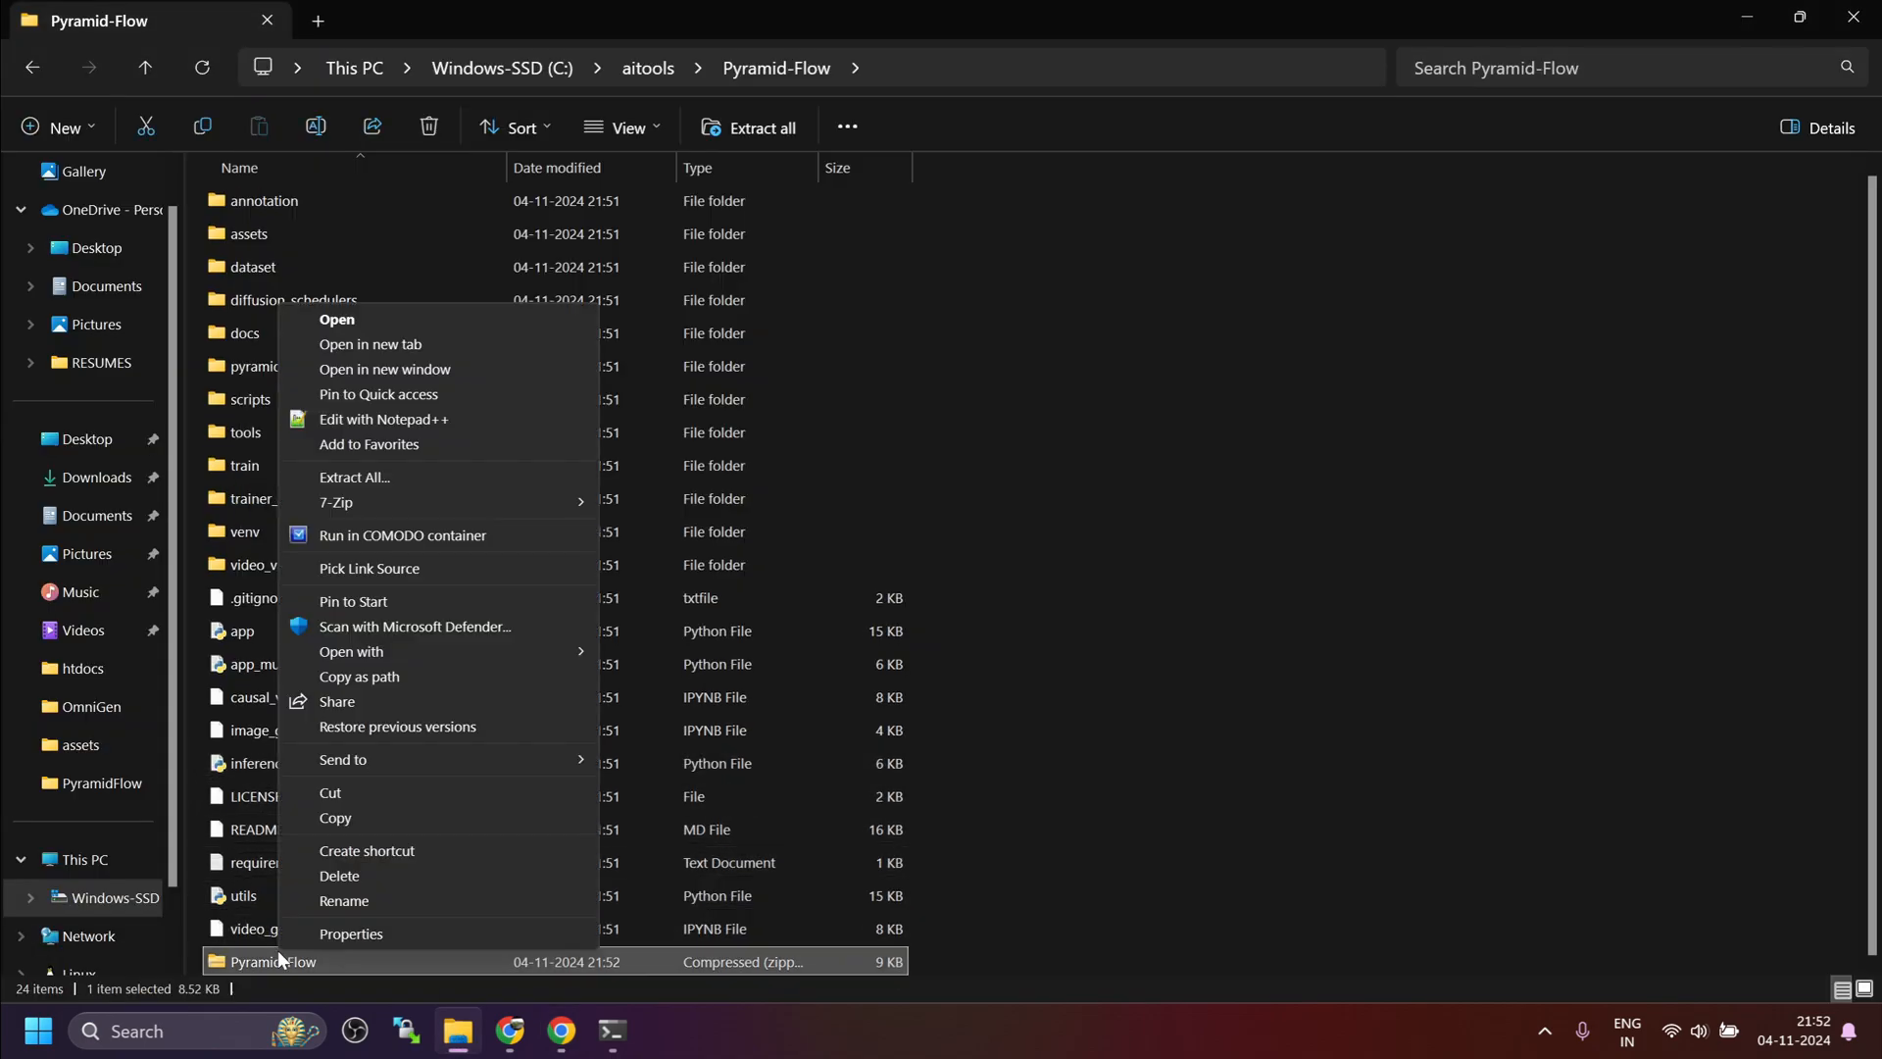
{"action": "mouse_move", "coordinate": [337, 502]}
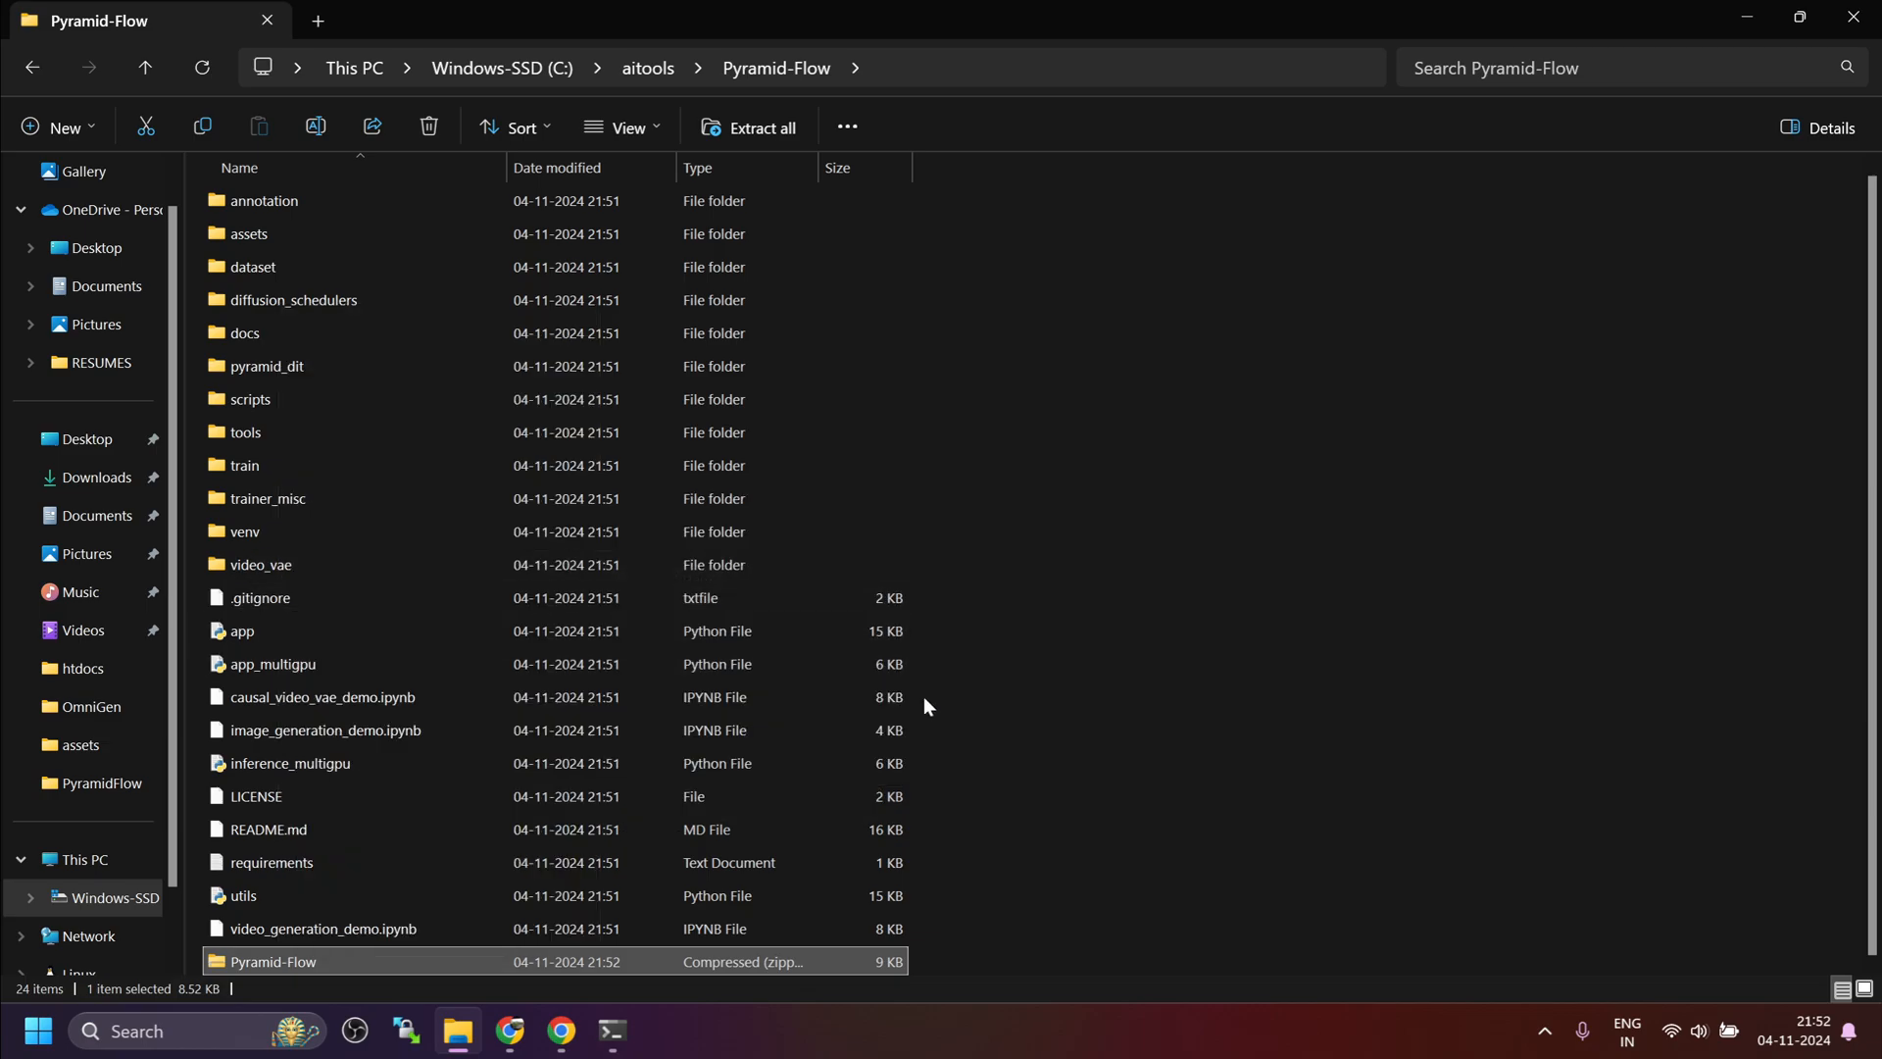
{"action": "scroll", "scroll_direction": "down", "scroll_amount": 3}
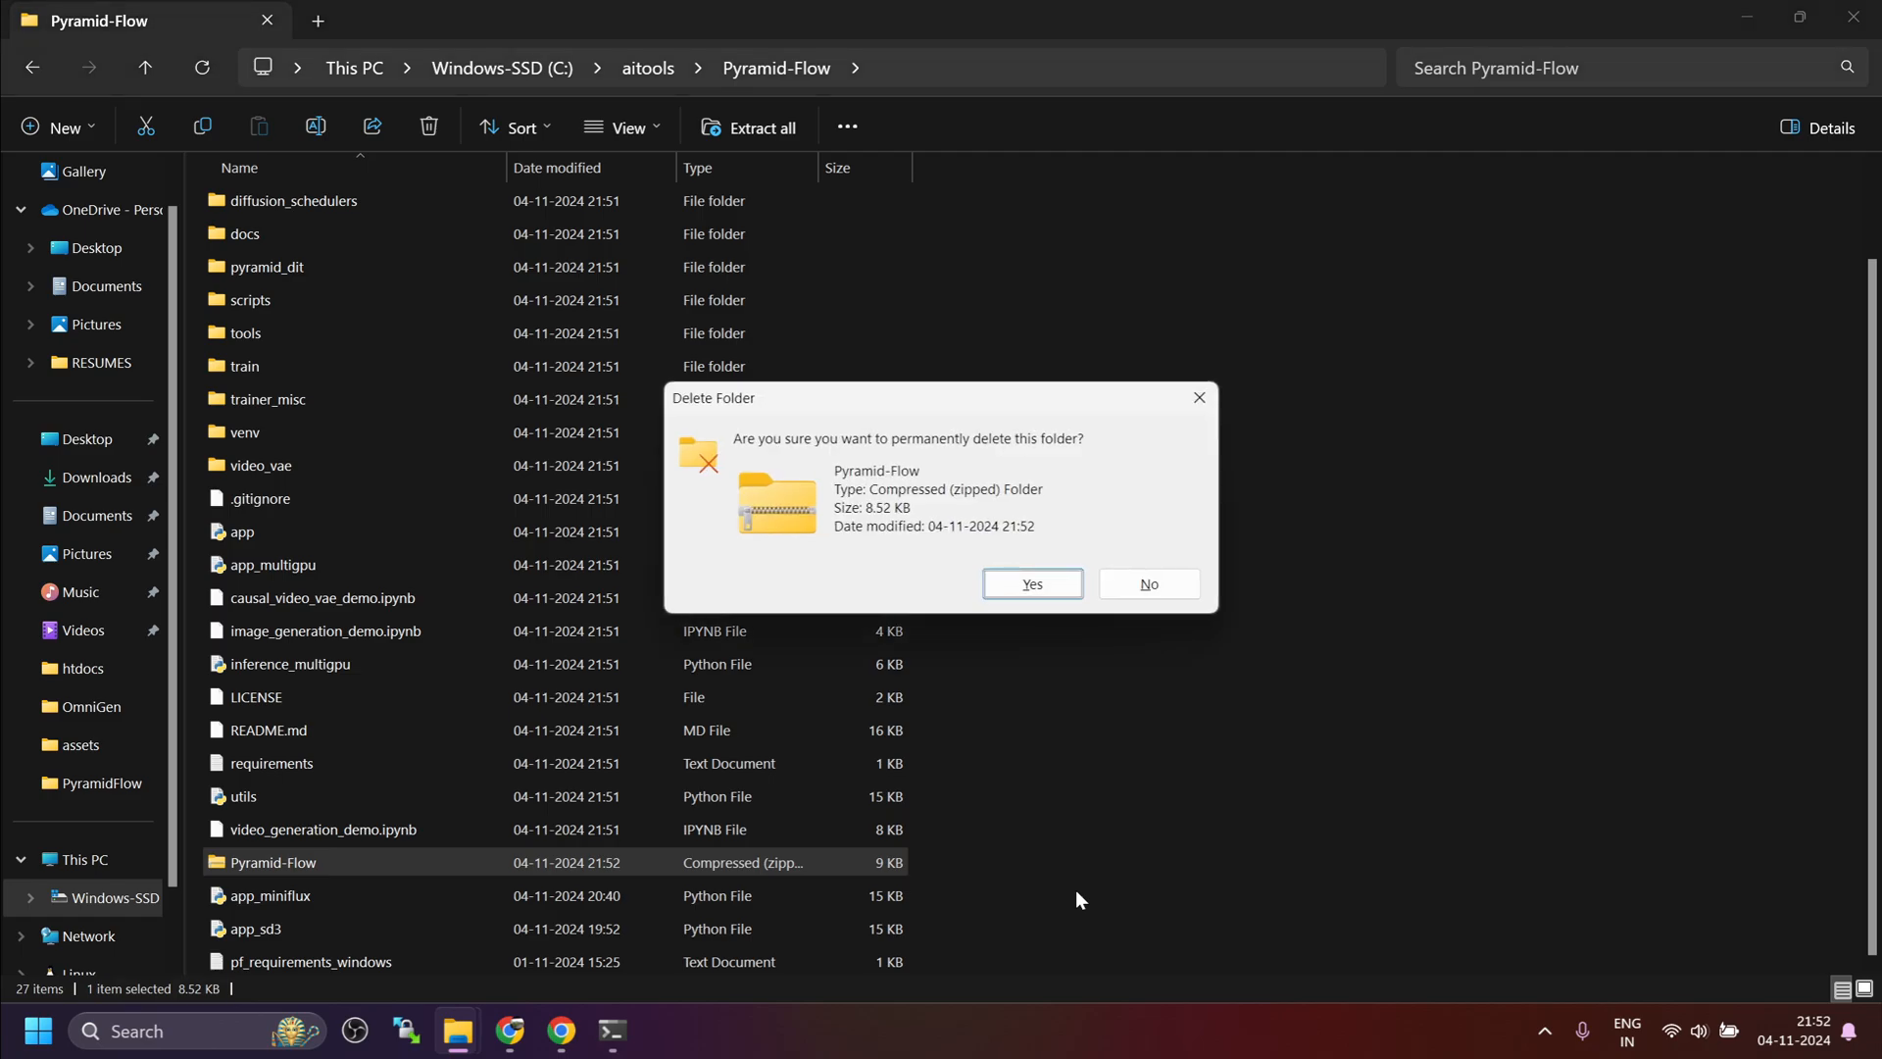
{"action": "left_click", "coordinate": [1031, 584]}
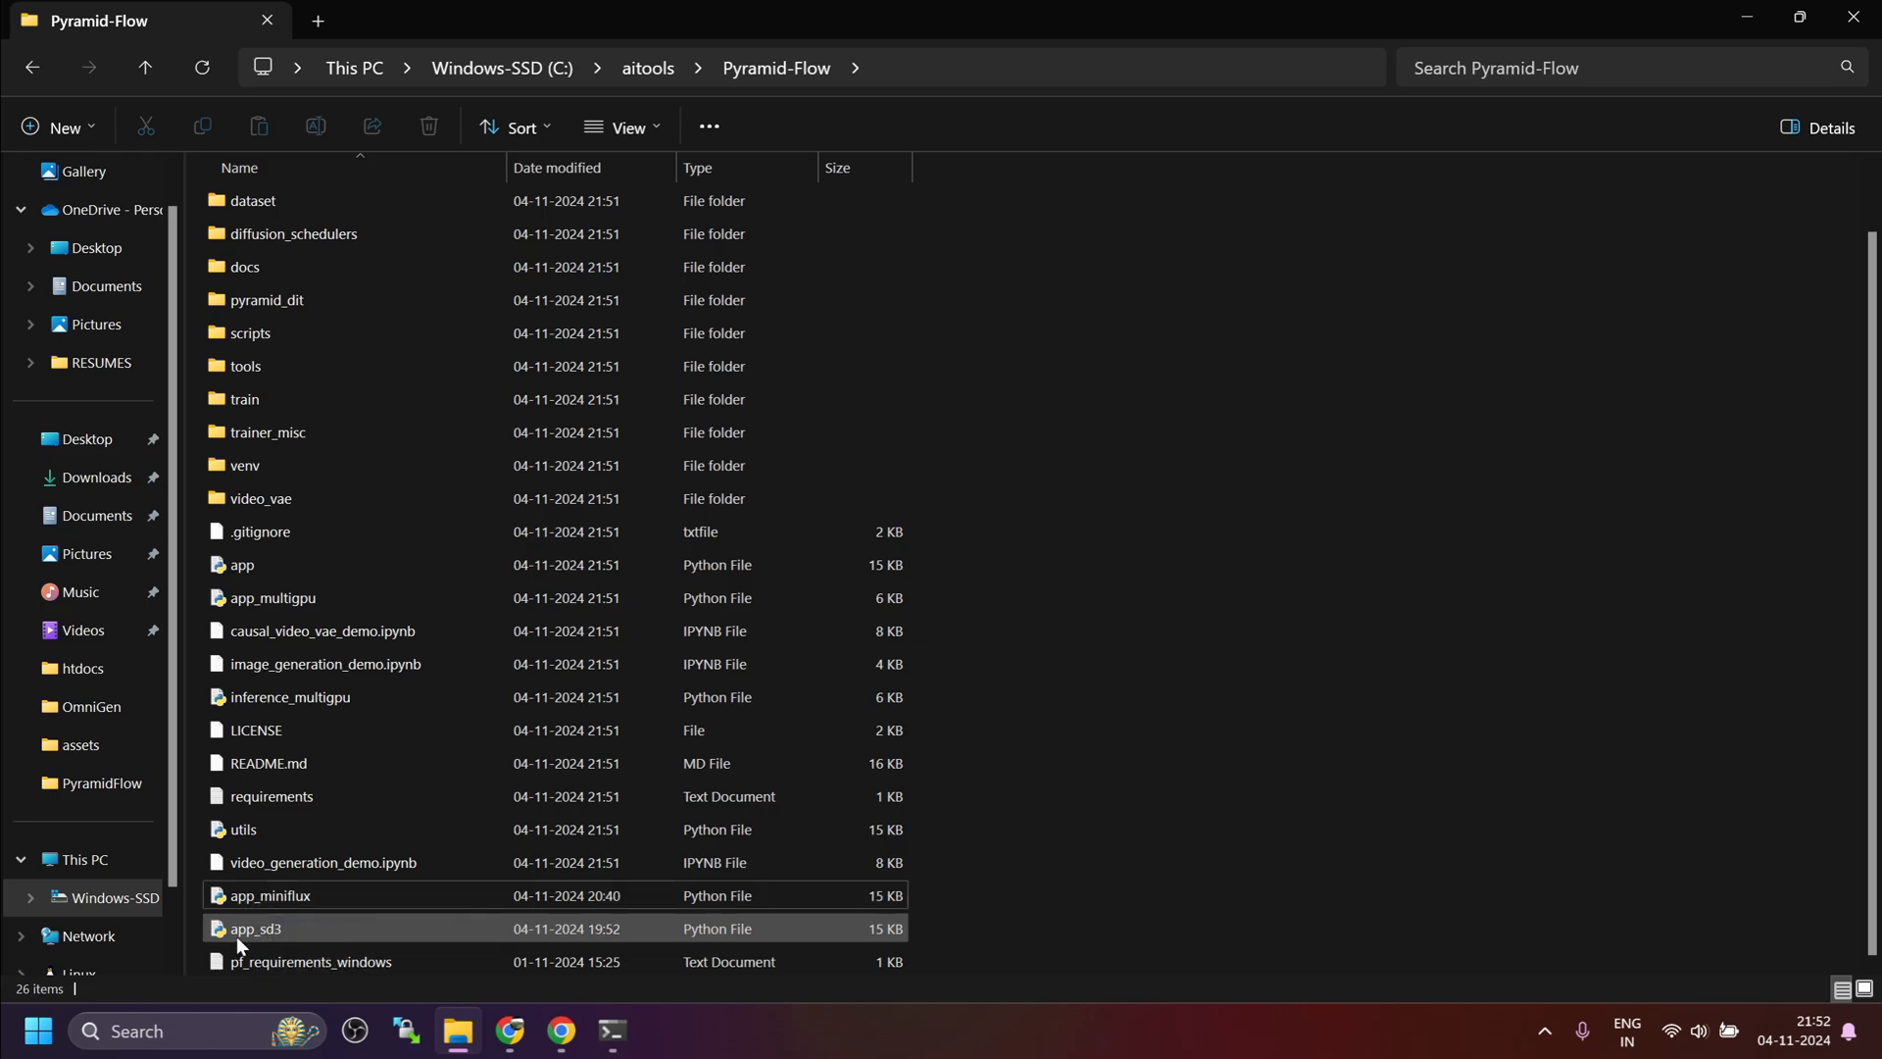
{"action": "mouse_move", "coordinate": [365, 976]}
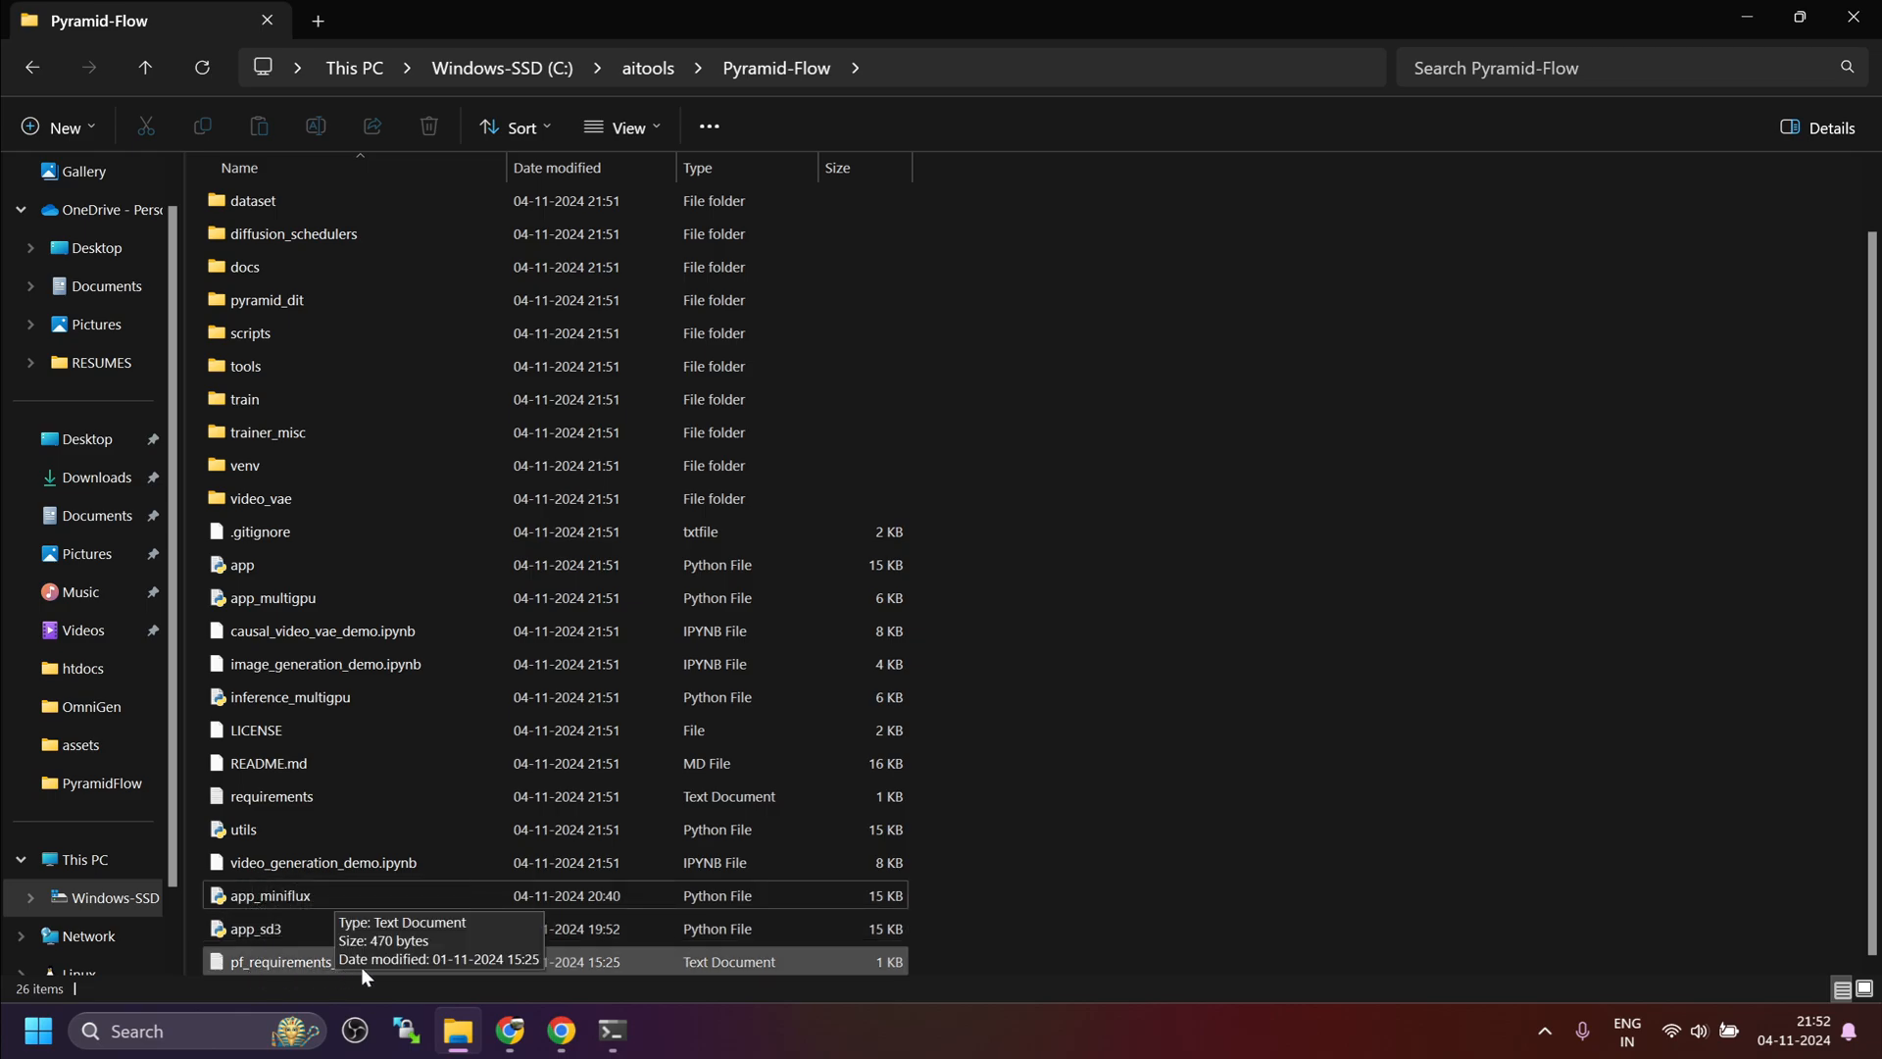
{"action": "left_click", "coordinate": [611, 1028]}
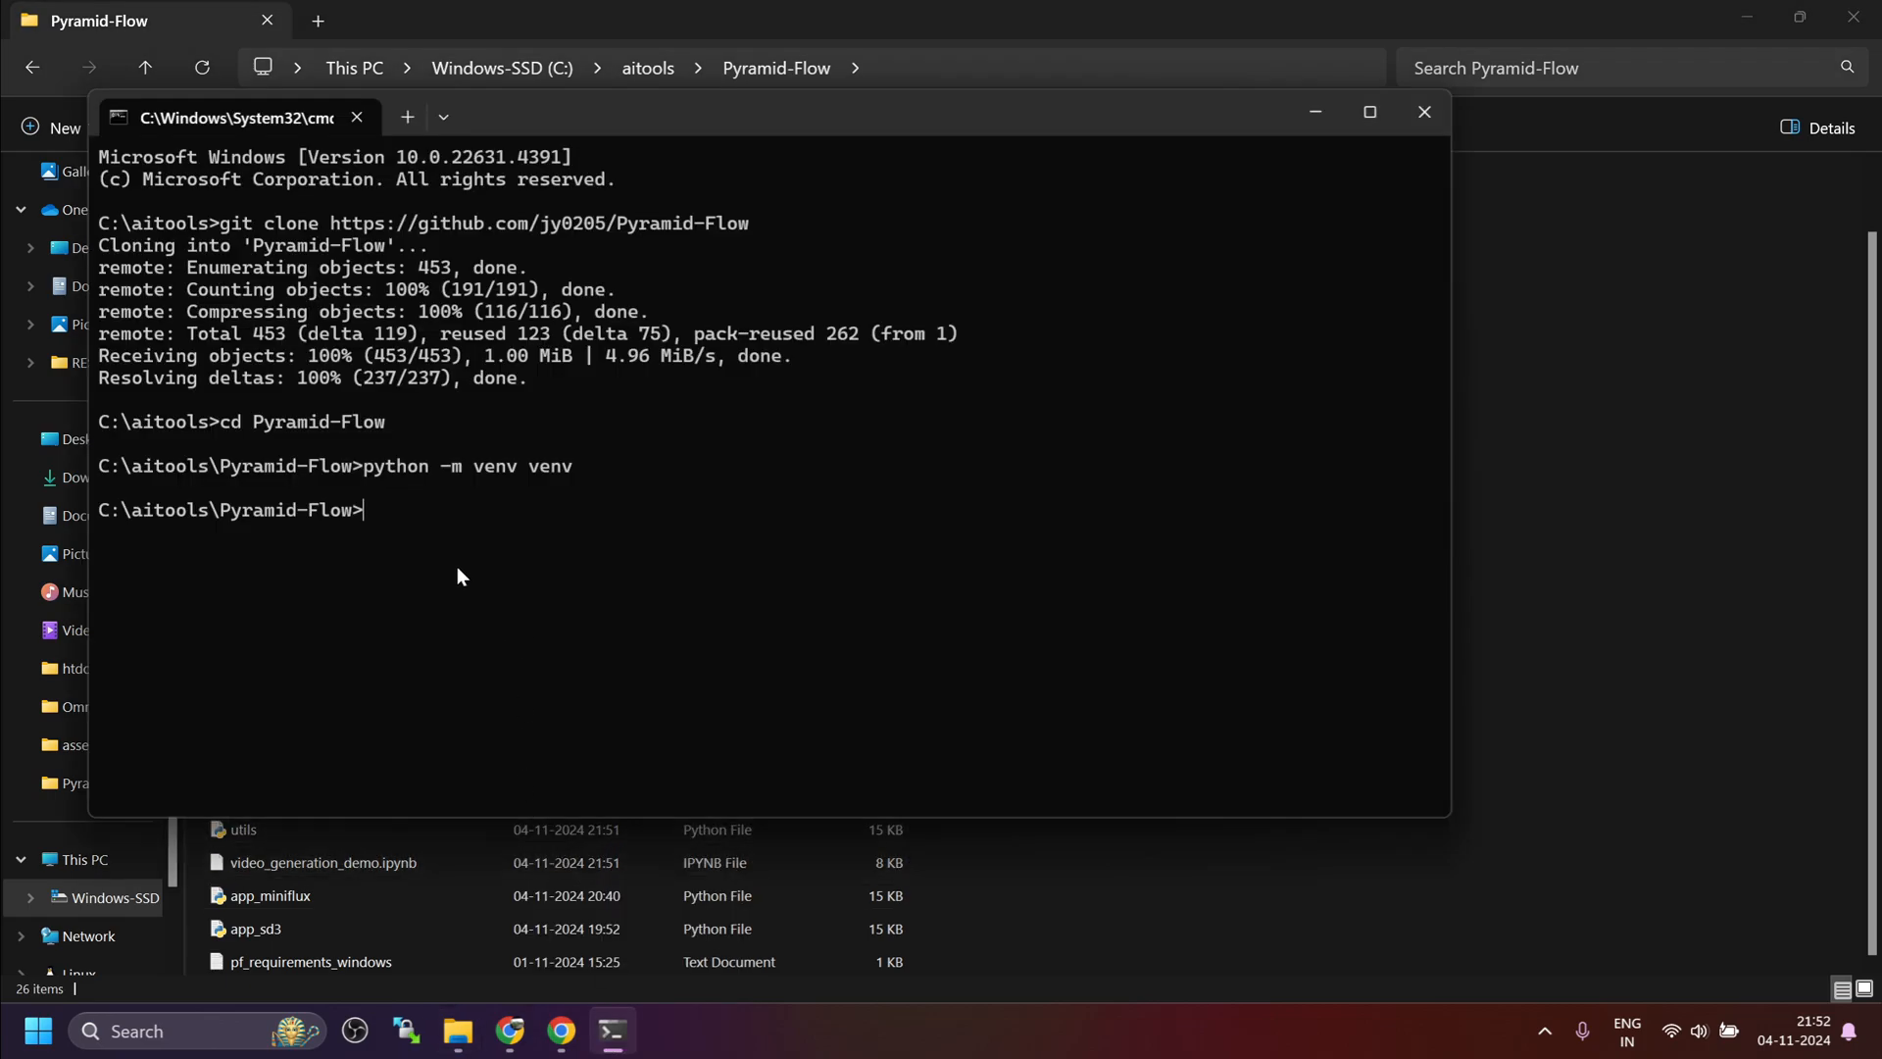
Step: Activate the venv with venv\Scripts\activate and install wheel
{"action": "type", "text": "v"}
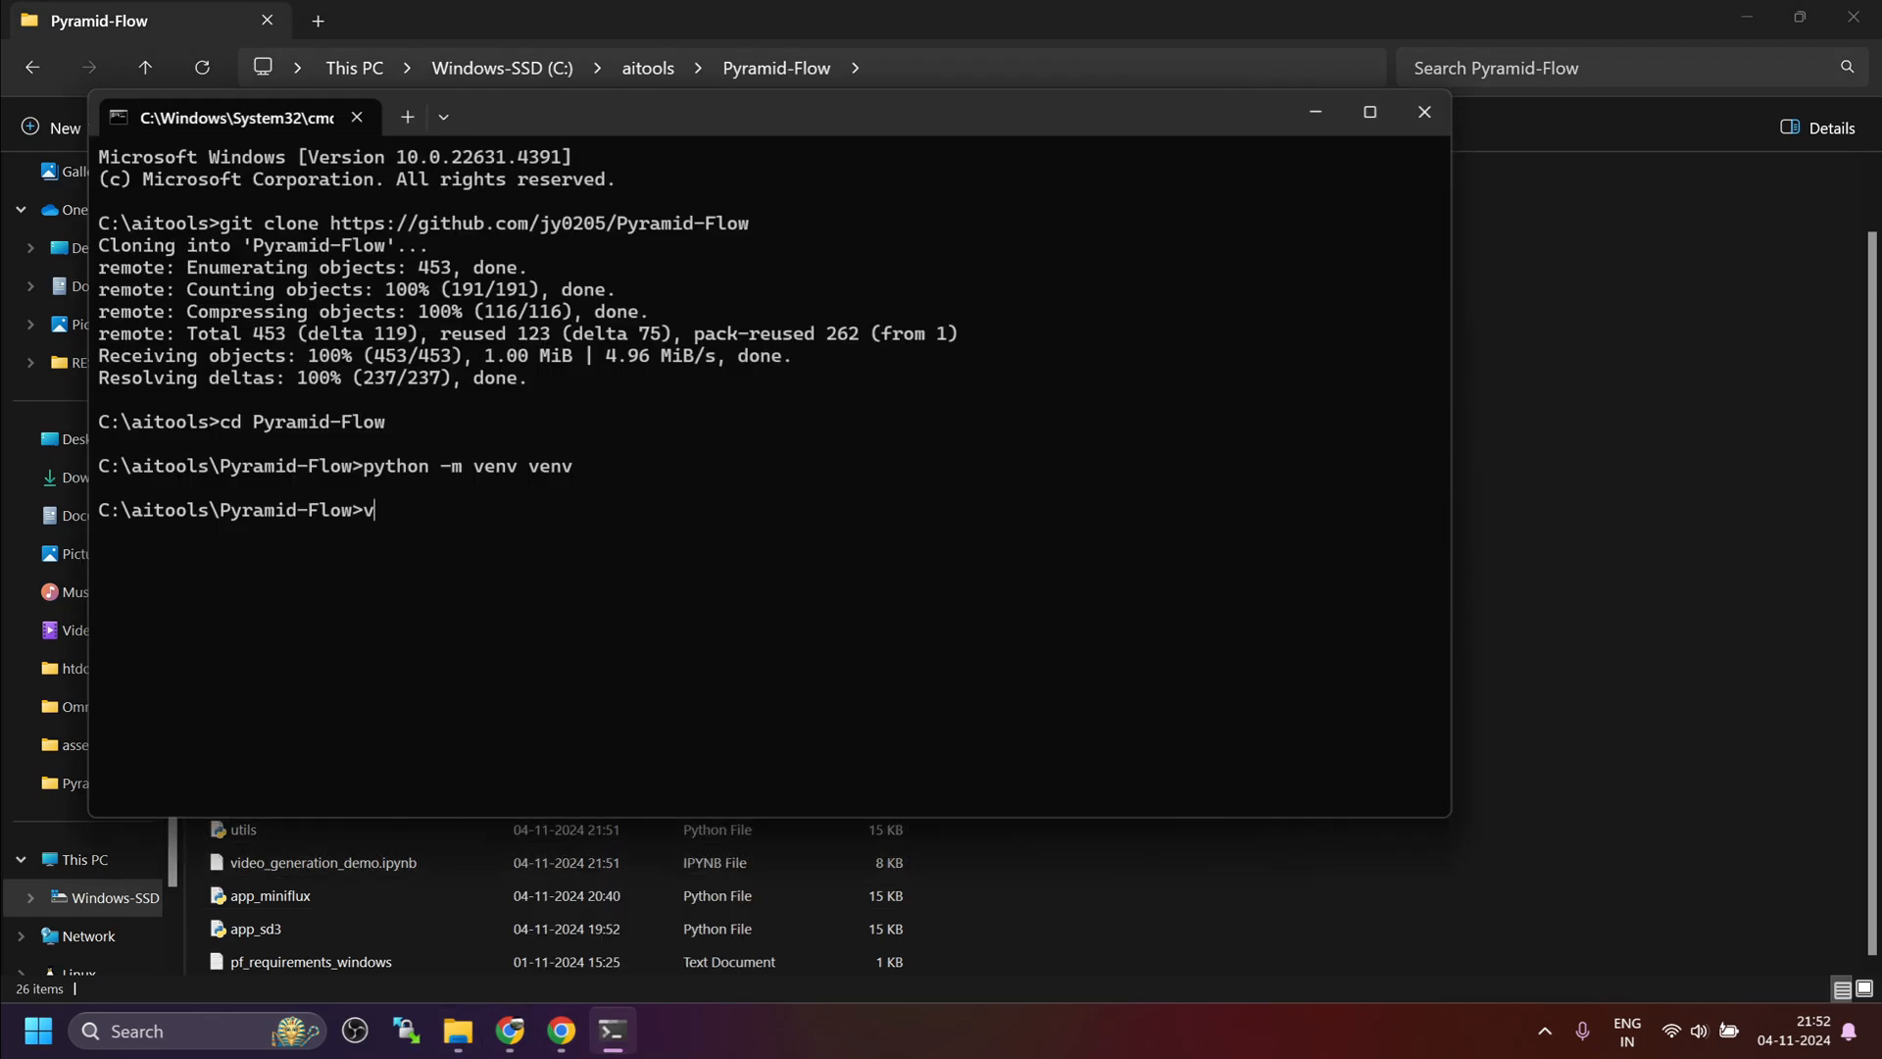
{"action": "type", "text": "env\\Scripts"}
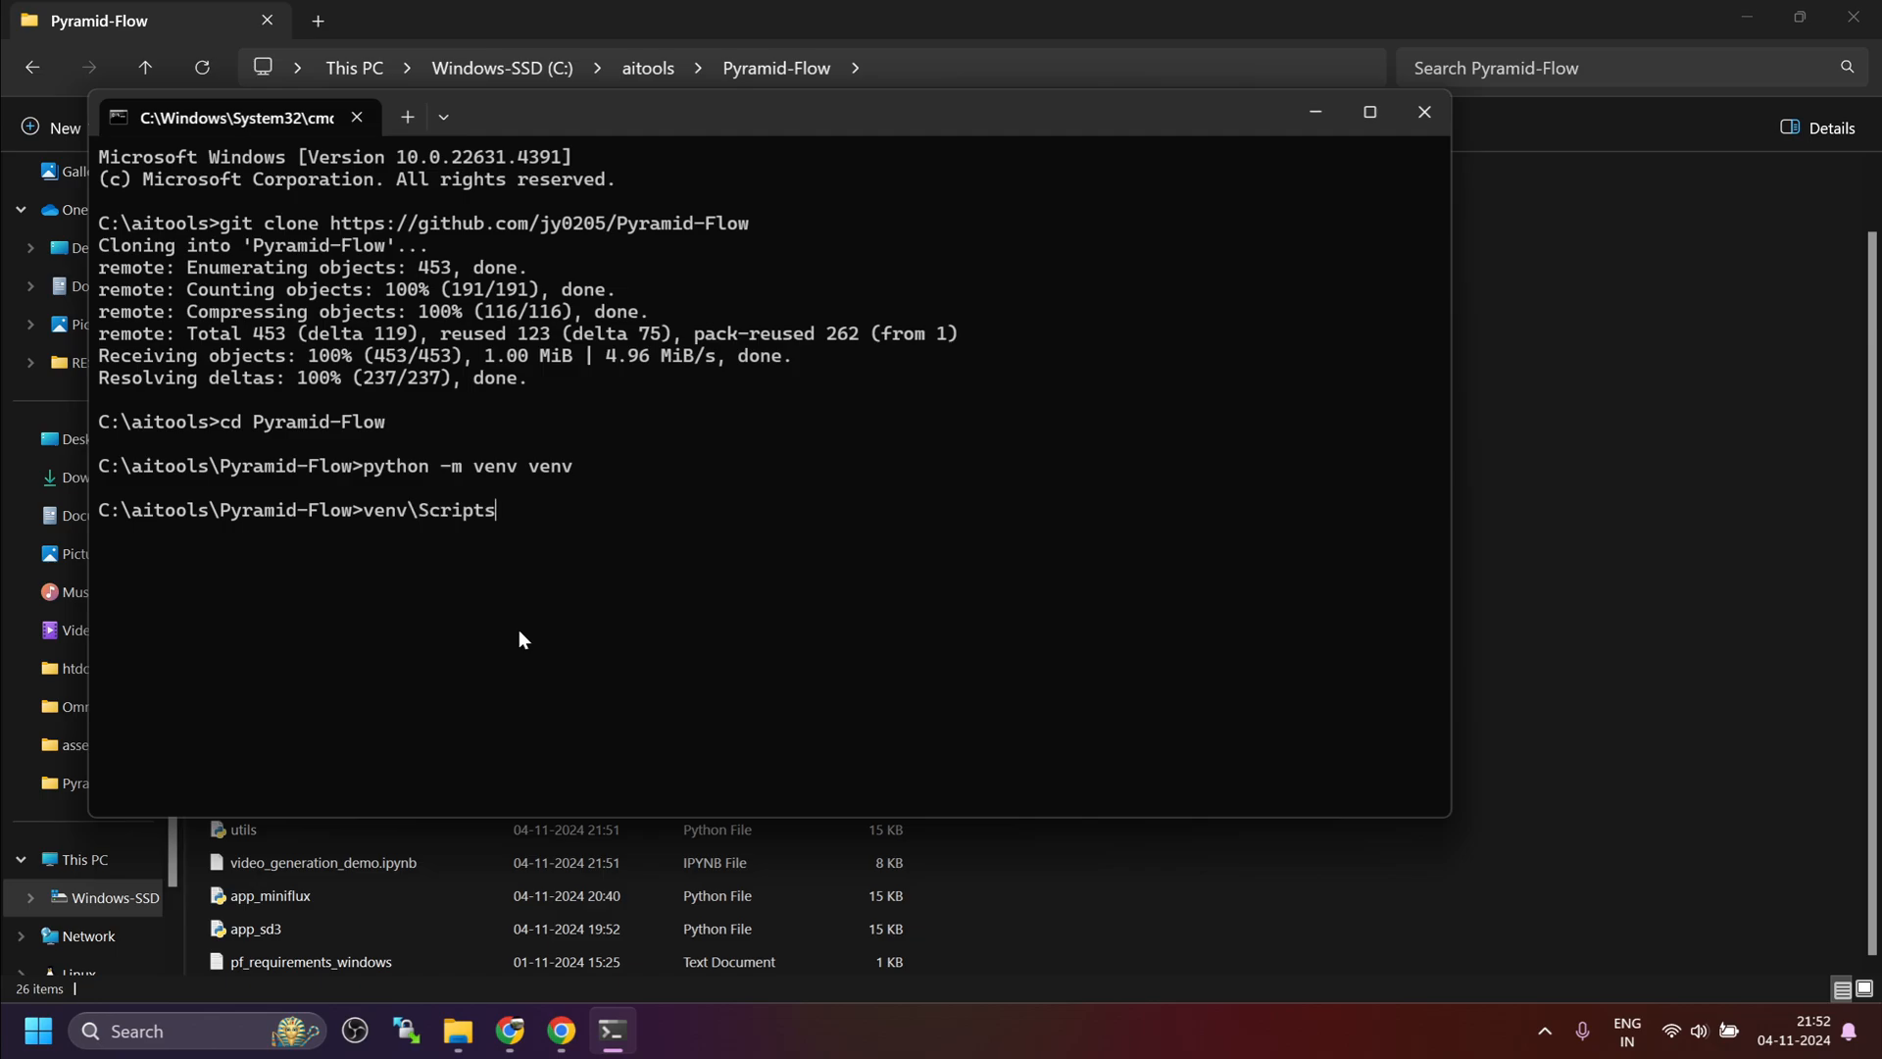
{"action": "type", "text": "\\activate"}
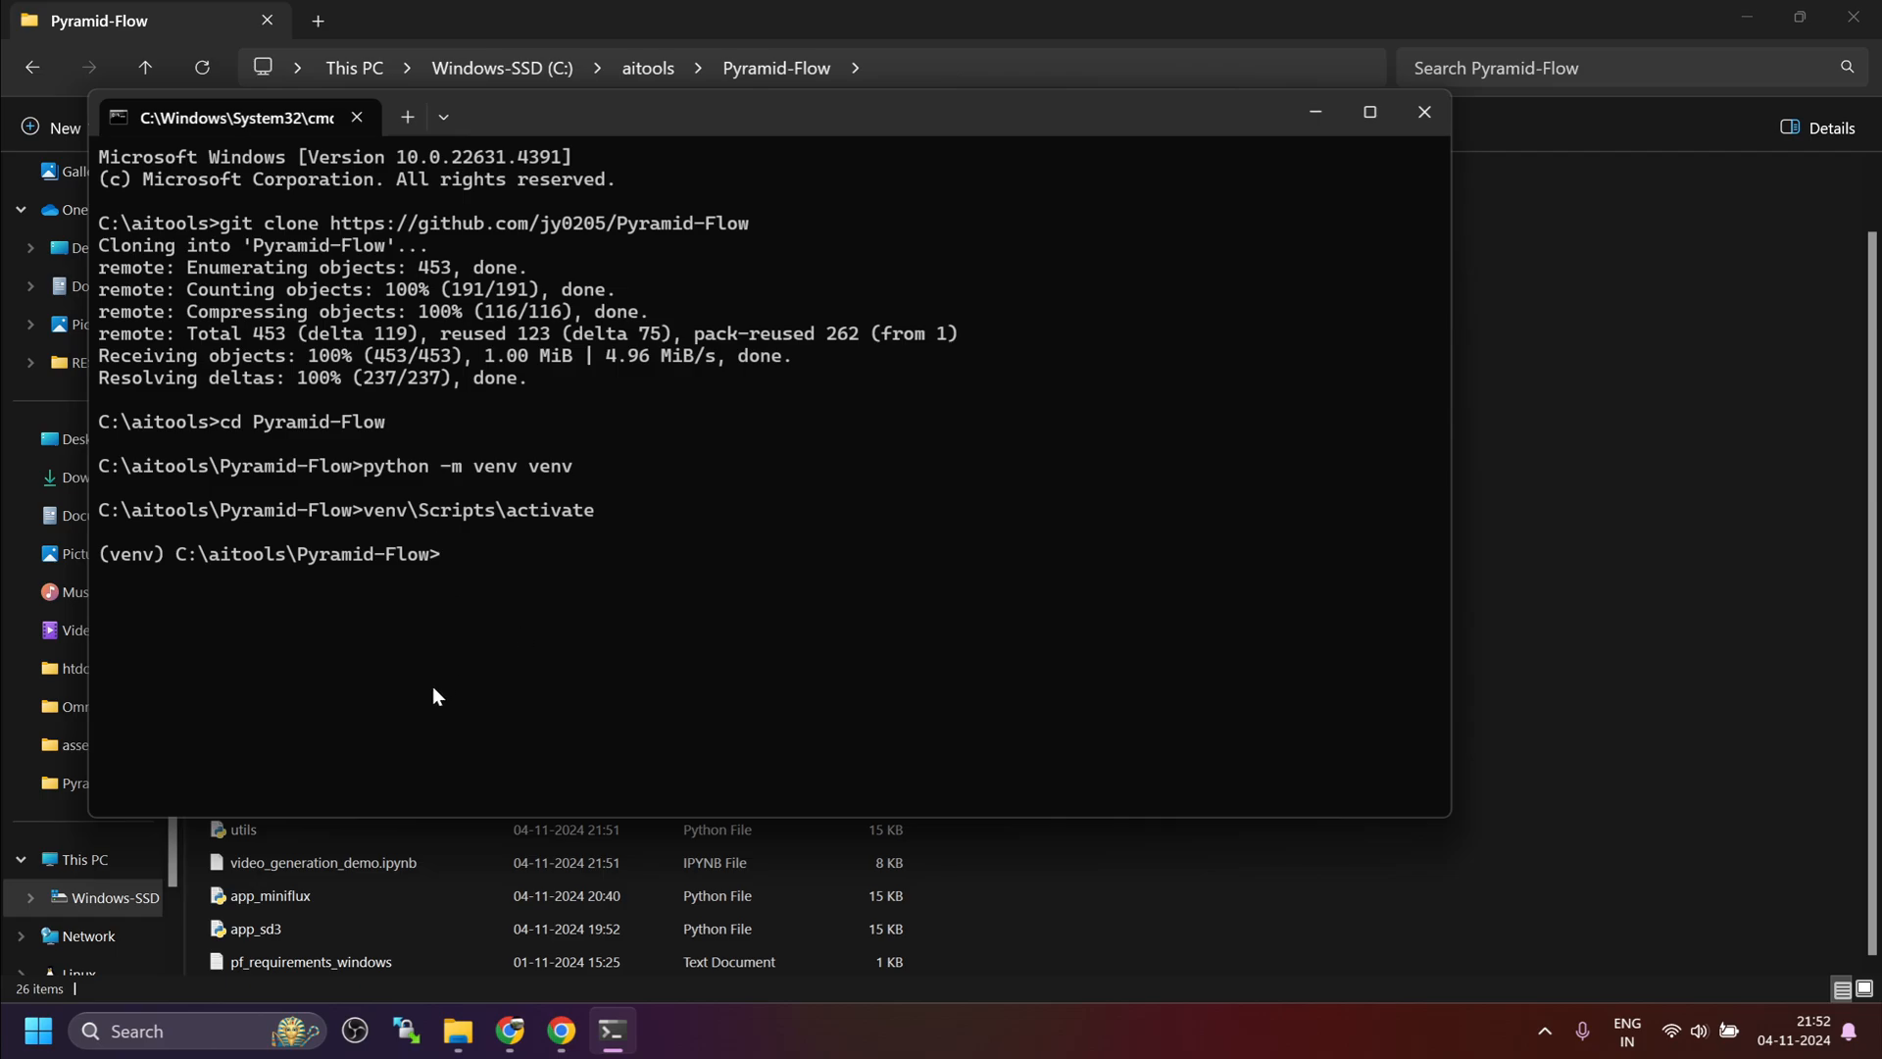
{"action": "type", "text": "pip"}
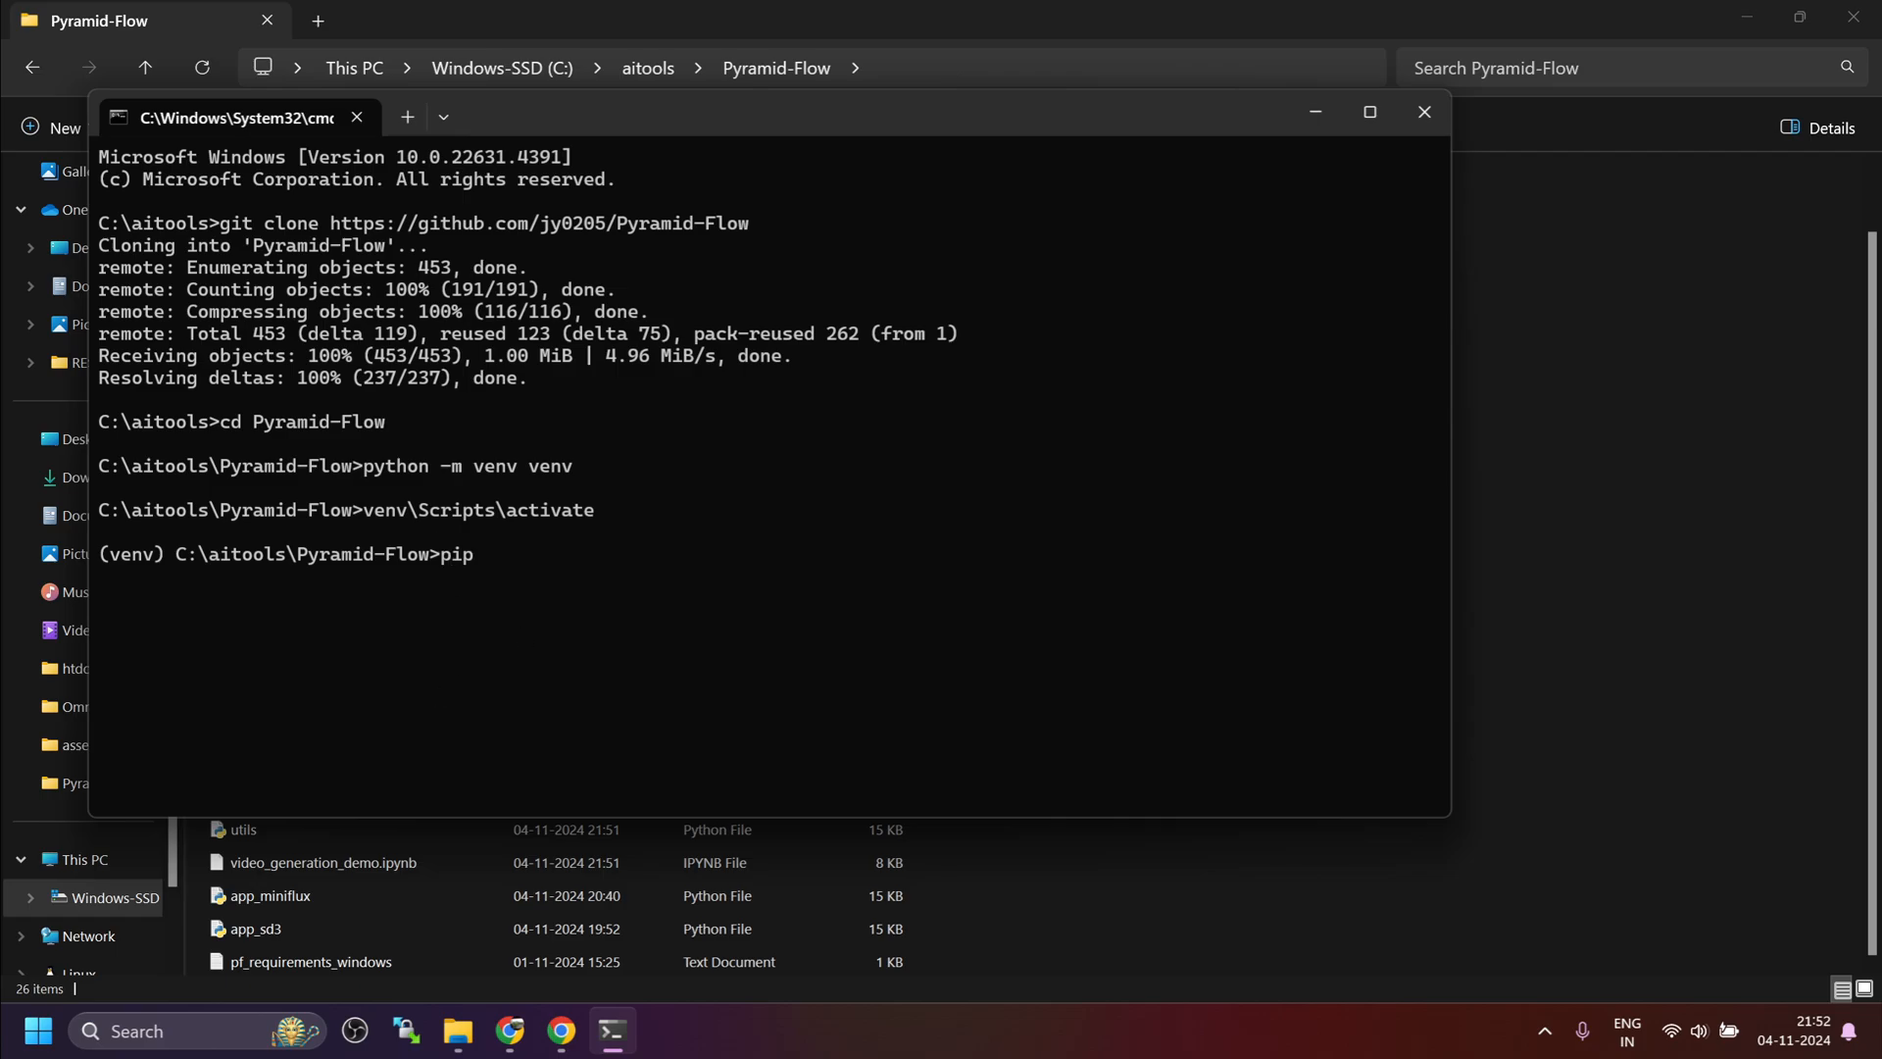
{"action": "type", "text": "install whe"}
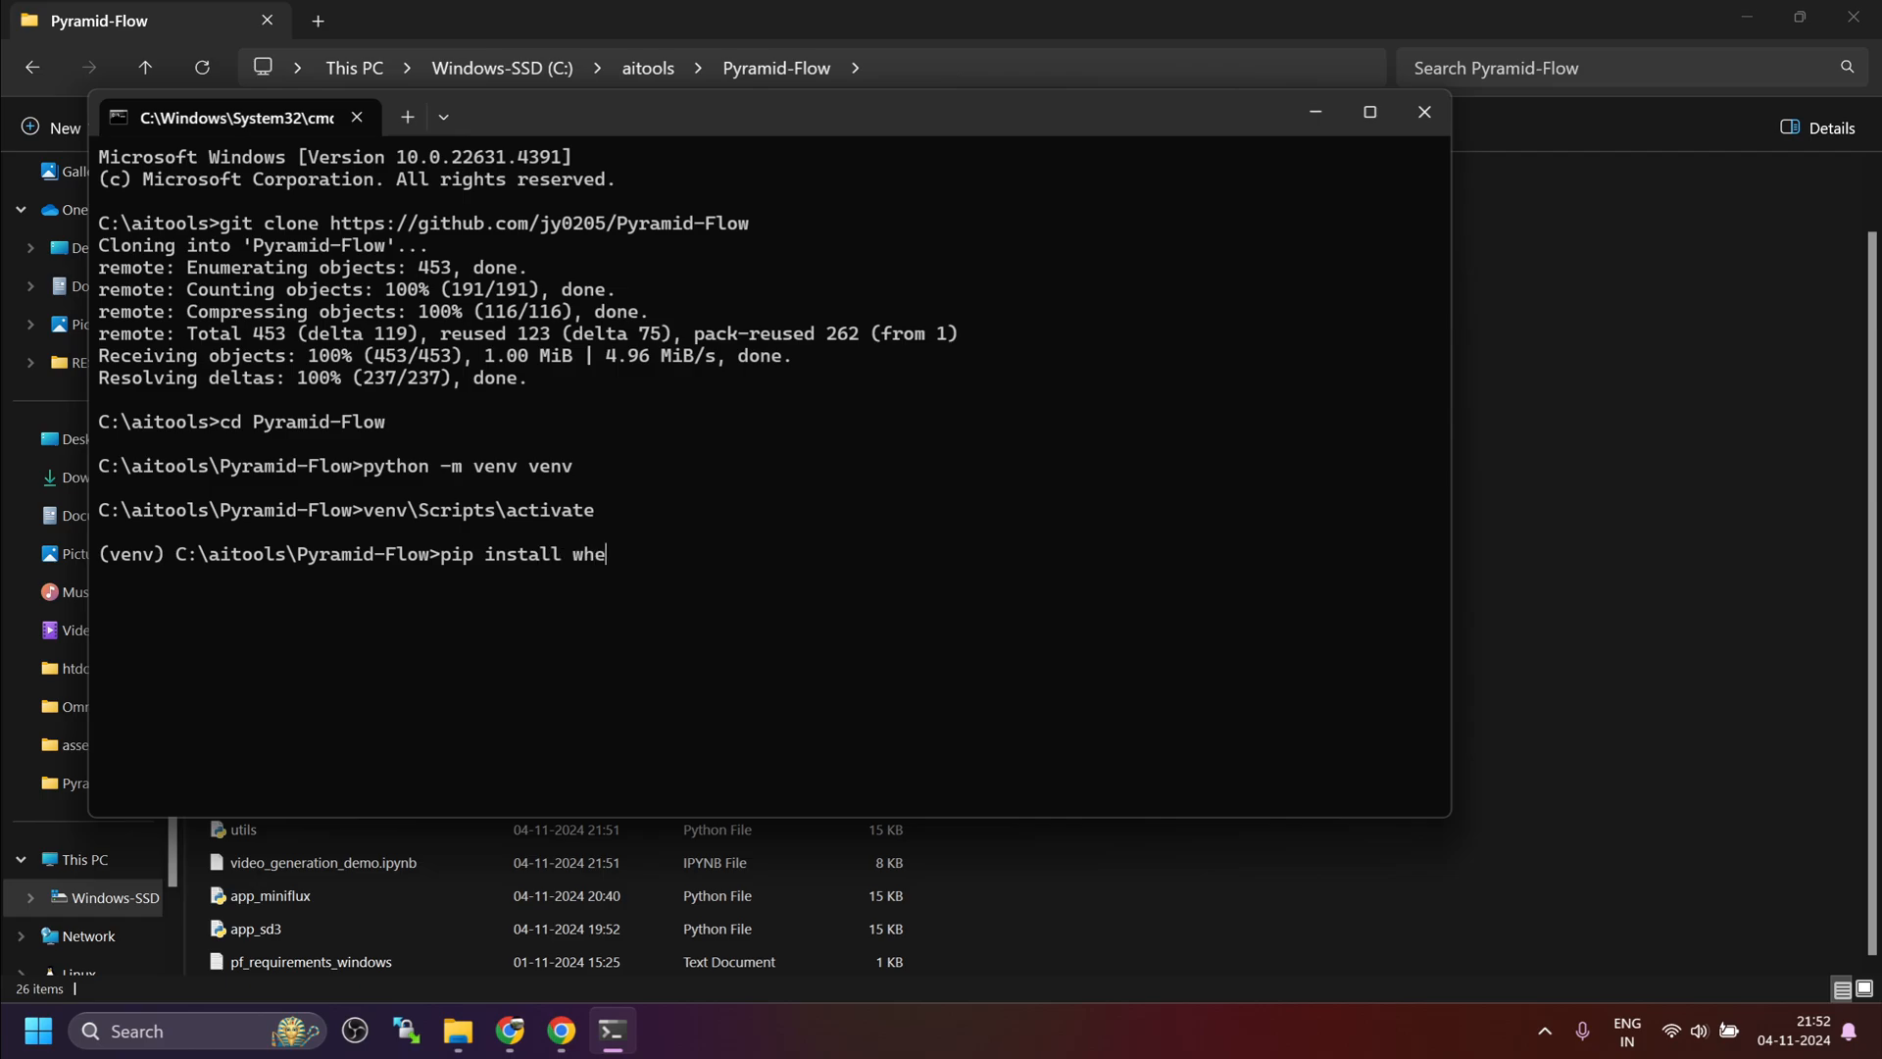
{"action": "type", "text": "el"}
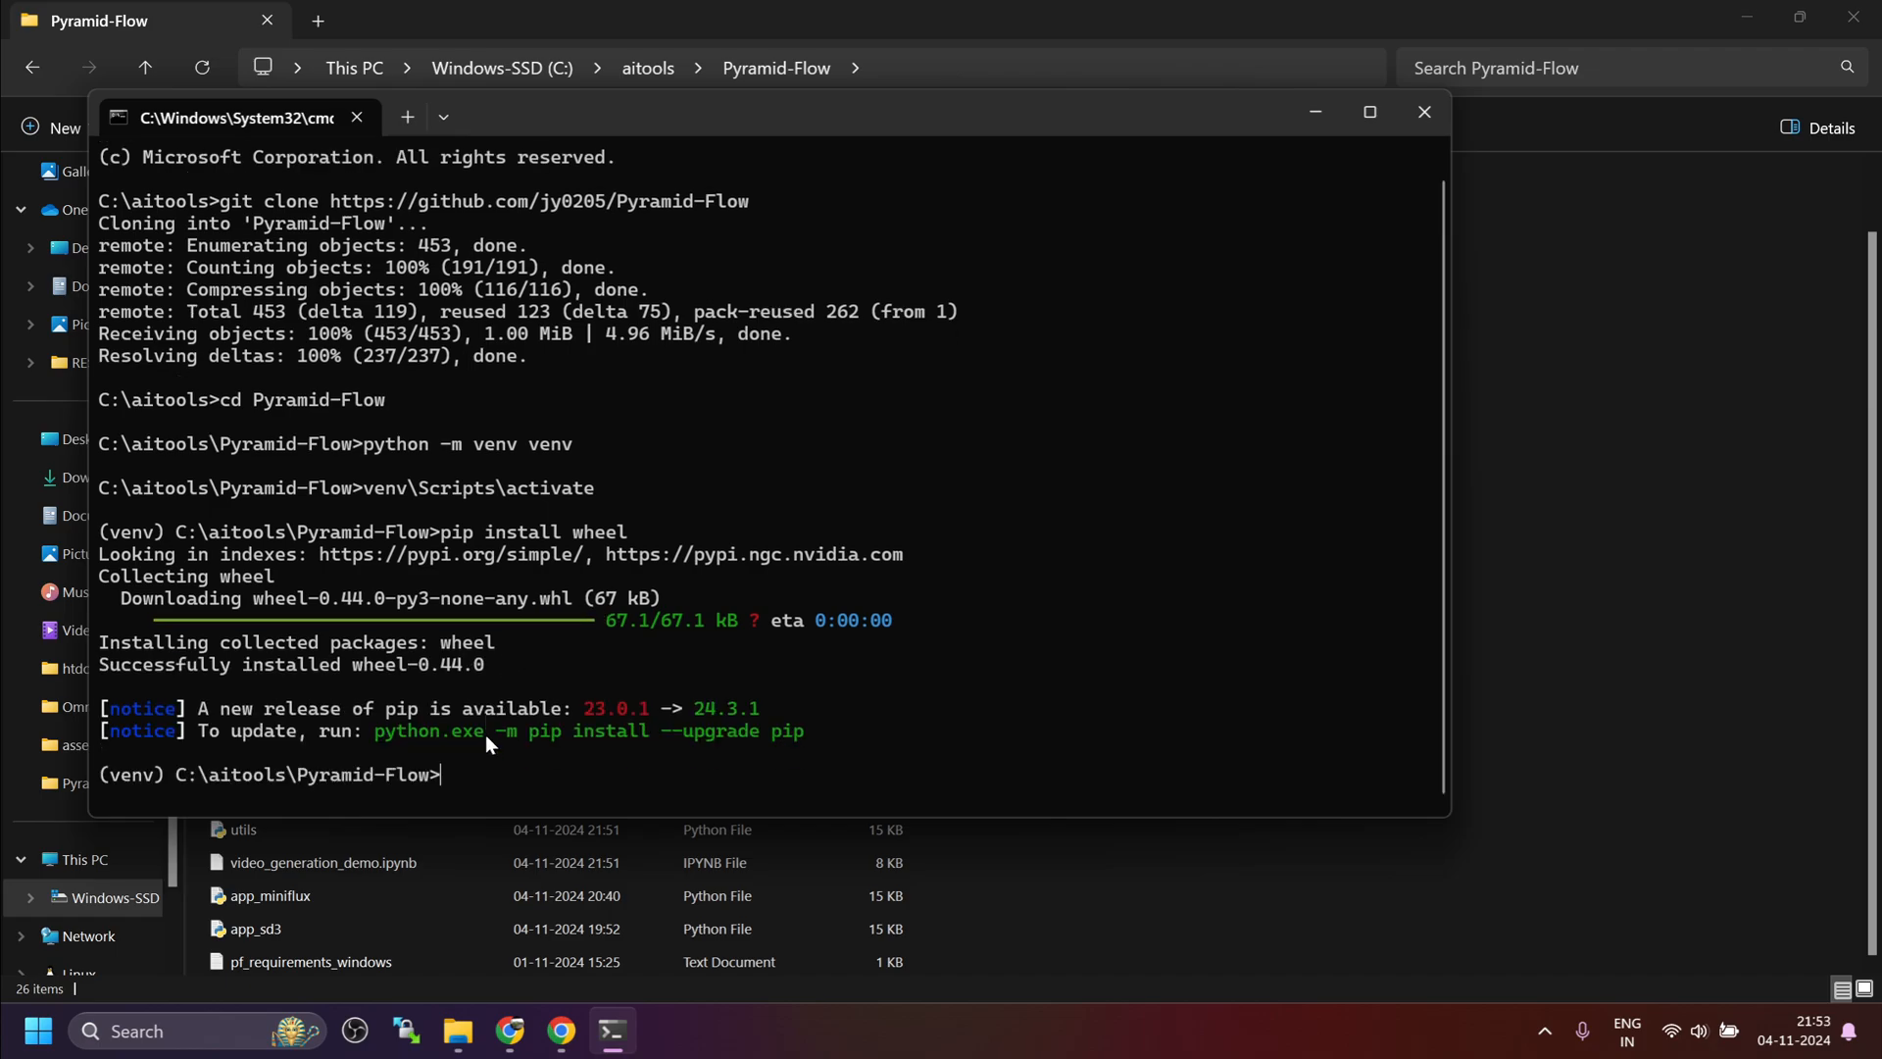
Step: Start pip install -r pf_requirements_windows.txt inside the venv
{"action": "type", "text": "pip"}
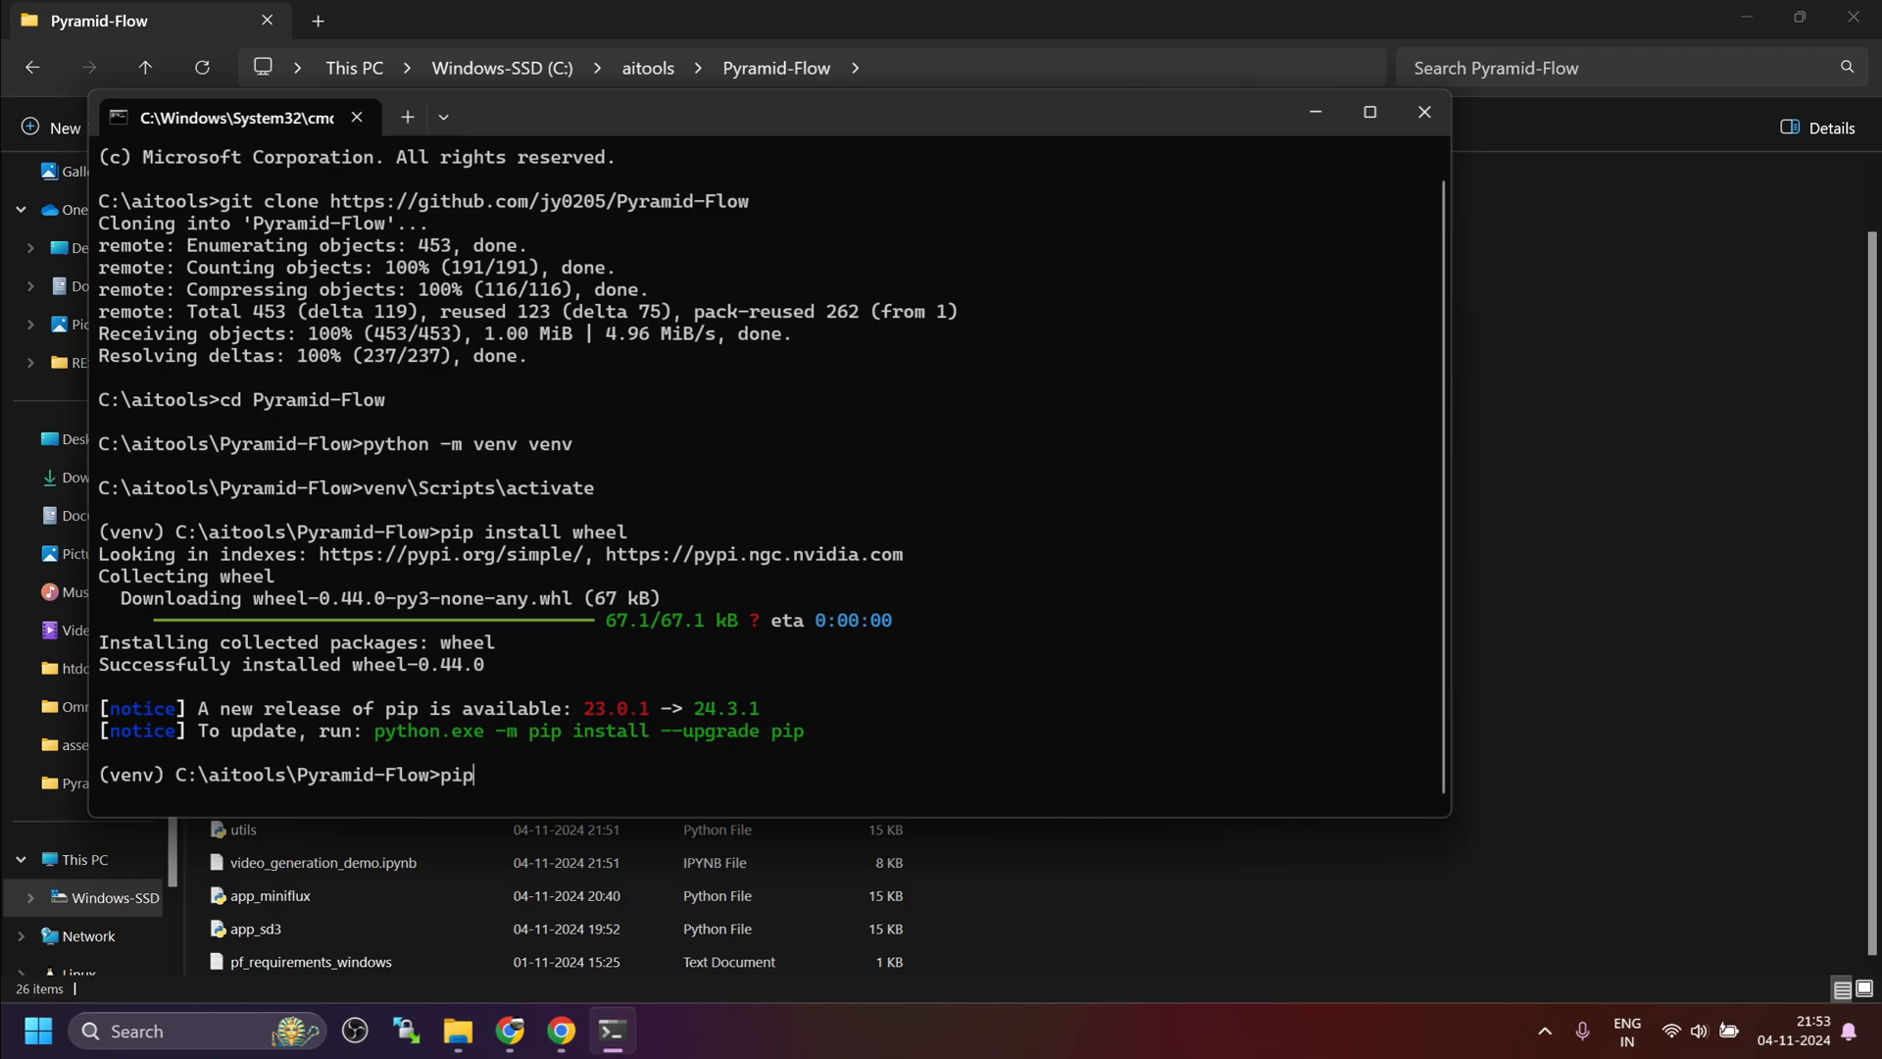
{"action": "type", "text": "inst"}
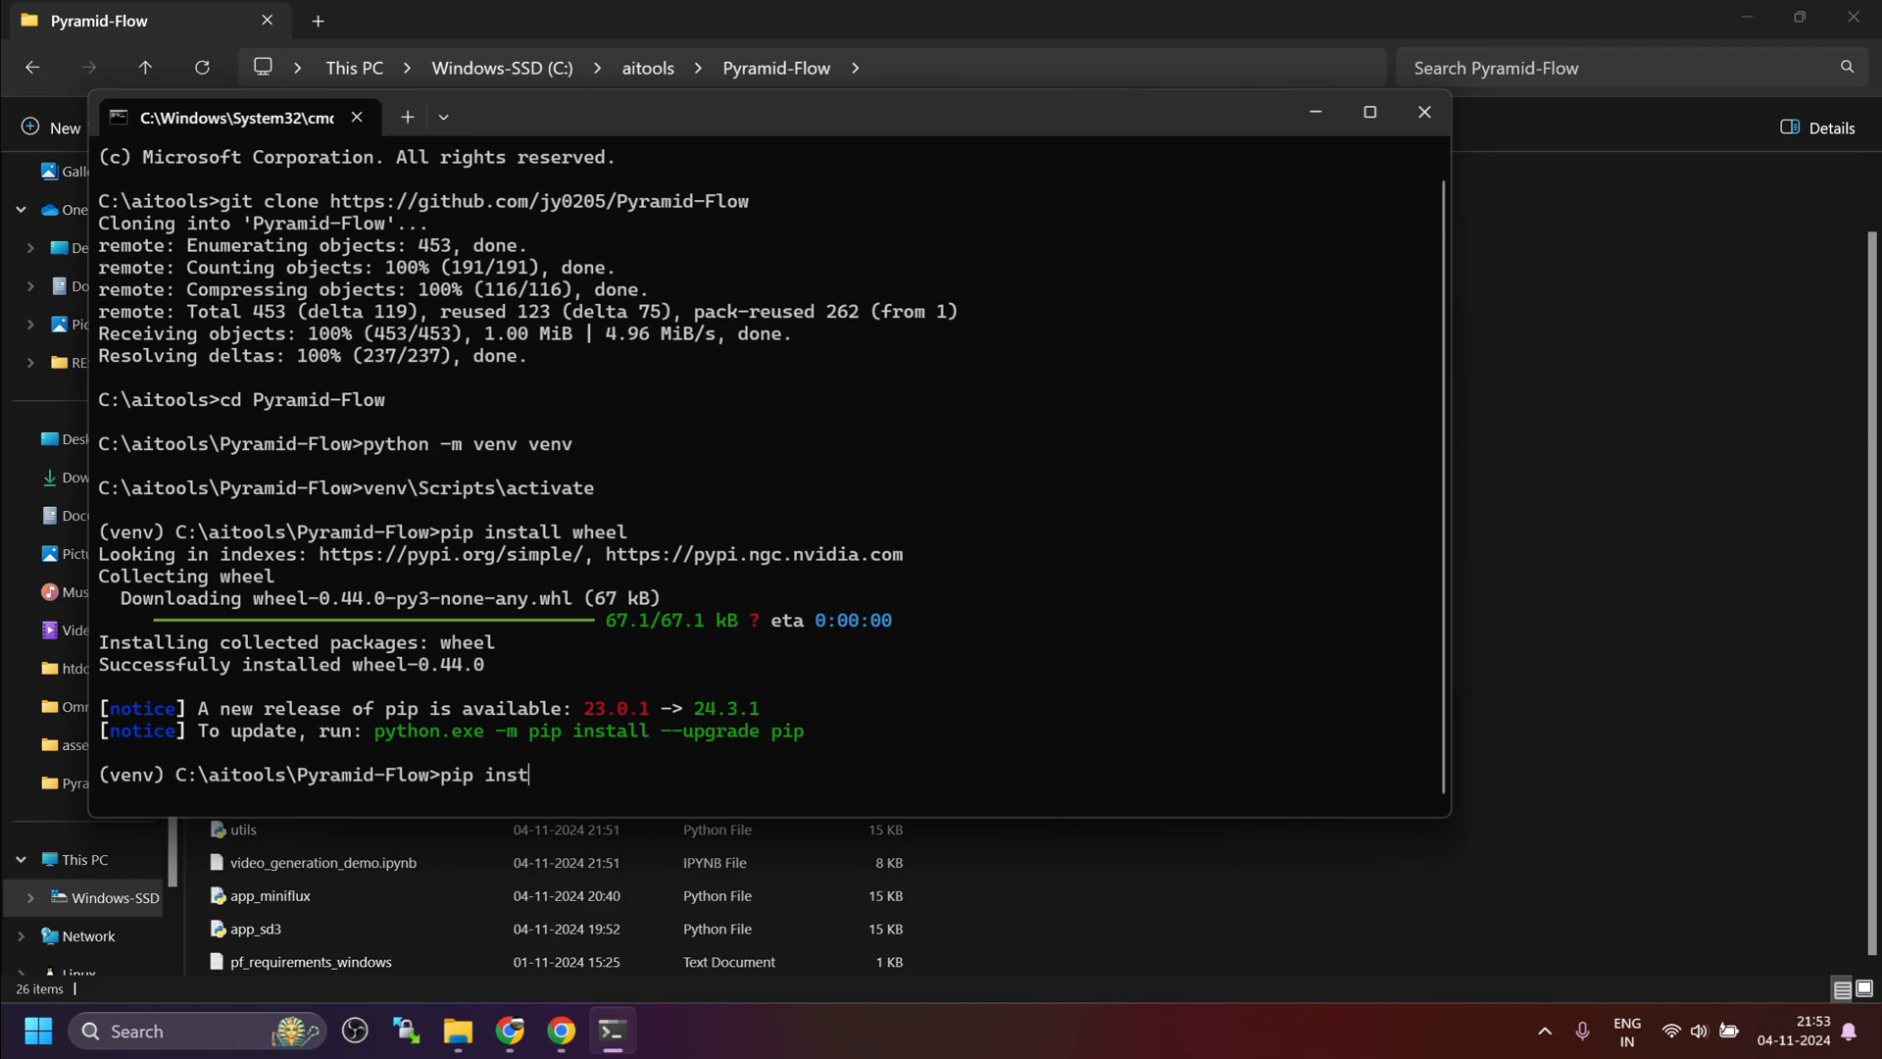
{"action": "type", "text": "all -r r"}
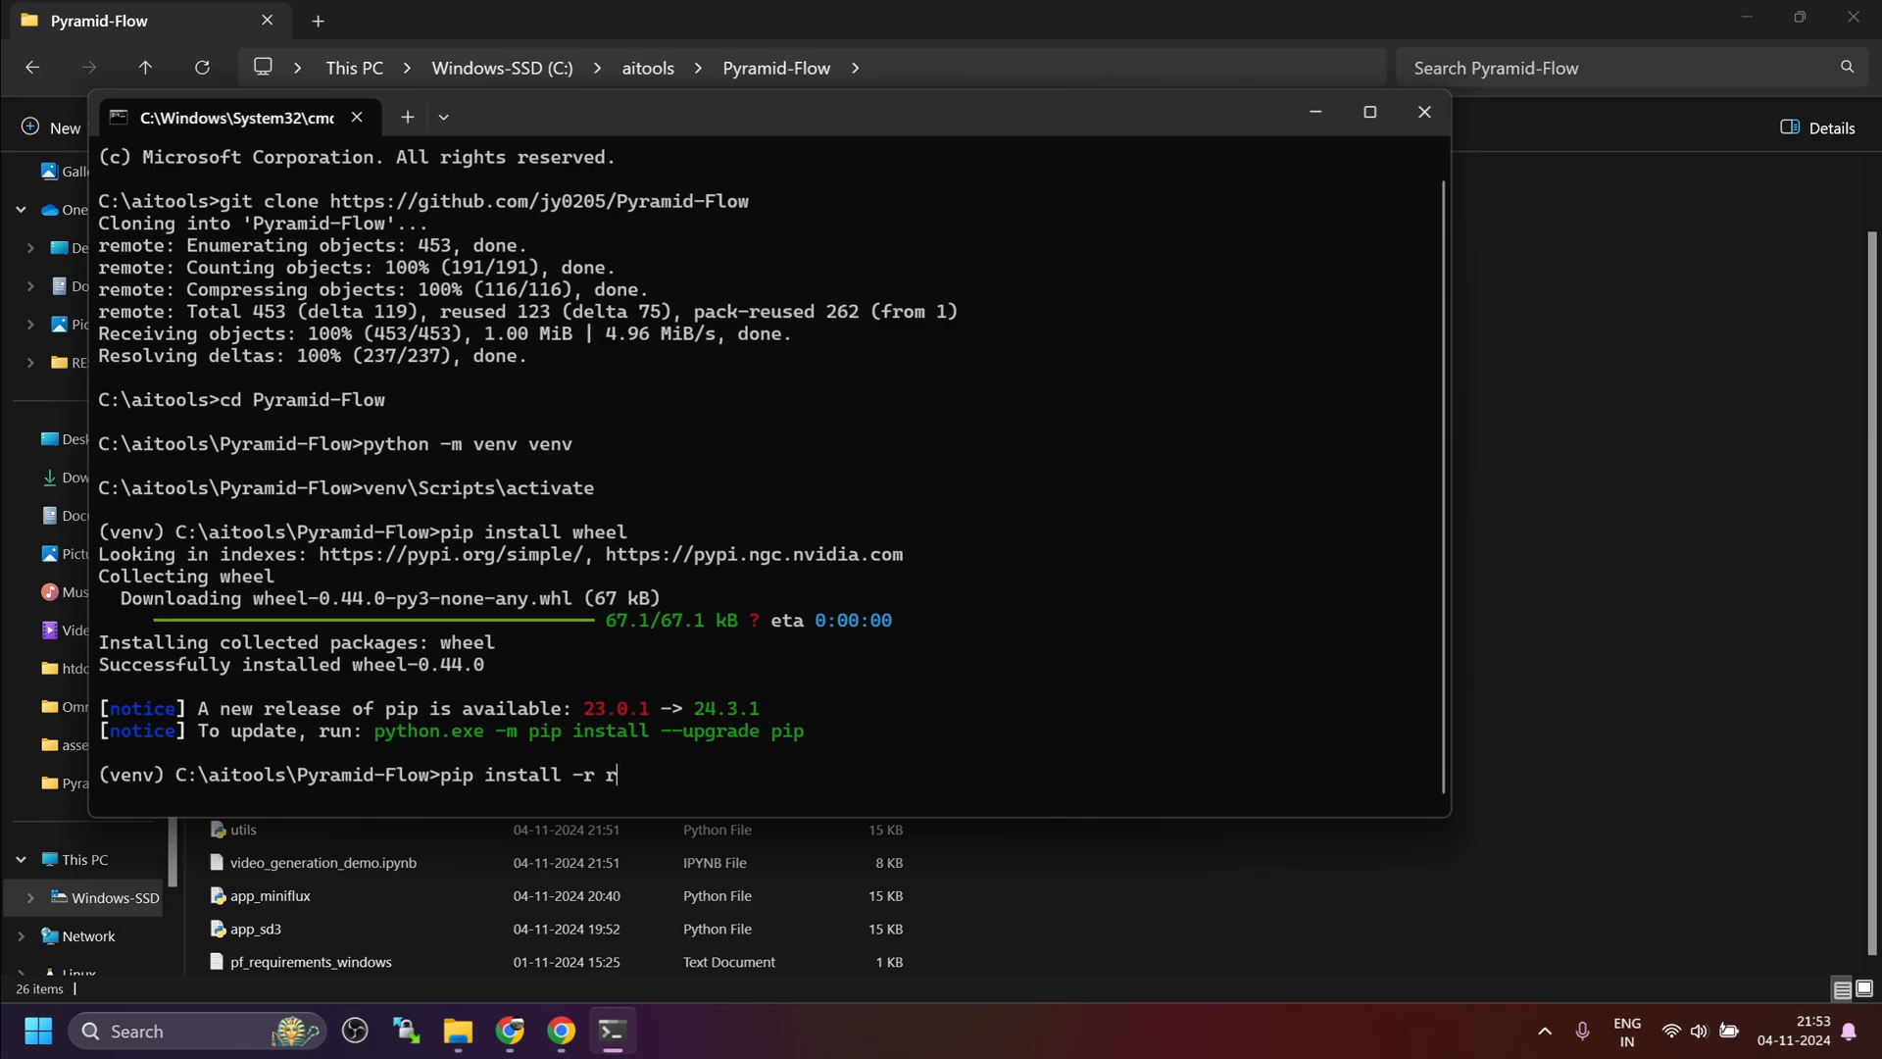
{"action": "type", "text": "pf_requirements_windows.txt"}
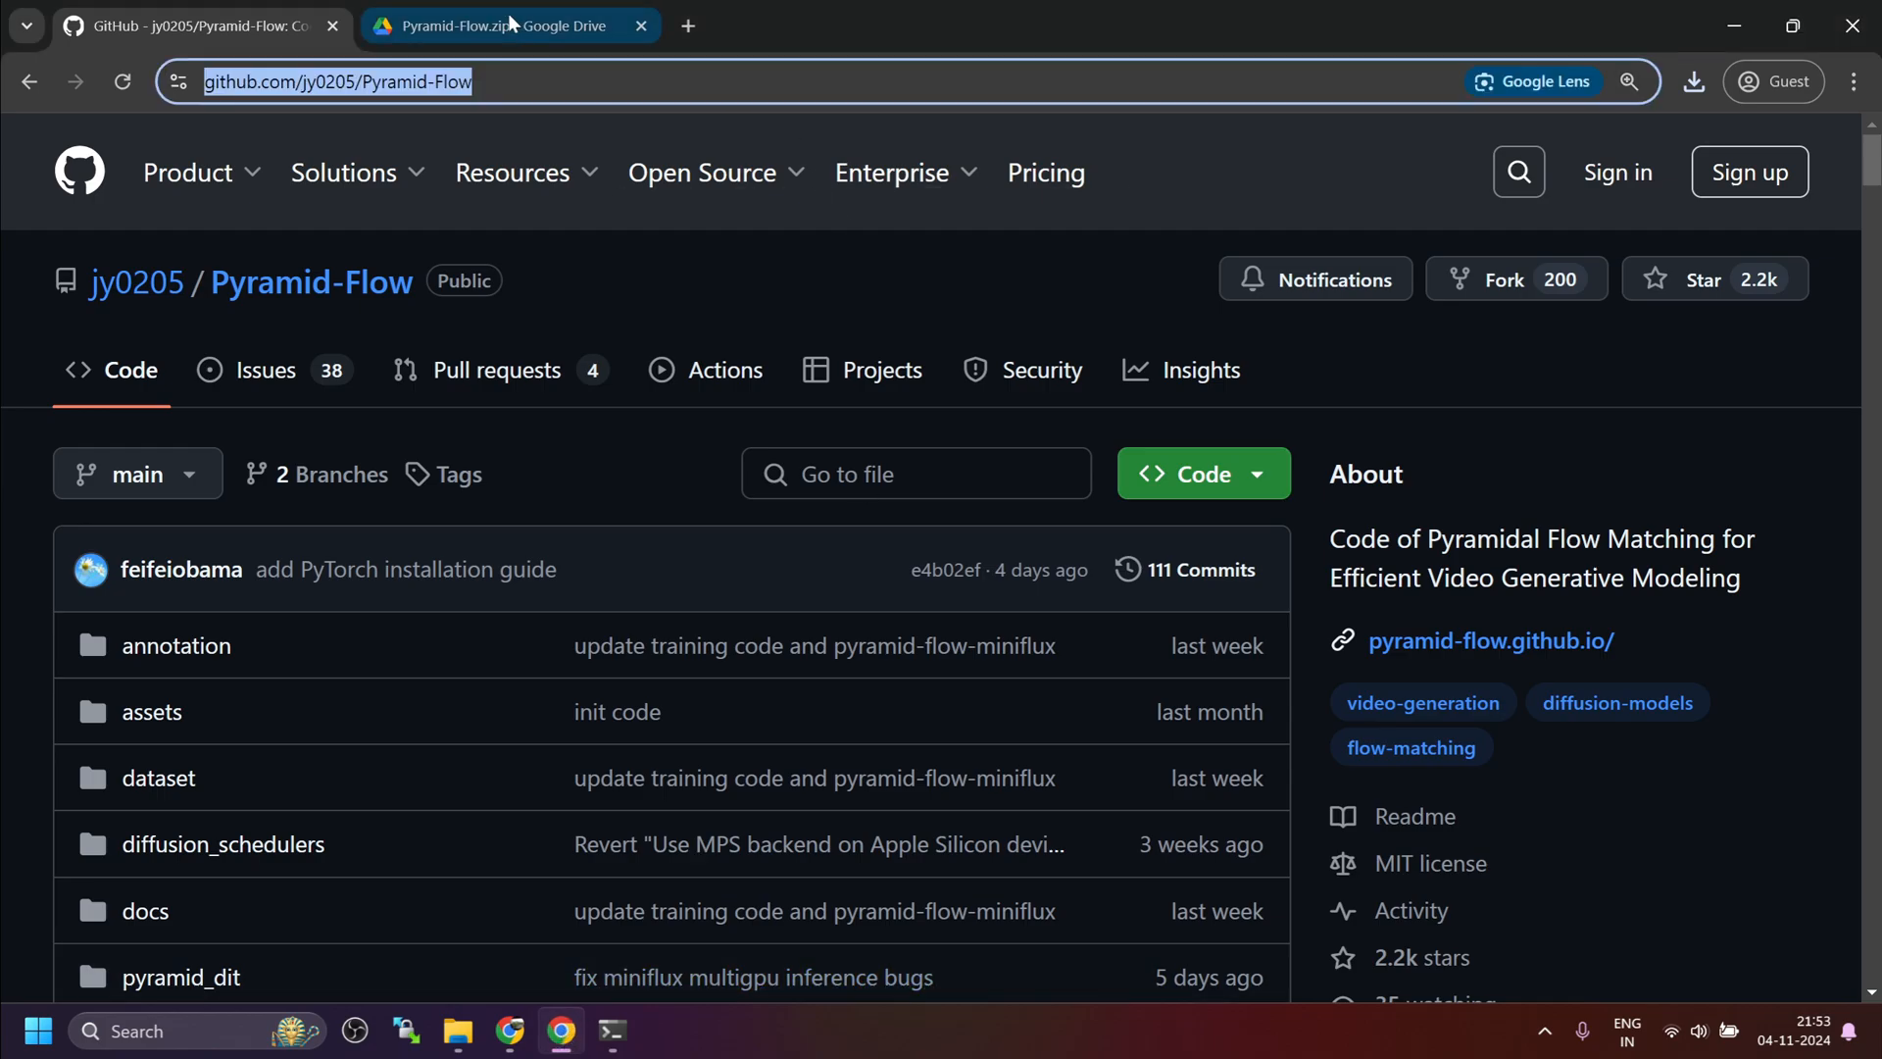
Step: Open the README's miniFLUX Model and SD3 Model links in new tabs
{"action": "scroll", "scroll_direction": "down", "scroll_amount": 3}
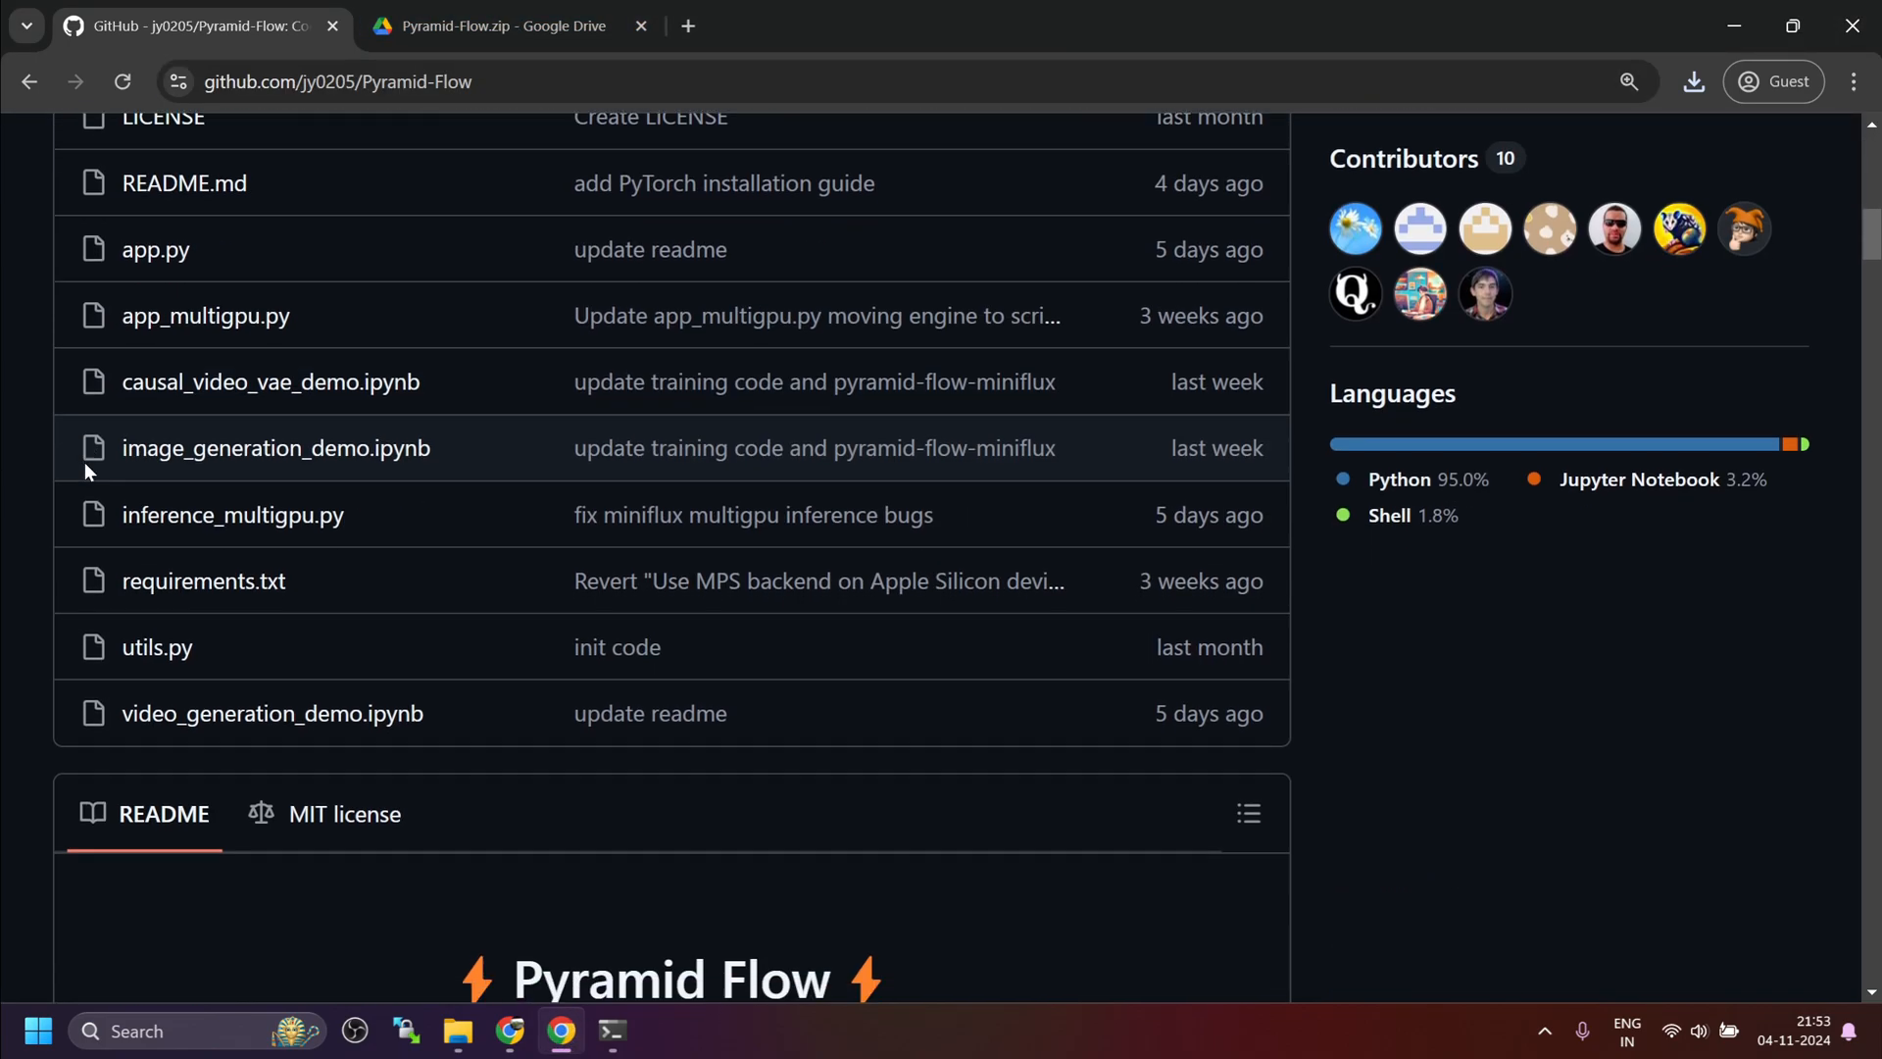
{"action": "scroll", "scroll_direction": "down", "scroll_amount": 3}
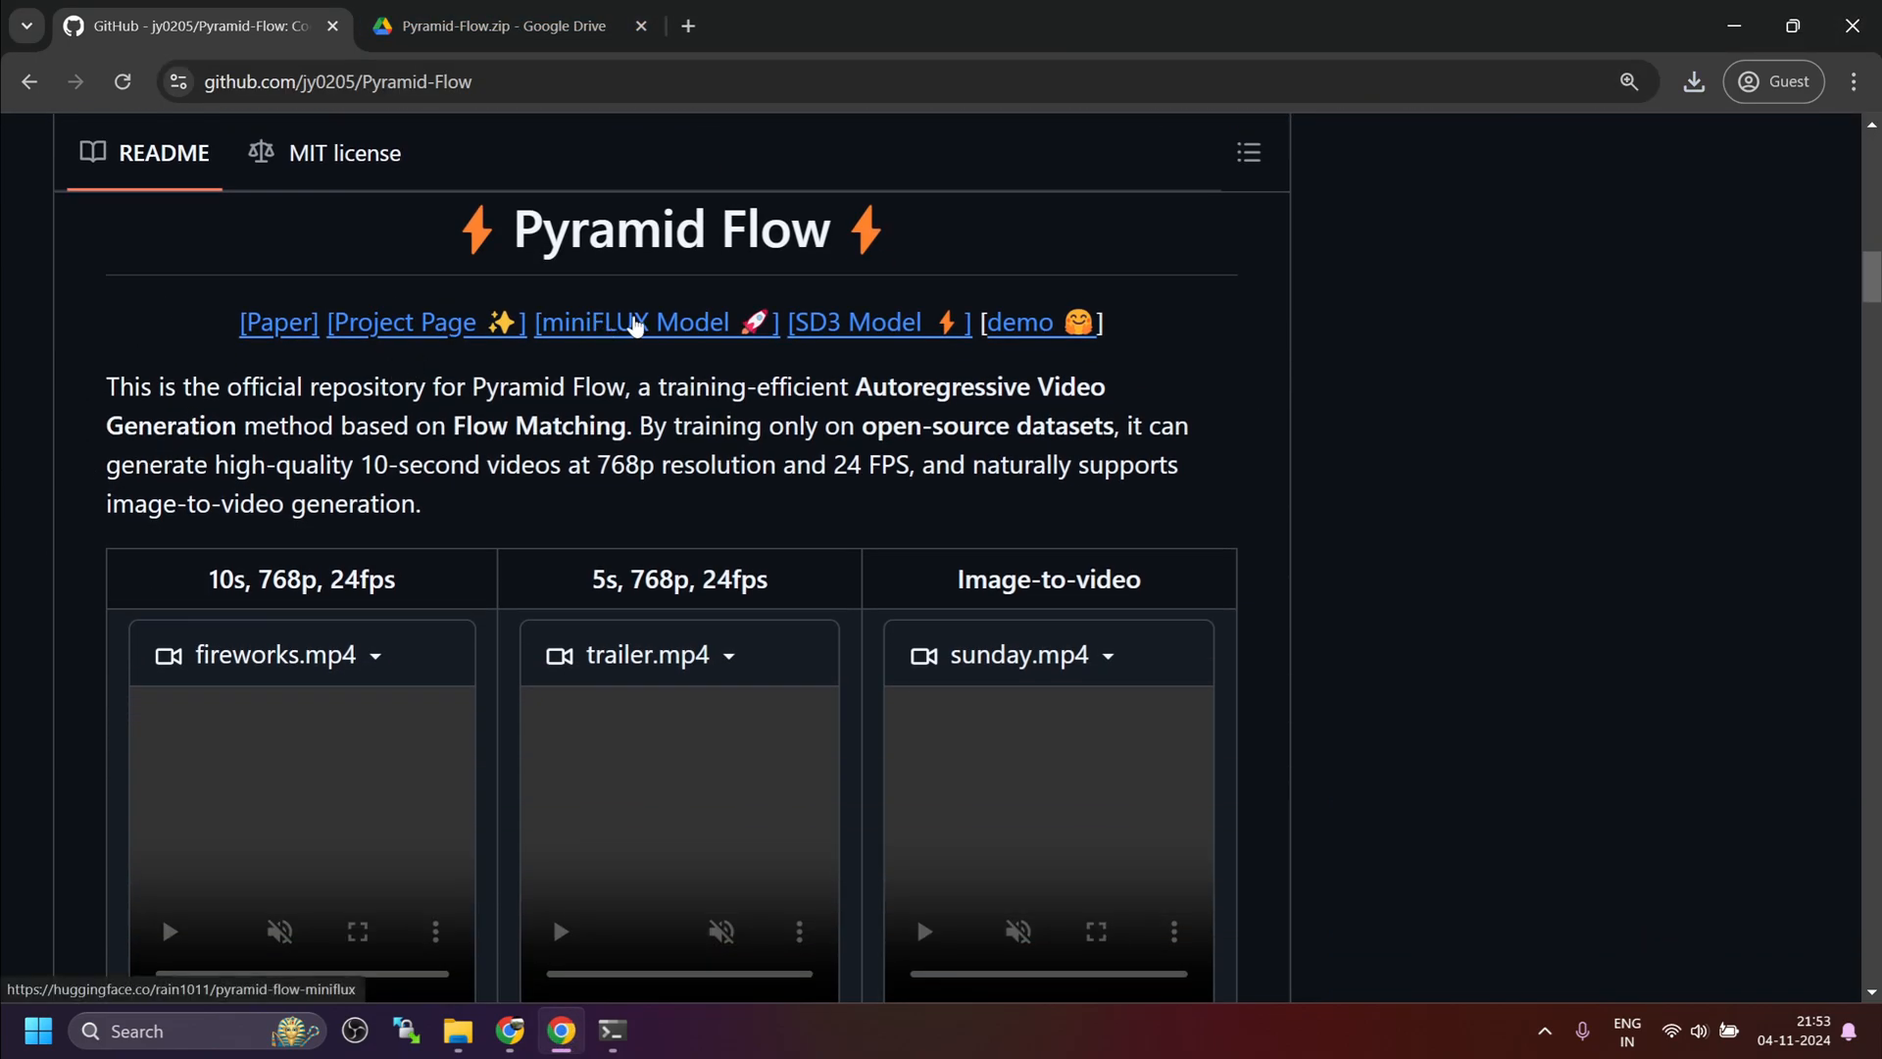
{"action": "mouse_move", "coordinate": [813, 331]}
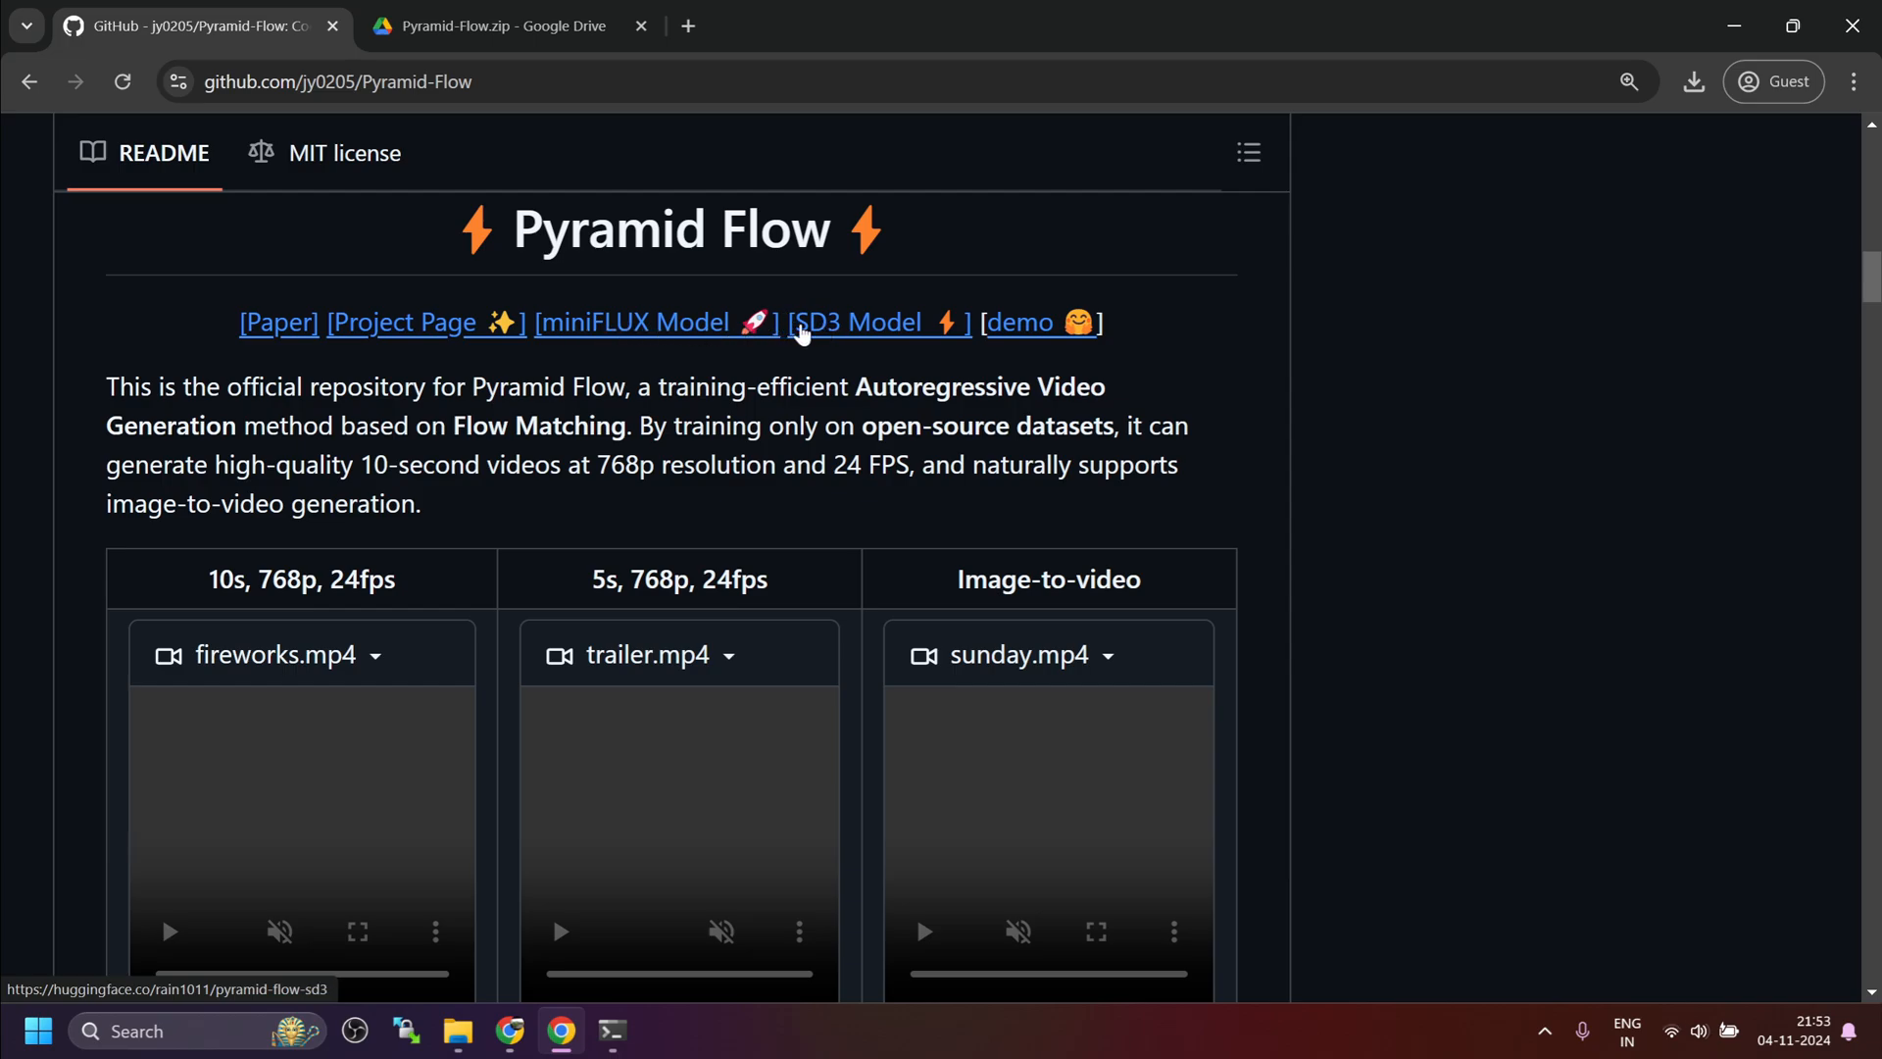
{"action": "mouse_move", "coordinate": [636, 337]}
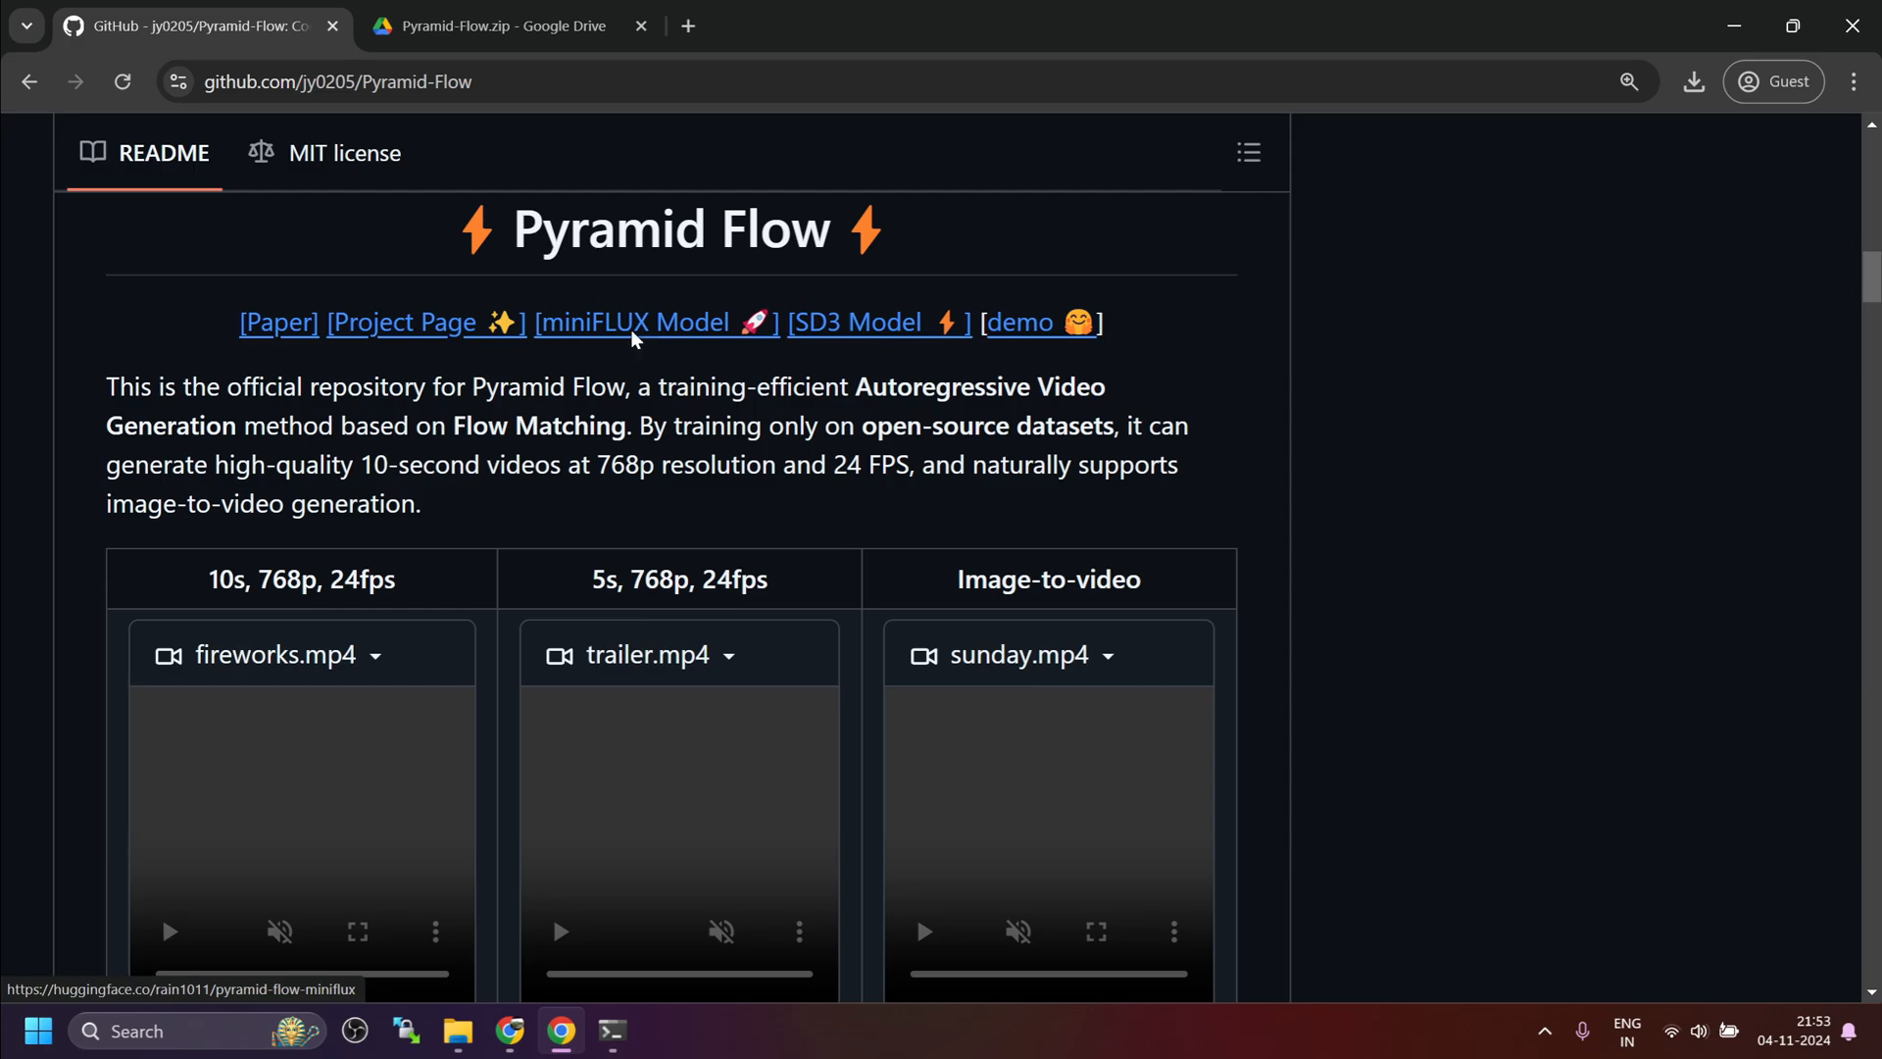
{"action": "left_click", "coordinate": [649, 322]}
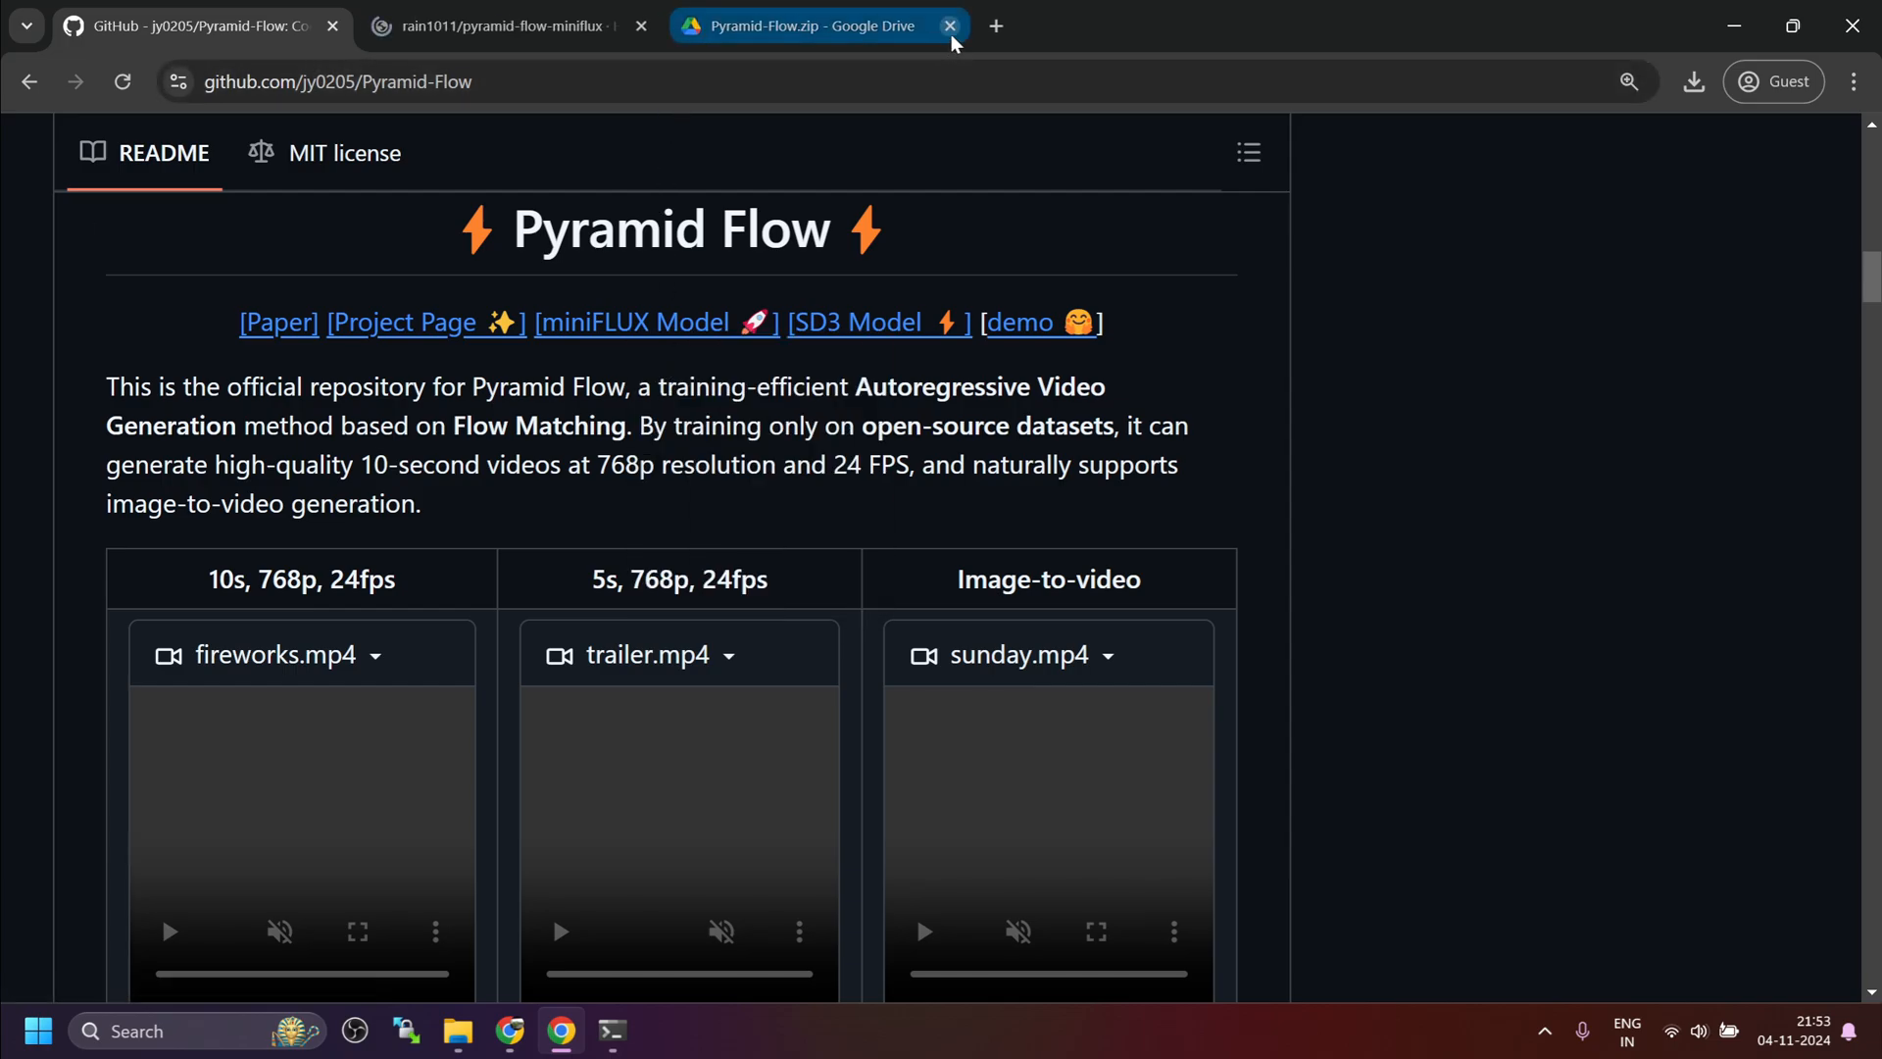
{"action": "right_click", "coordinate": [855, 321]}
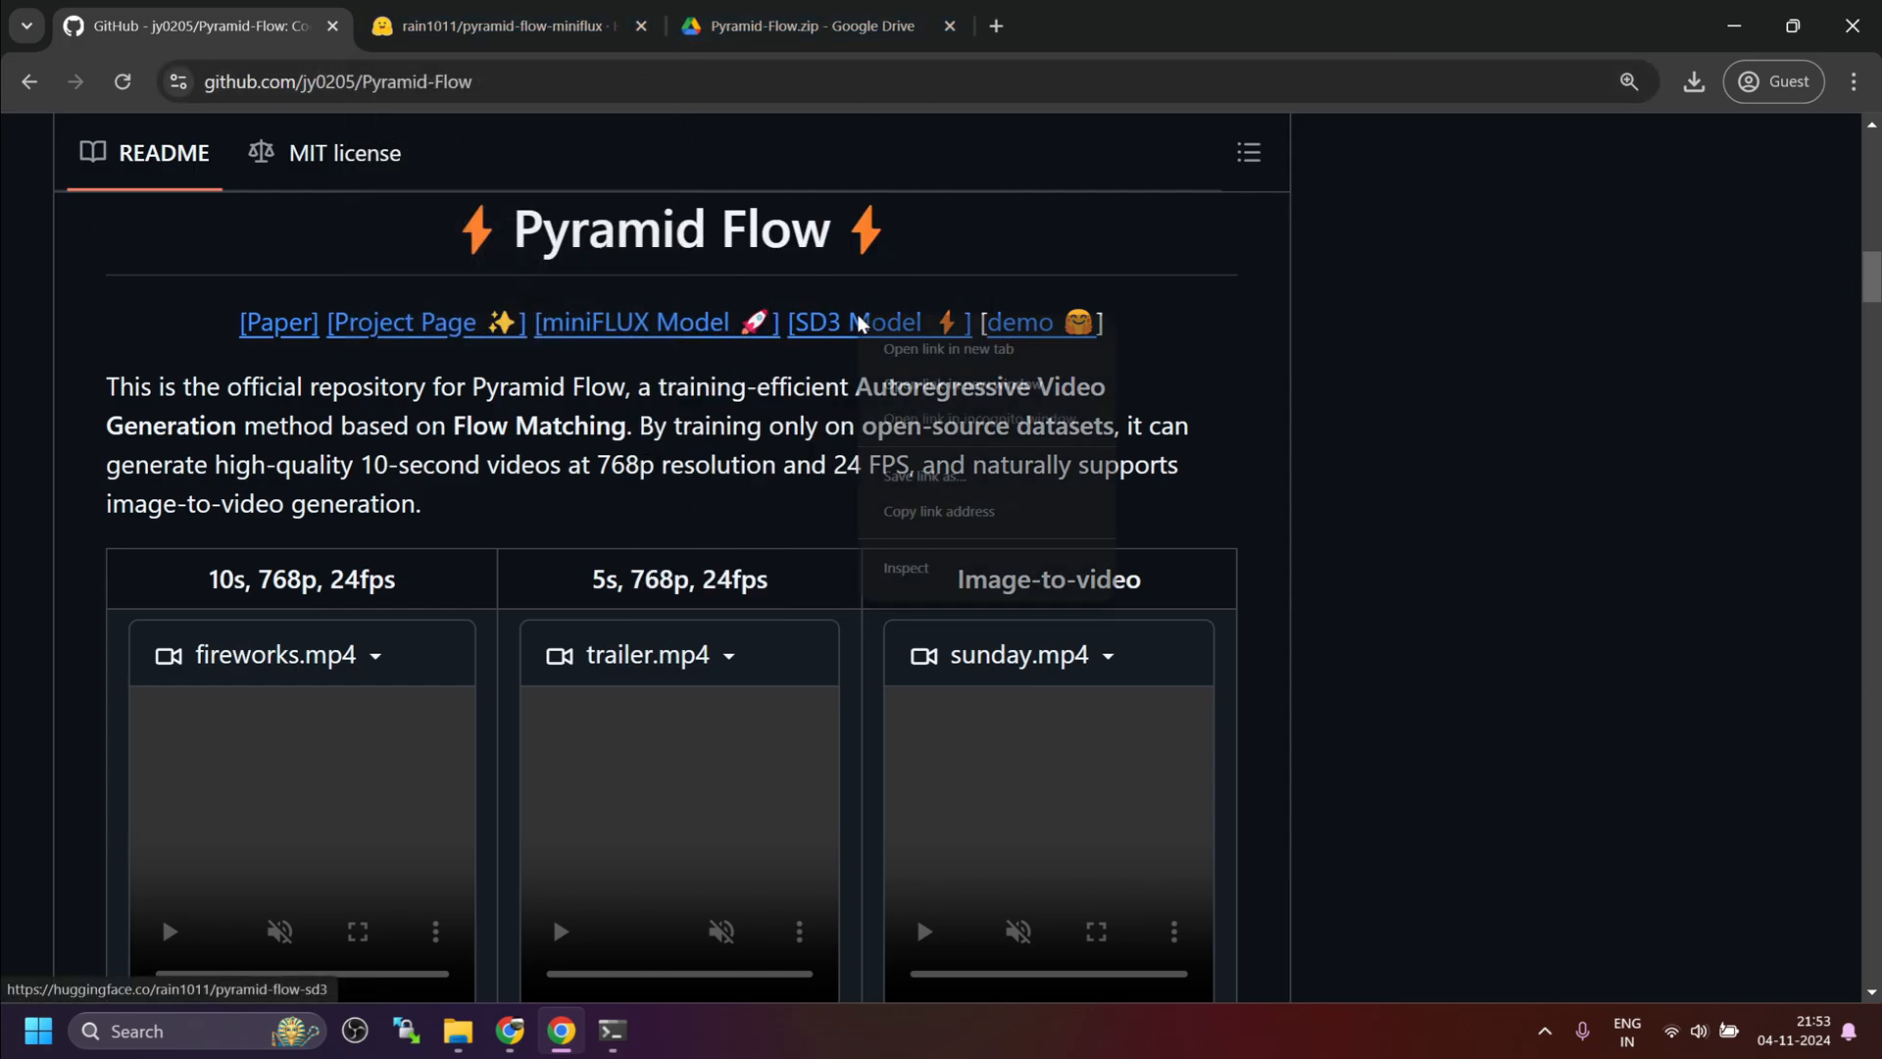
{"action": "left_click", "coordinate": [494, 27]}
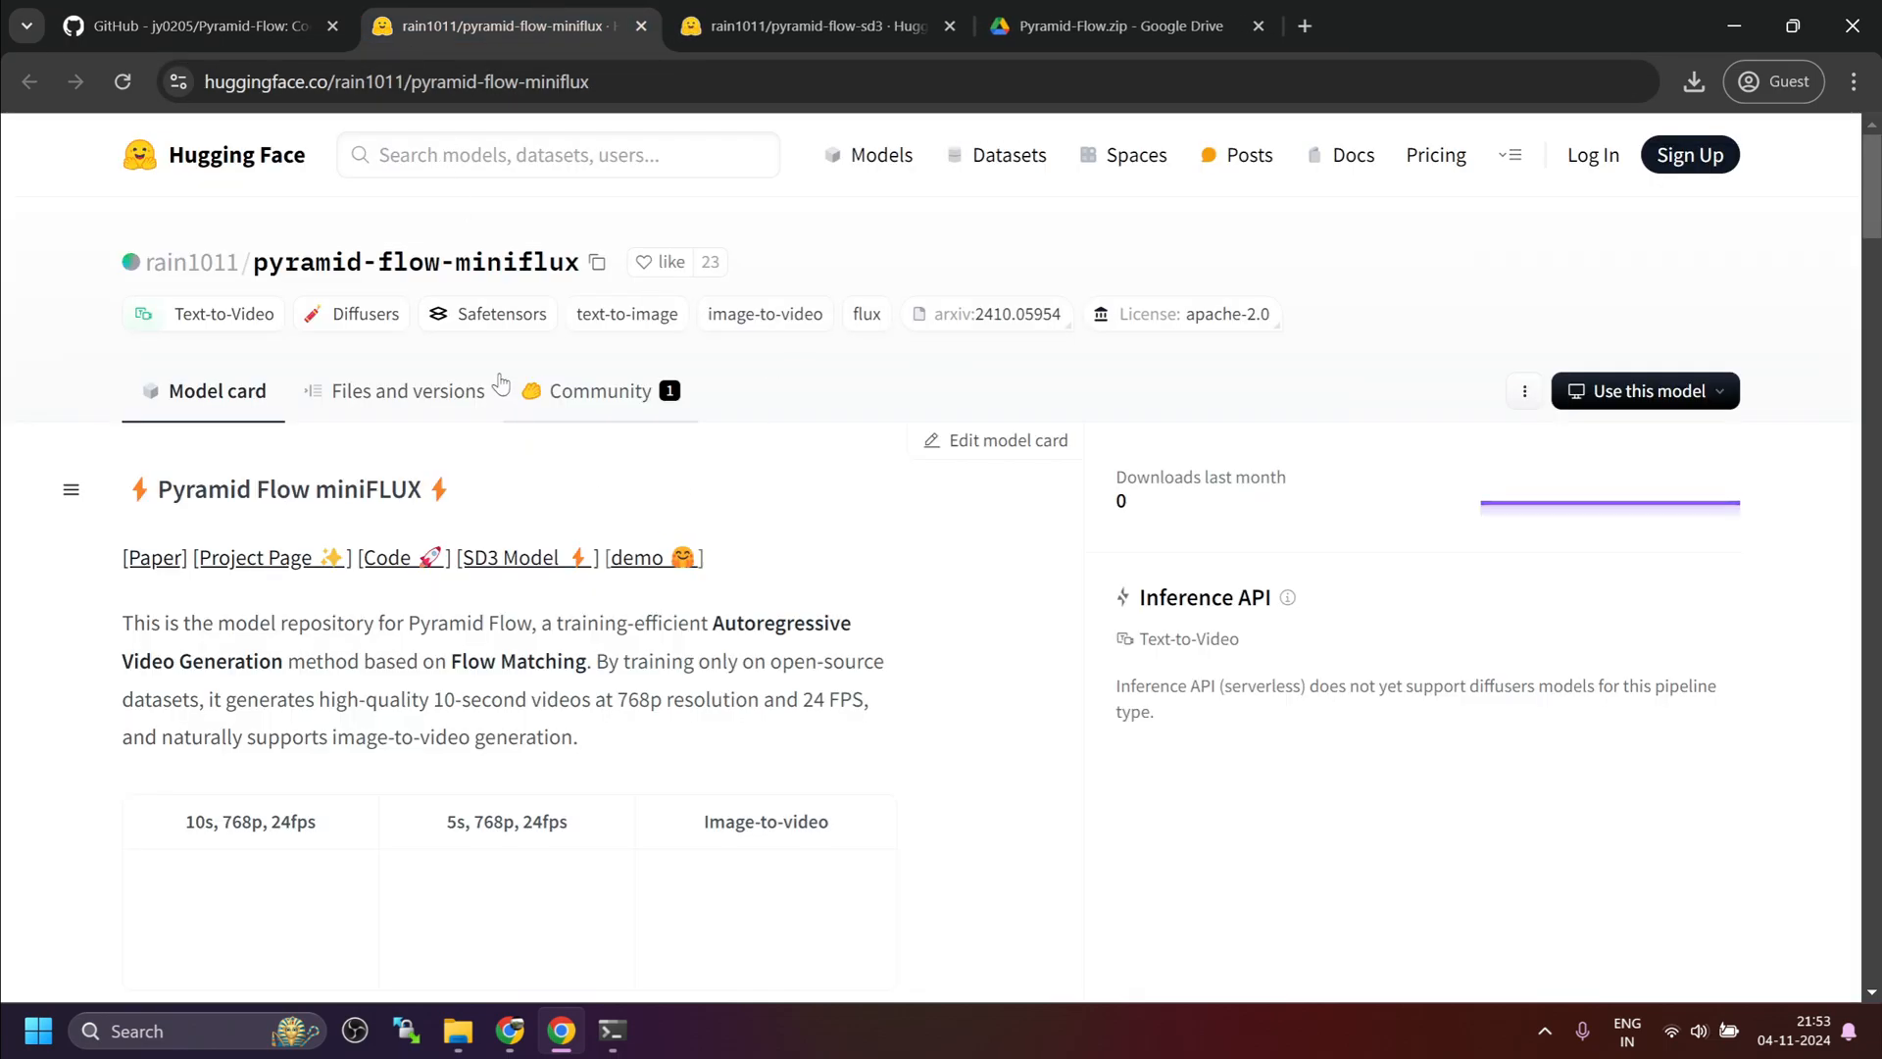
Step: View the Files and versions listings for pyramid-flow-miniflux and pyramid-flow-sd3
{"action": "left_click", "coordinate": [408, 390]}
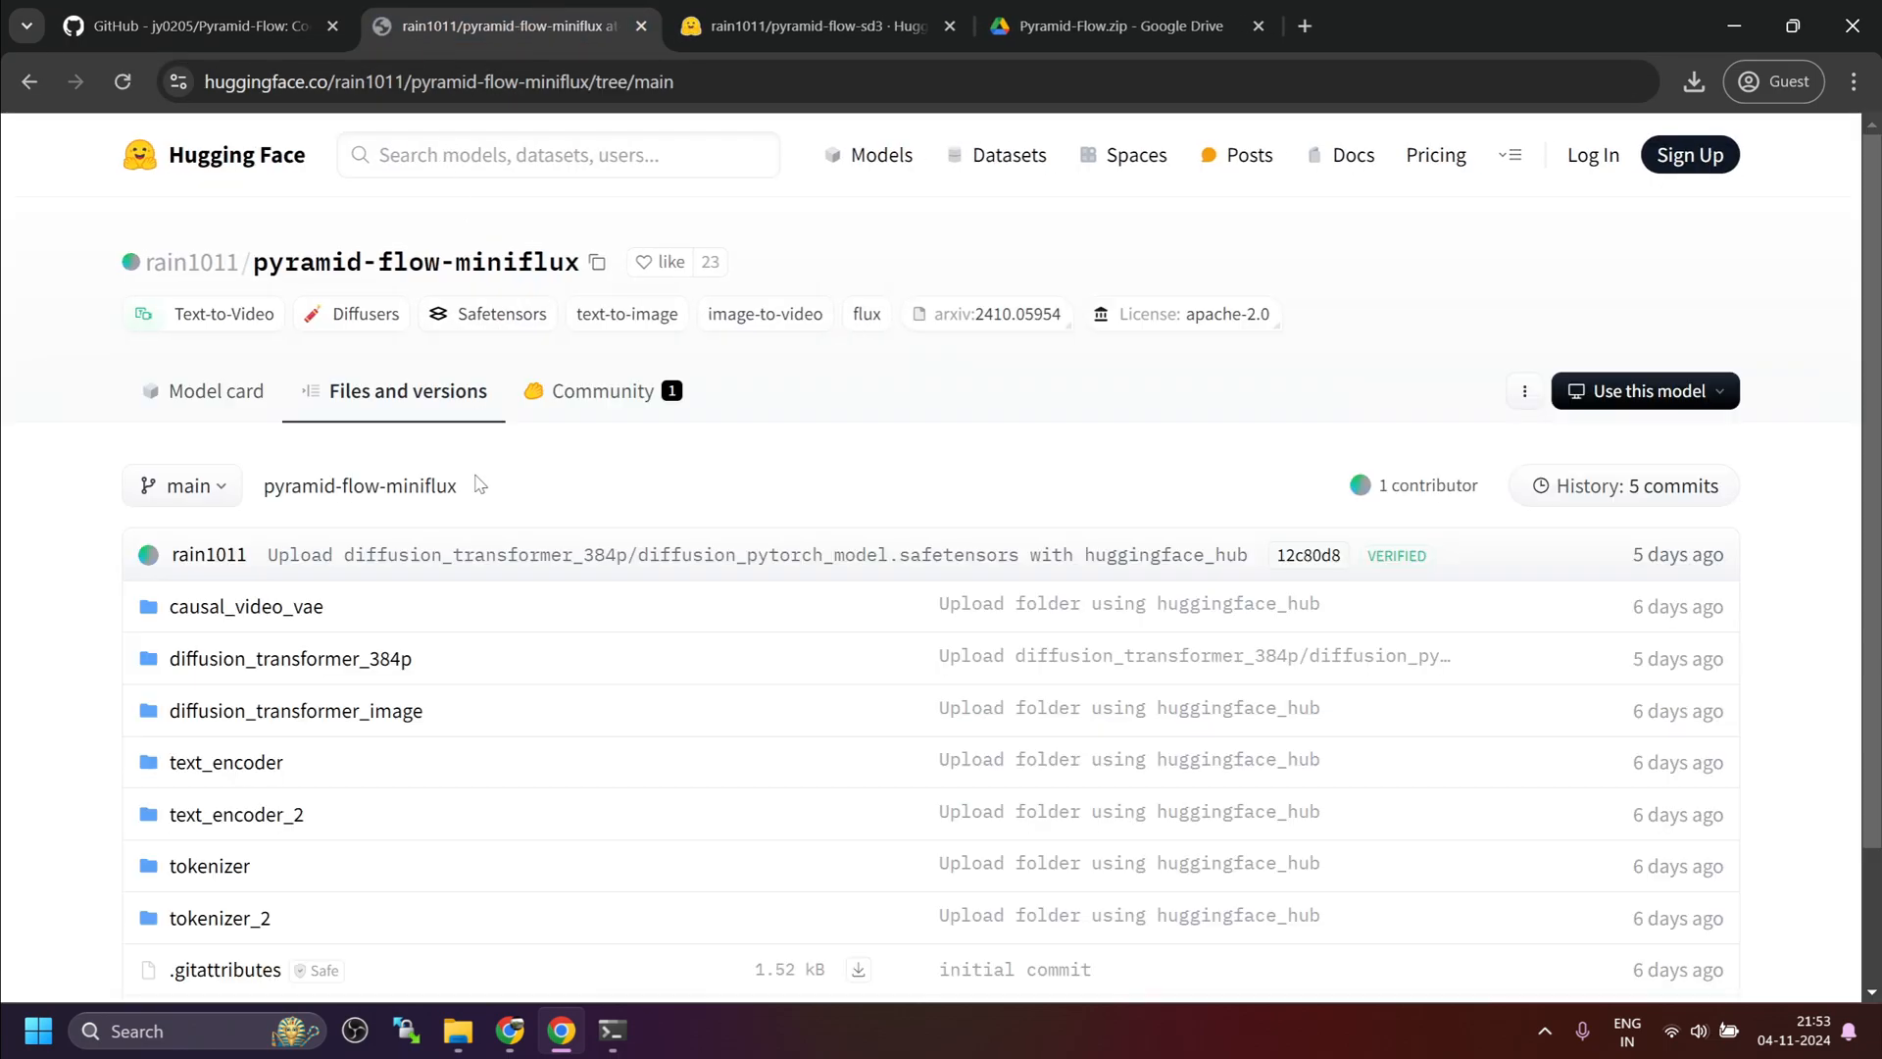
{"action": "scroll", "scroll_direction": "down", "scroll_amount": 3}
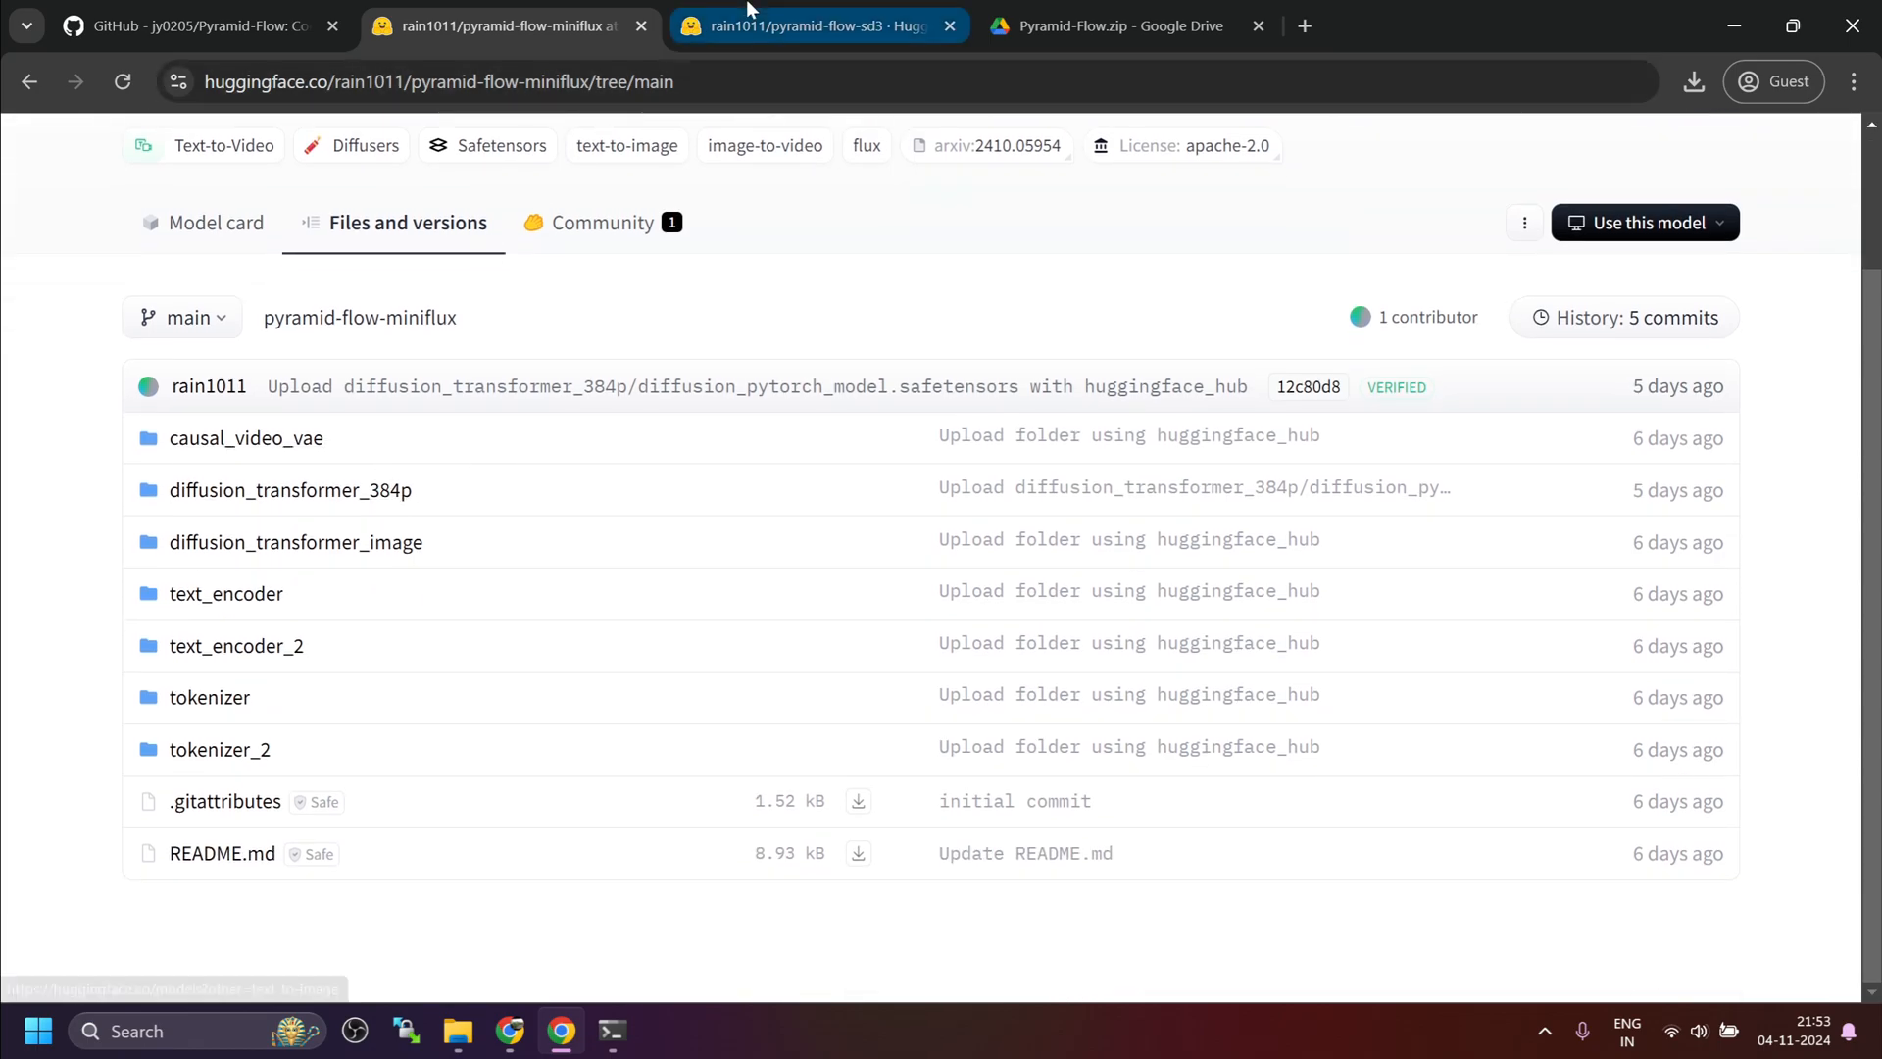
{"action": "left_click", "coordinate": [810, 28]}
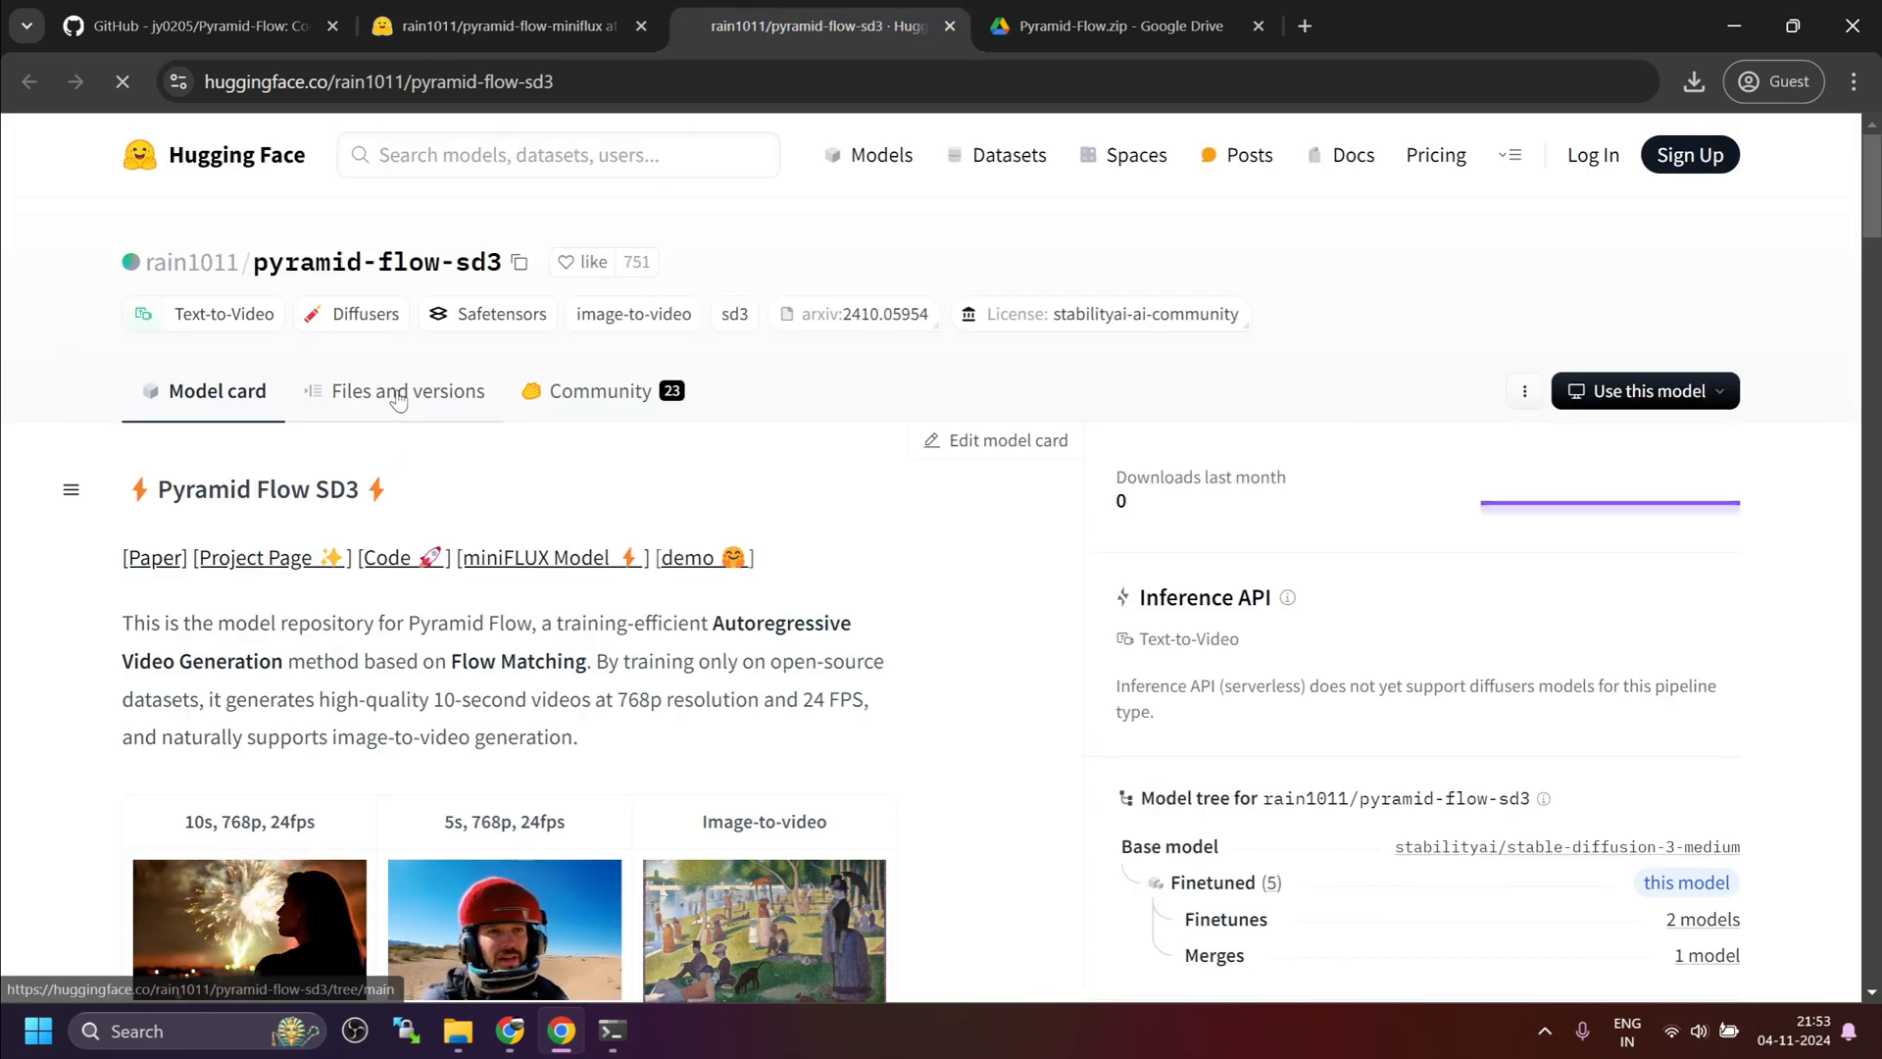
{"action": "left_click", "coordinate": [408, 390]}
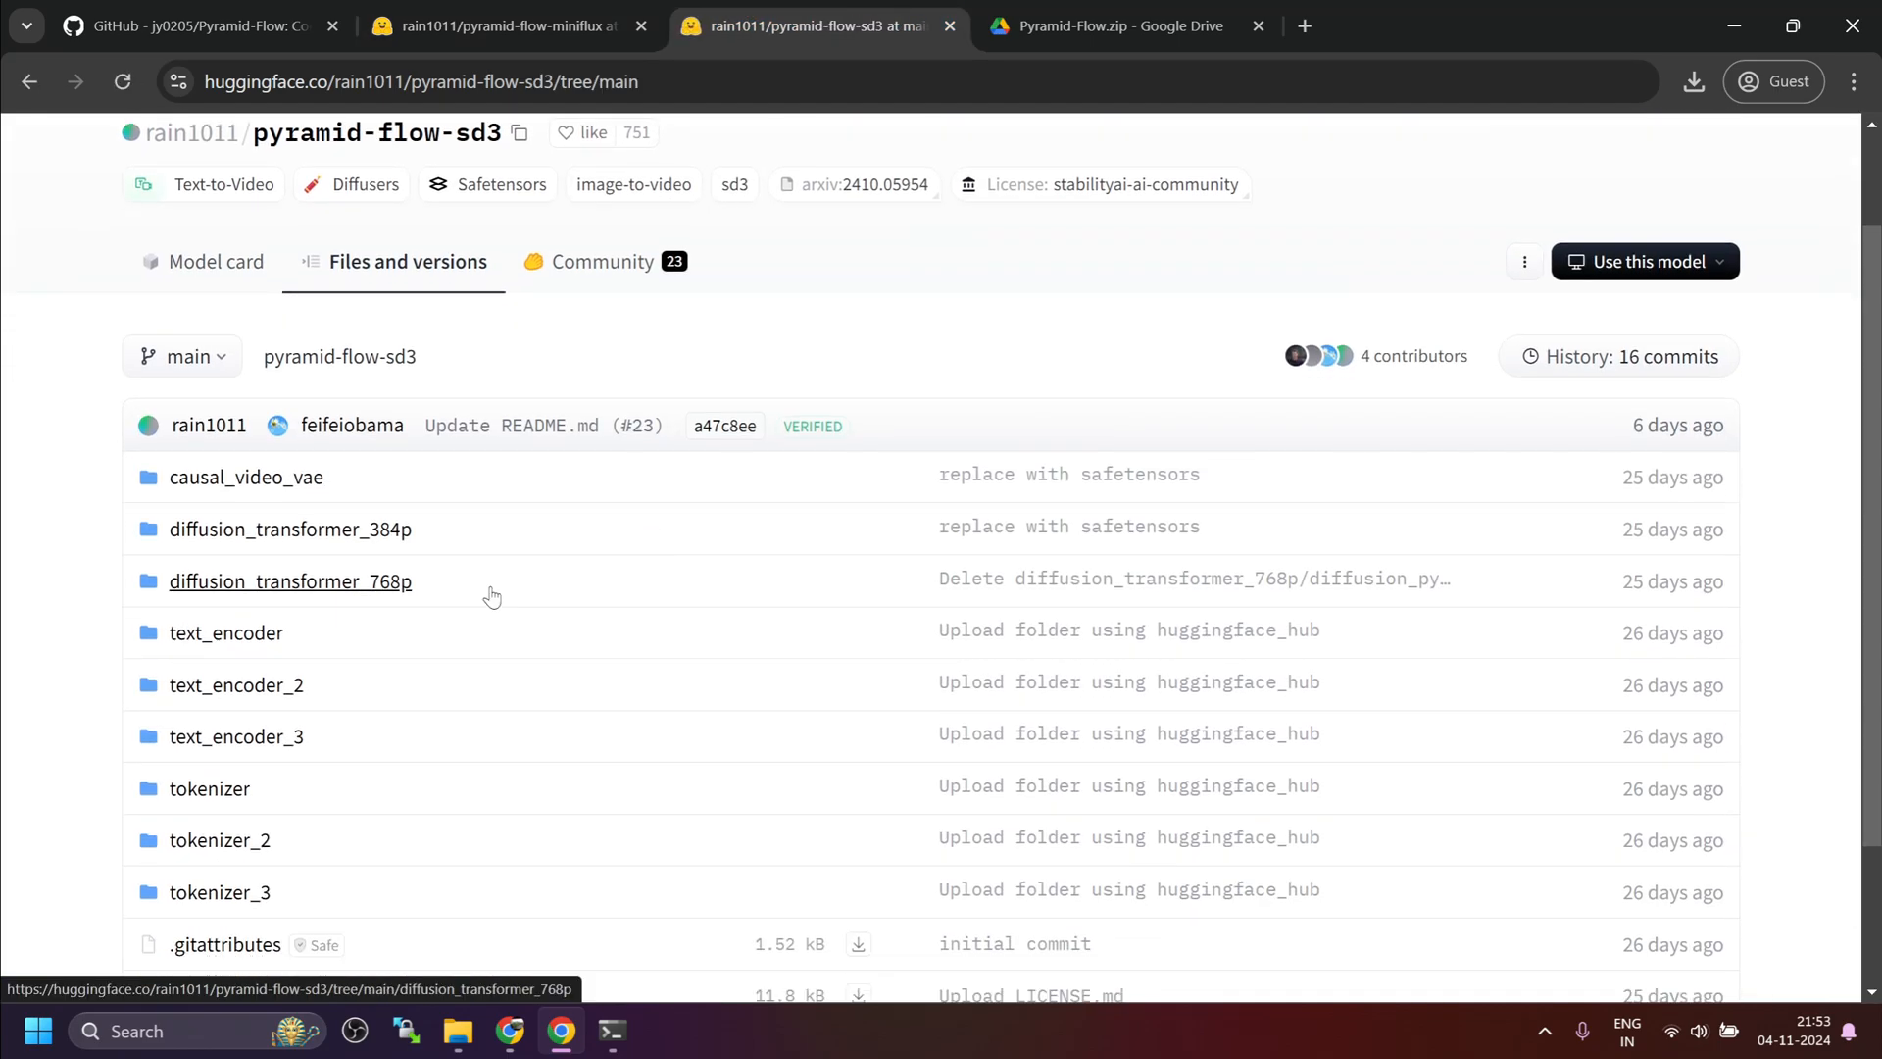
{"action": "mouse_move", "coordinate": [358, 590]}
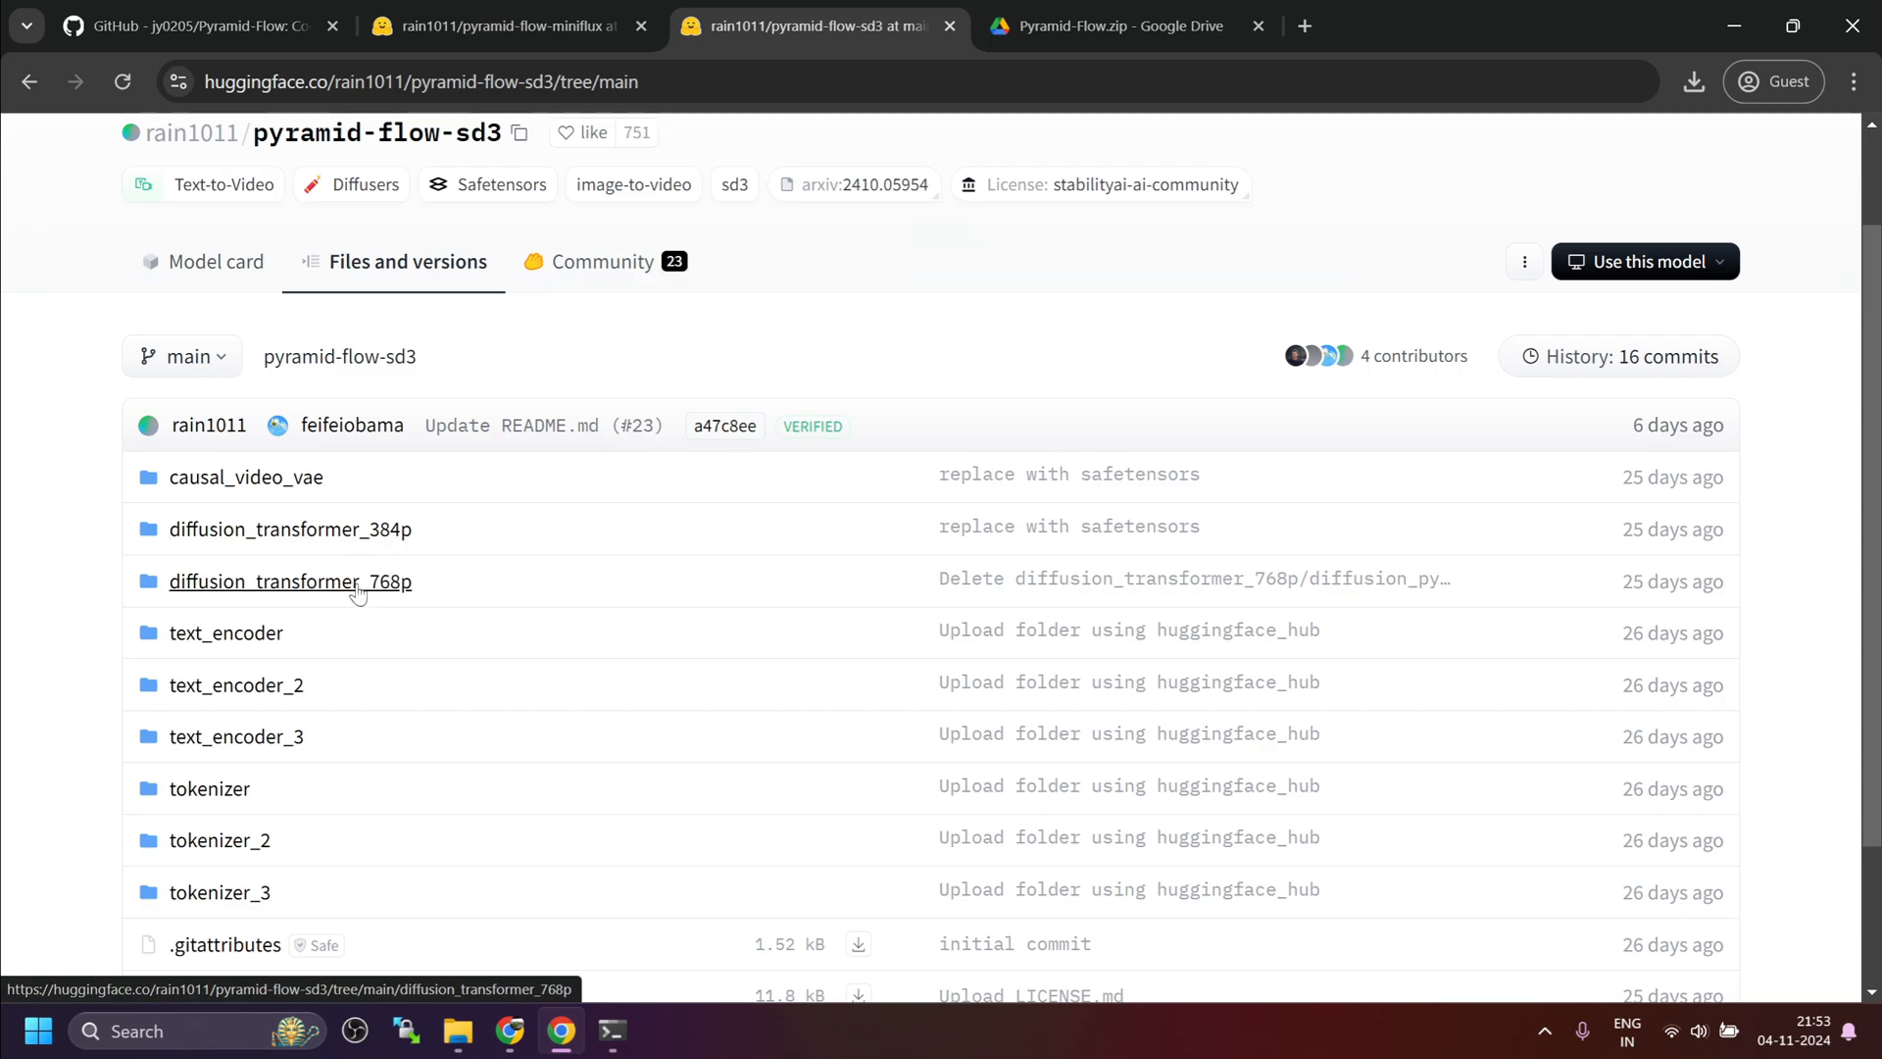
{"action": "mouse_move", "coordinate": [392, 553]}
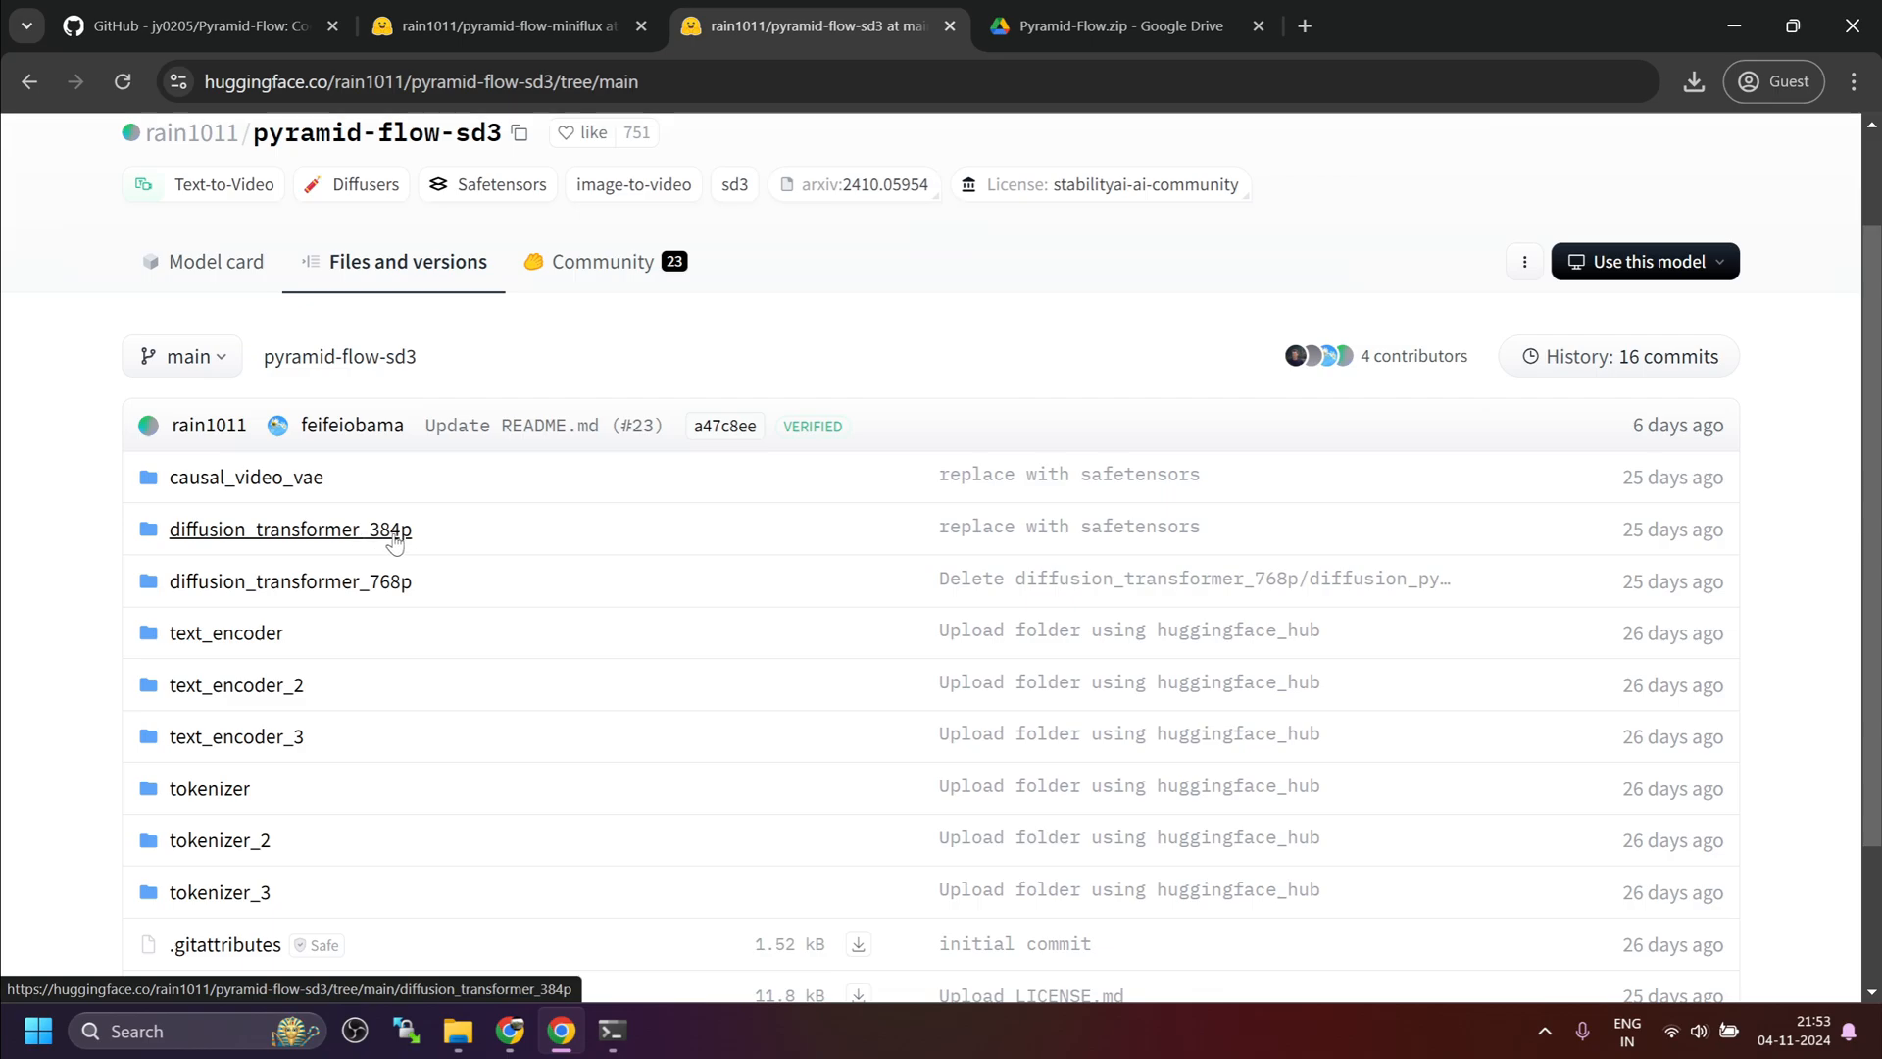
{"action": "mouse_move", "coordinate": [370, 588]}
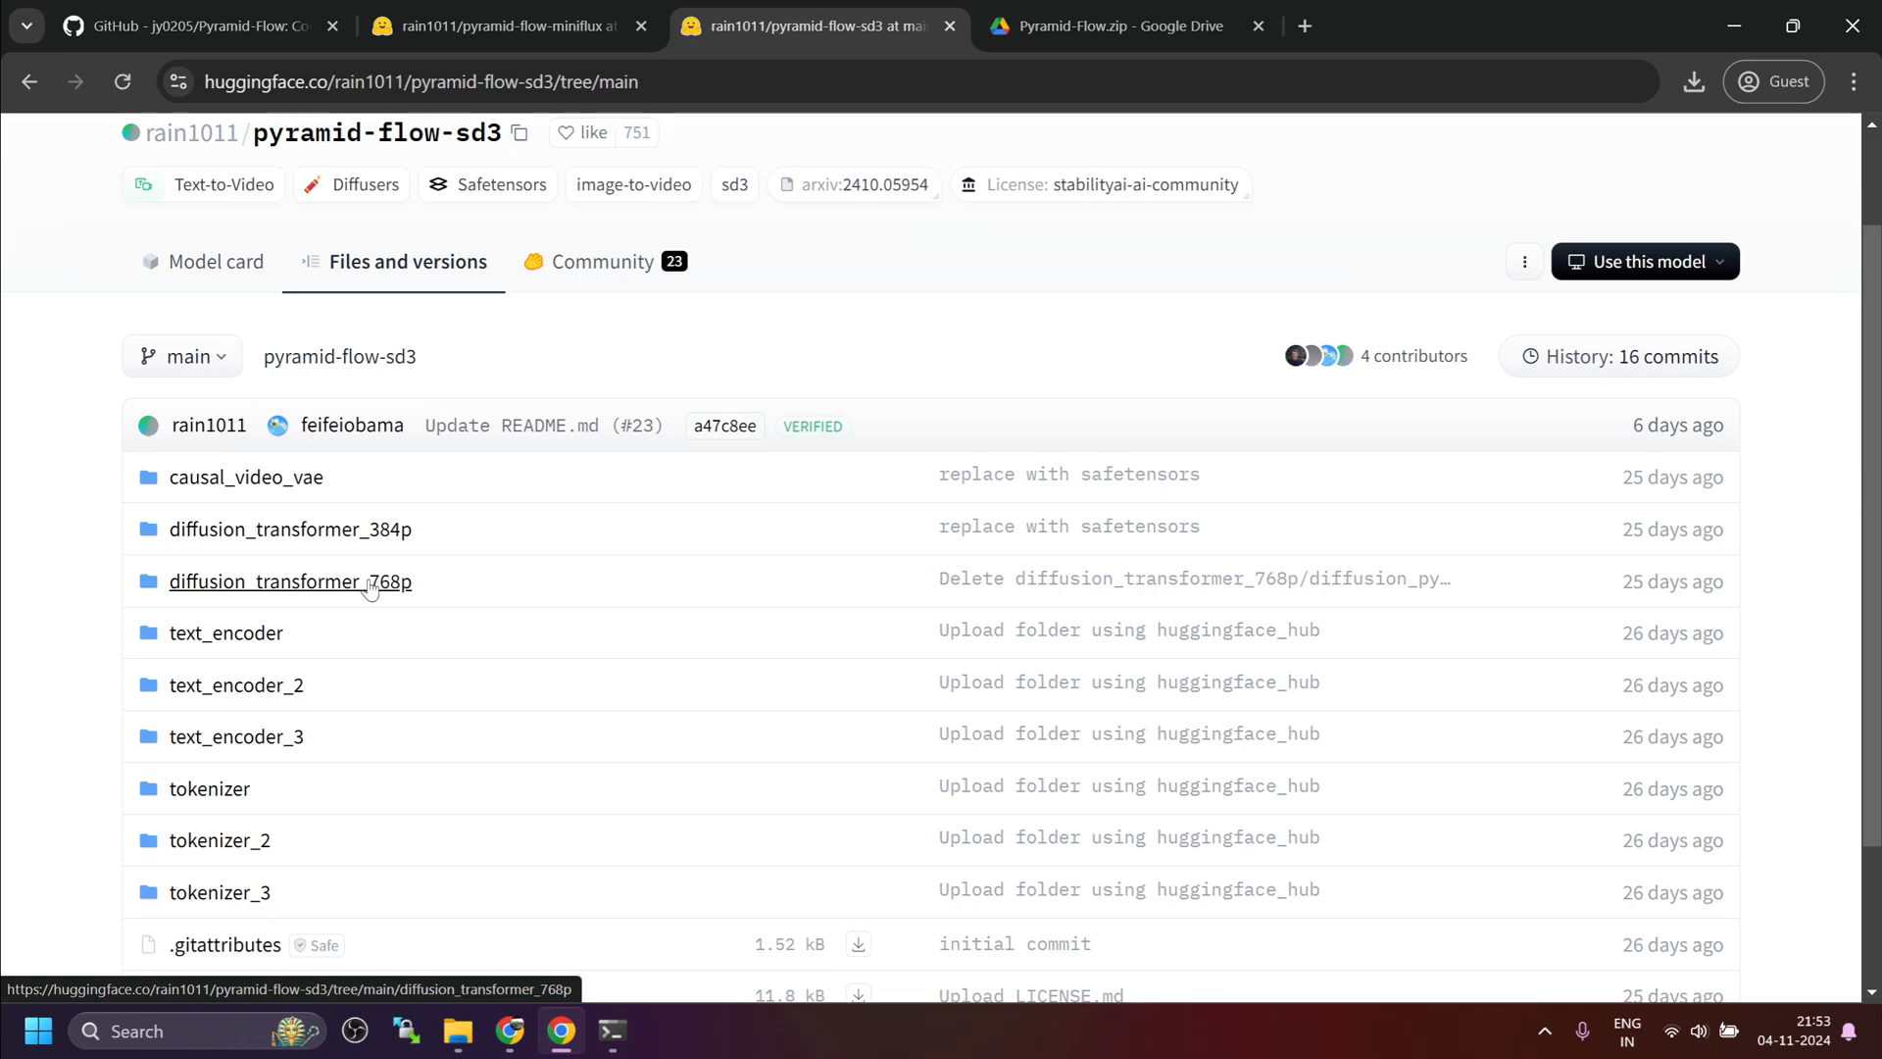
{"action": "mouse_move", "coordinate": [400, 596]}
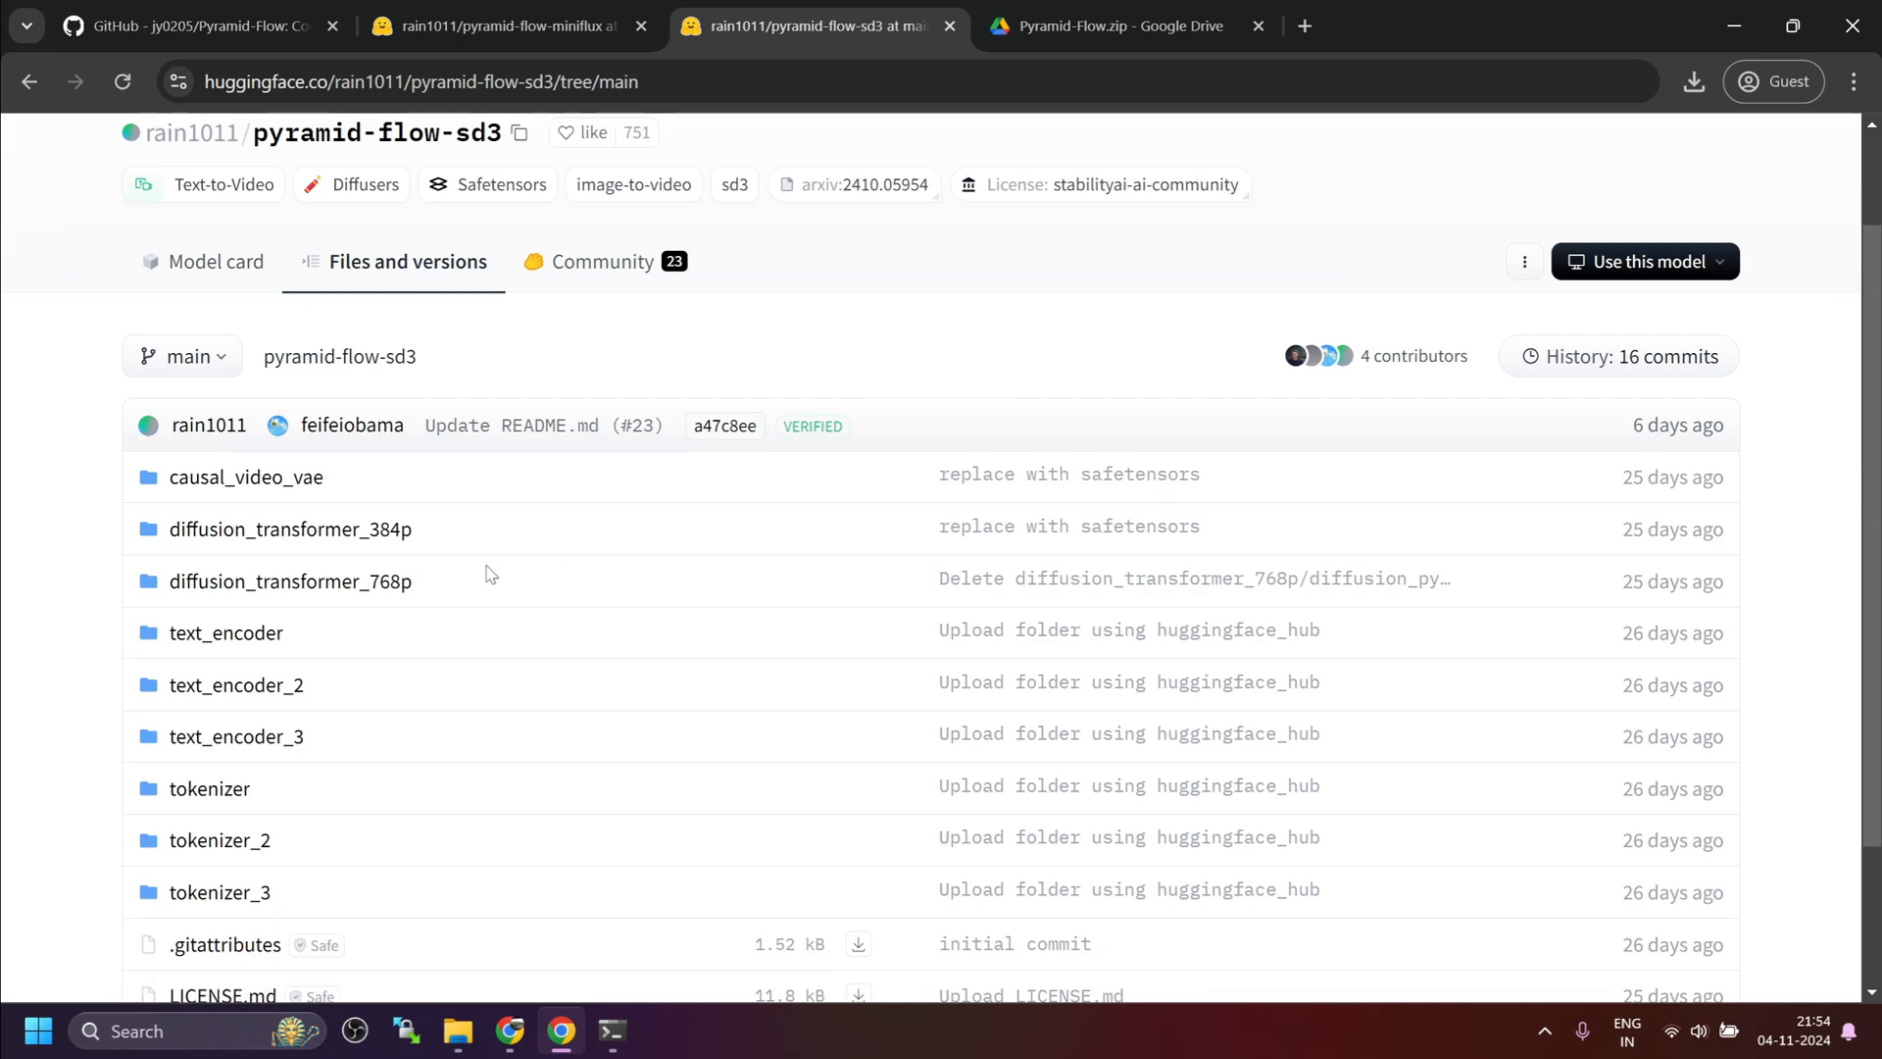
{"action": "mouse_move", "coordinate": [633, 419]}
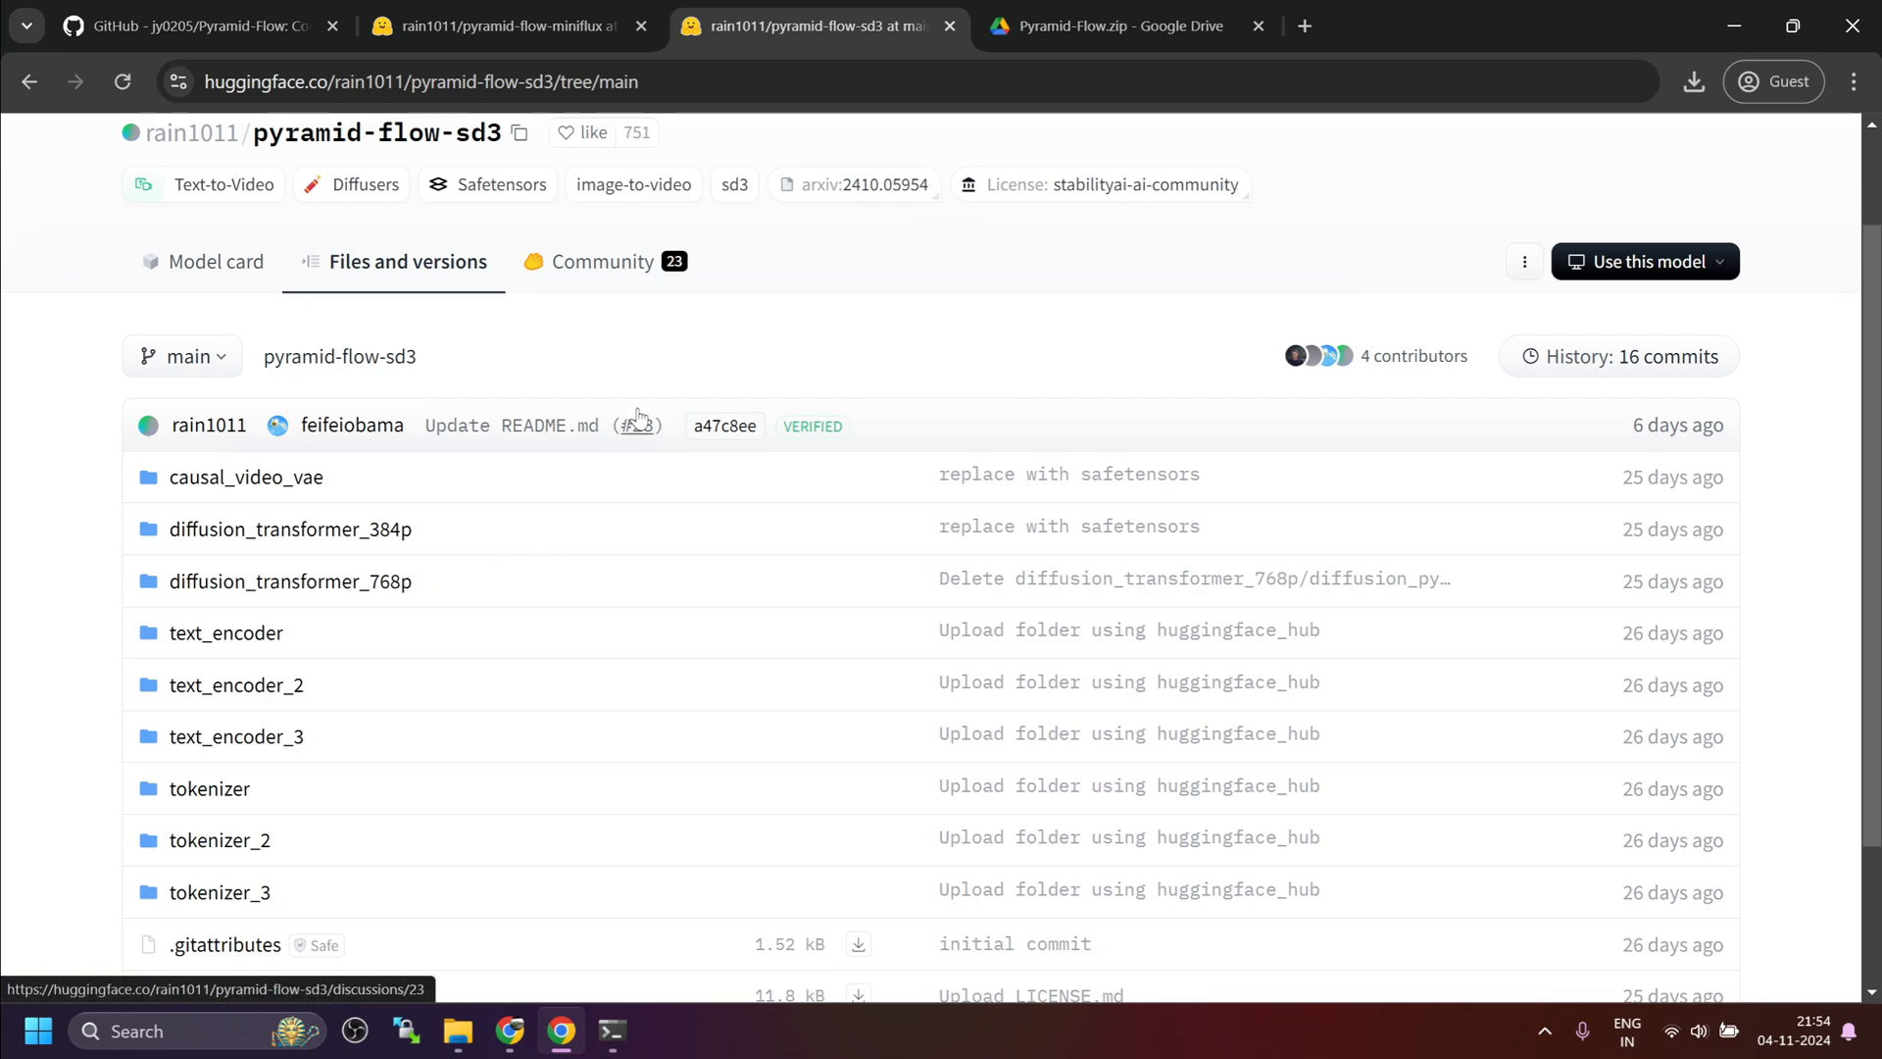
{"action": "left_click", "coordinate": [504, 26]}
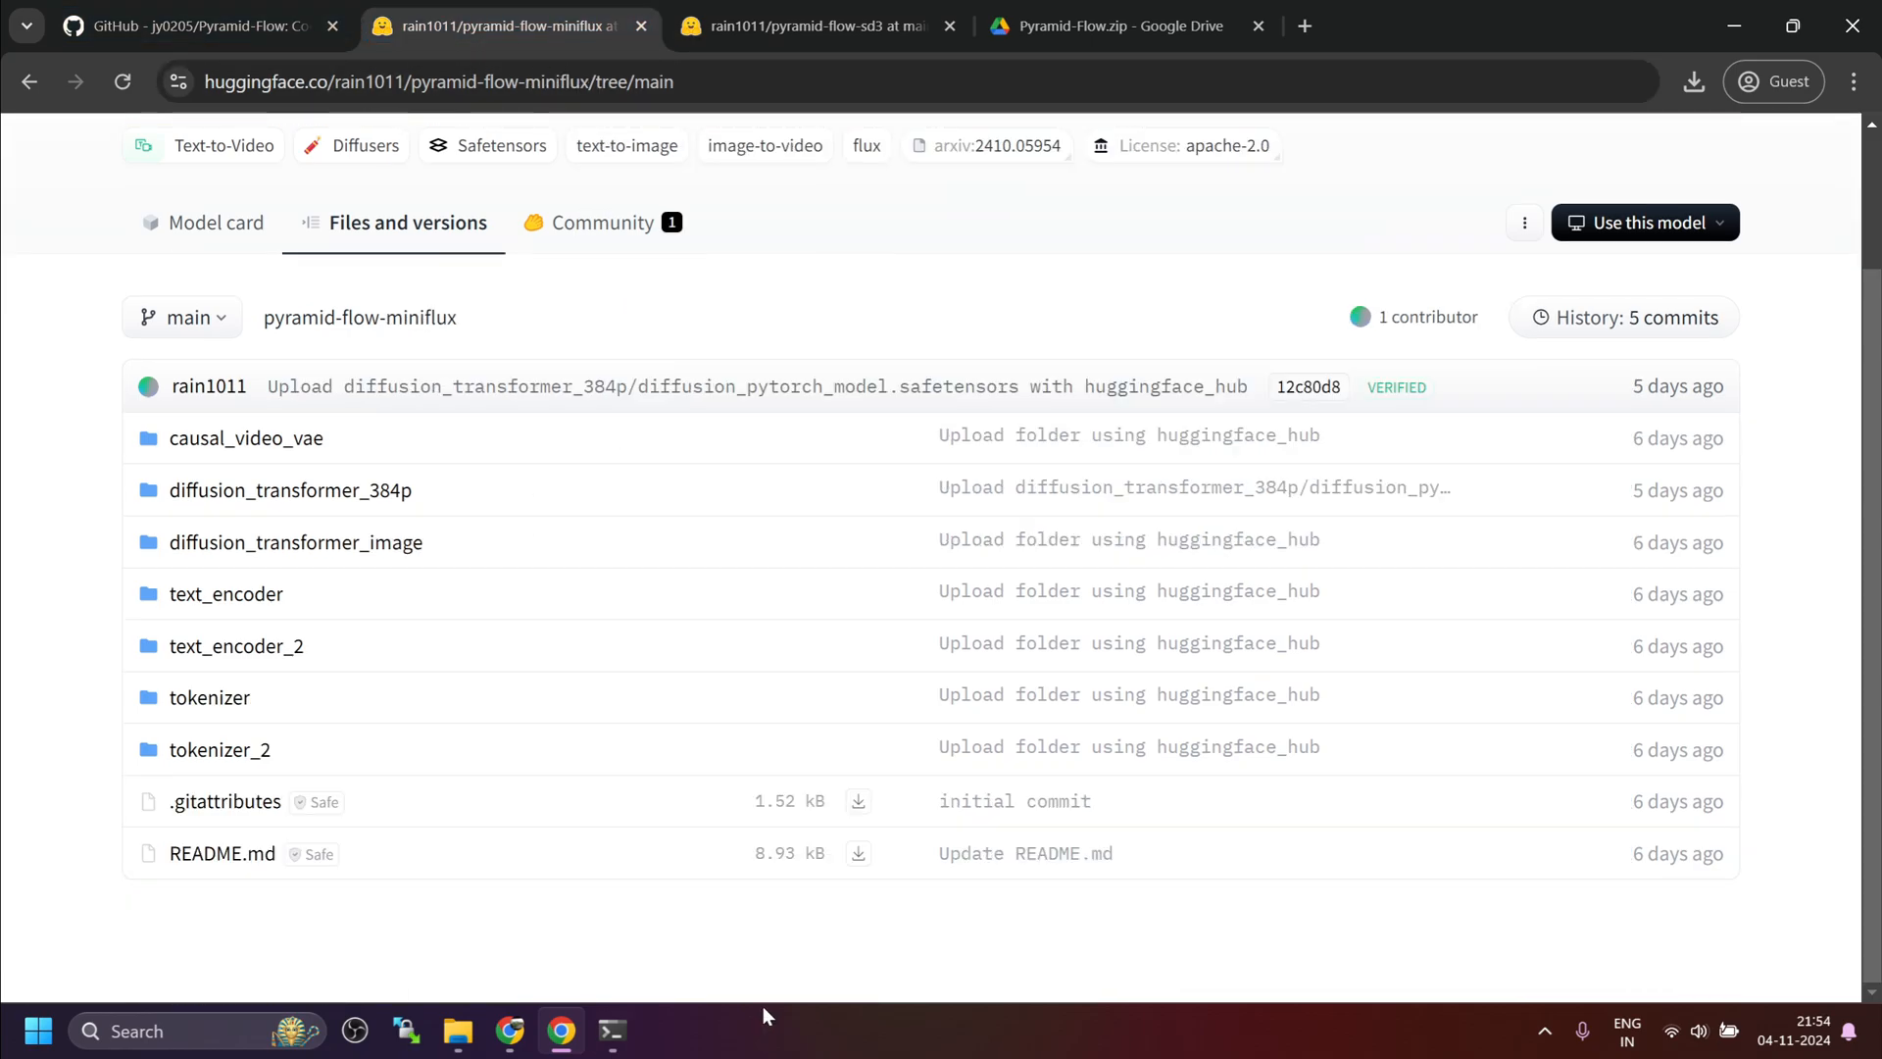
Step: Bring the terminal forward showing torch 2.1.2 downloading from the requirements install
{"action": "left_click", "coordinate": [612, 1031]}
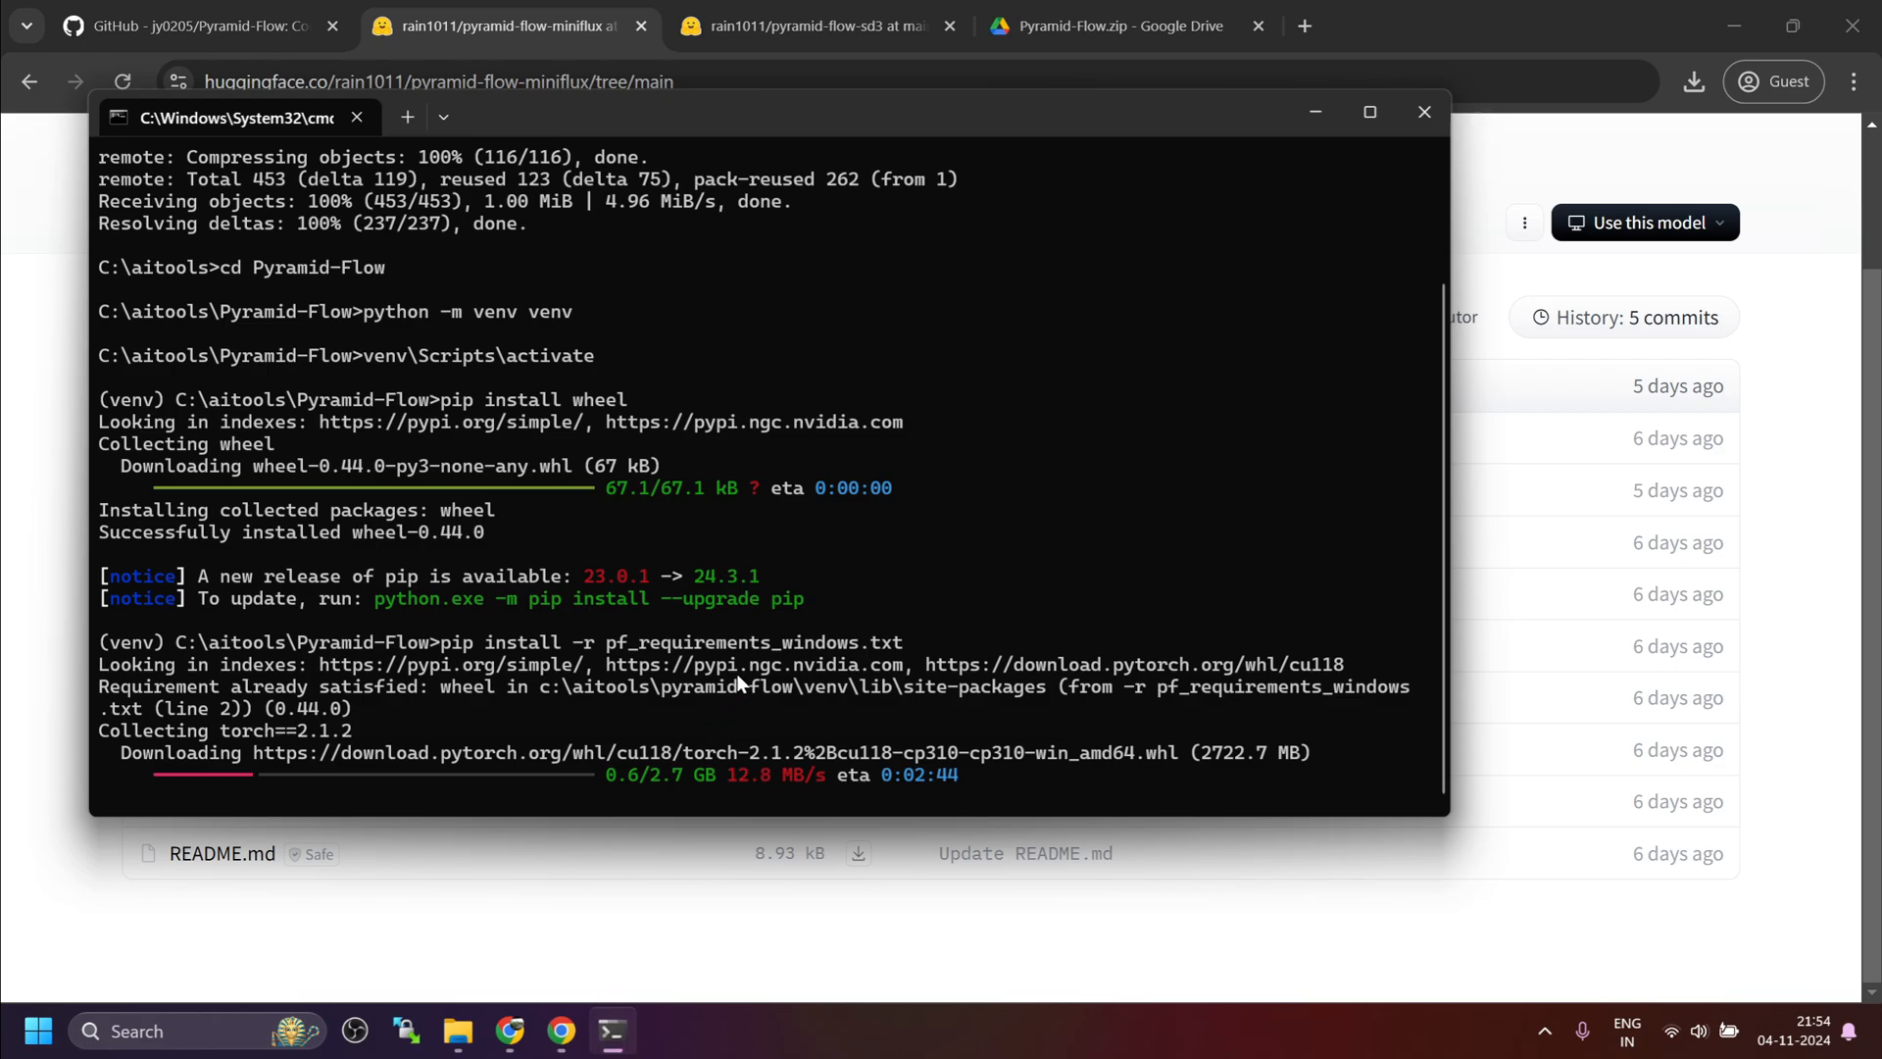
{"action": "mouse_move", "coordinate": [839, 698]}
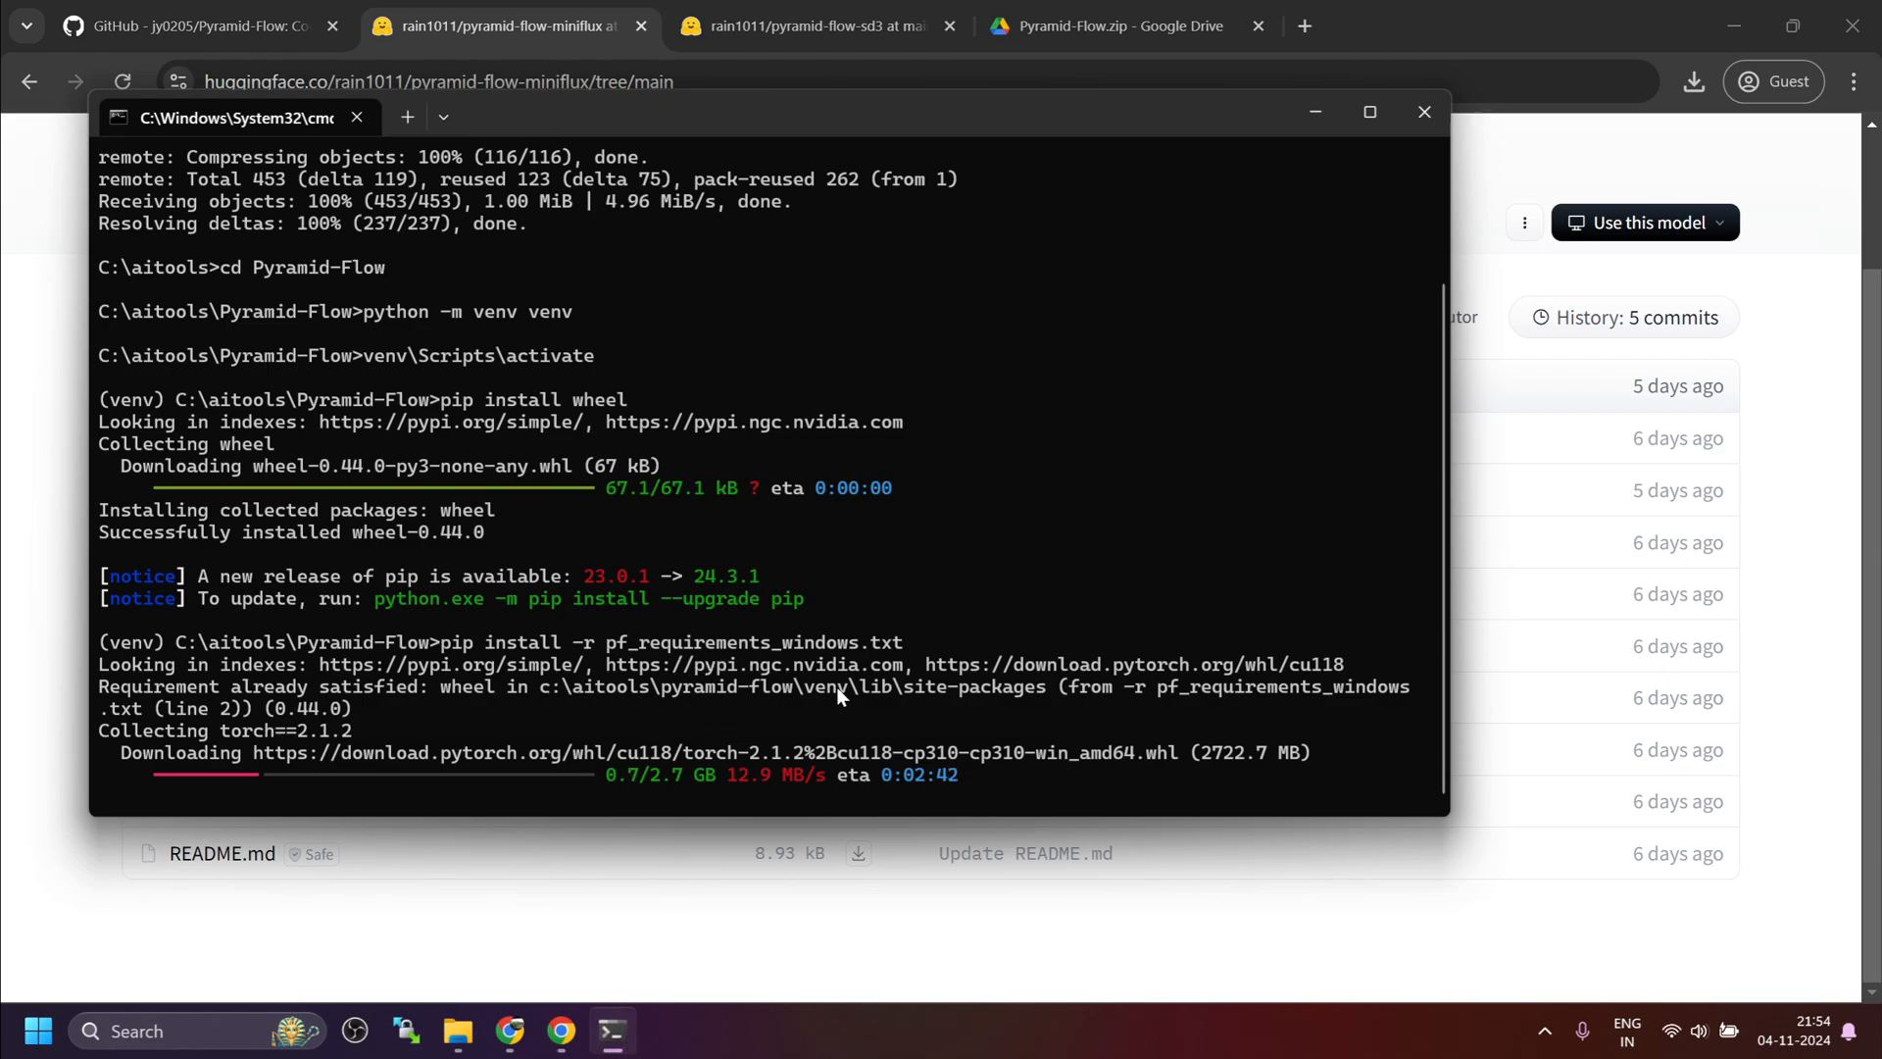
{"action": "mouse_move", "coordinate": [769, 700]}
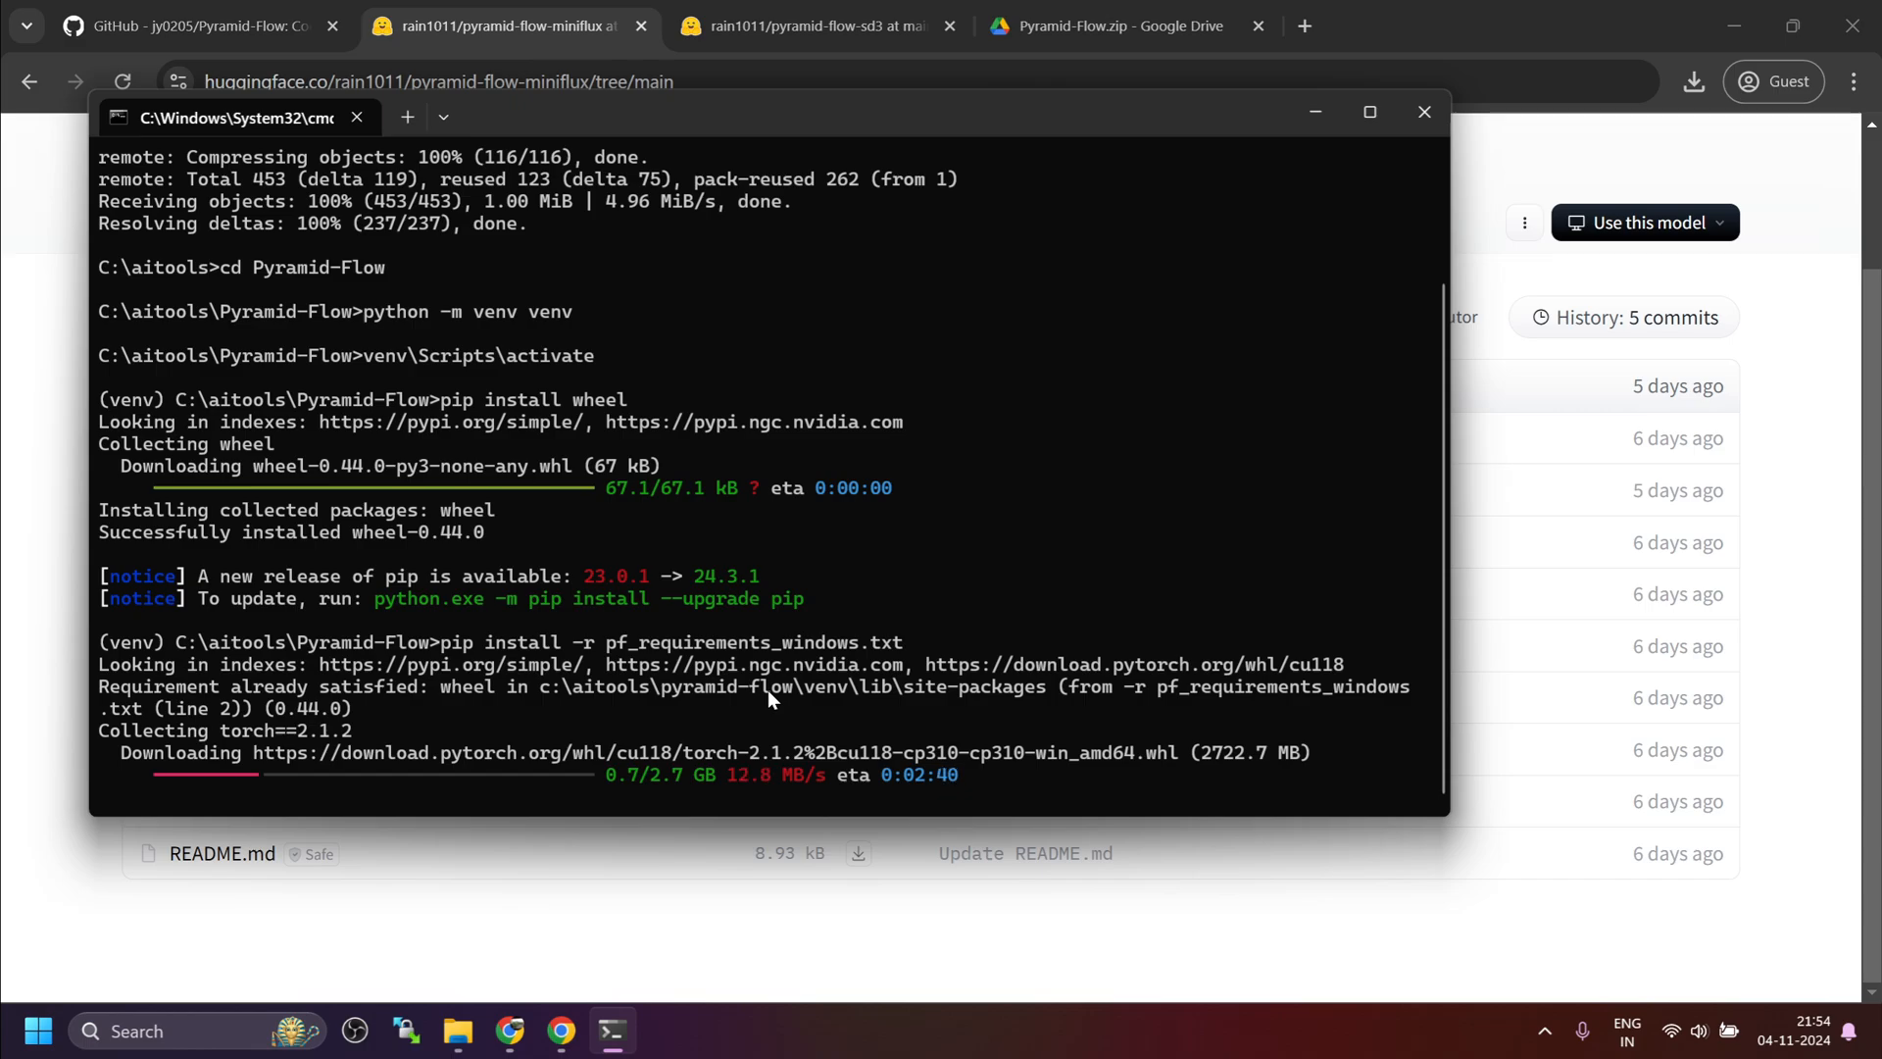
{"action": "mouse_move", "coordinate": [553, 718]}
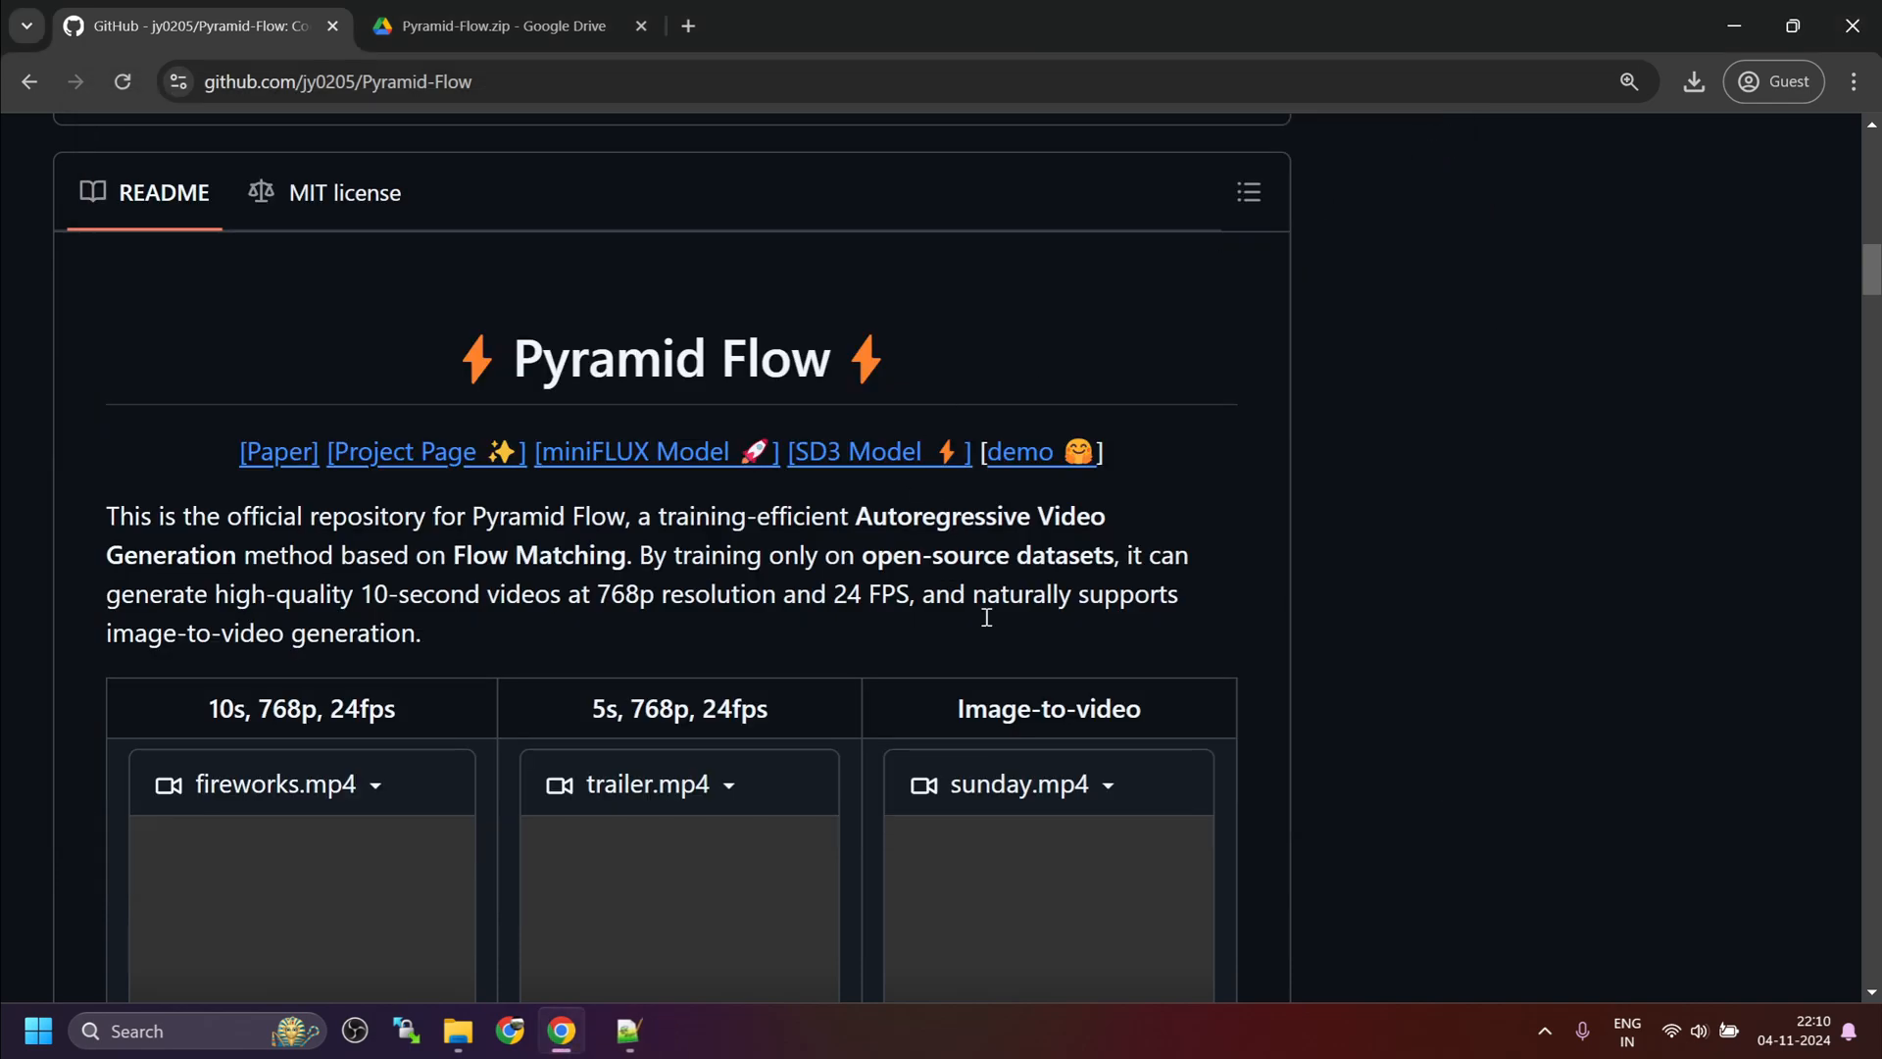
Step: Open app.py from the Pyramid-Flow folder in Notepad++ to review its model configuration
{"action": "left_click", "coordinate": [459, 1031]}
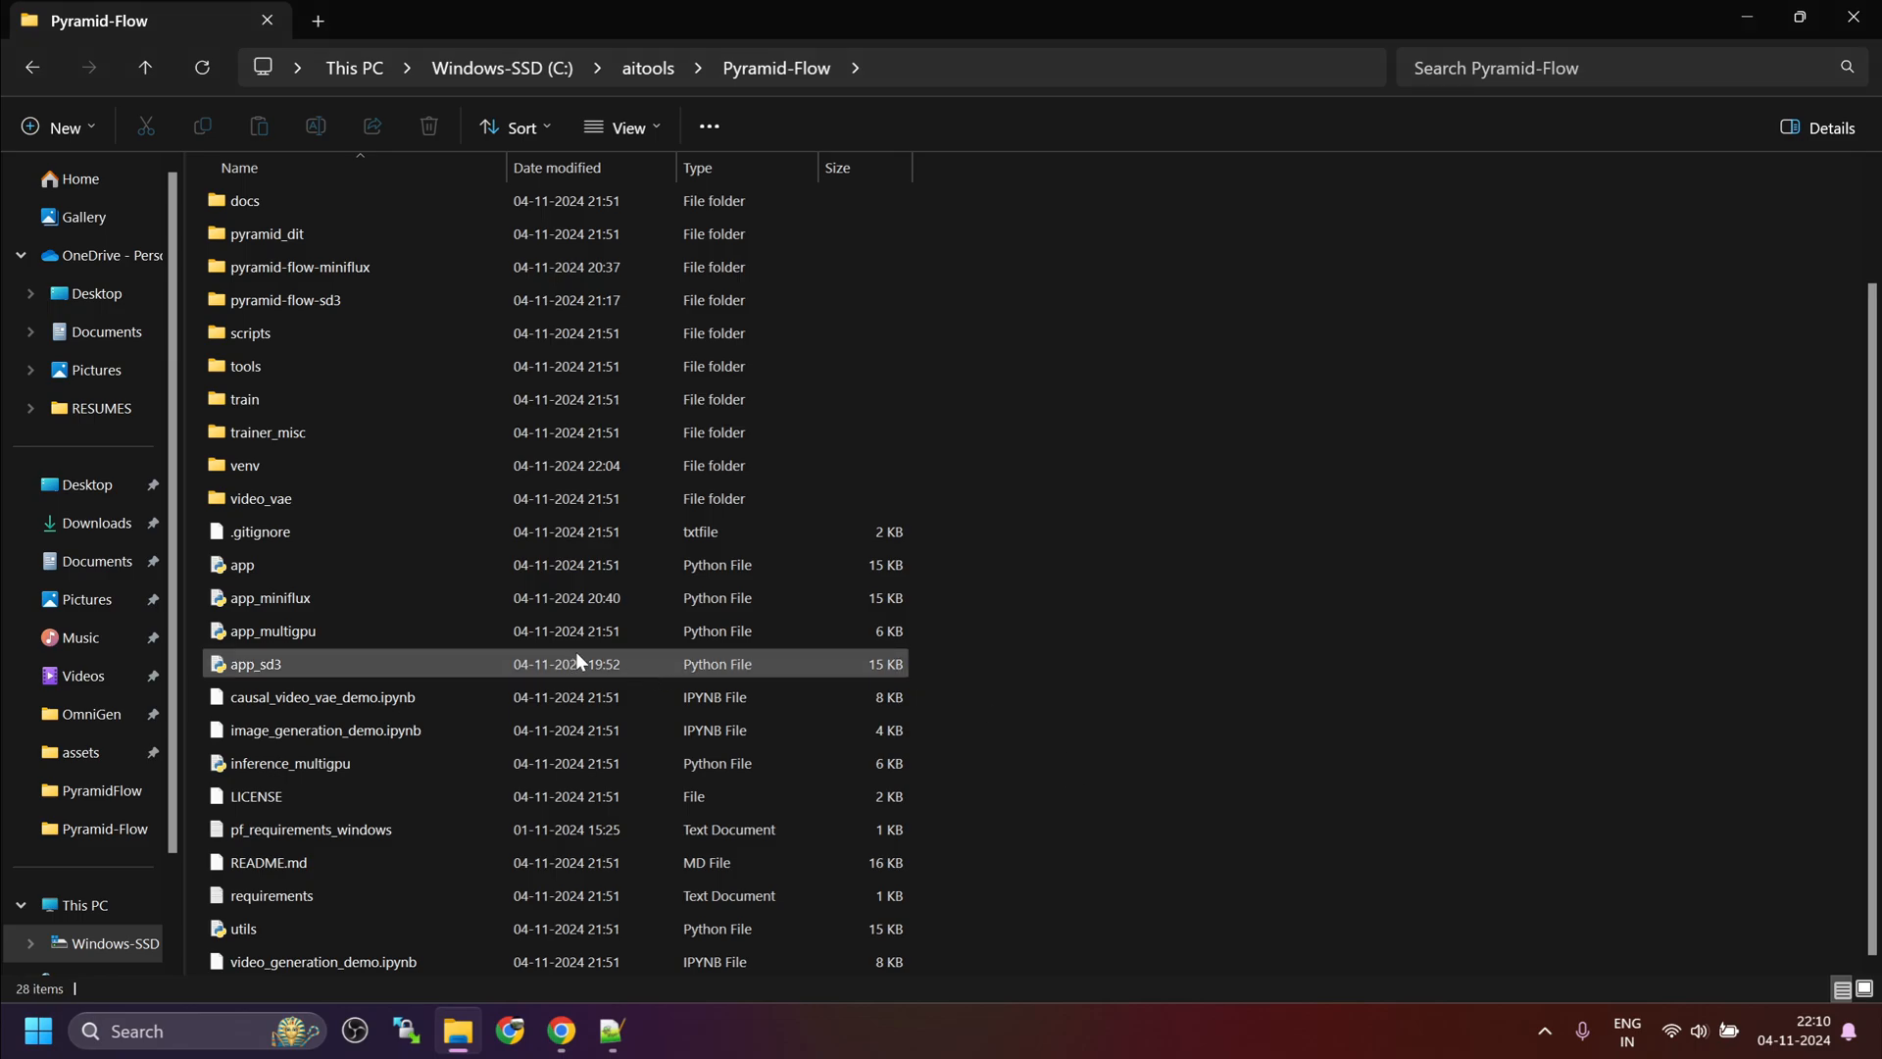
{"action": "mouse_move", "coordinate": [236, 618]}
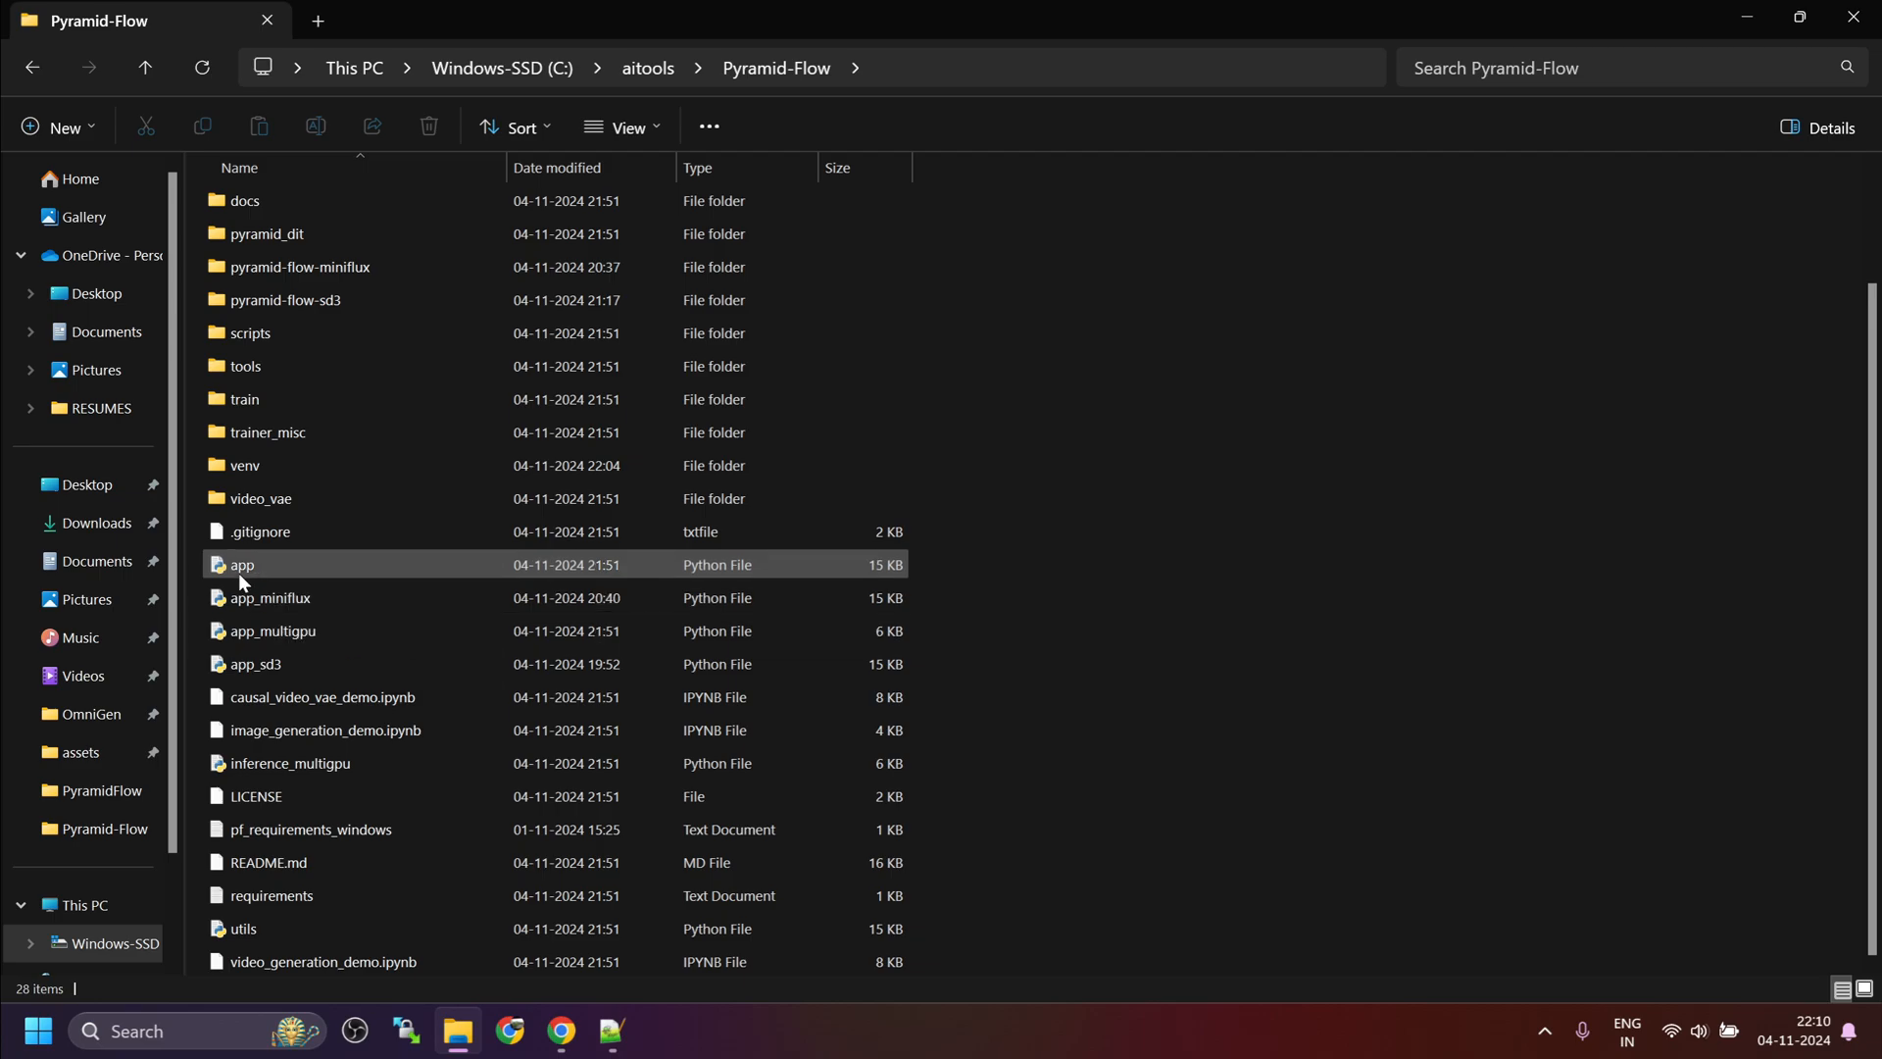
{"action": "left_click", "coordinate": [243, 564]}
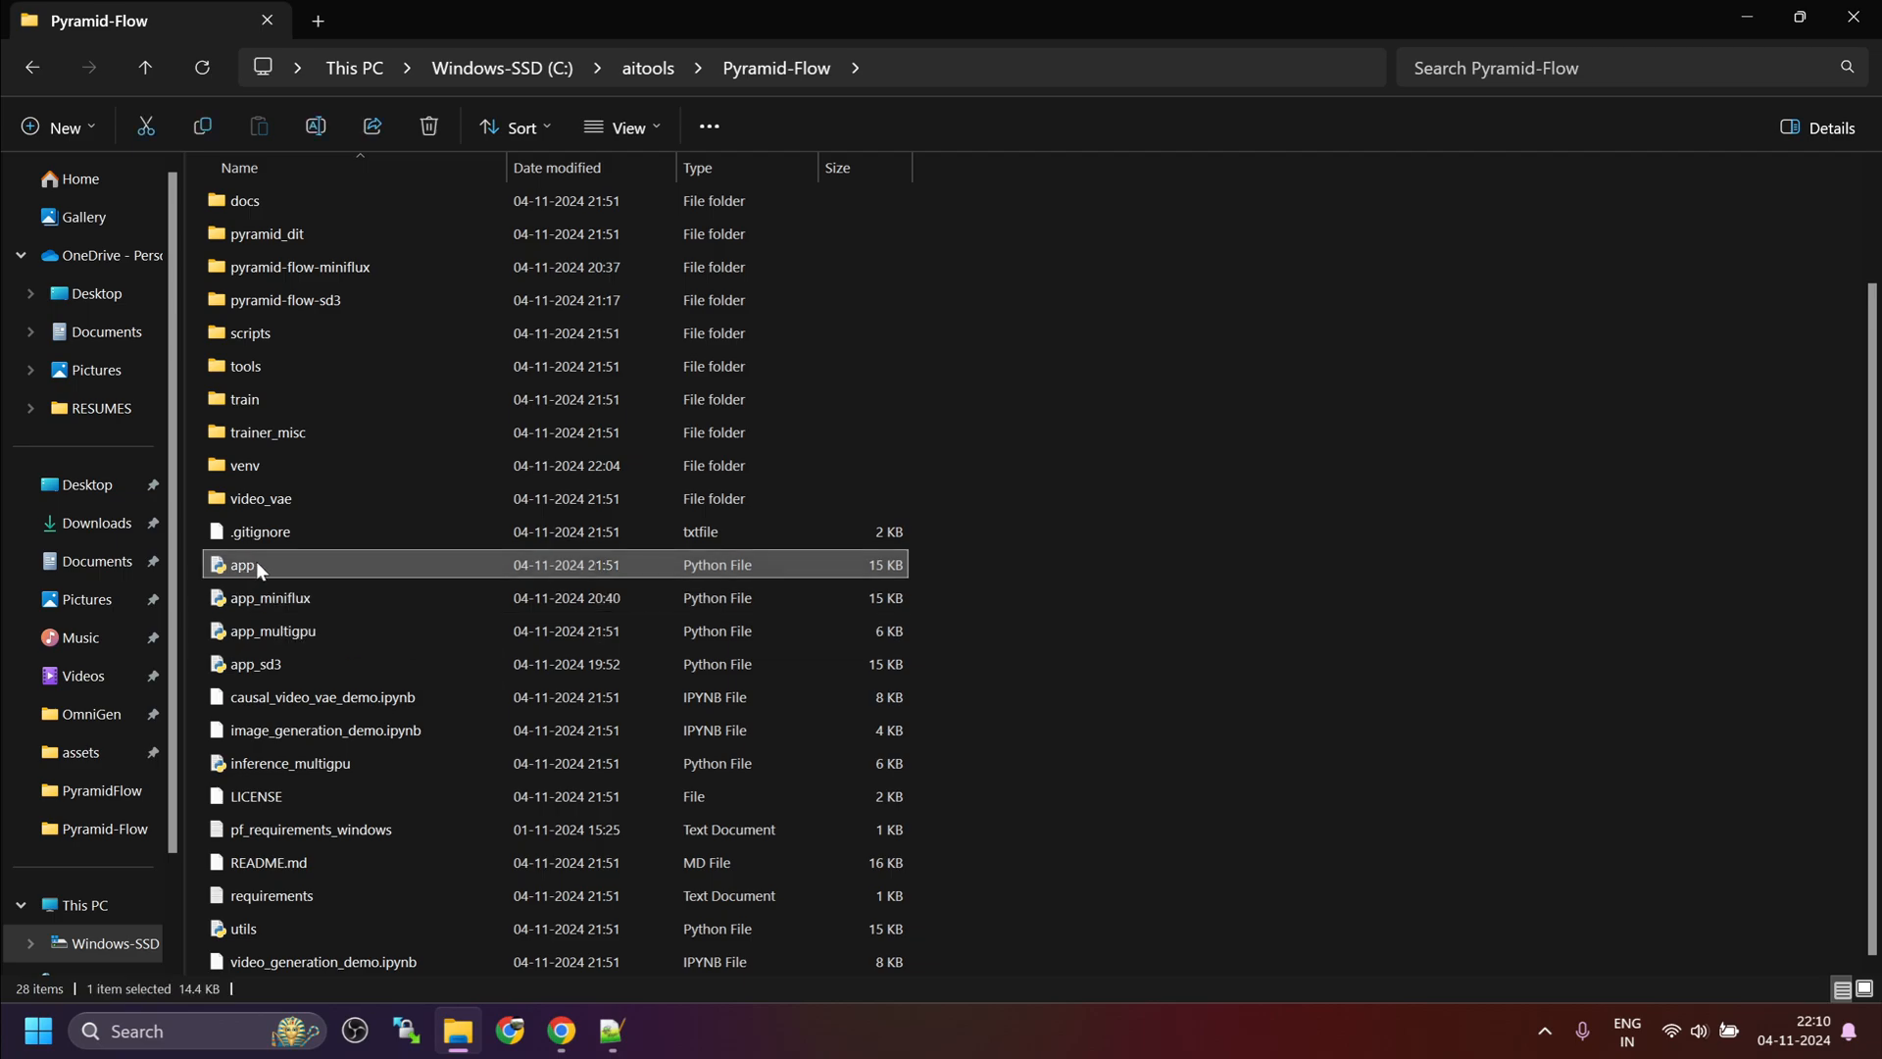
{"action": "right_click", "coordinate": [243, 565]}
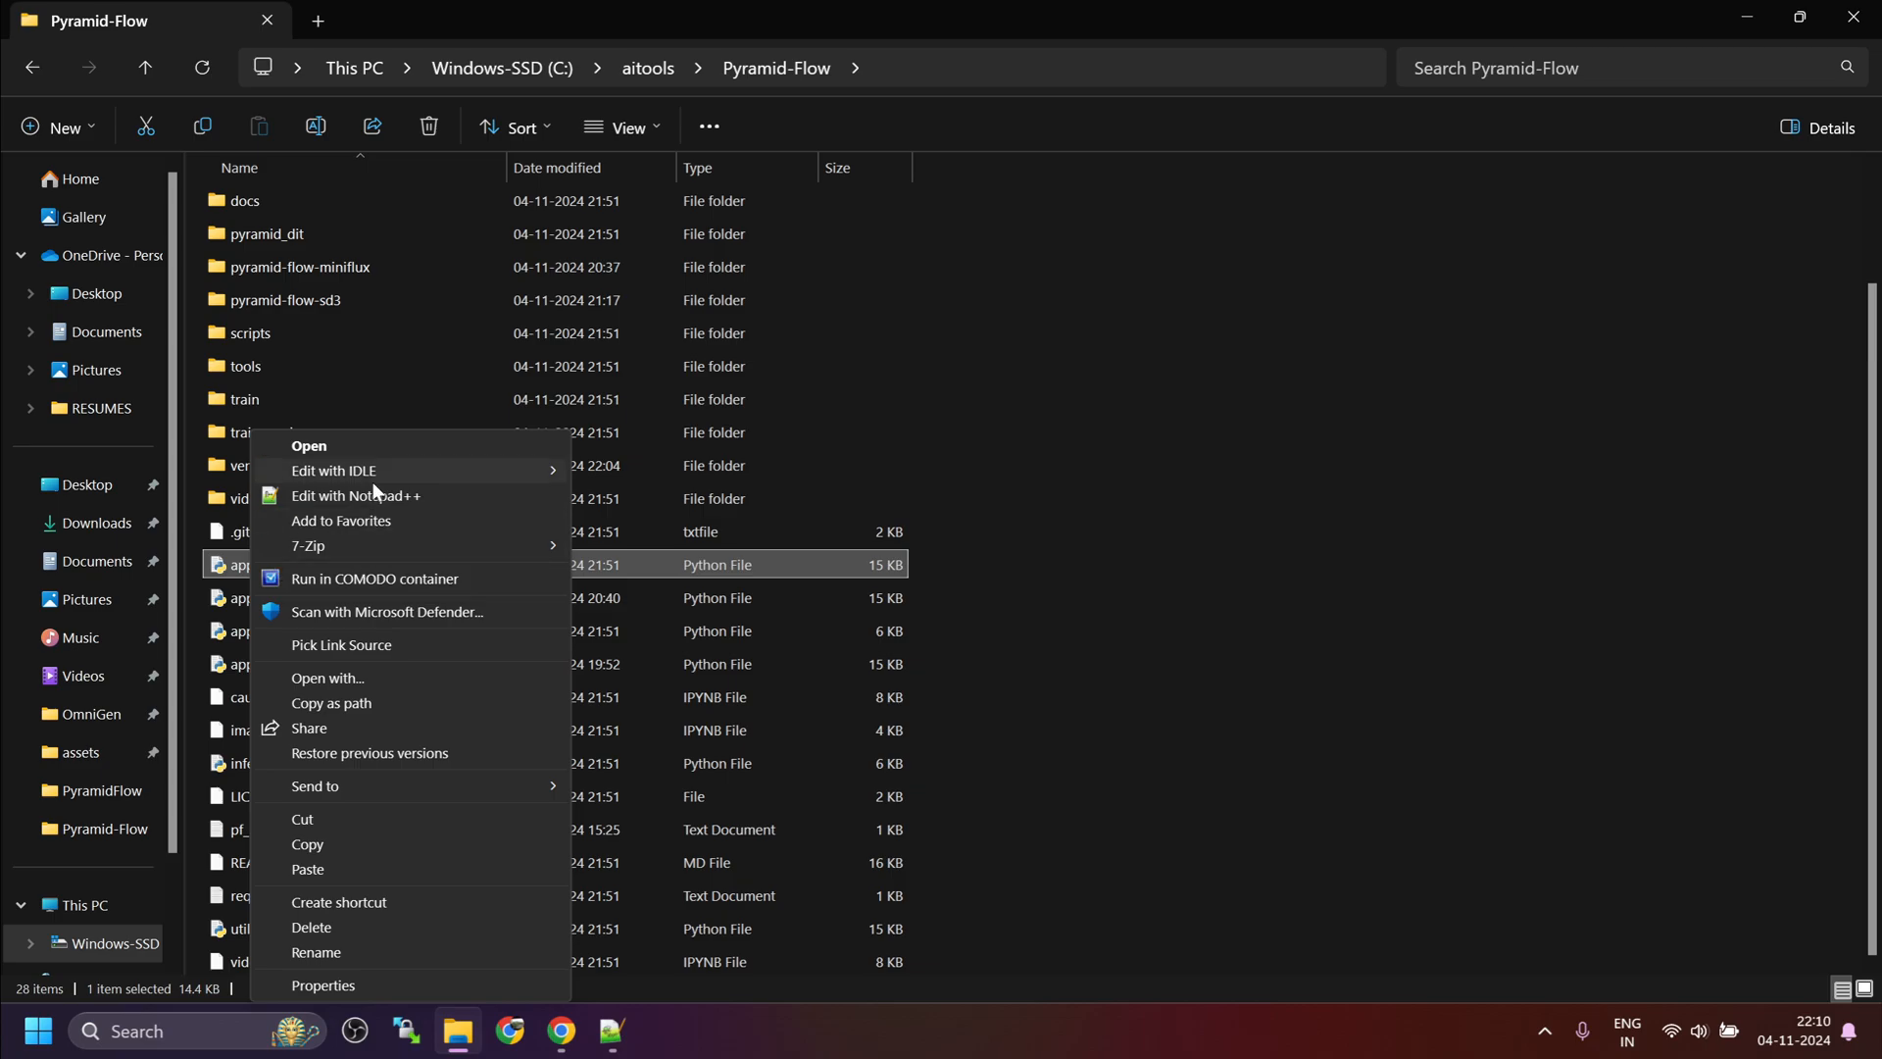
{"action": "left_click", "coordinate": [355, 494]}
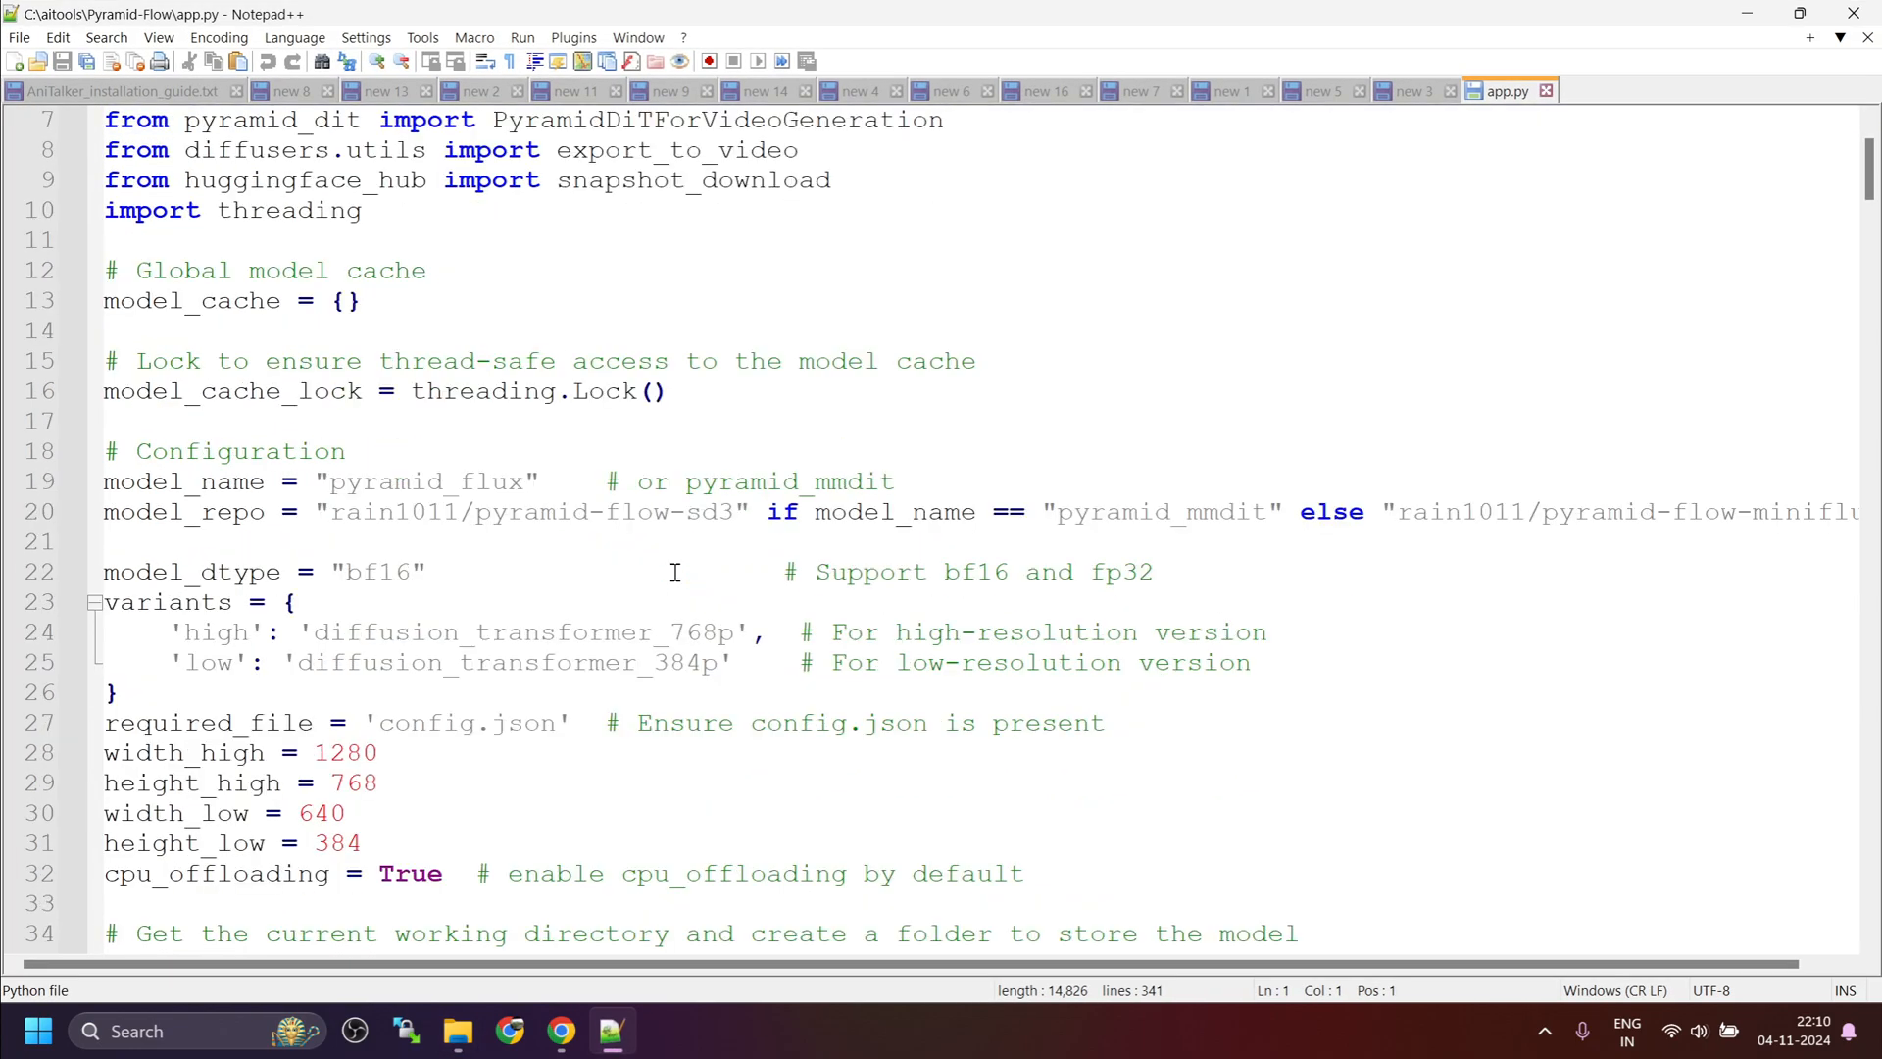
{"action": "mouse_move", "coordinate": [584, 568]}
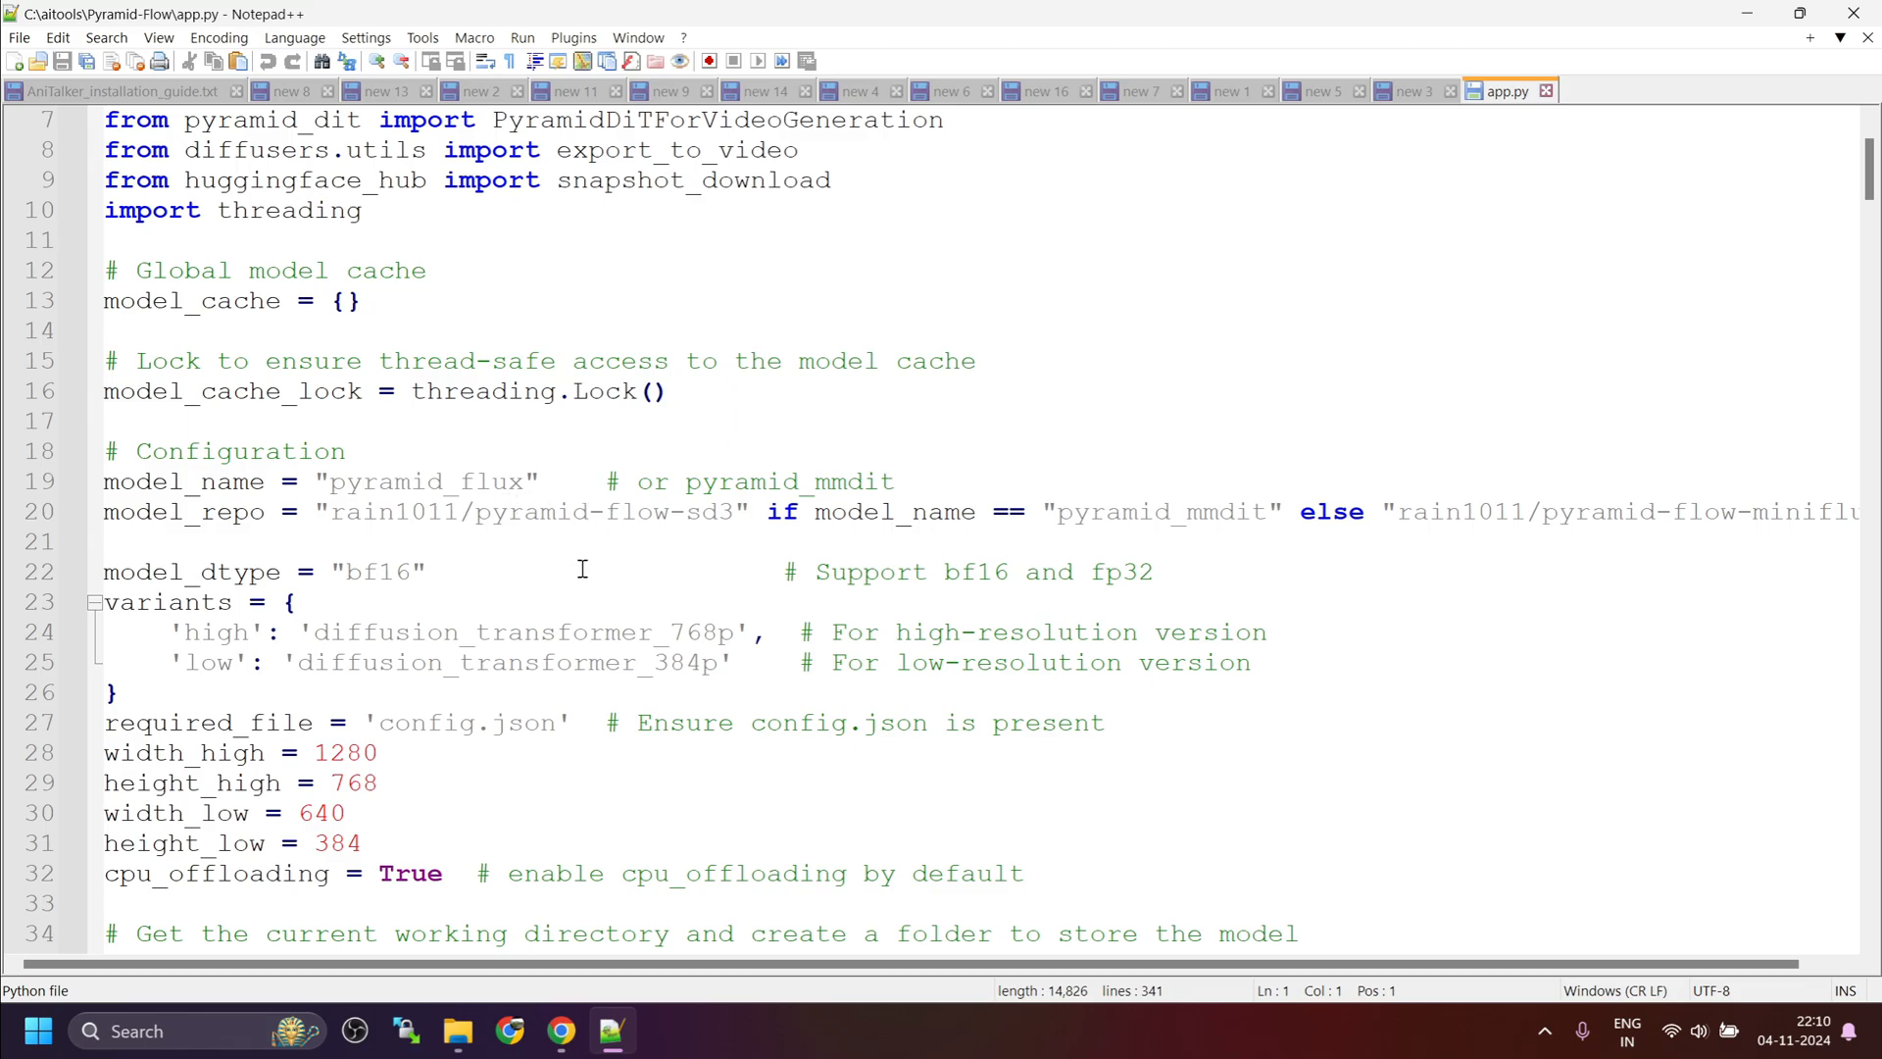
{"action": "mouse_move", "coordinate": [973, 428]}
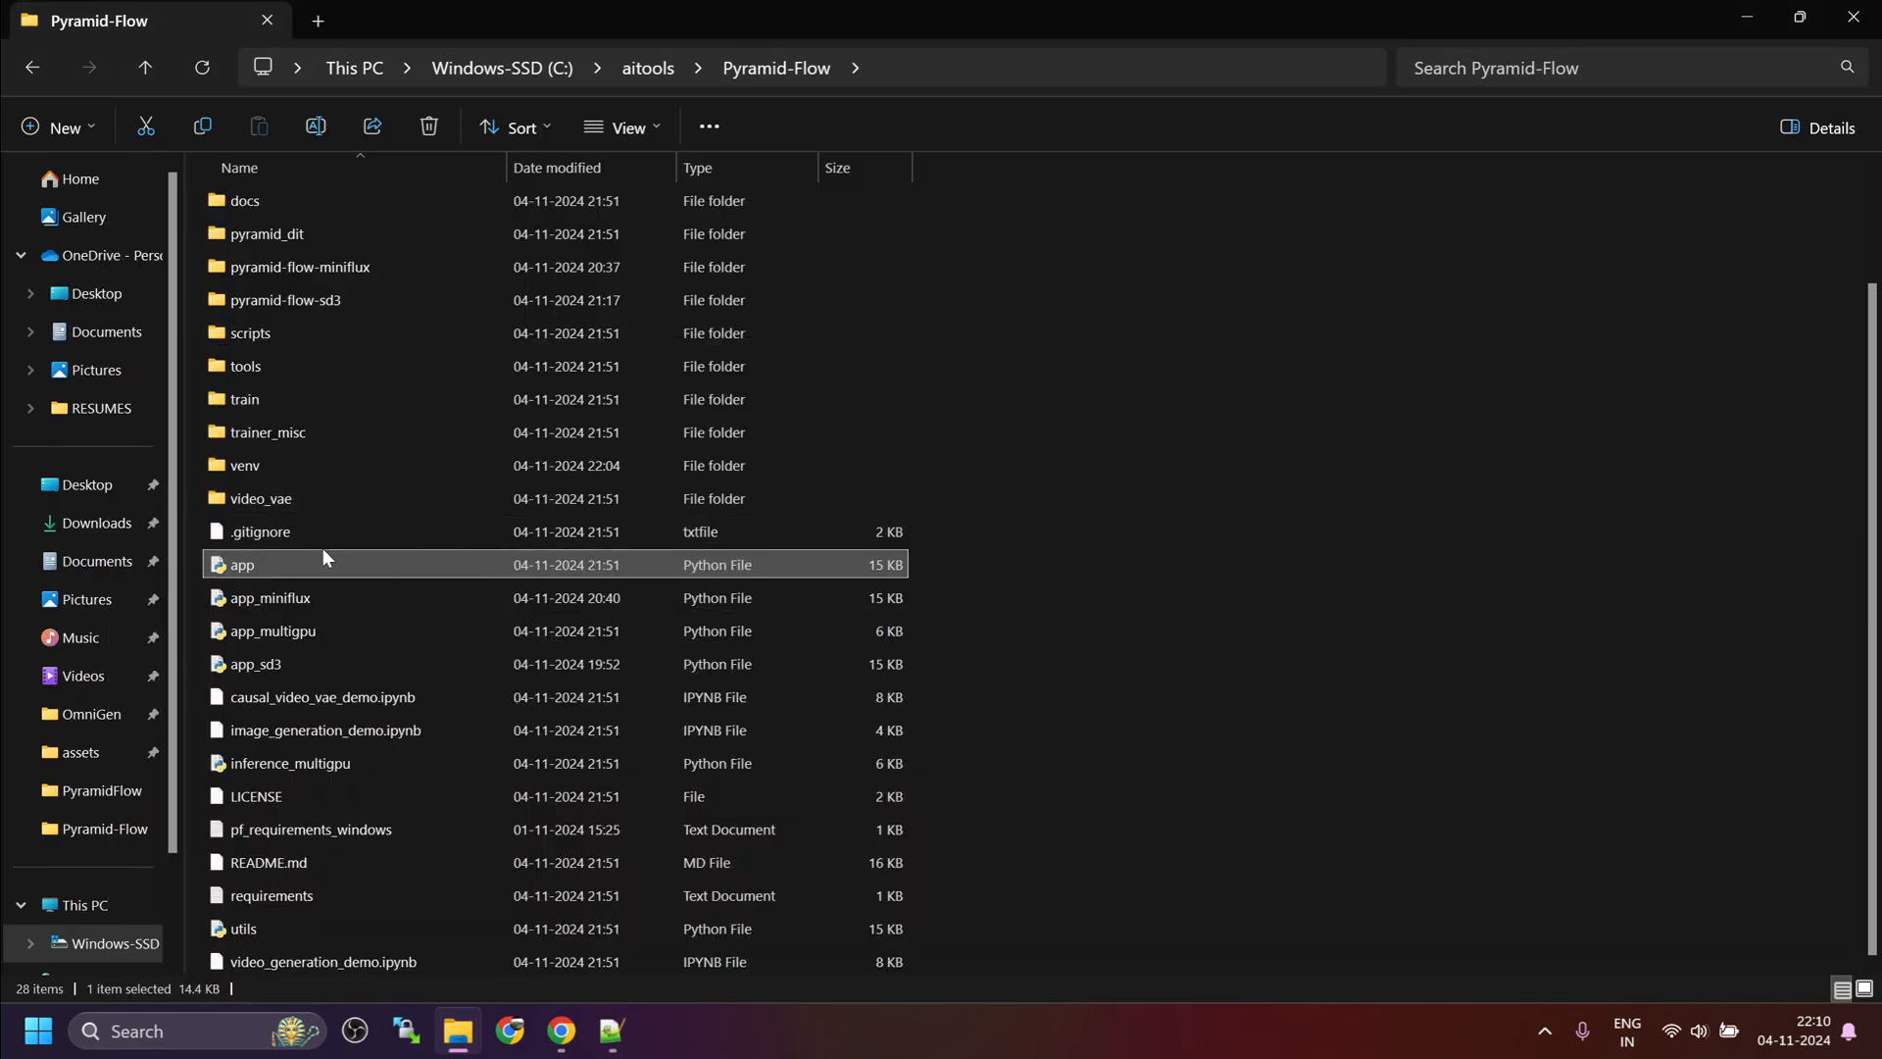
{"action": "mouse_move", "coordinate": [286, 598]}
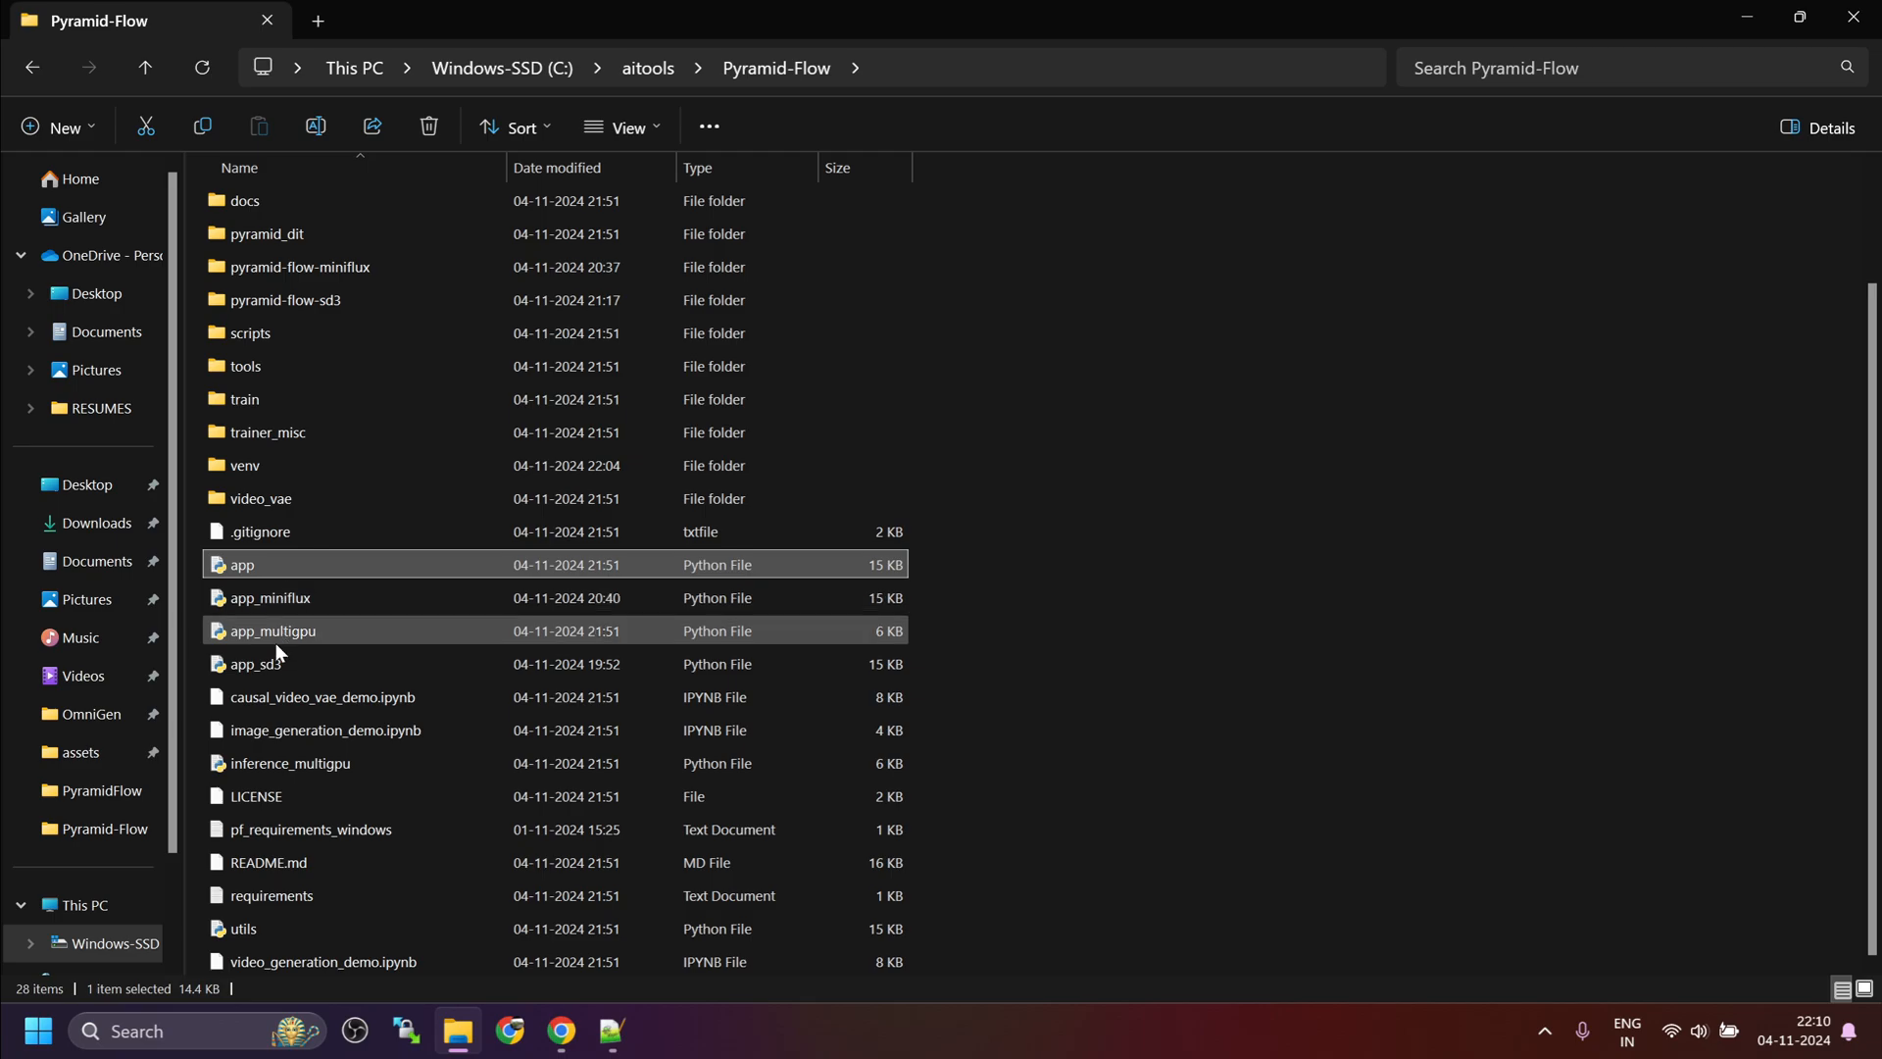
Step: Look over app_sd3 and app_miniflux, then start a command prompt in the Pyramid-Flow folder
{"action": "left_click", "coordinate": [255, 663]}
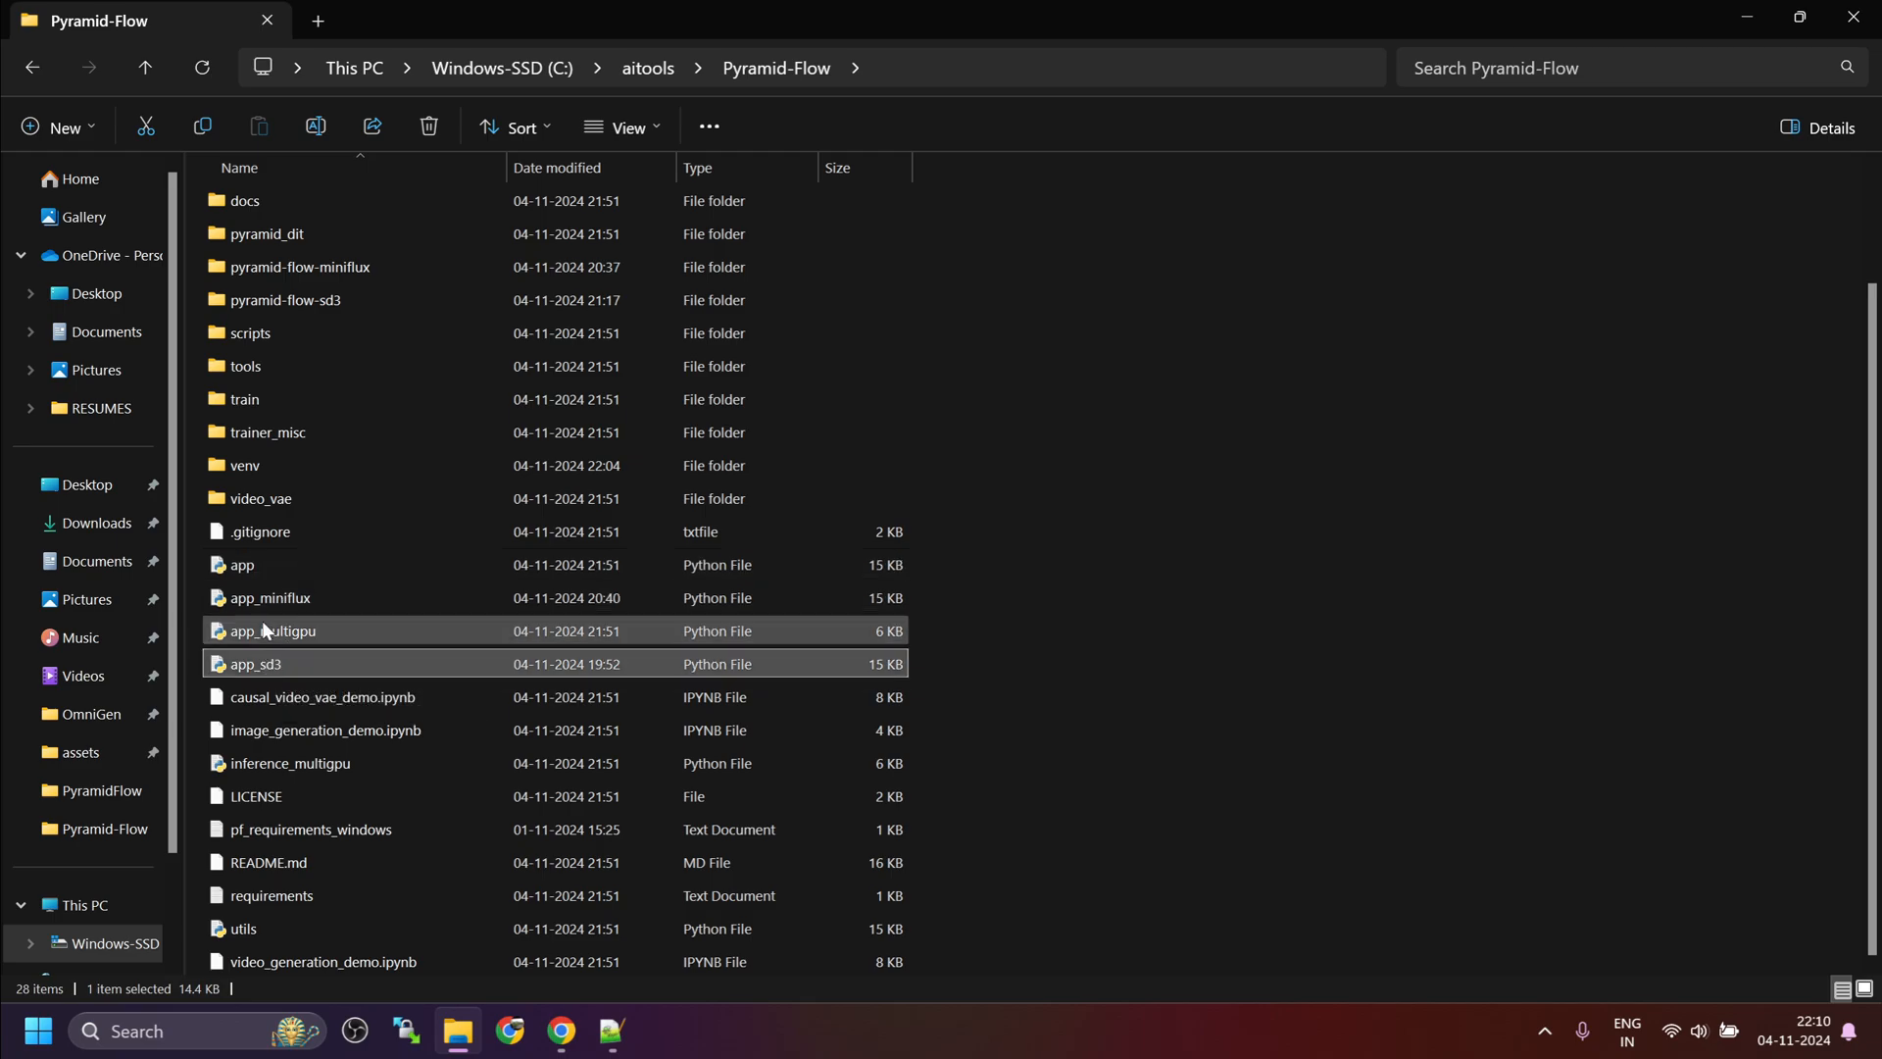
{"action": "left_click", "coordinate": [271, 598]}
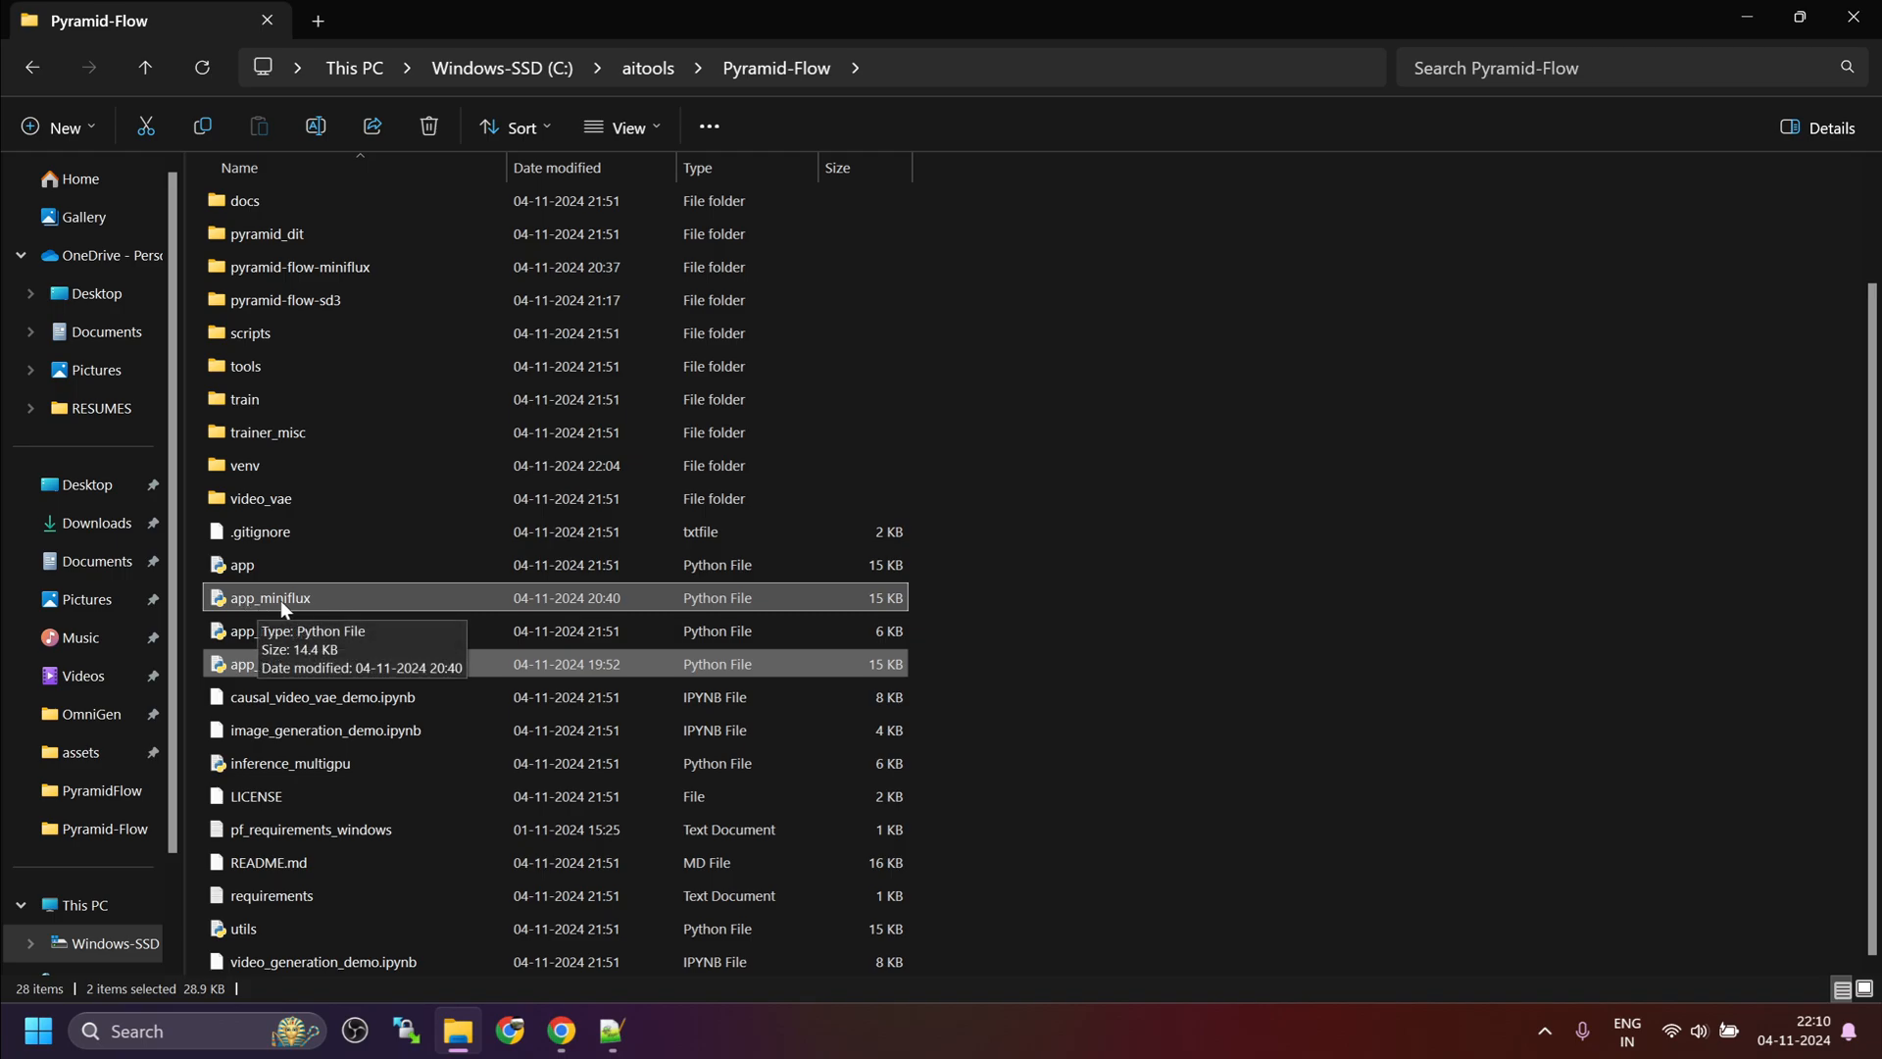
{"action": "mouse_move", "coordinate": [261, 280]}
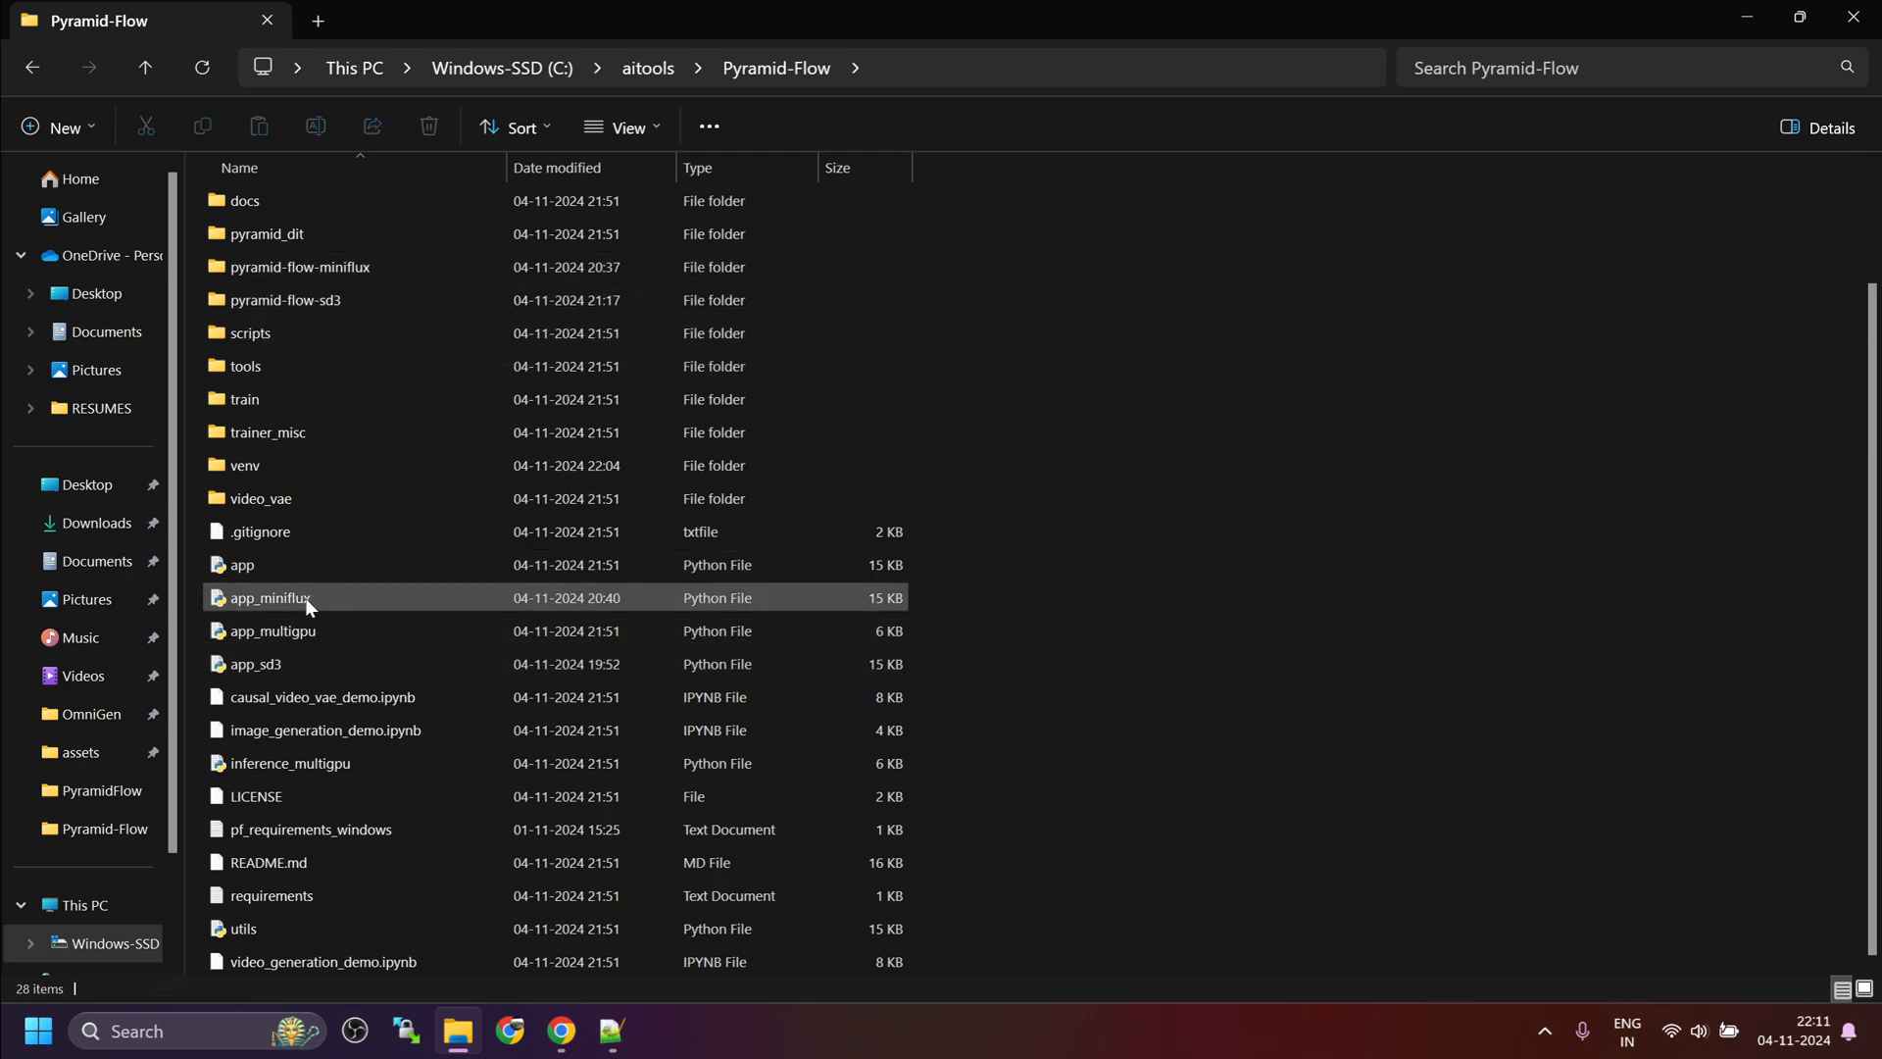
{"action": "left_click", "coordinate": [270, 598]}
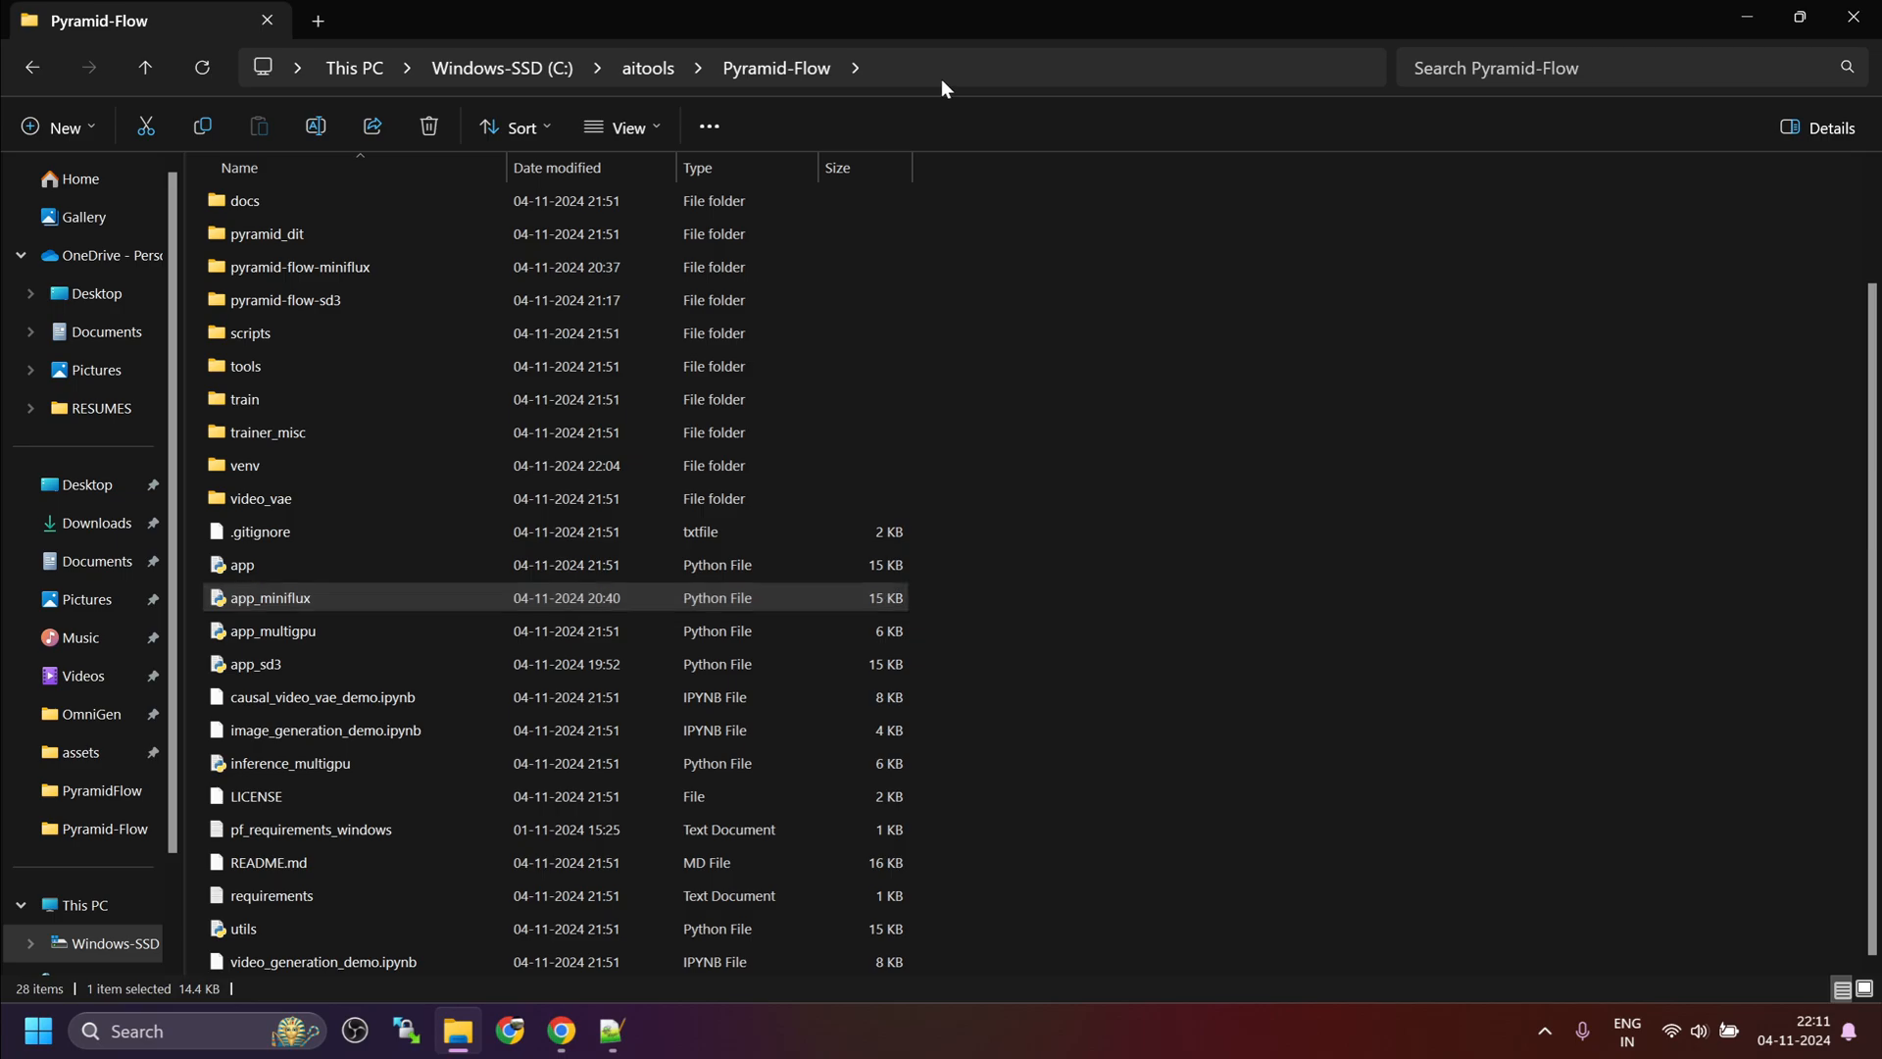
{"action": "mouse_move", "coordinate": [1159, 820]}
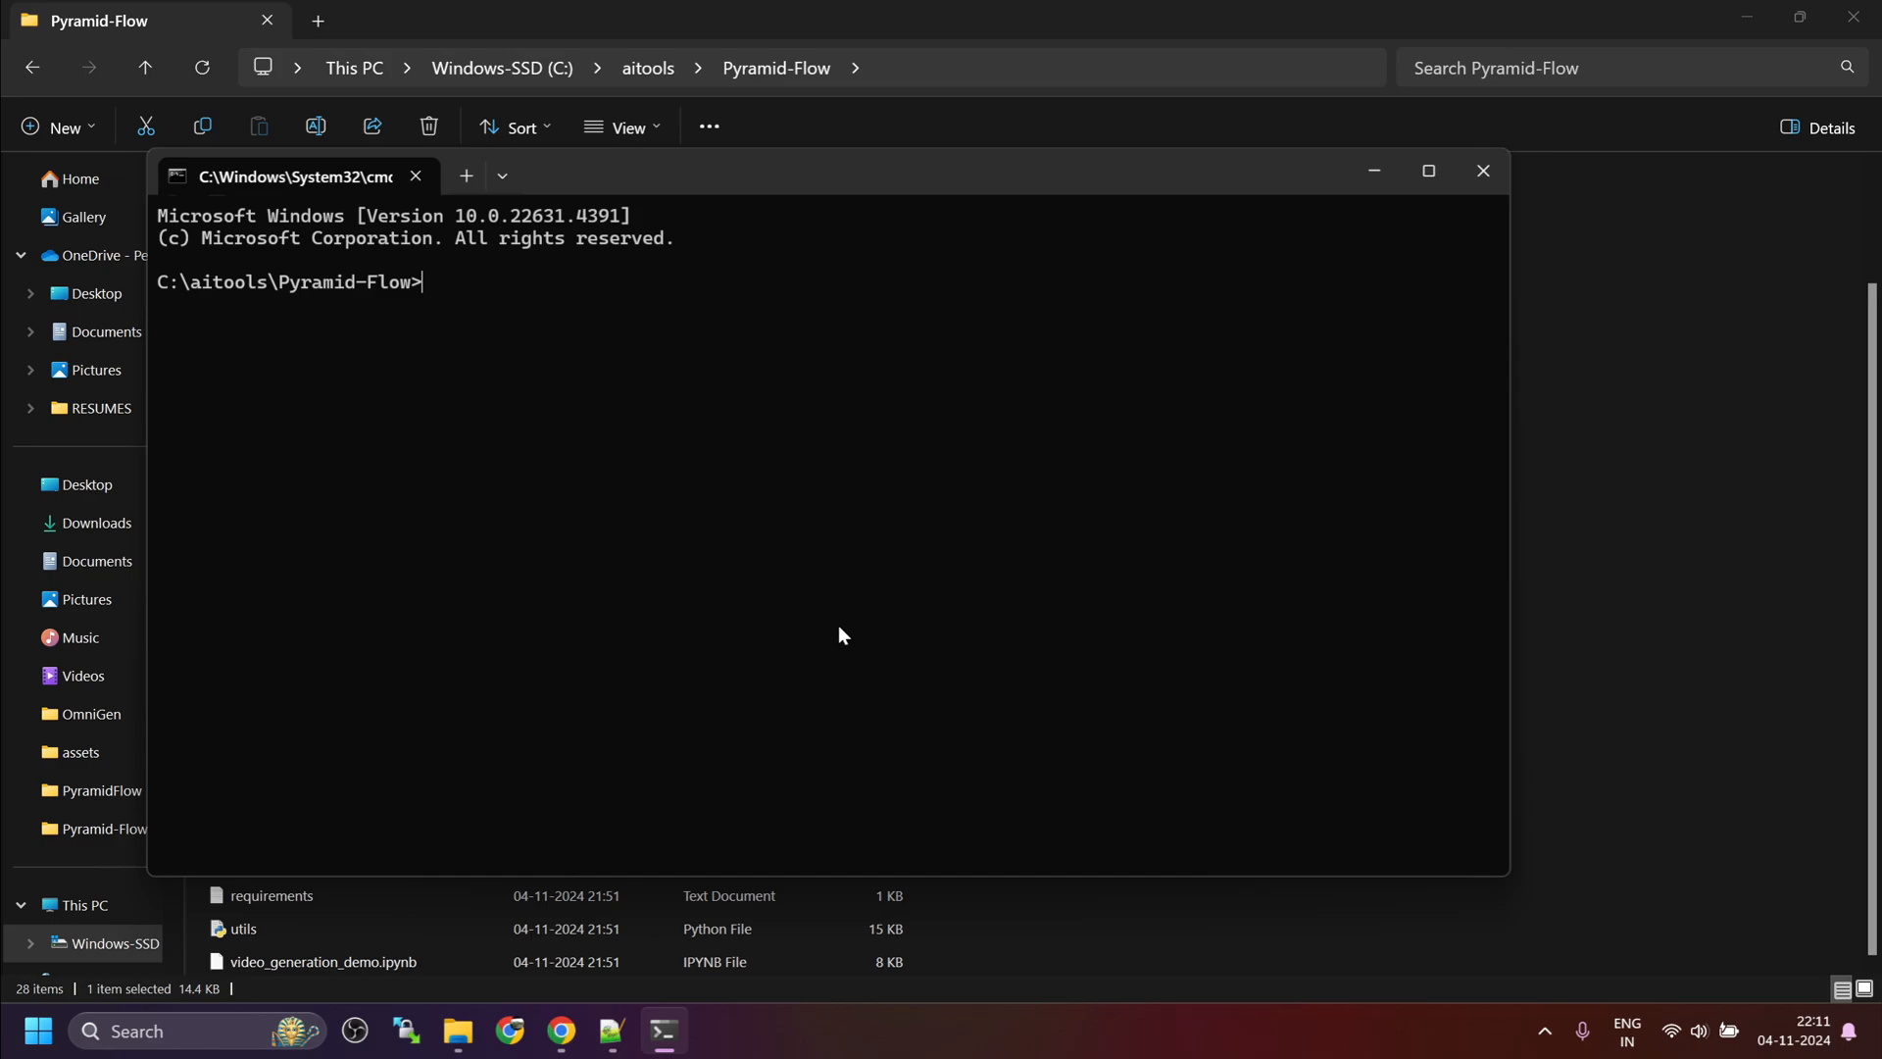
Step: Activate the venv in the new prompt with venv\Scripts\activate
{"action": "type", "text": "v\\"}
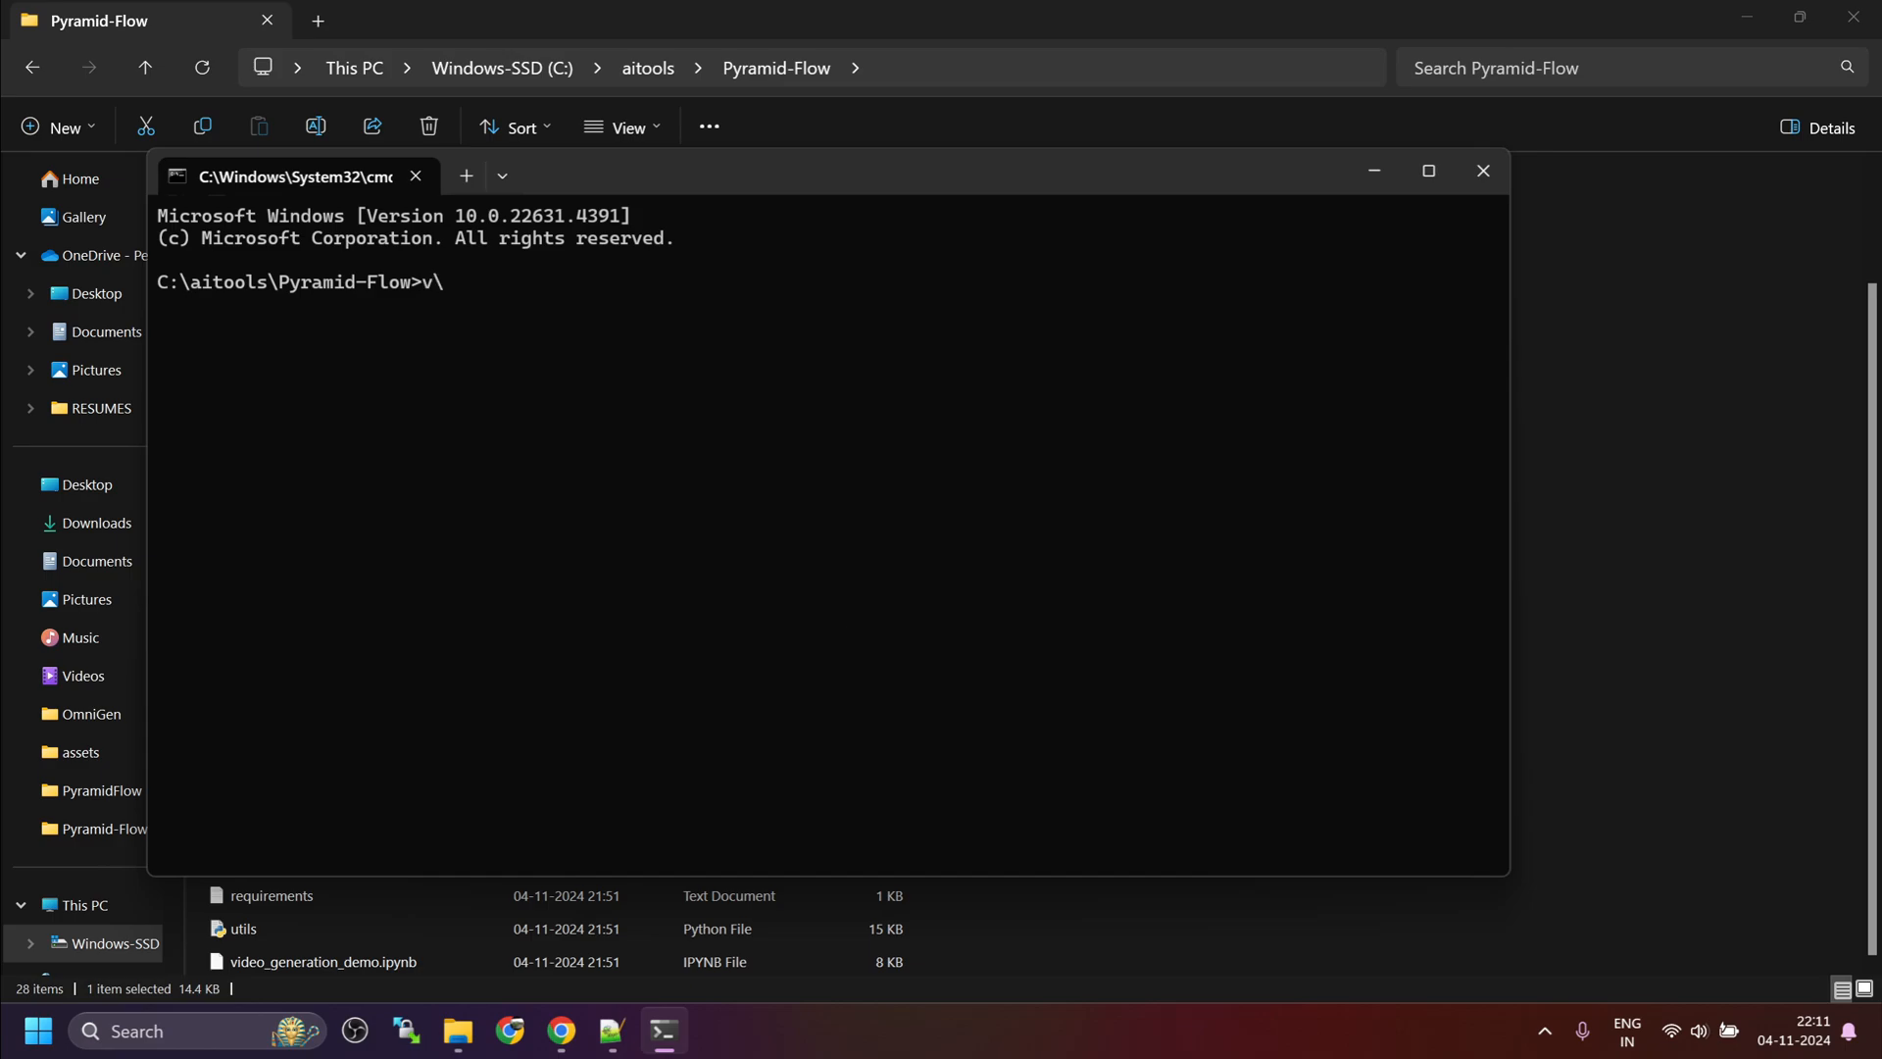
{"action": "key", "text": "Backspace"}
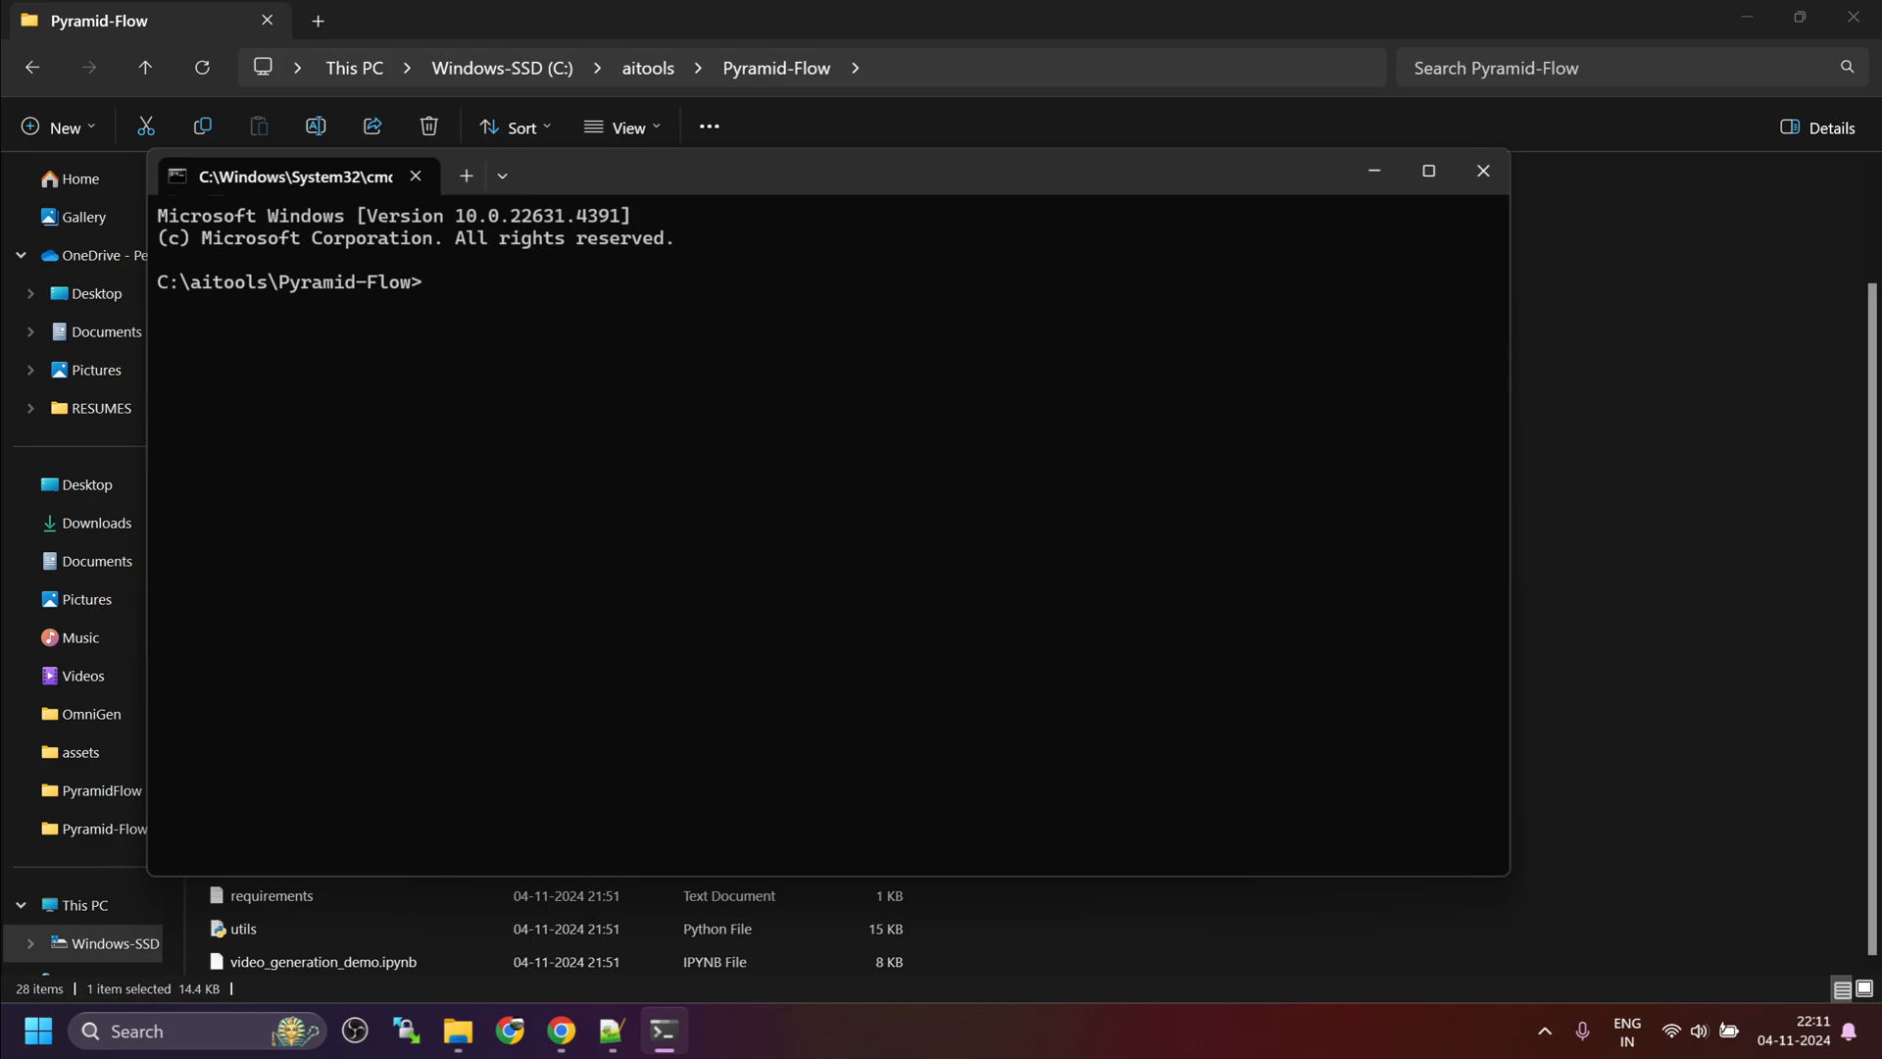
{"action": "type", "text": "venv\\sc"}
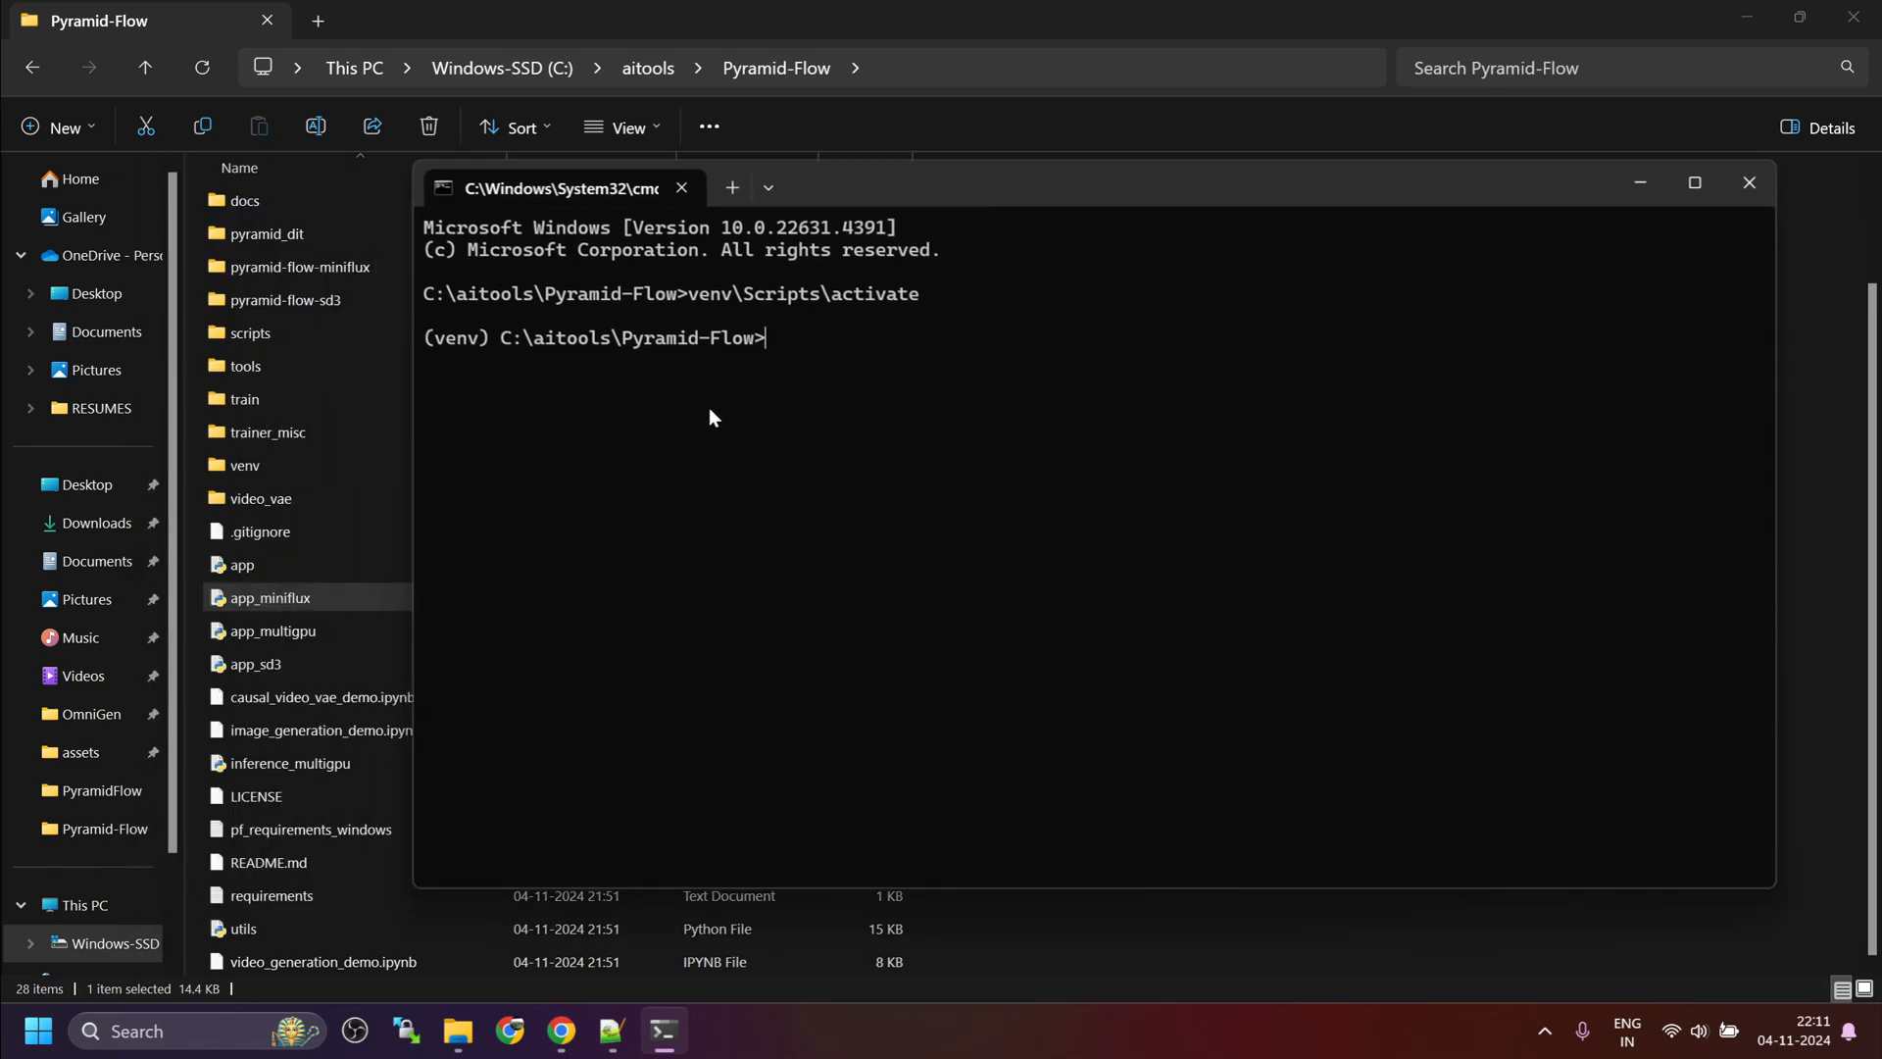
Step: Run python app_miniflux.py and check the pyramid-flow-miniflux folder in Explorer
{"action": "type", "text": "pytho"}
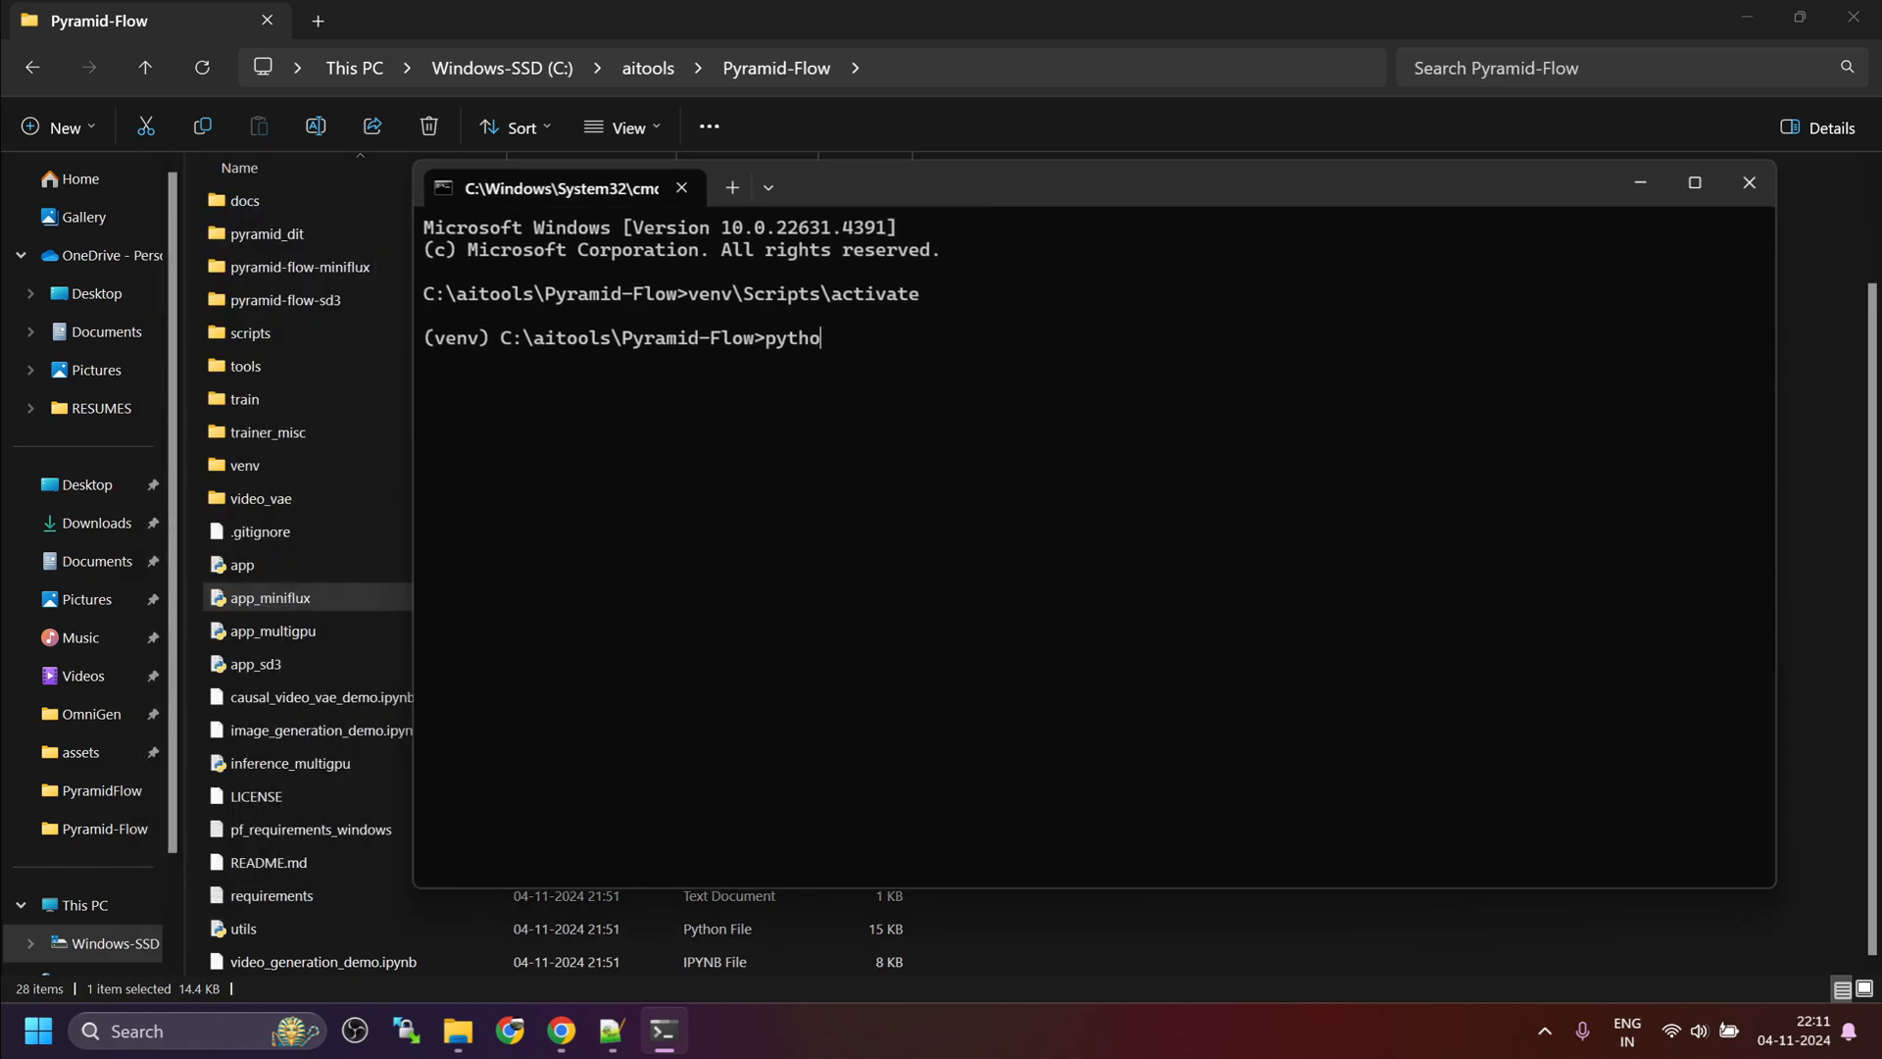
{"action": "type", "text": "n"}
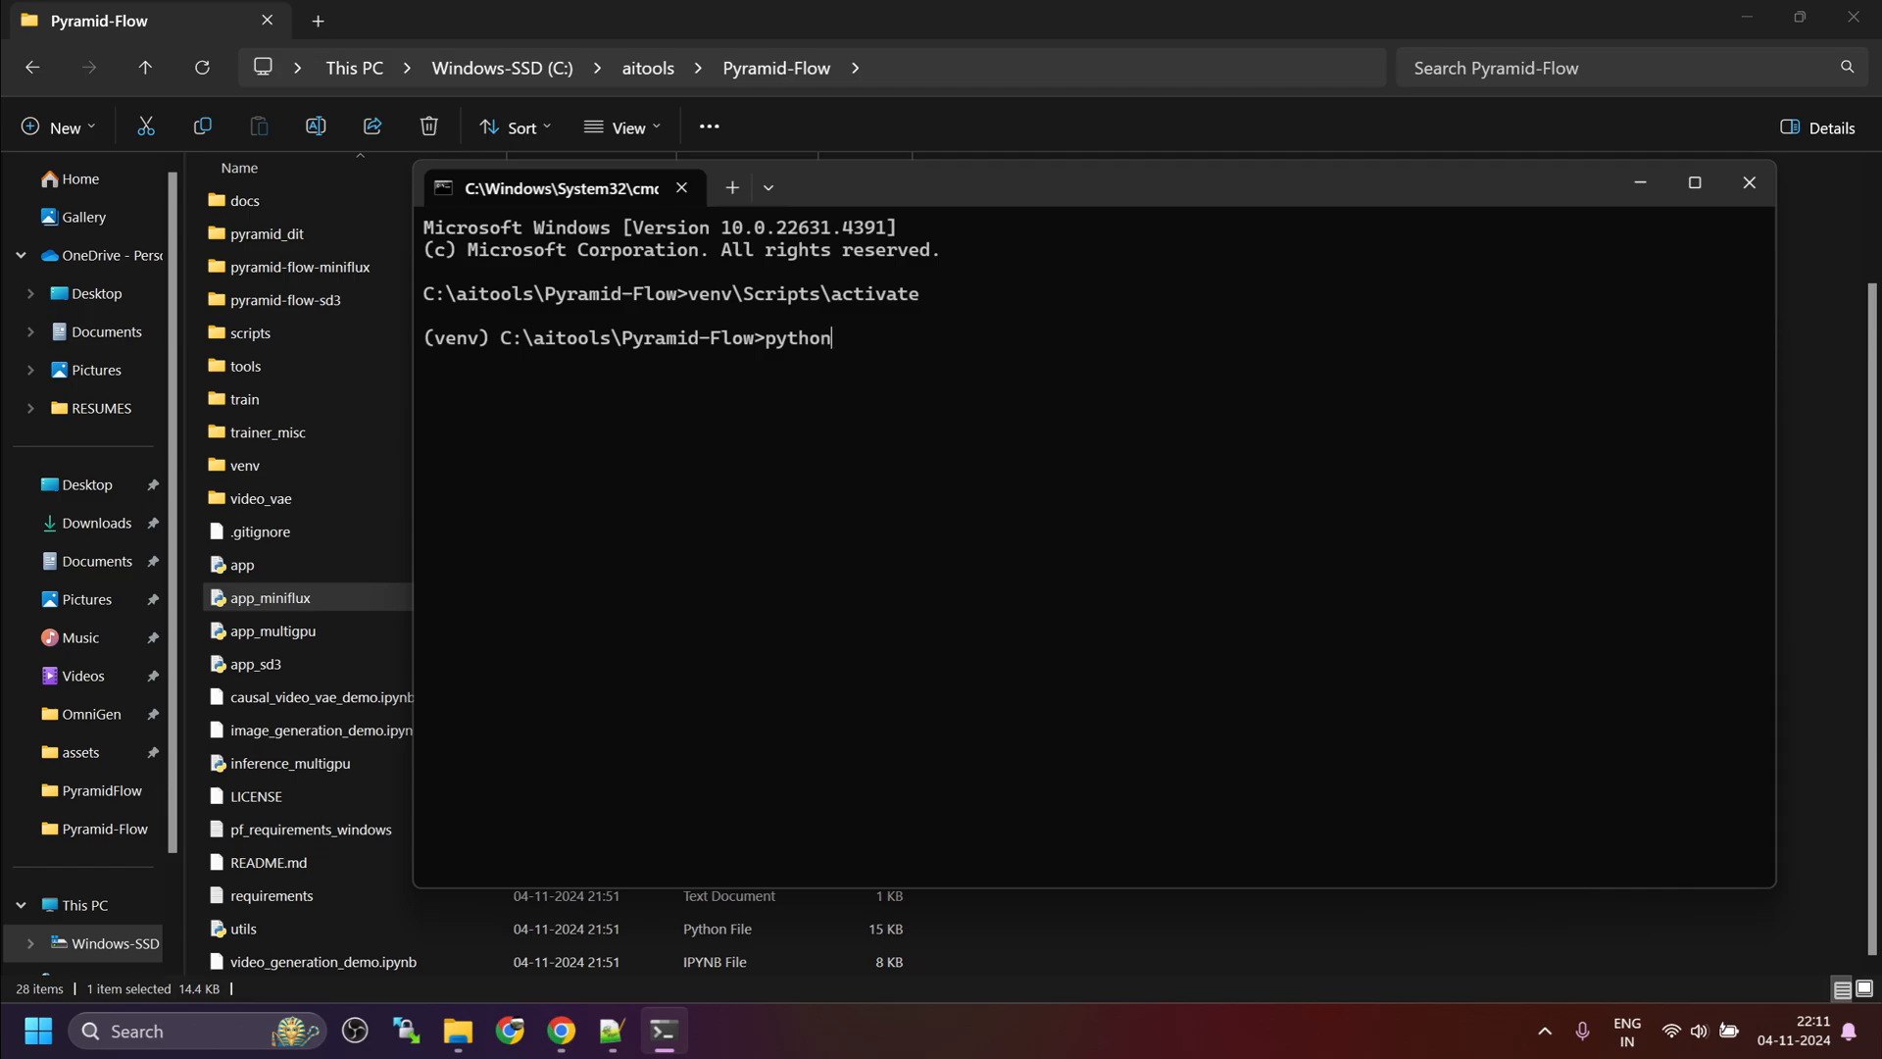
{"action": "type", "text": "a"}
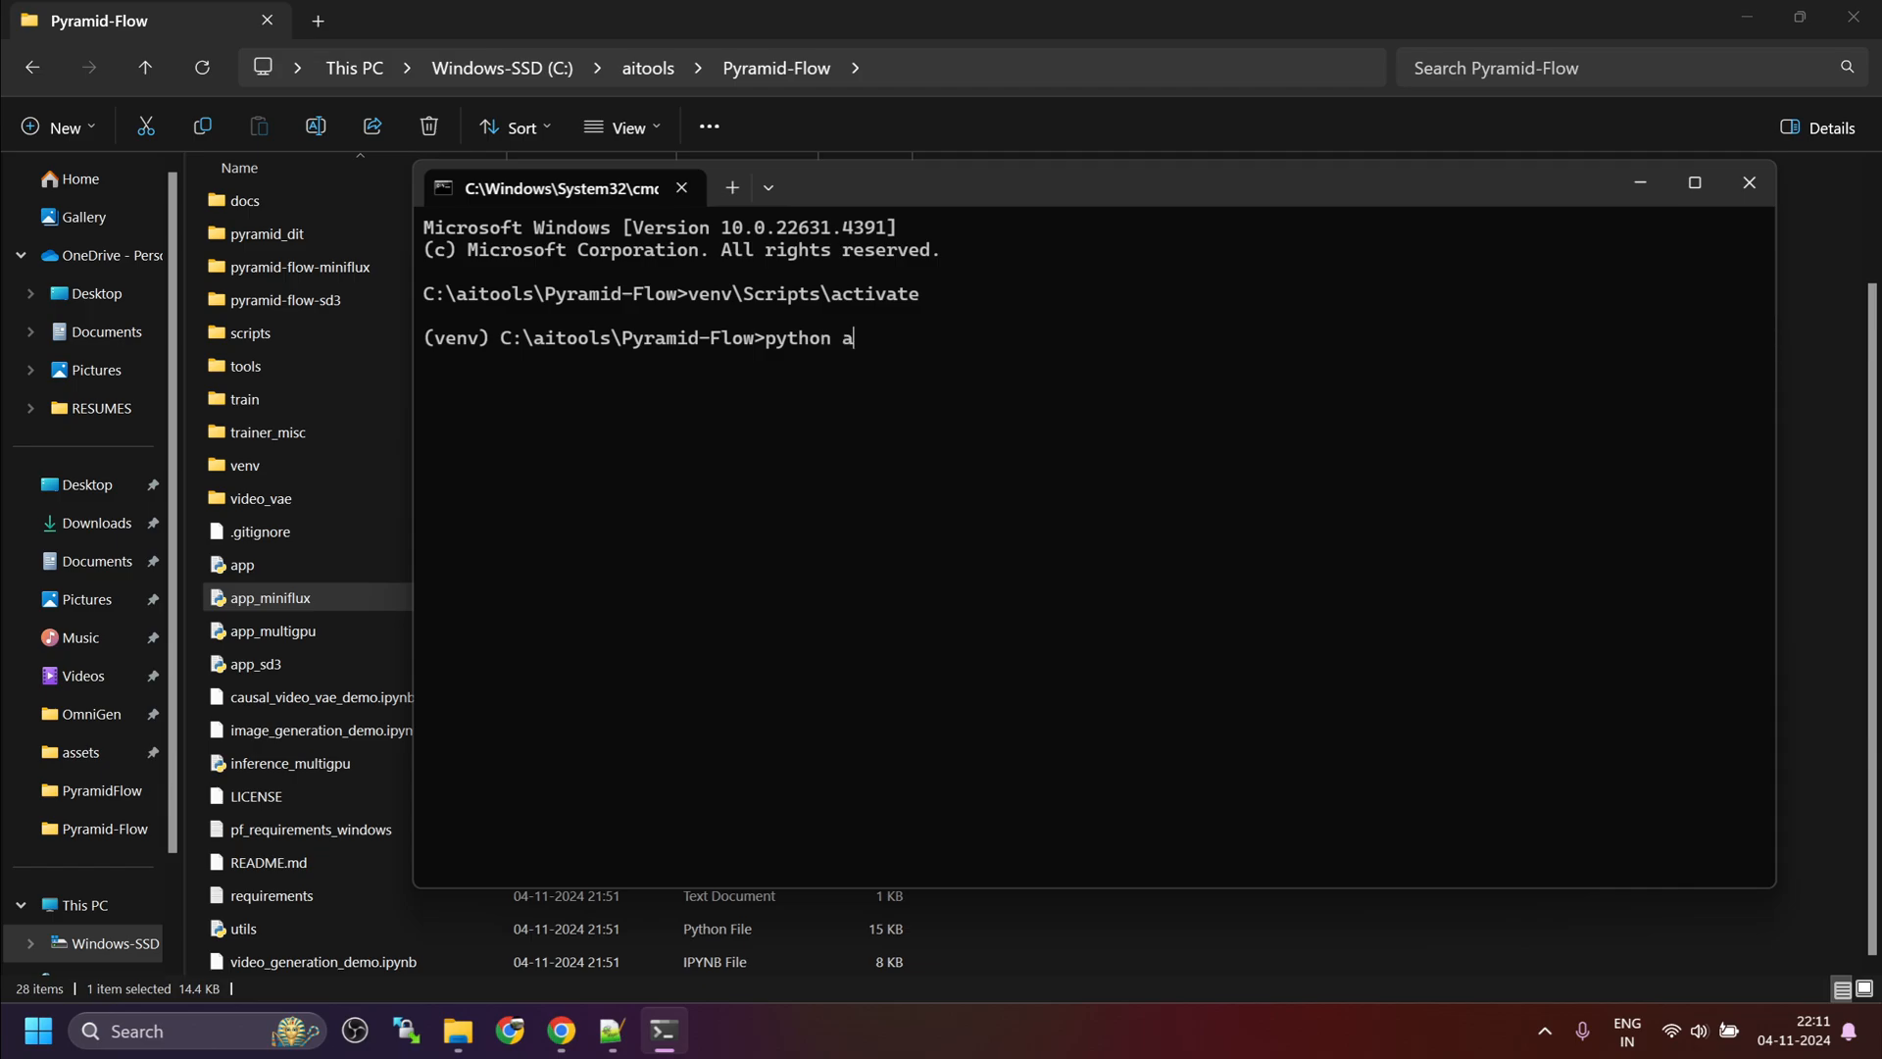
{"action": "type", "text": "pp_miniflux.py"}
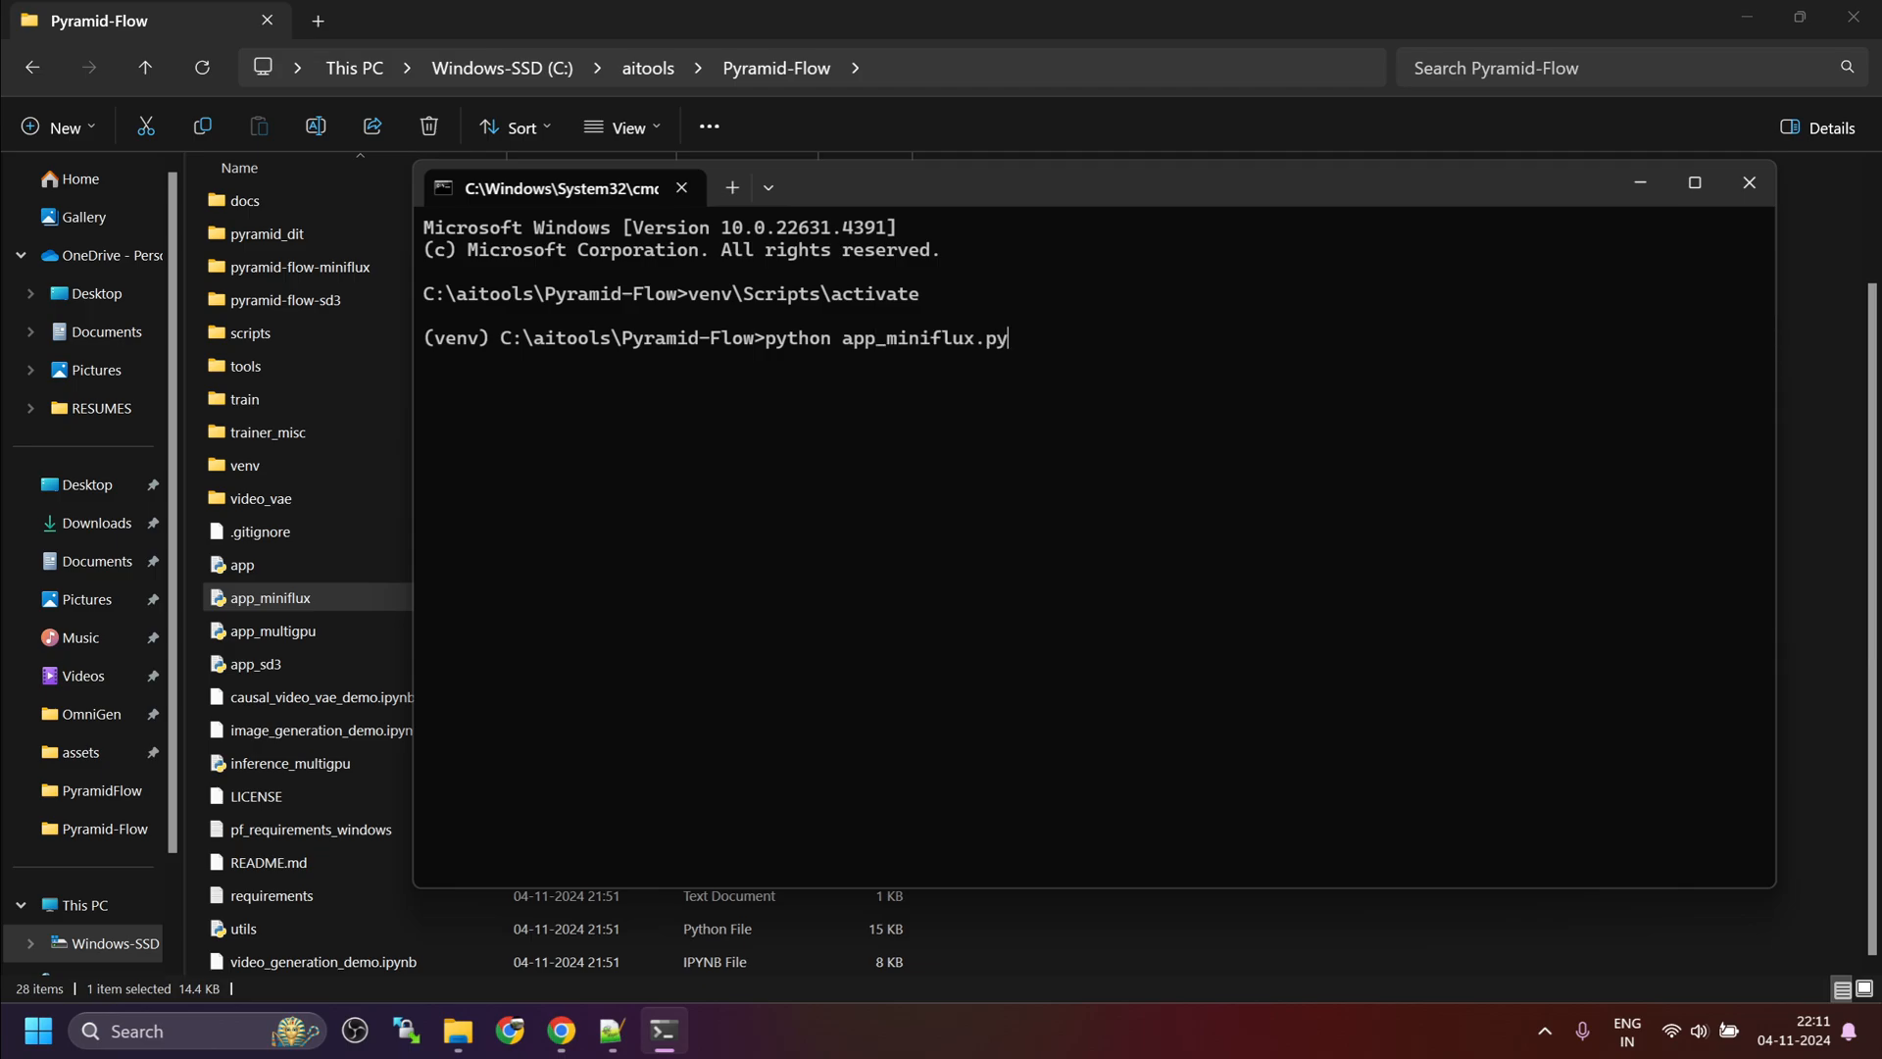
{"action": "key", "text": "Enter"}
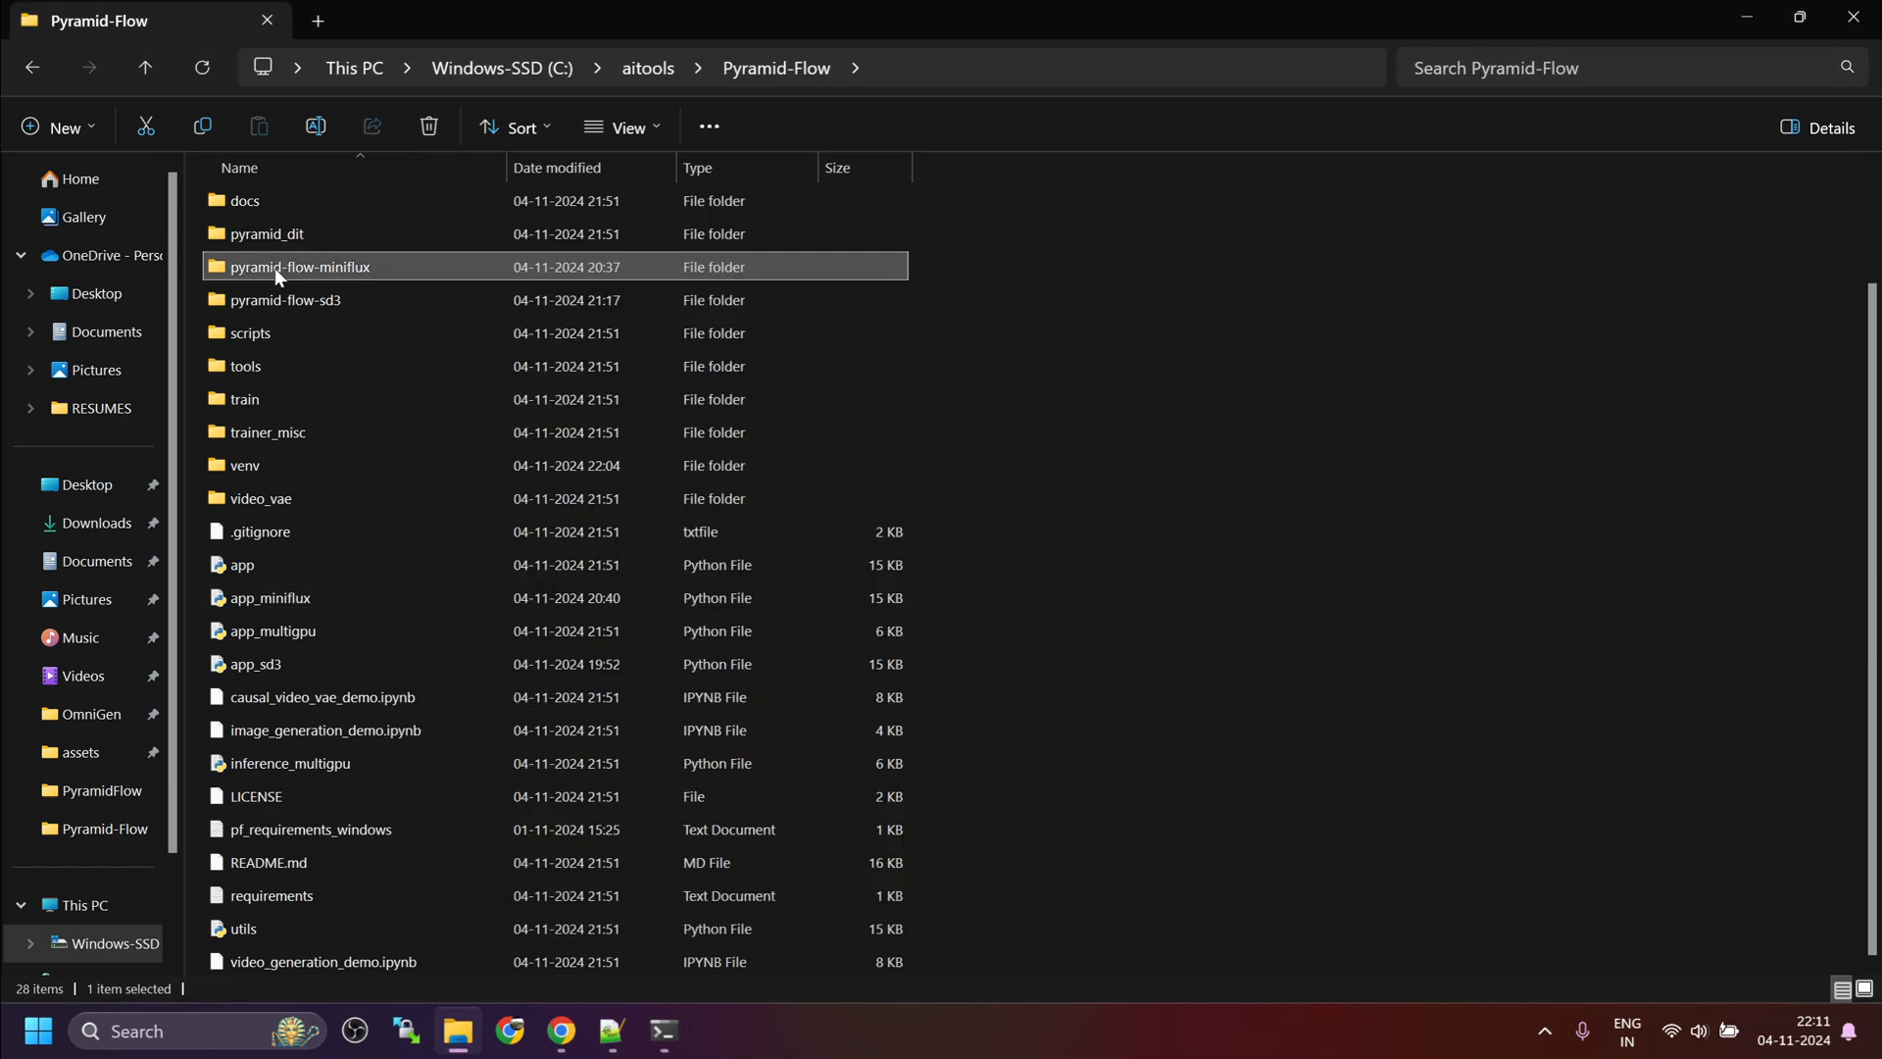
{"action": "right_click", "coordinate": [278, 276]}
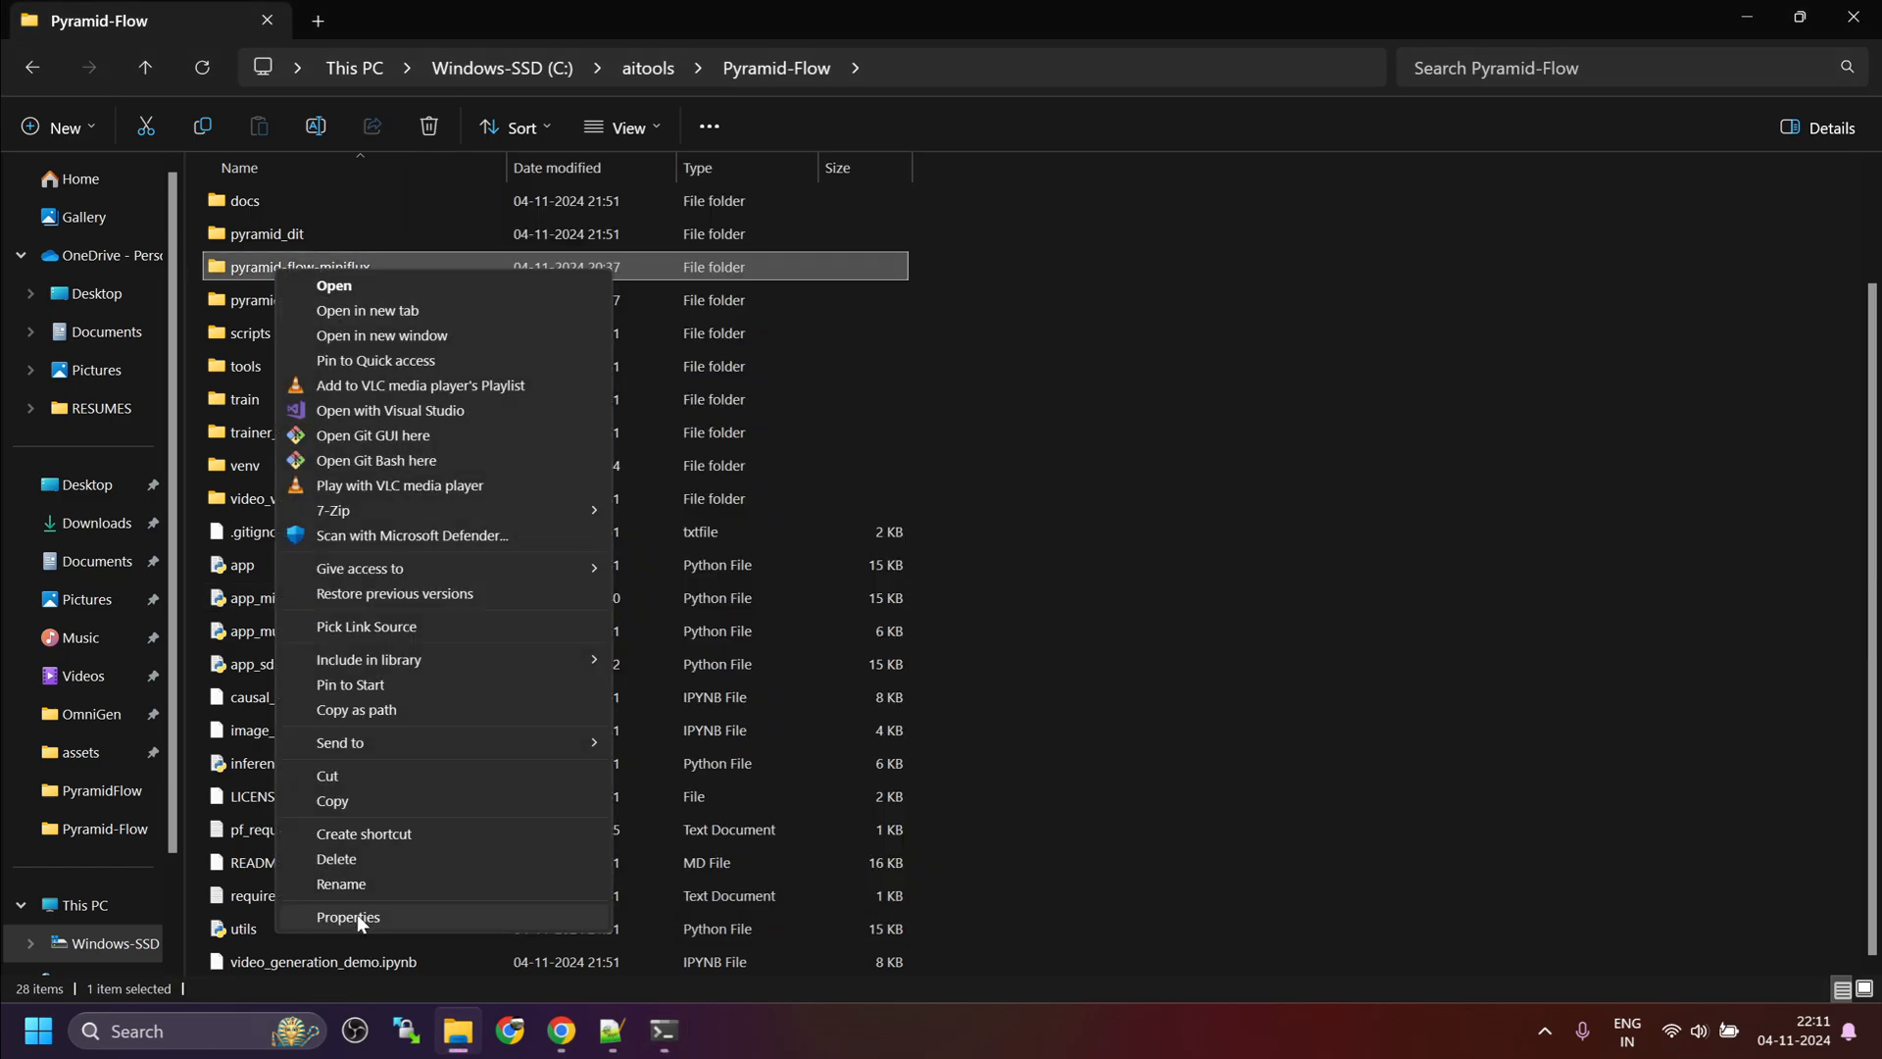
{"action": "left_click", "coordinate": [349, 918]}
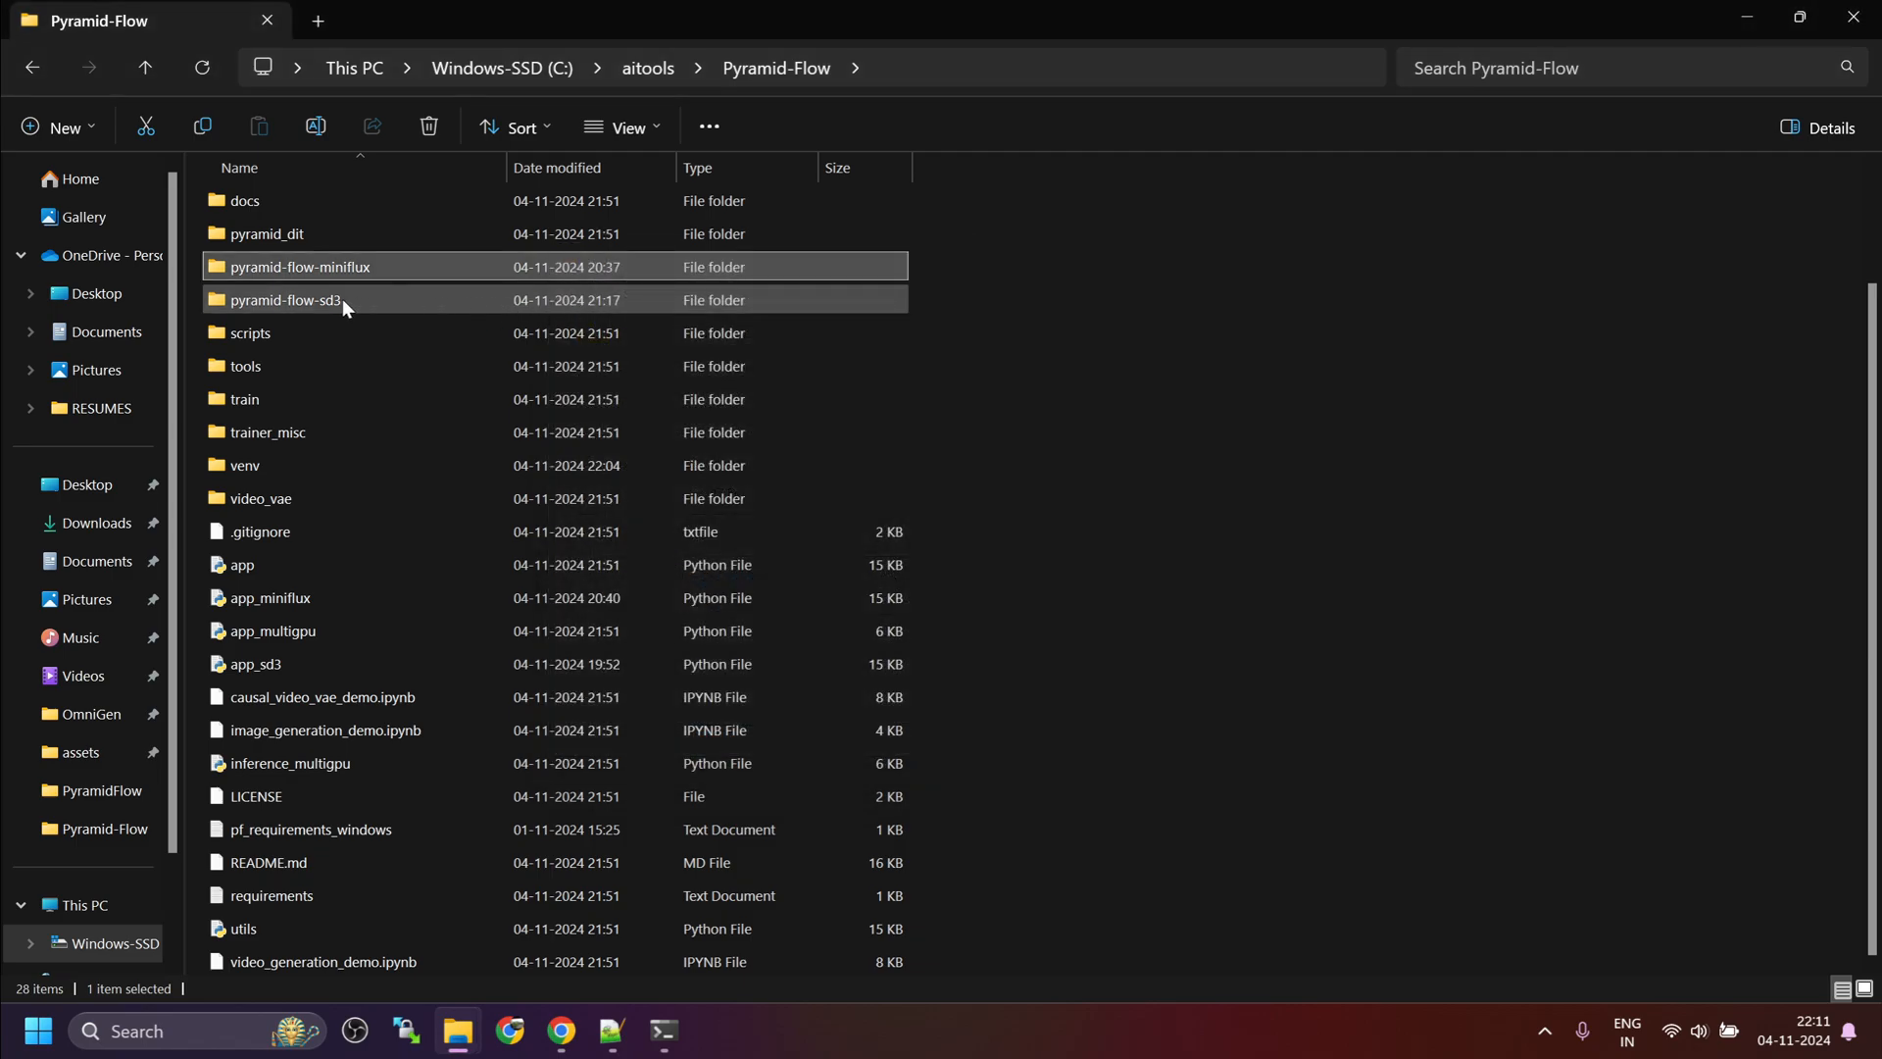
{"action": "right_click", "coordinate": [304, 300]}
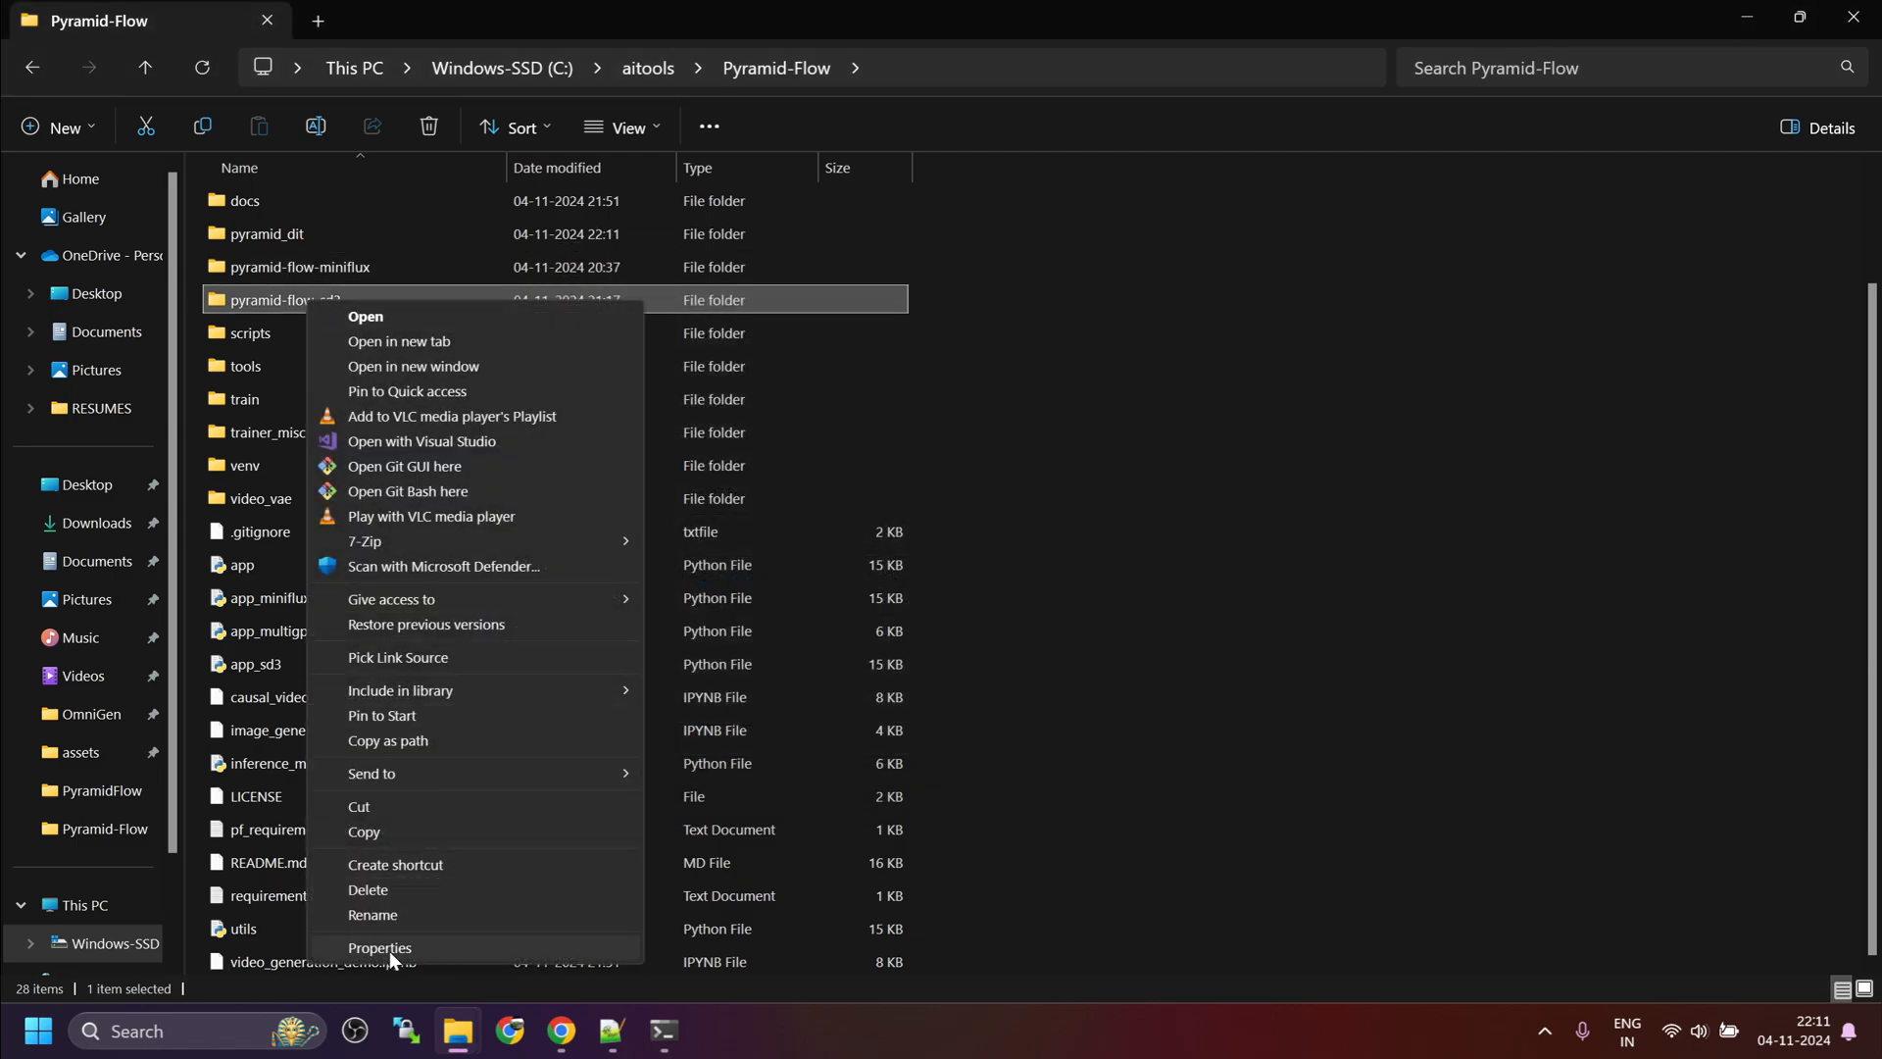
{"action": "left_click", "coordinate": [380, 949]}
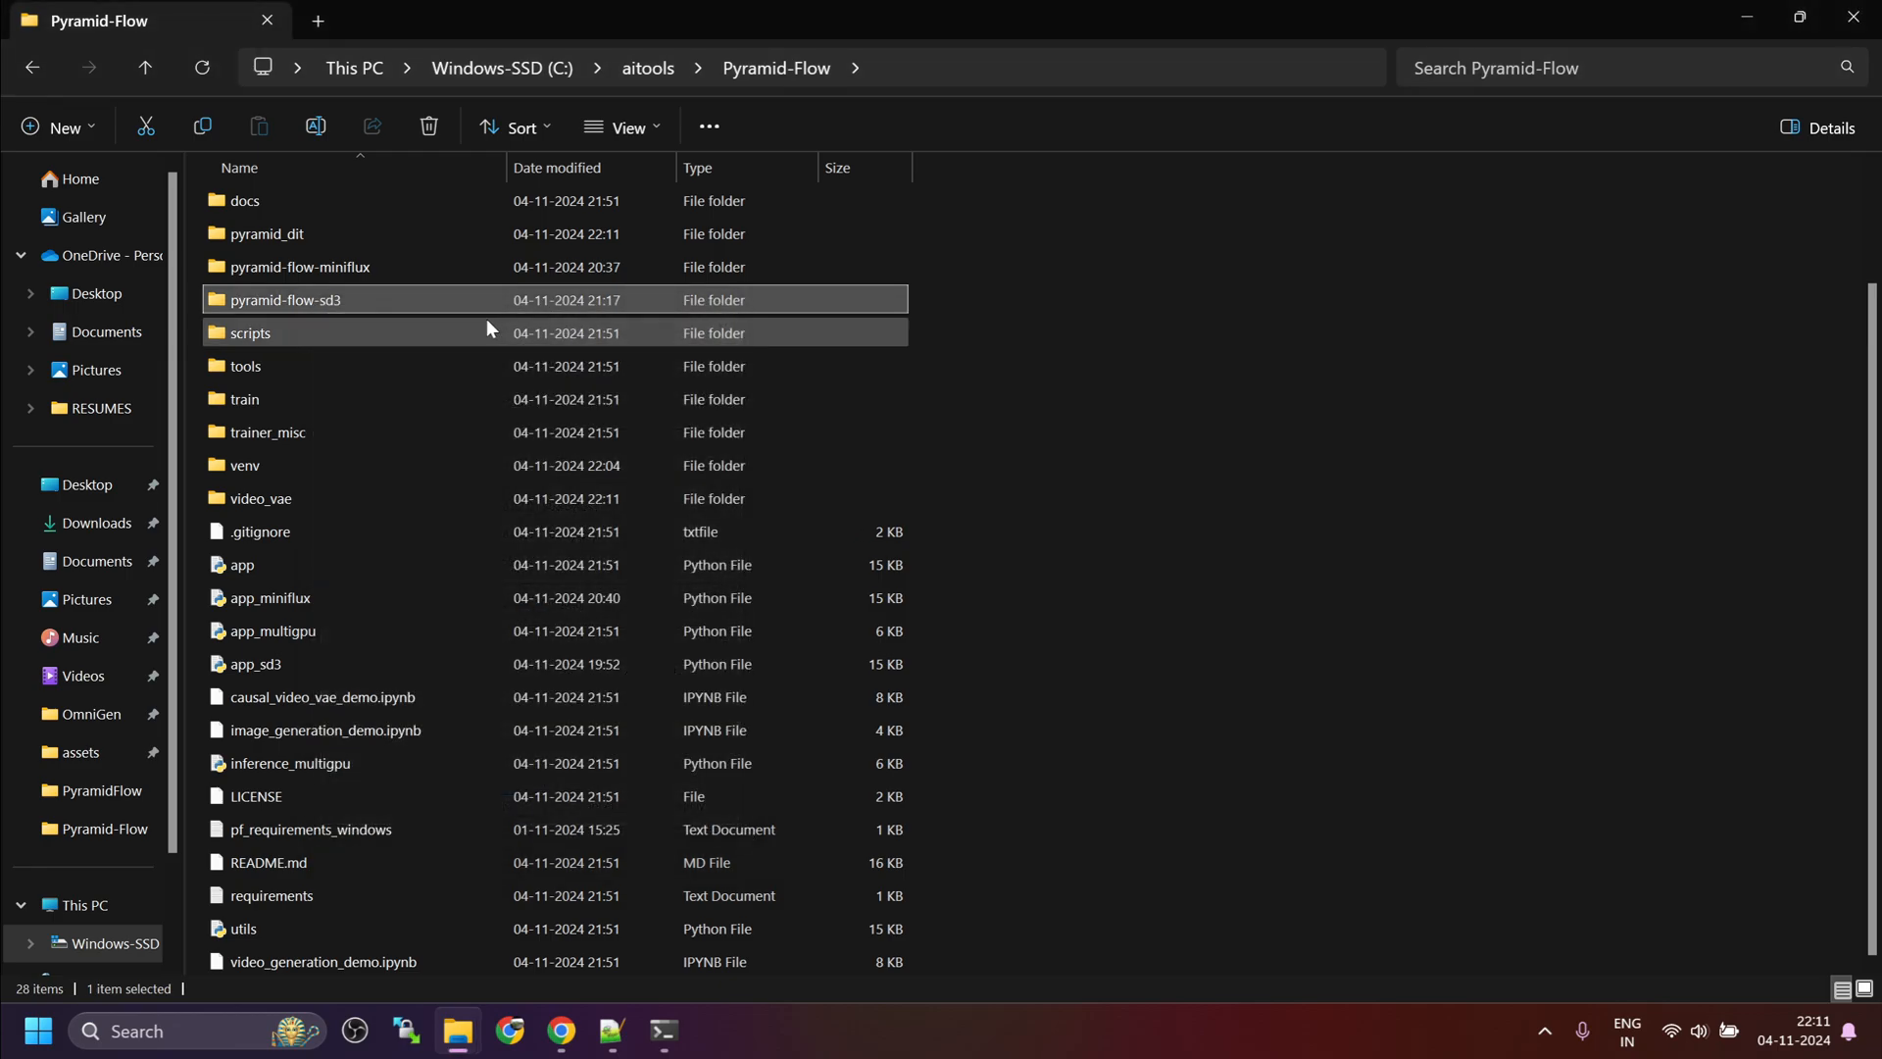
{"action": "right_click", "coordinate": [285, 263]}
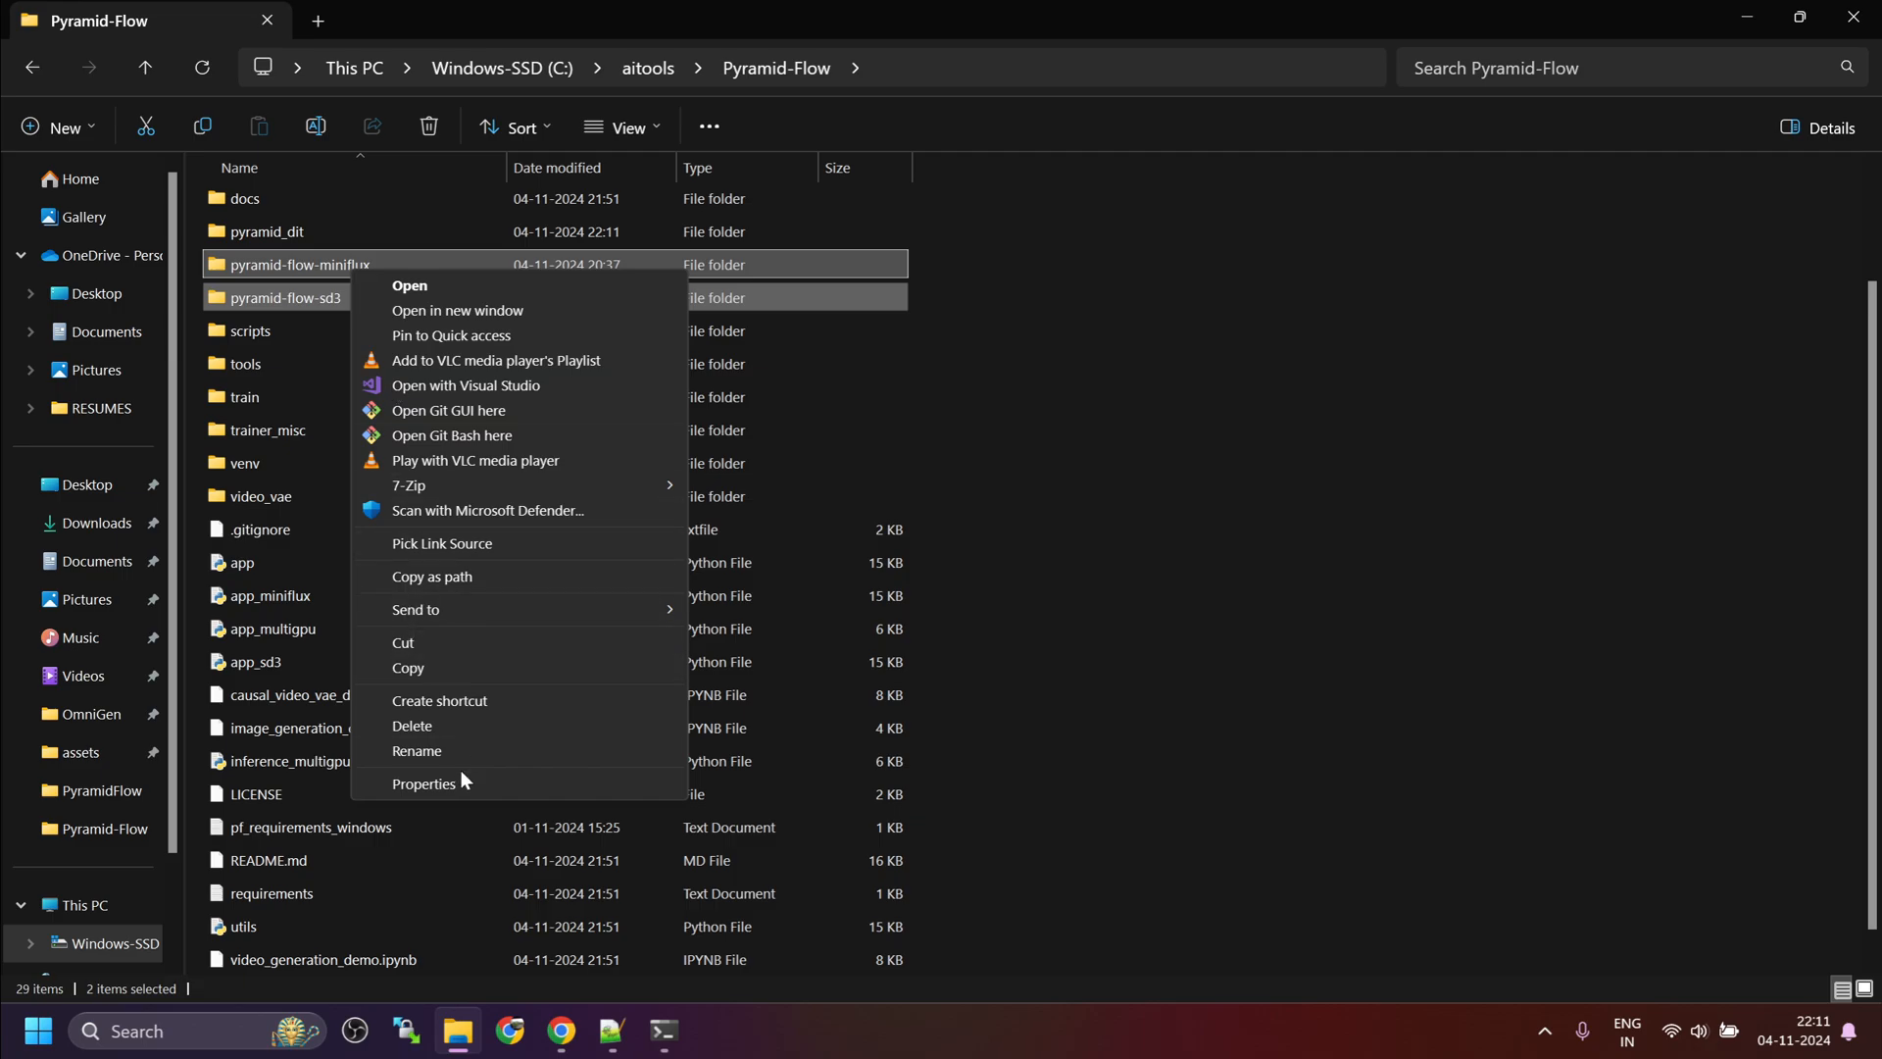
{"action": "left_click", "coordinate": [423, 784]}
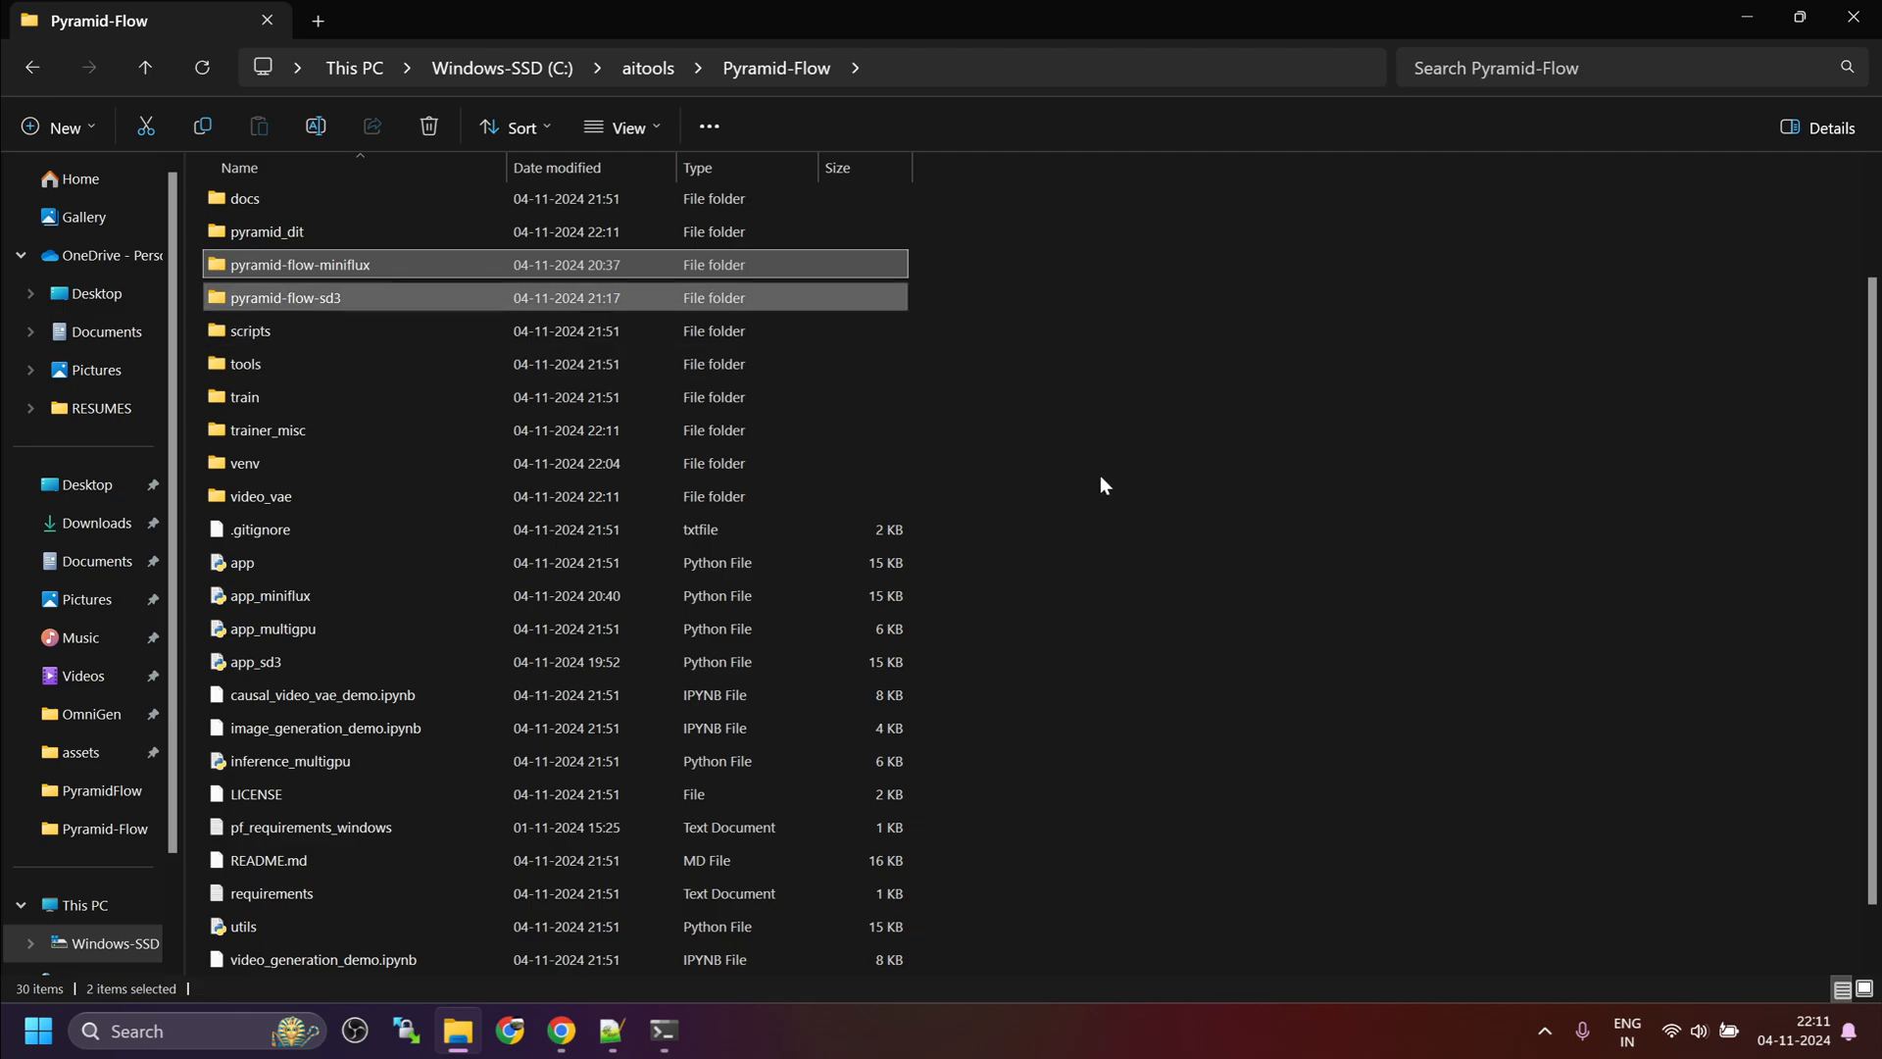
{"action": "left_click", "coordinate": [662, 1031]}
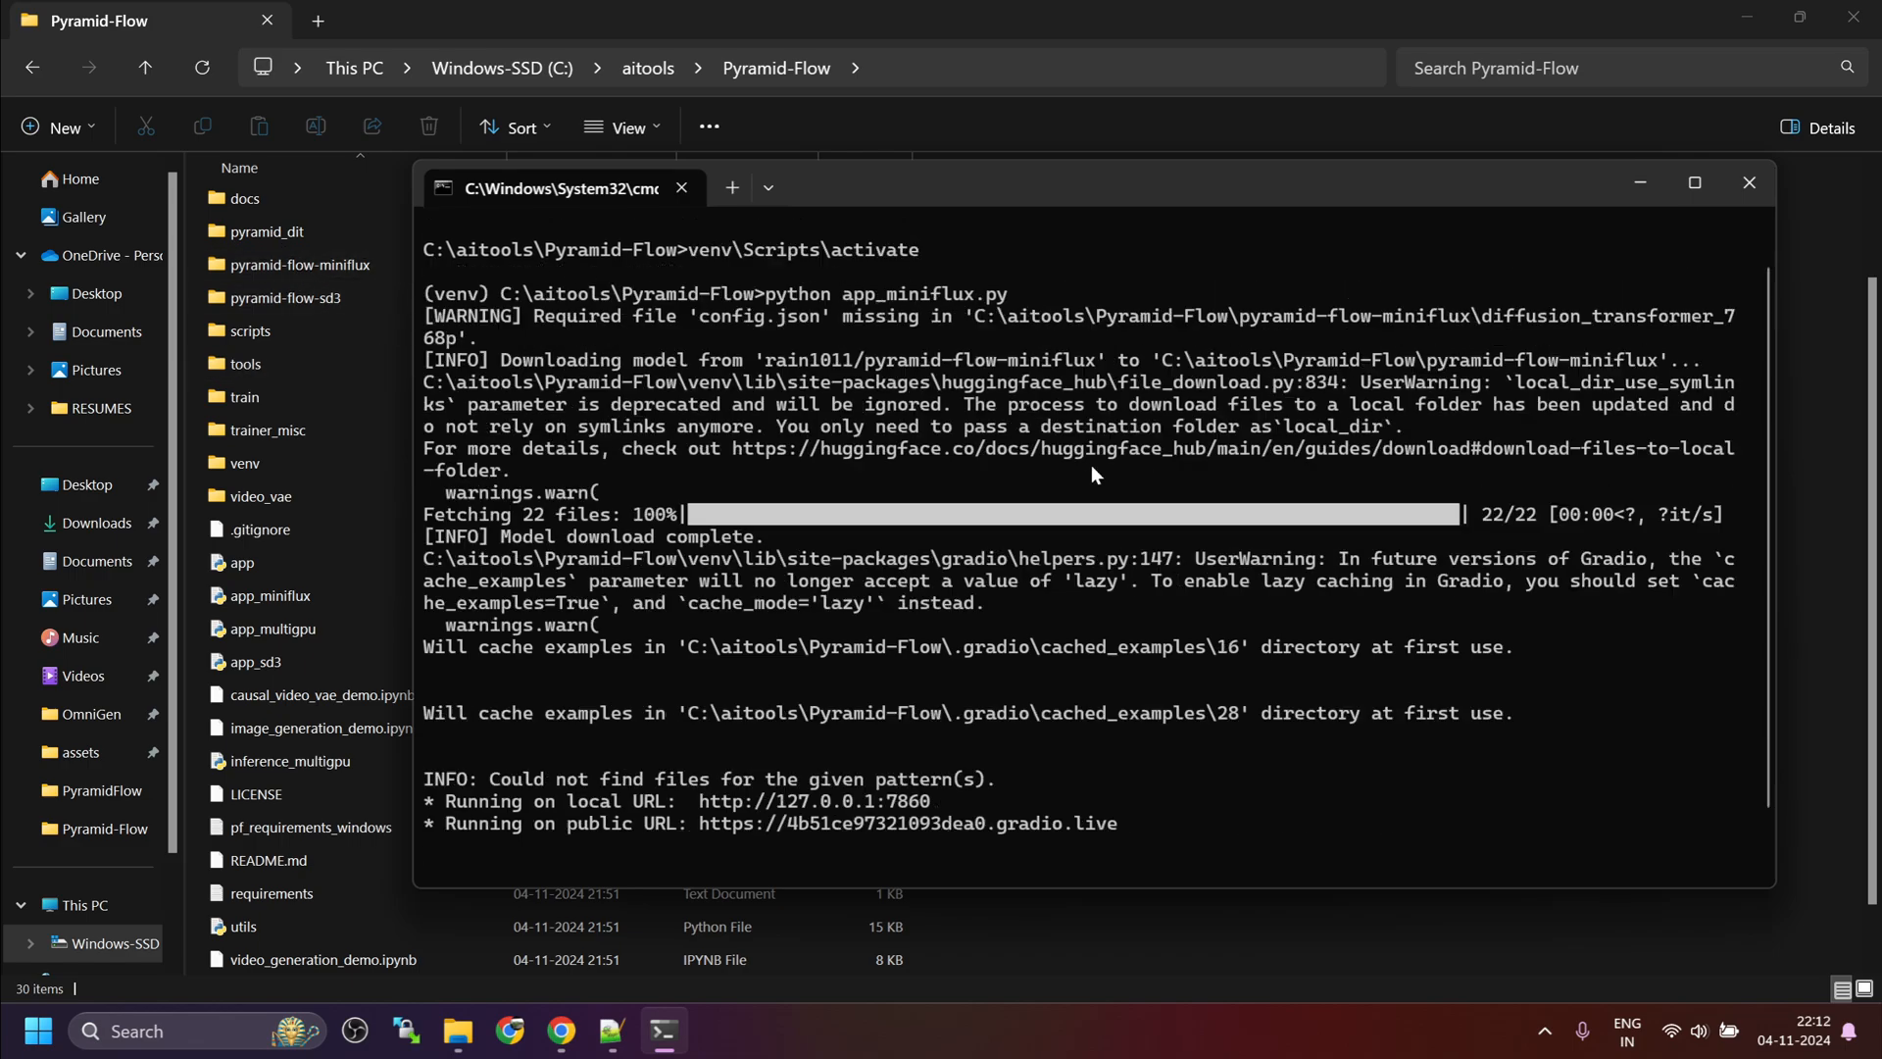
{"action": "mouse_move", "coordinate": [643, 529]}
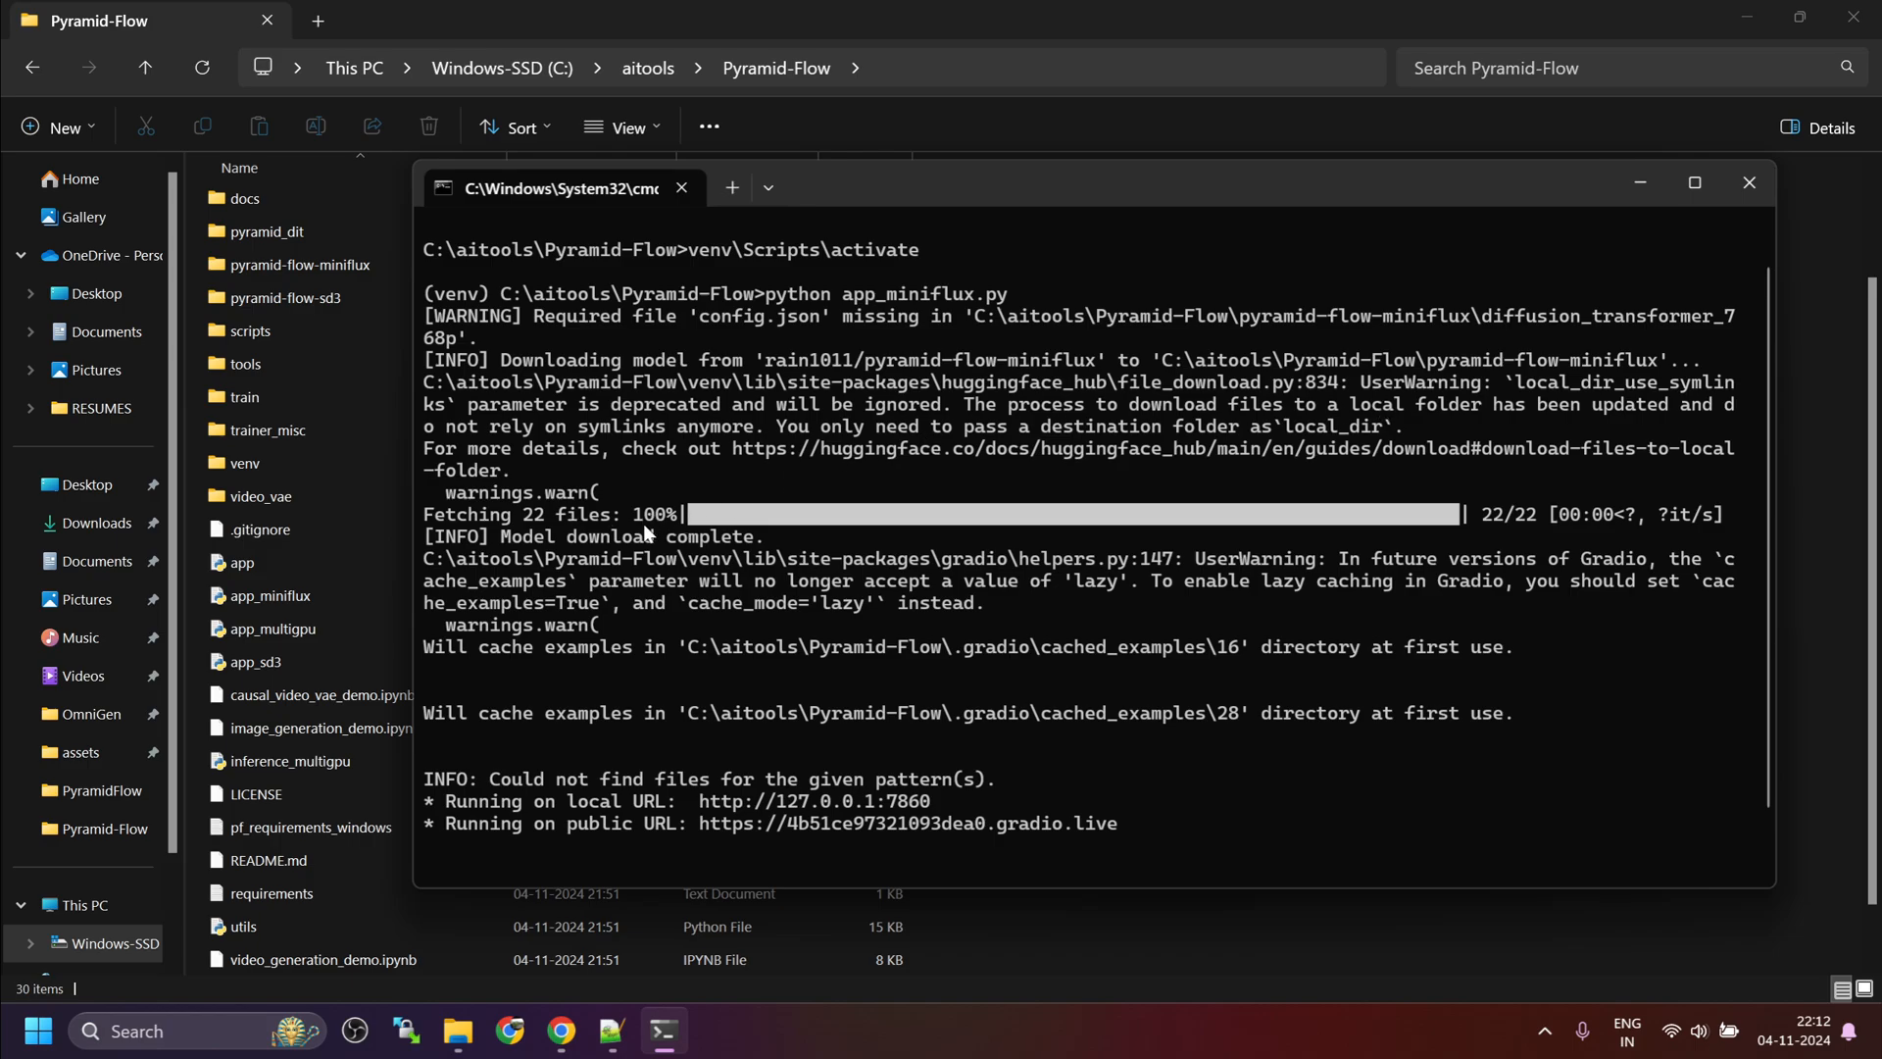
{"action": "mouse_move", "coordinate": [474, 506]}
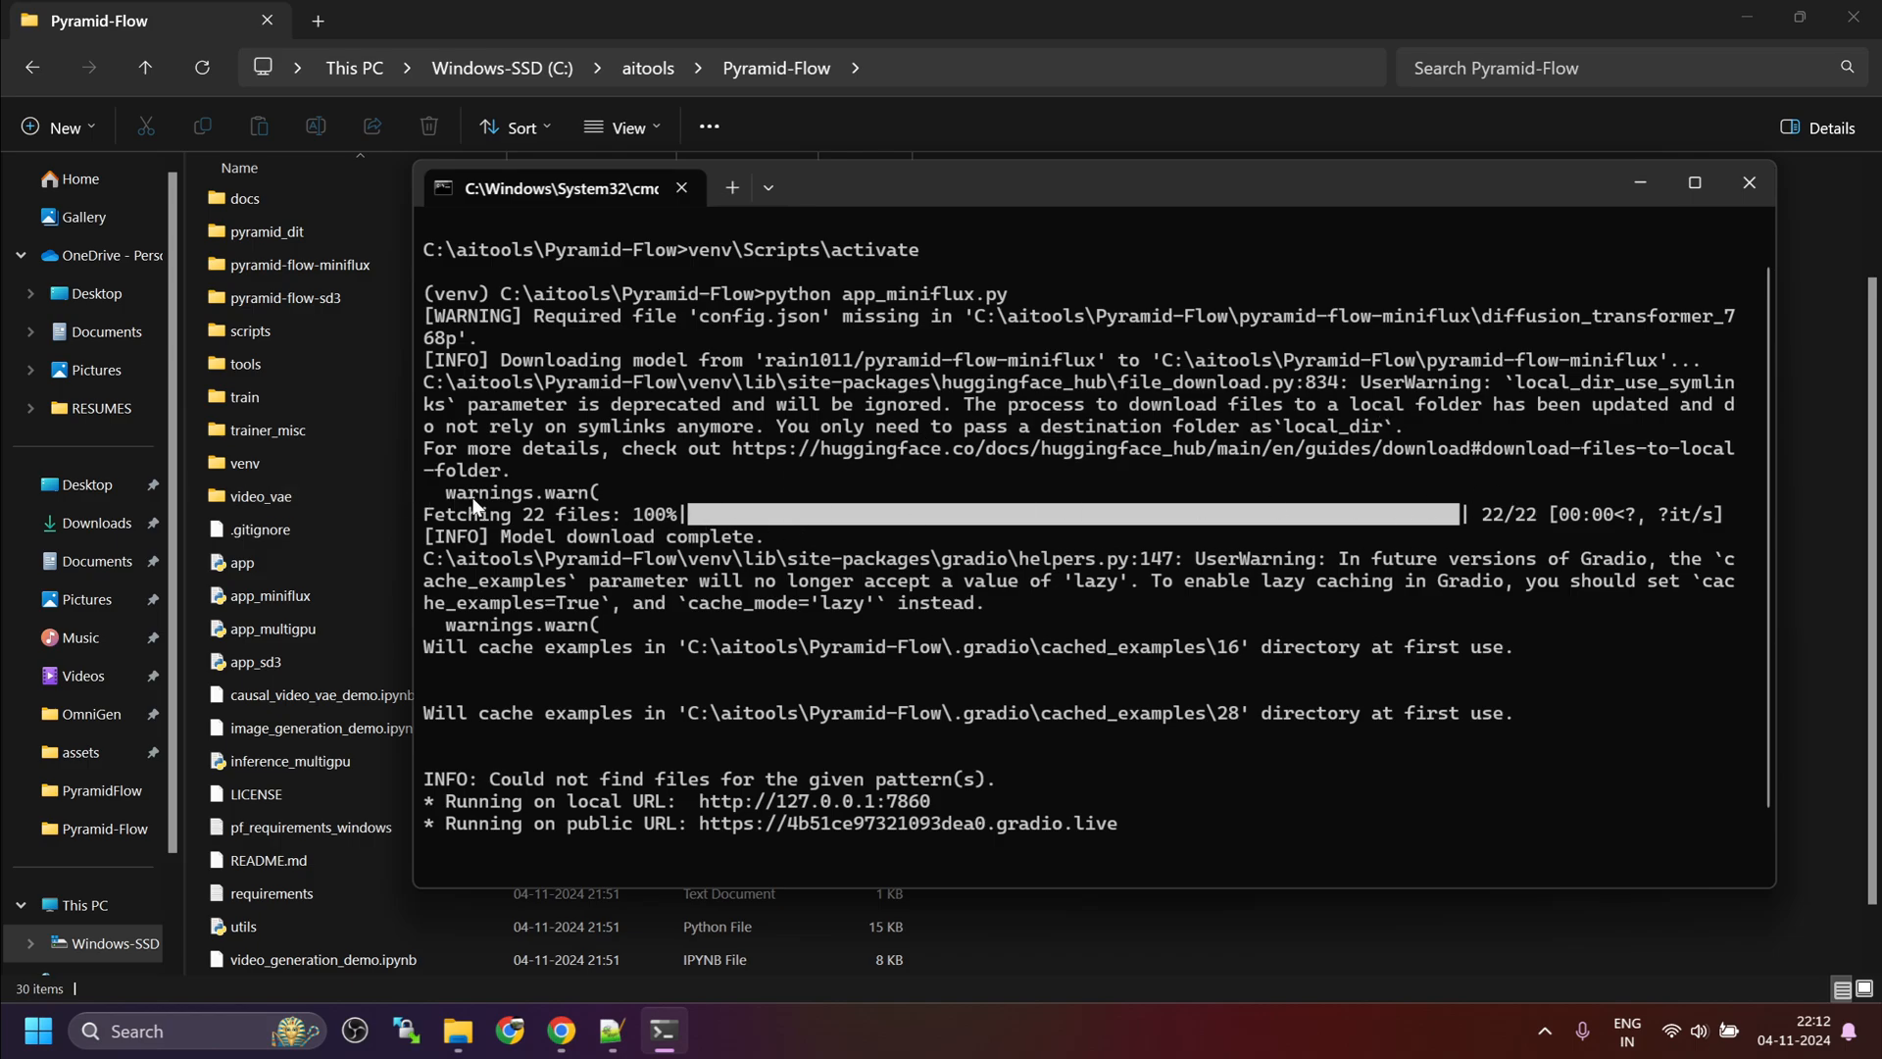
{"action": "mouse_move", "coordinate": [610, 517]}
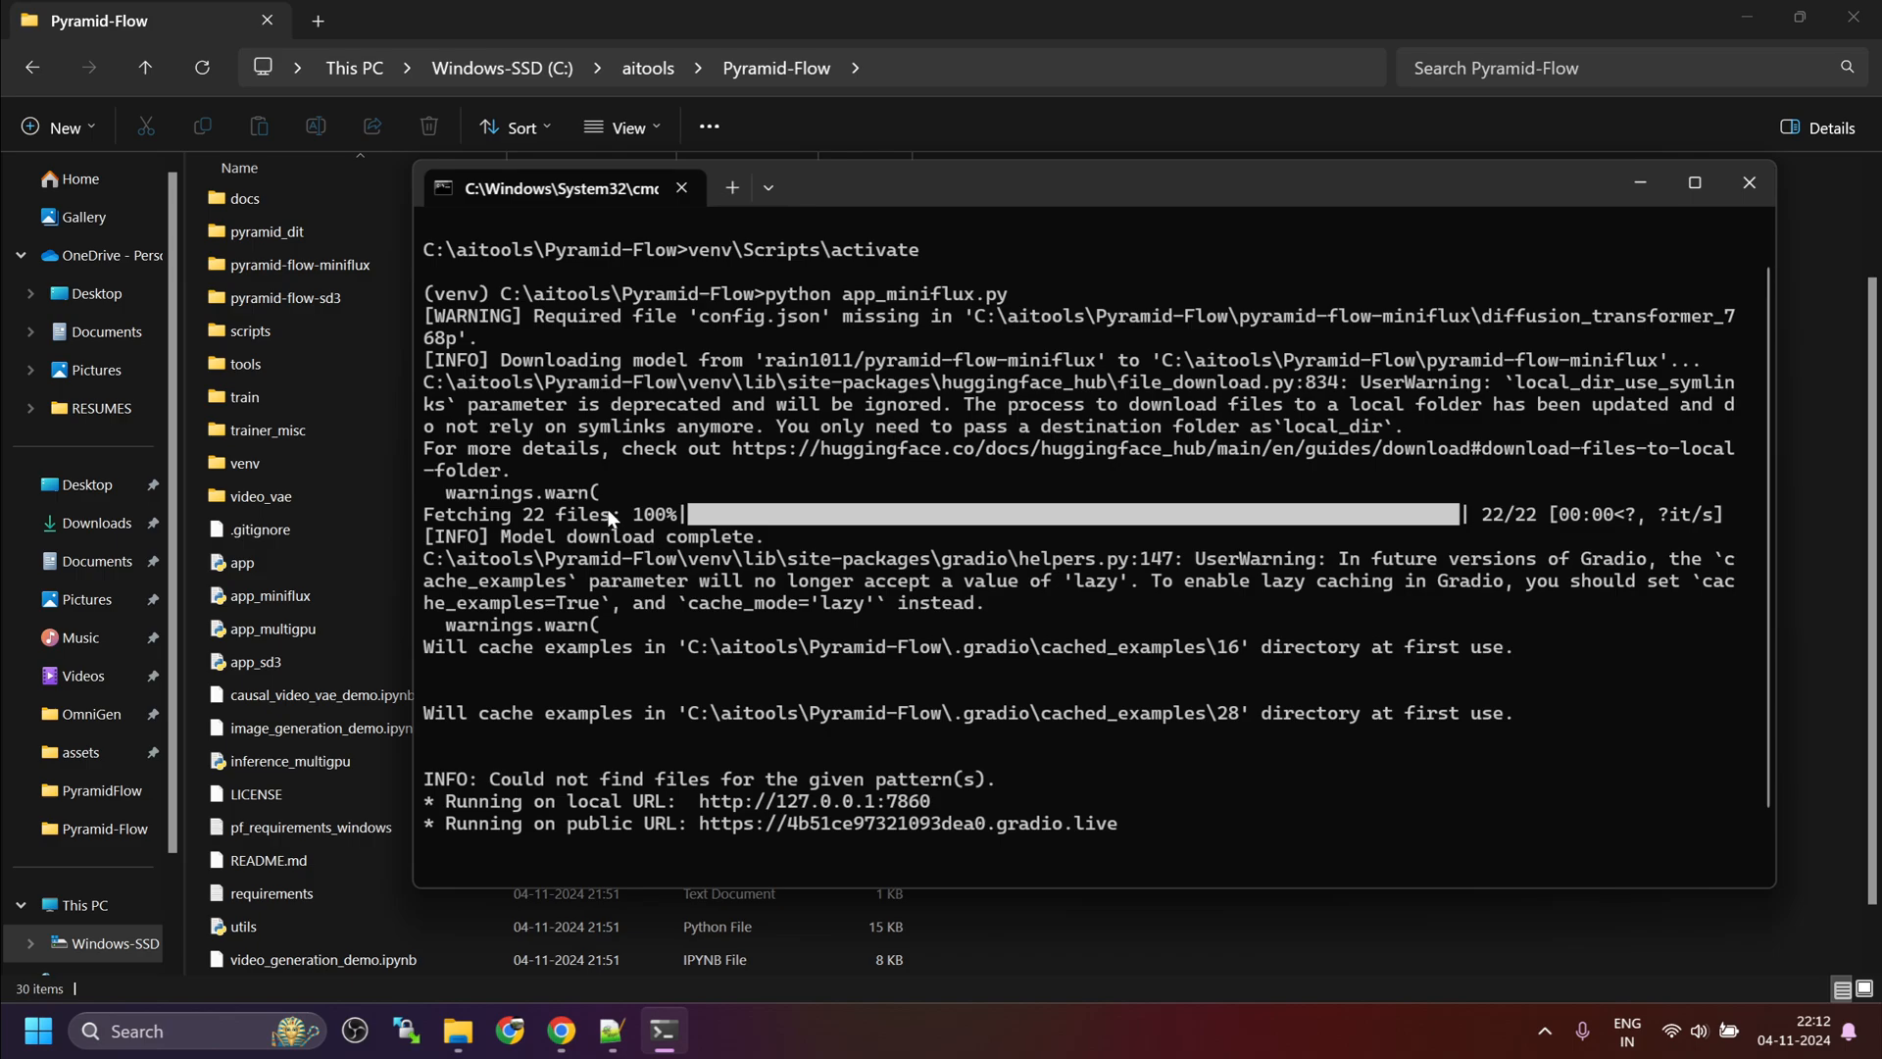
{"action": "mouse_move", "coordinate": [721, 539]}
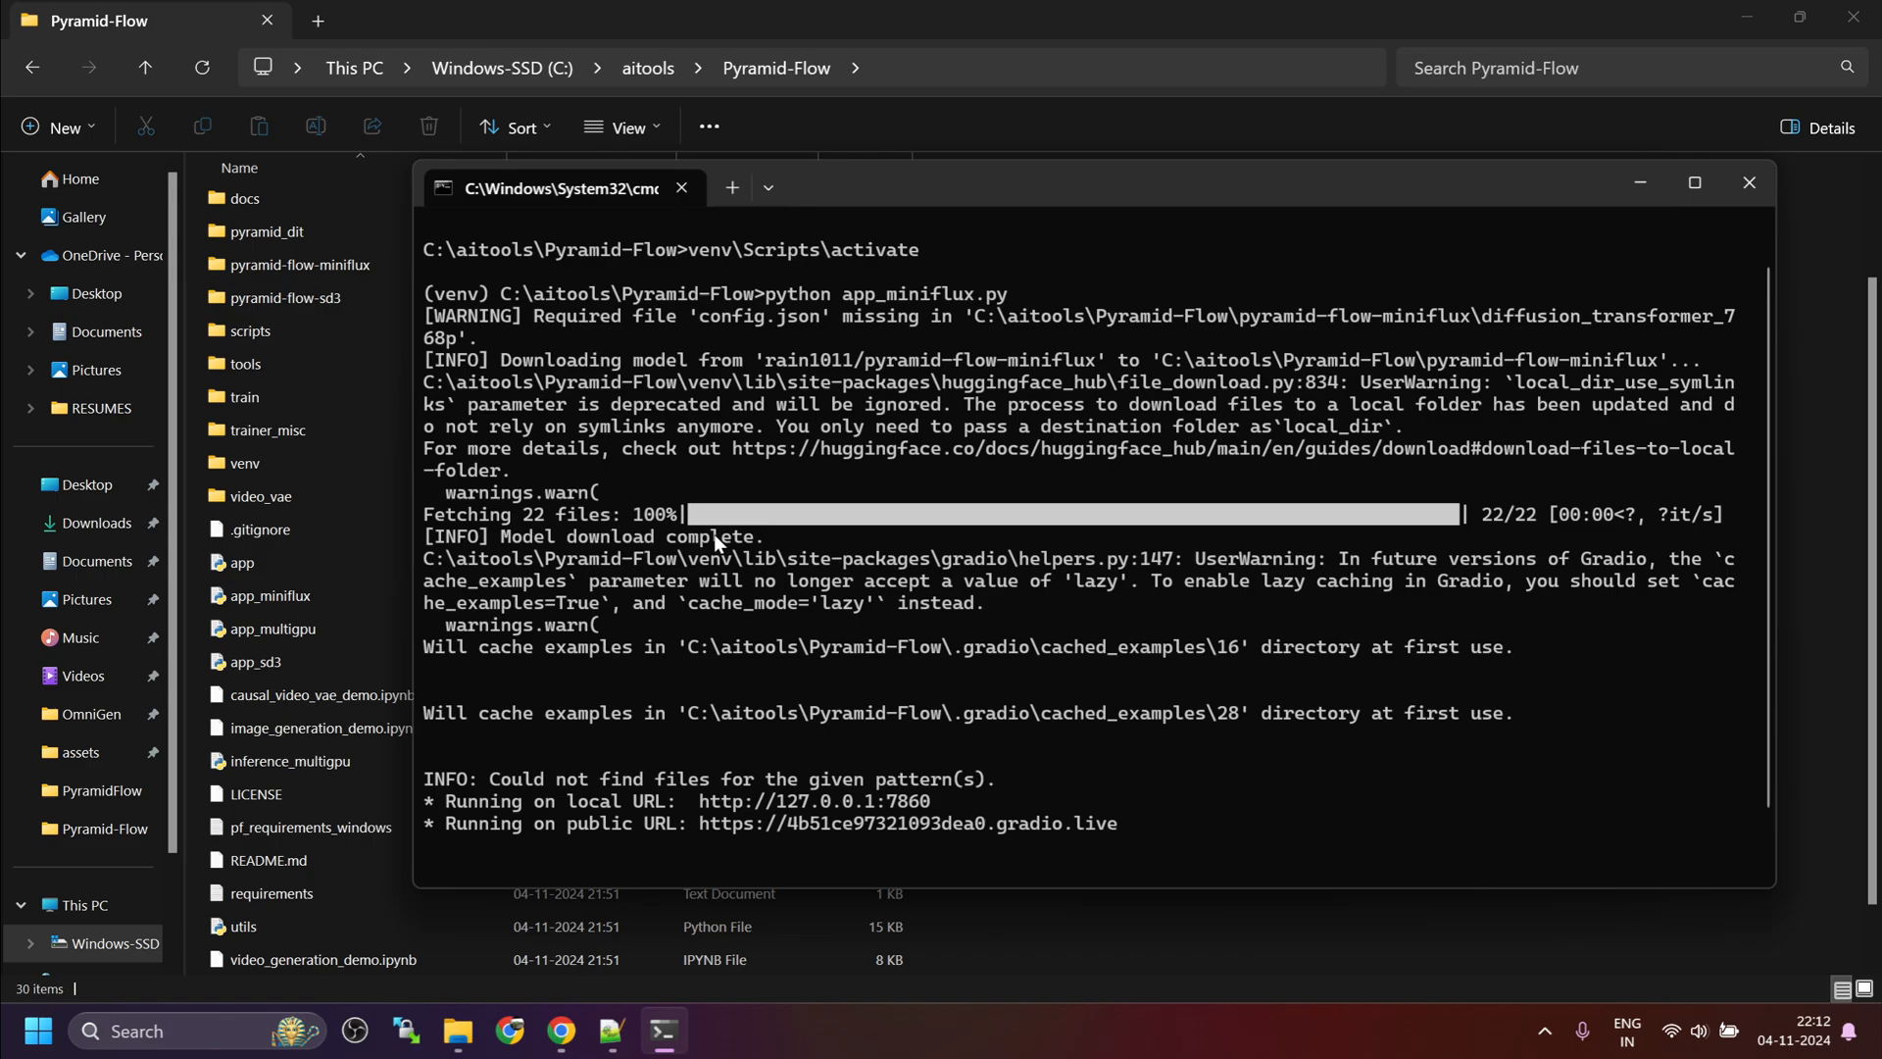
{"action": "mouse_move", "coordinate": [843, 584]}
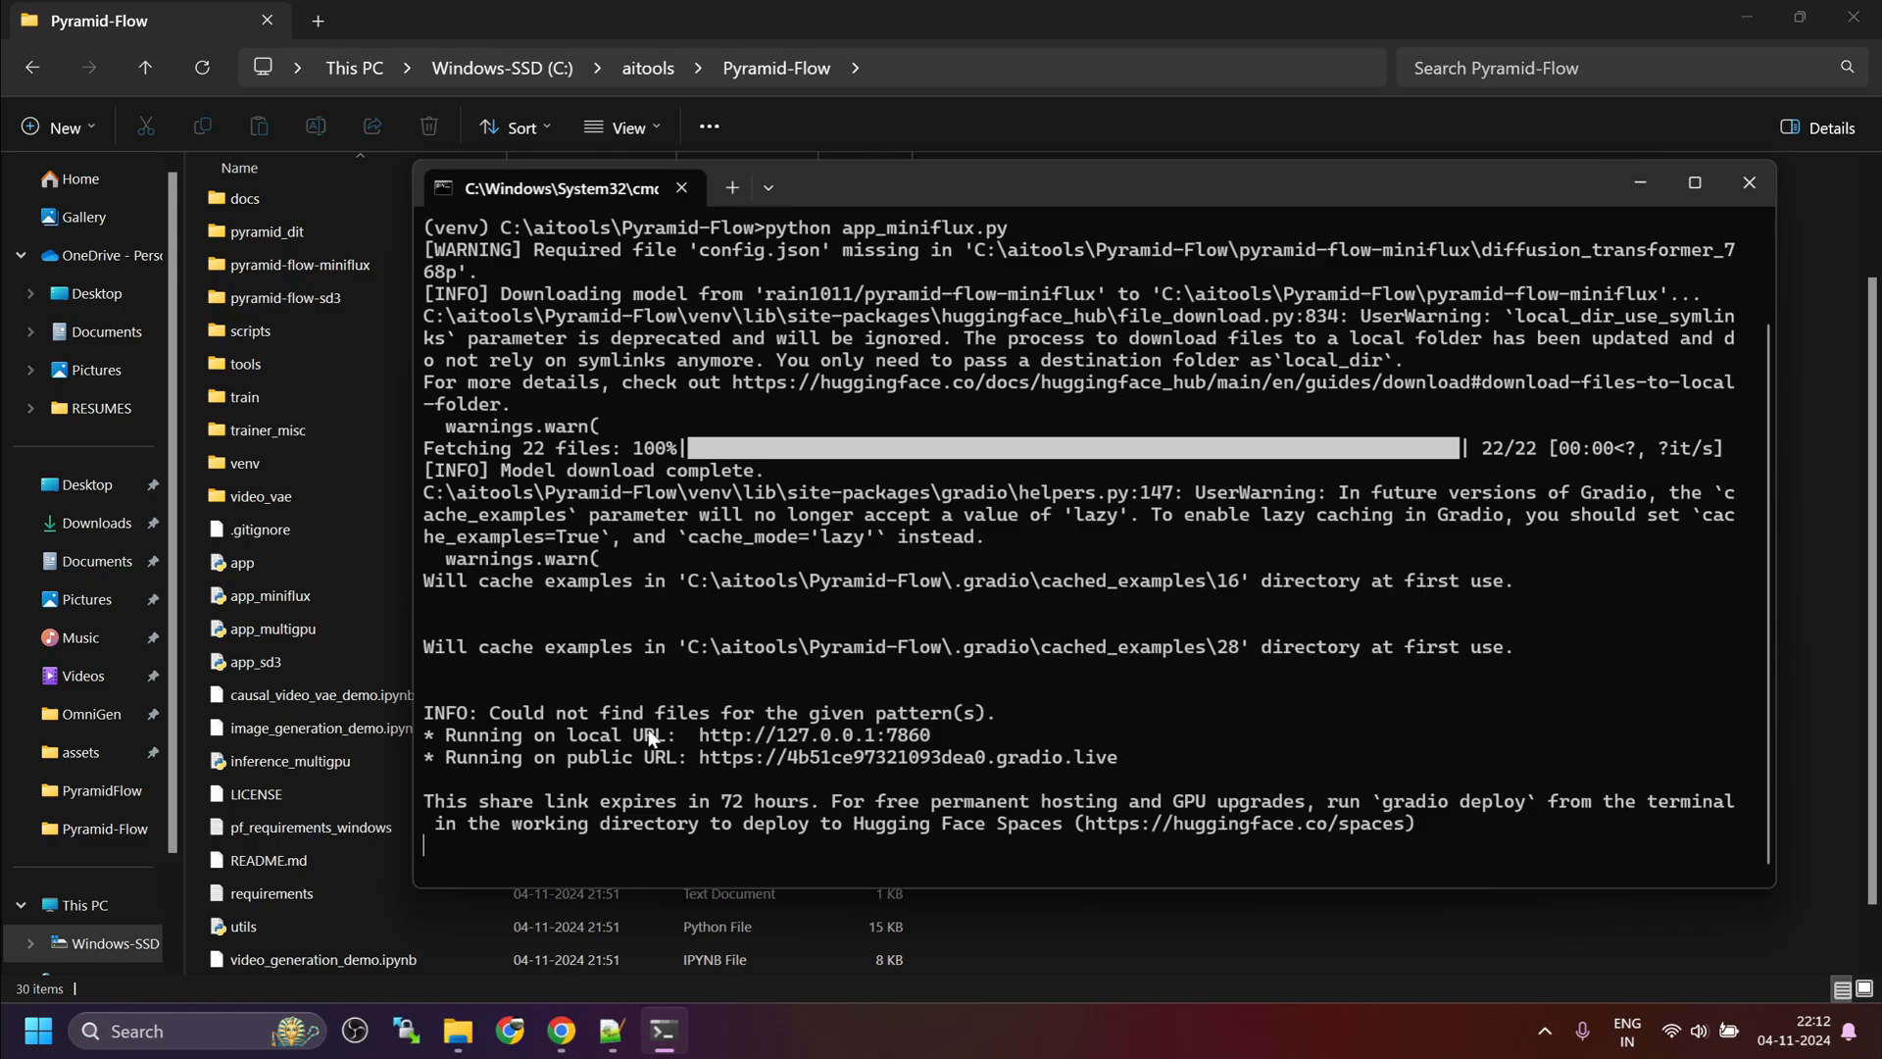
{"action": "mouse_move", "coordinate": [792, 745]}
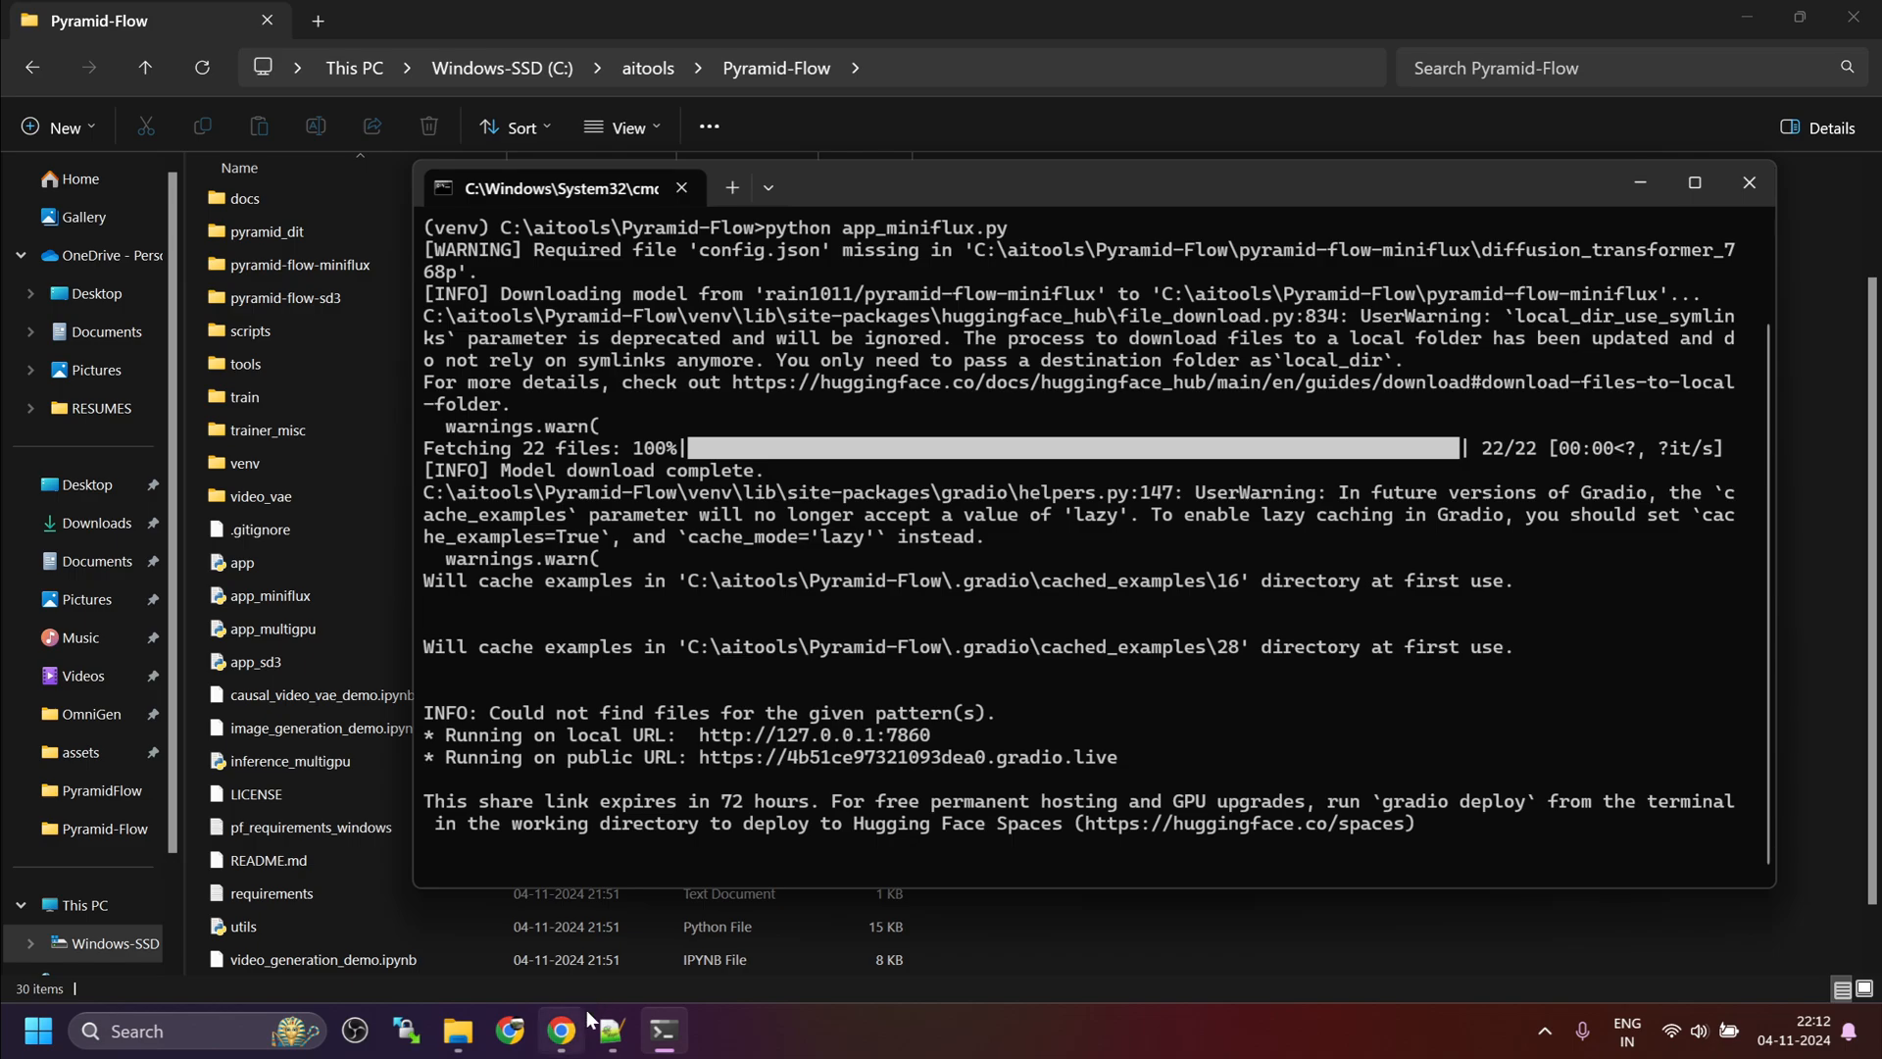
Step: Switch to the browser once the Gradio app is running at 127.0.0.1:7860
{"action": "left_click", "coordinate": [561, 1029]}
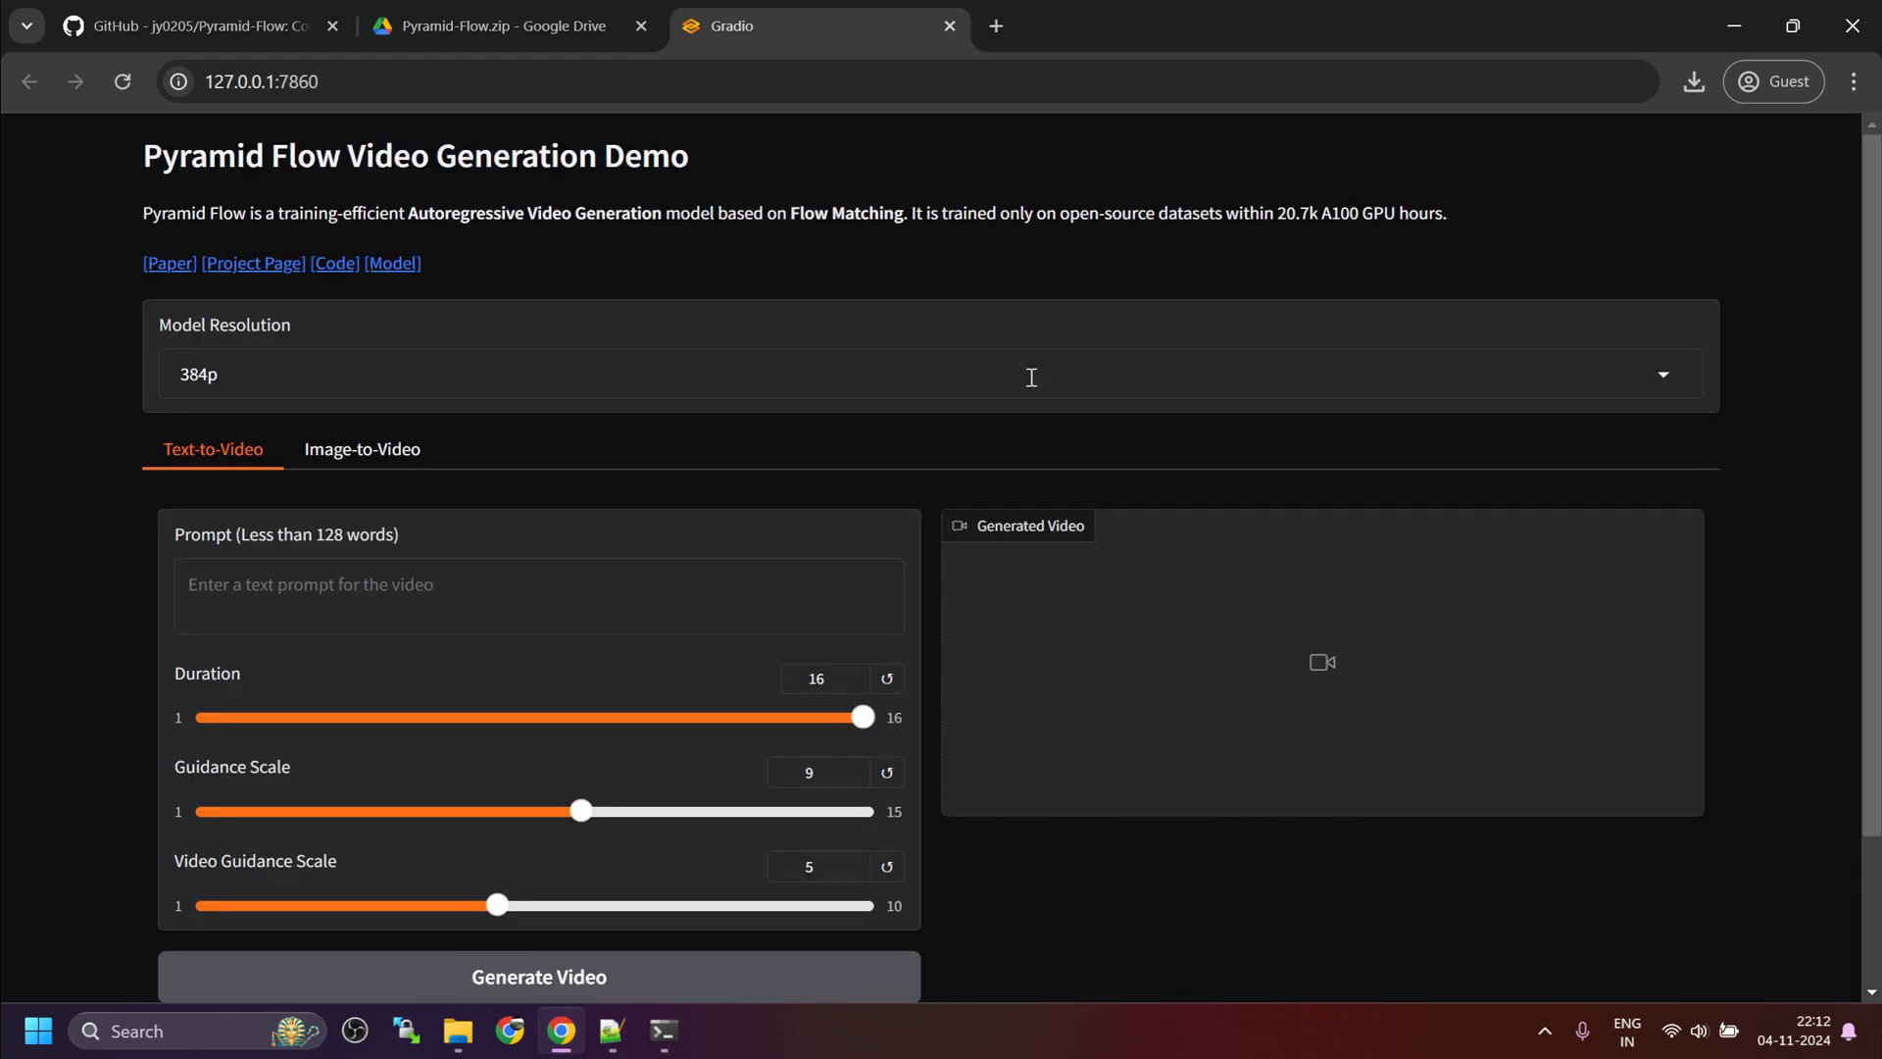
{"action": "mouse_move", "coordinate": [790, 249]}
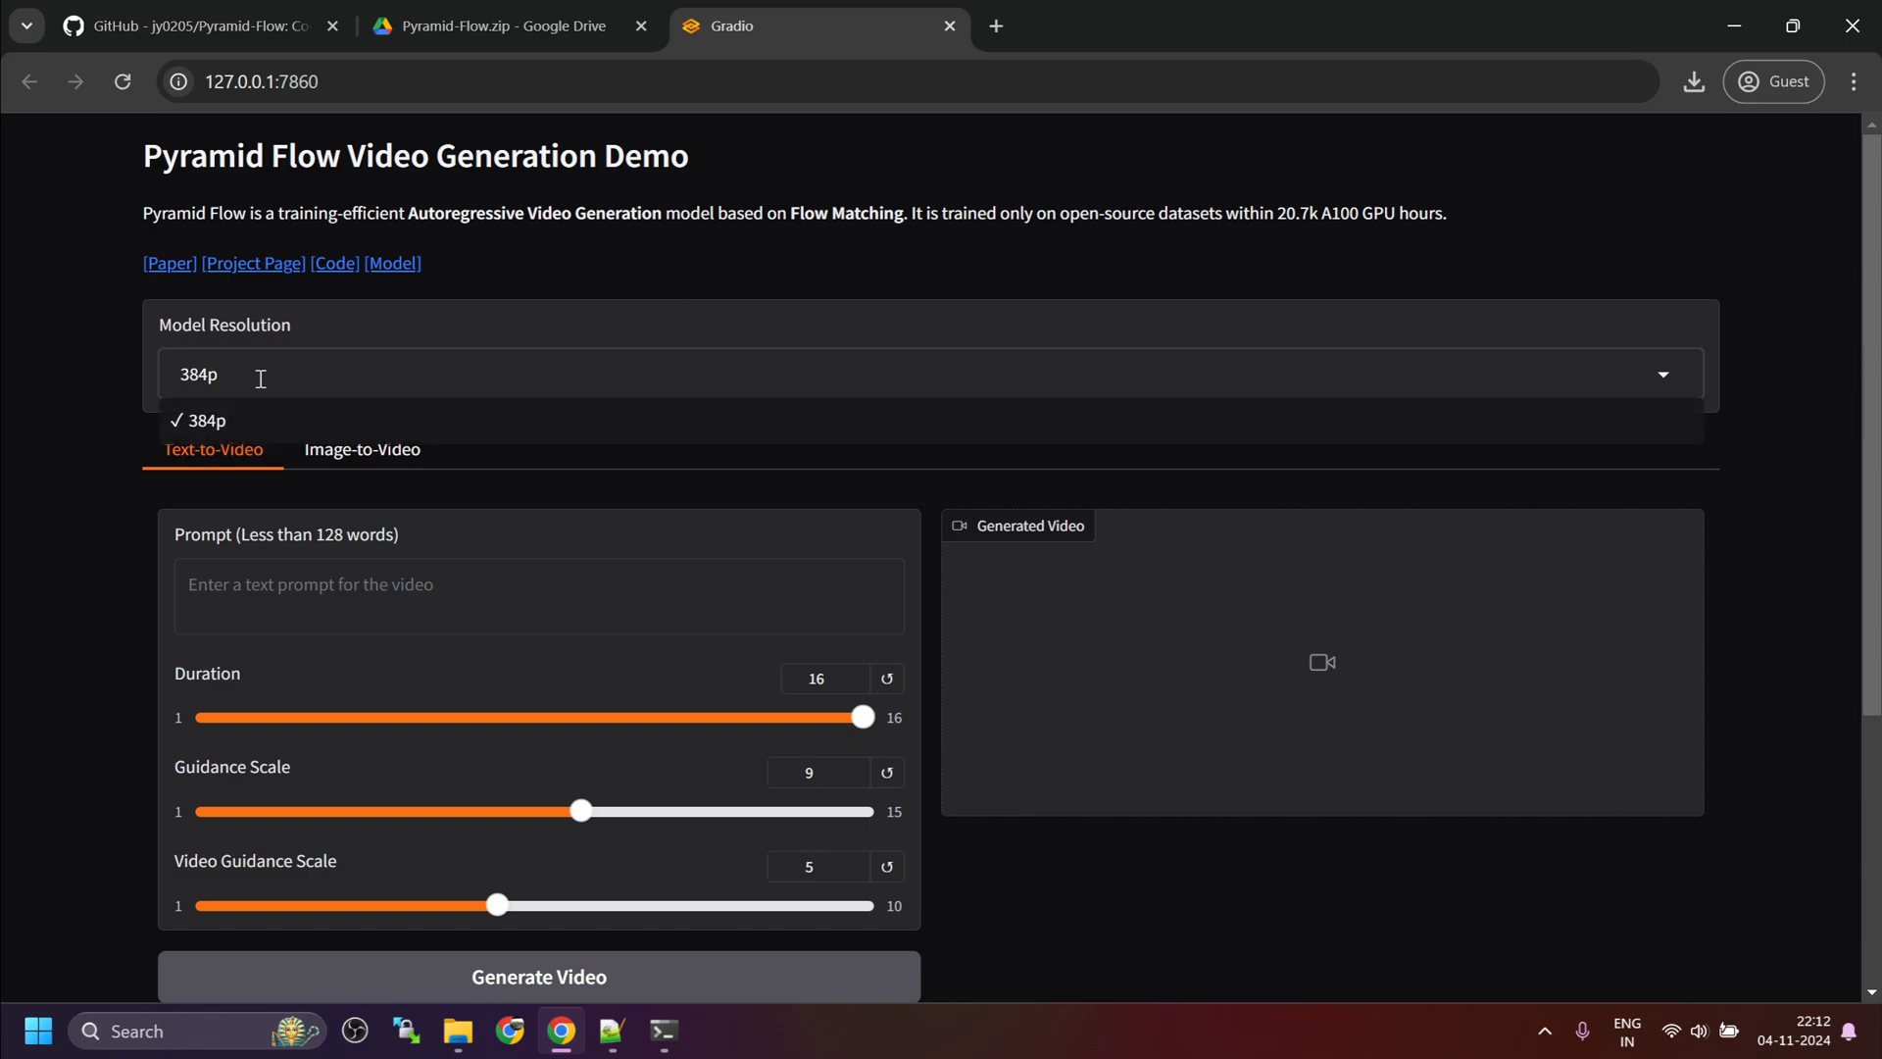
Step: Keep model resolution at 384p and return to the empty Text-to-Video prompt box
{"action": "left_click", "coordinate": [254, 374]}
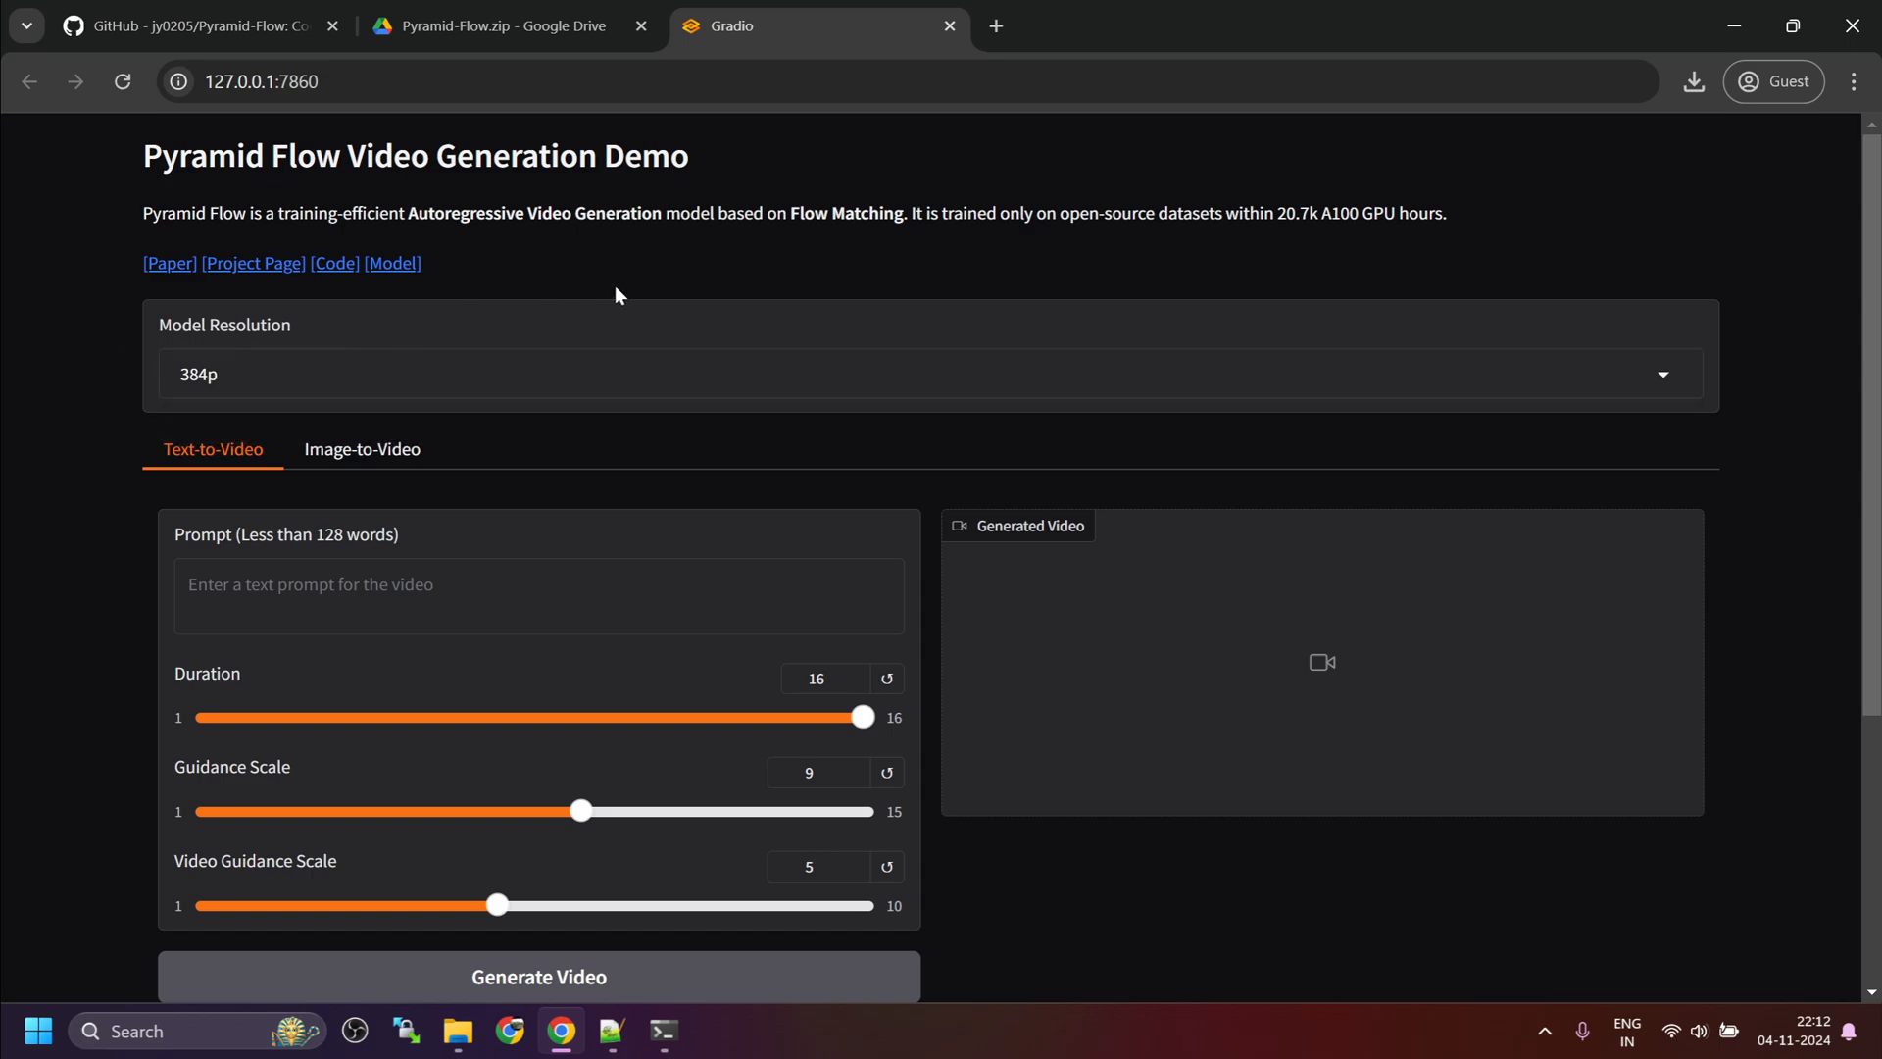
{"action": "scroll", "scroll_direction": "down", "scroll_amount": 3}
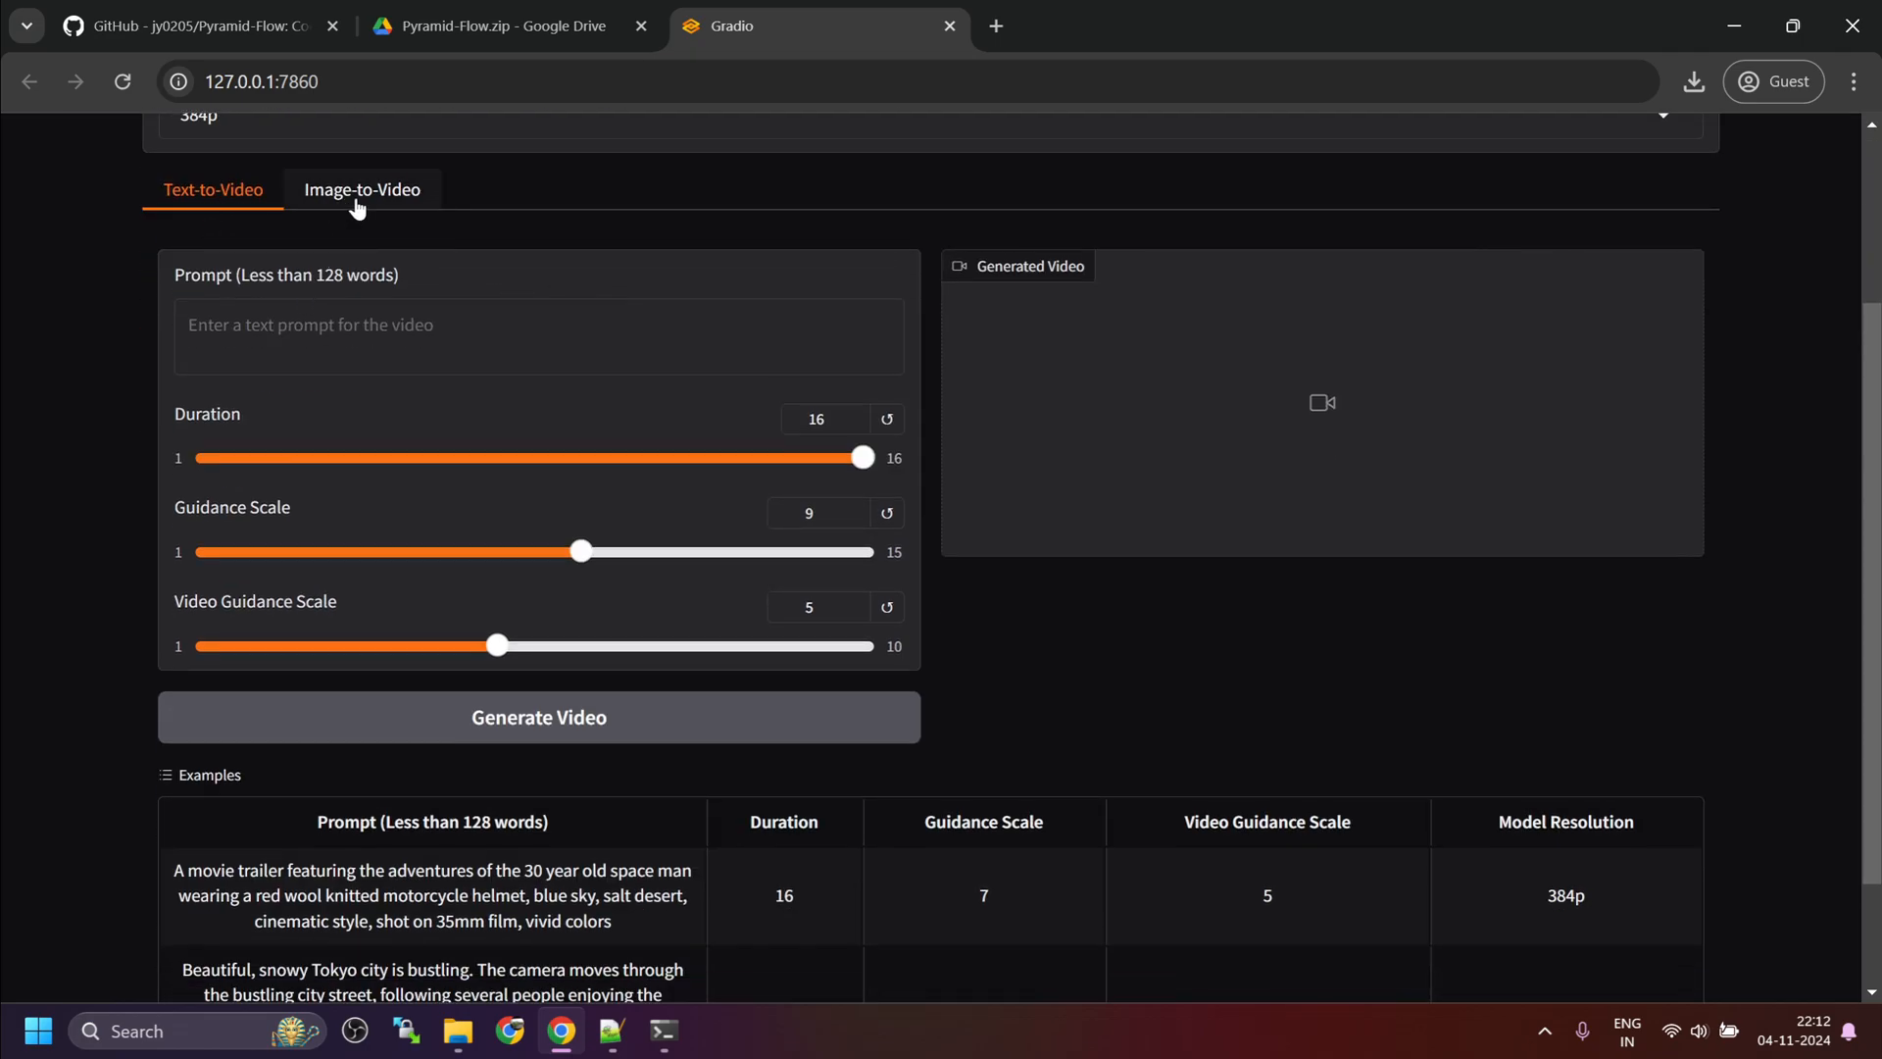
{"action": "left_click", "coordinate": [361, 190]}
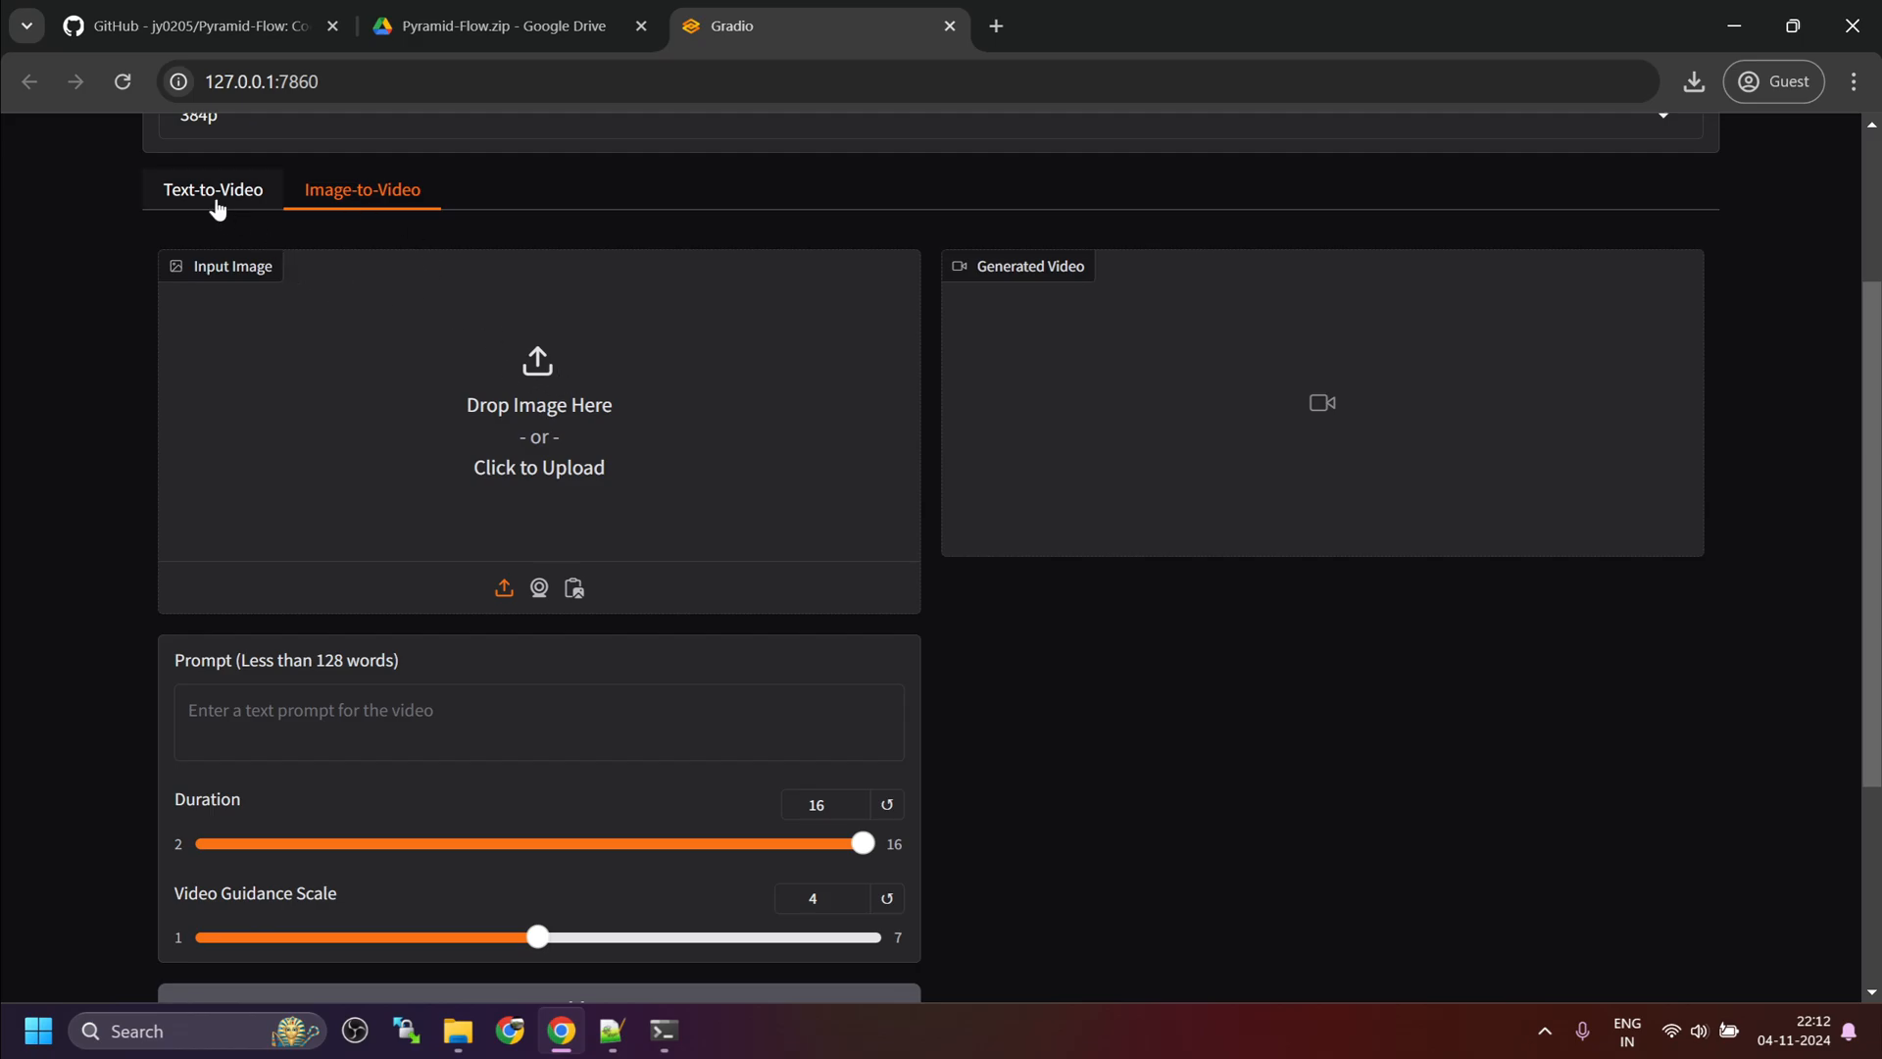
{"action": "left_click", "coordinate": [211, 188]}
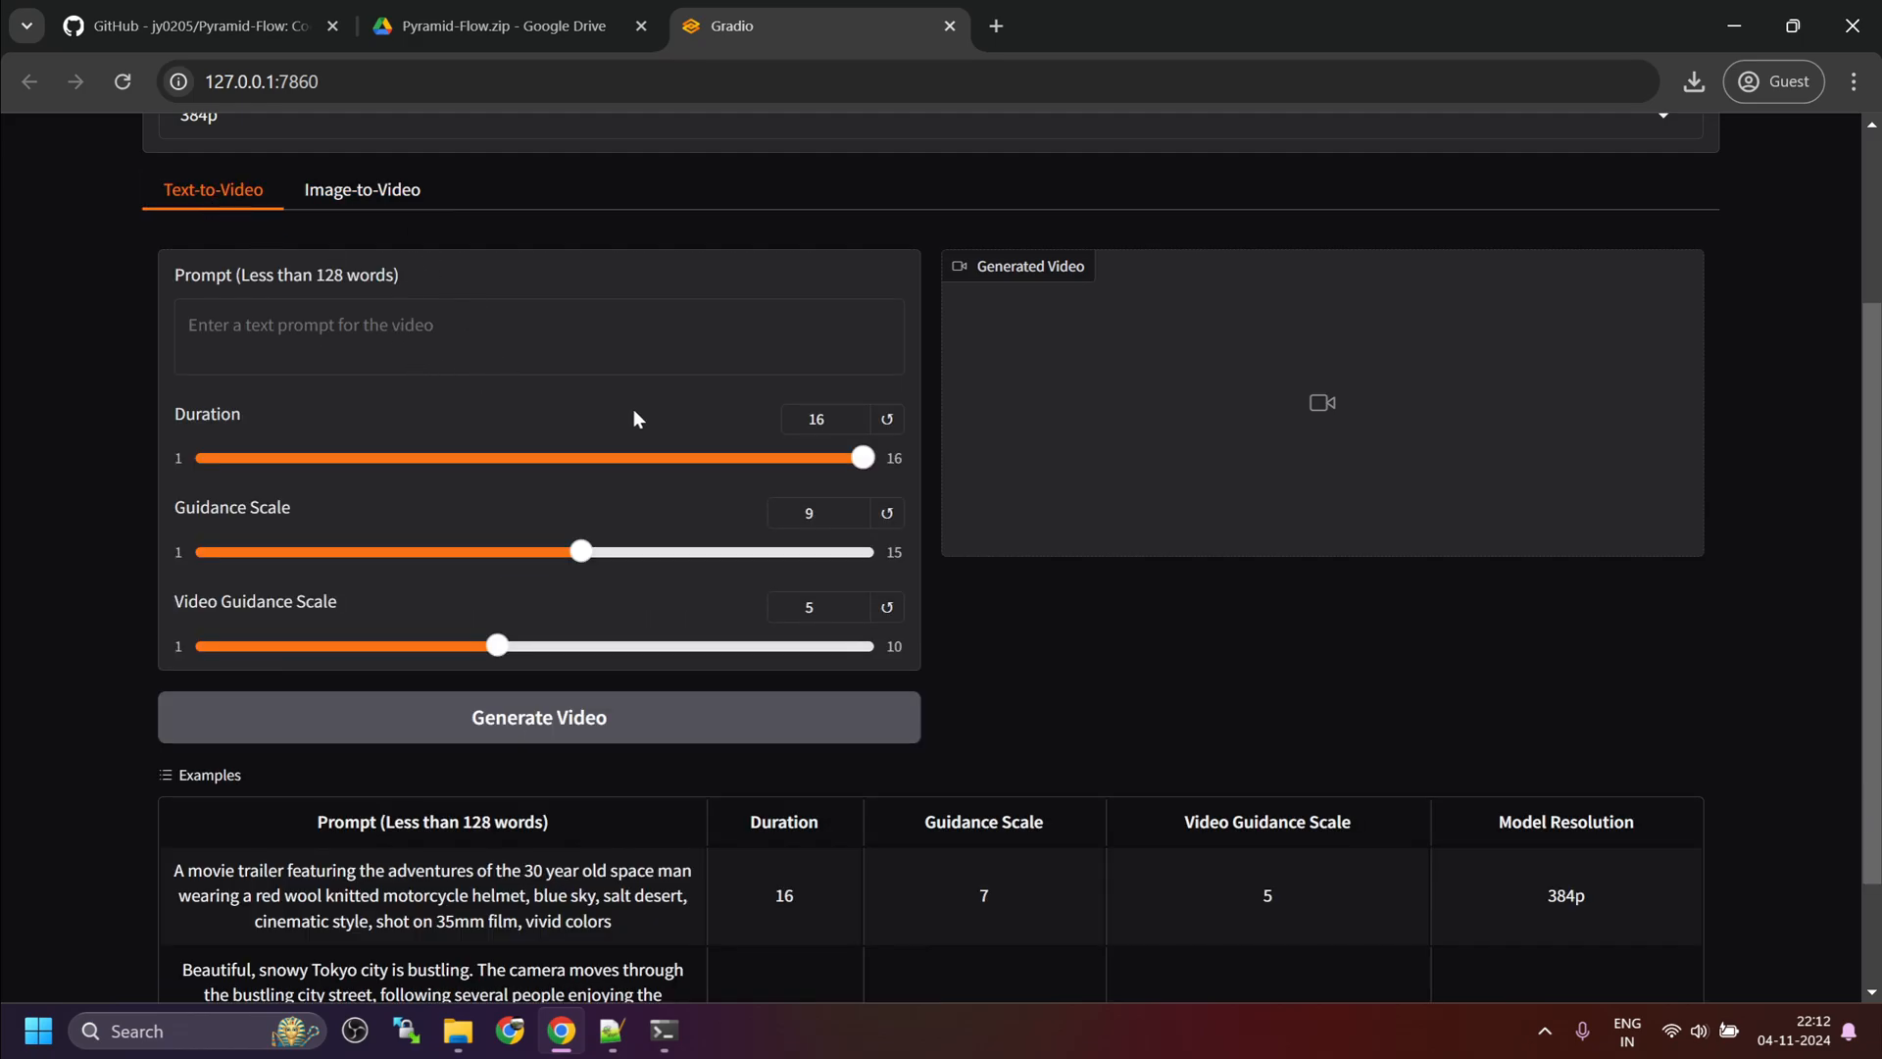
{"action": "mouse_move", "coordinate": [776, 447]}
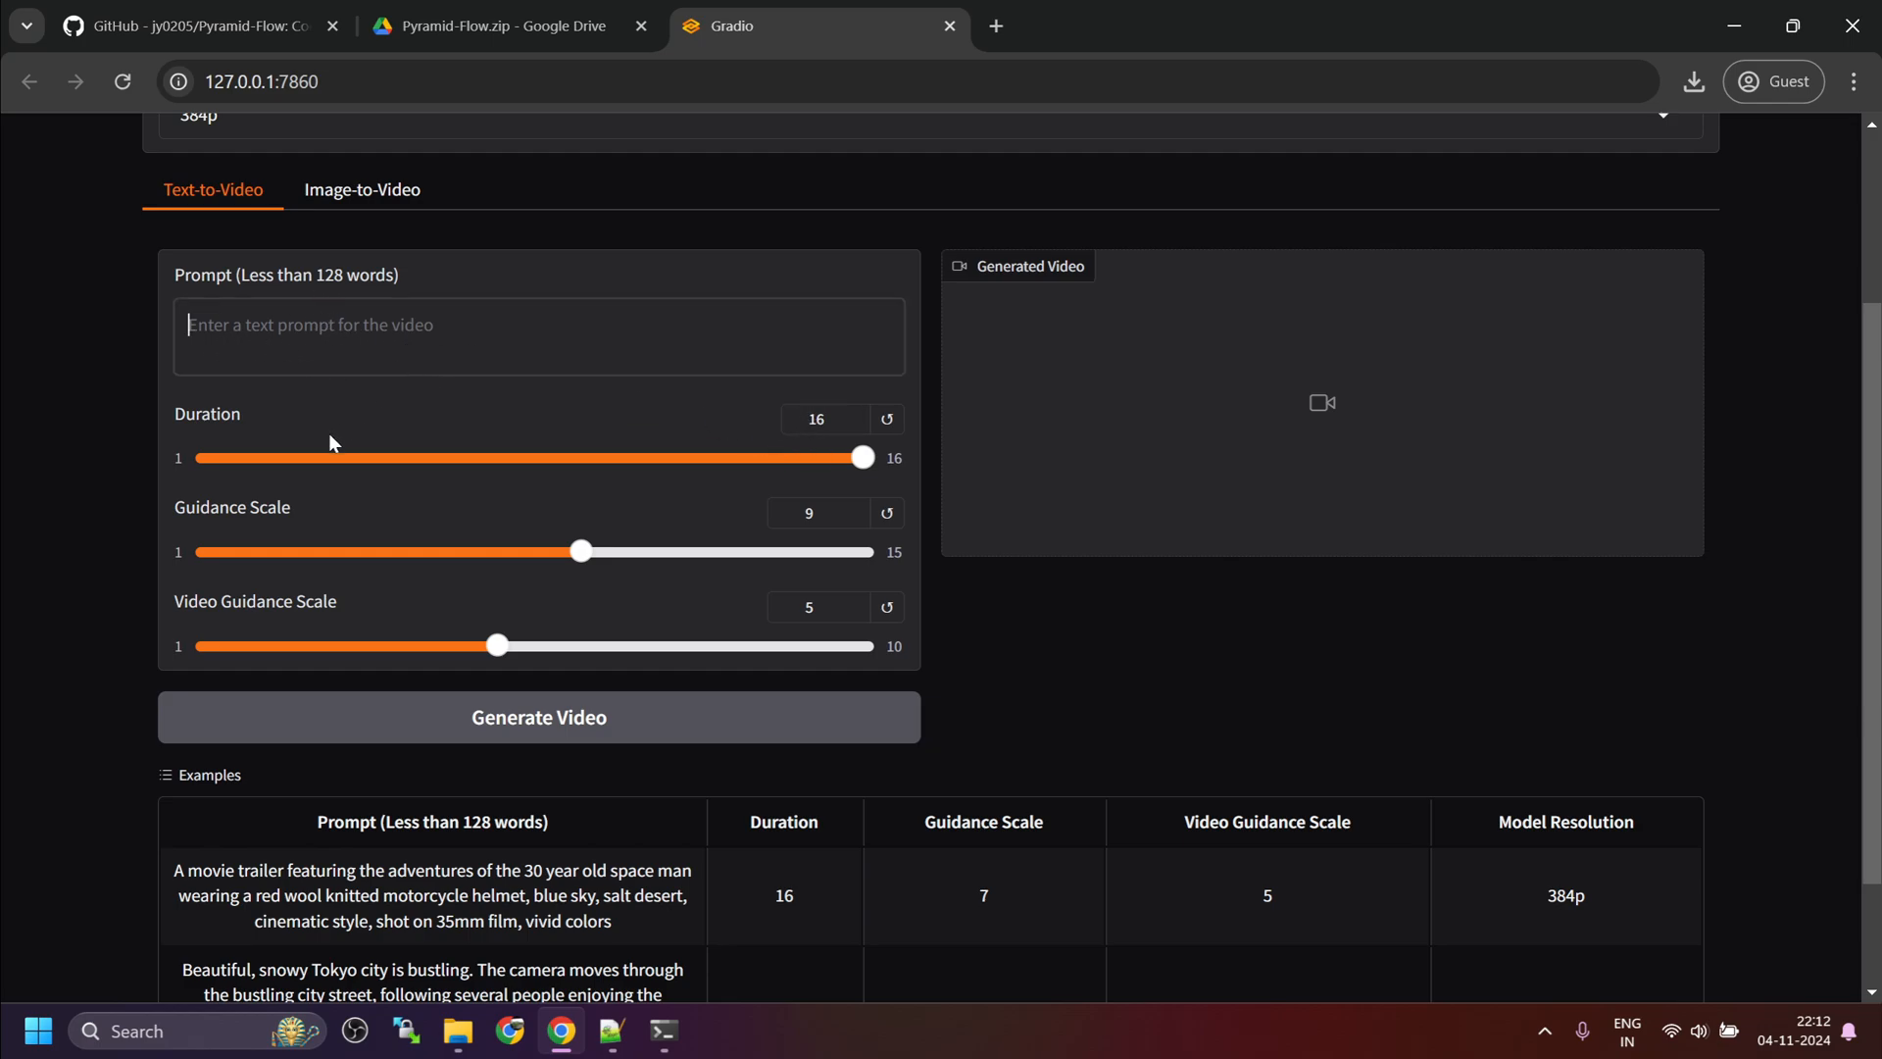
{"action": "mouse_move", "coordinate": [861, 463]}
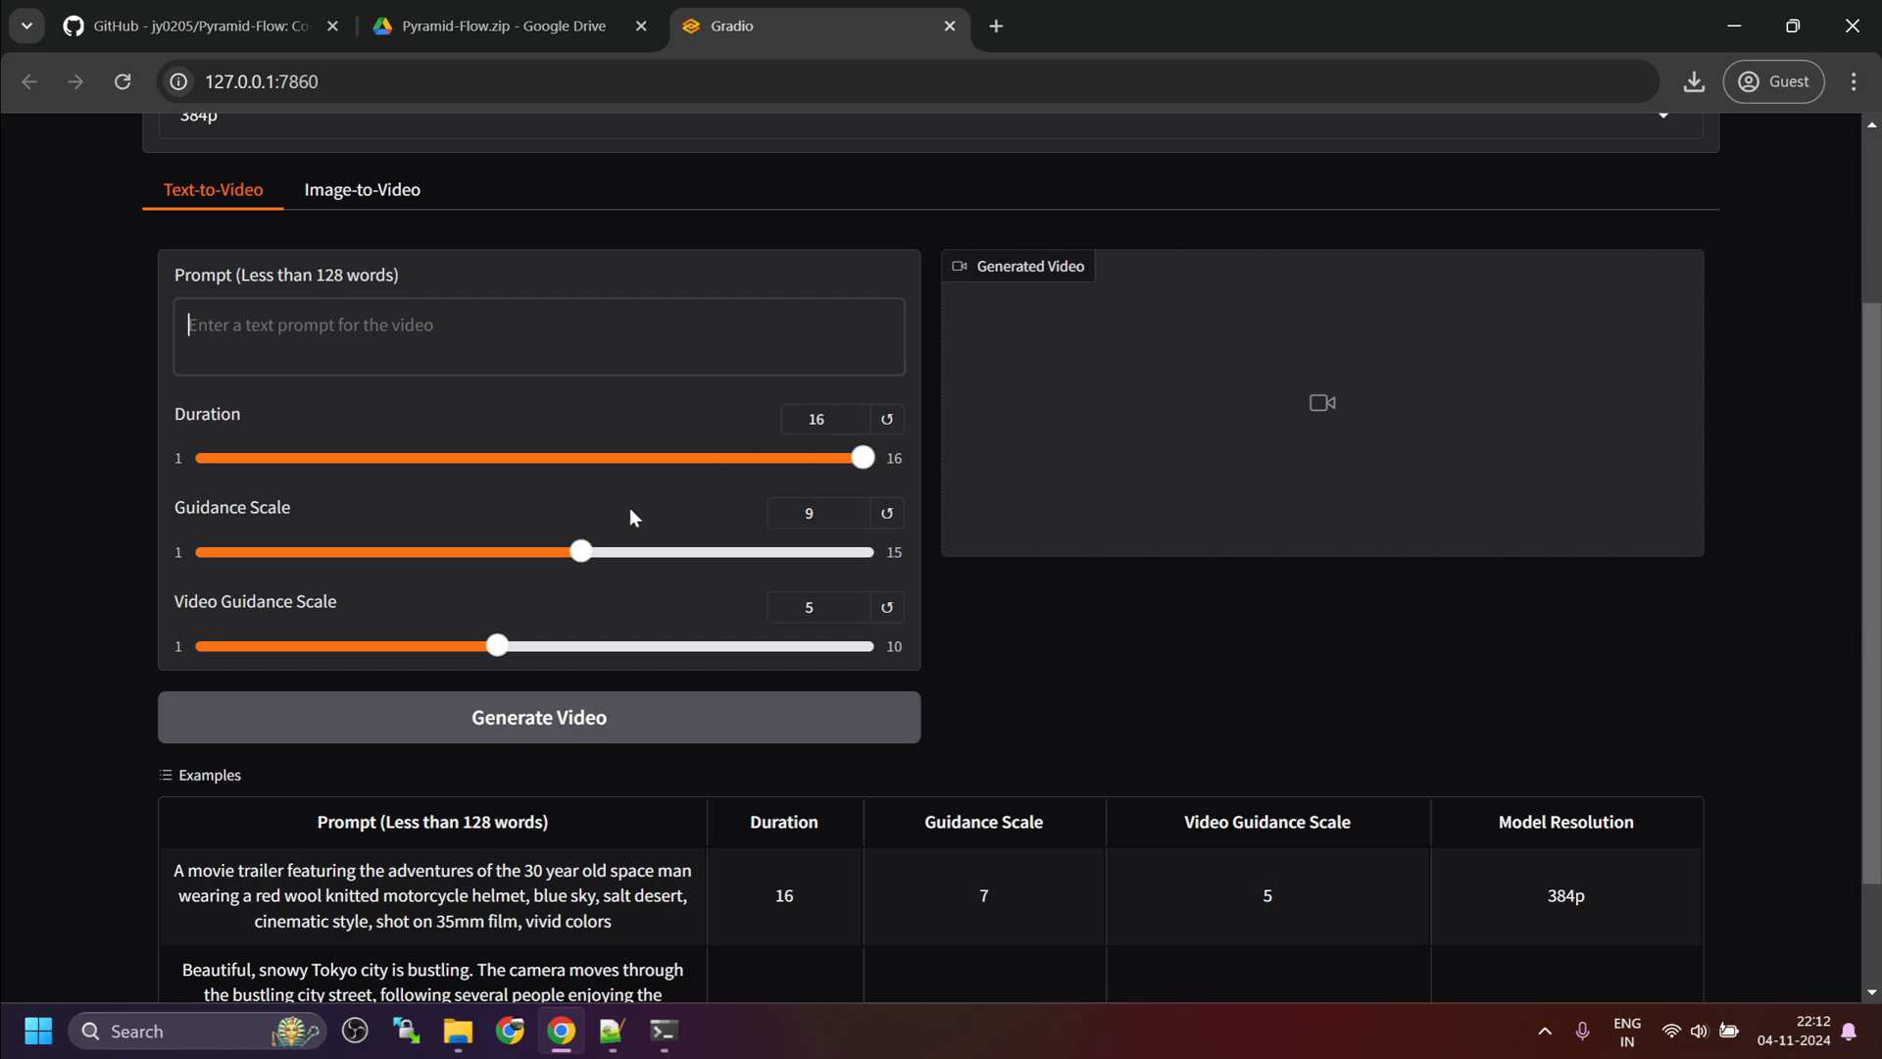
{"action": "mouse_move", "coordinate": [580, 557]}
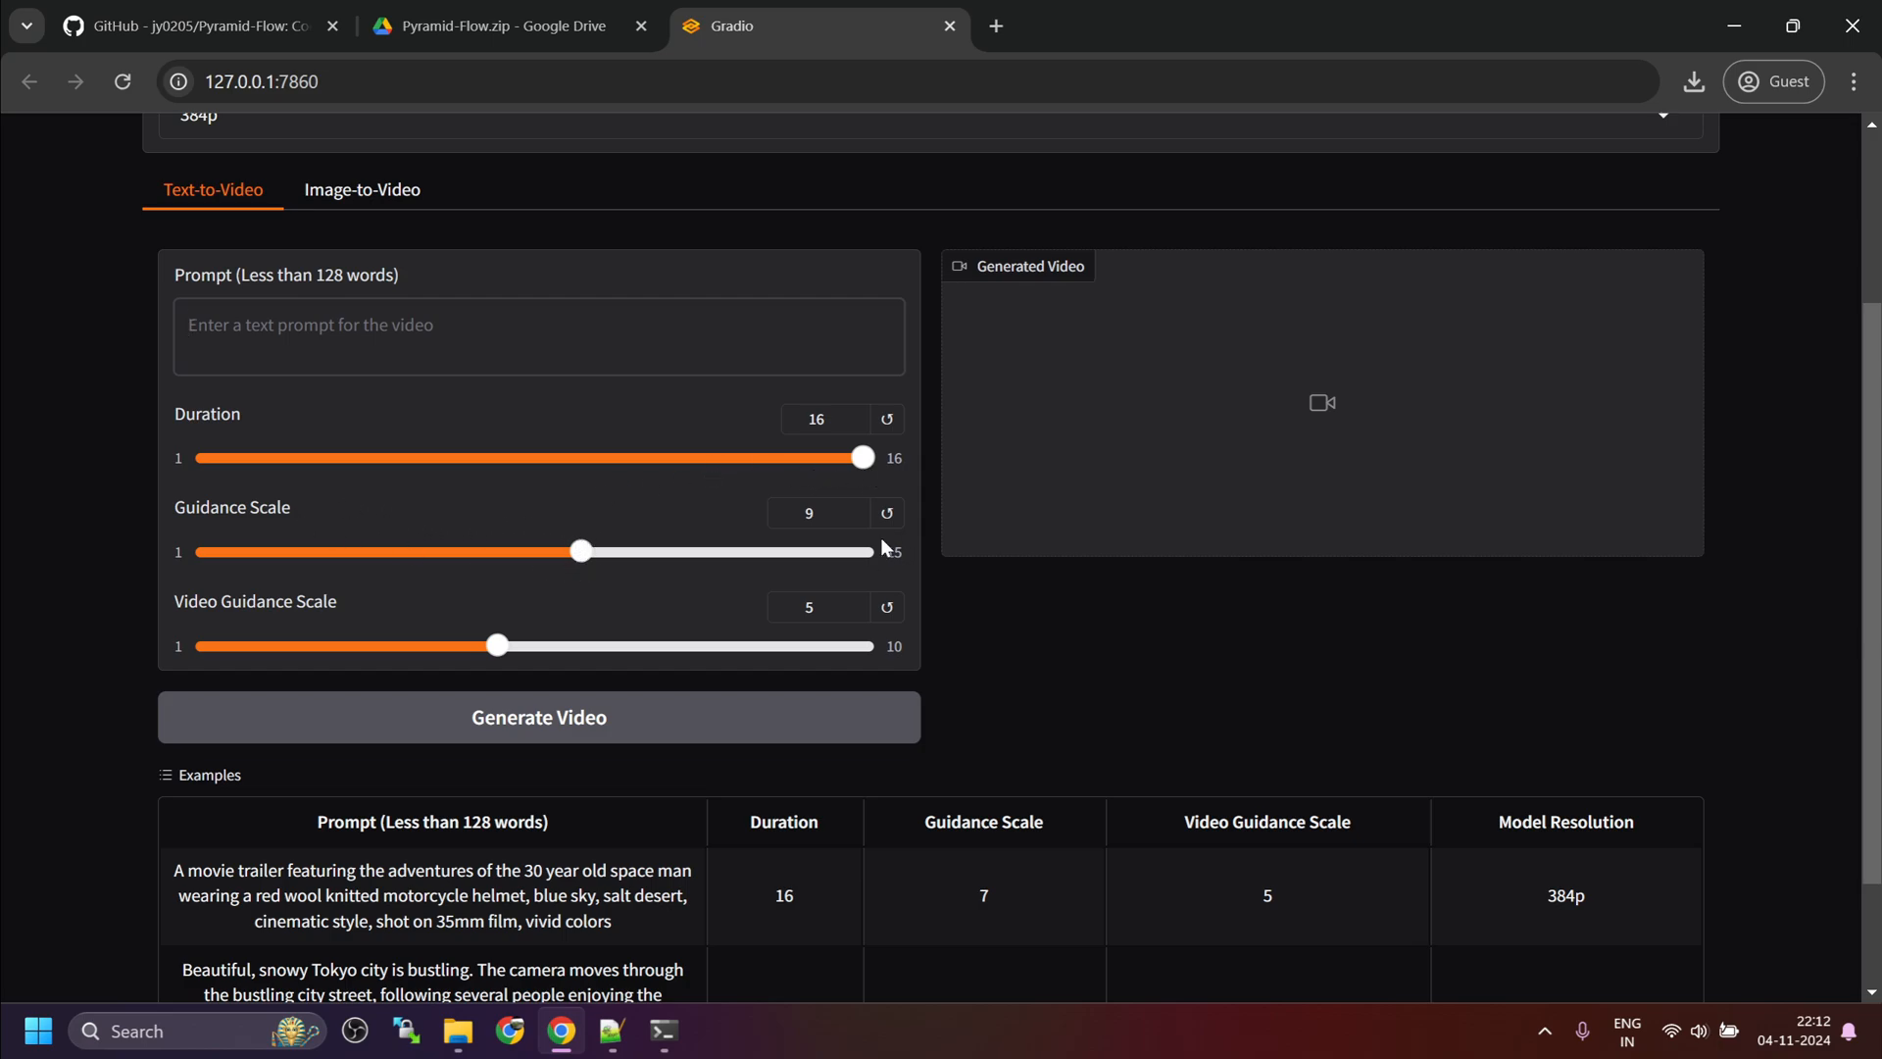
Step: Lower the text-to-video guidance scale from 9 to 7
{"action": "left_click", "coordinate": [807, 513]}
{"action": "type", "text": "7"}
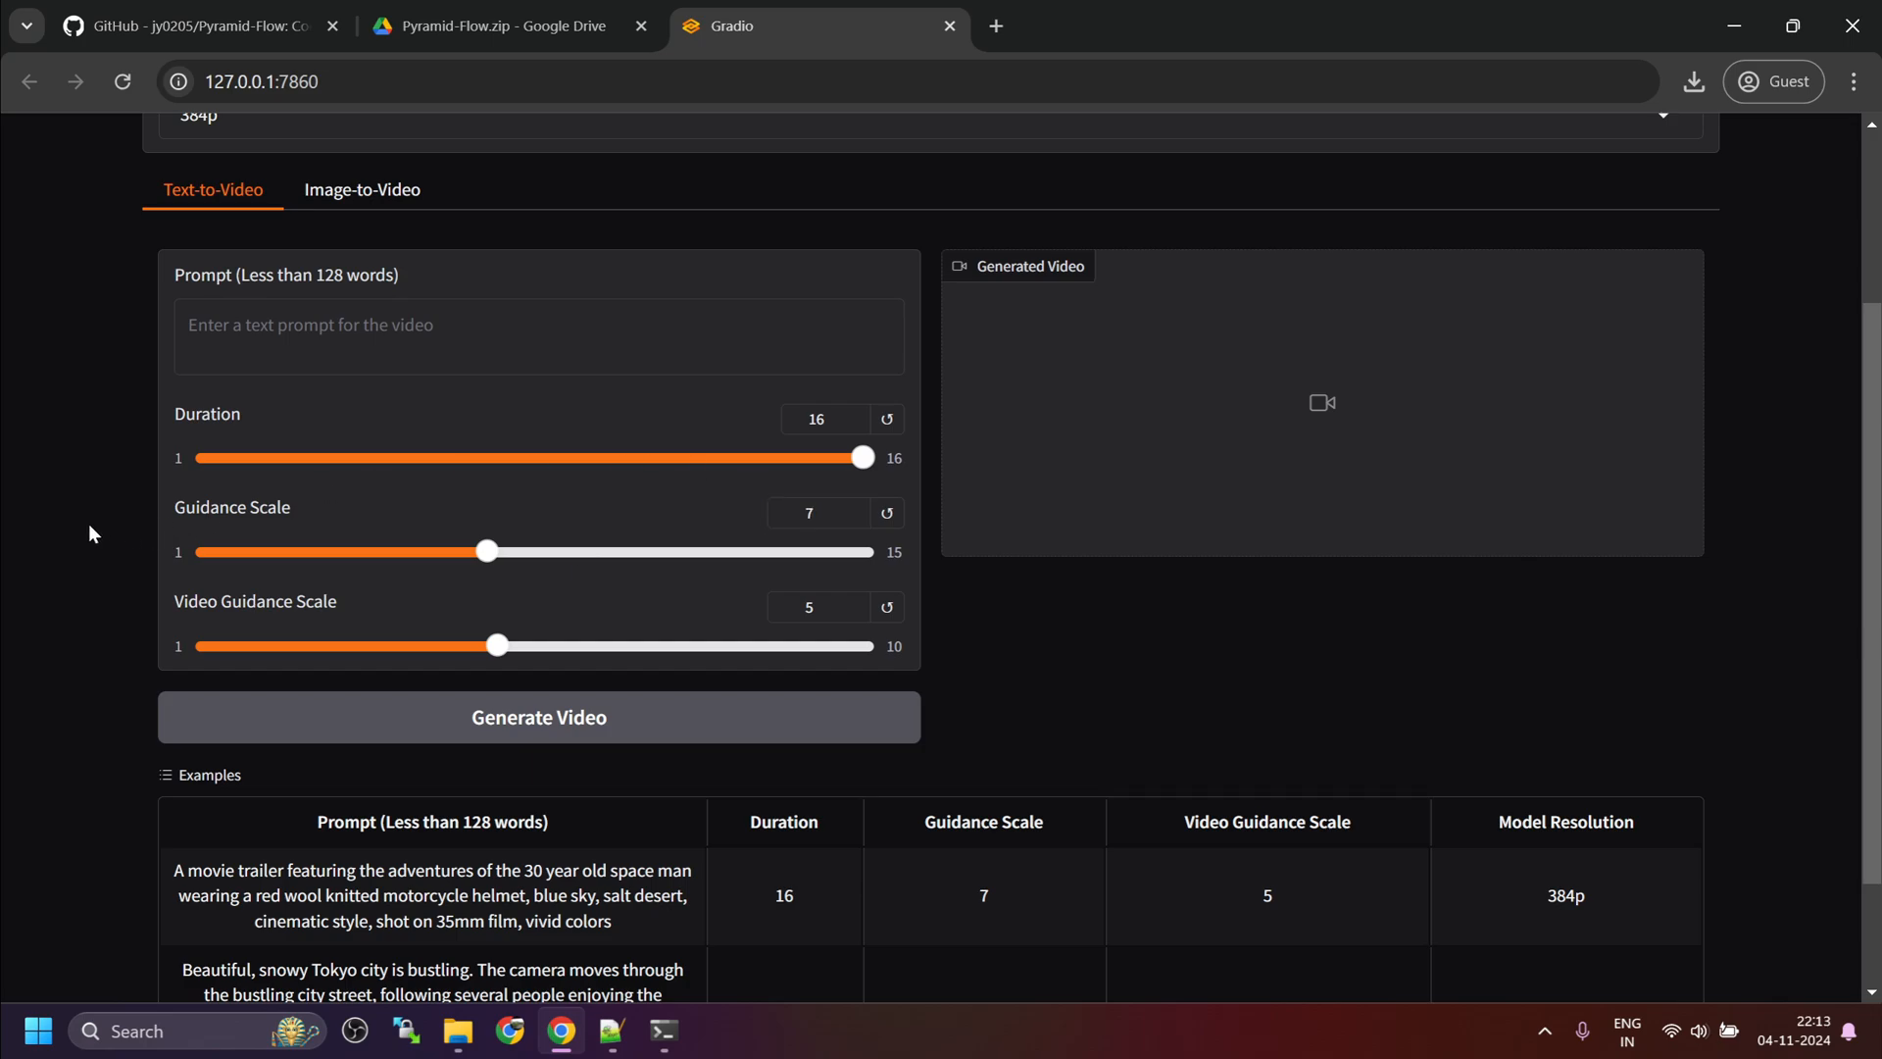
{"action": "scroll", "scroll_direction": "down", "scroll_amount": 3}
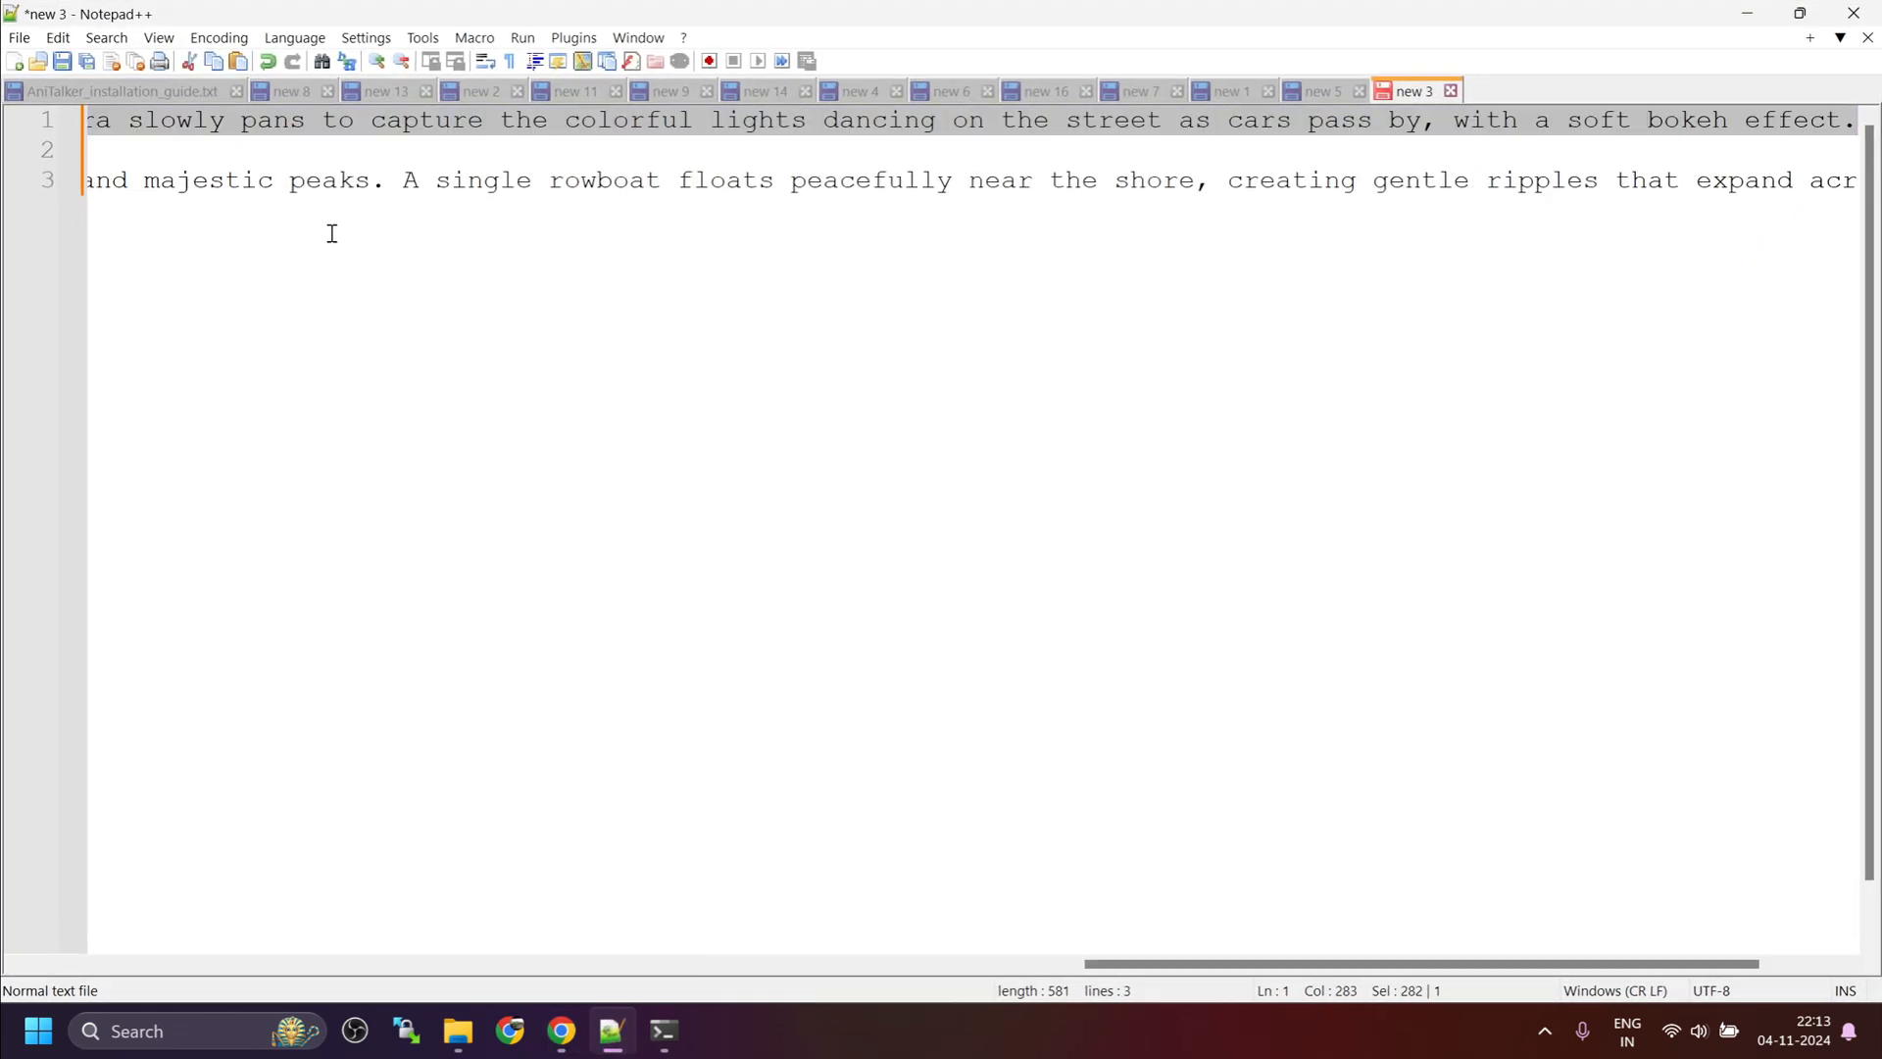
Step: Paste the rainy New York City street prompt and start generating the video
{"action": "left_click", "coordinate": [561, 1031]}
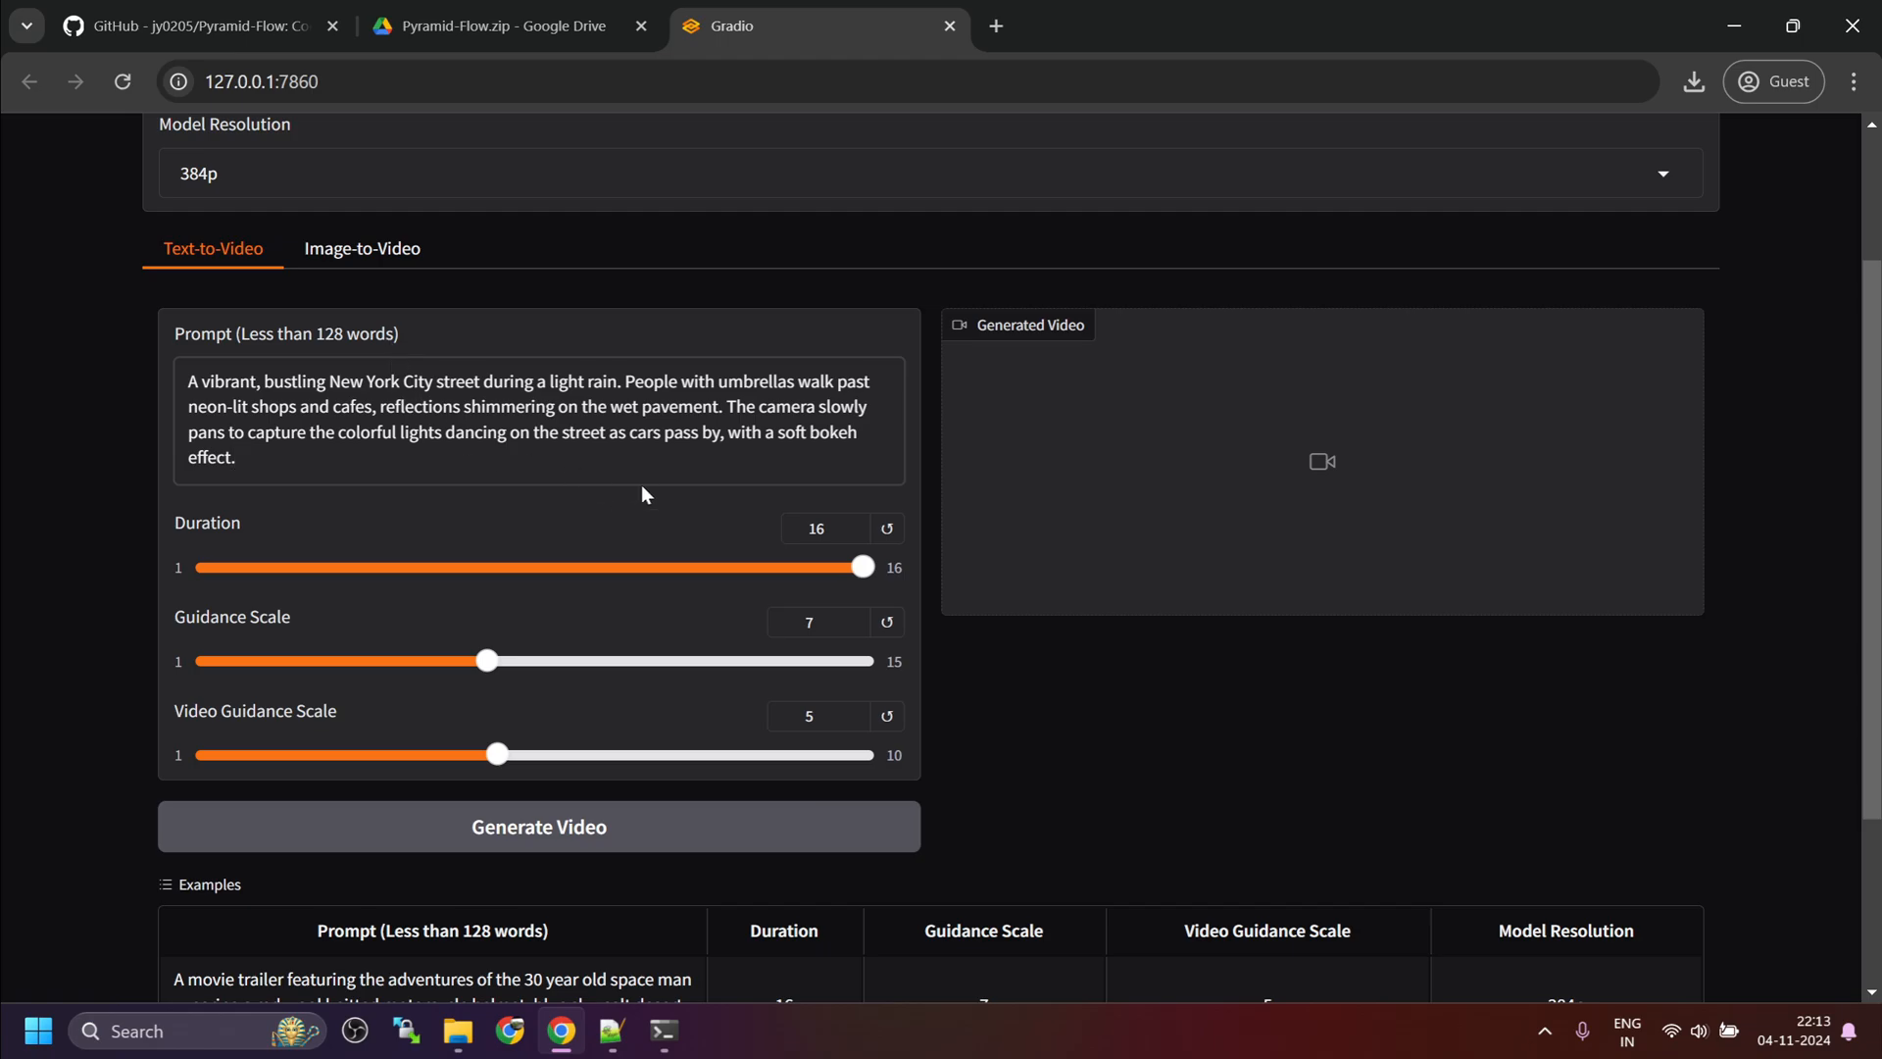
{"action": "left_click", "coordinate": [538, 827]}
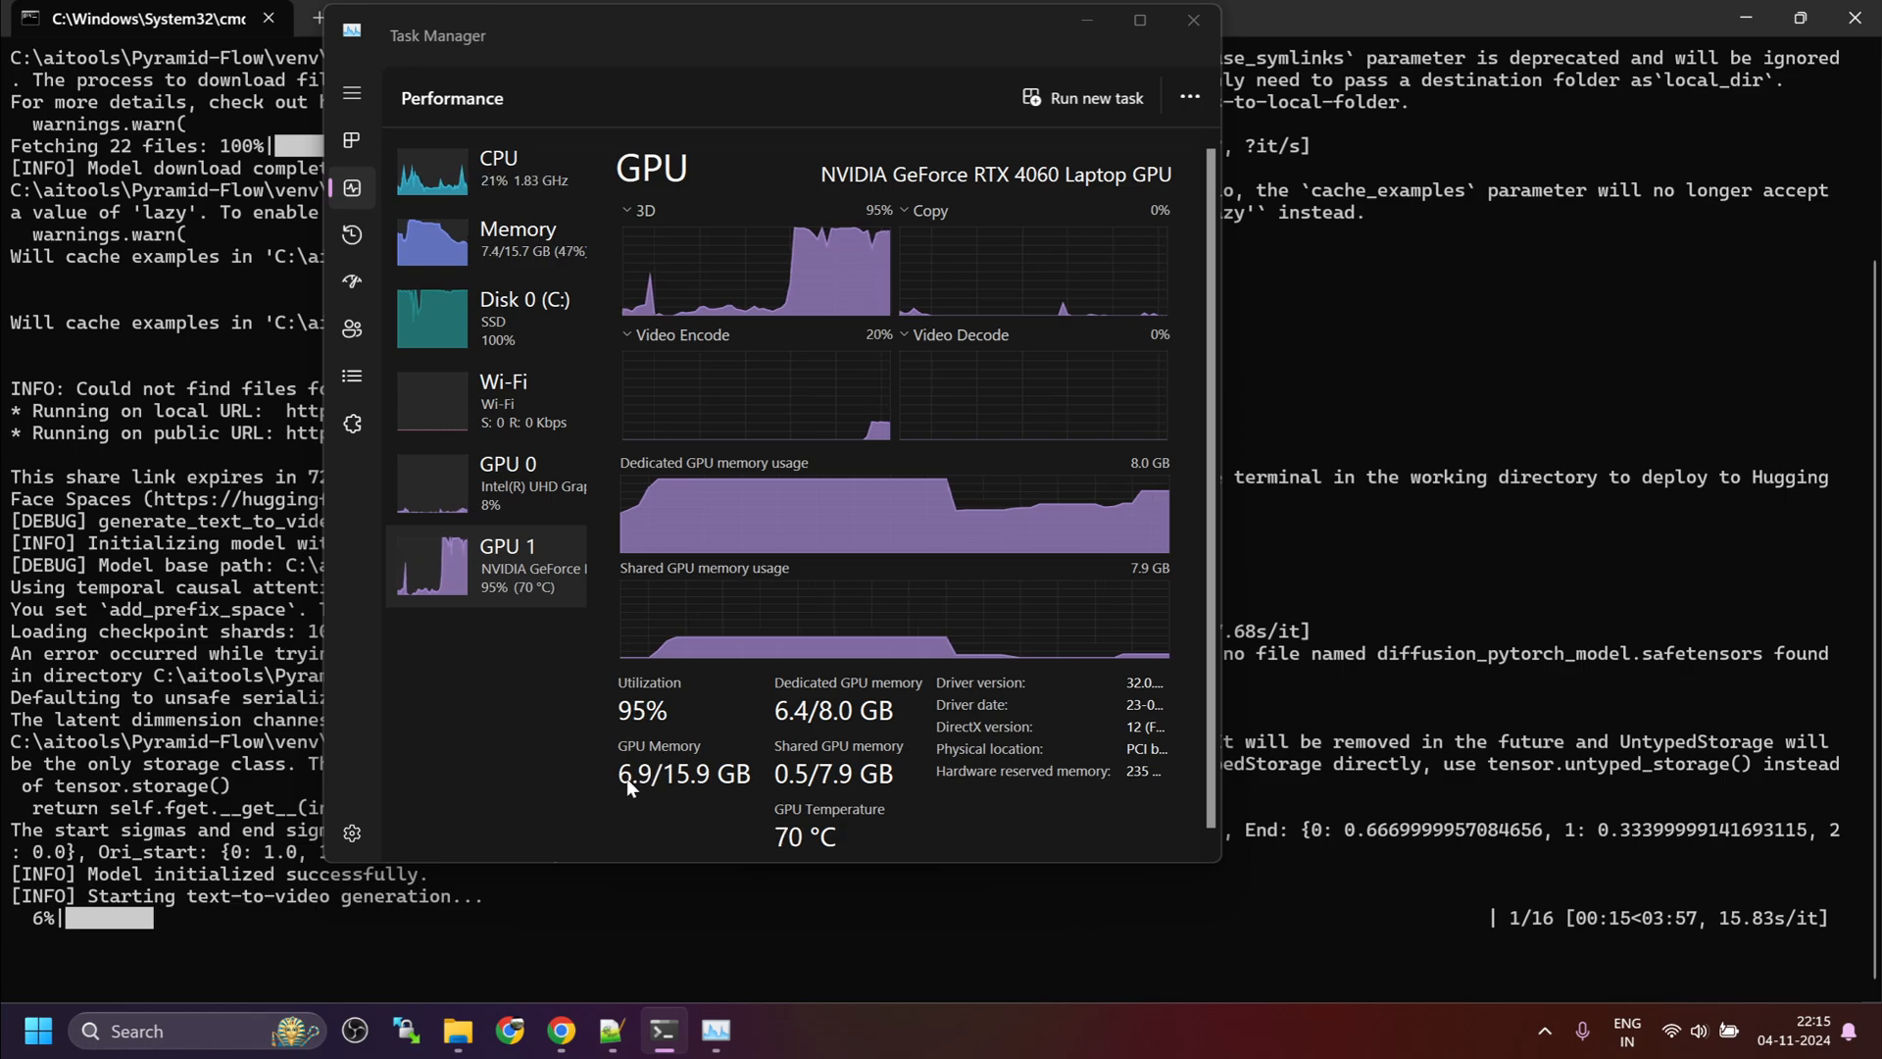
{"action": "mouse_move", "coordinate": [376, 905]}
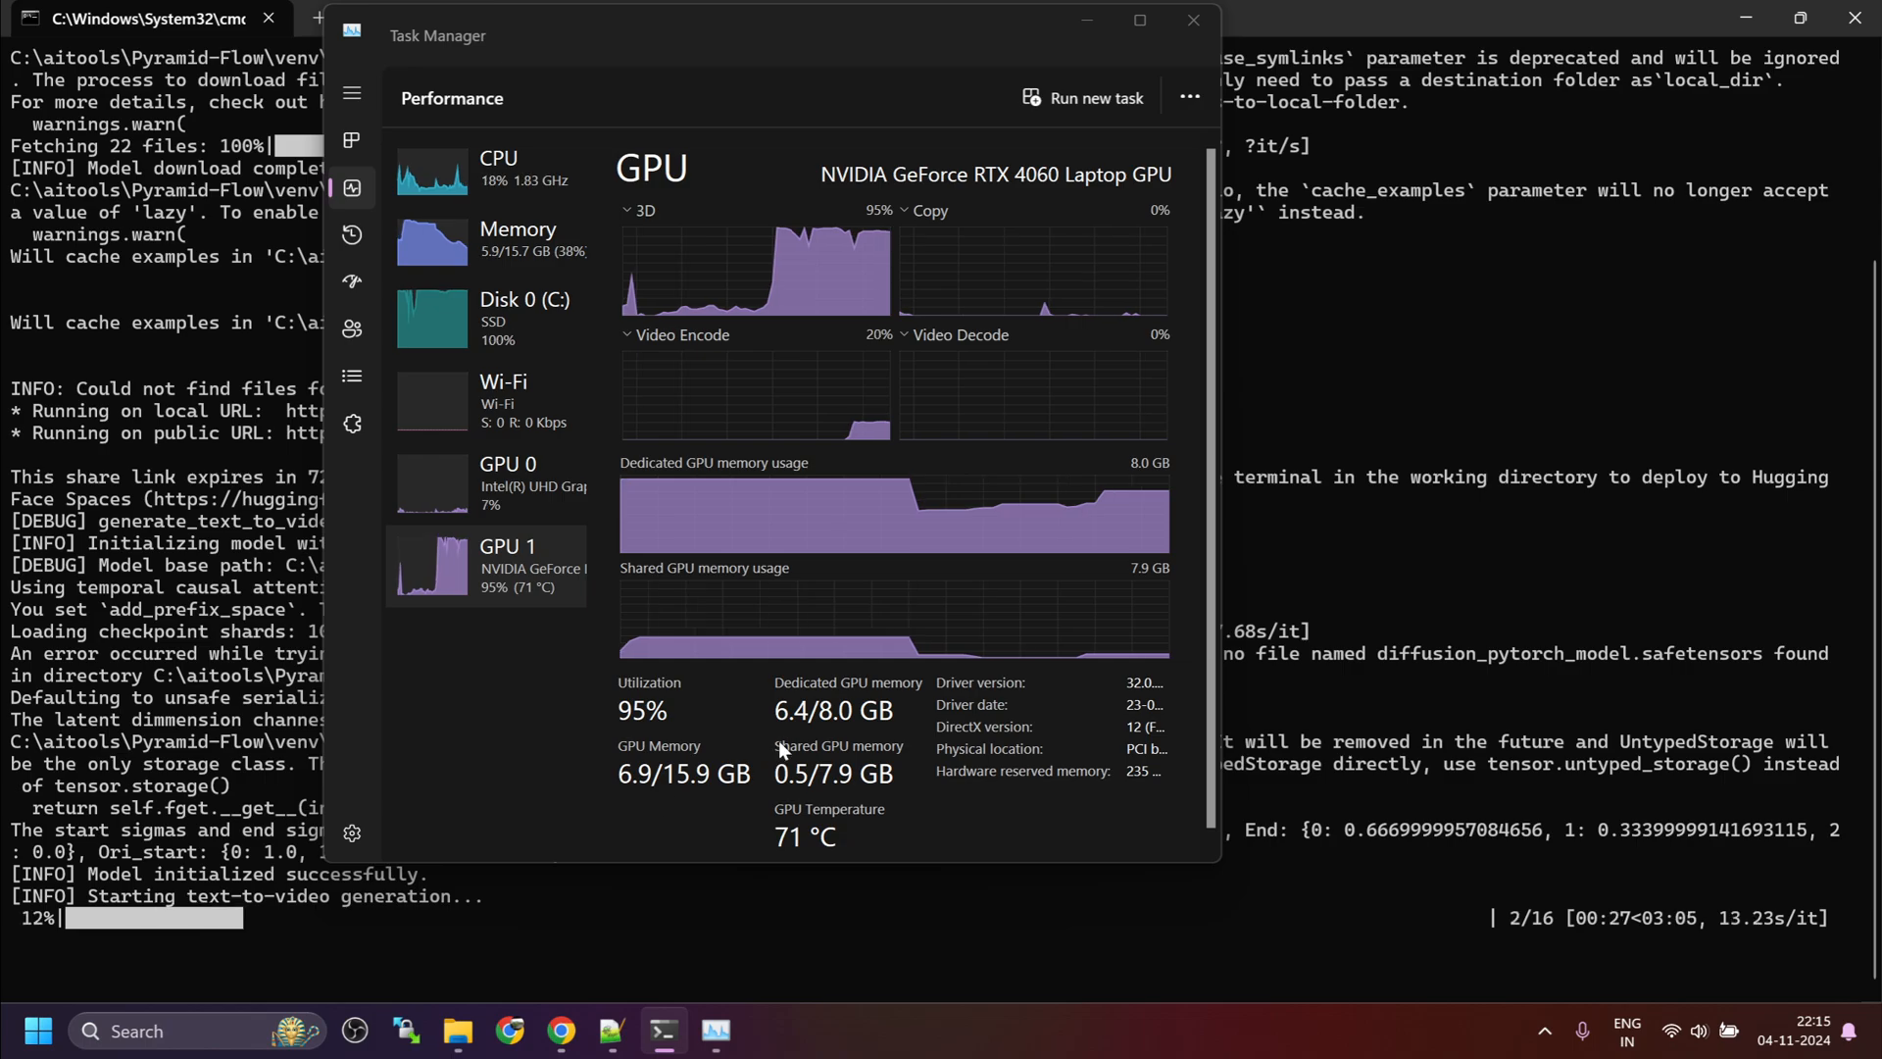
{"action": "mouse_move", "coordinate": [627, 796]}
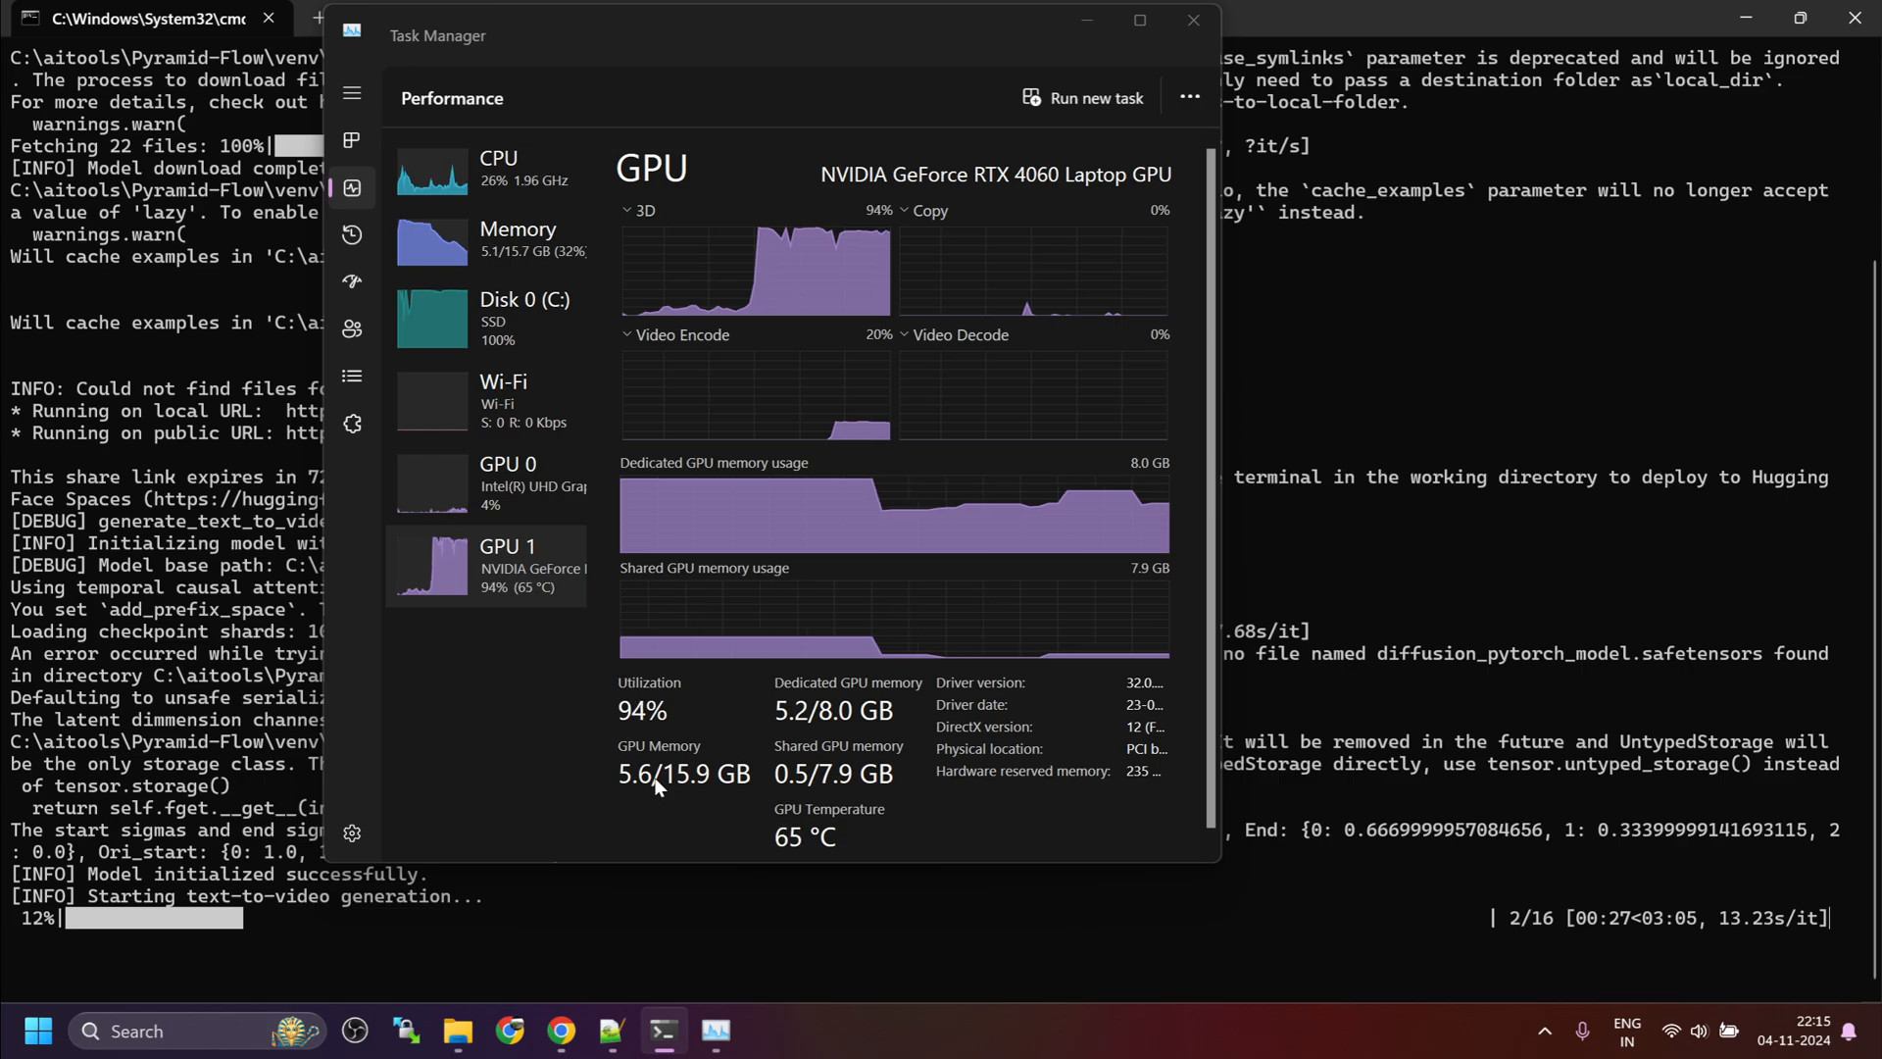
{"action": "mouse_move", "coordinate": [1582, 953]}
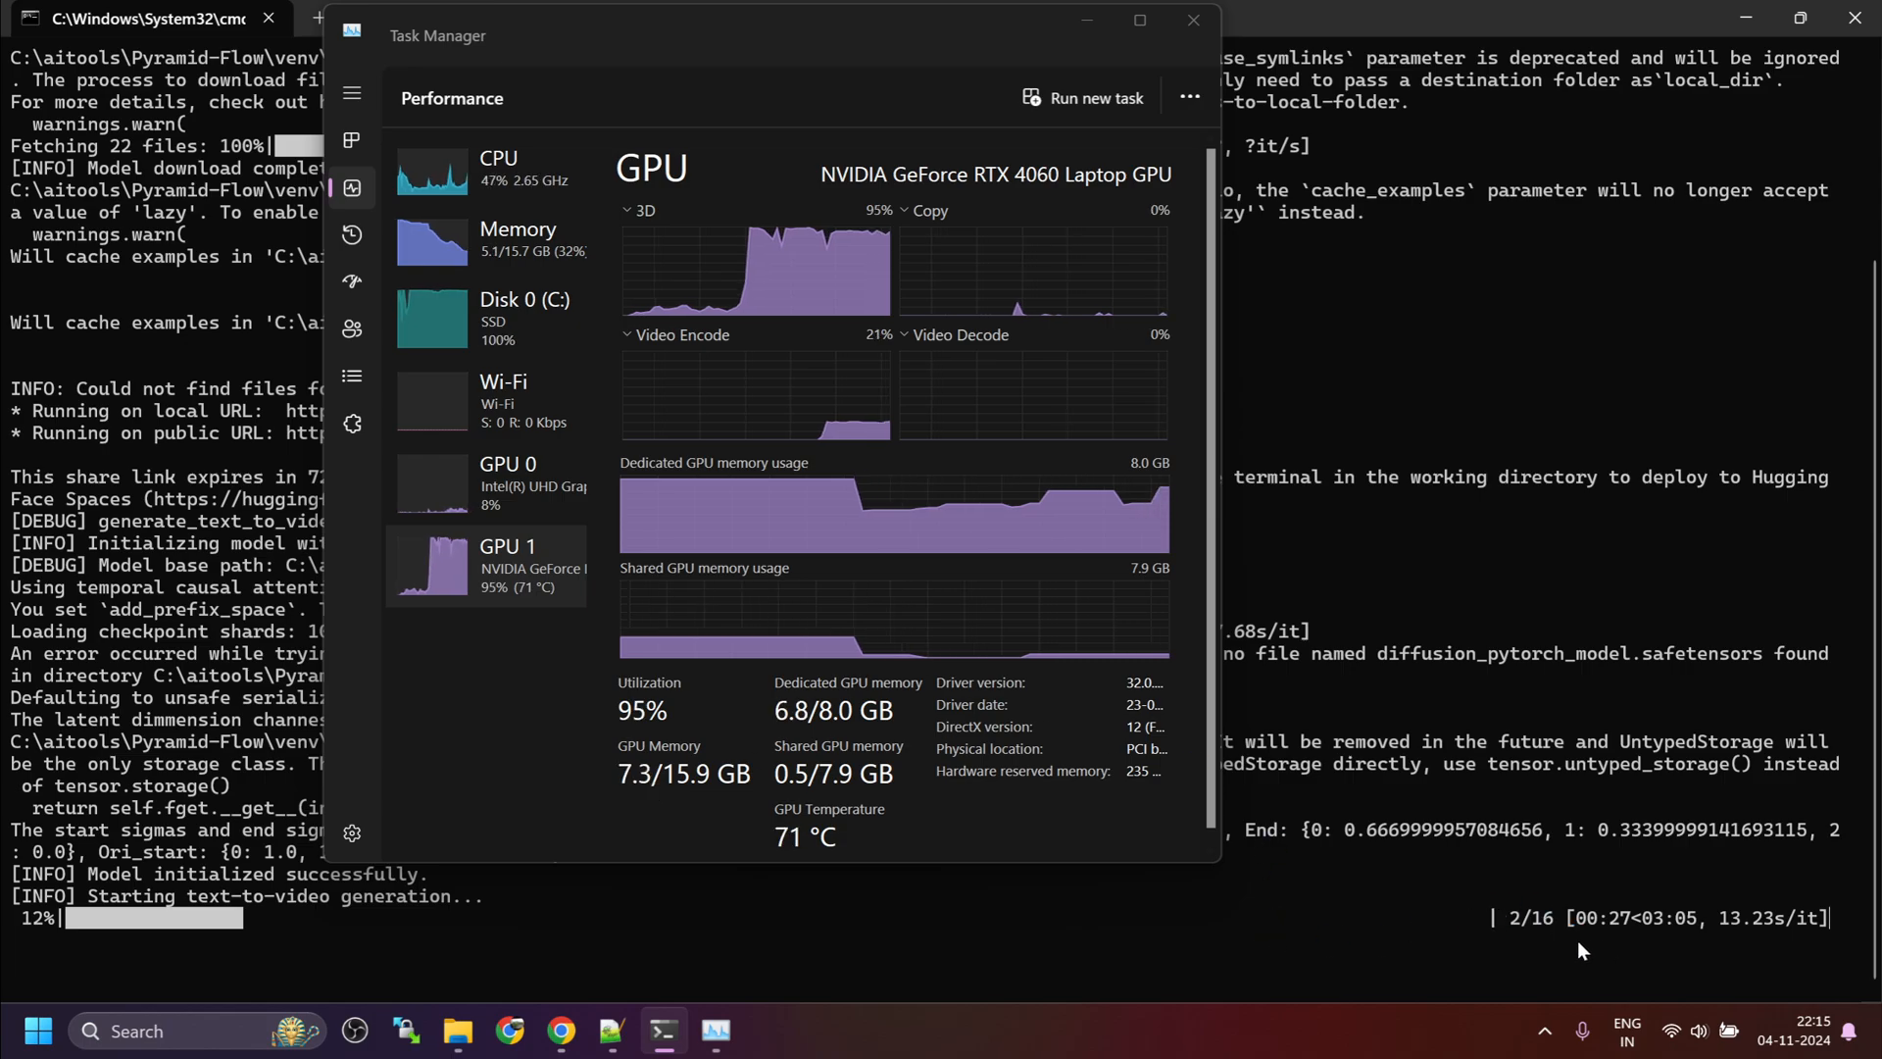
{"action": "mouse_move", "coordinate": [1642, 943]}
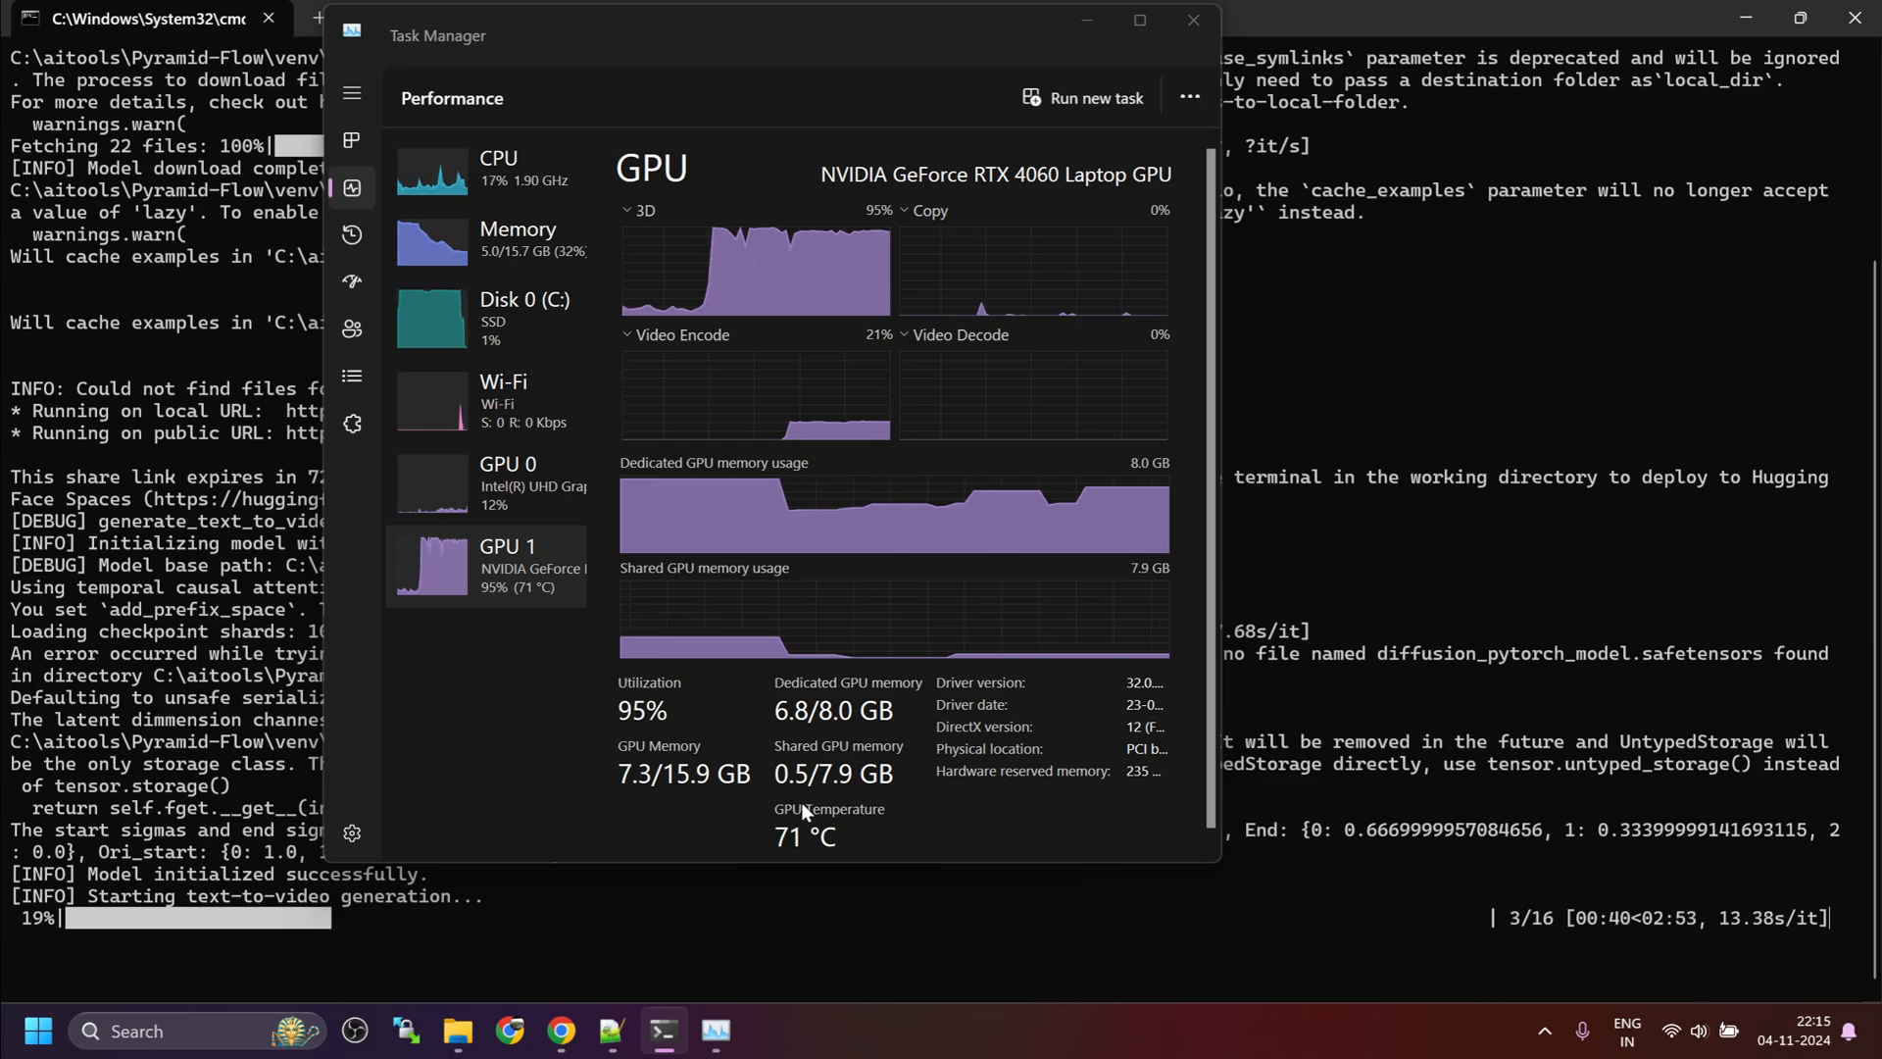
Step: Close Task Manager after checking the RTX 4060 GPU load during generation
{"action": "left_click", "coordinate": [1188, 17]}
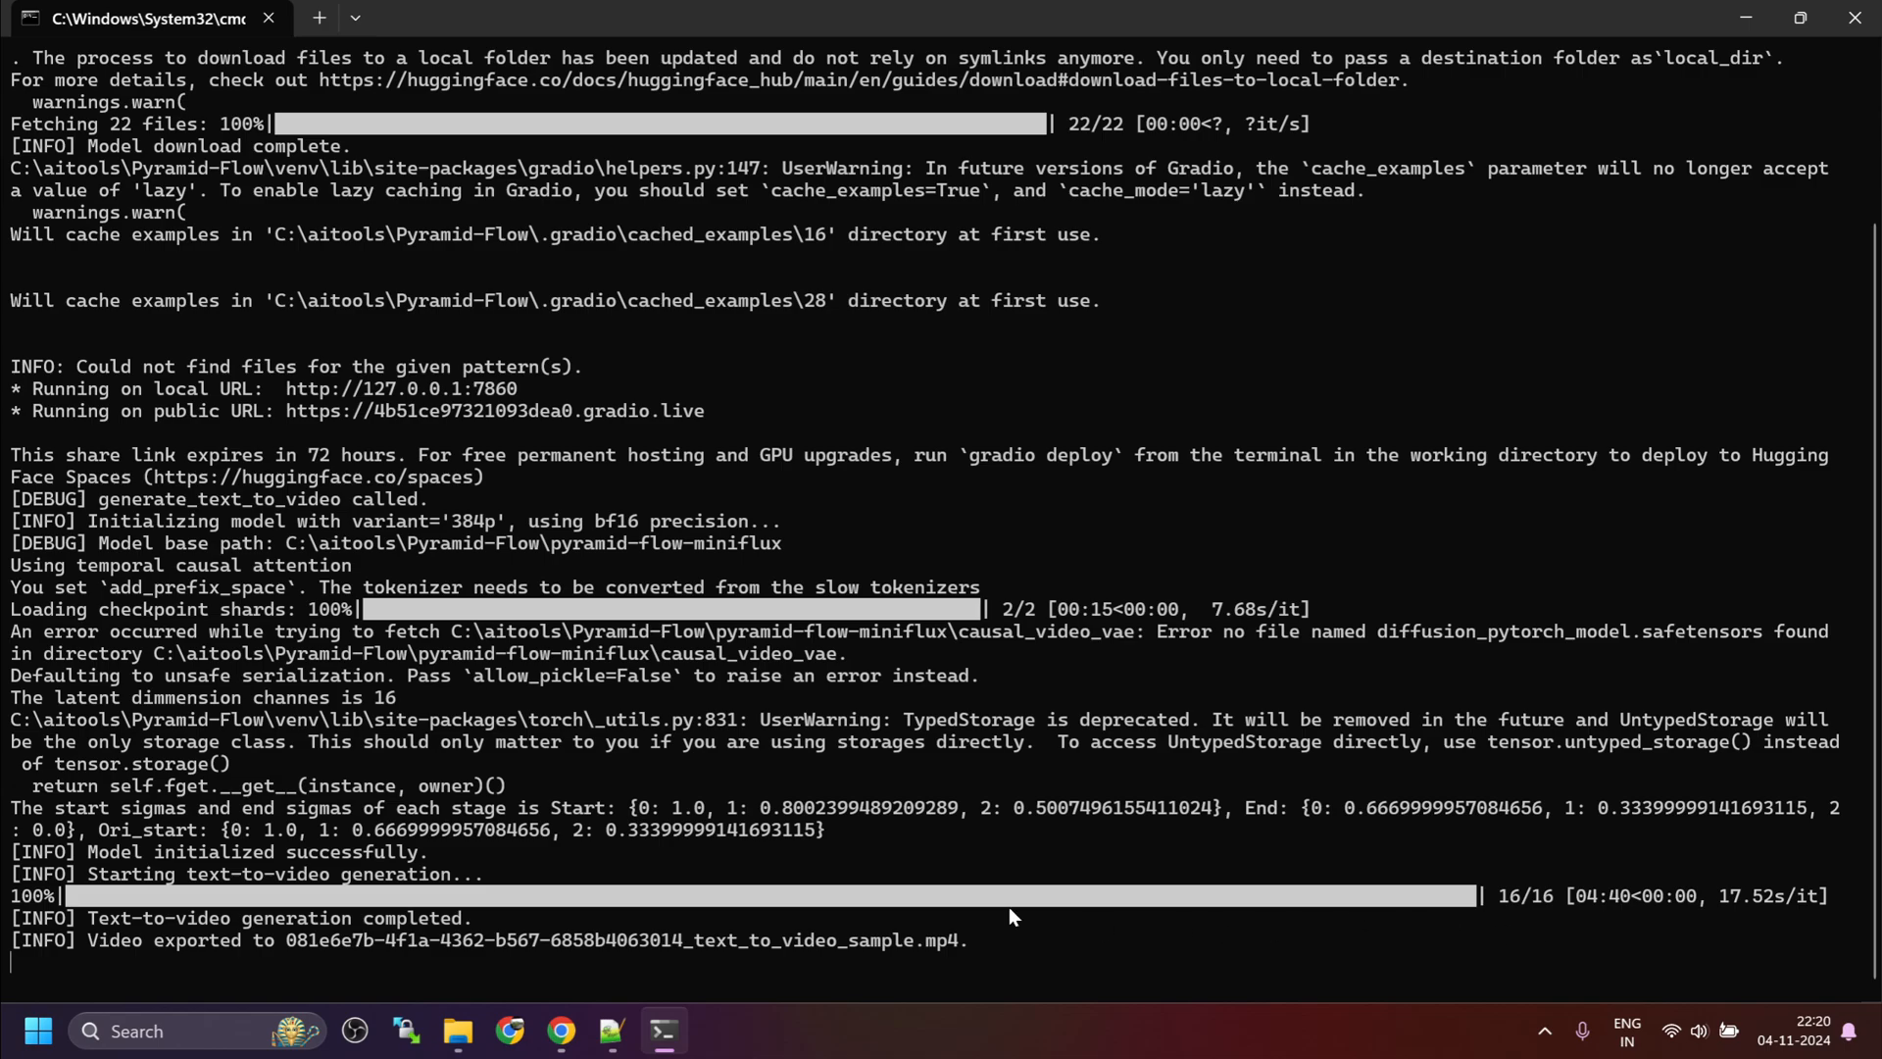
{"action": "mouse_move", "coordinate": [1626, 910]}
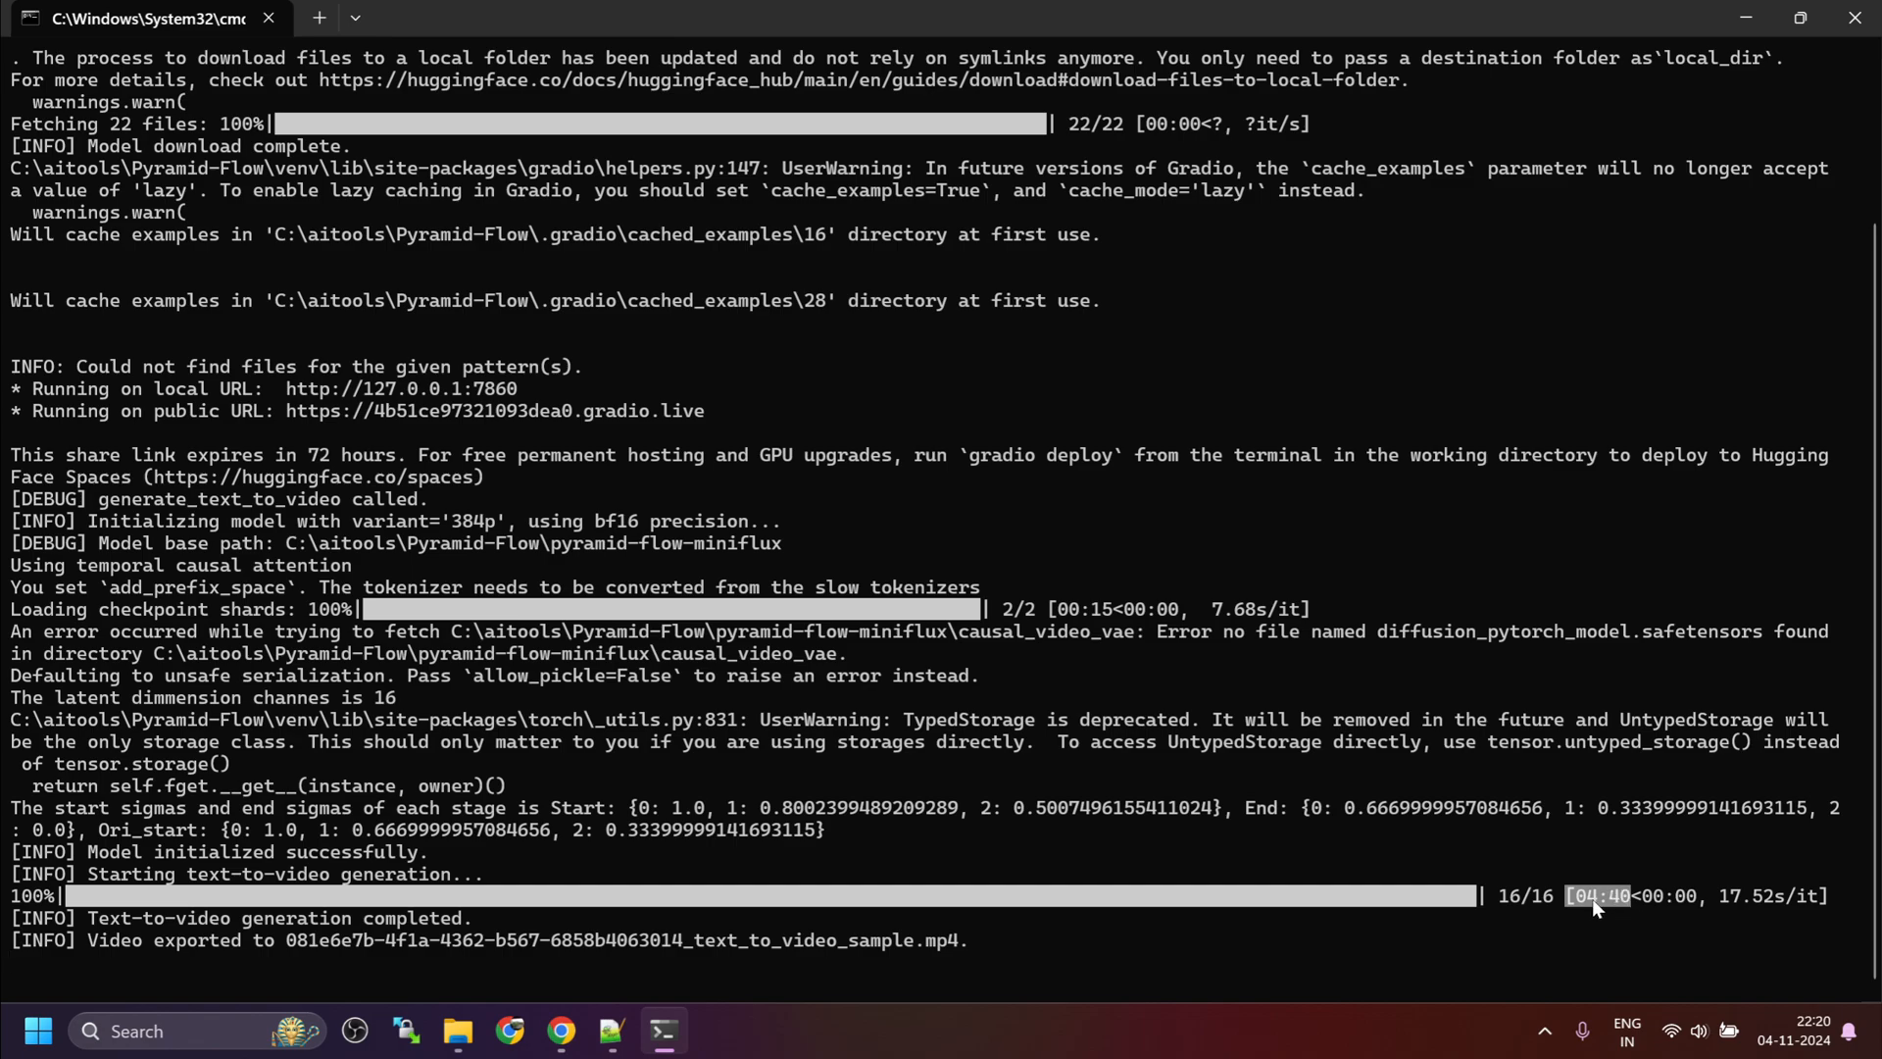
{"action": "mouse_move", "coordinate": [455, 898]}
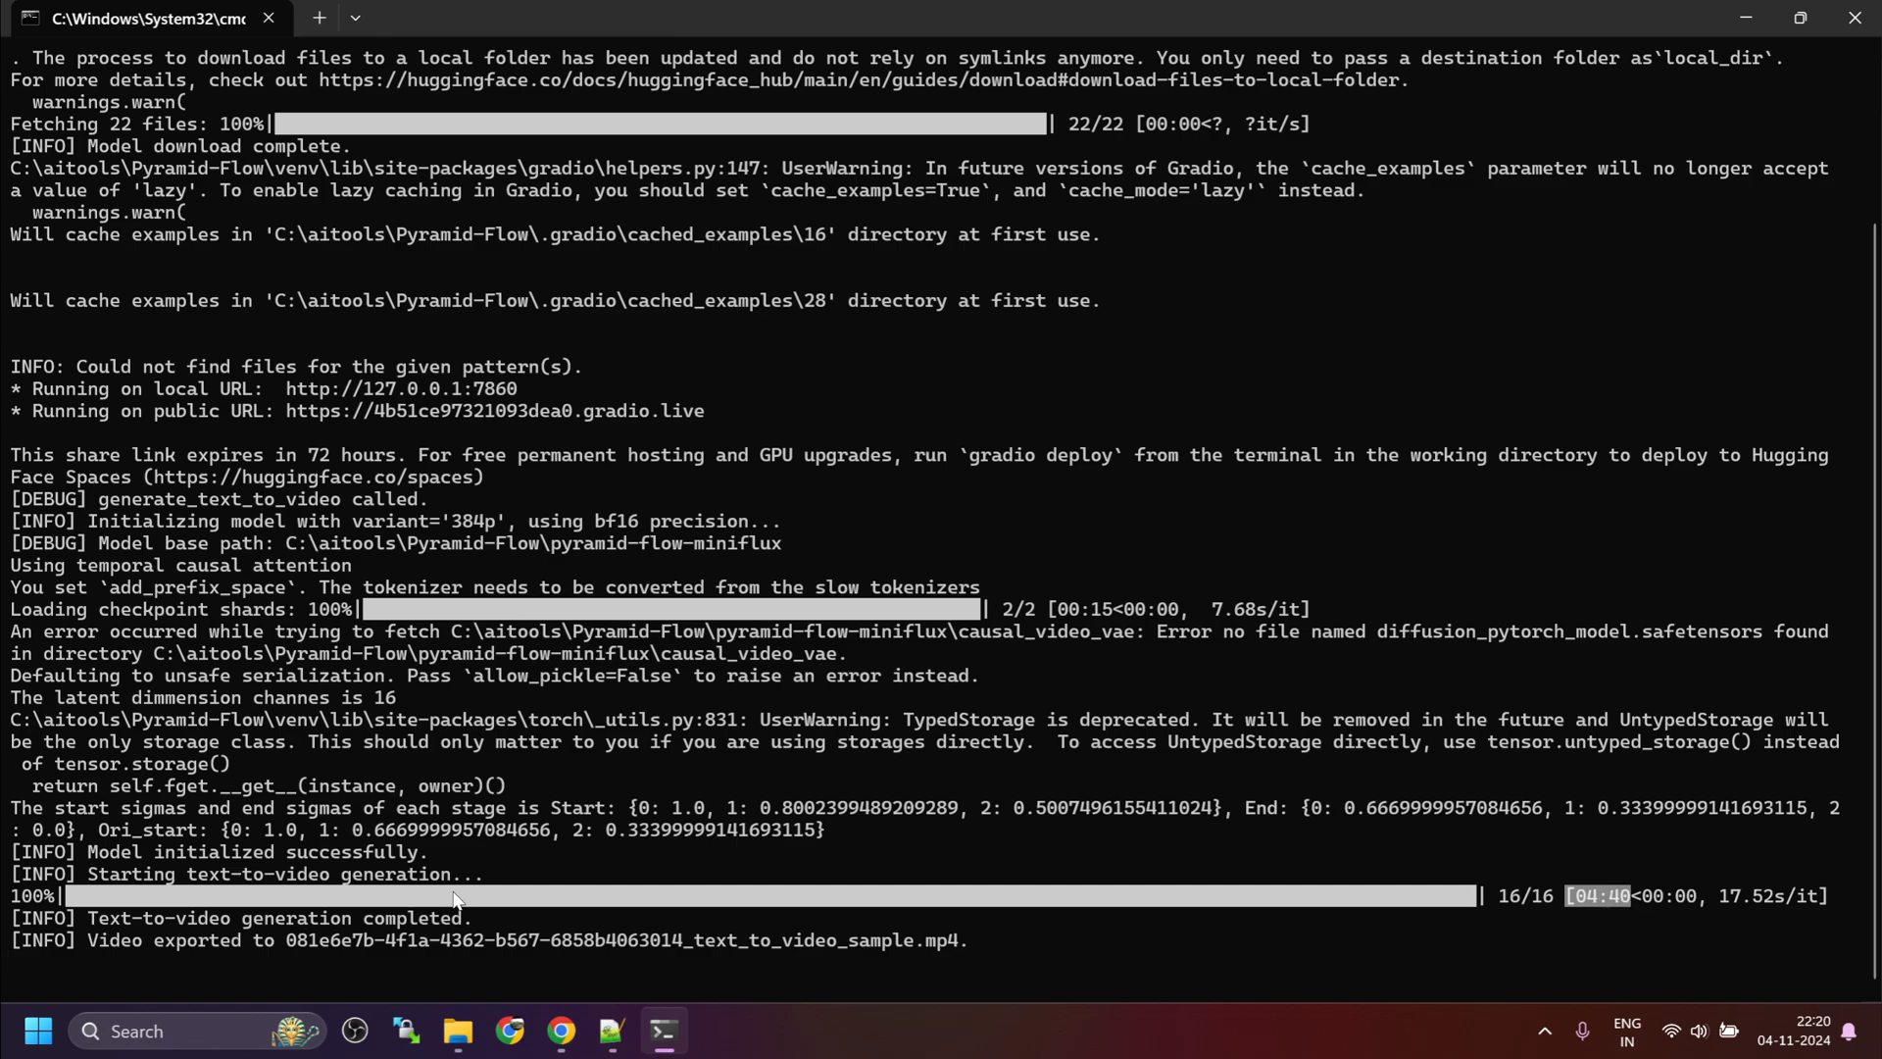
{"action": "mouse_move", "coordinate": [426, 925]}
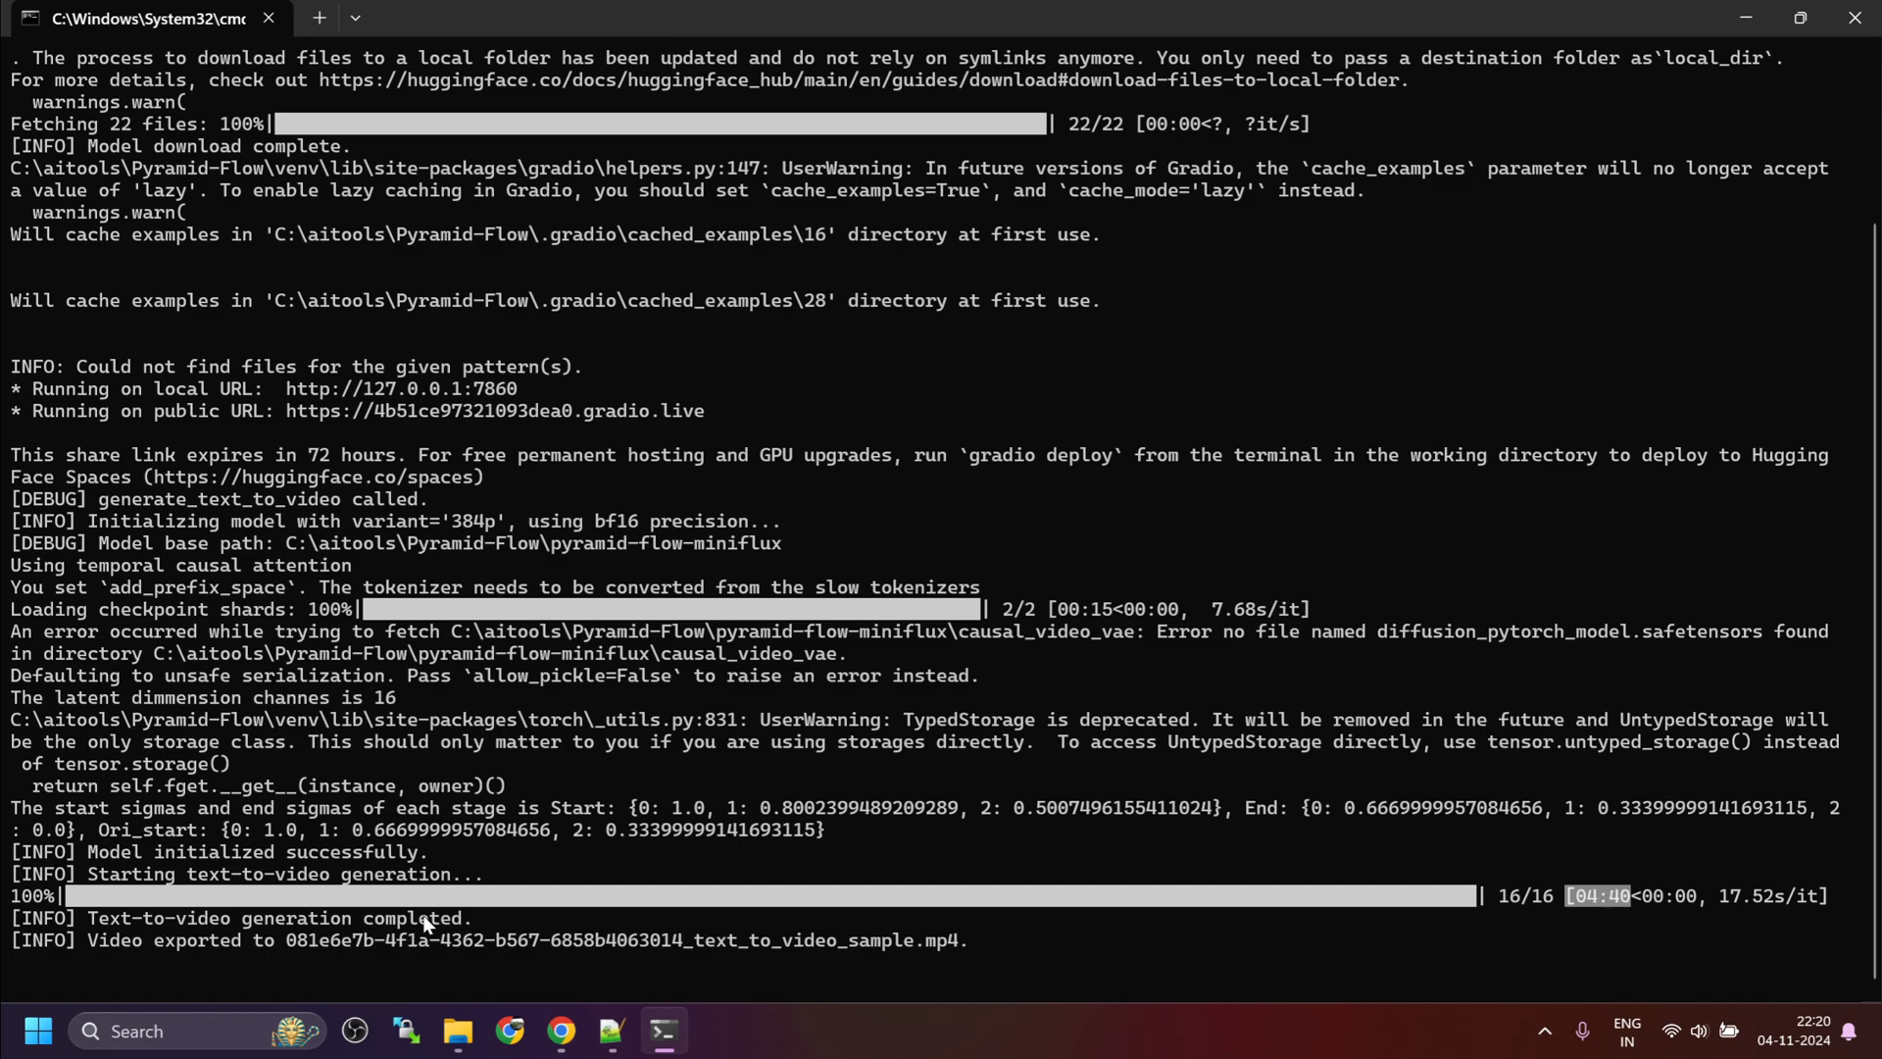
{"action": "left_click", "coordinate": [457, 1031]}
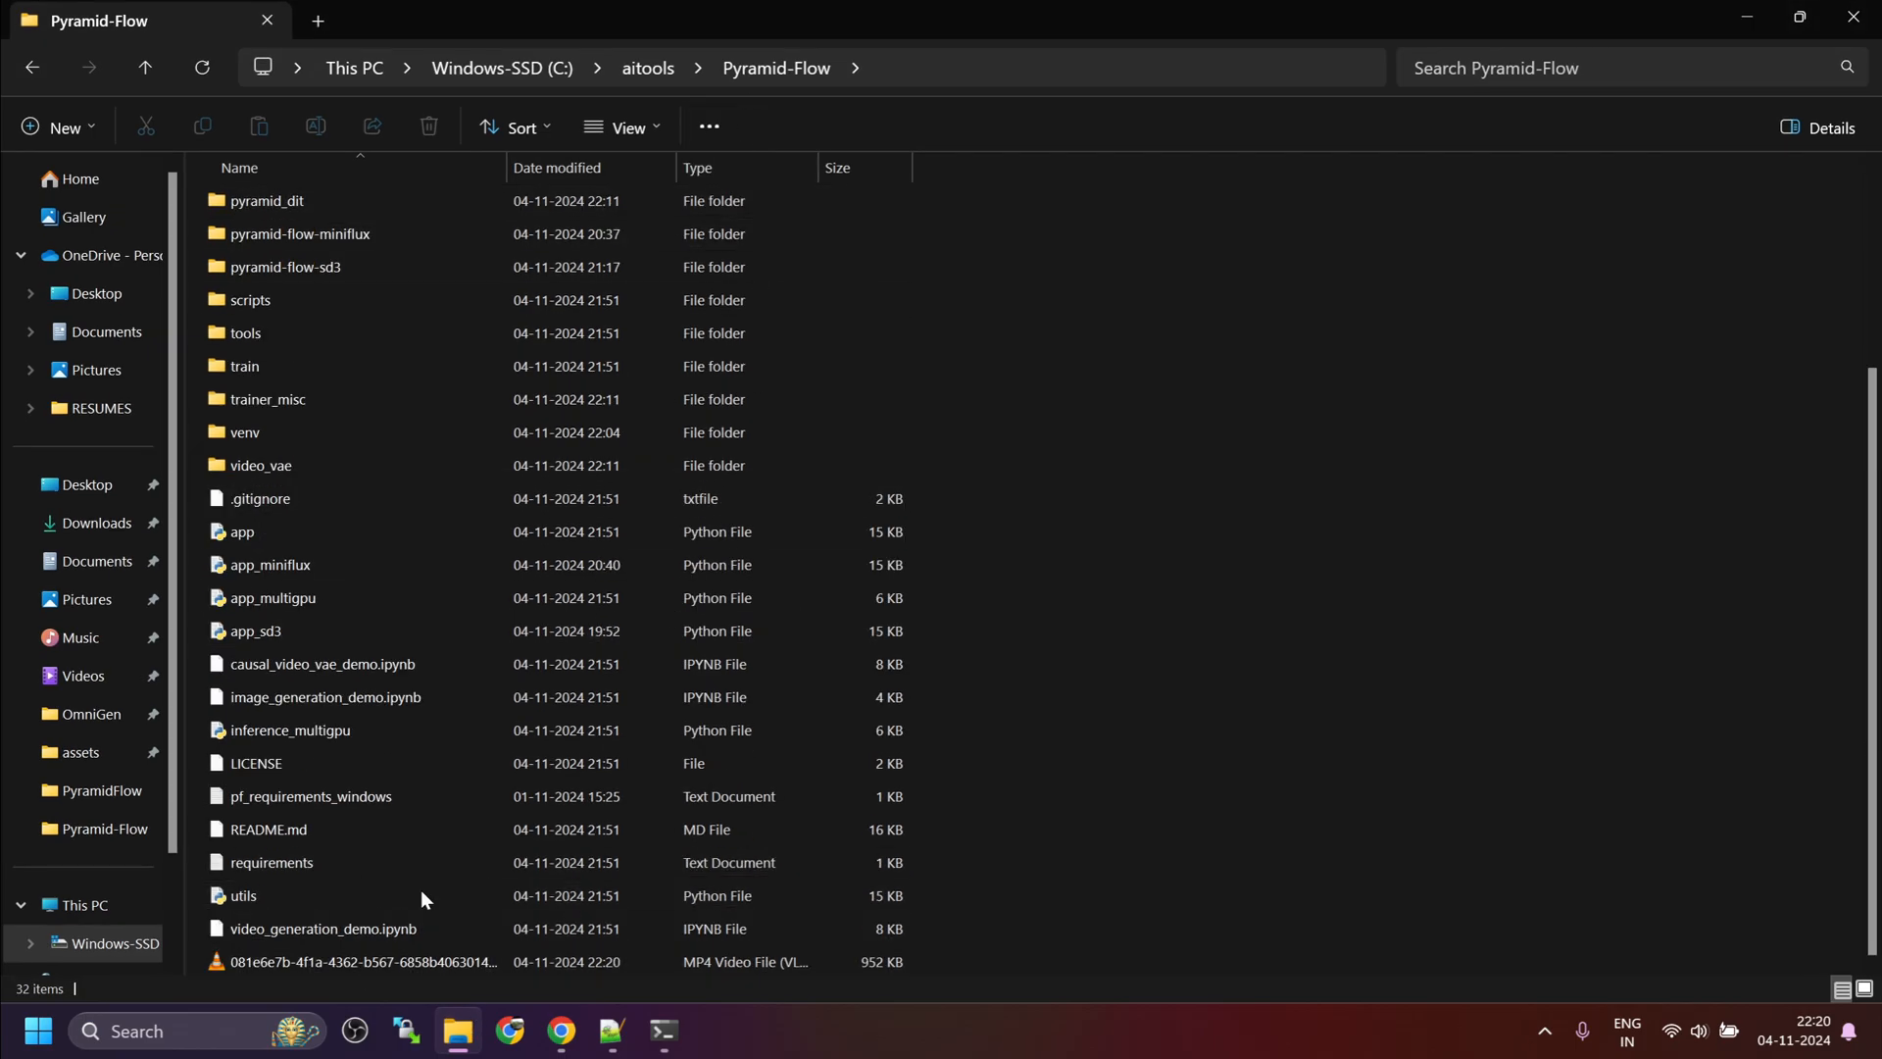
Step: Play the newly exported rainy street MP4 in VLC, then close the player
{"action": "left_click", "coordinate": [345, 961]}
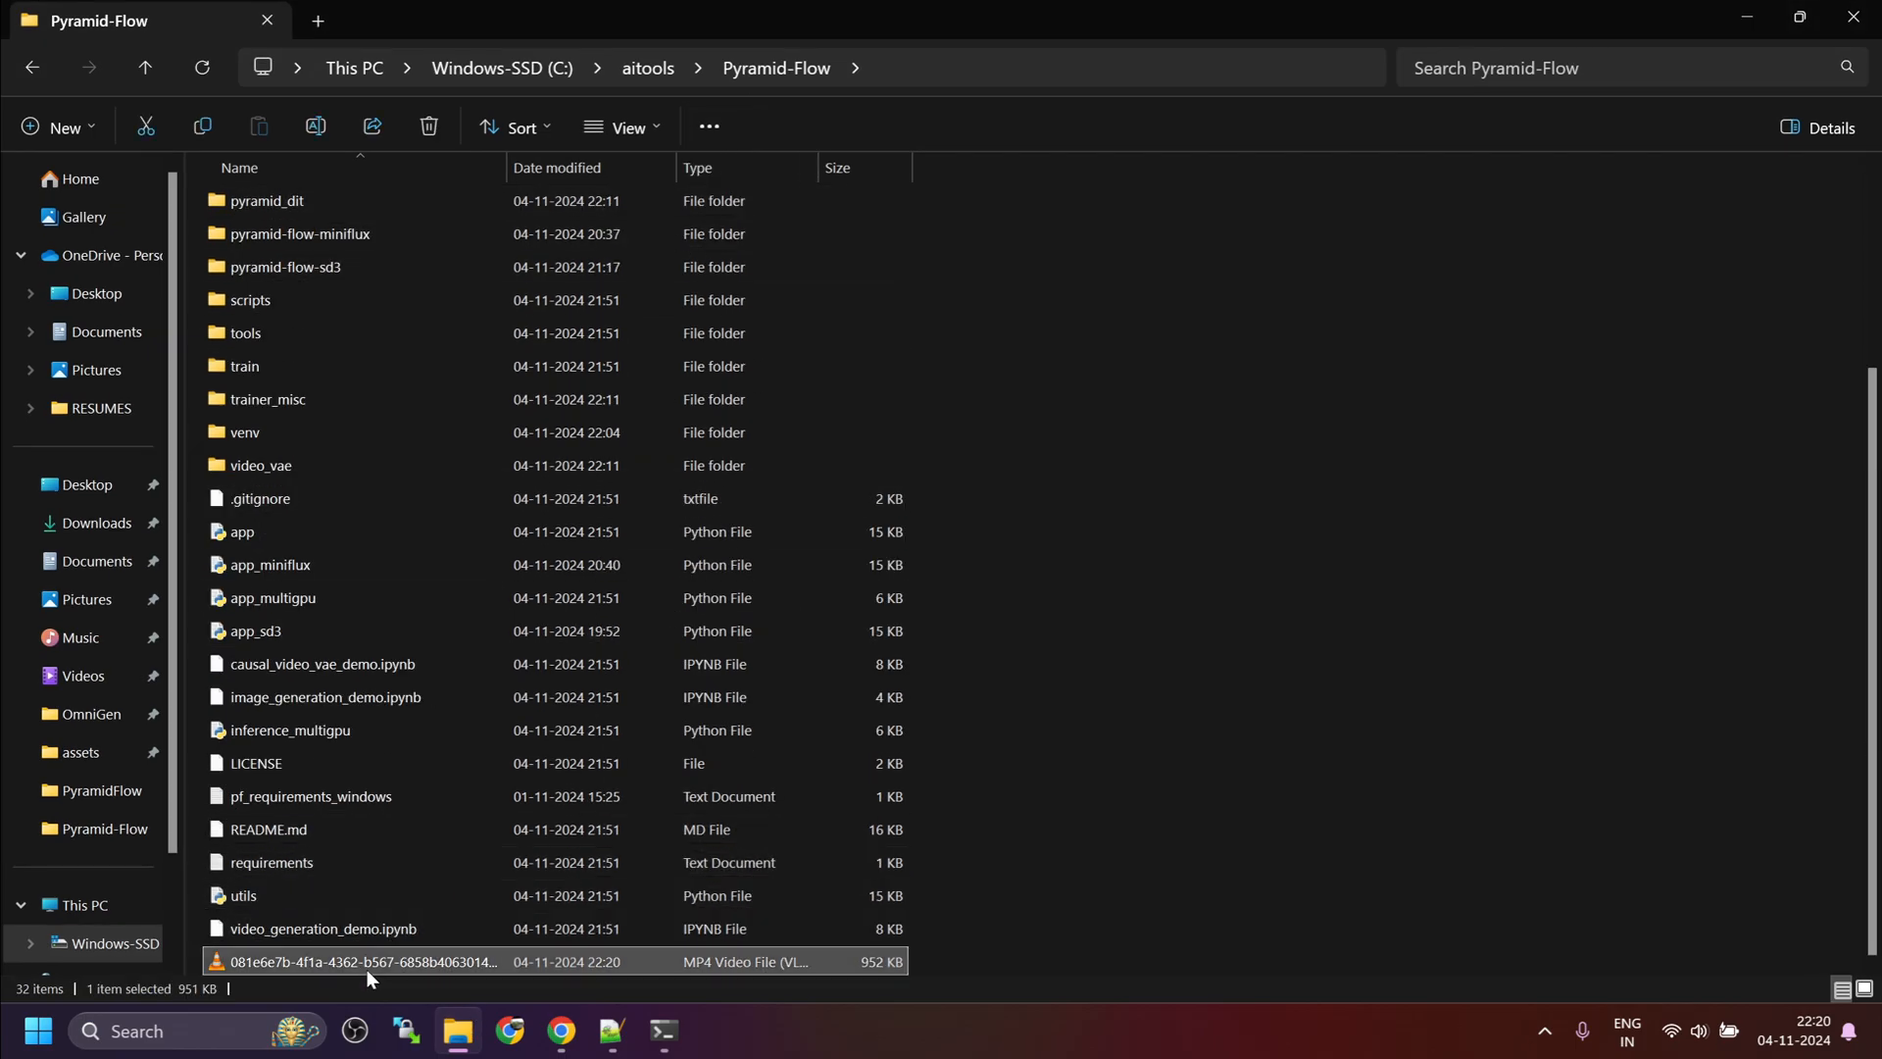
{"action": "double_click", "coordinate": [364, 960]}
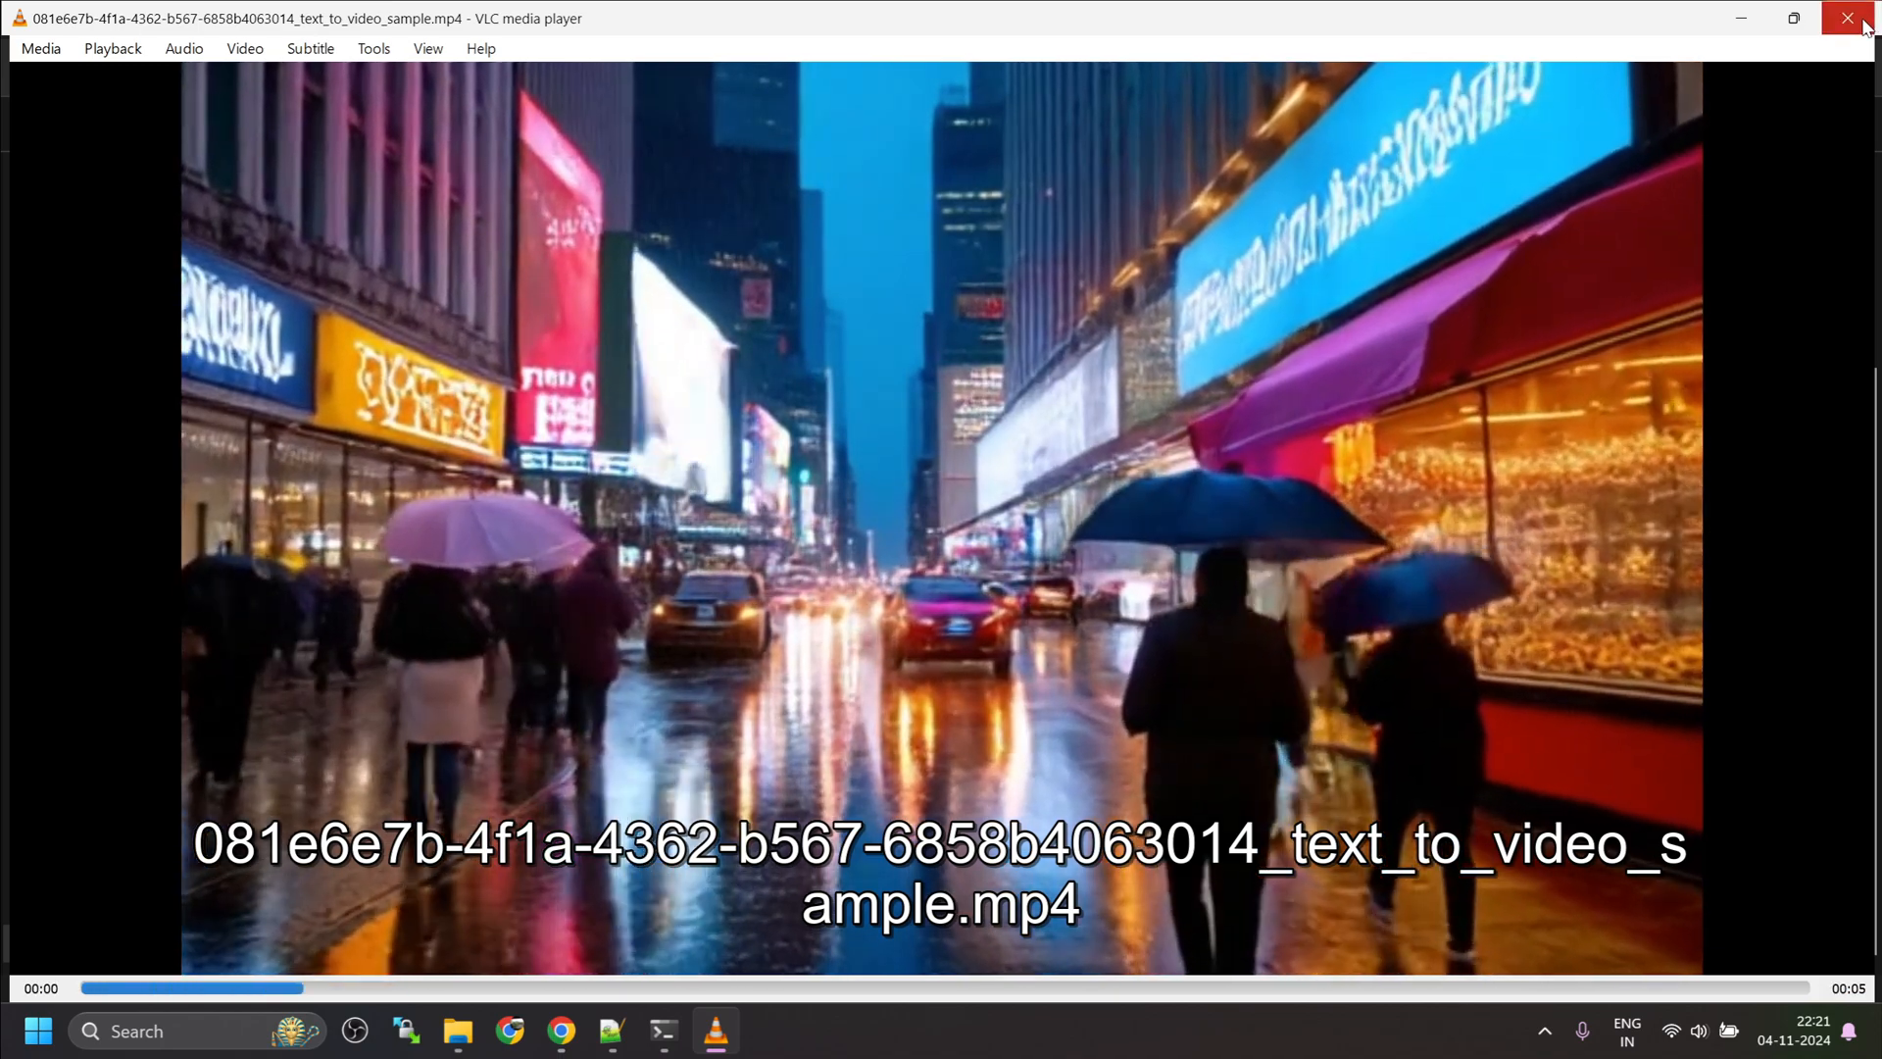
{"action": "left_click", "coordinate": [1846, 18]}
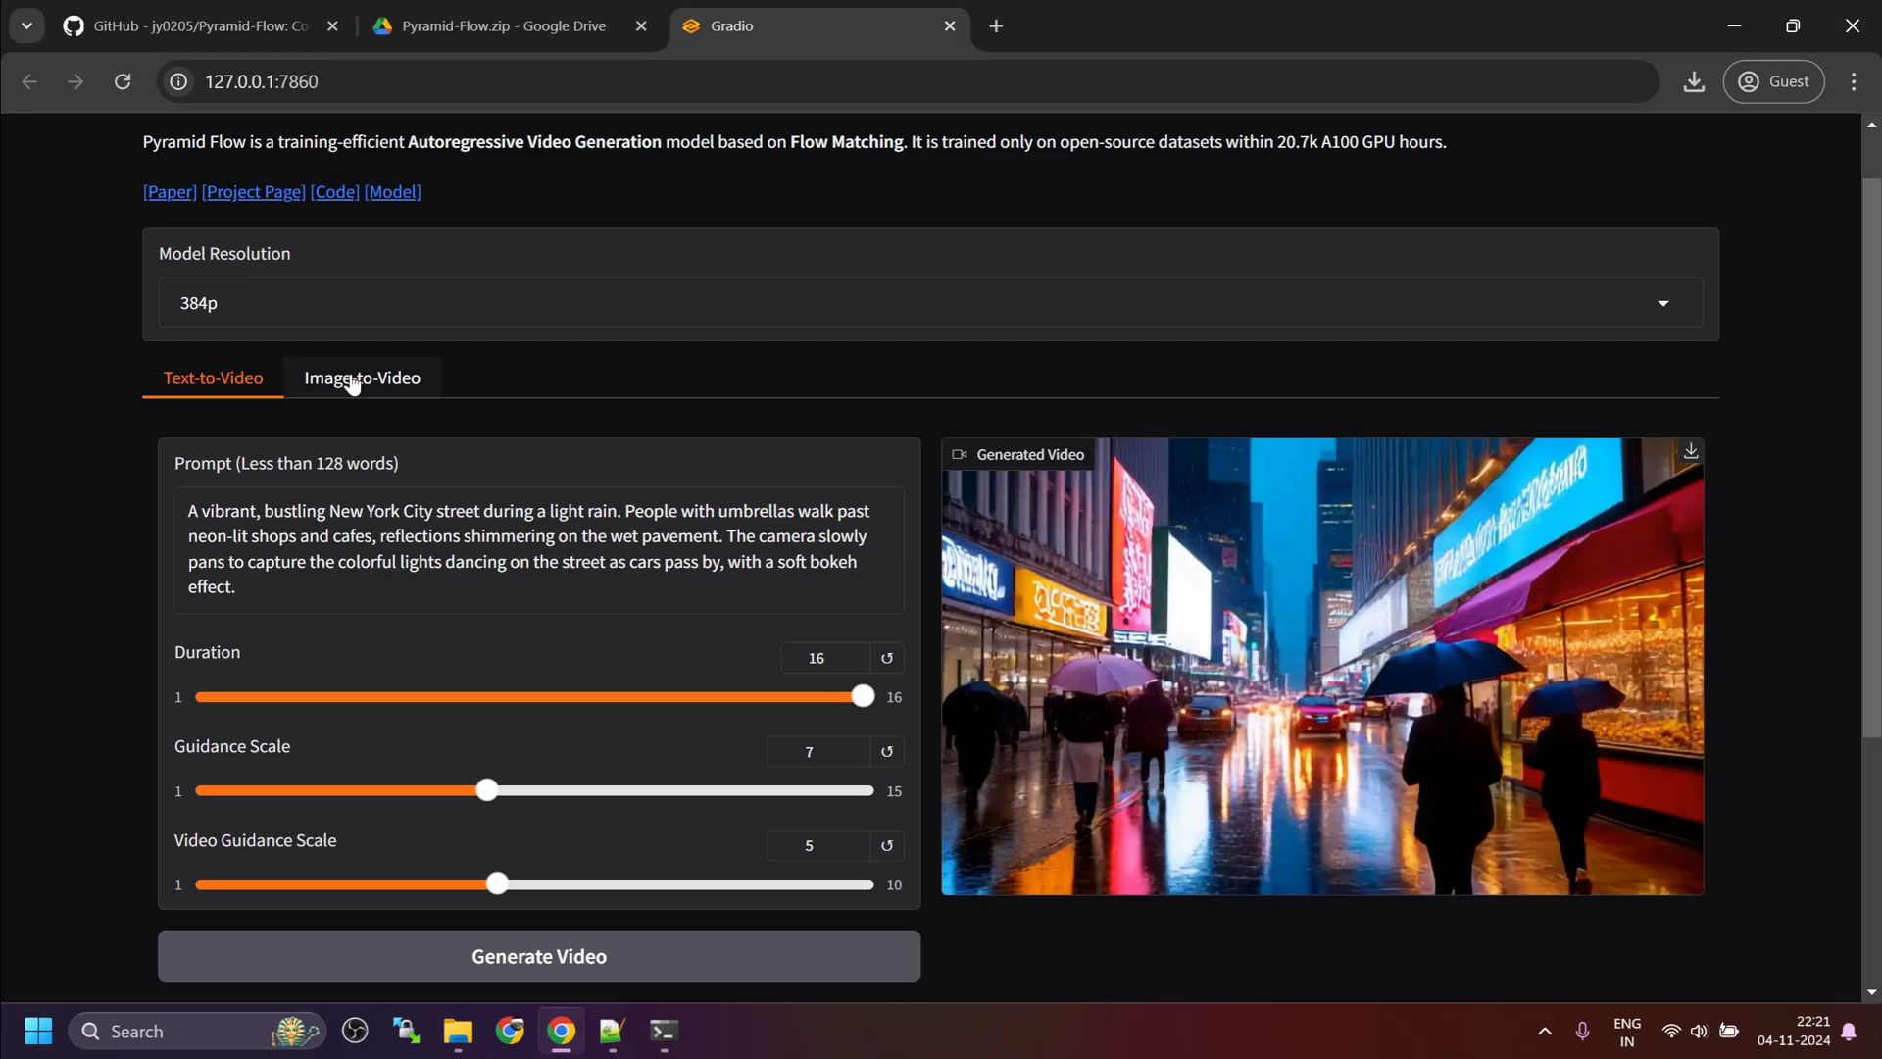
Step: Load the 'FPV flying over the Great Wall' example on the Image-to-Video tab
{"action": "left_click", "coordinate": [360, 378]}
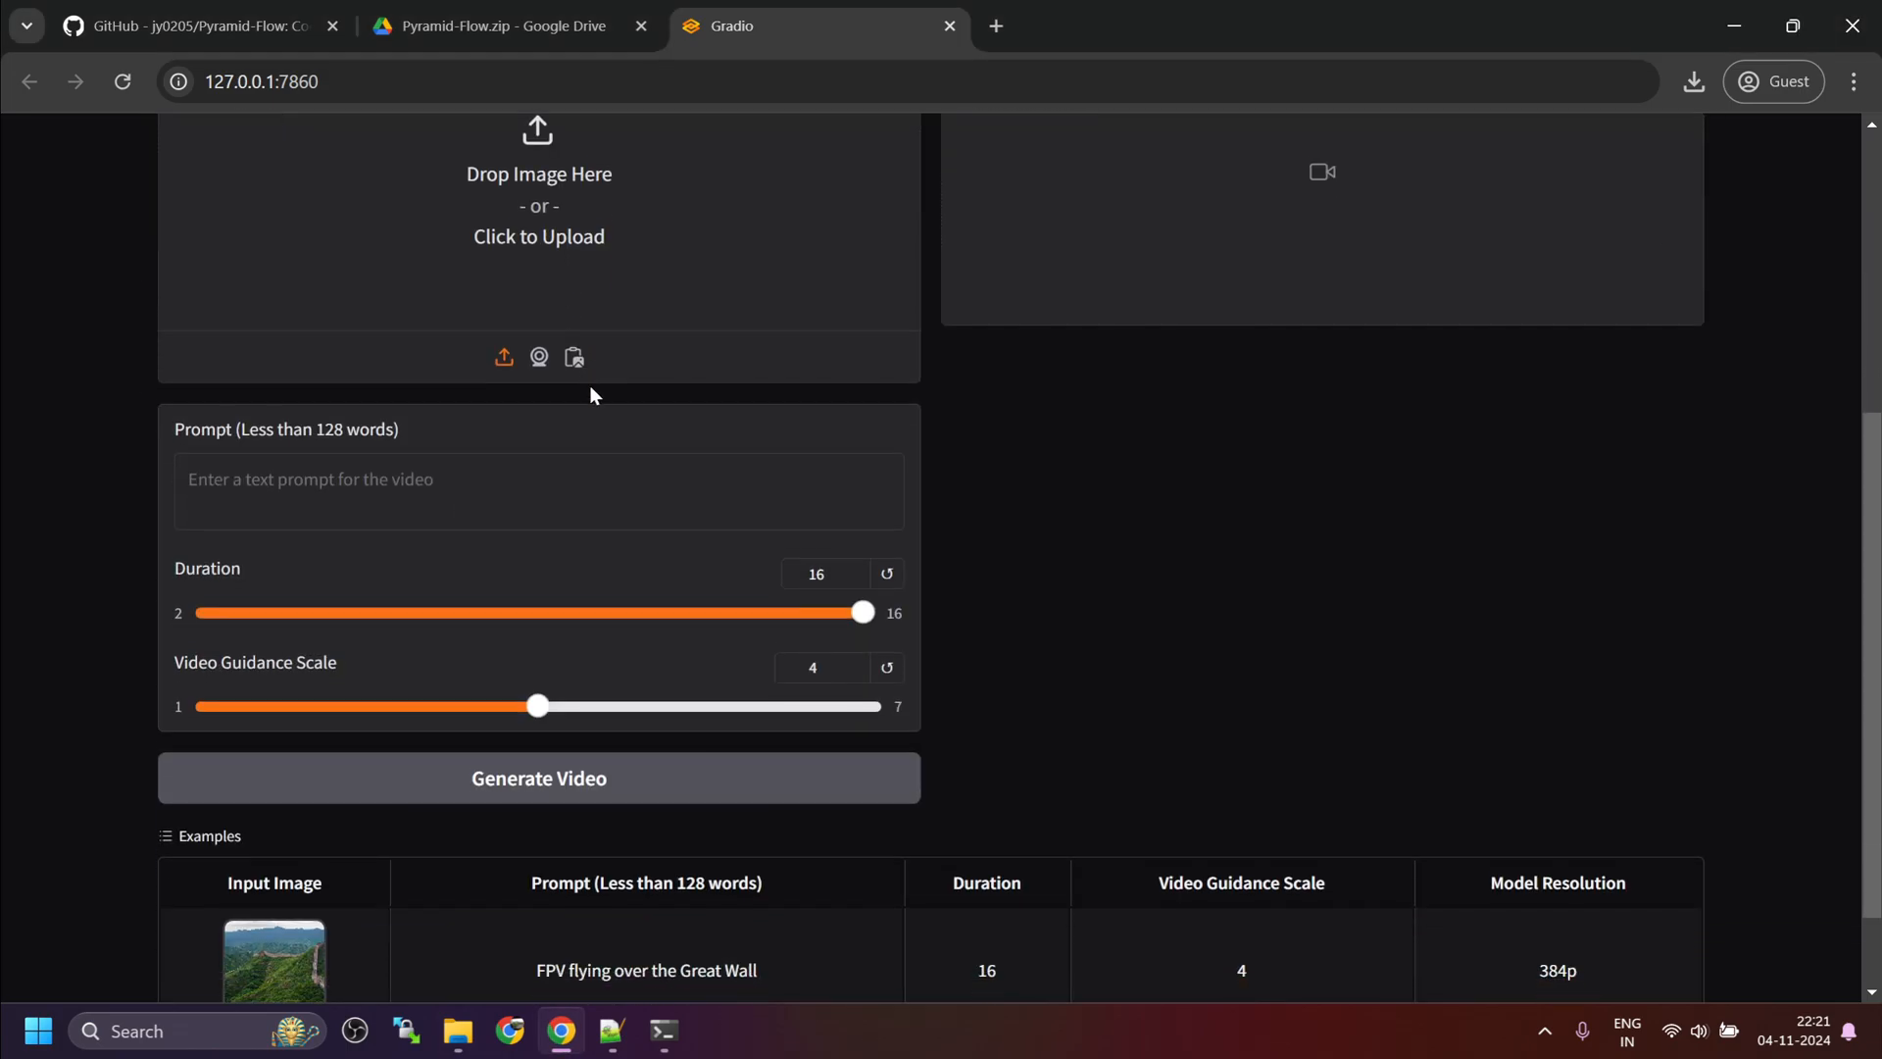
{"action": "scroll", "scroll_direction": "down", "scroll_amount": 3}
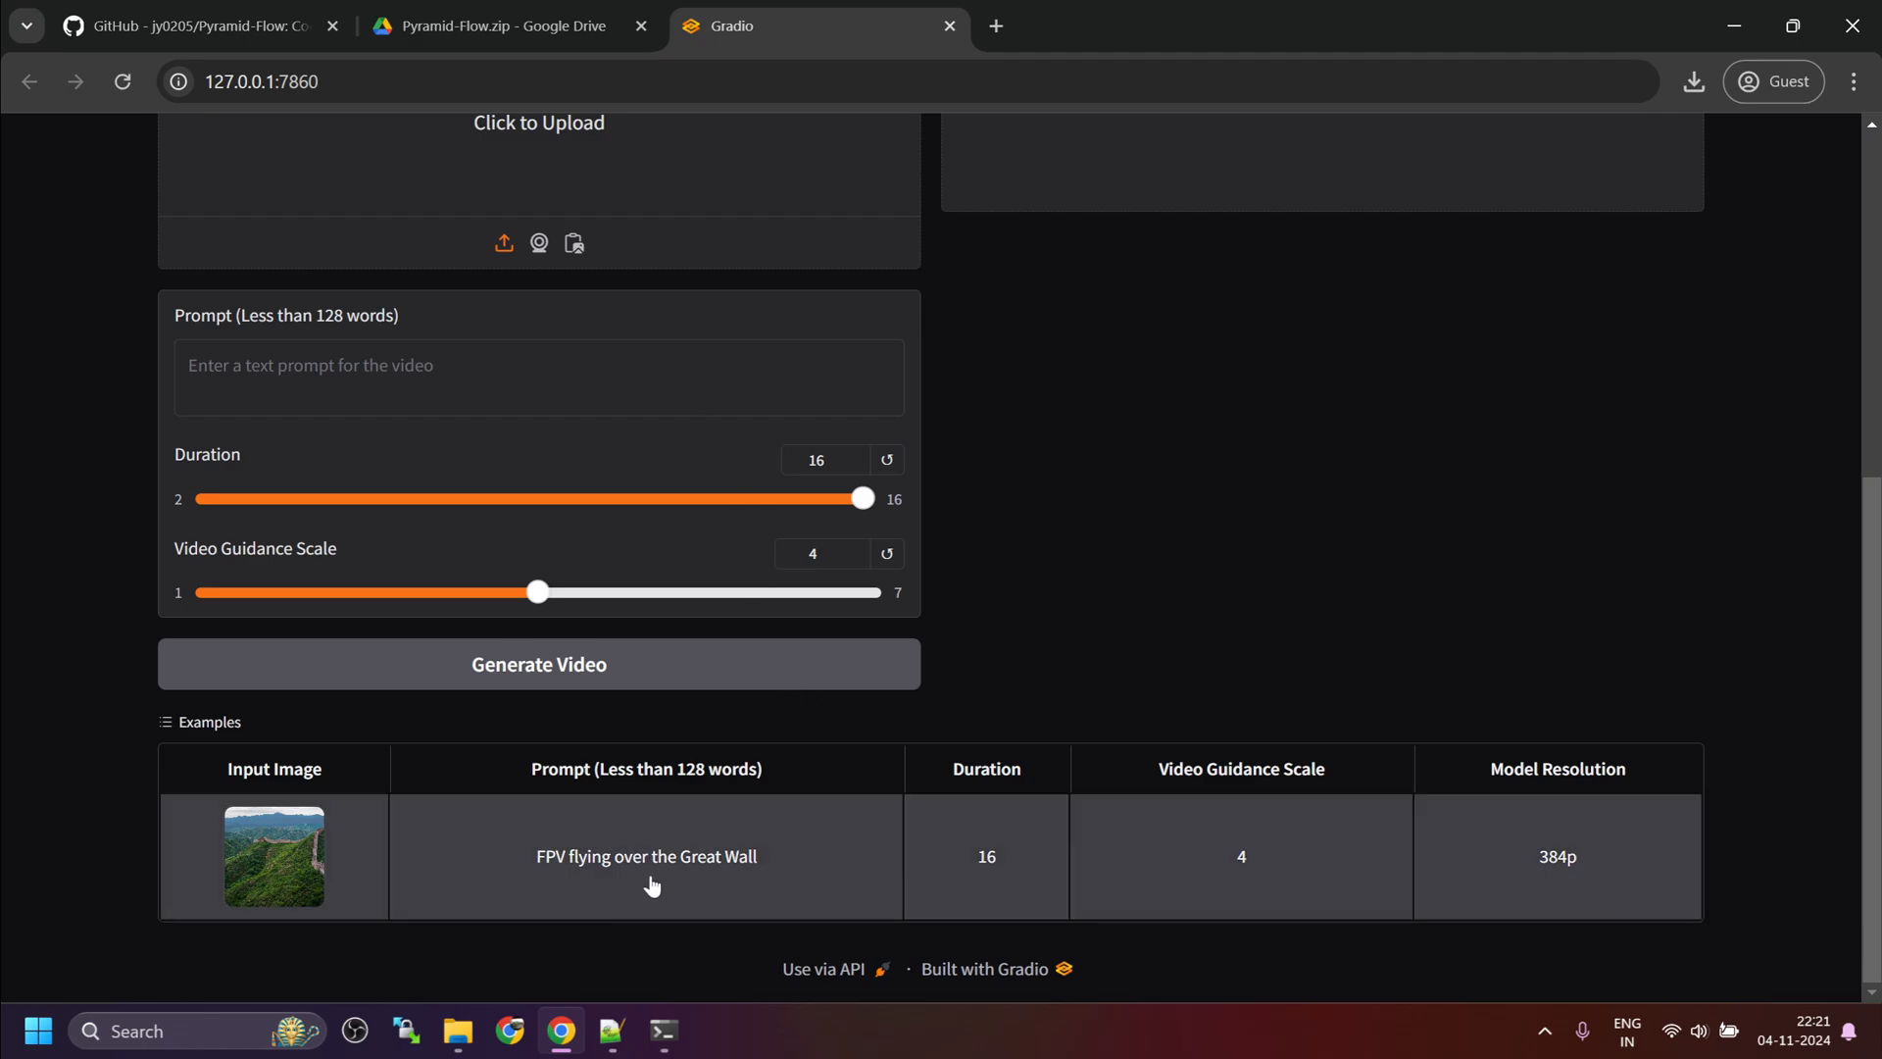
{"action": "mouse_move", "coordinate": [494, 784]}
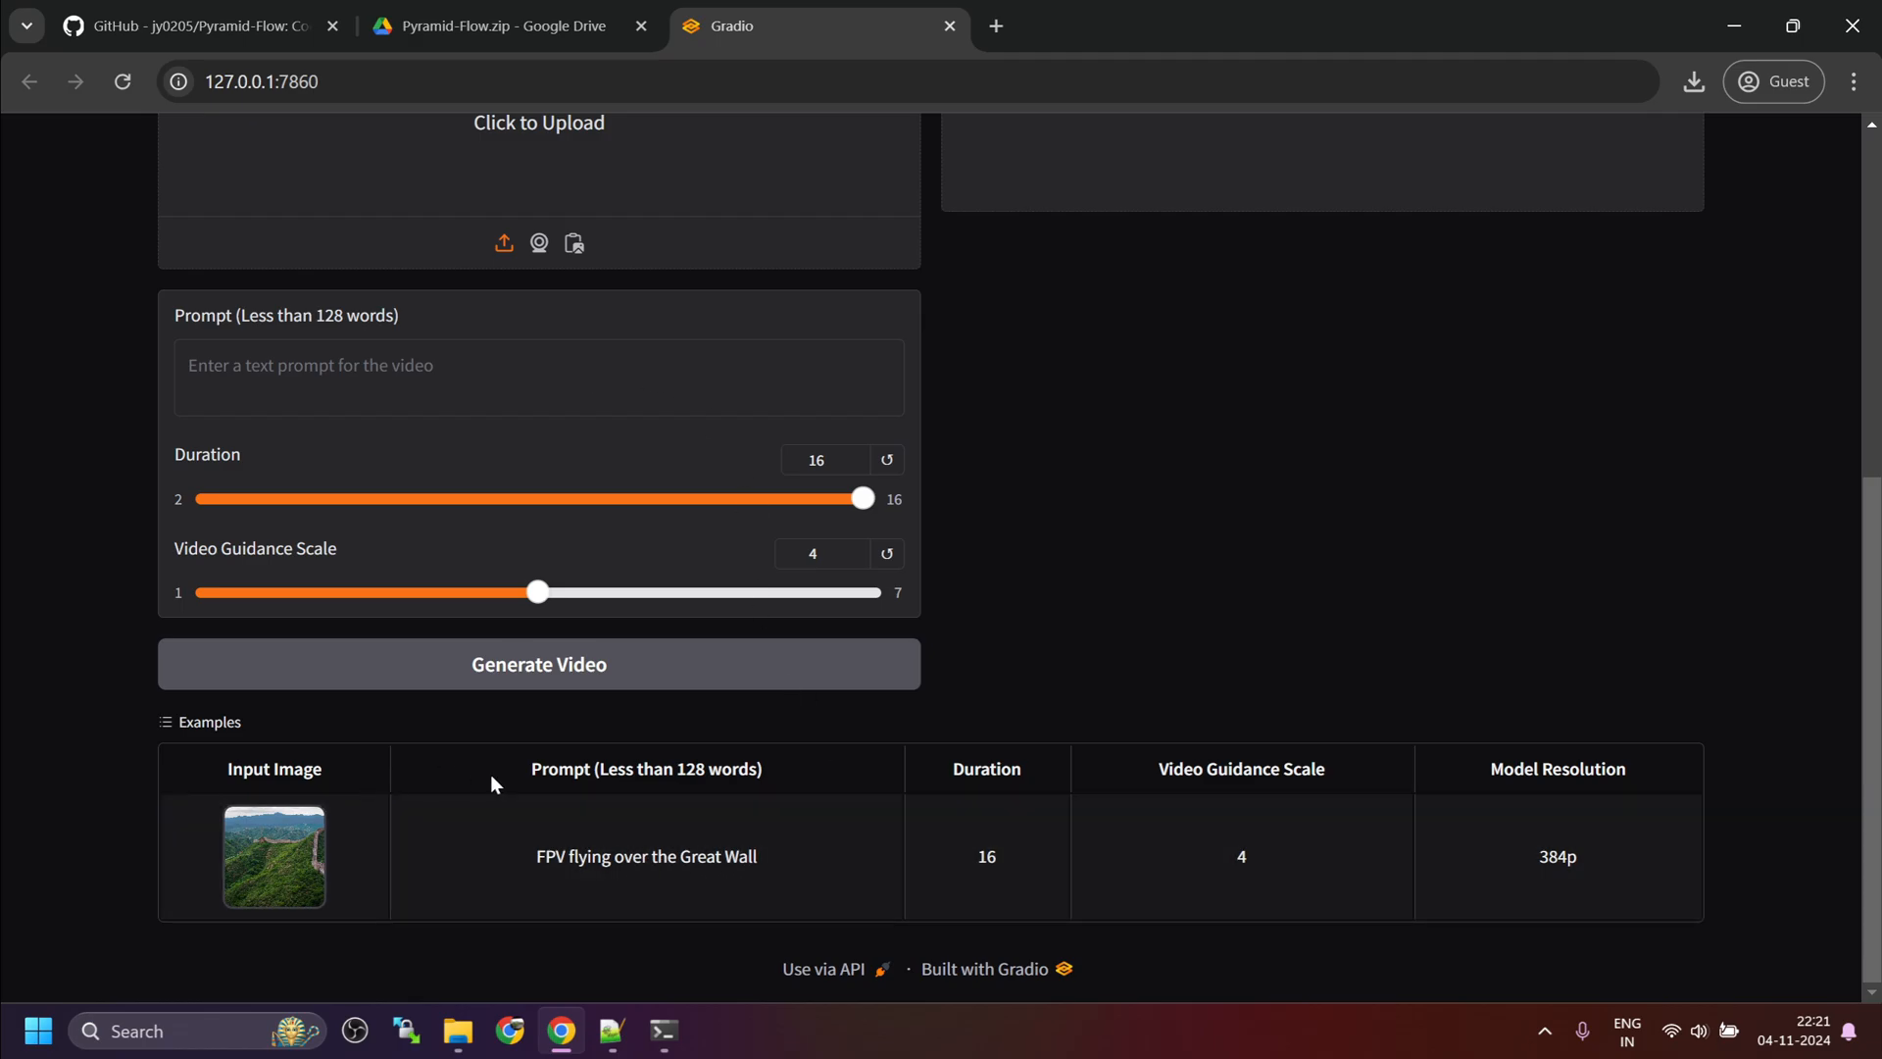
{"action": "left_click", "coordinate": [274, 857]}
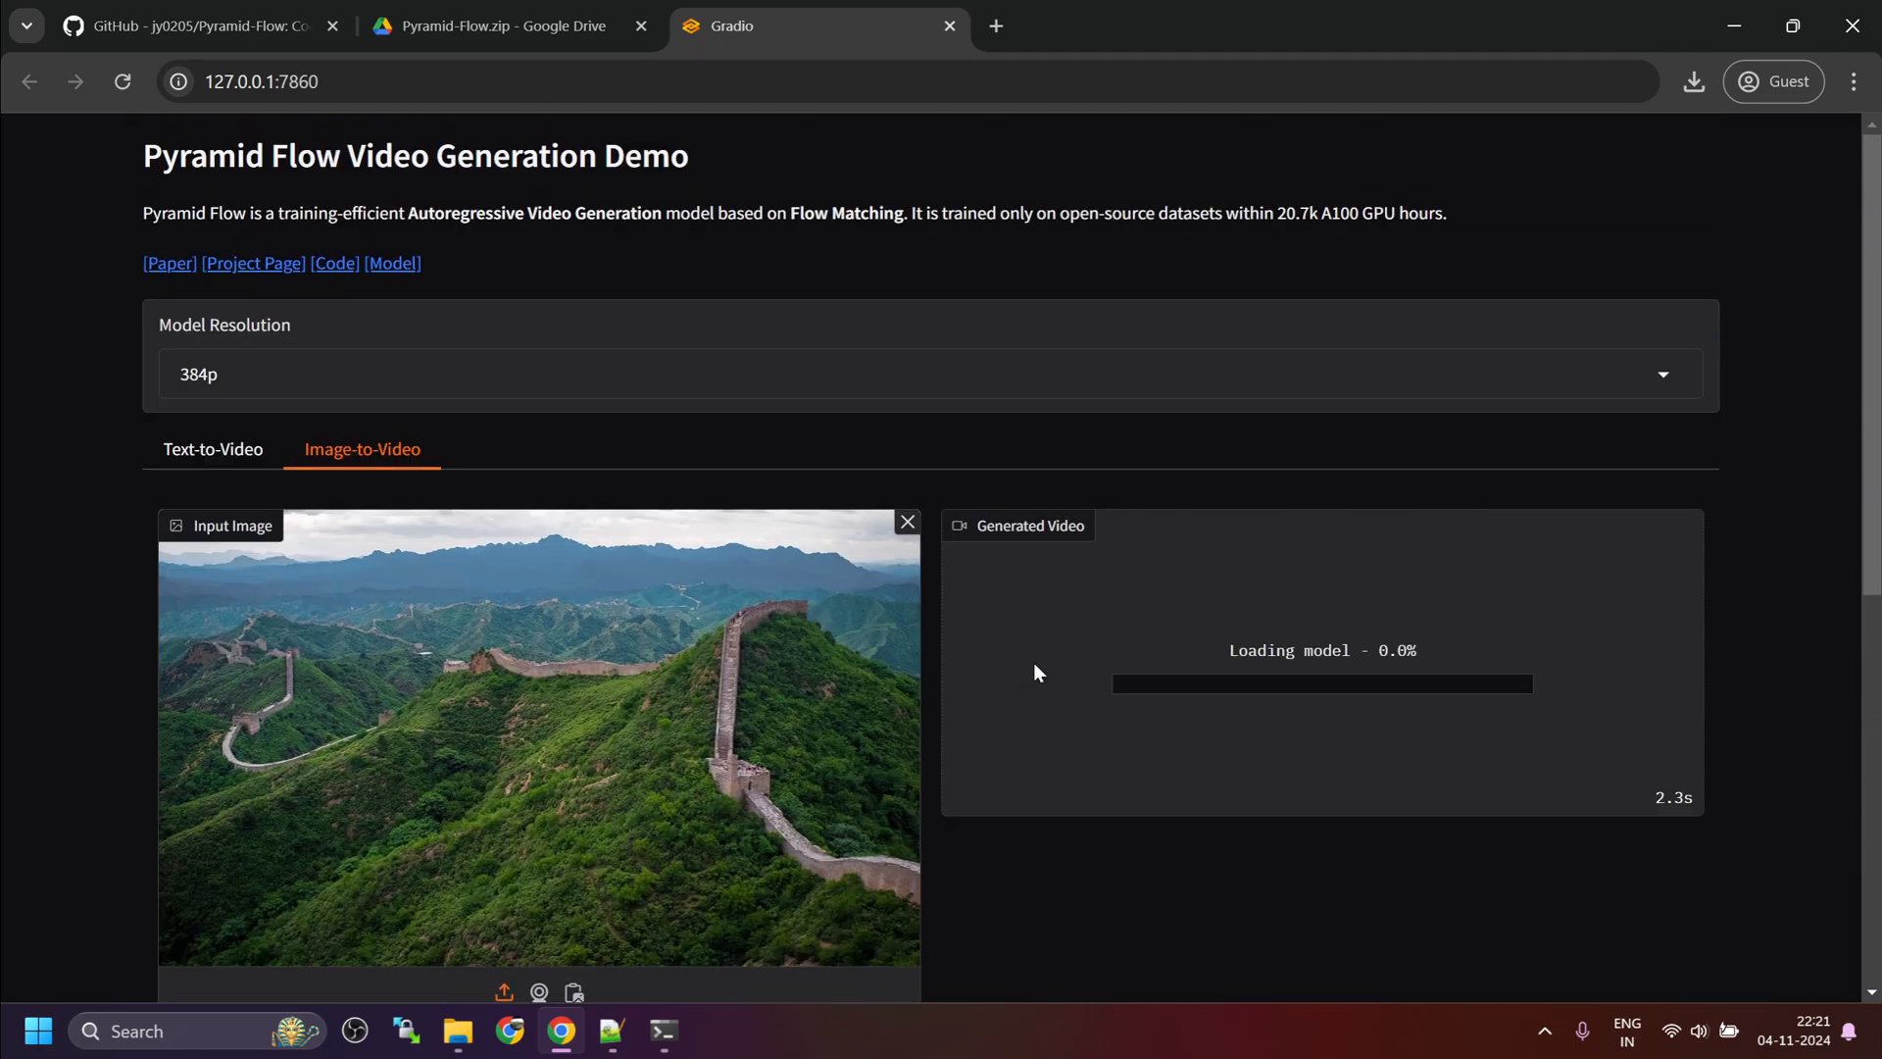
{"action": "scroll", "scroll_direction": "down", "scroll_amount": 3}
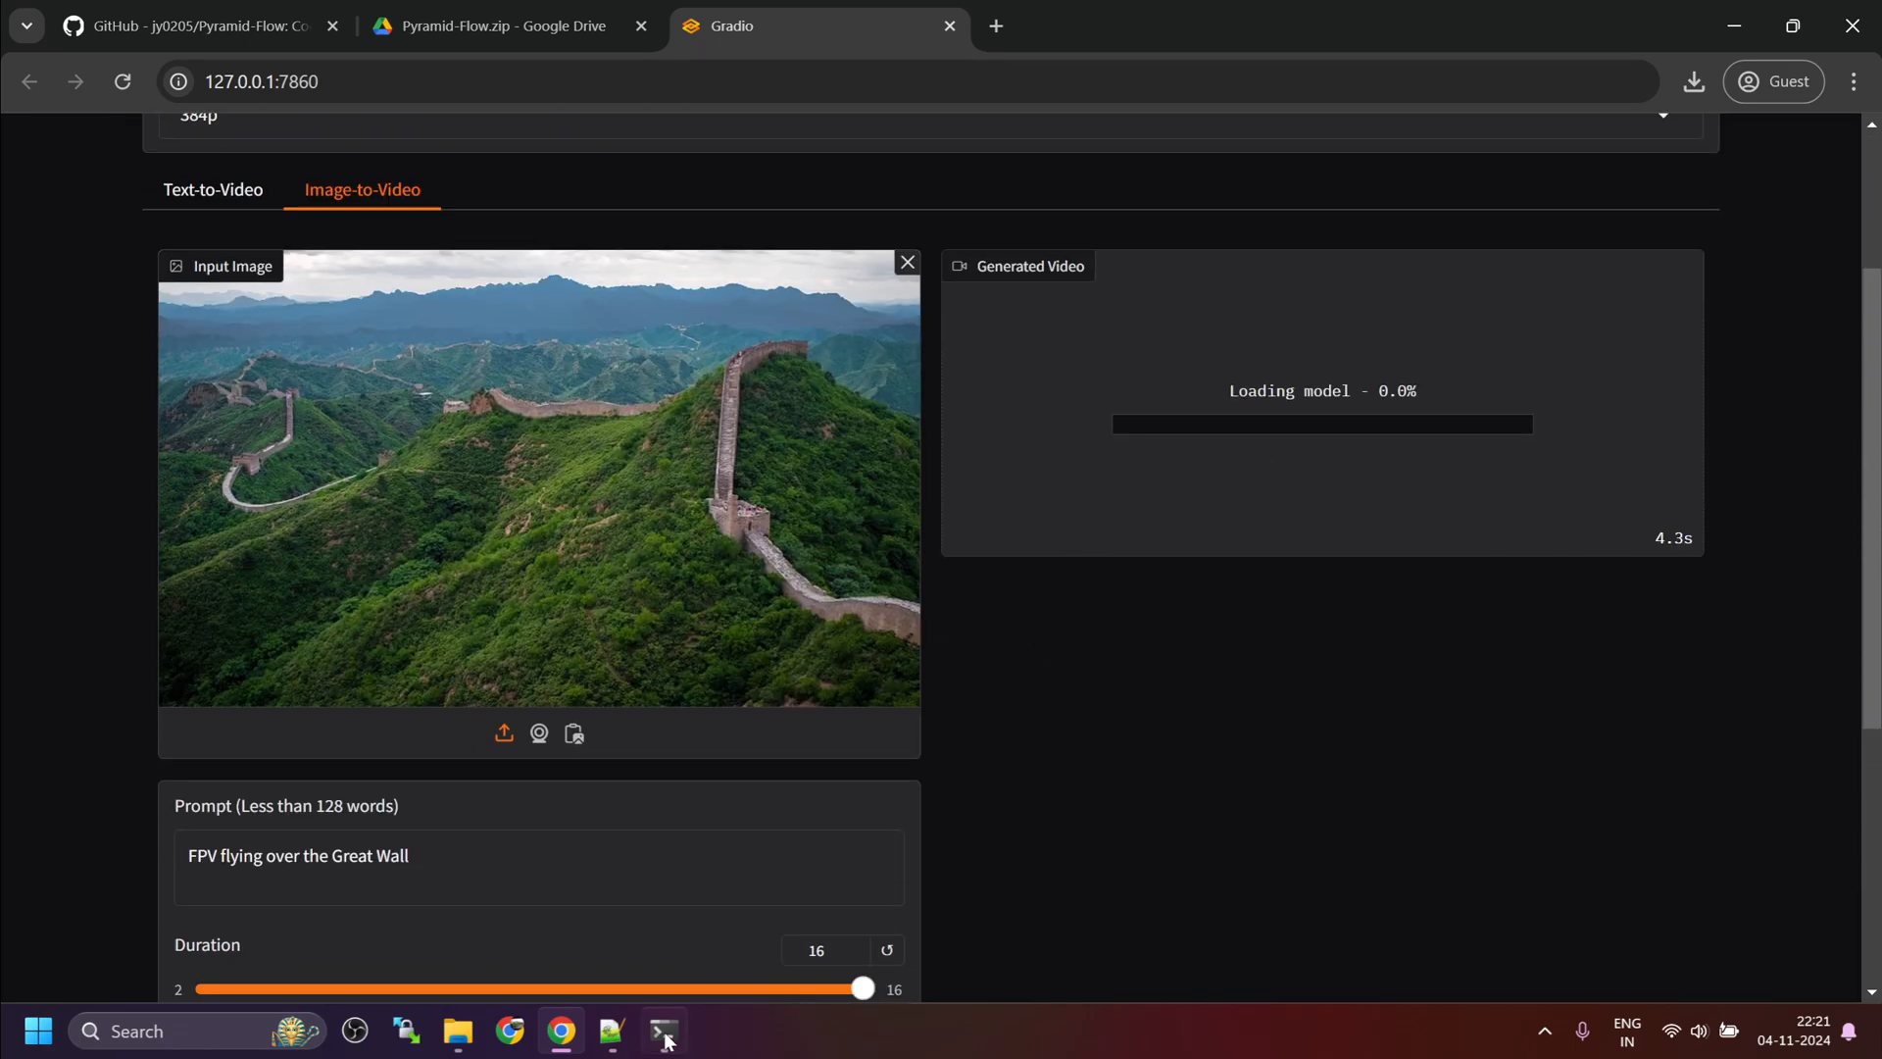
Step: Follow image-to-video progress in the terminal, then close the GPU monitoring window
{"action": "left_click", "coordinate": [660, 1031]}
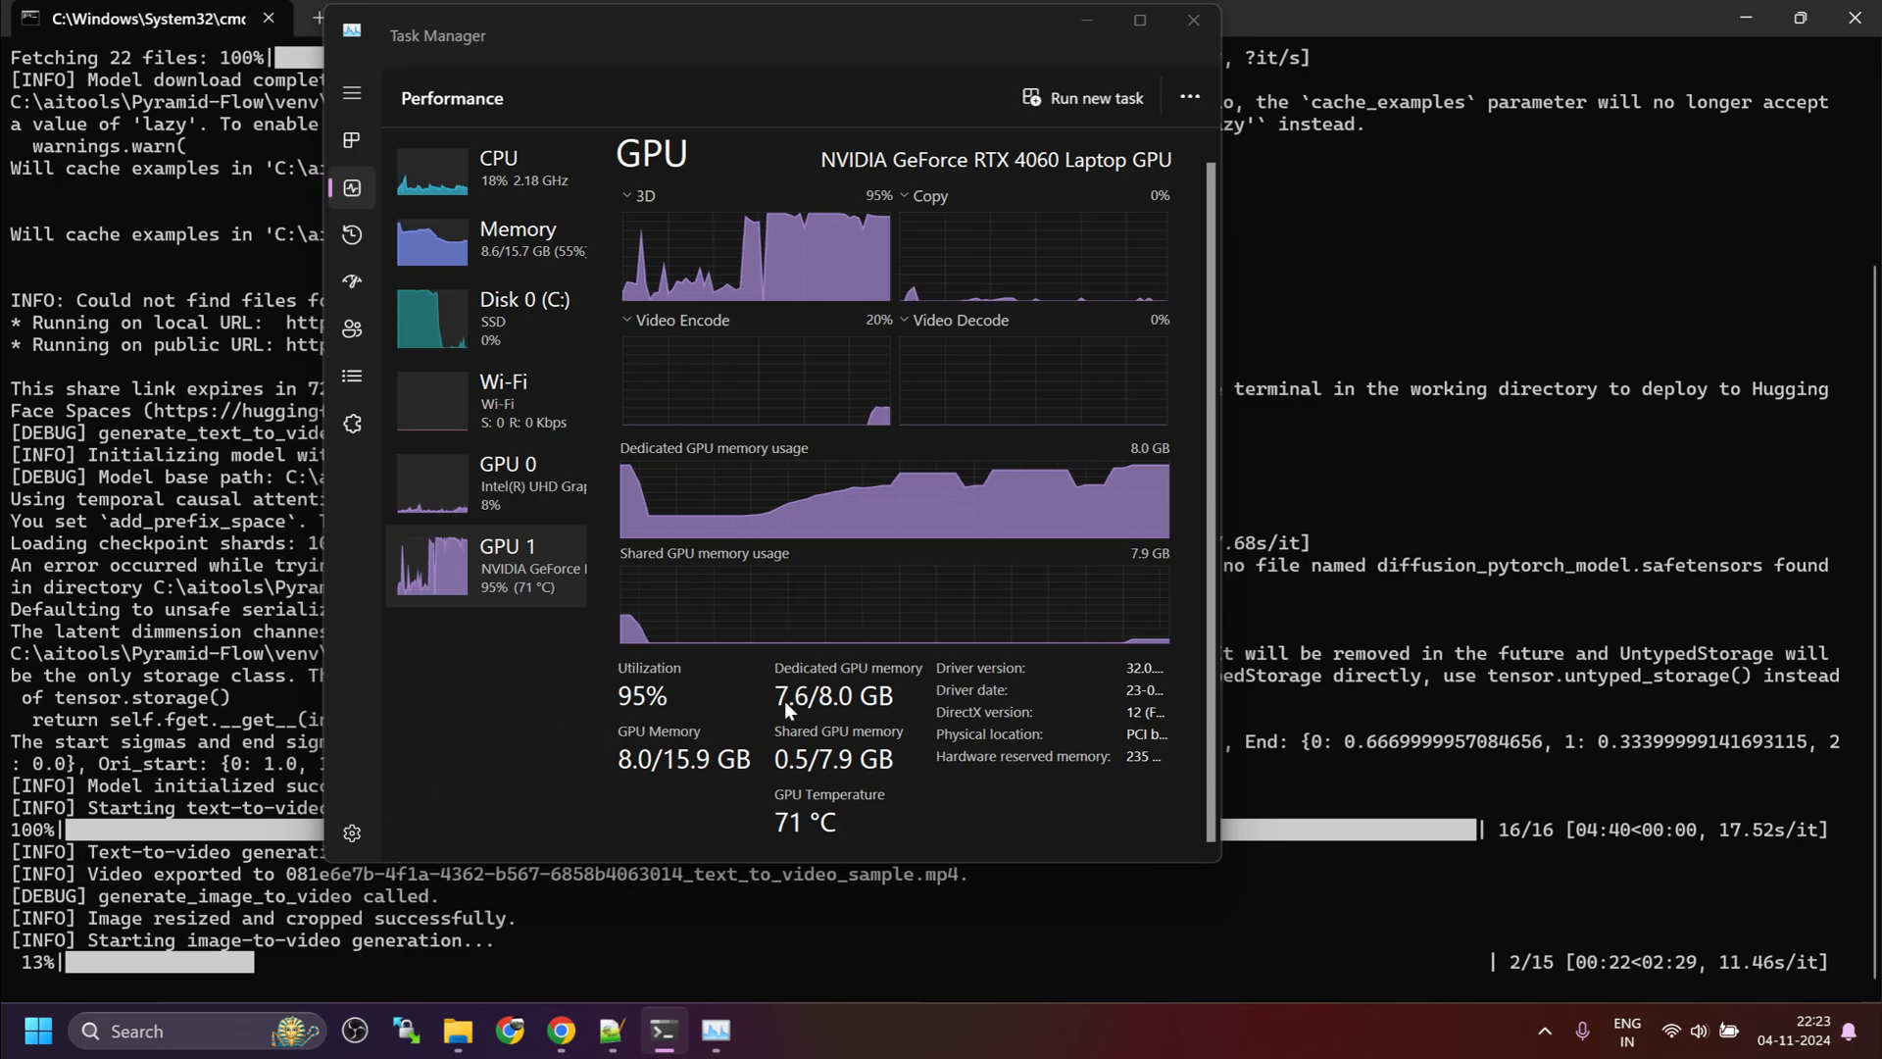
{"action": "mouse_move", "coordinate": [767, 713]}
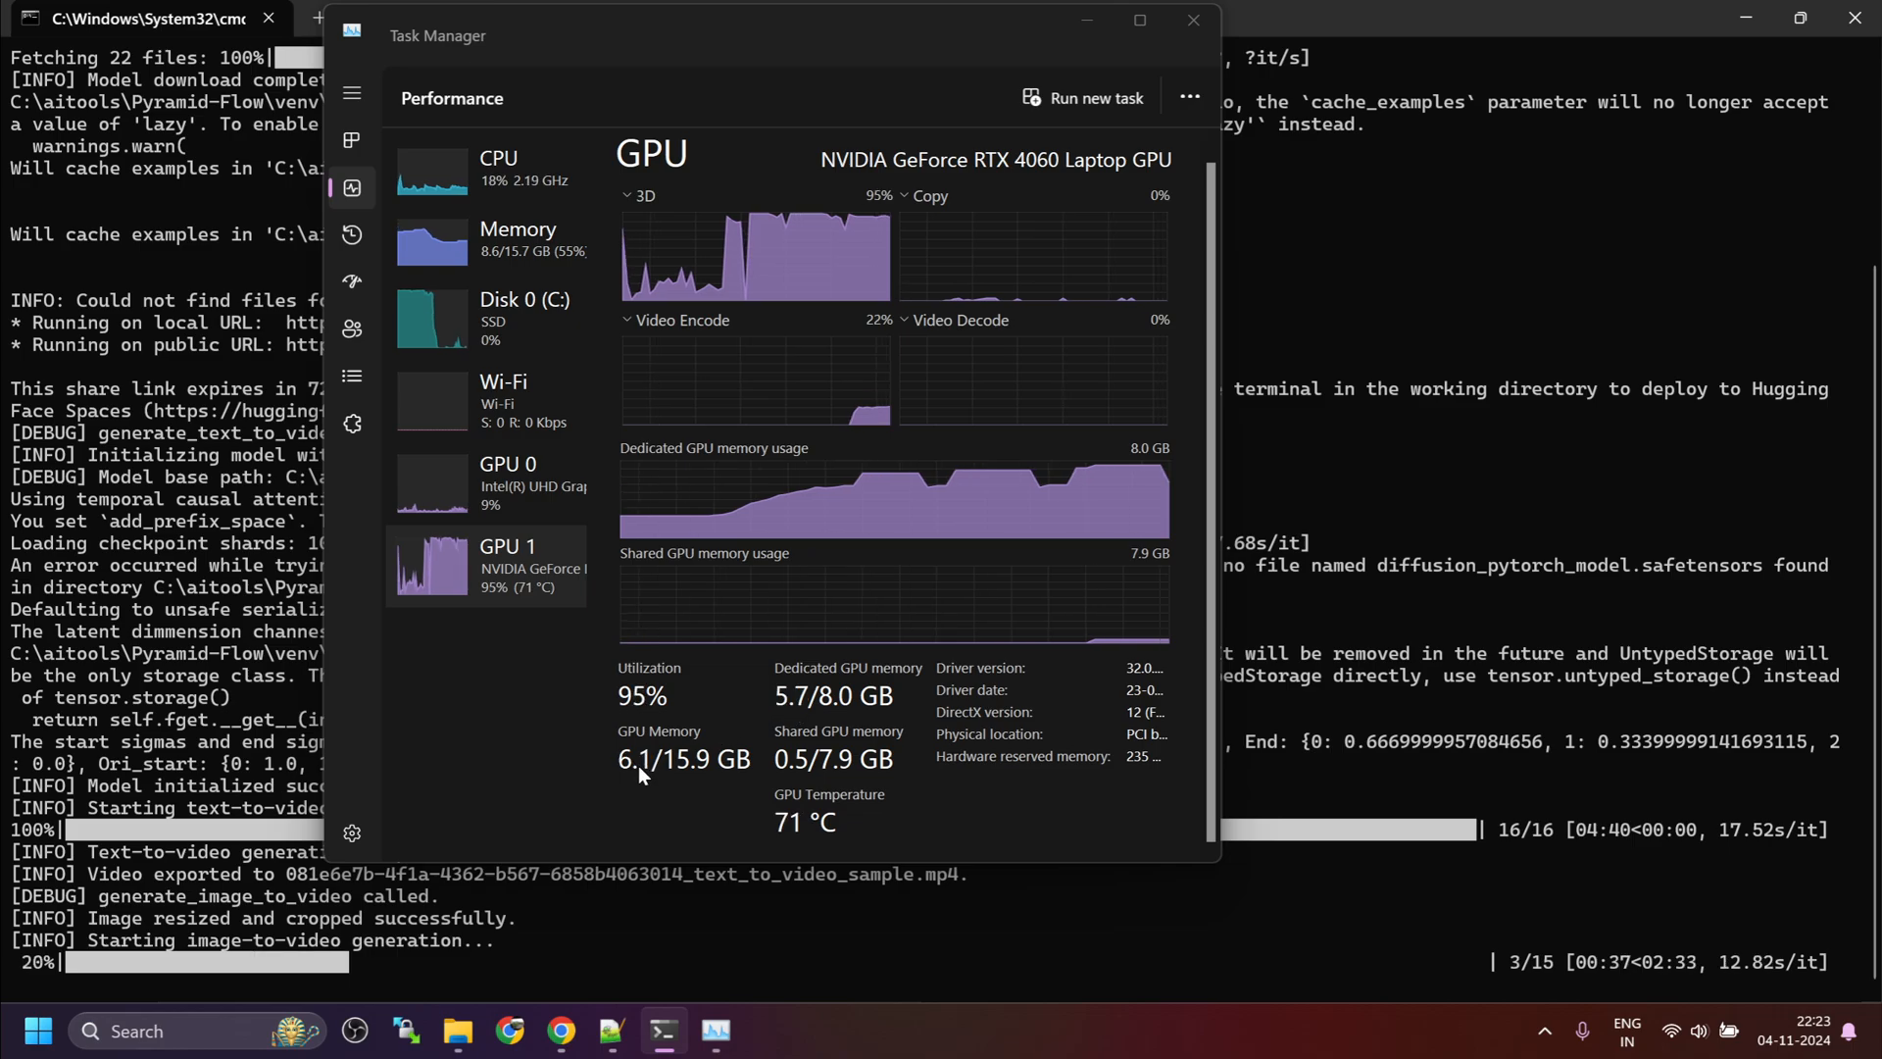
{"action": "mouse_move", "coordinate": [796, 755]}
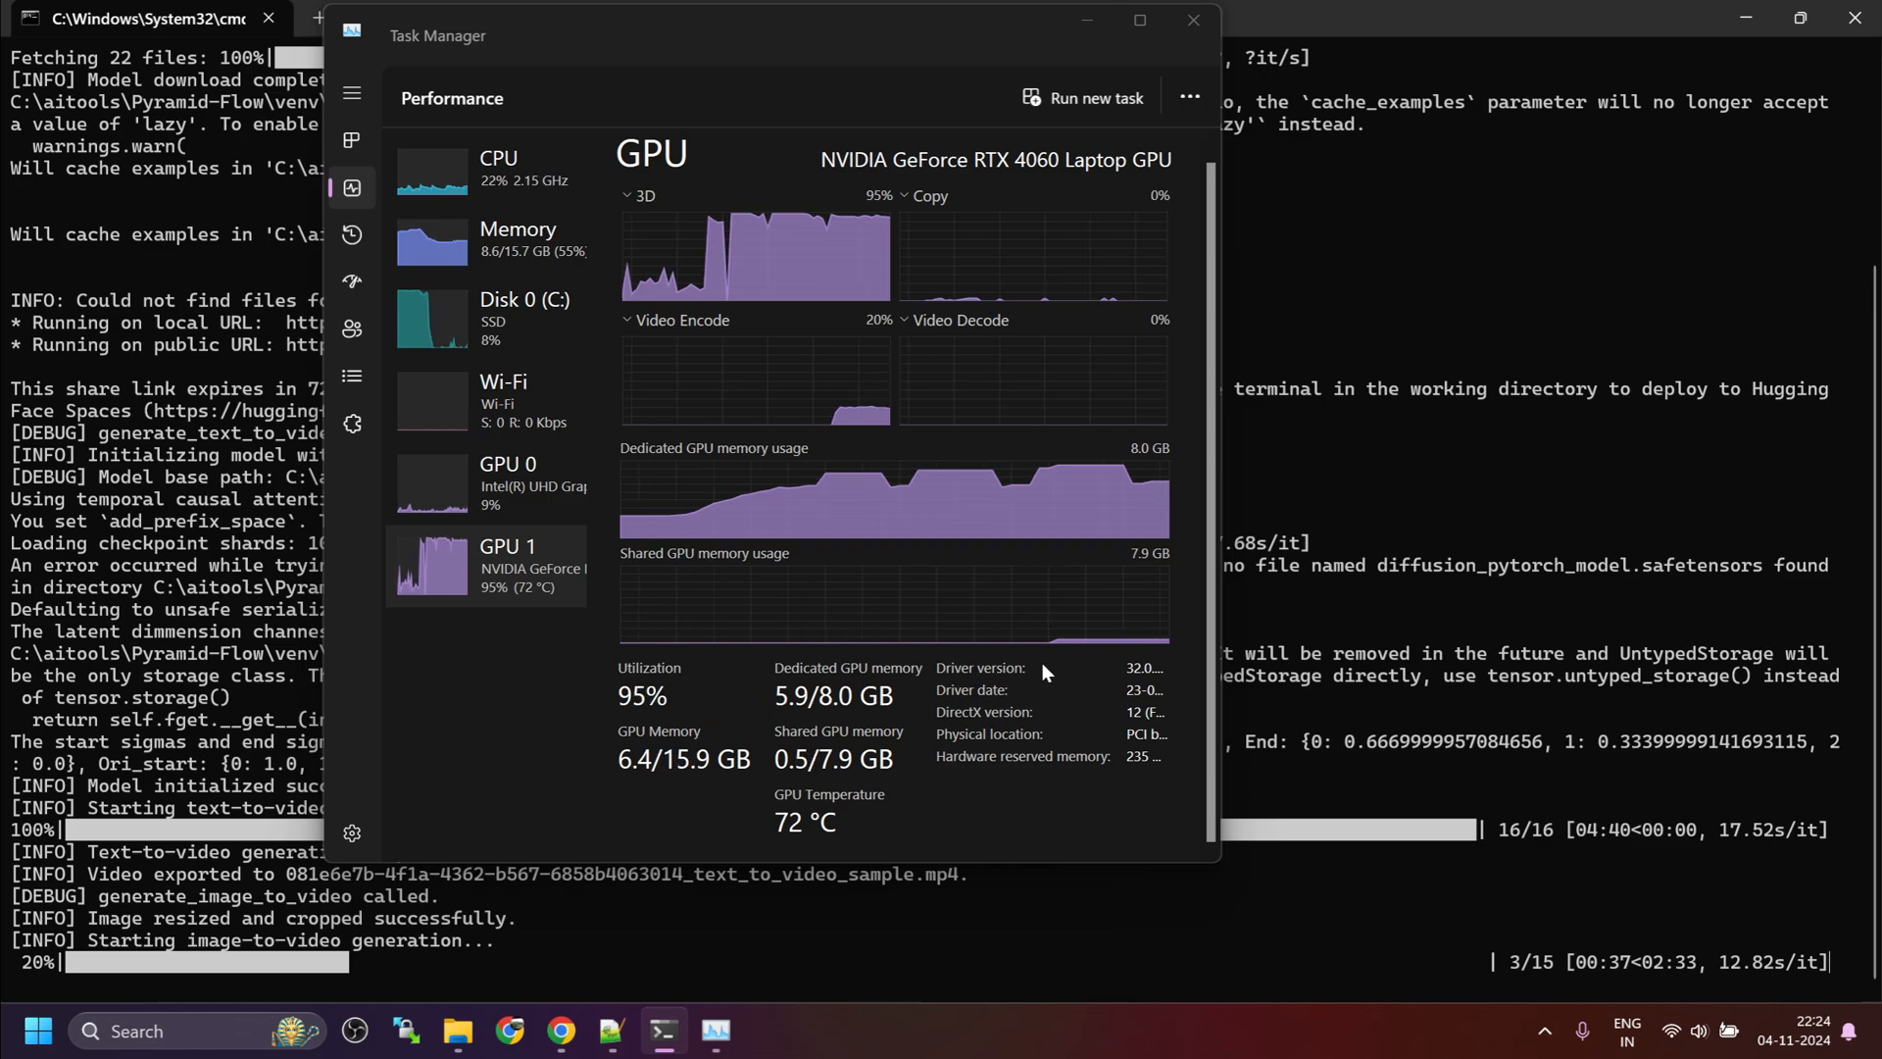
{"action": "mouse_move", "coordinate": [1654, 922]}
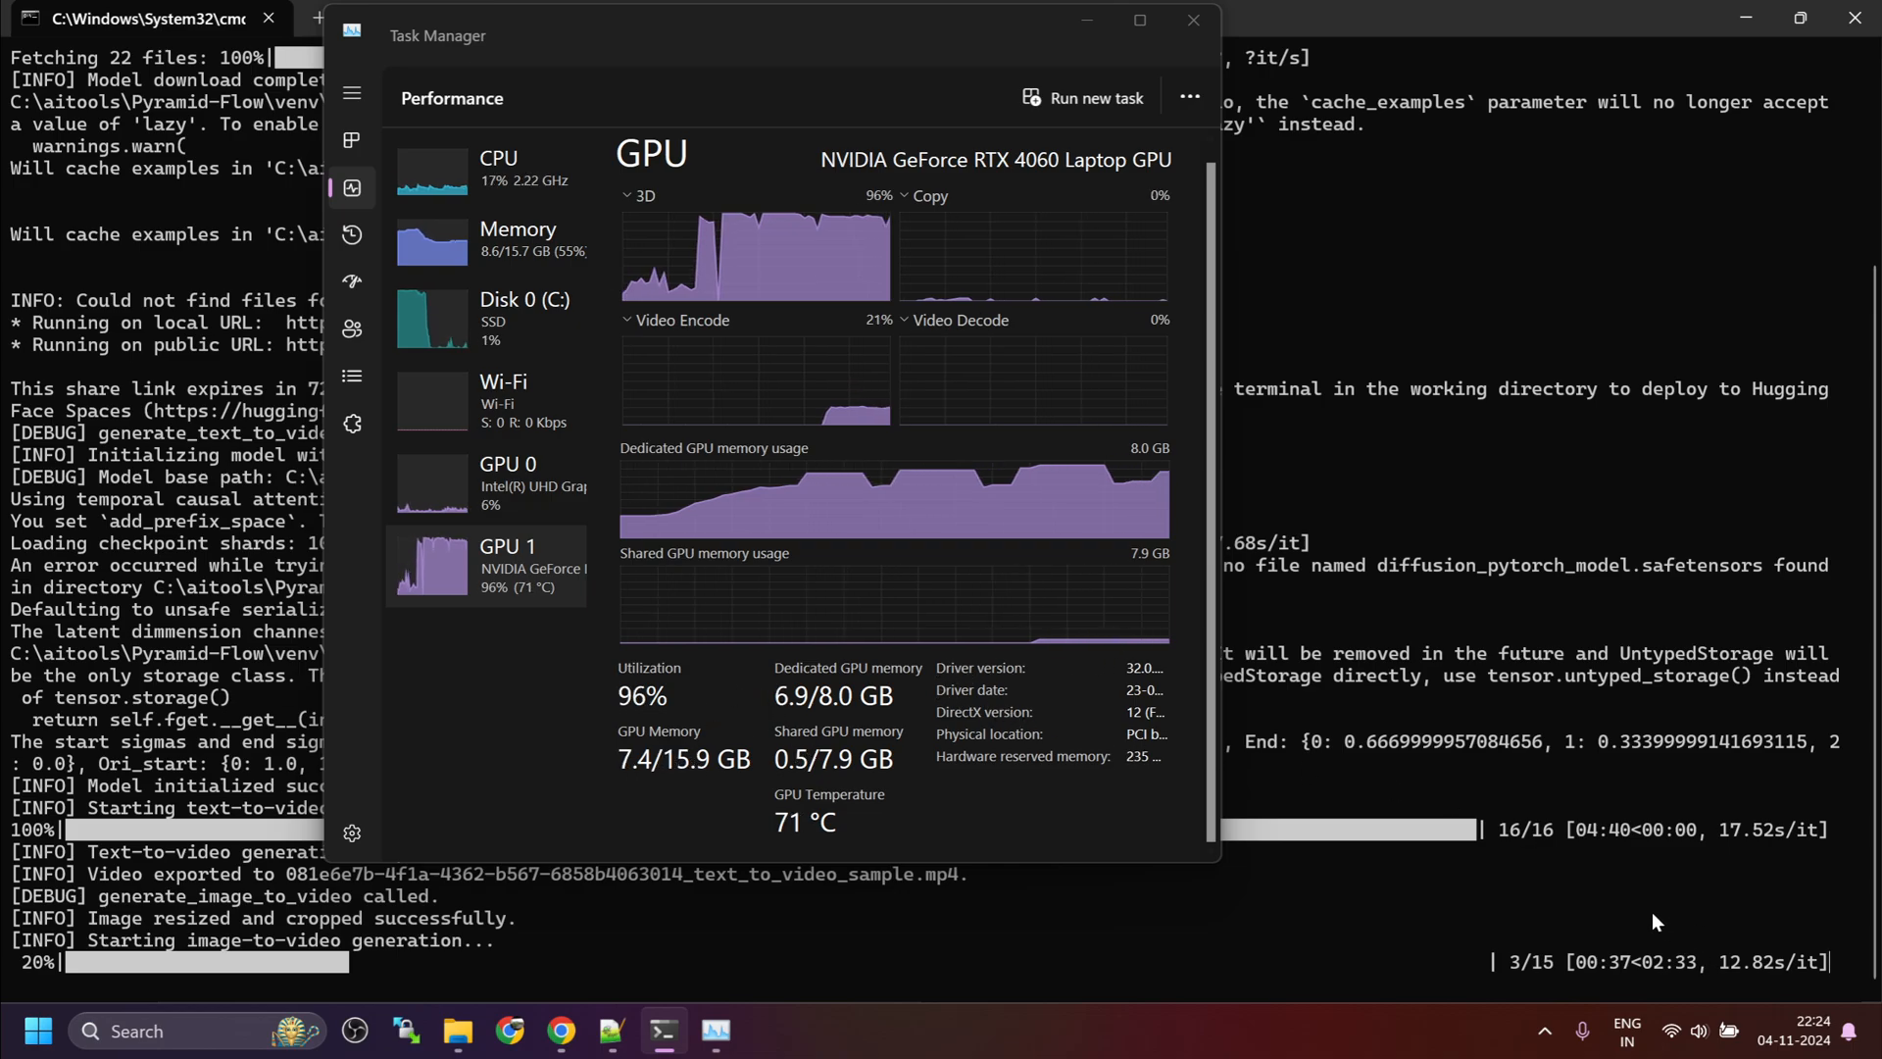
{"action": "left_click", "coordinate": [1192, 21]}
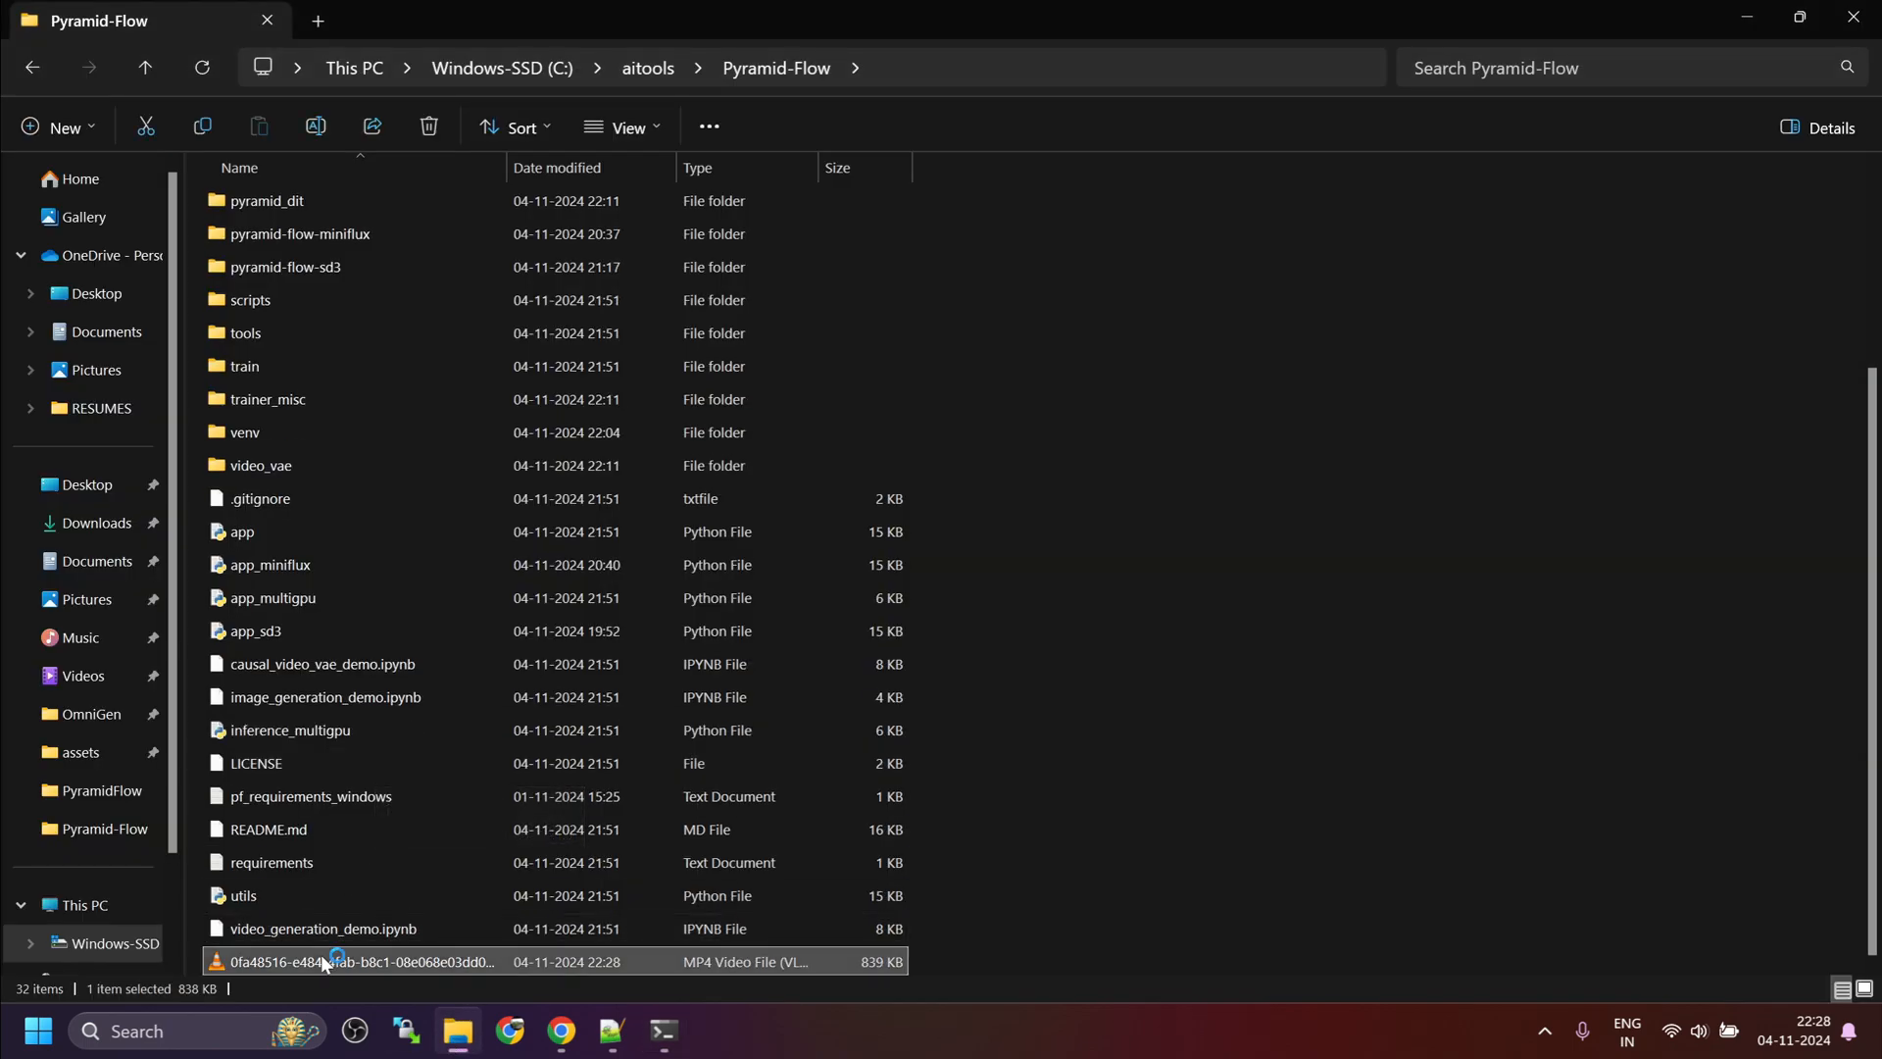
Step: Open the newly generated 839 KB image-to-video MP4 from the Pyramid-Flow folder
{"action": "double_click", "coordinate": [329, 961]}
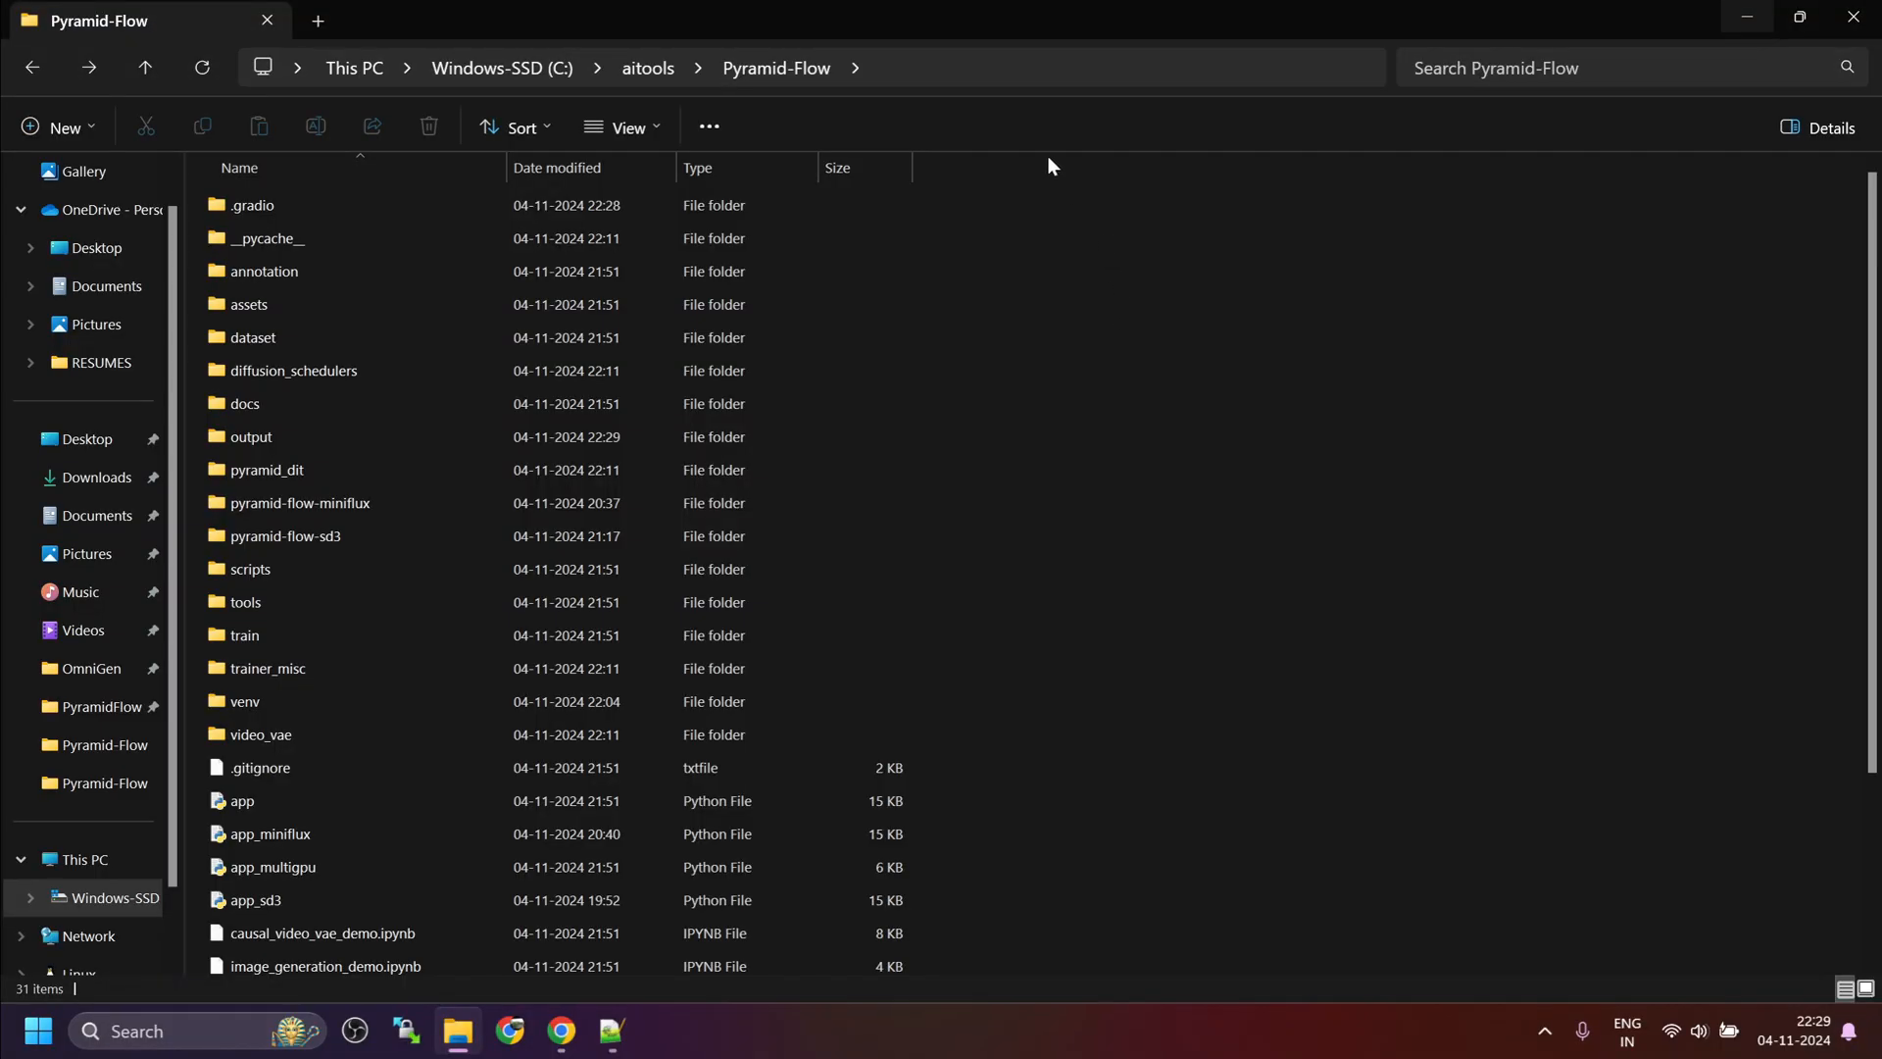
Step: Launch a Command Prompt in the Pyramid-Flow folder via cmd
{"action": "type", "text": "cmd"}
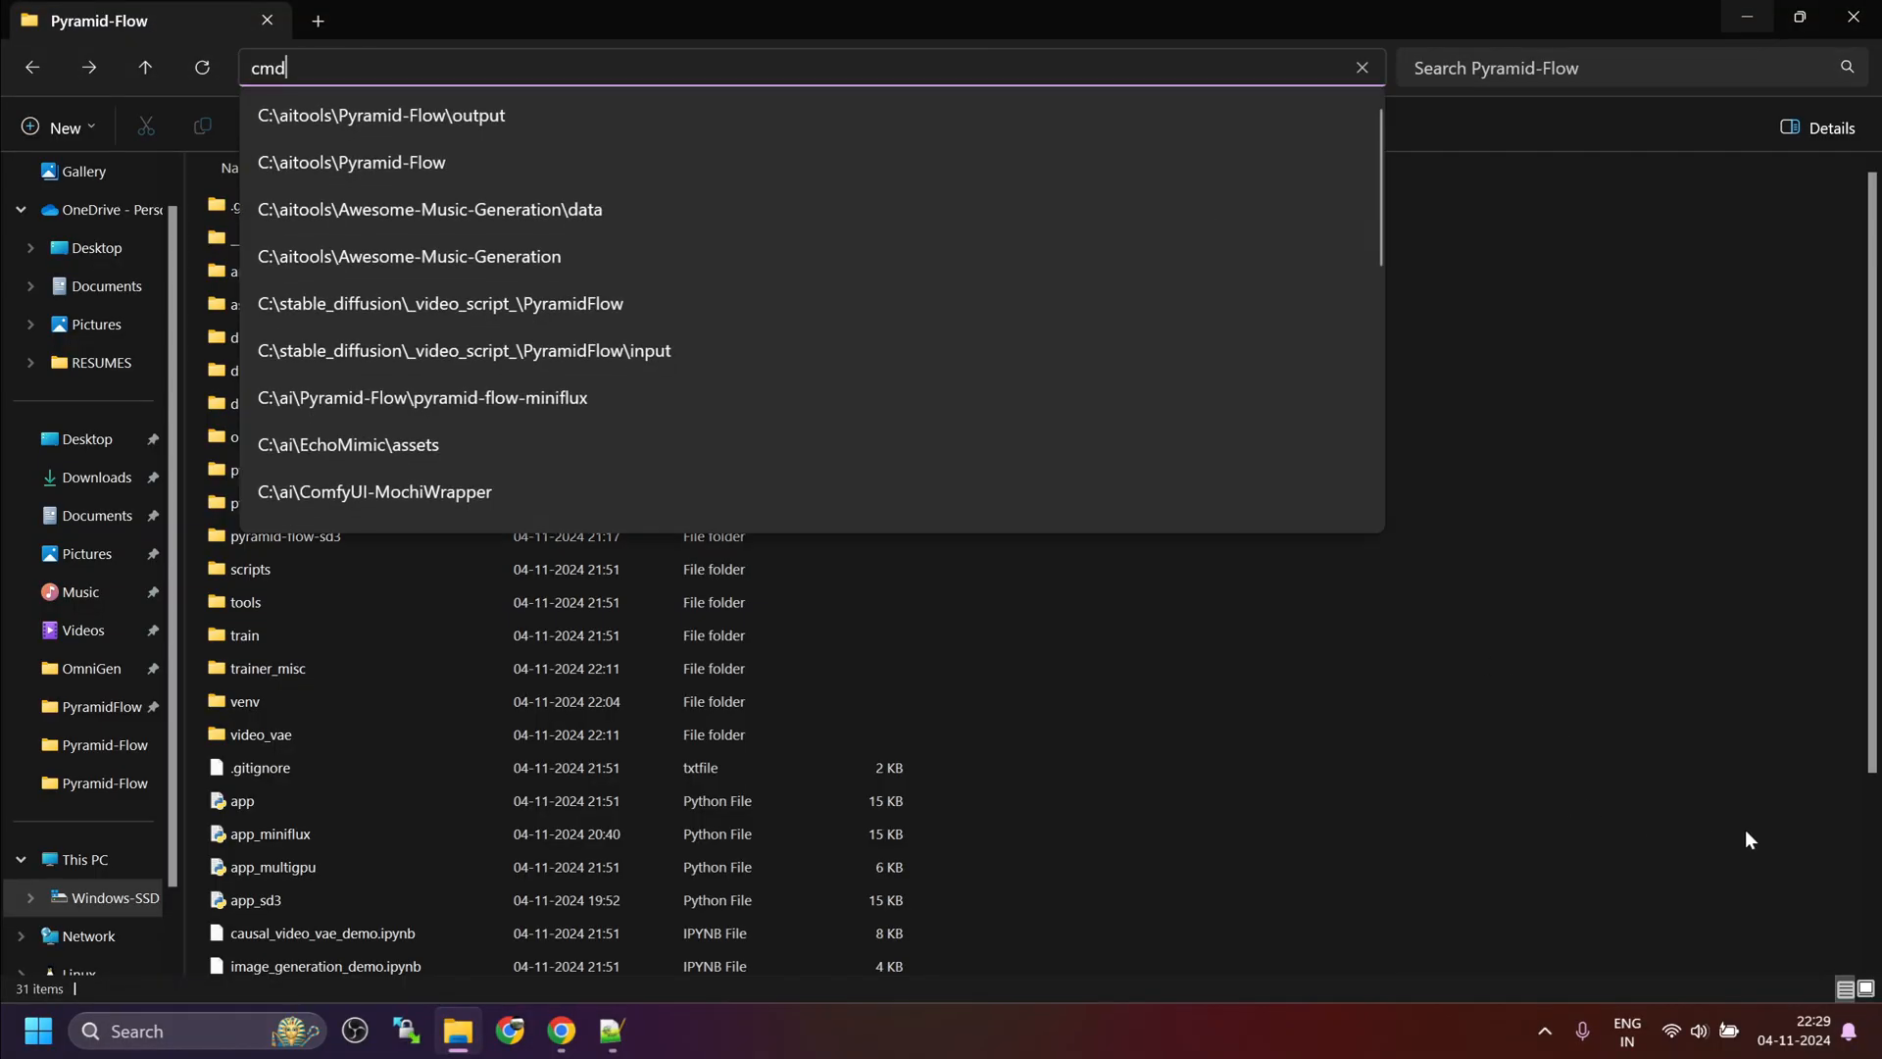
{"action": "key", "text": "Enter"}
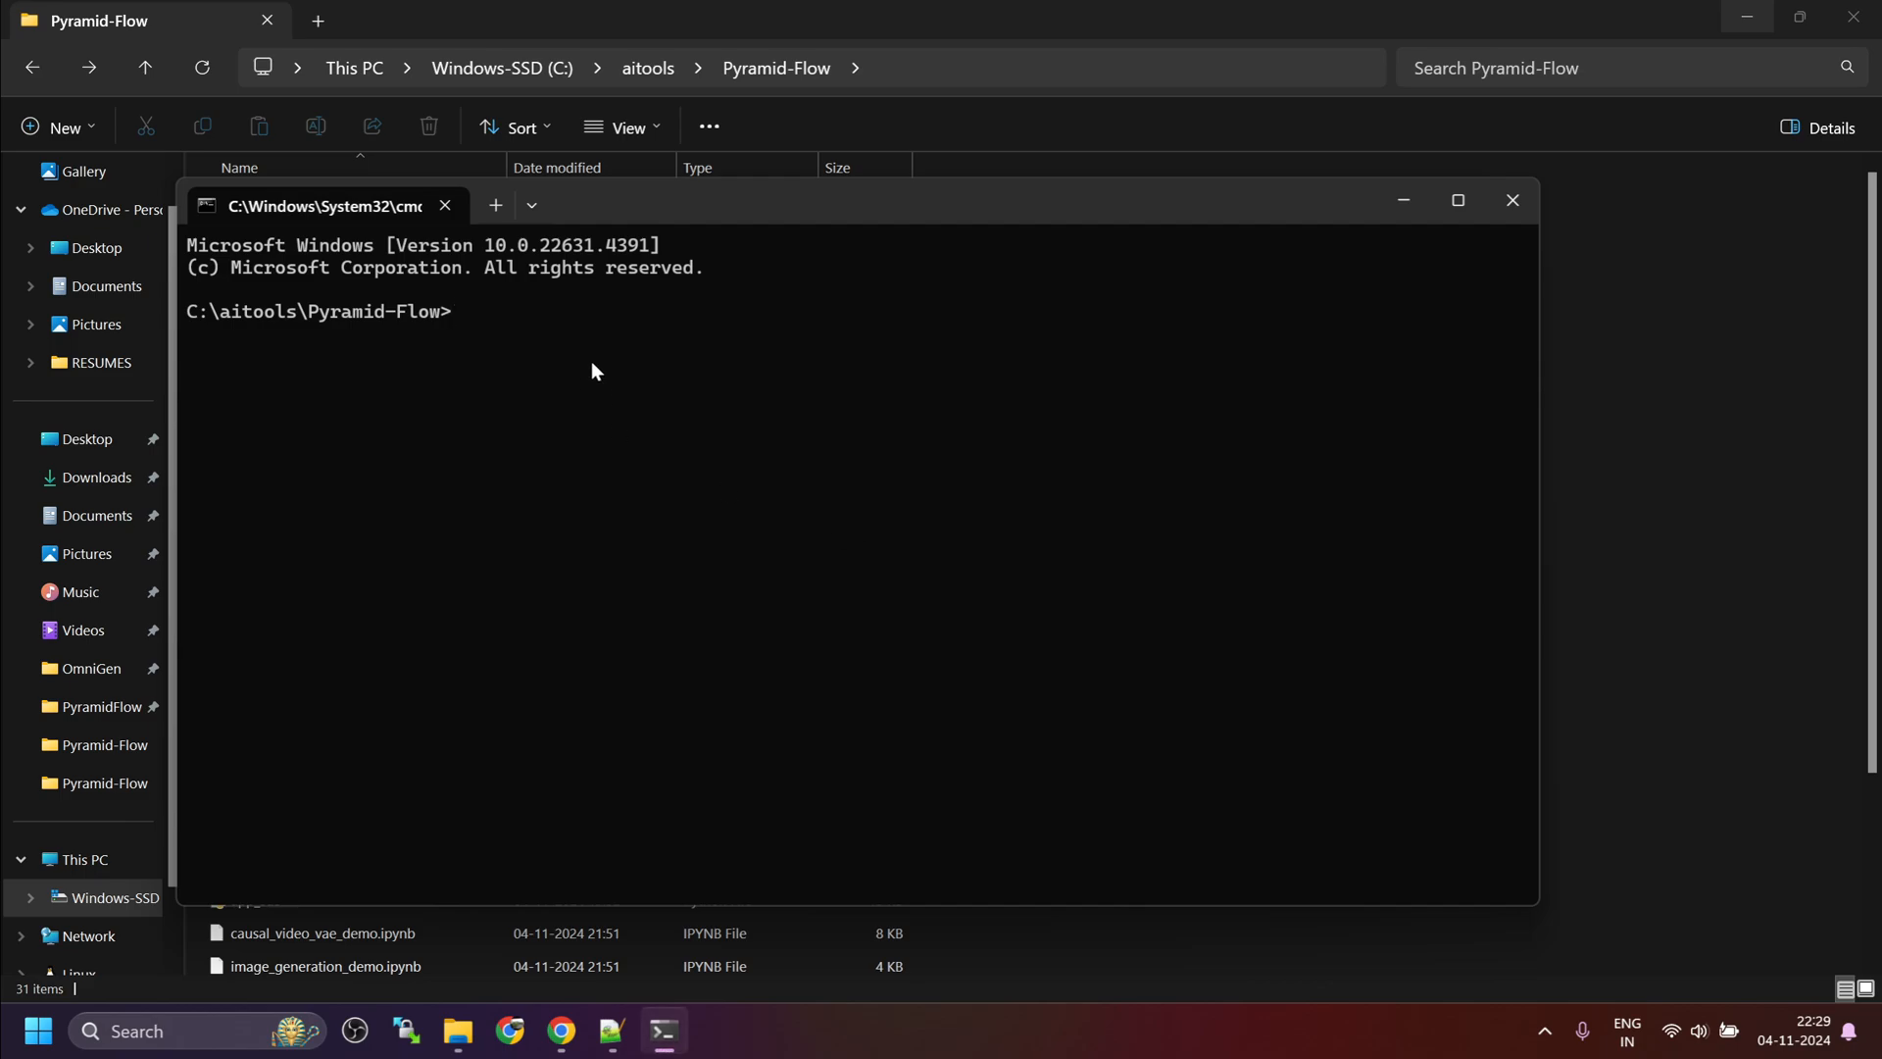
Step: Activate venv\Scripts\activate and start python app_sd3.py for the SD3 demo
{"action": "type", "text": "venv"}
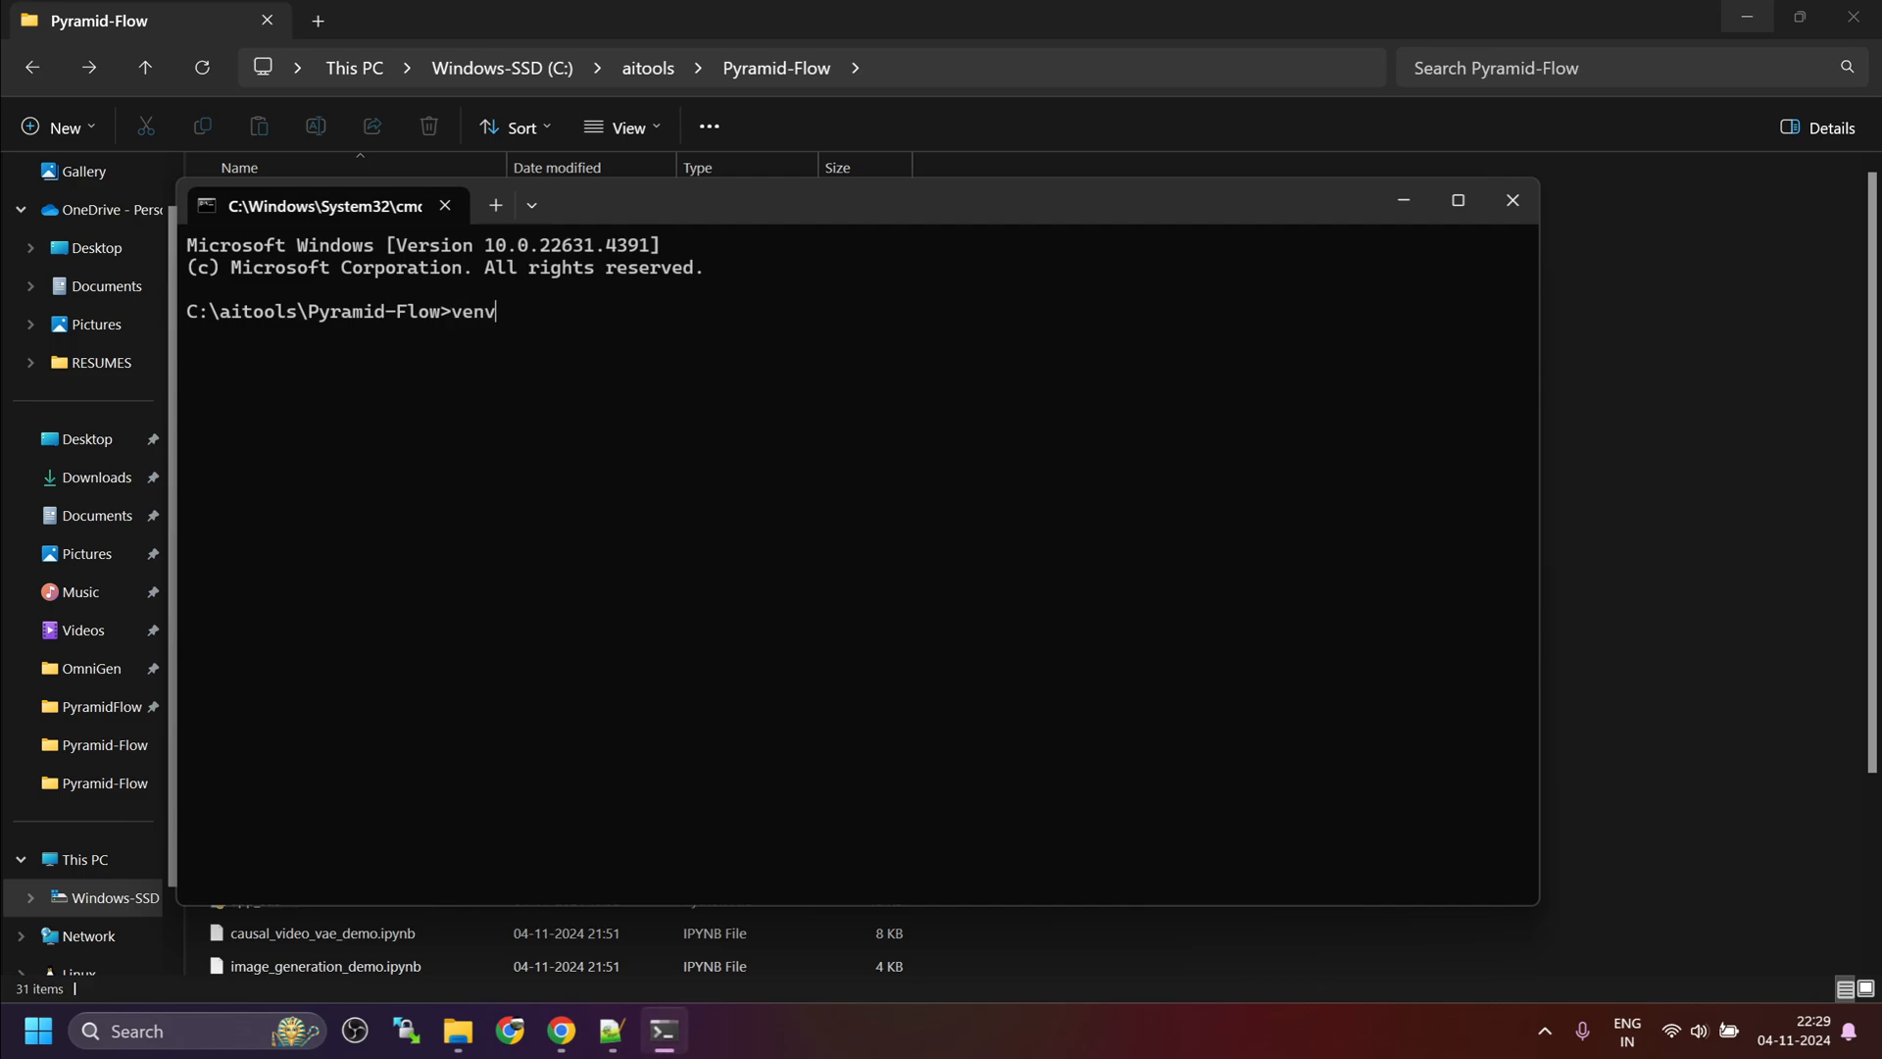
{"action": "type", "text": "\\Scripts\\activate"}
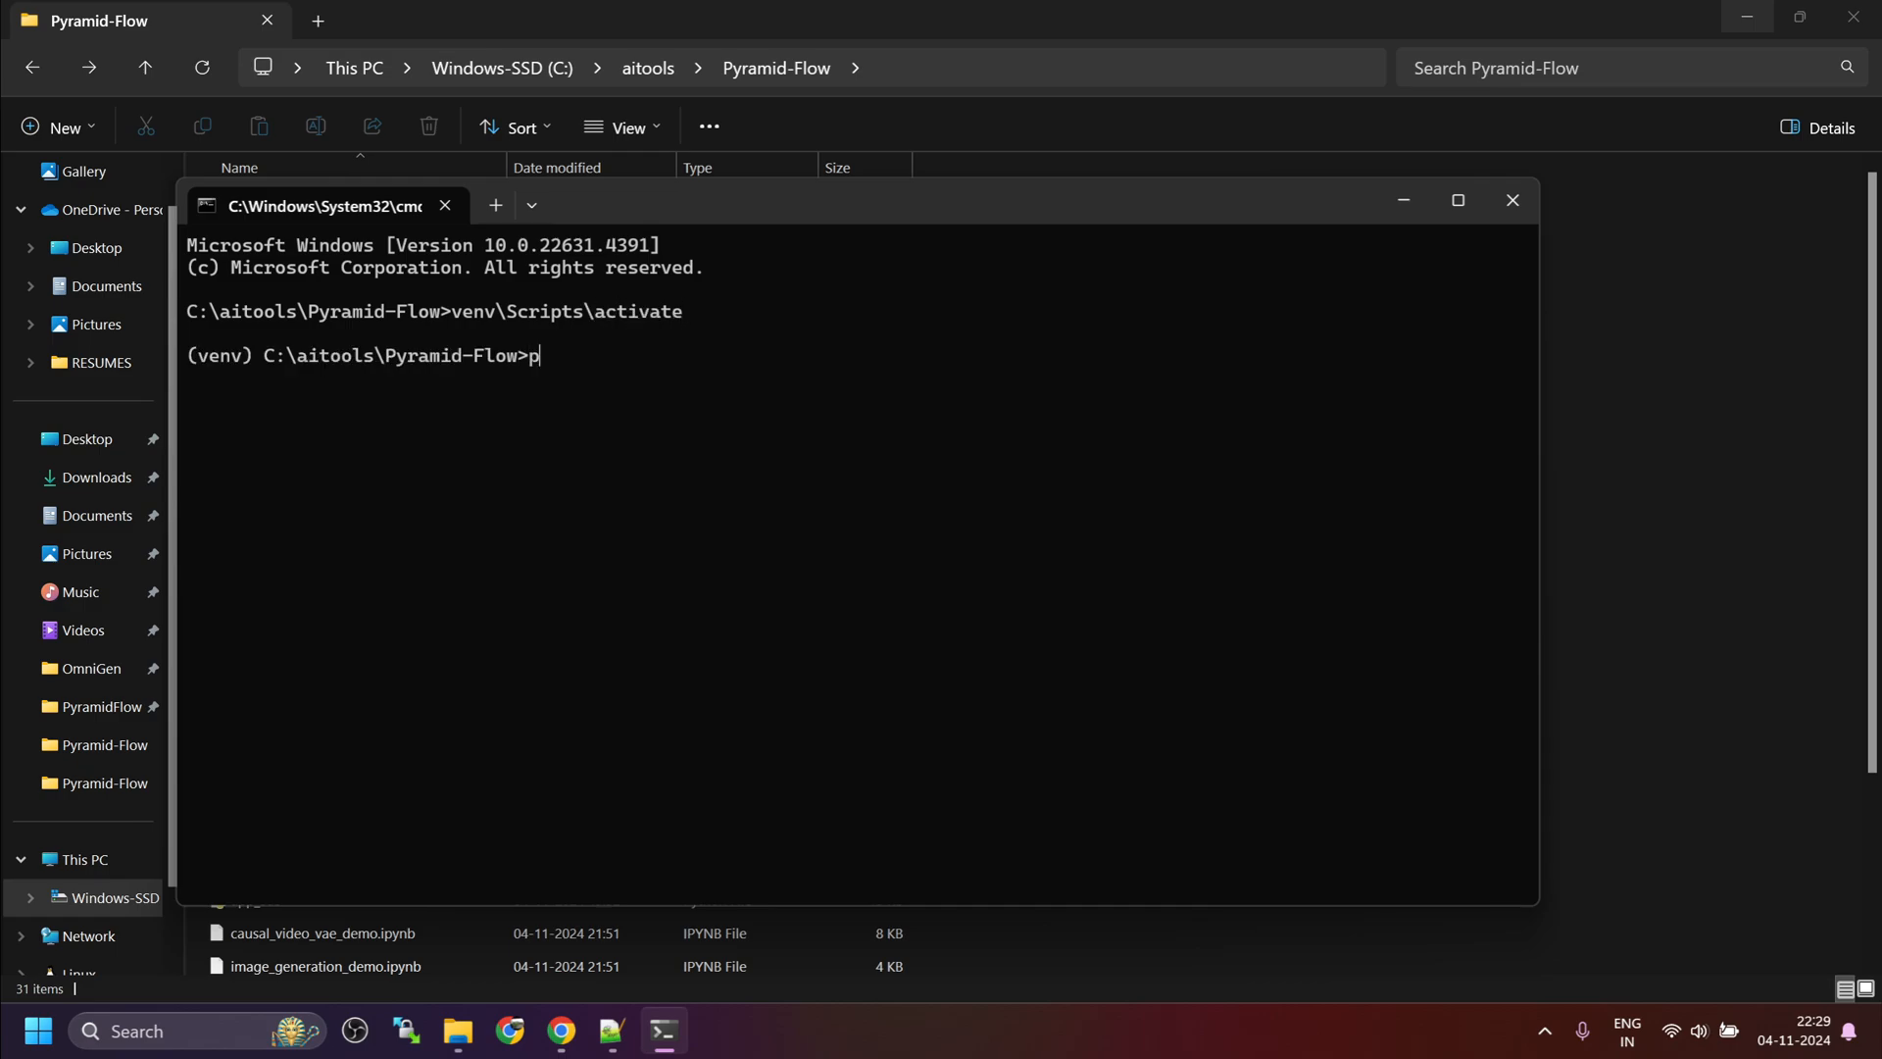
{"action": "type", "text": "ython app_sd3.py"}
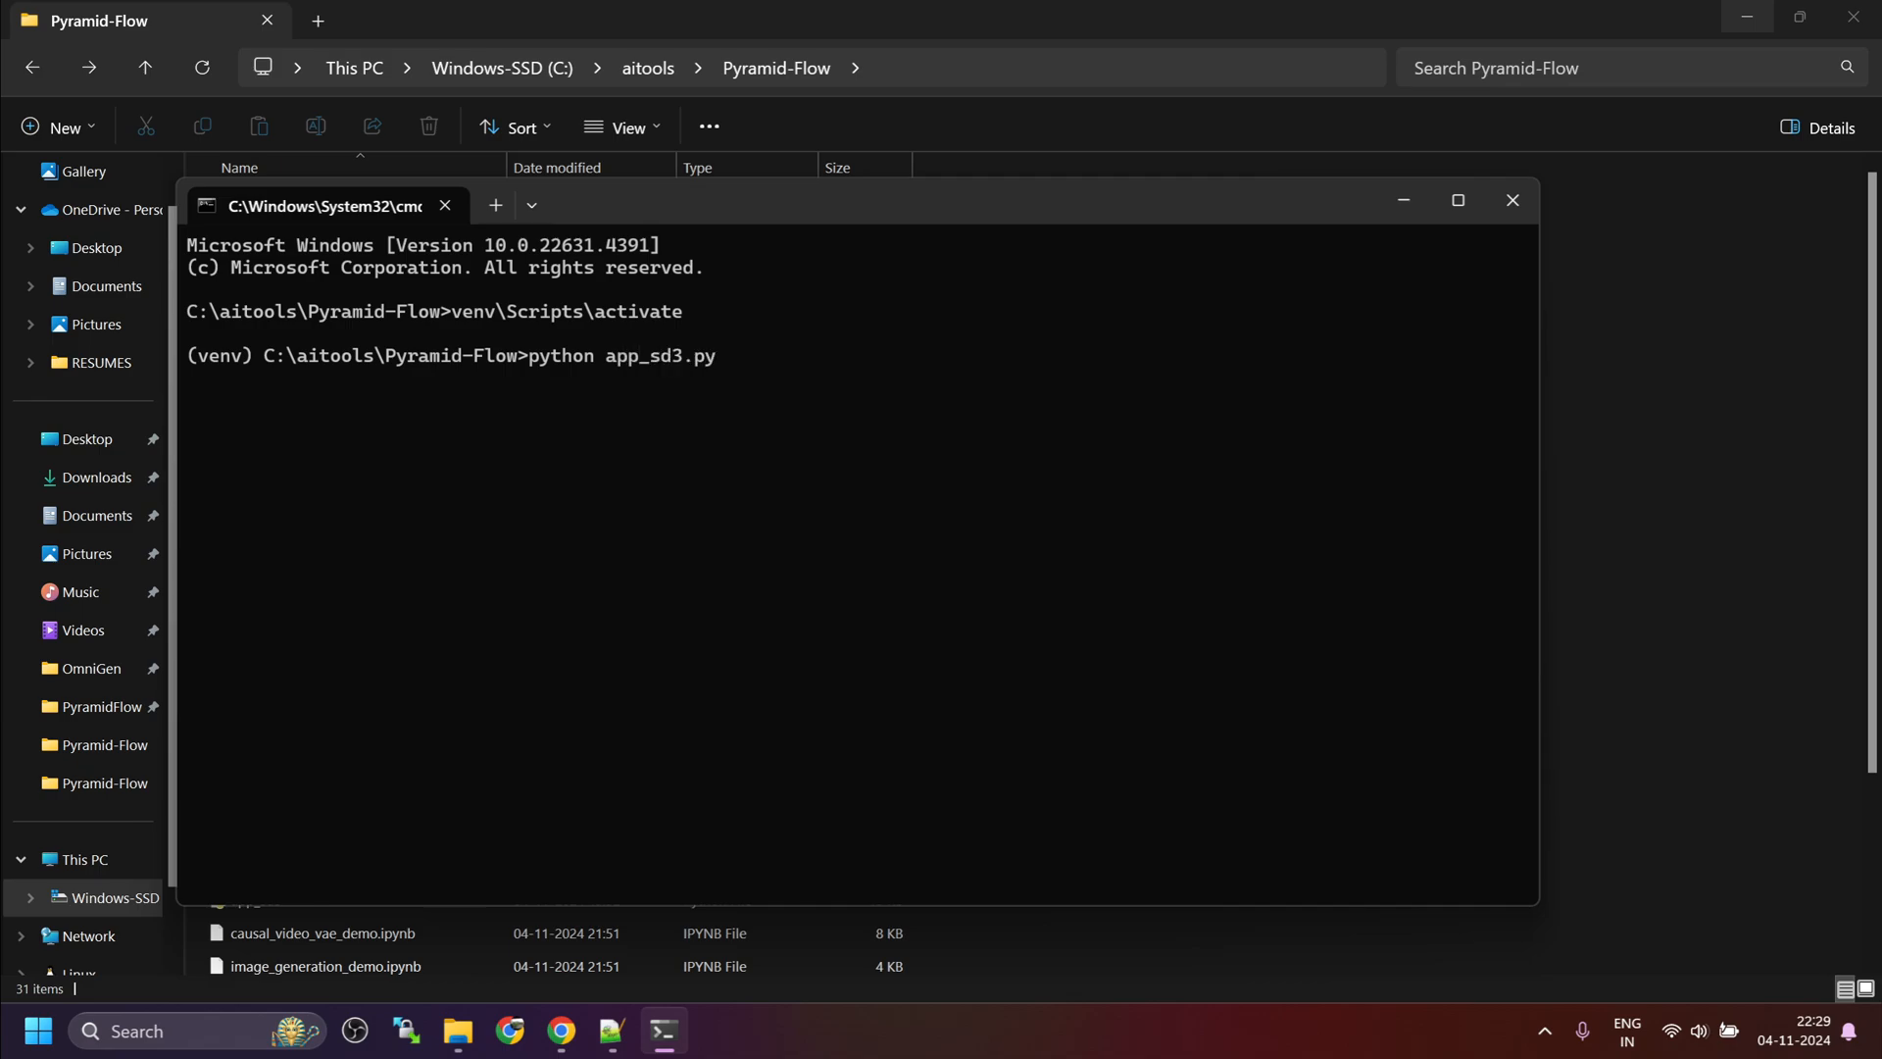
{"action": "mouse_move", "coordinate": [1102, 482]}
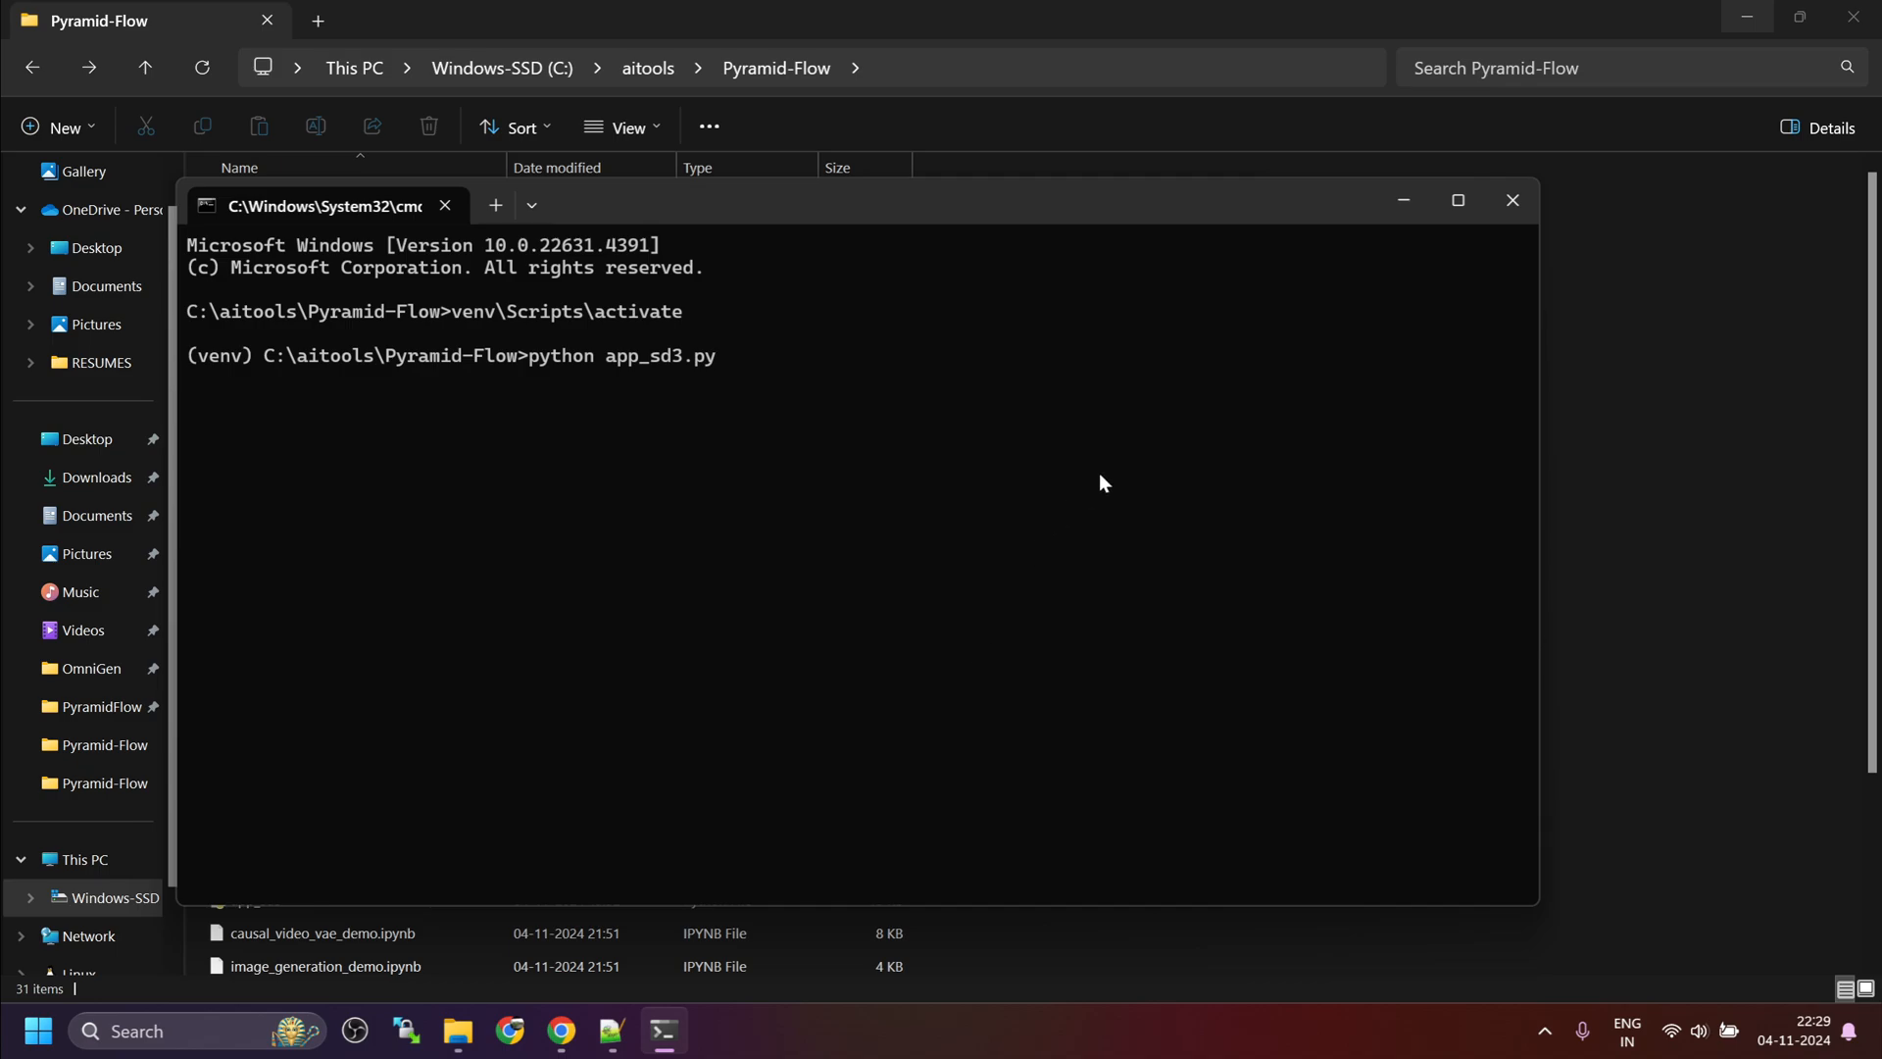
{"action": "mouse_move", "coordinate": [849, 576]}
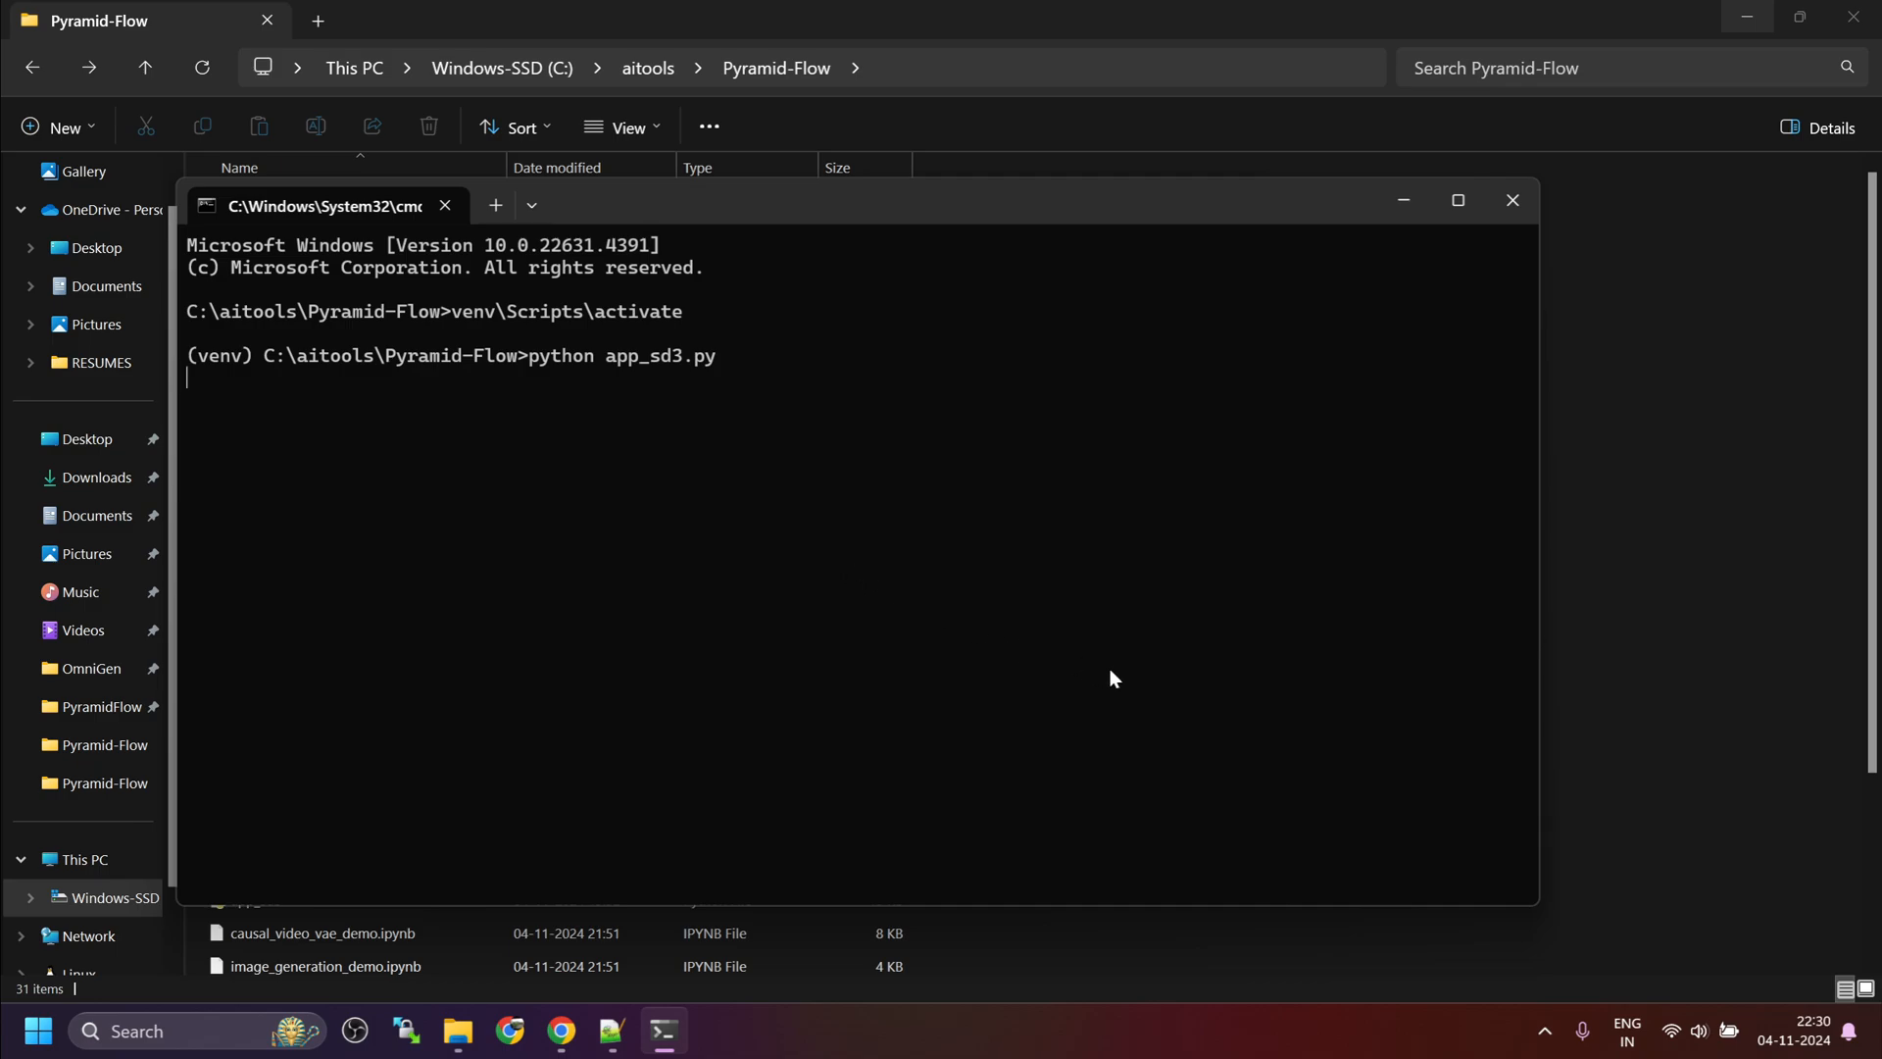
{"action": "mouse_move", "coordinate": [675, 221]}
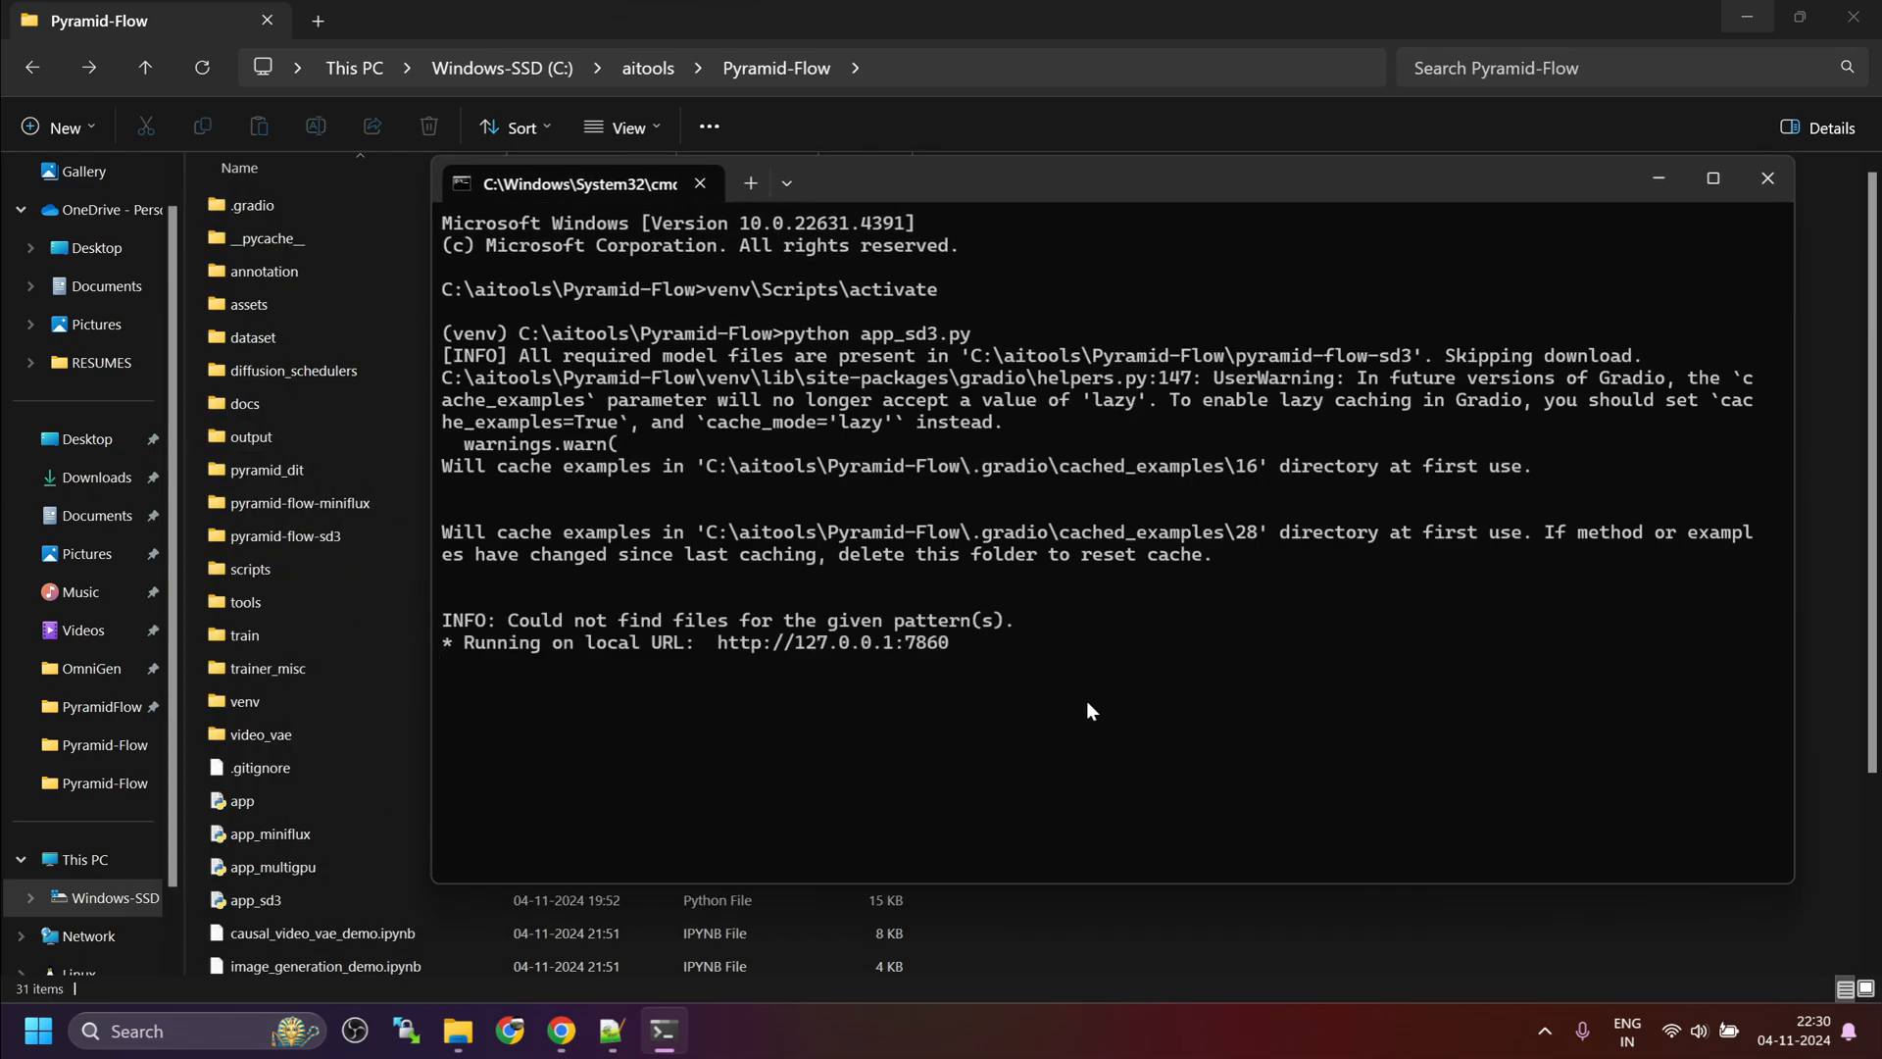
{"action": "mouse_move", "coordinate": [897, 666]}
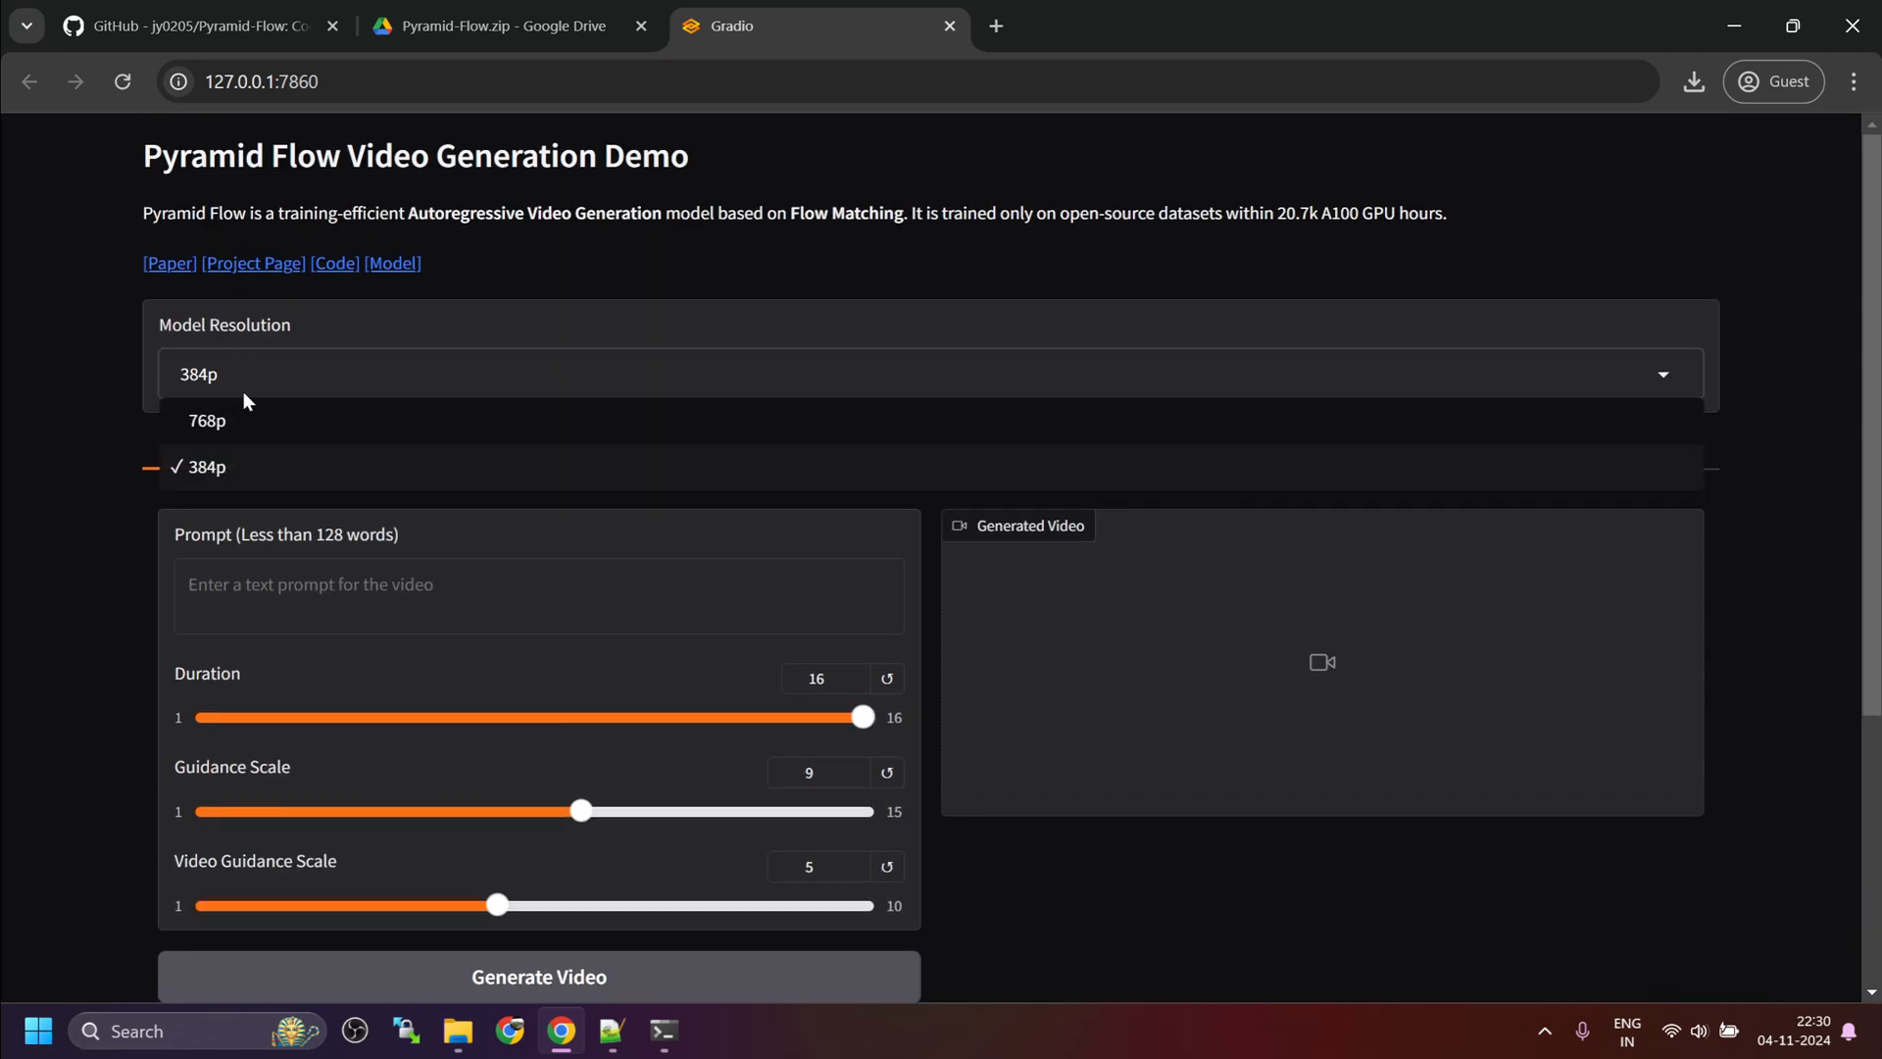
{"action": "mouse_move", "coordinate": [225, 481]}
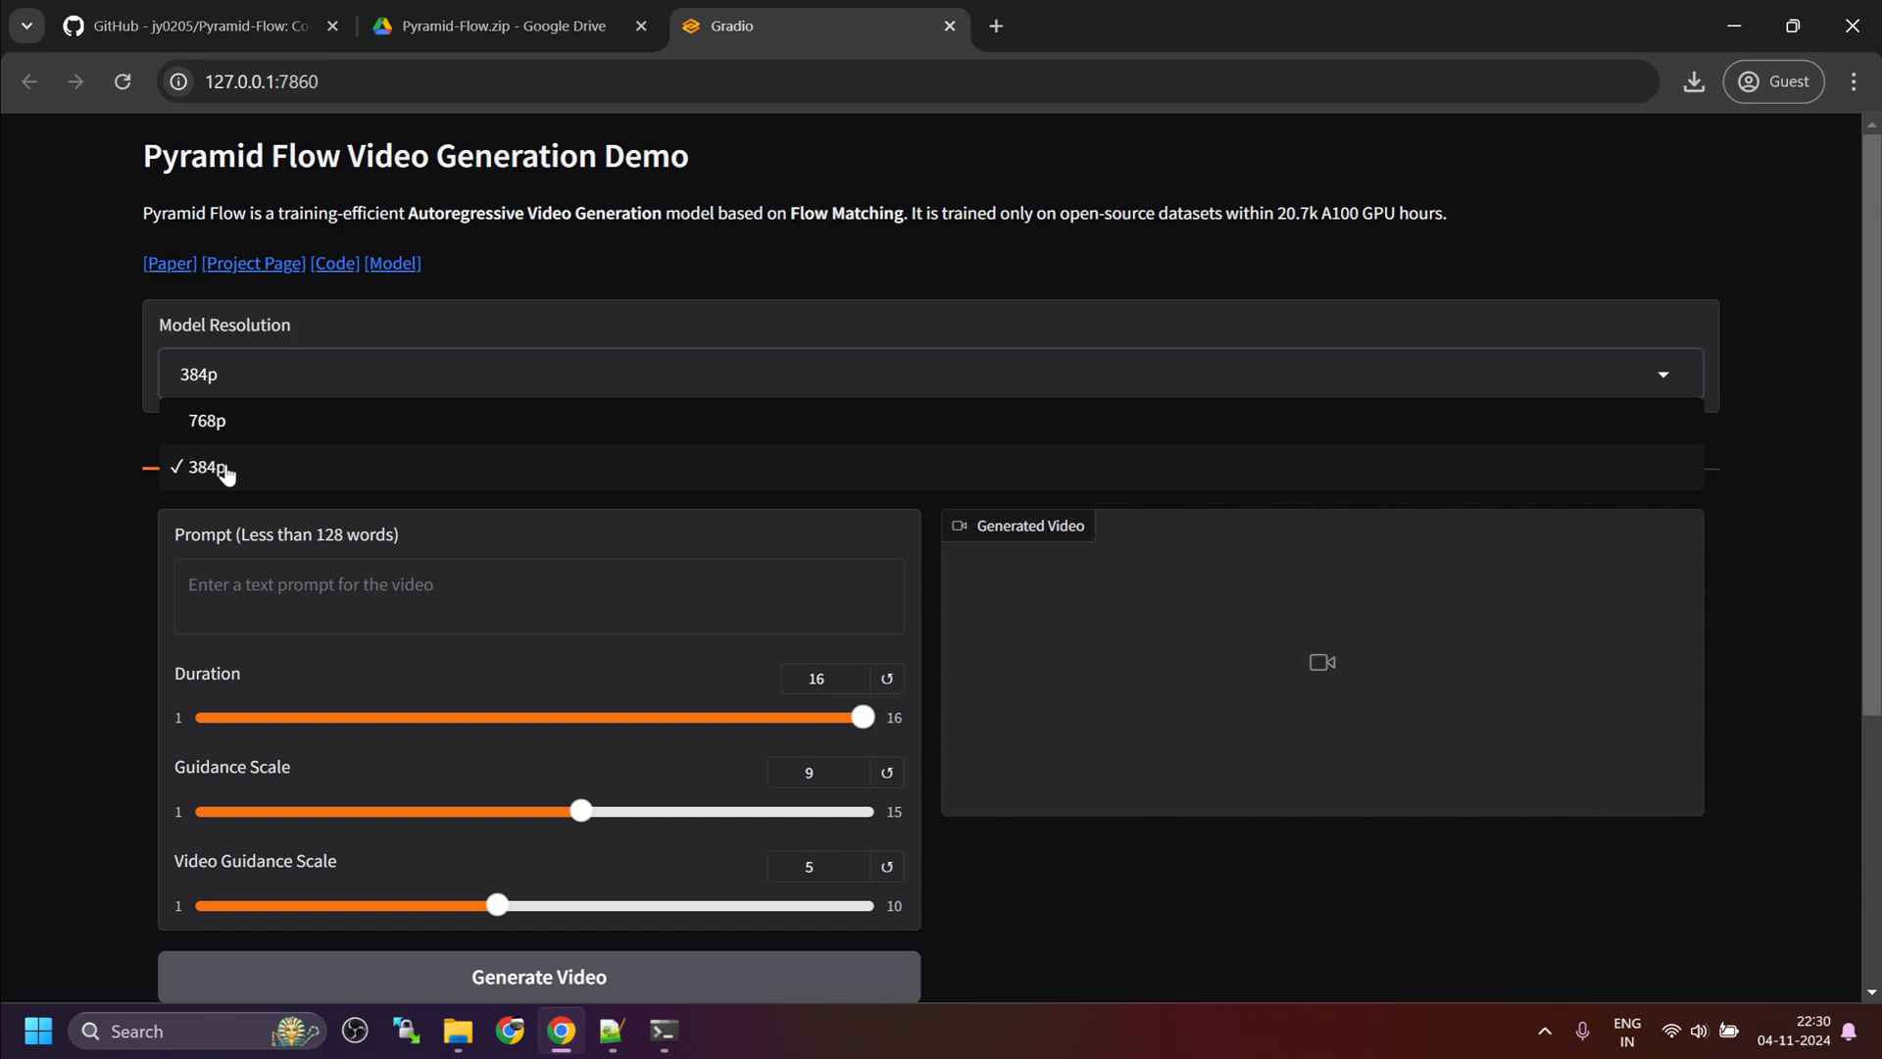
Step: Keep resolution at 384p, fetch the city street prompt from Notepad++ notes, and return to Gradio
{"action": "left_click", "coordinate": [215, 467]}
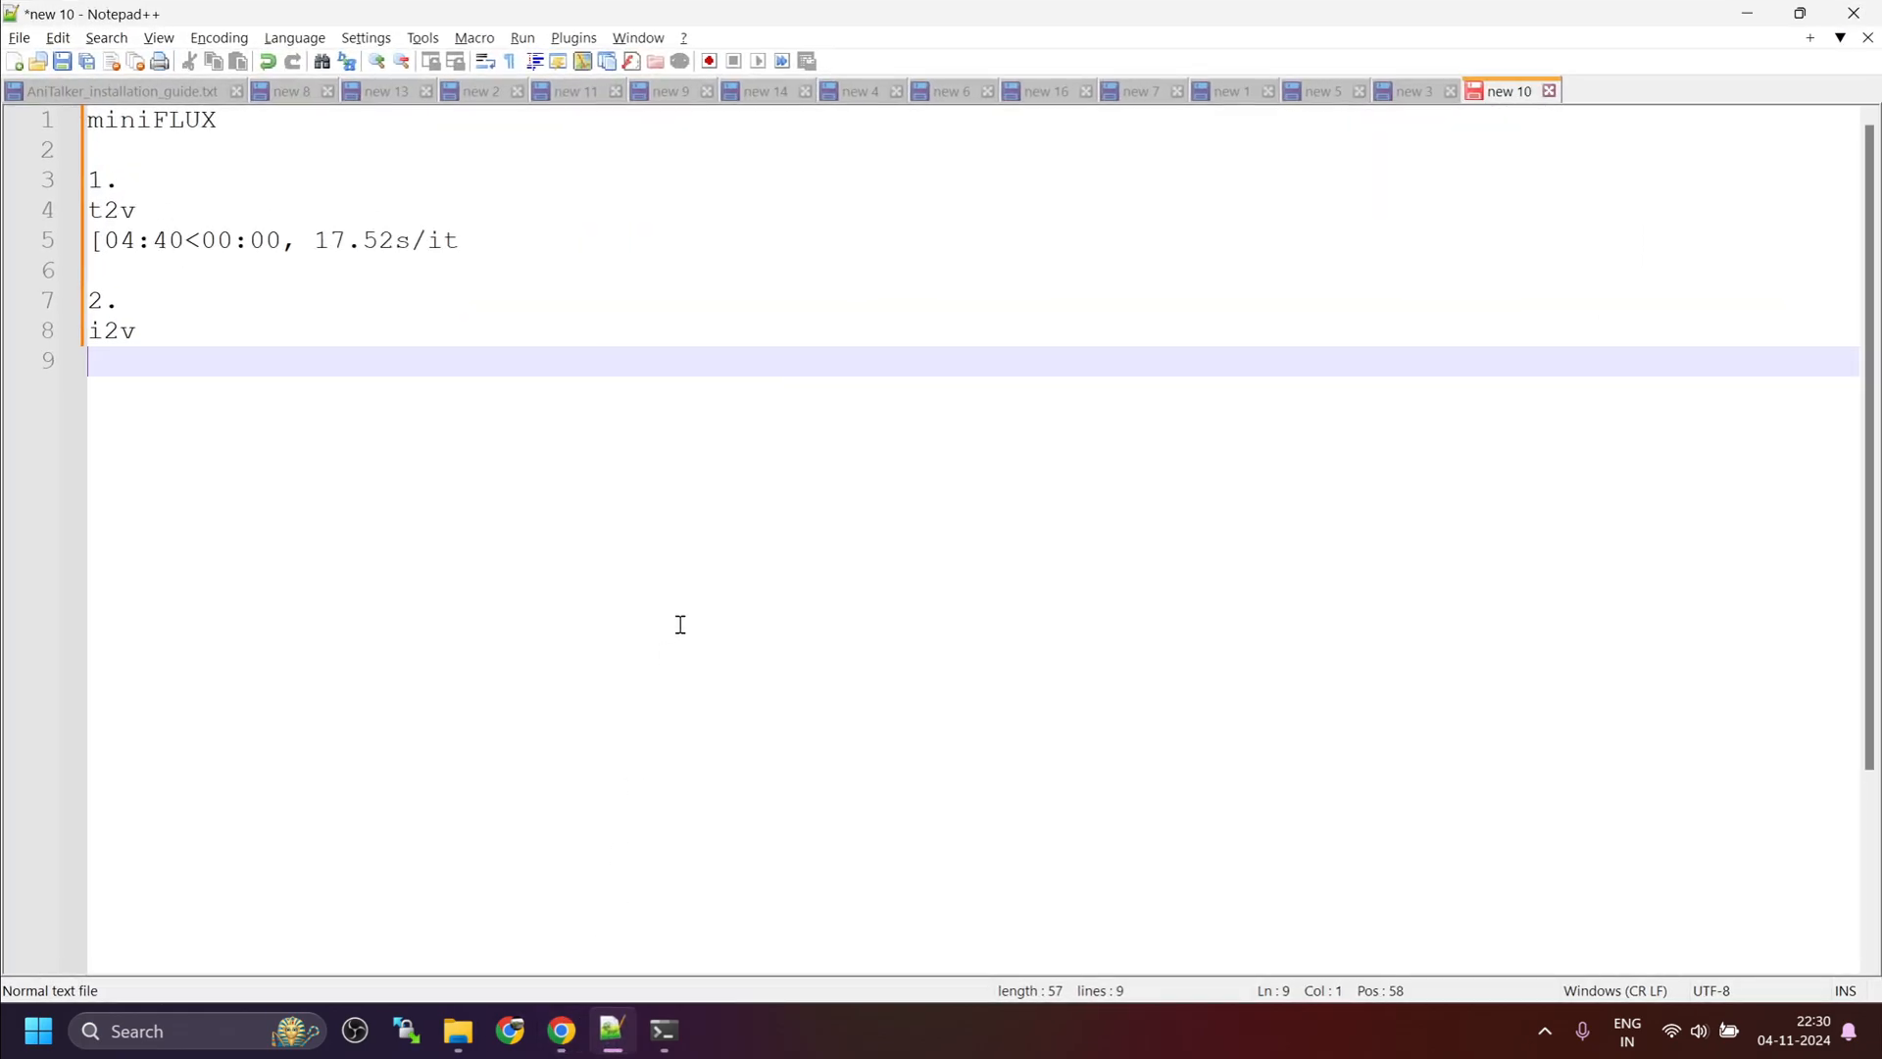
{"action": "left_click", "coordinate": [1415, 91]}
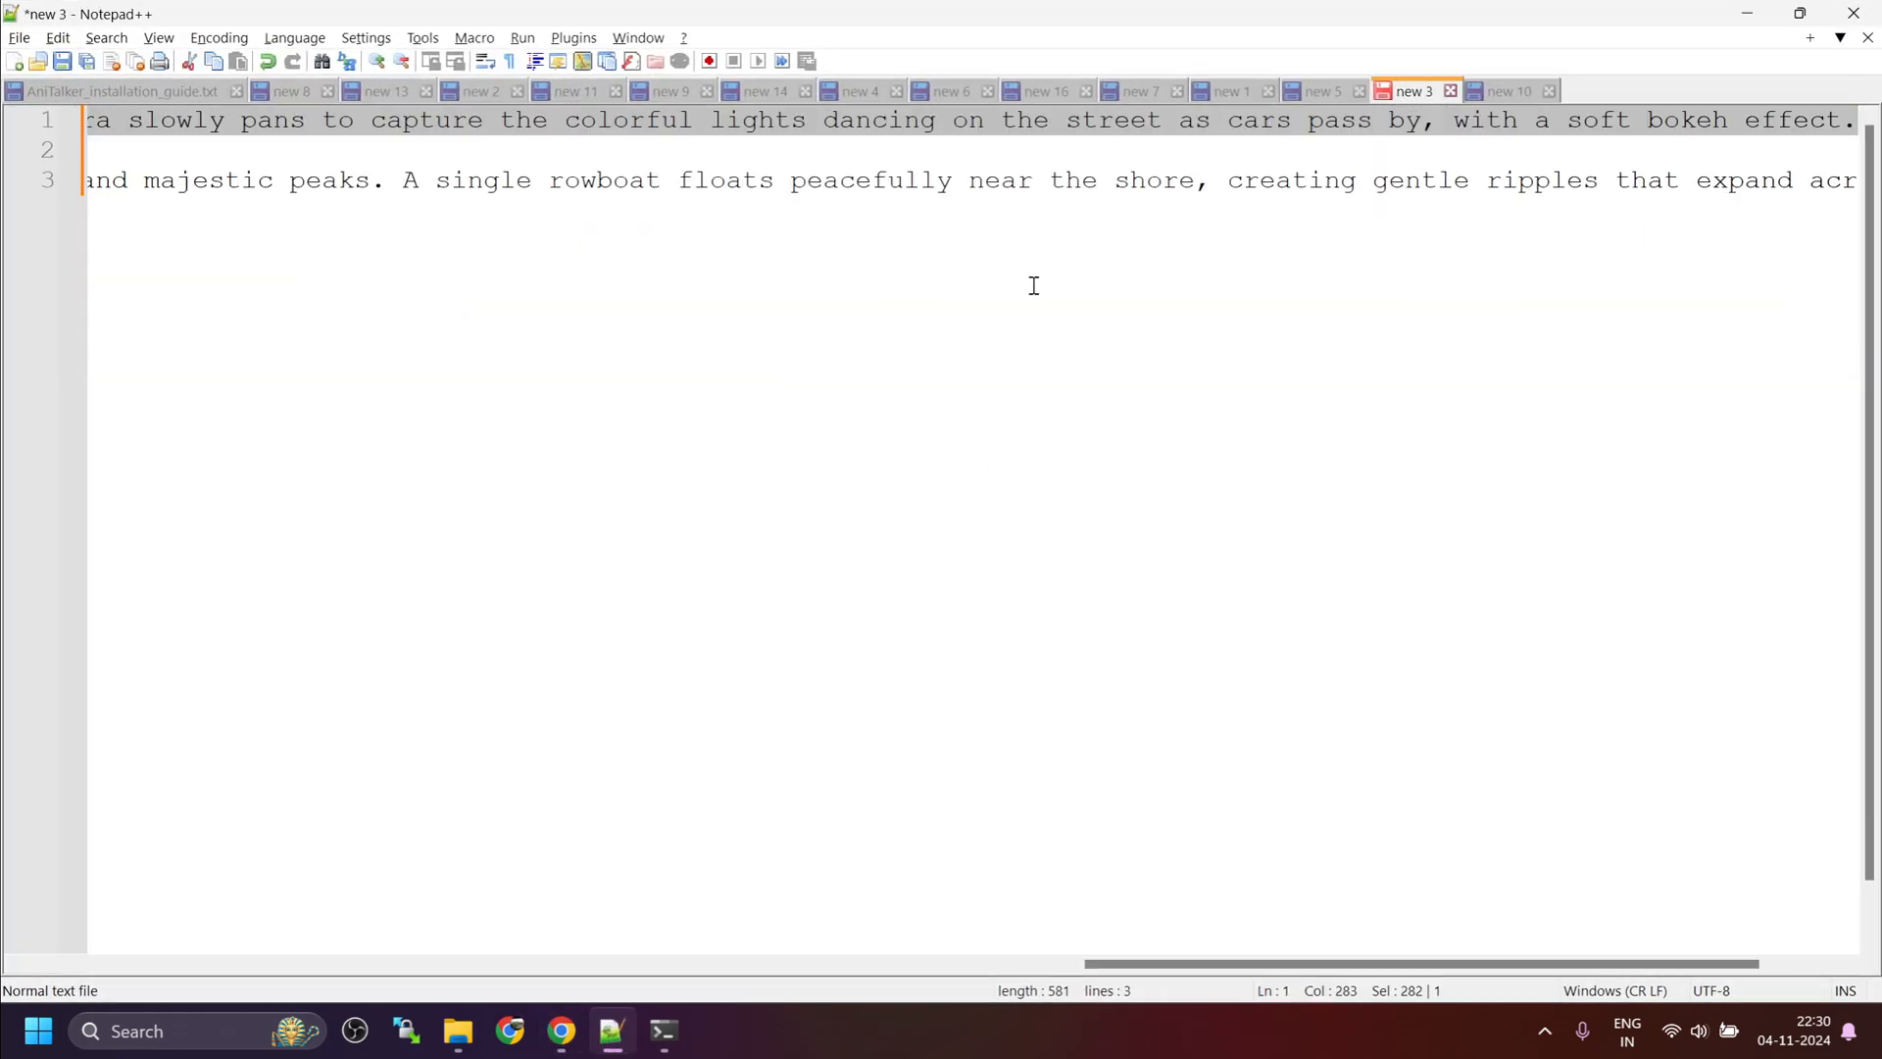
{"action": "mouse_move", "coordinate": [600, 894]}
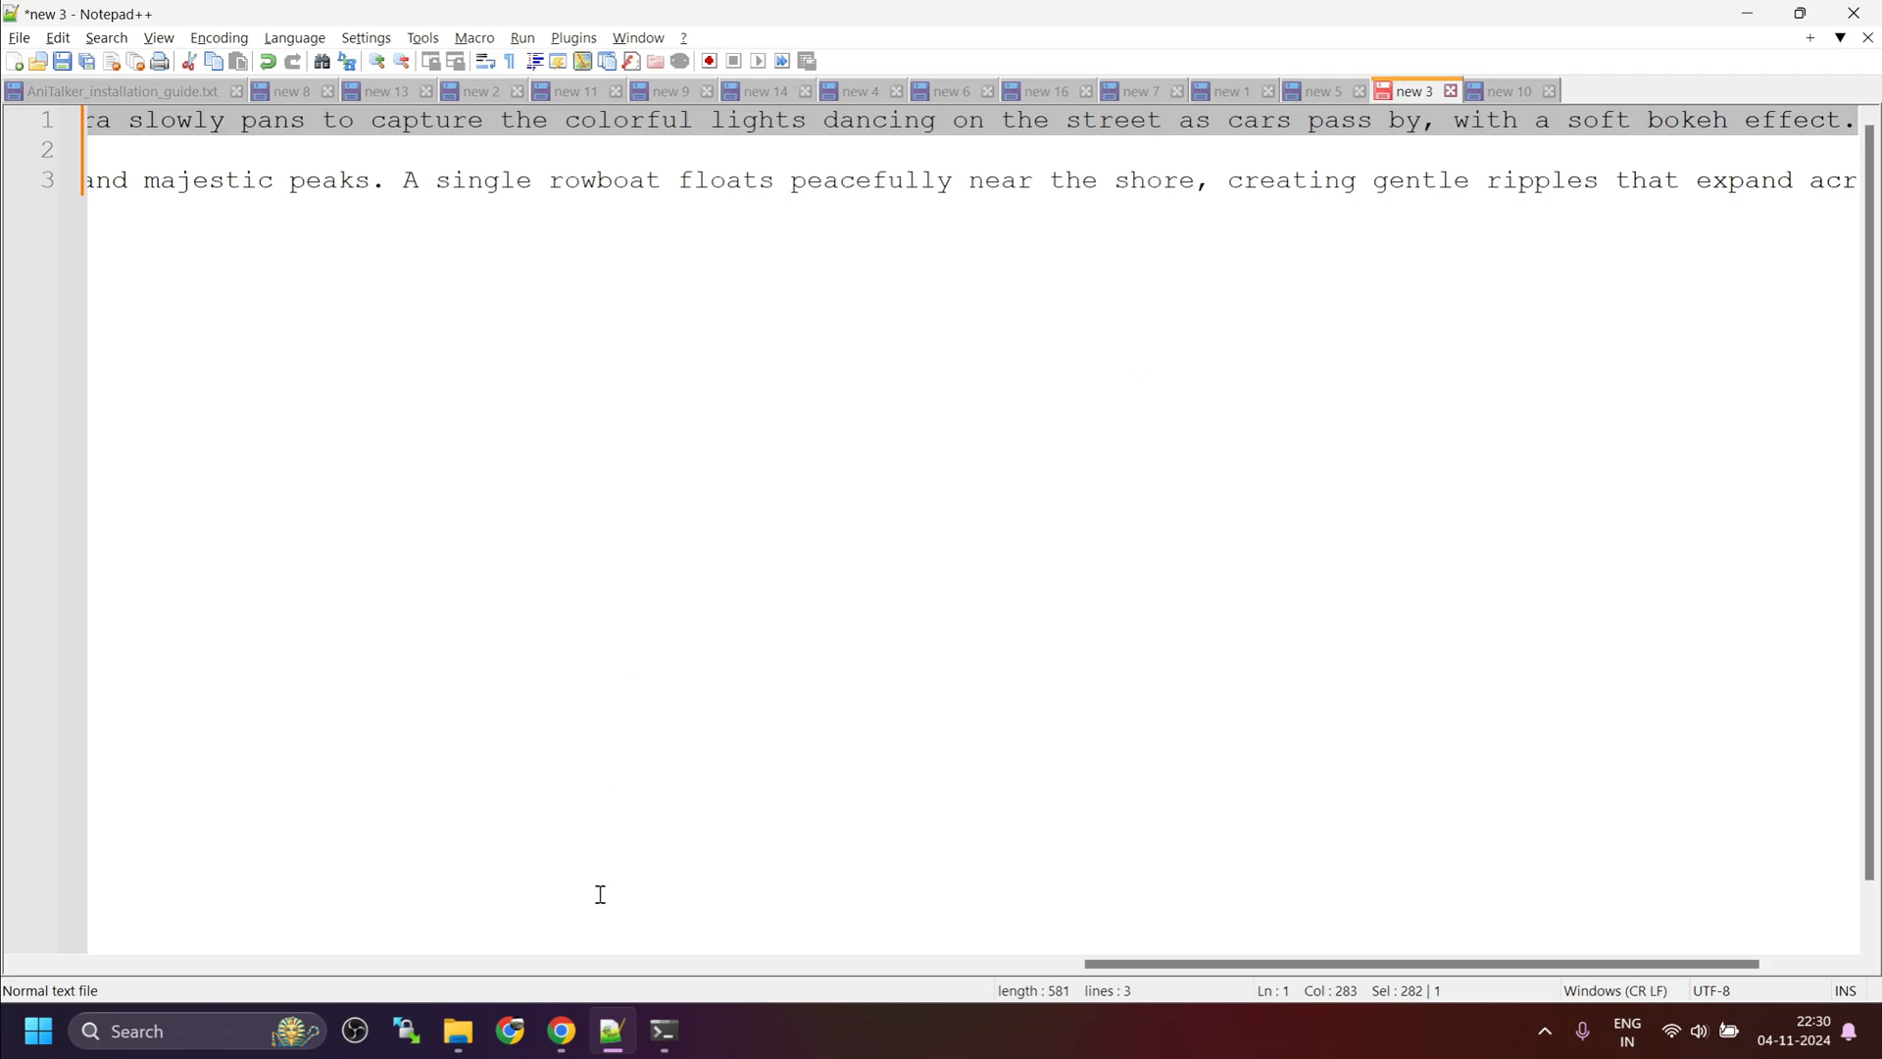
{"action": "left_click", "coordinate": [558, 1031]}
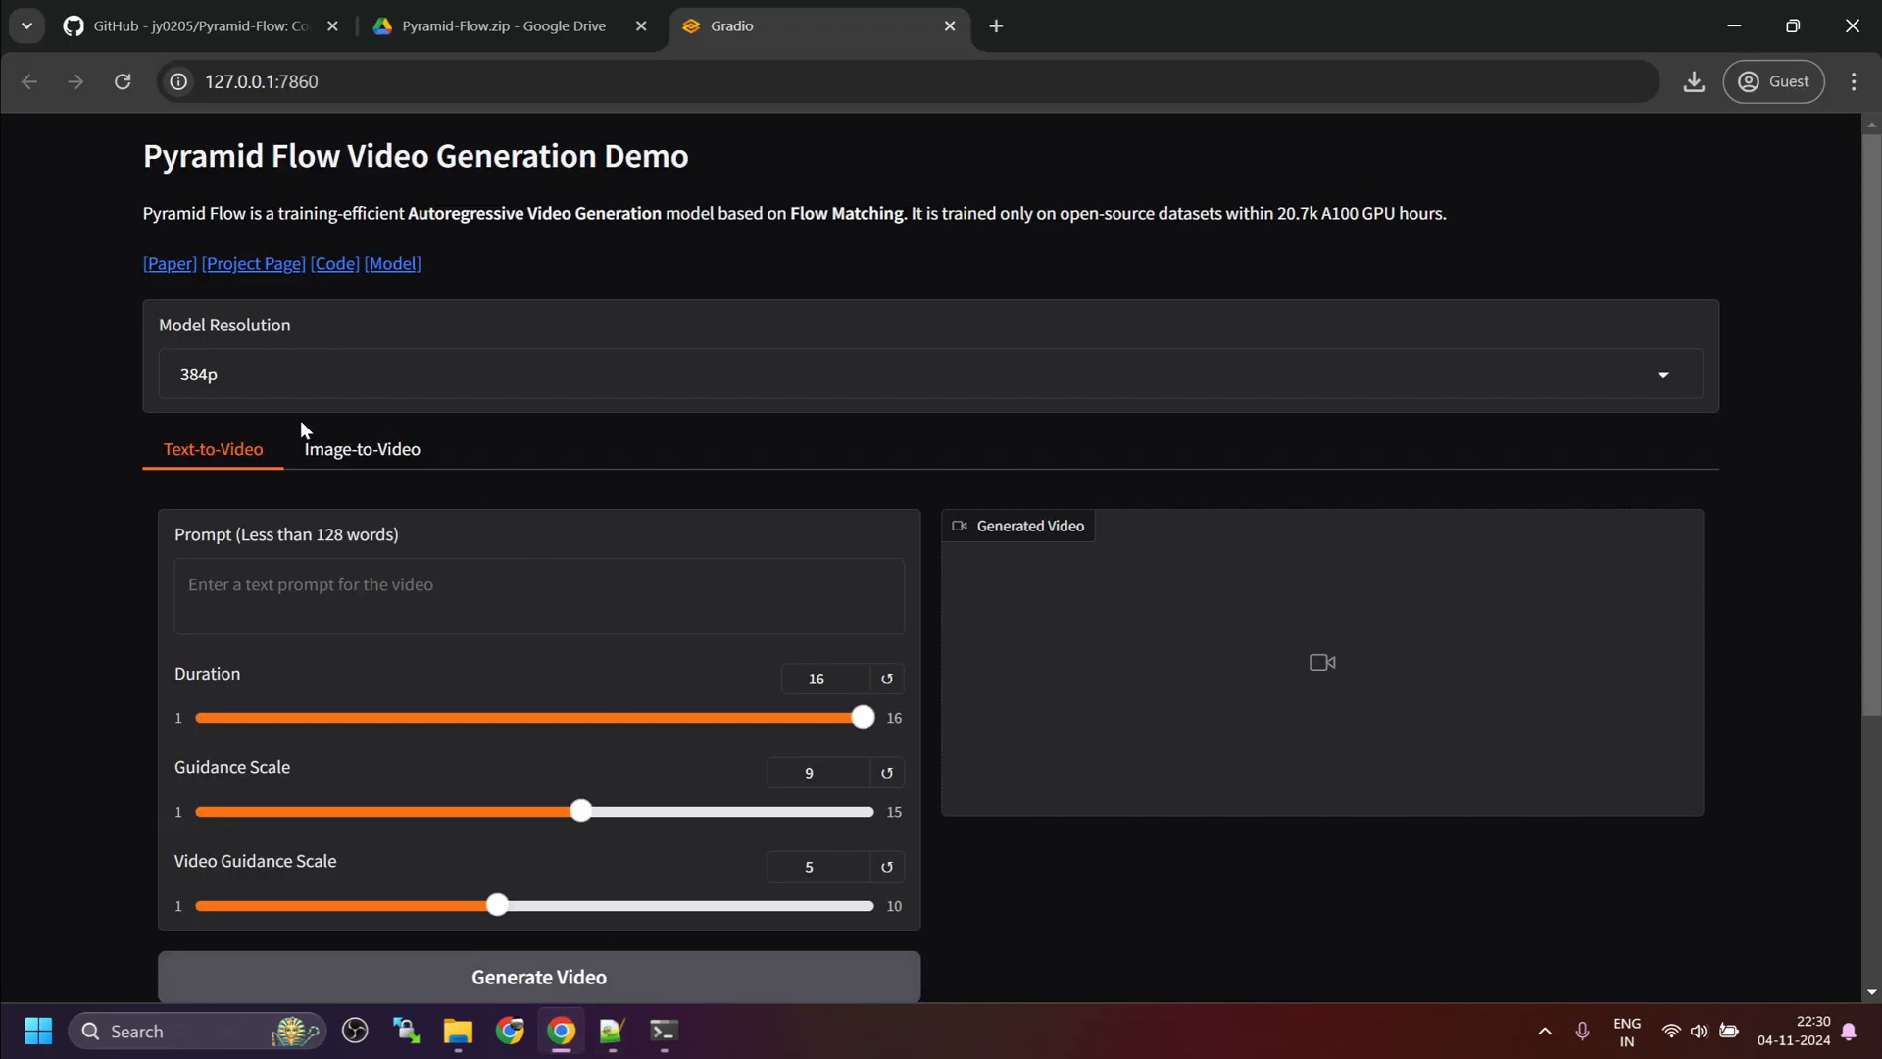
Step: Enter the rainy New York City street prompt and start SD3 text-to-video generation
{"action": "type", "text": "A vibrant, bustling New York City street during a light rain. People with umbrellas walk past neon-lit shops and cafes, reflections shimmering on the wet pavement. The camera slowly pans to capture the colorful lights dancing on the street as cars pass by, with a soft bokeh effect."}
{"action": "type", "text": "7"}
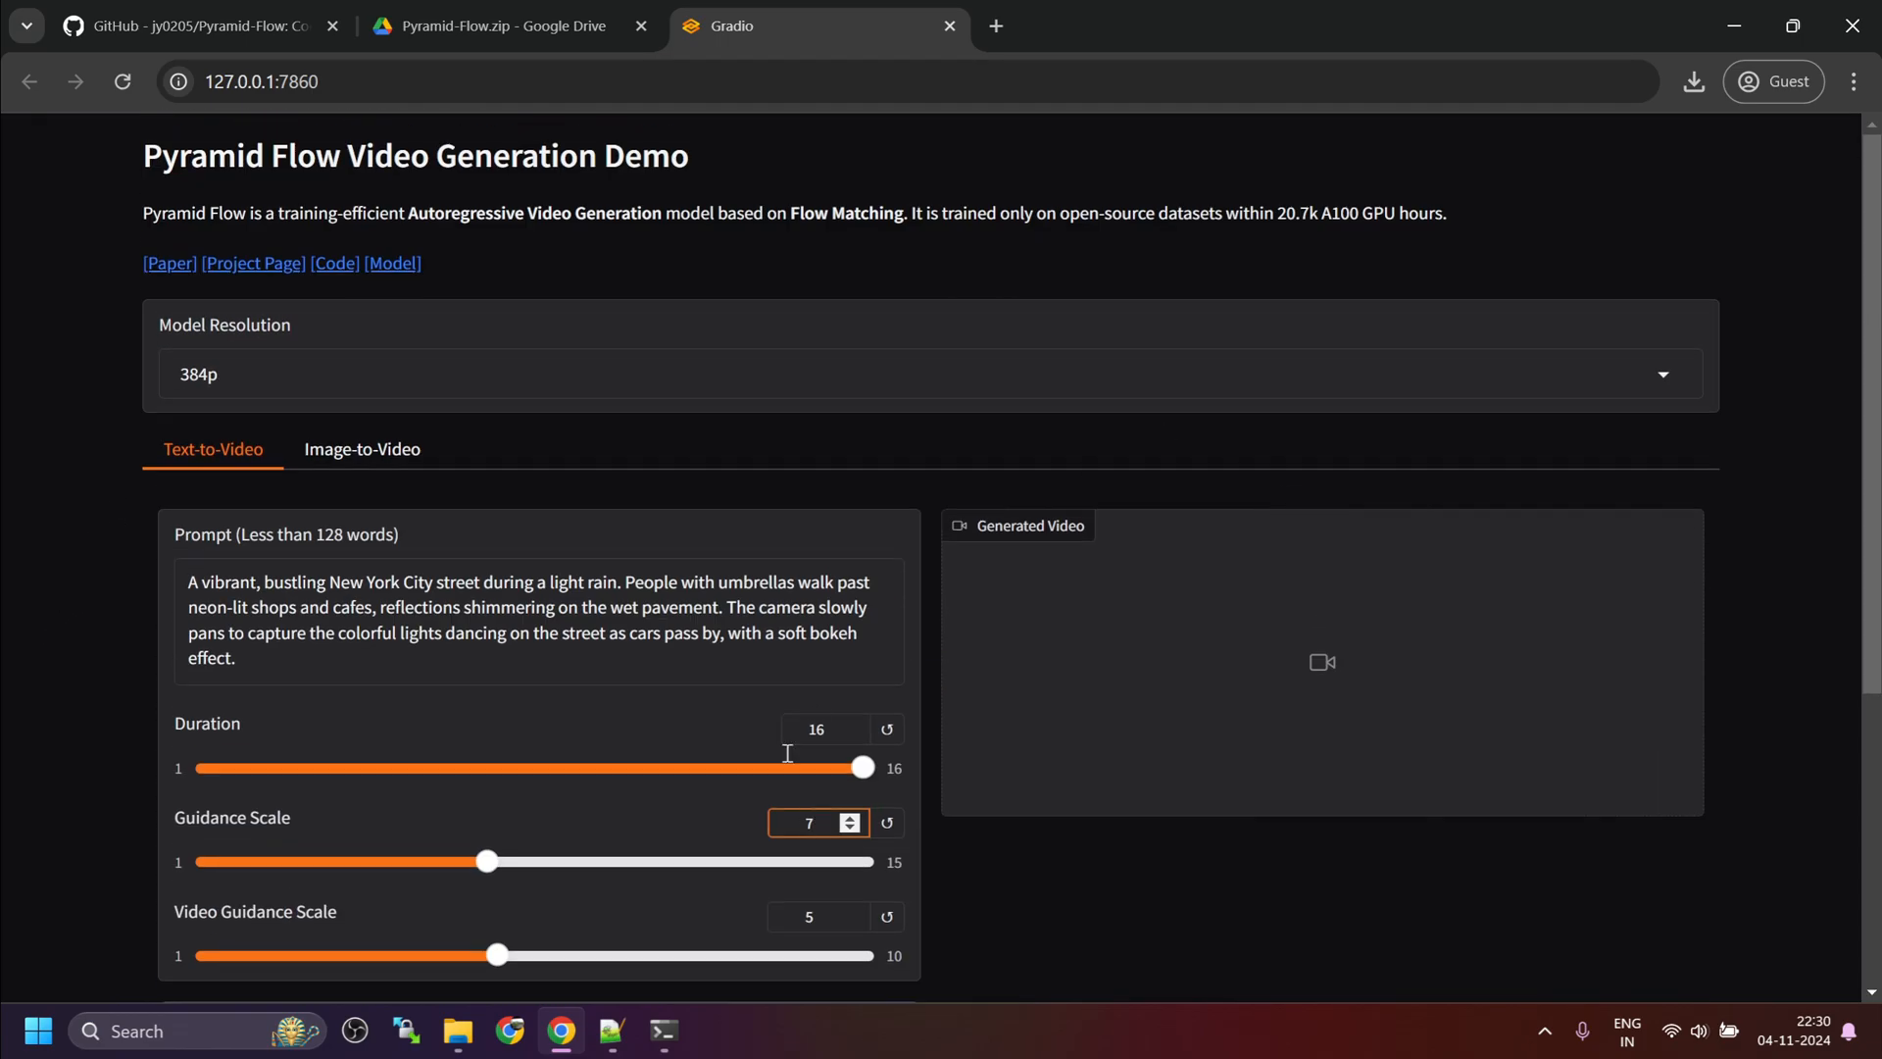
{"action": "left_click", "coordinate": [539, 898]}
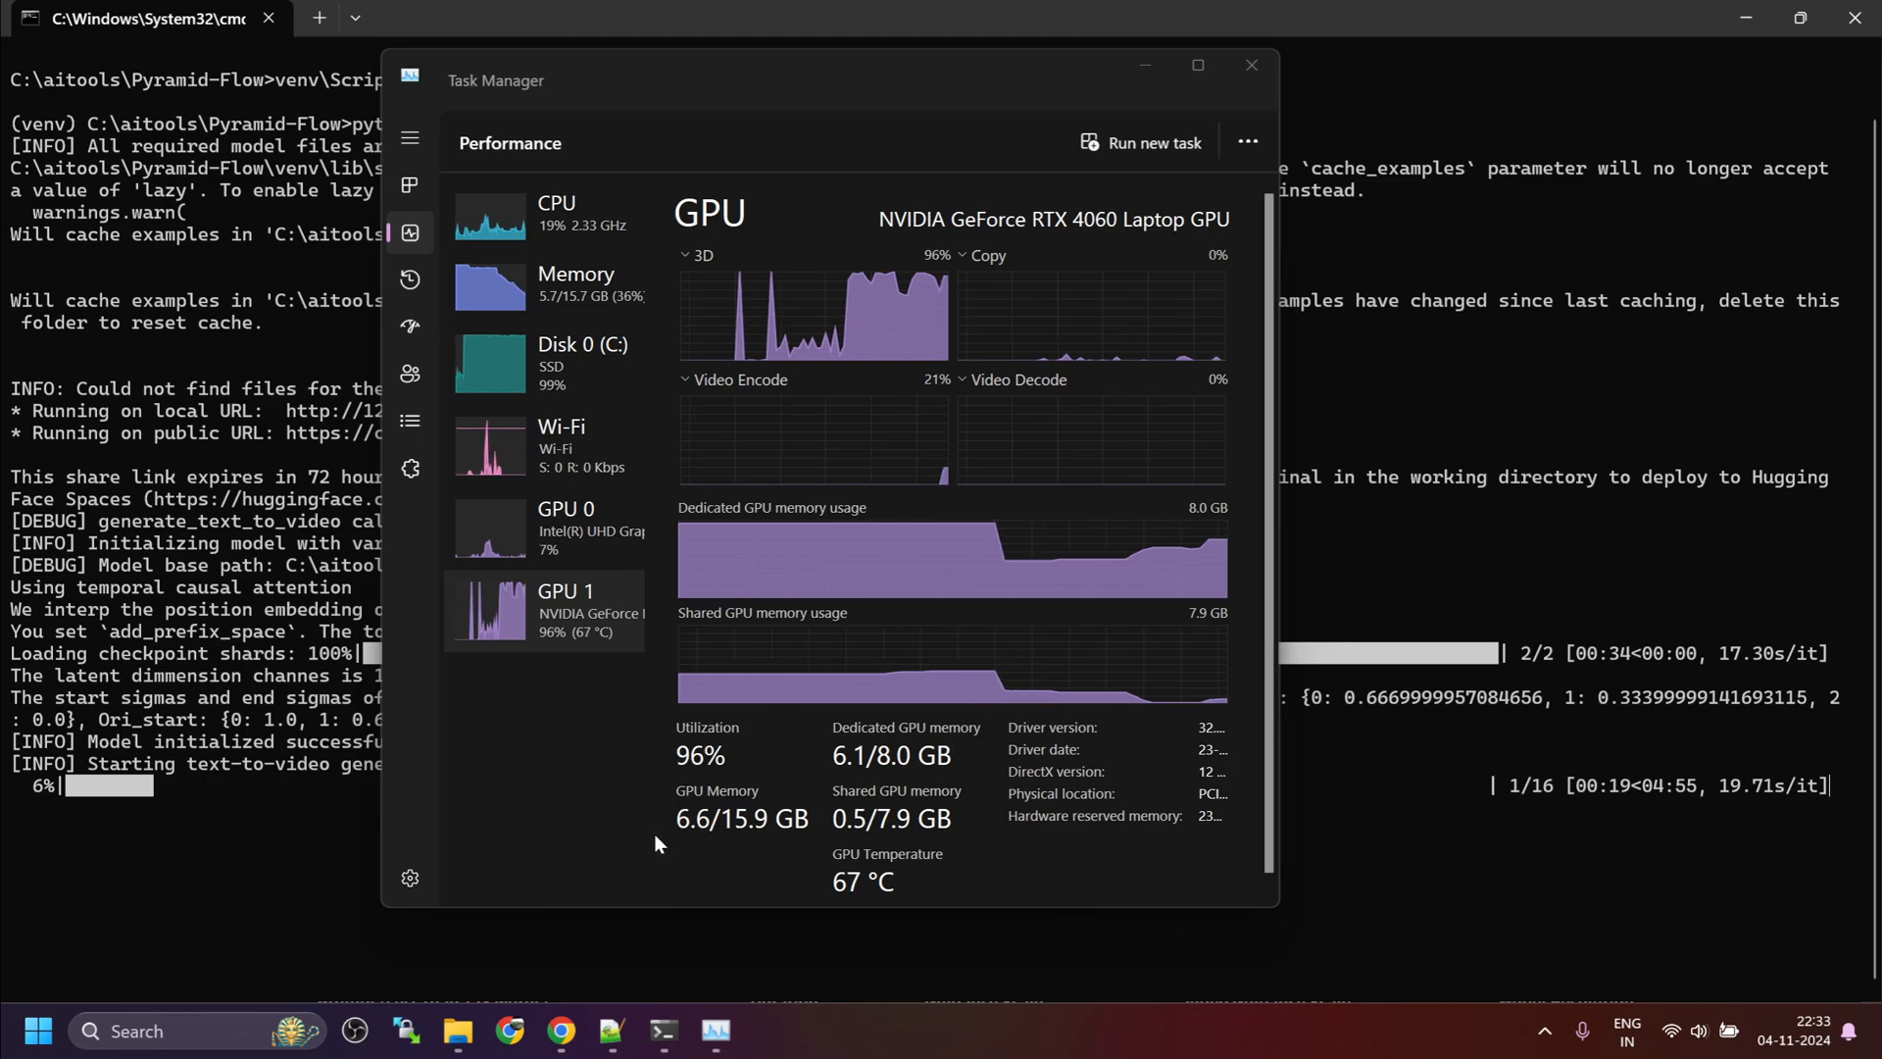
{"action": "mouse_move", "coordinate": [720, 833]}
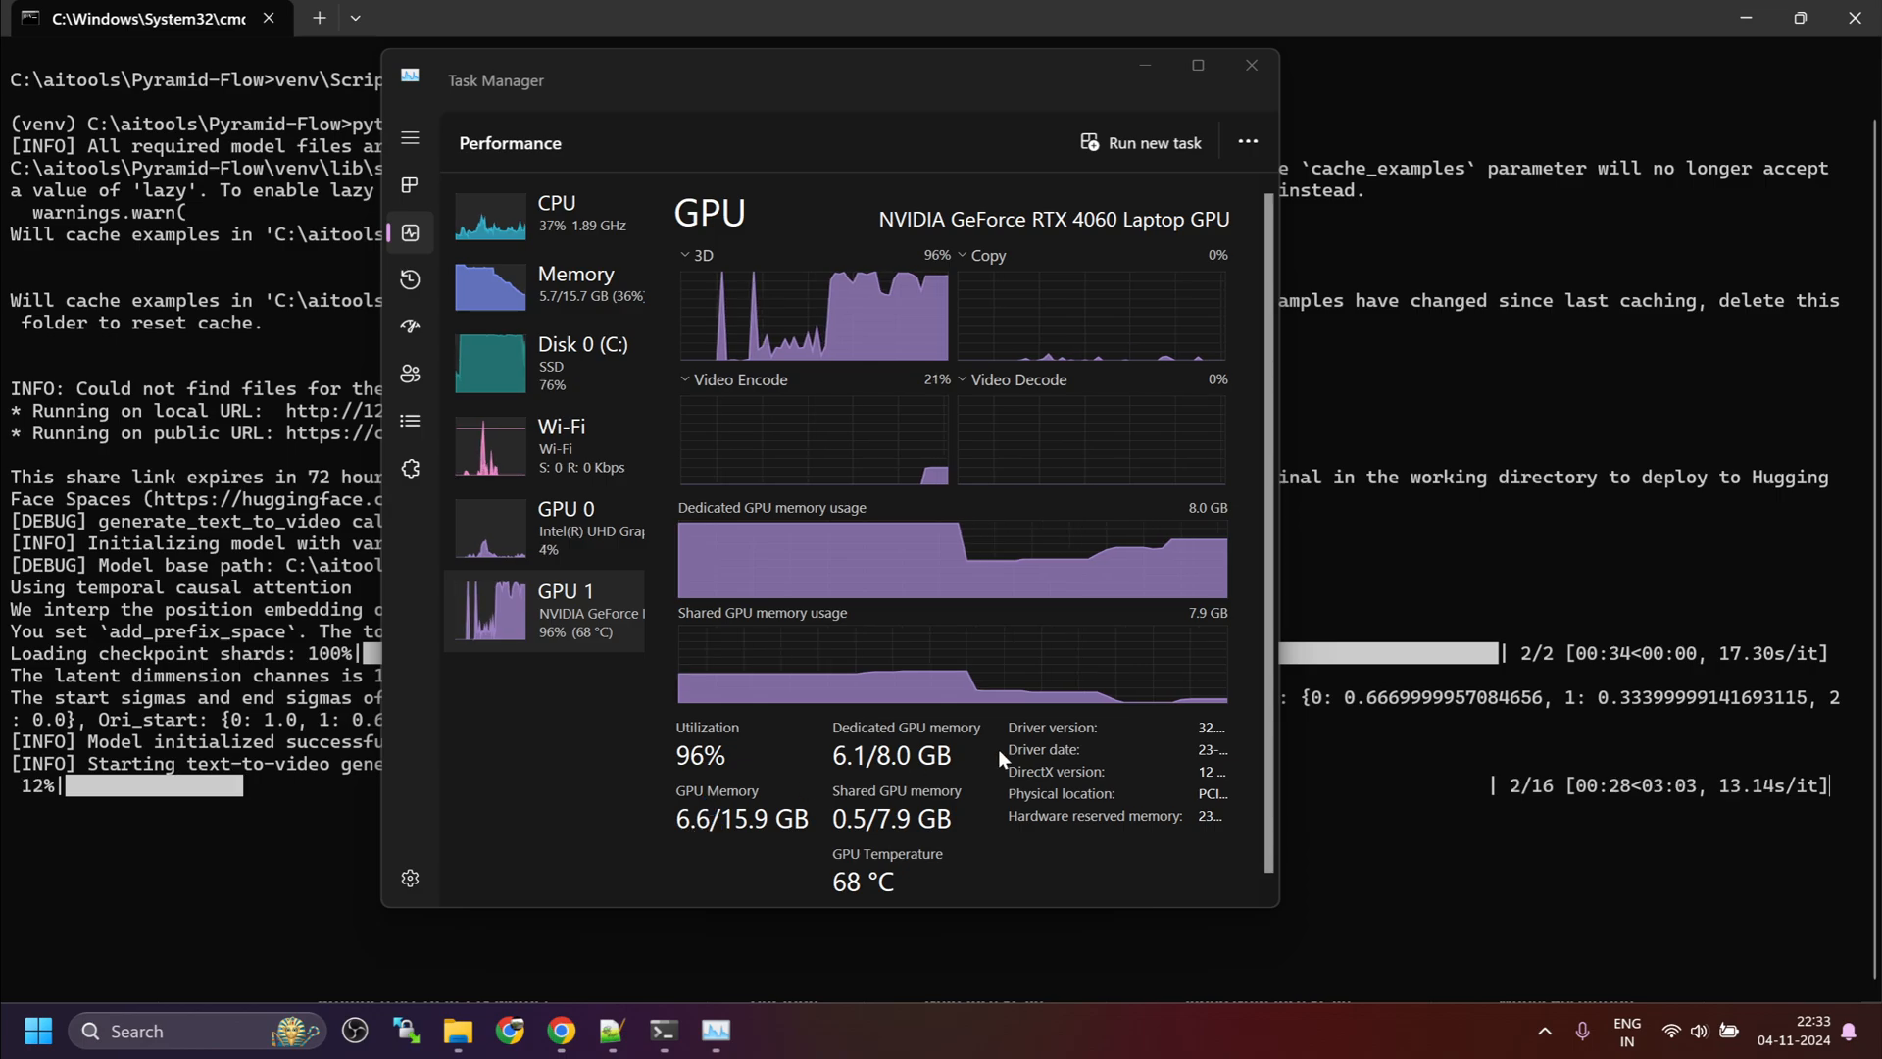
{"action": "mouse_move", "coordinate": [1337, 826]}
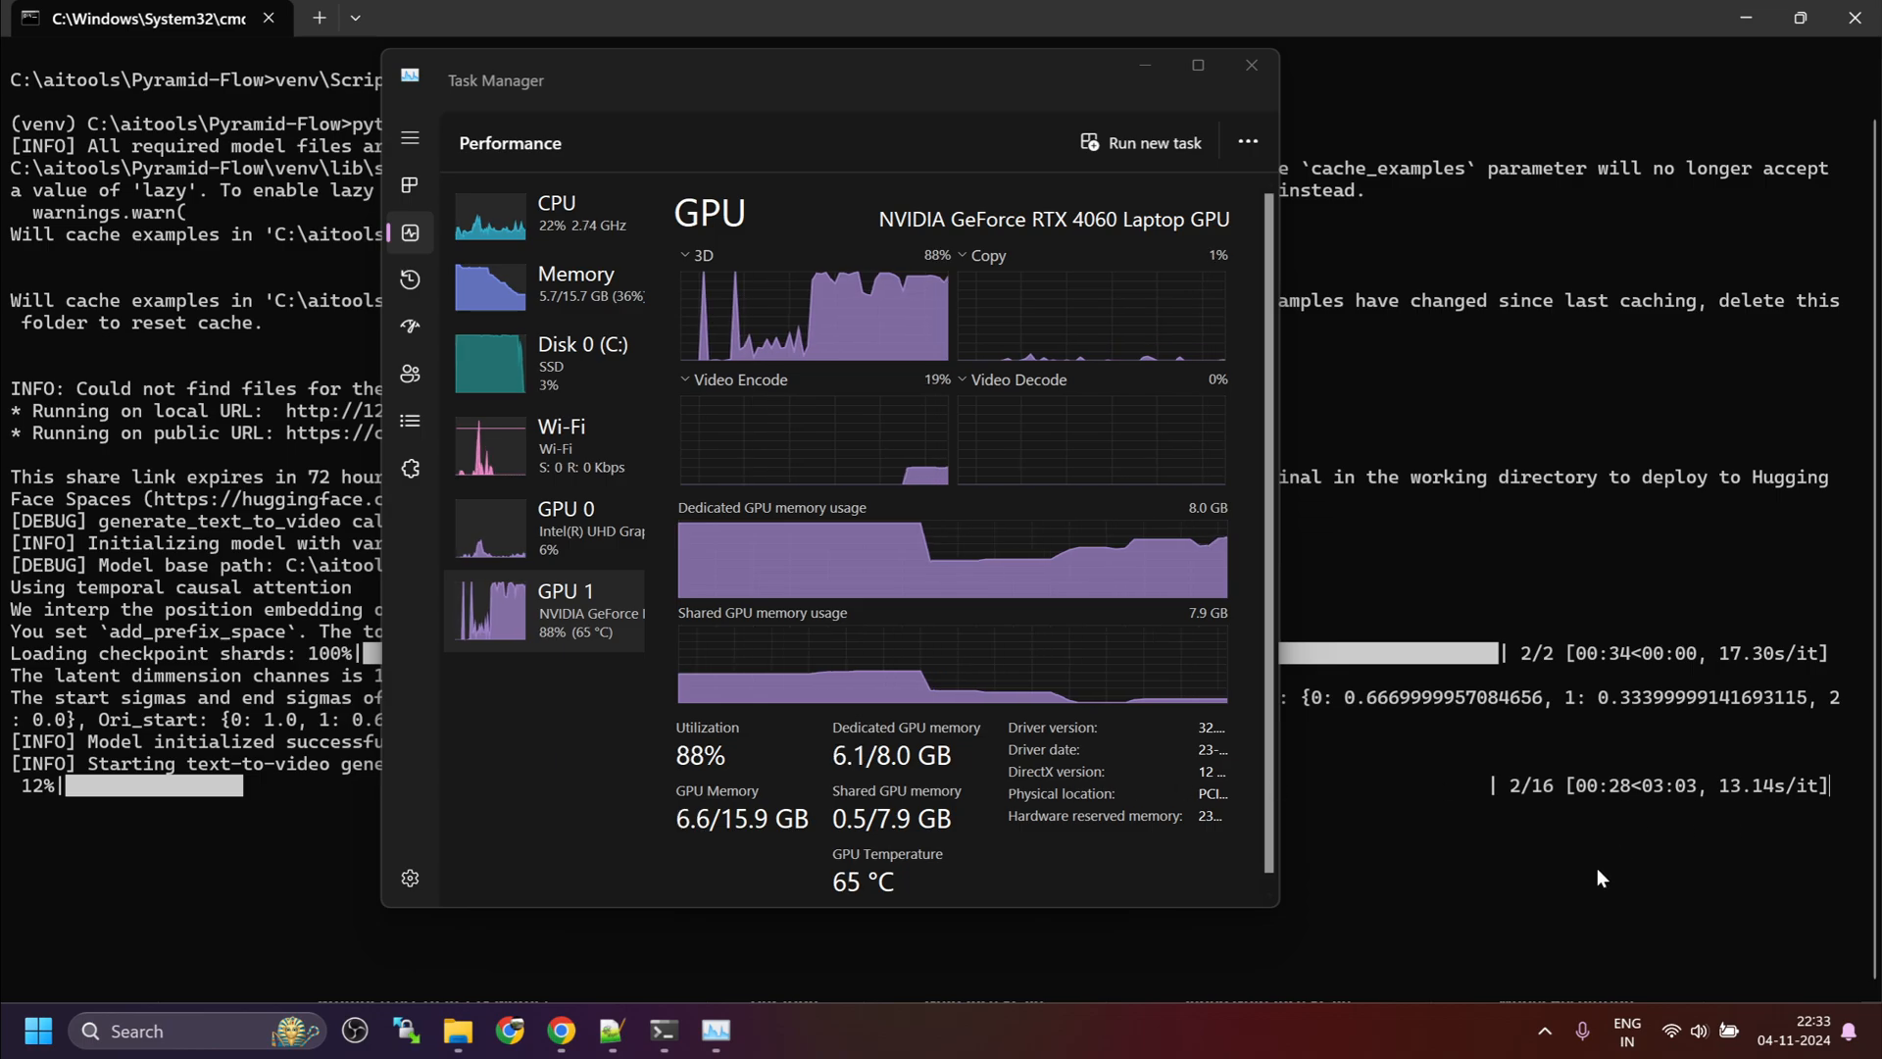
Step: Bring the Command Prompt forward to show the text-to-video MP4 export finished
{"action": "left_click", "coordinate": [1251, 64]}
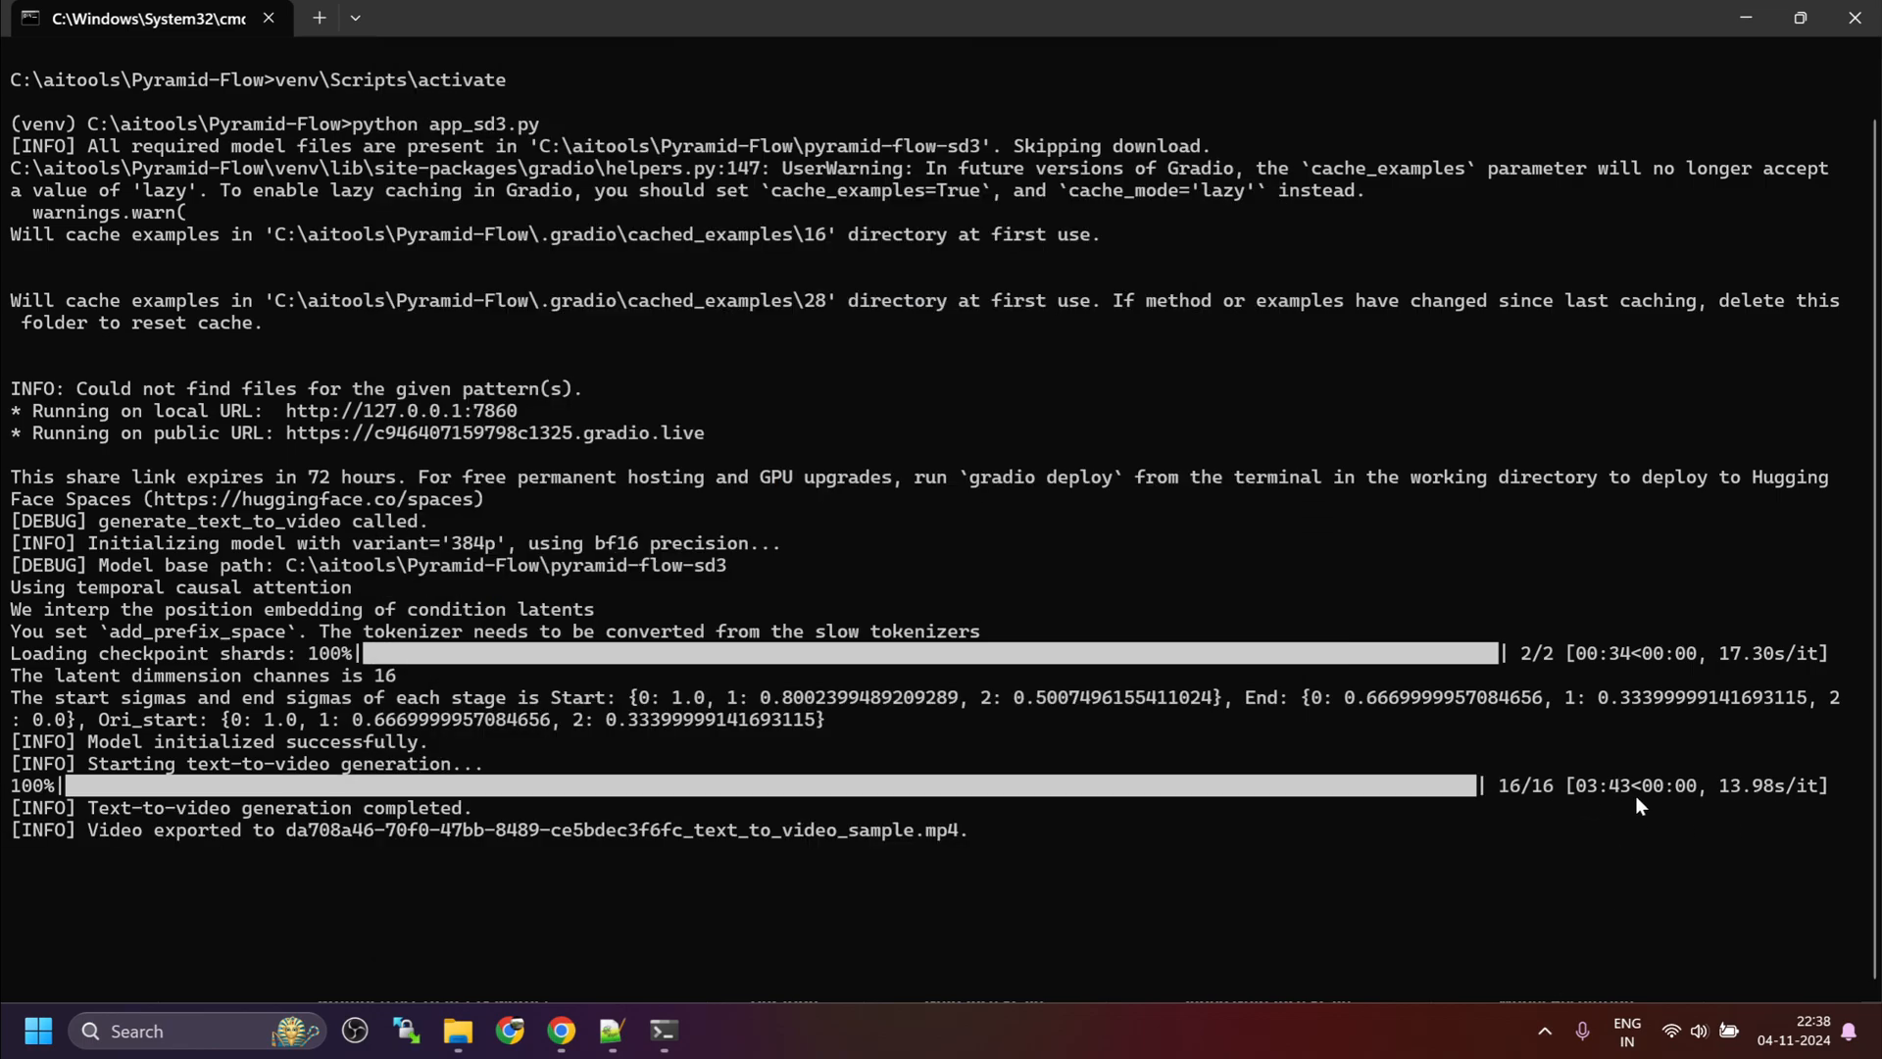
{"action": "mouse_move", "coordinate": [702, 952]}
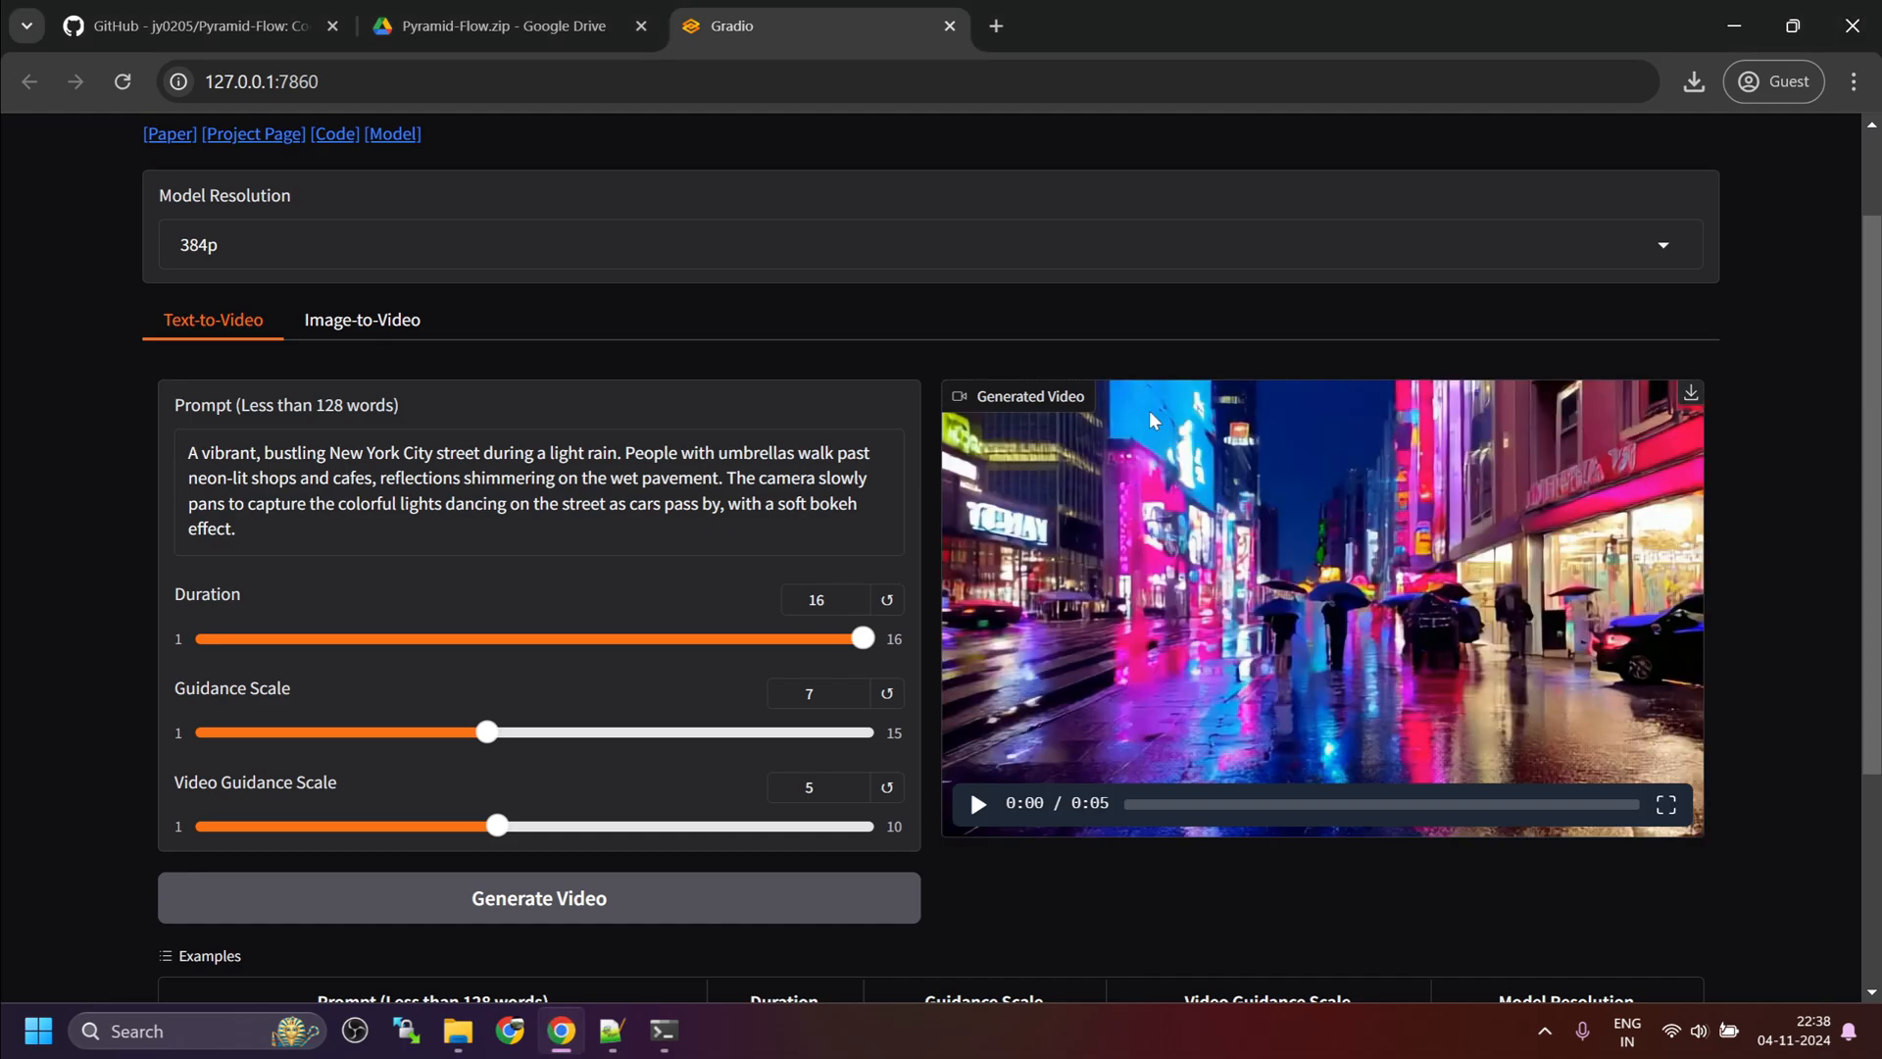
{"action": "mouse_move", "coordinate": [1667, 804]}
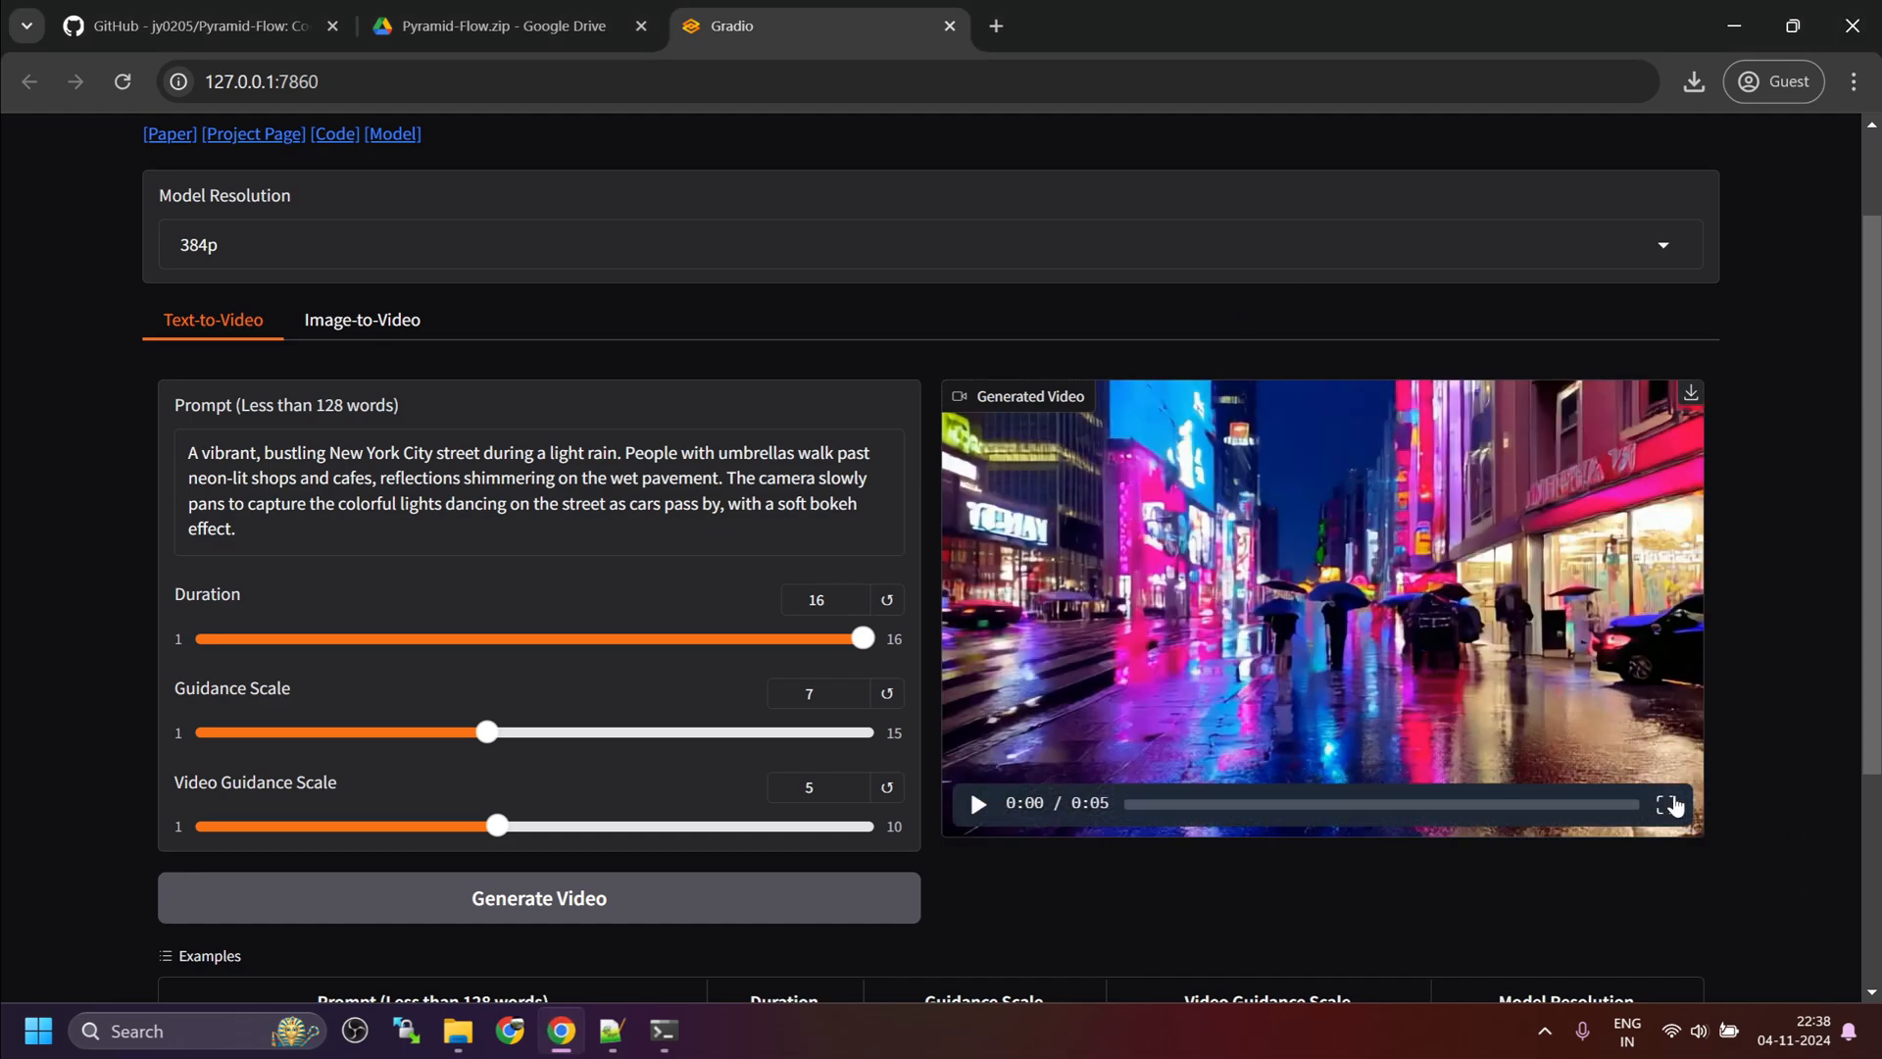
Step: Play the rainy New York street clip full screen, pause it, and scroll back through the demo page
{"action": "left_click", "coordinate": [1668, 804]}
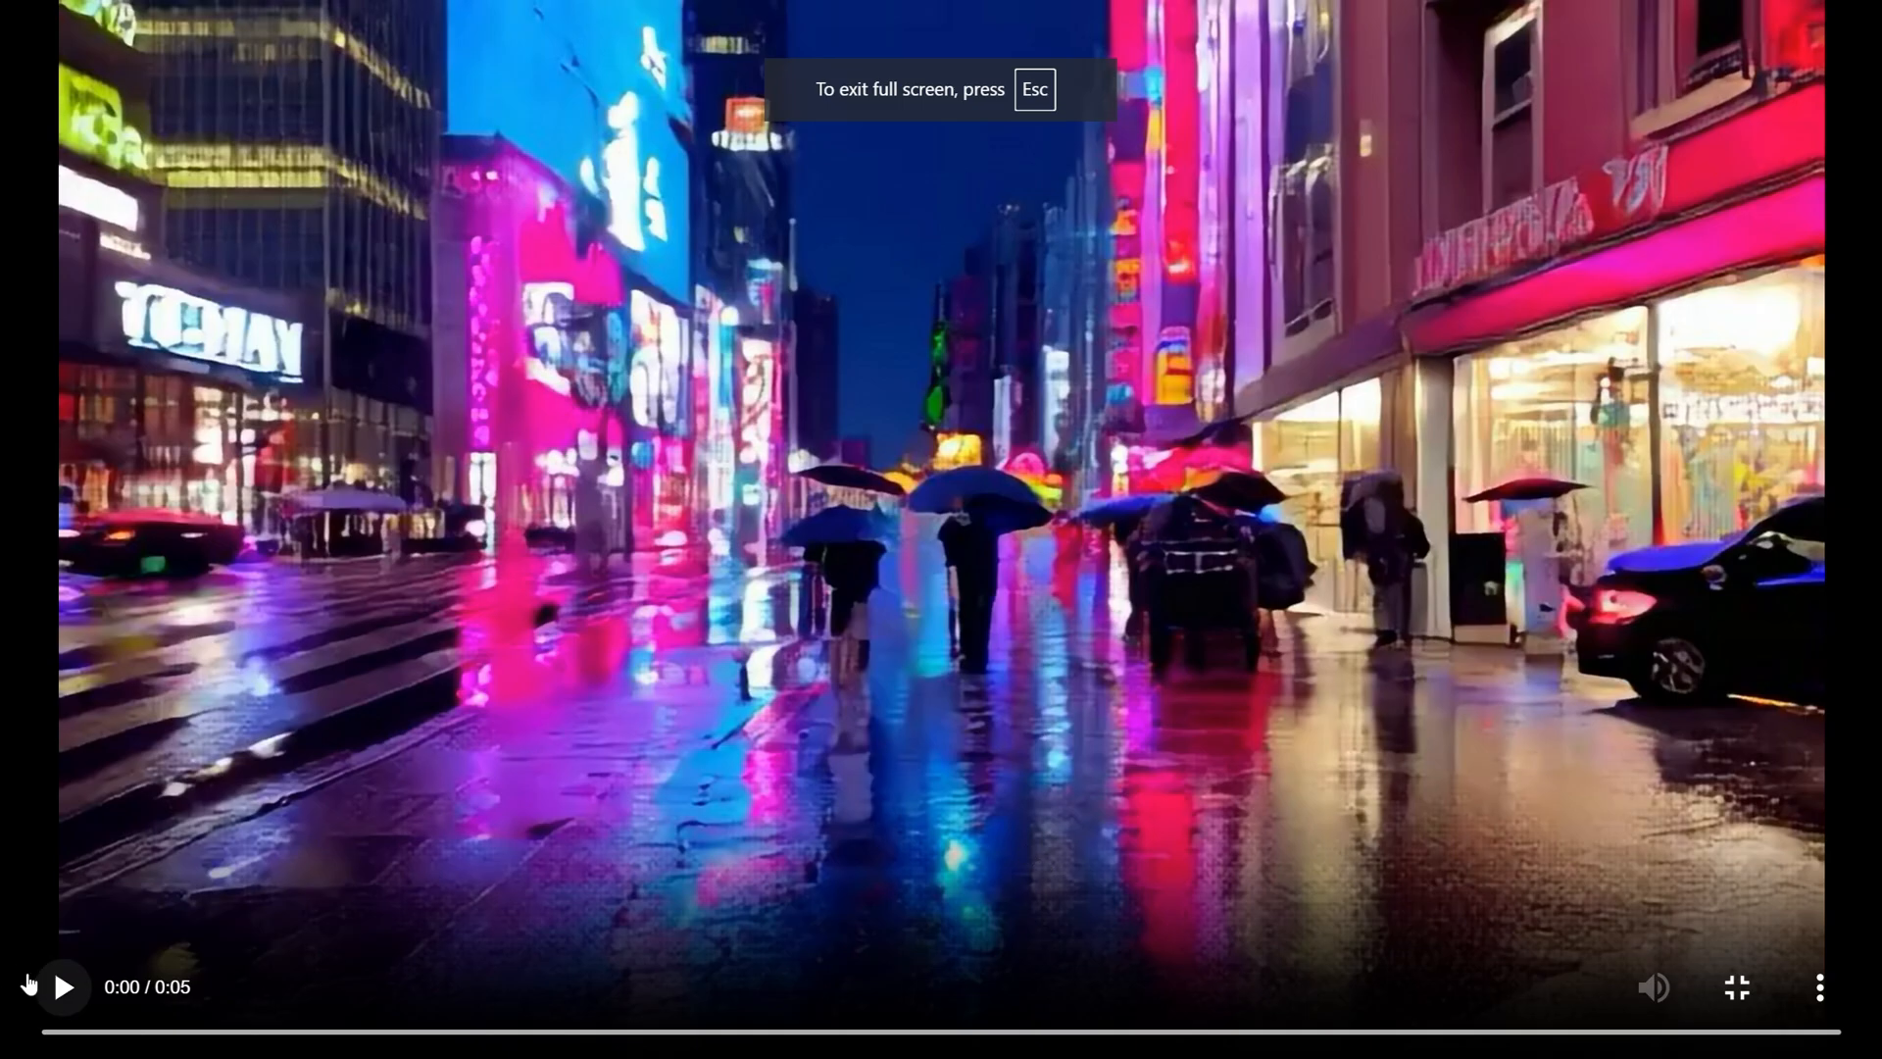
{"action": "left_click", "coordinate": [63, 986]}
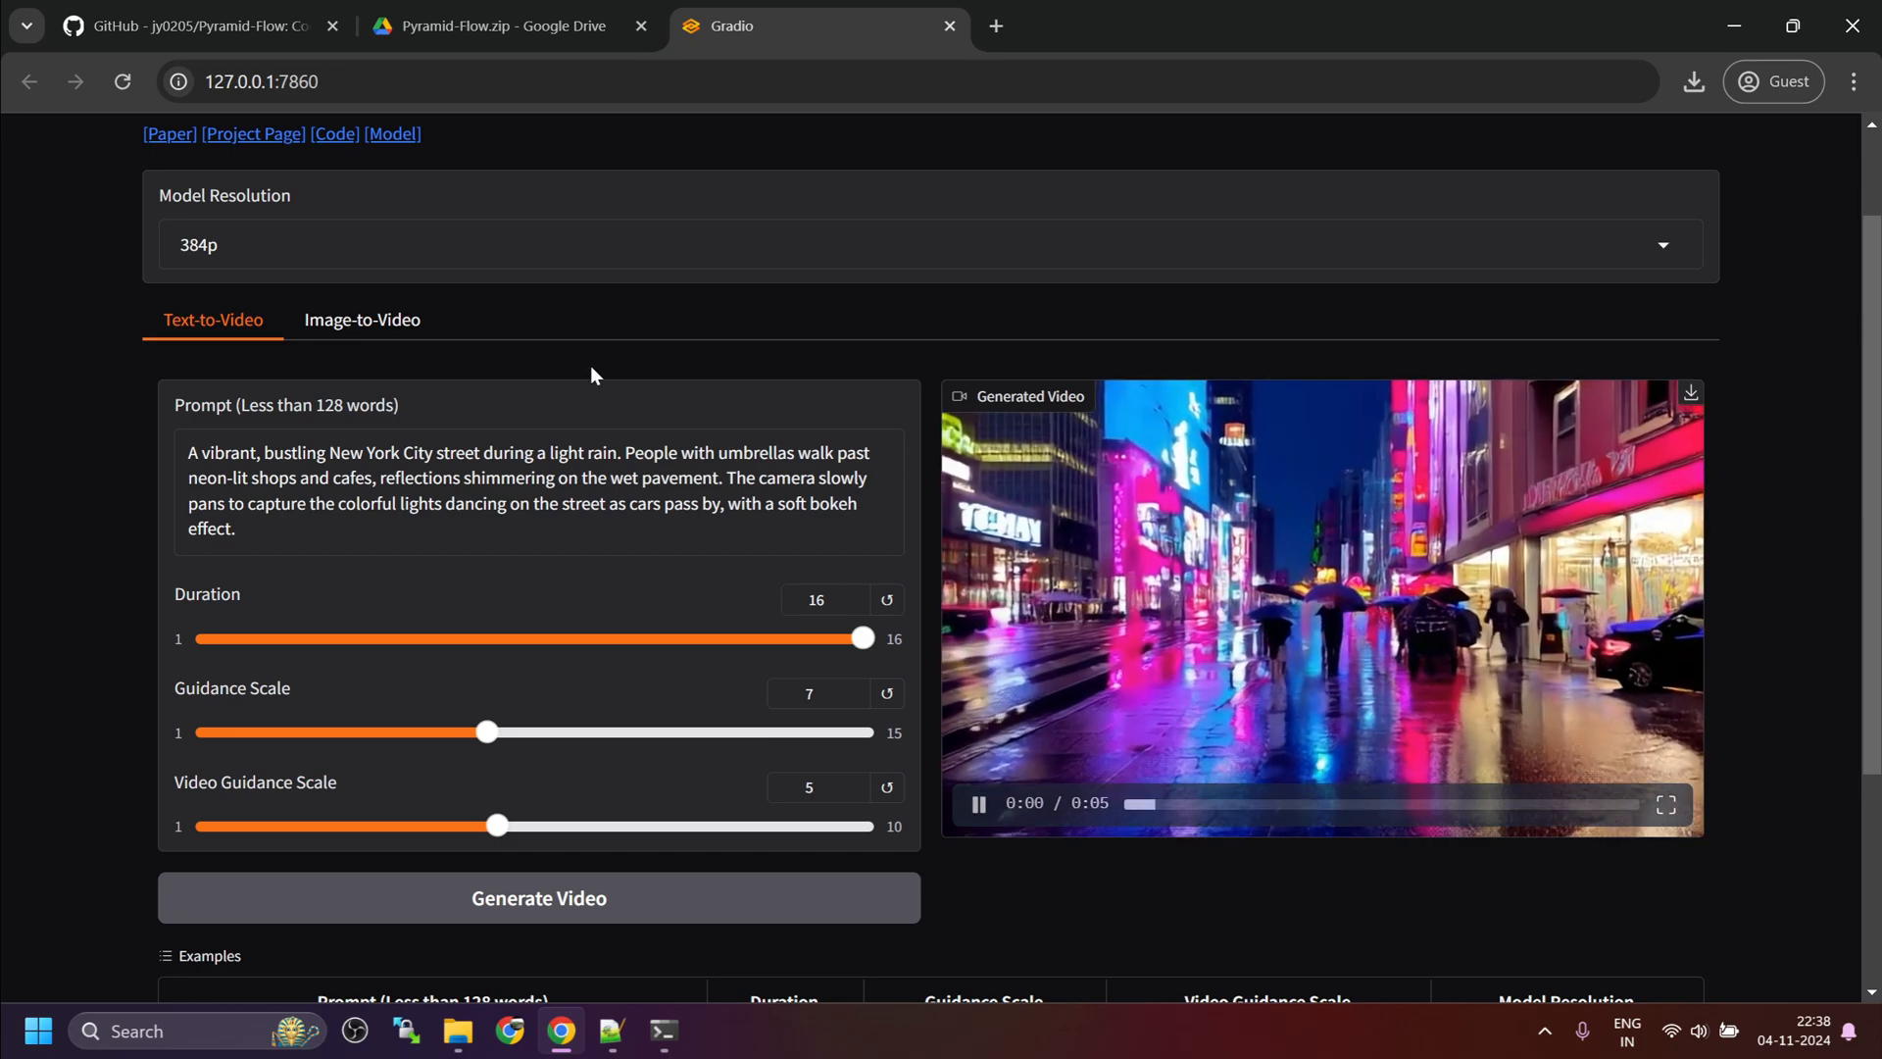
{"action": "left_click", "coordinate": [978, 804]}
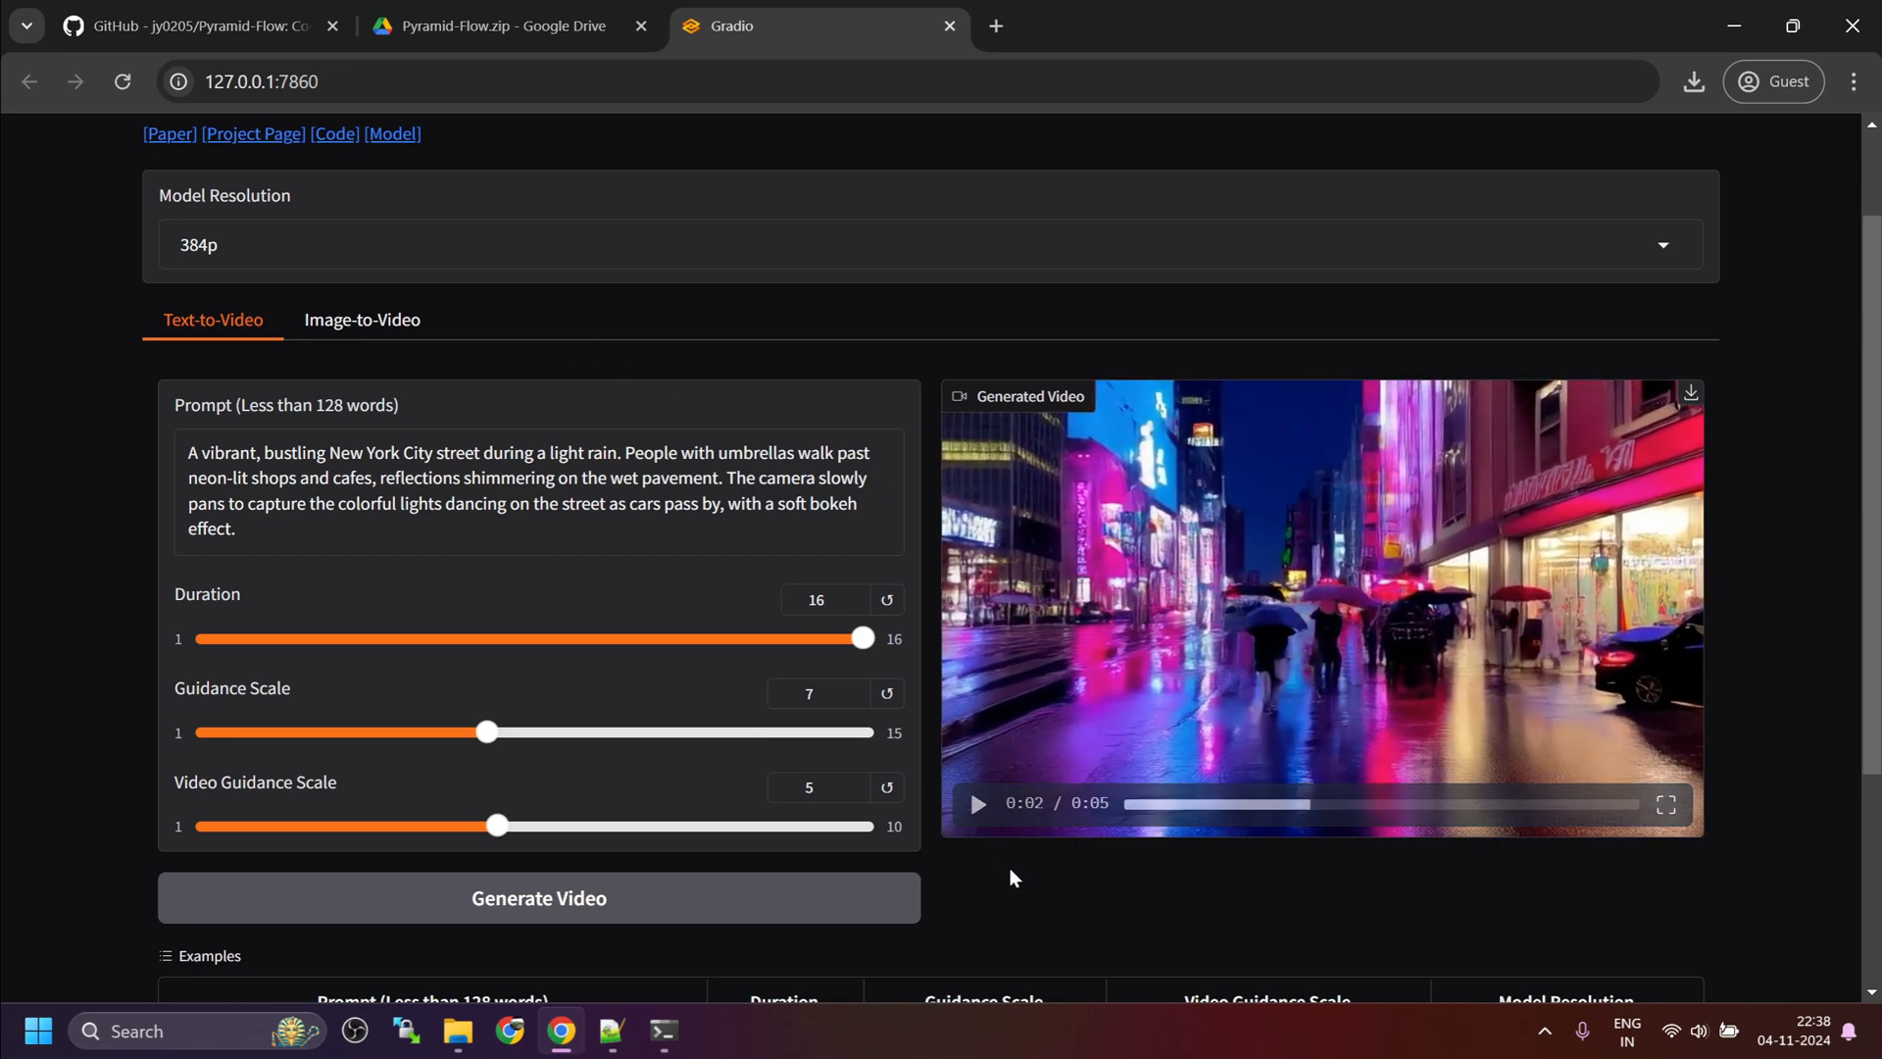
{"action": "scroll", "scroll_direction": "up", "scroll_amount": 3}
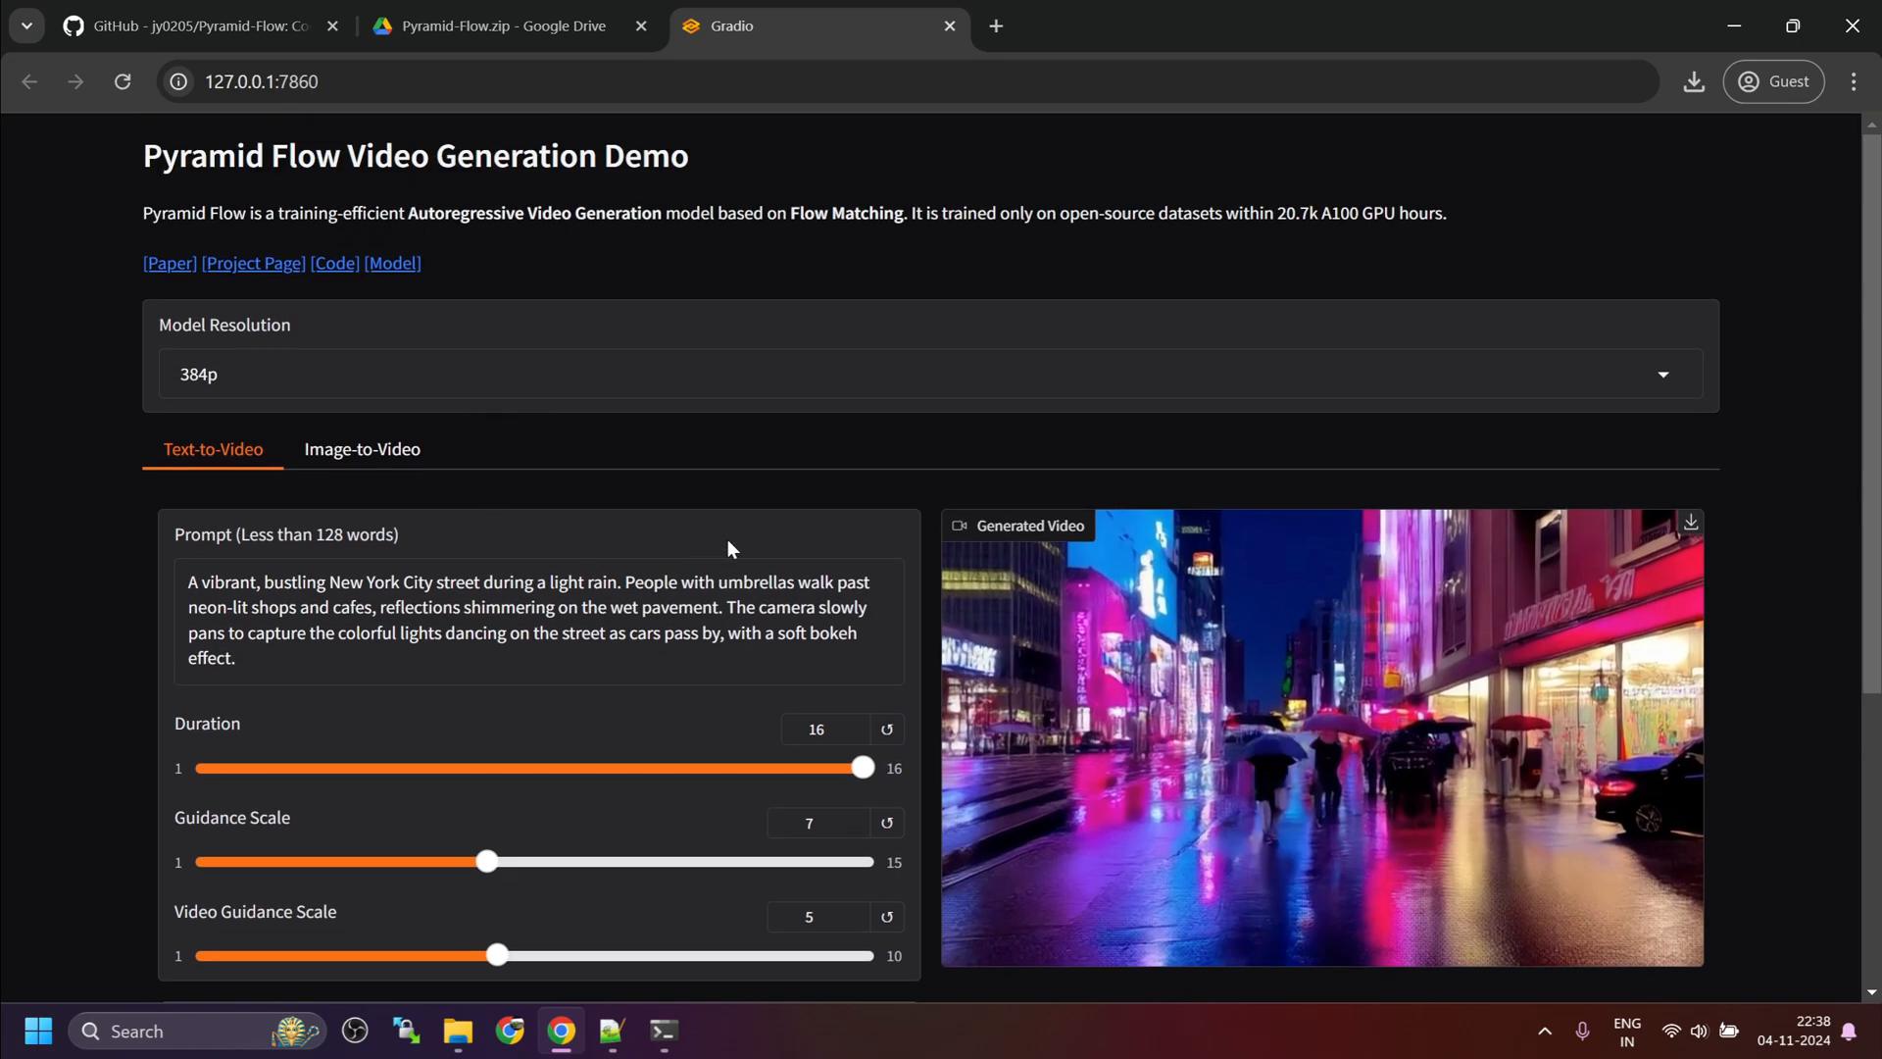
{"action": "scroll", "scroll_direction": "down", "scroll_amount": 3}
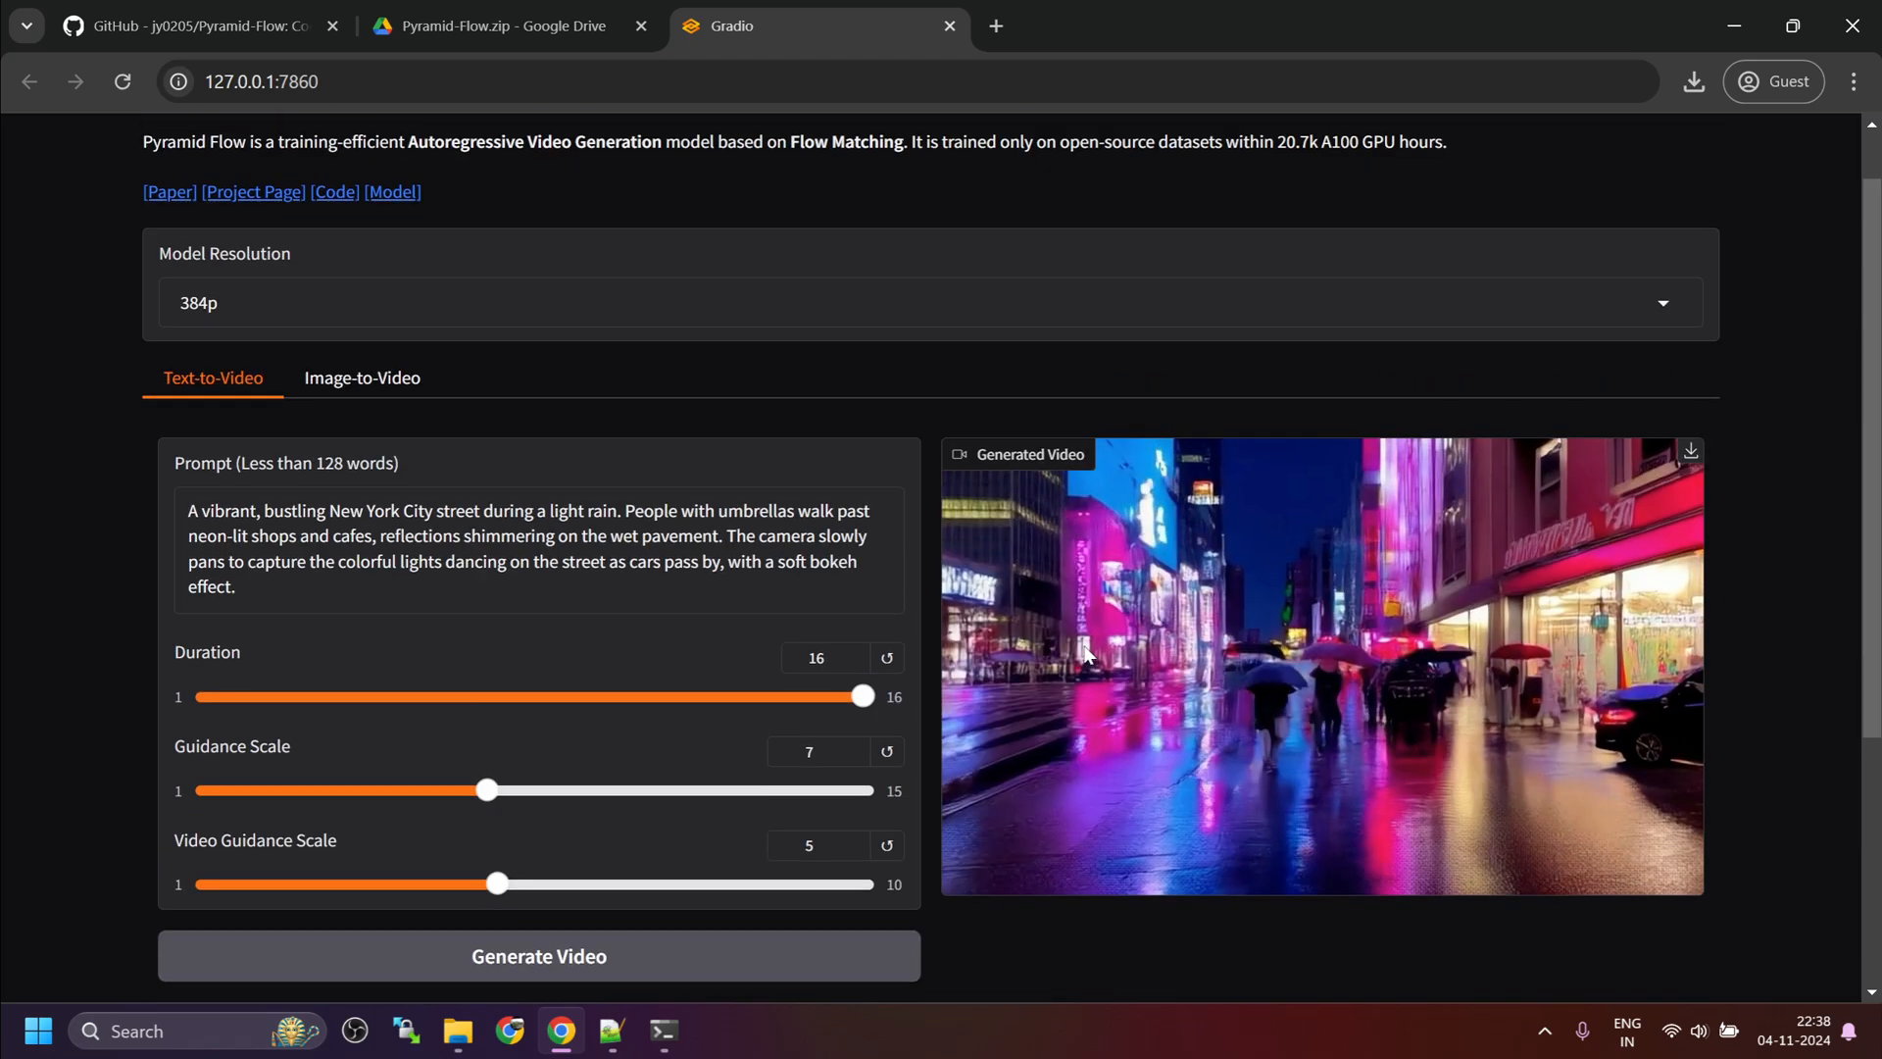
Step: Load the Great Wall example with prompt 'FPV flying over the Great Wall' in Image-to-Video mode
{"action": "left_click", "coordinate": [361, 378]}
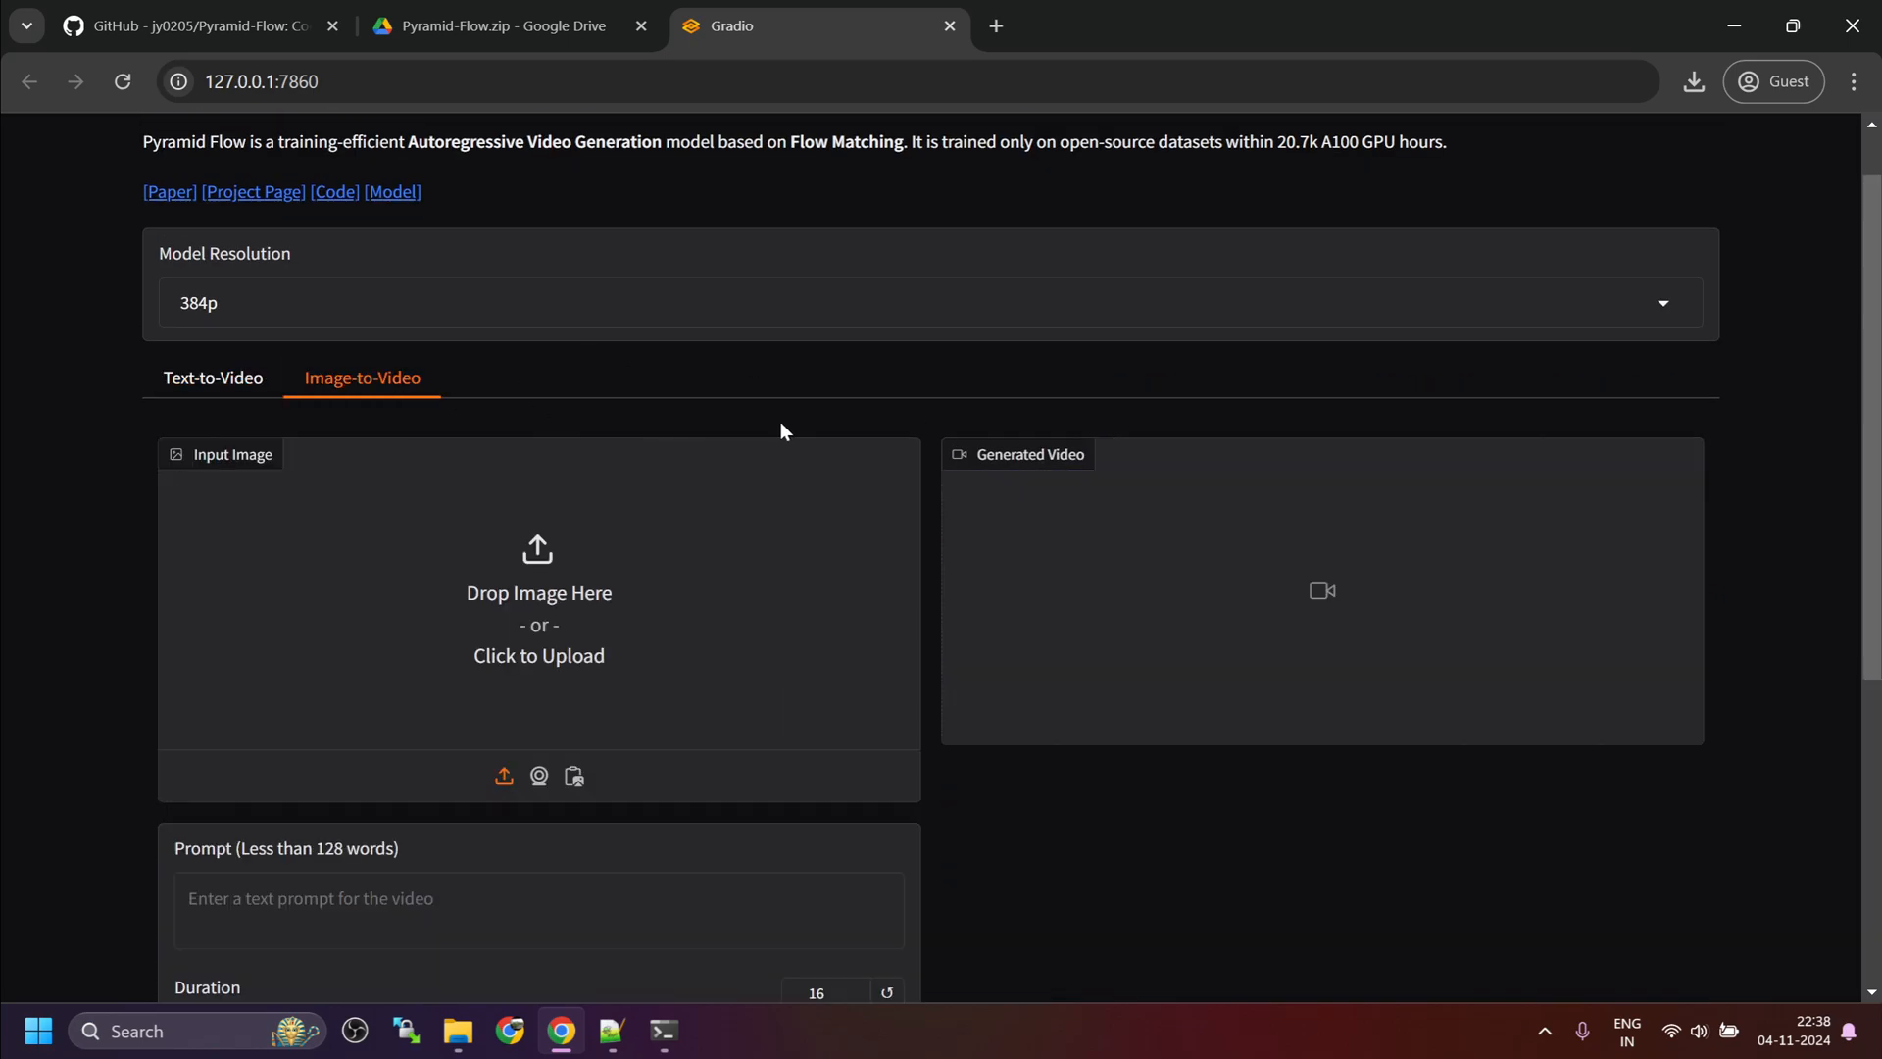
{"action": "scroll", "scroll_direction": "down", "scroll_amount": 3}
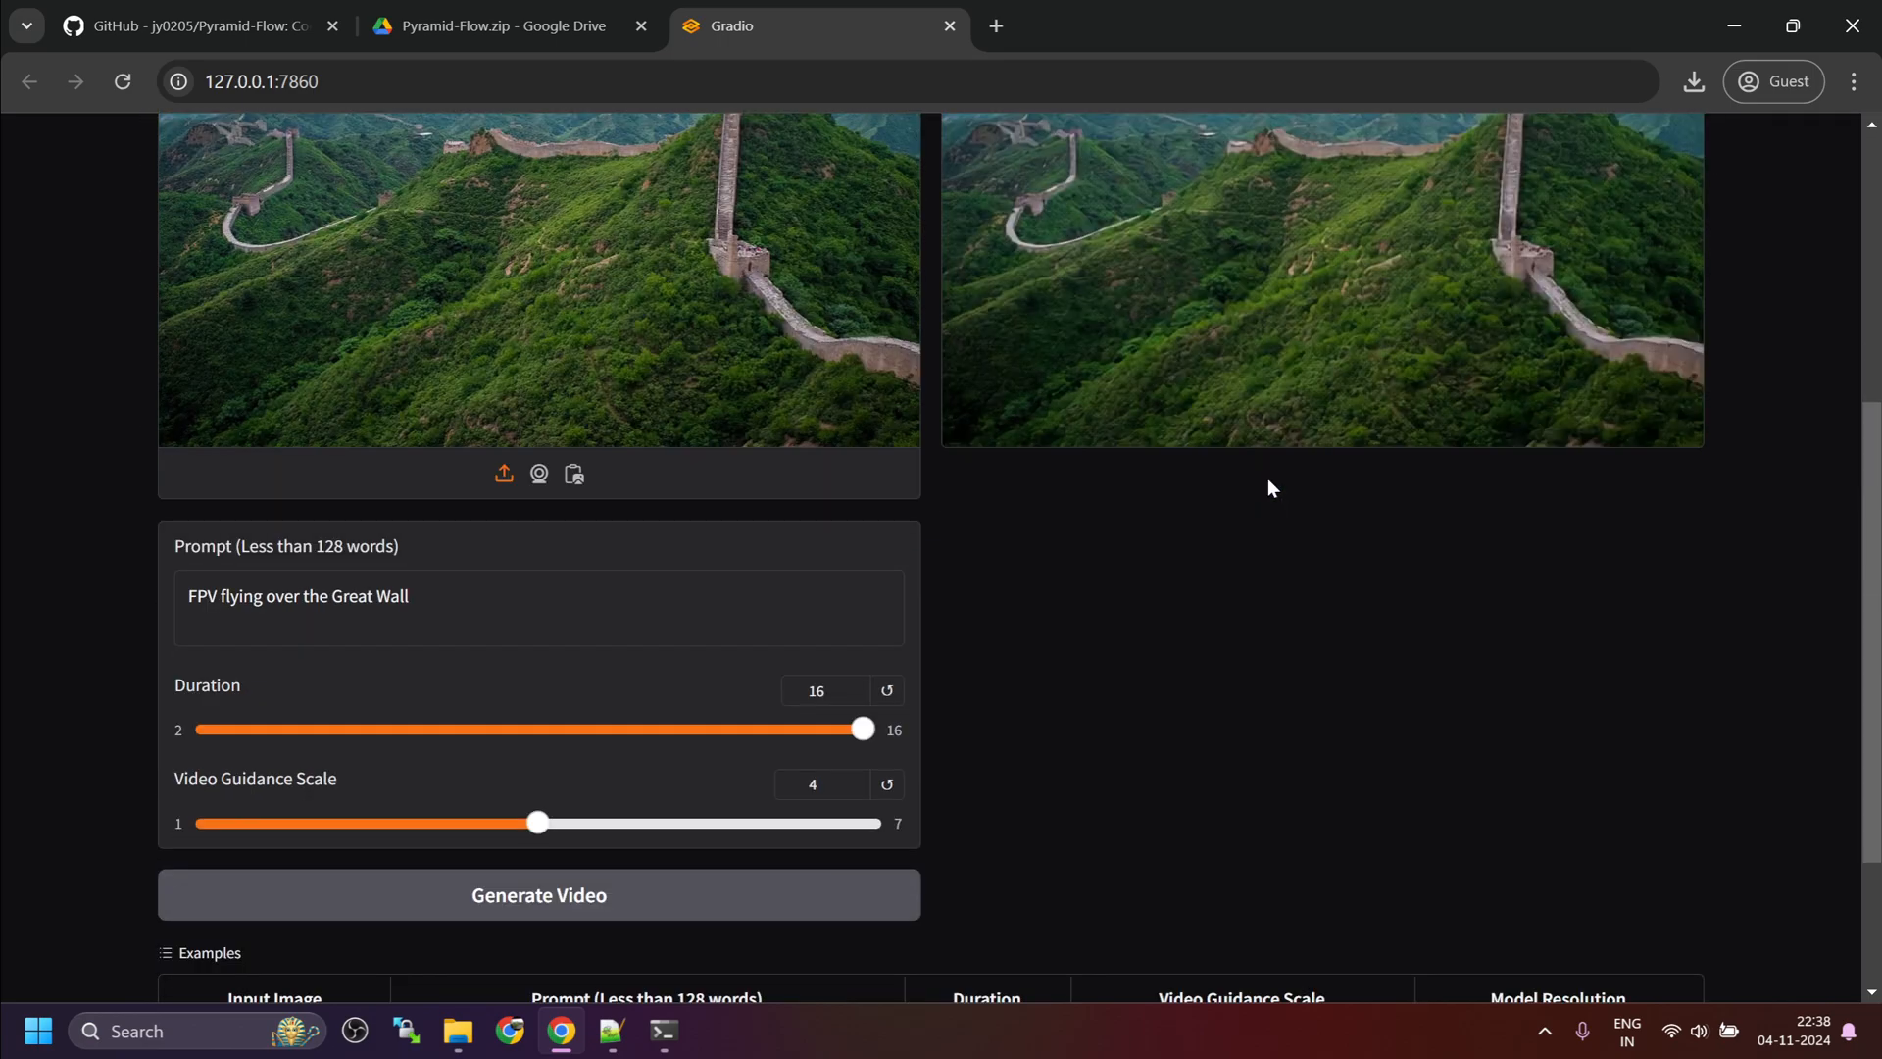
{"action": "scroll", "scroll_direction": "down", "scroll_amount": 3}
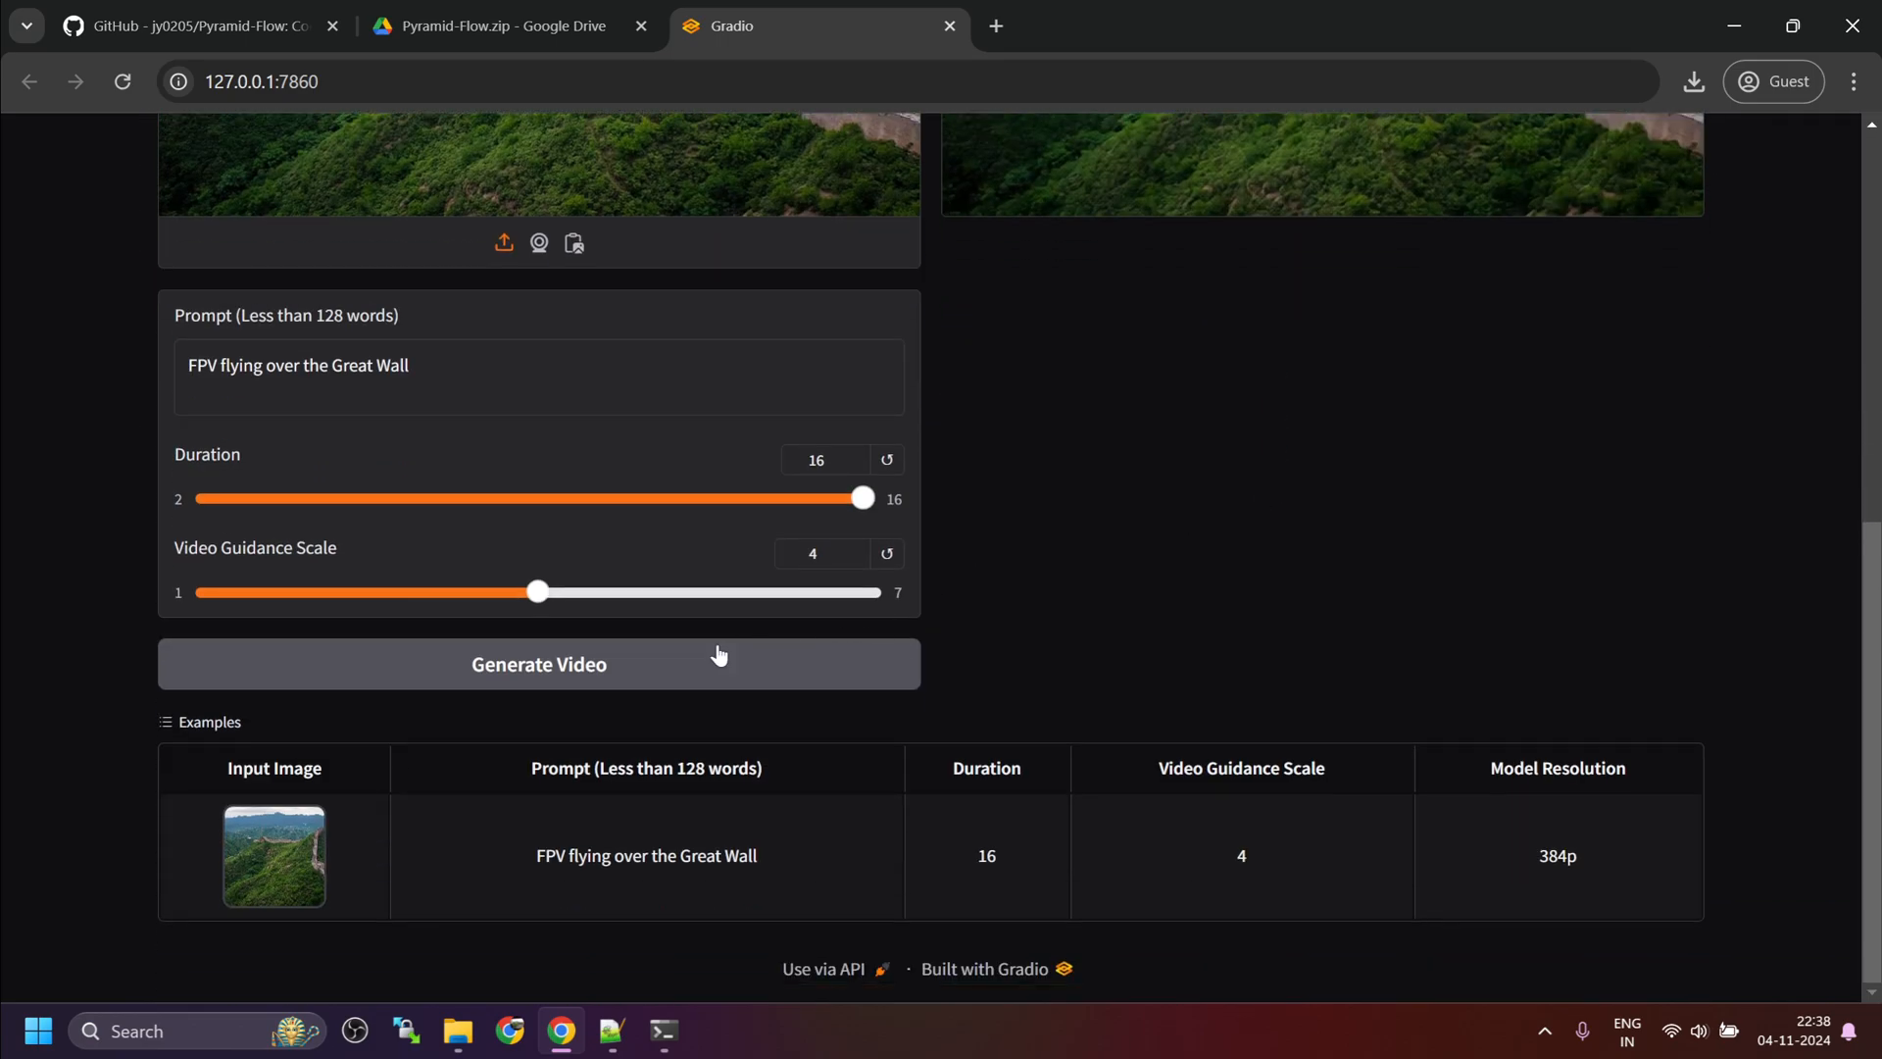